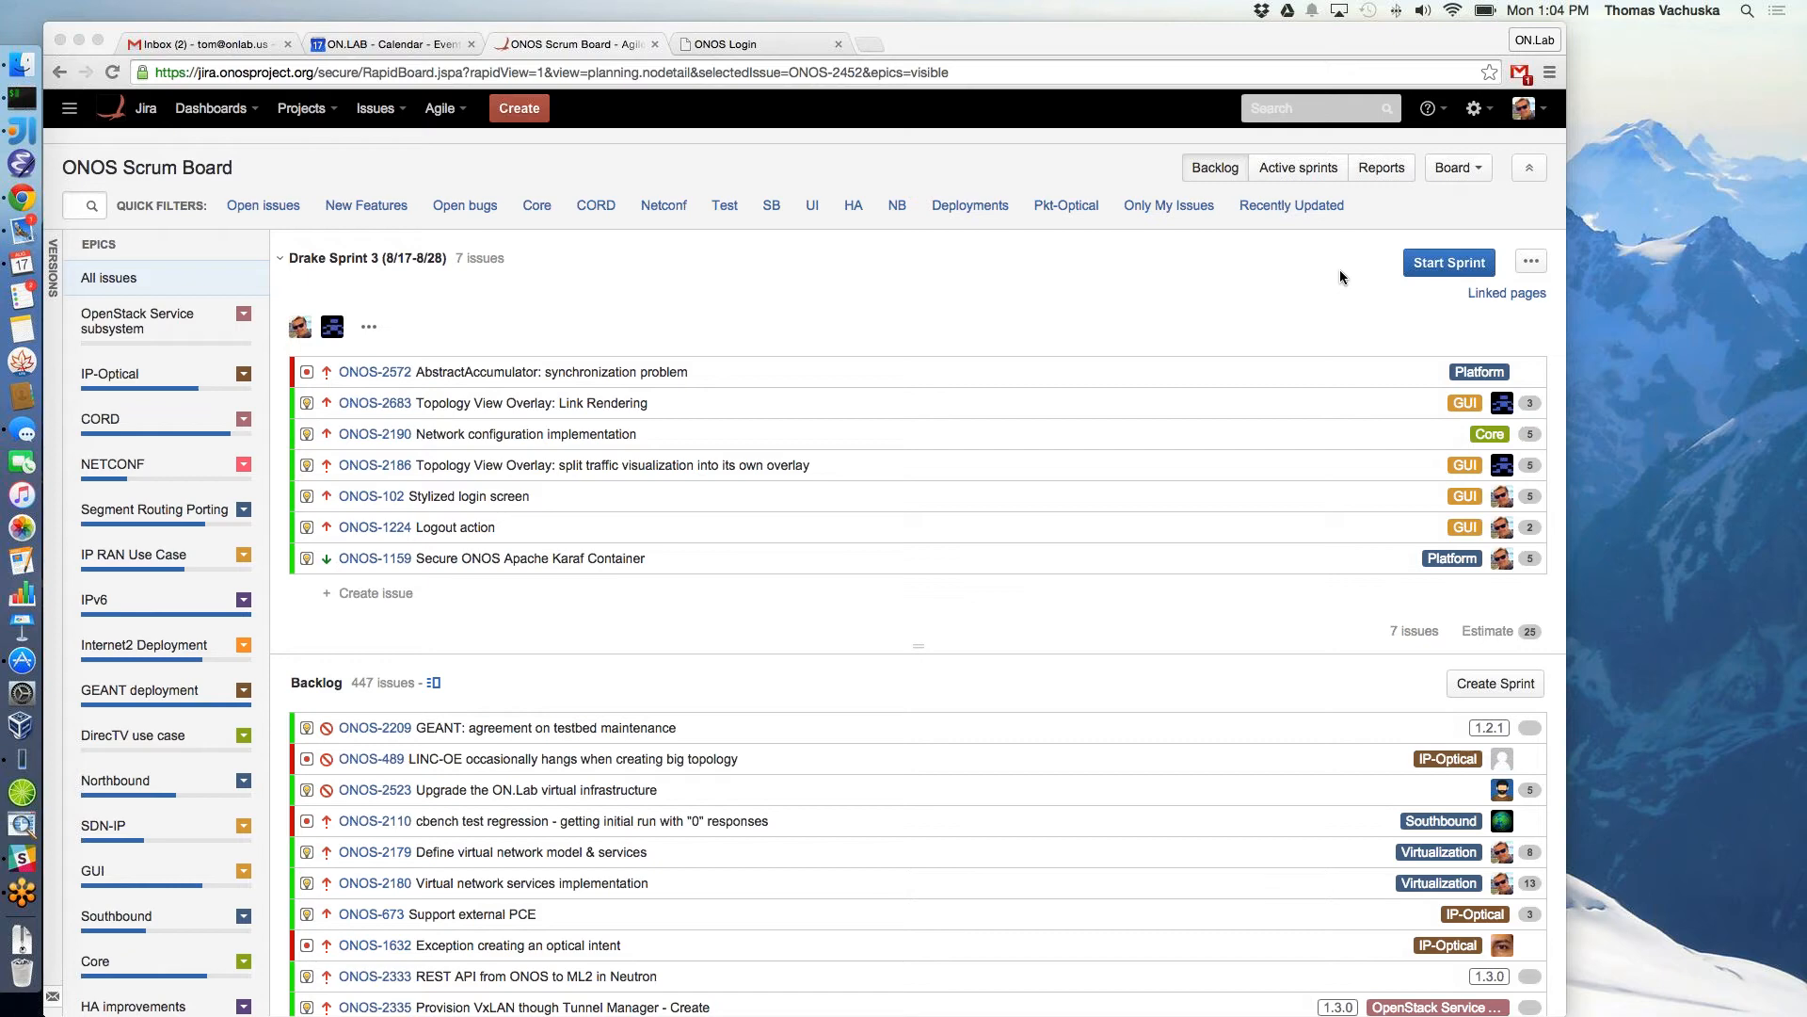
mouse_move(1726, 158)
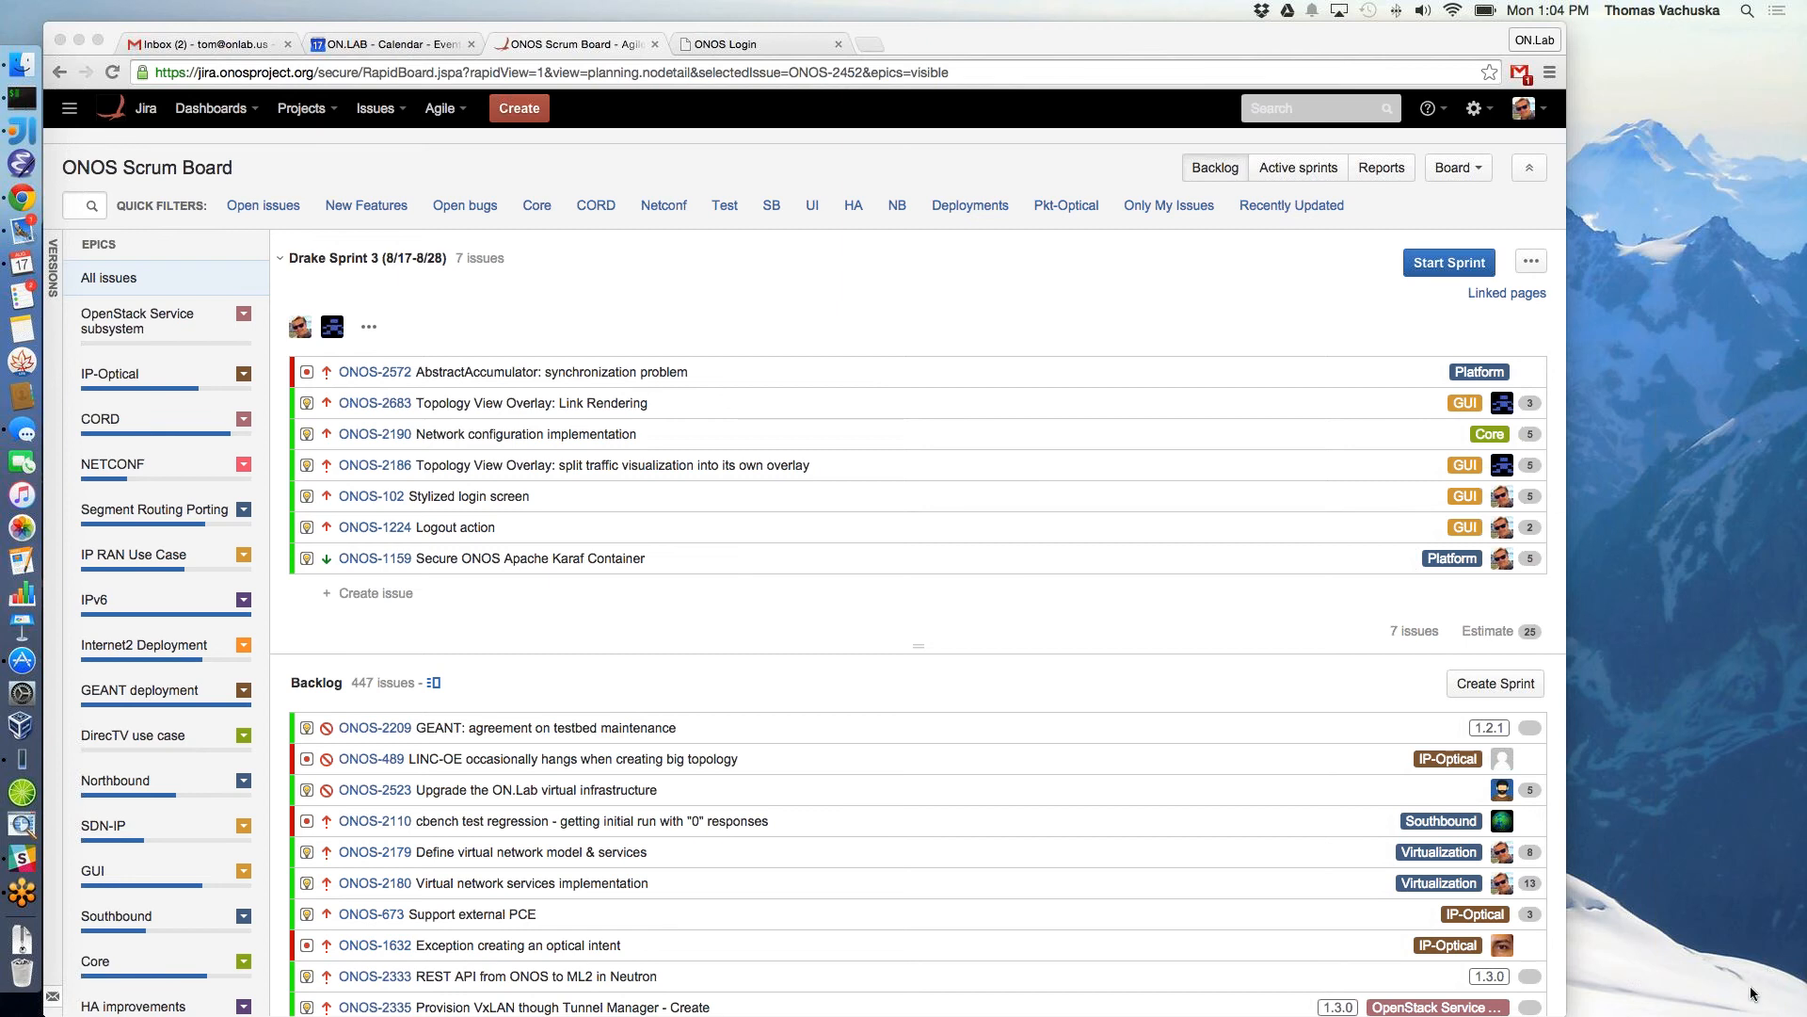
mouse_move(1565, 186)
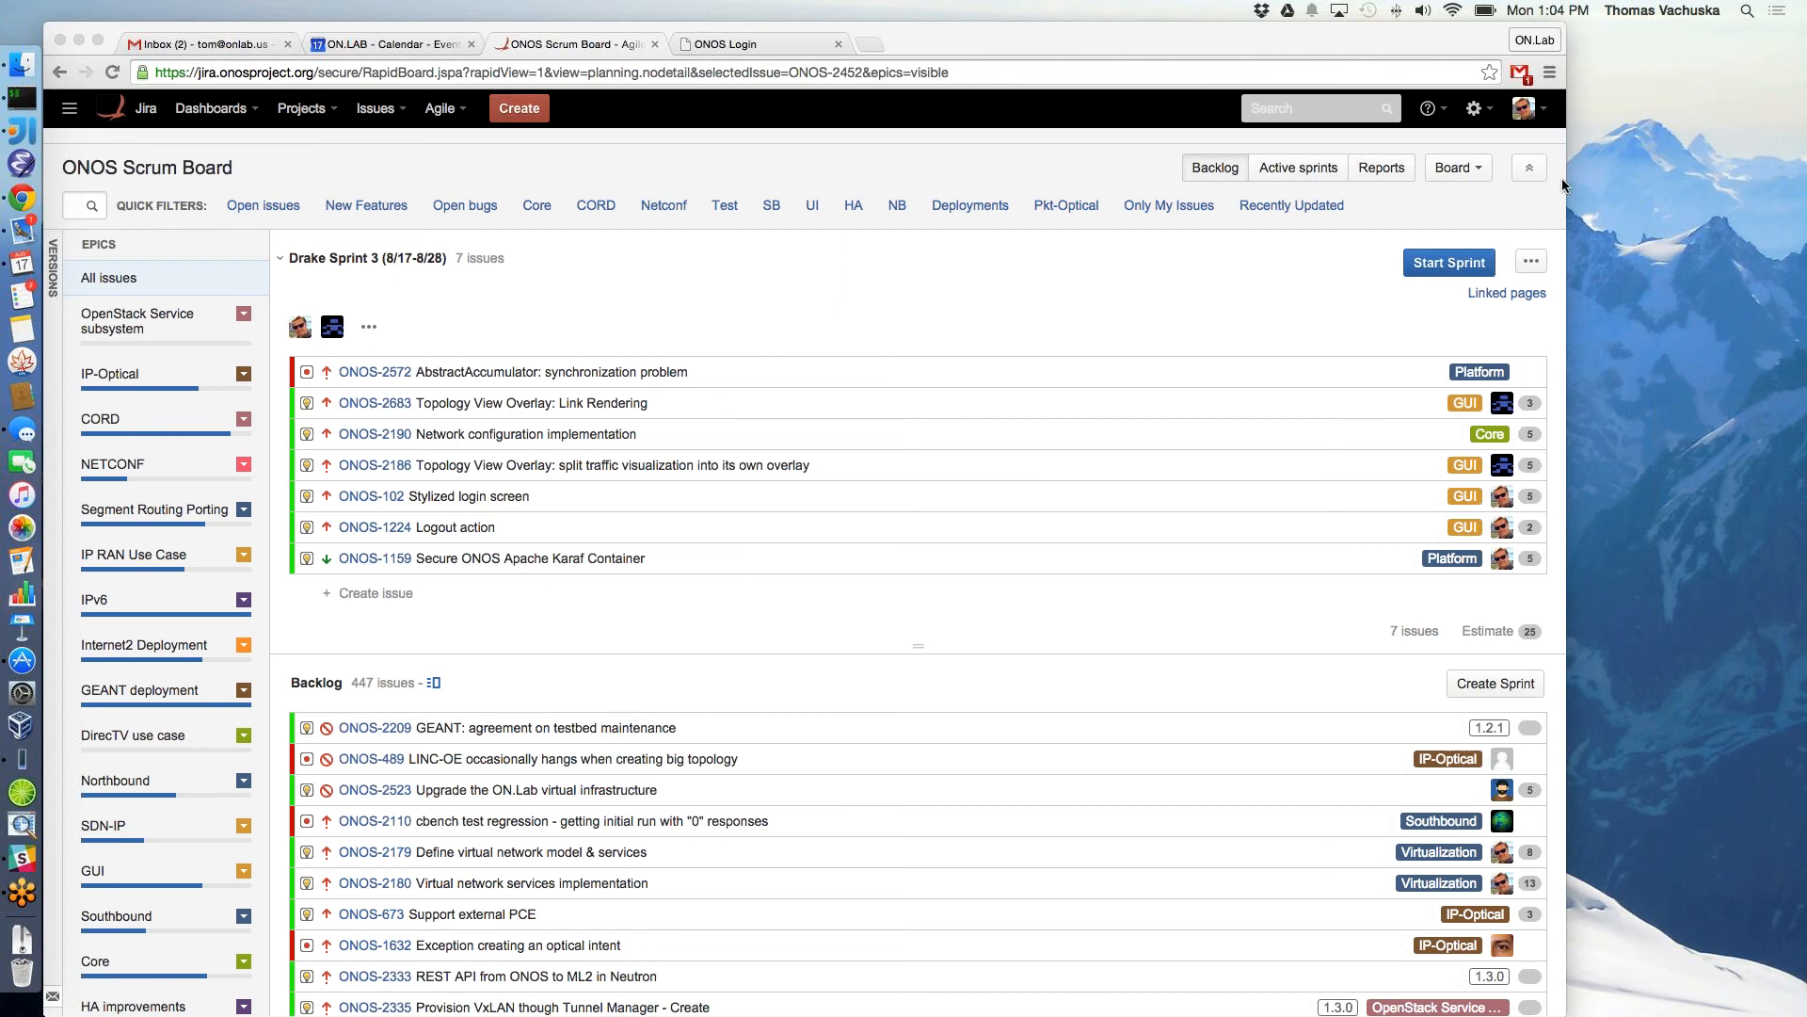
mouse_move(1239, 49)
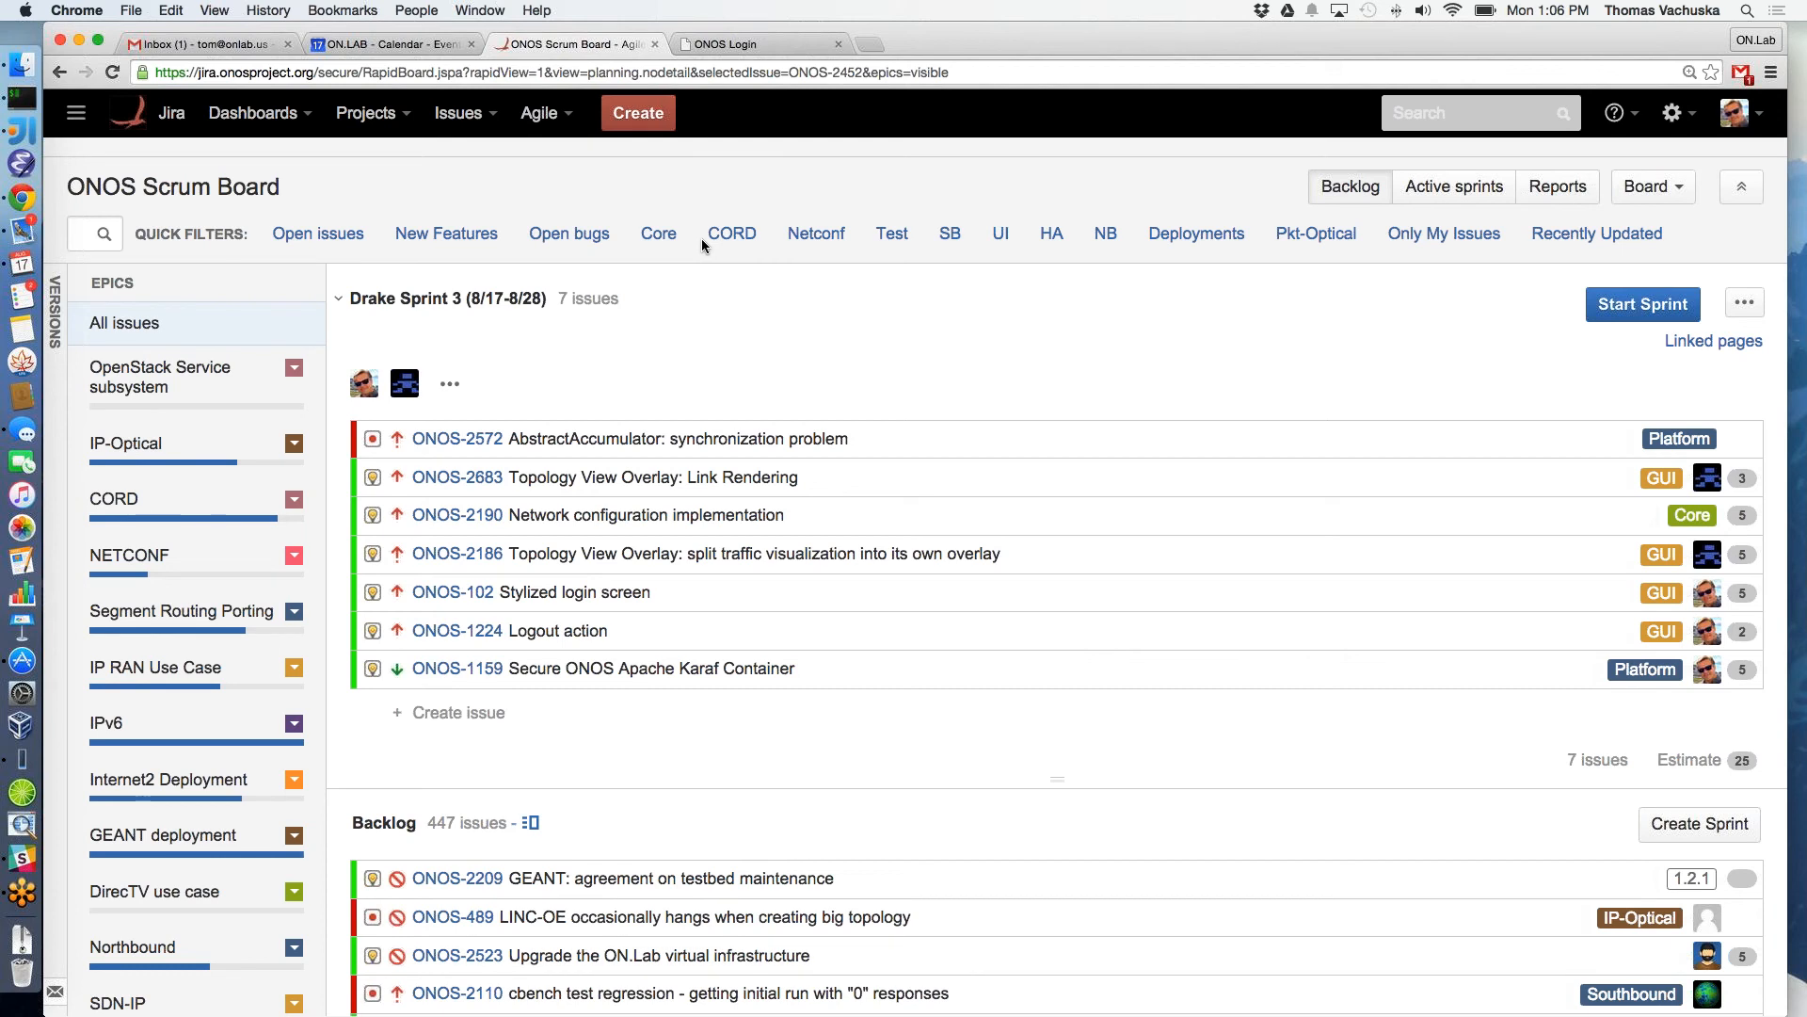
mouse_move(952, 333)
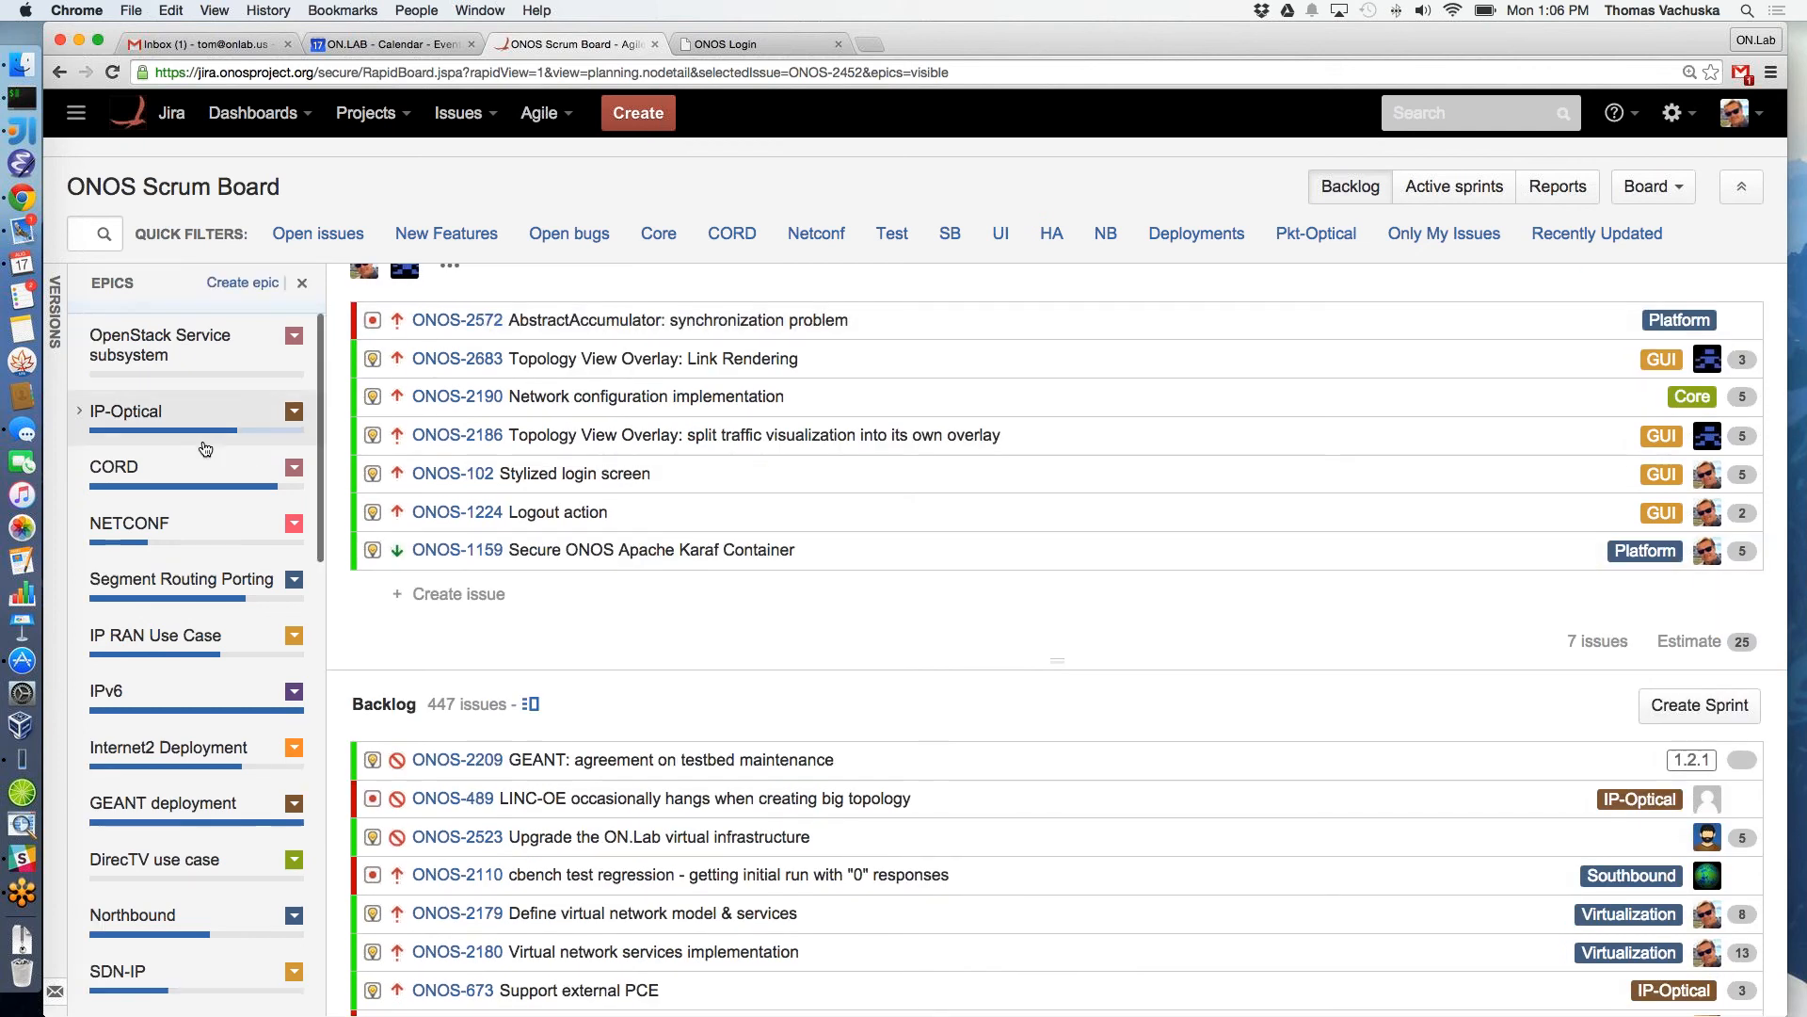
Scroll the Epics panel toward the Platform epic to filter the backlog
scroll("down", 3)
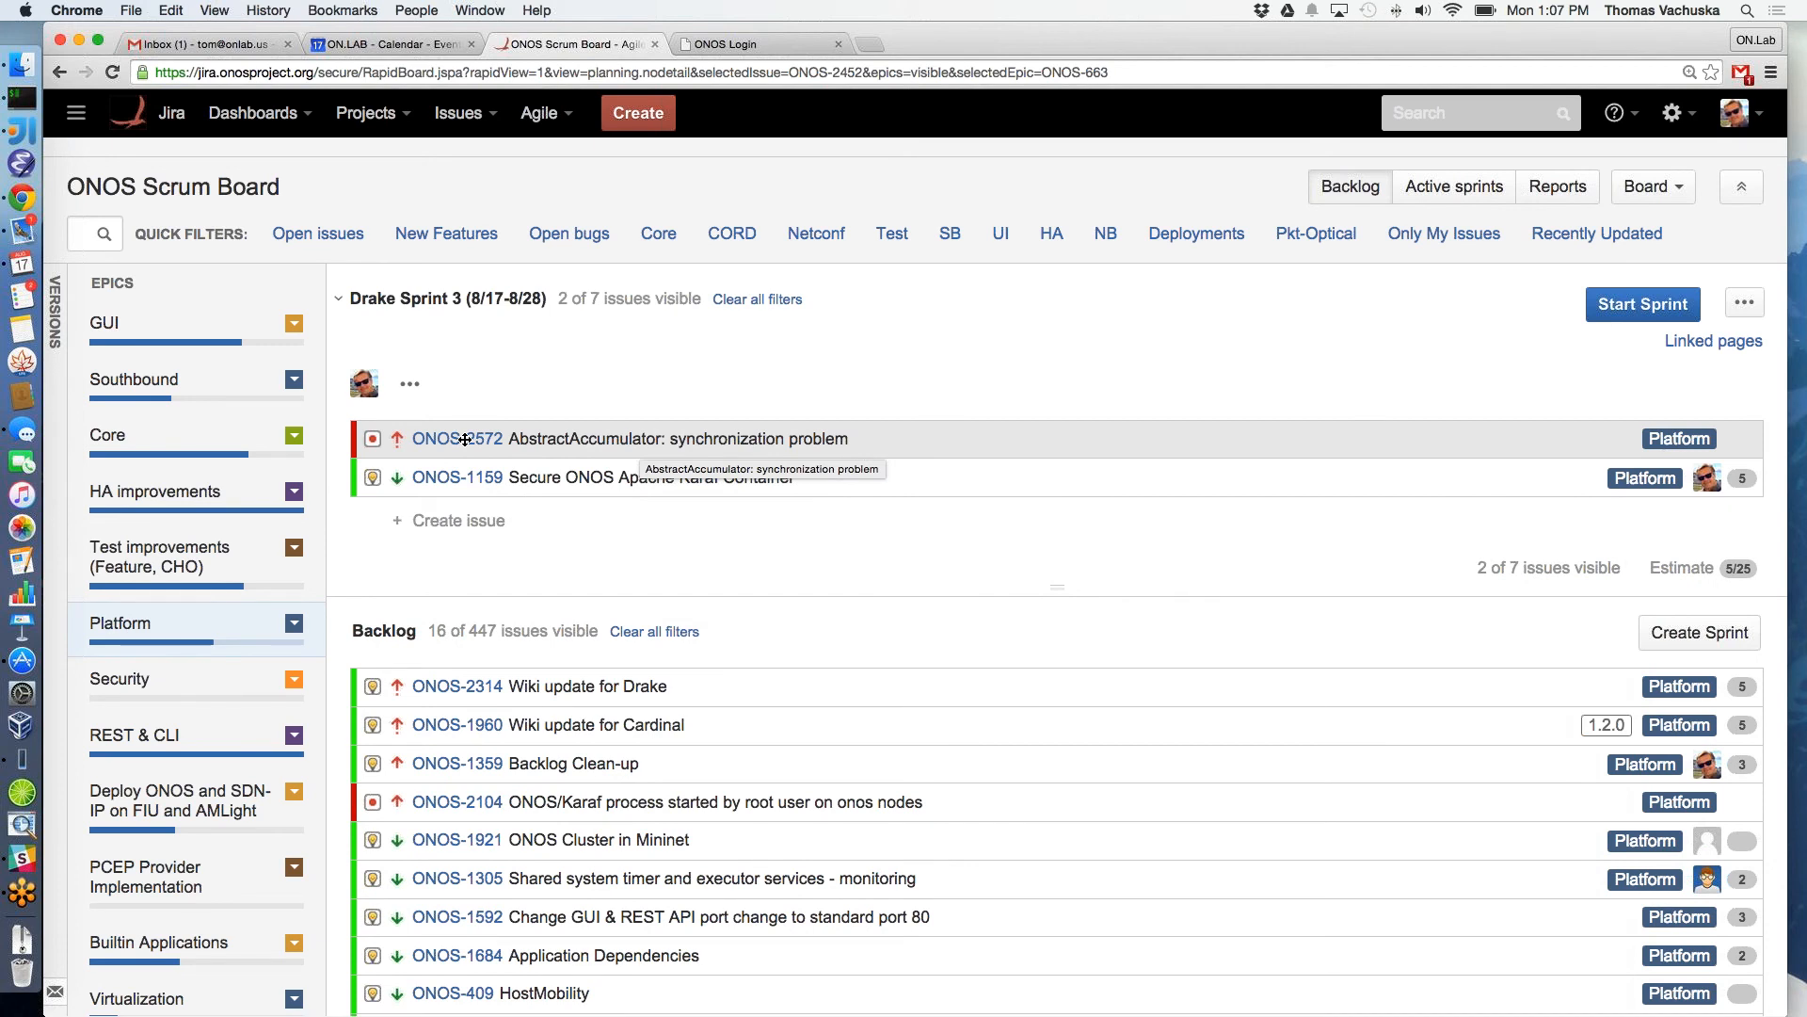
mouse_move(914, 553)
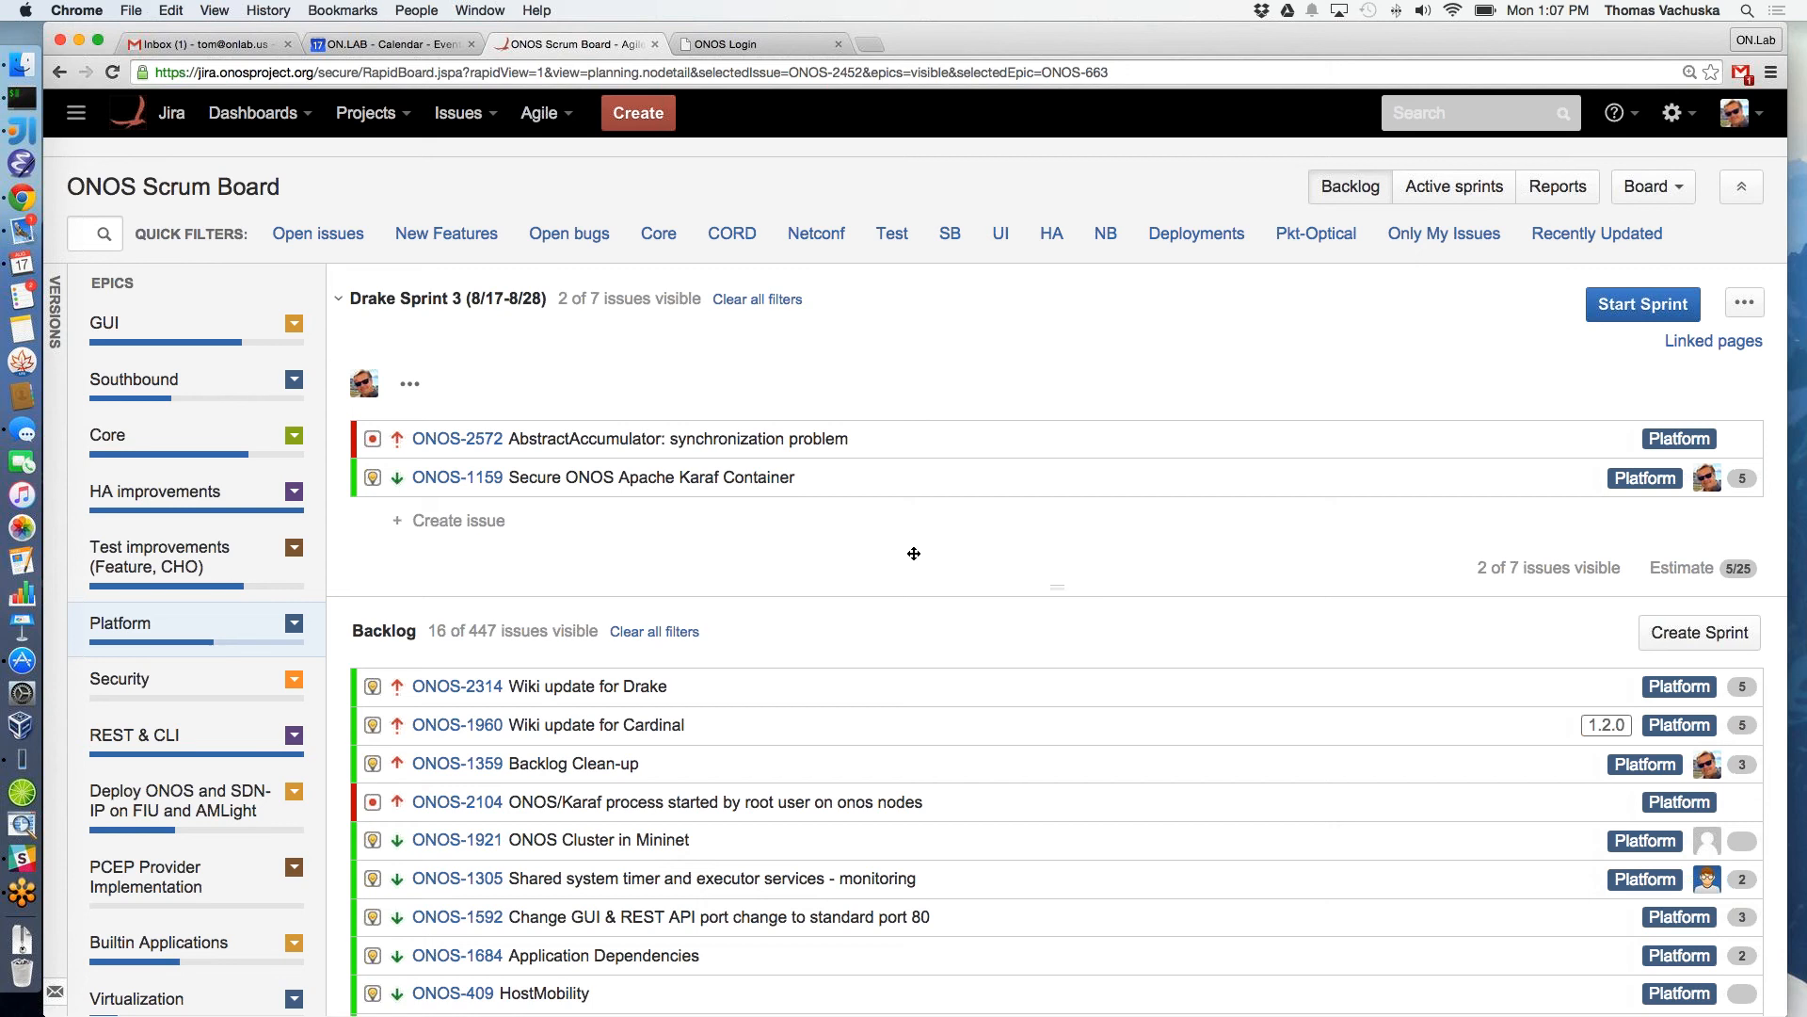
mouse_move(450, 591)
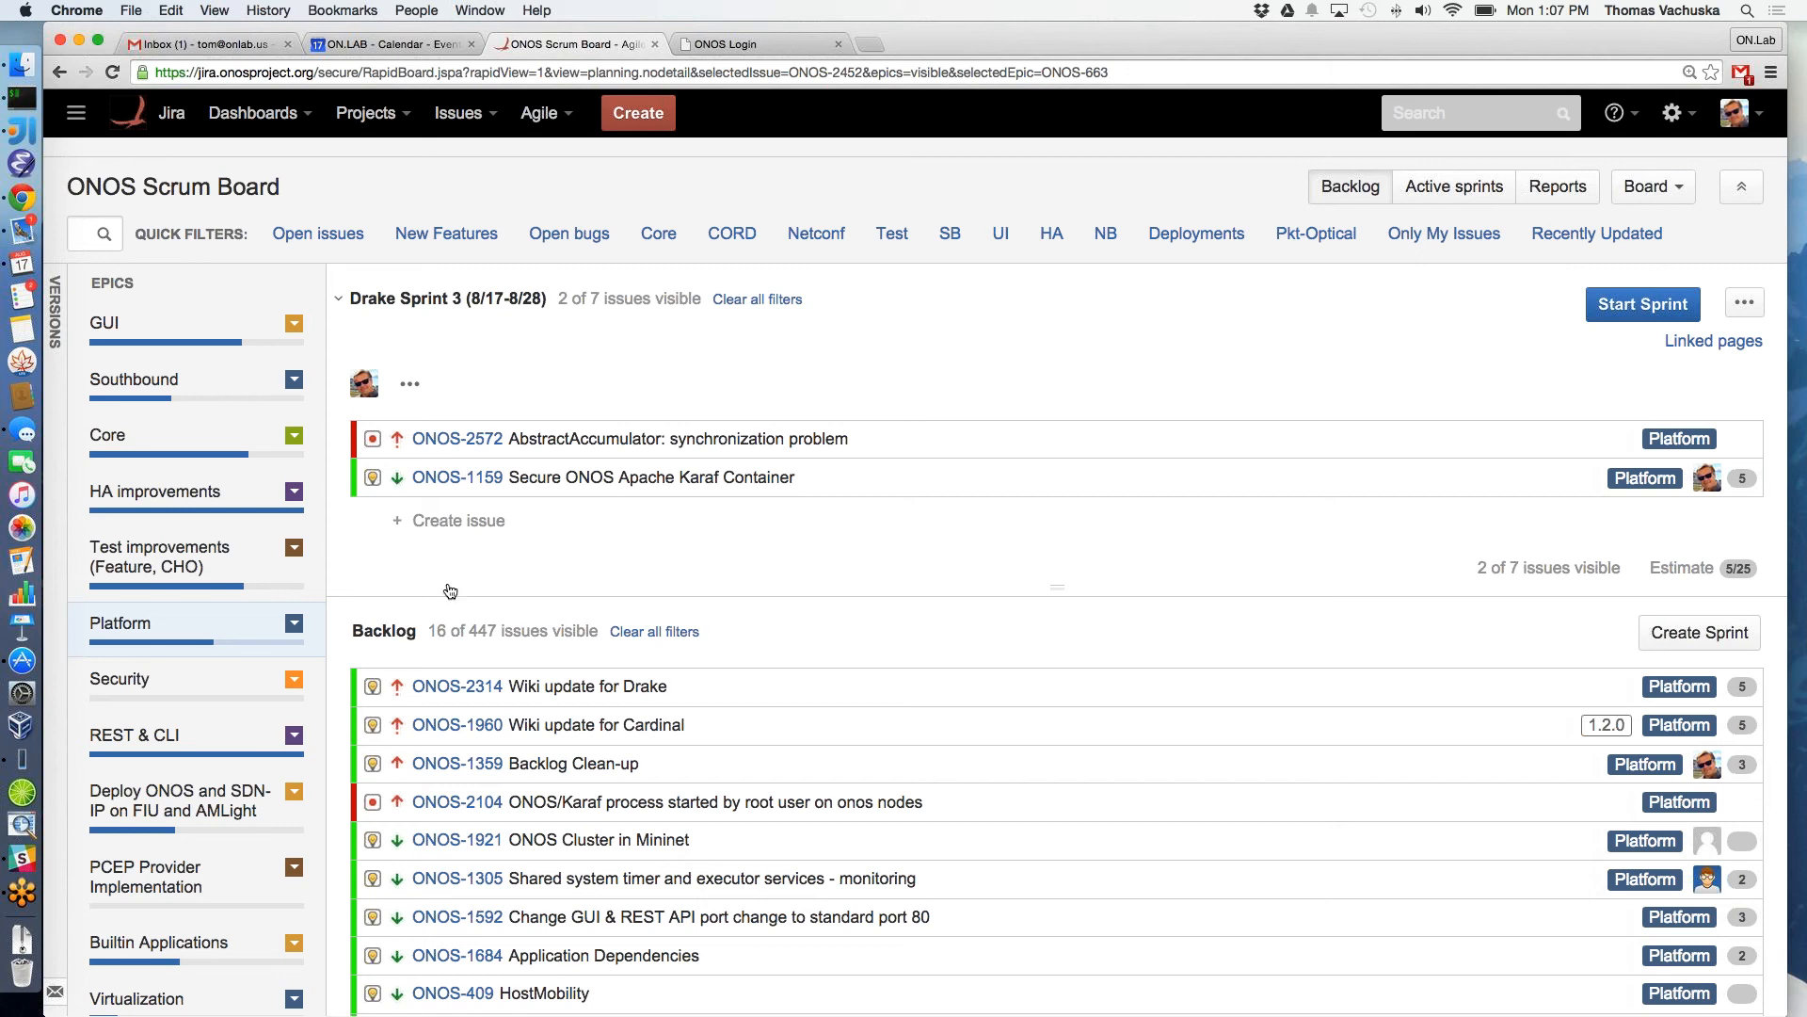
mouse_move(988, 569)
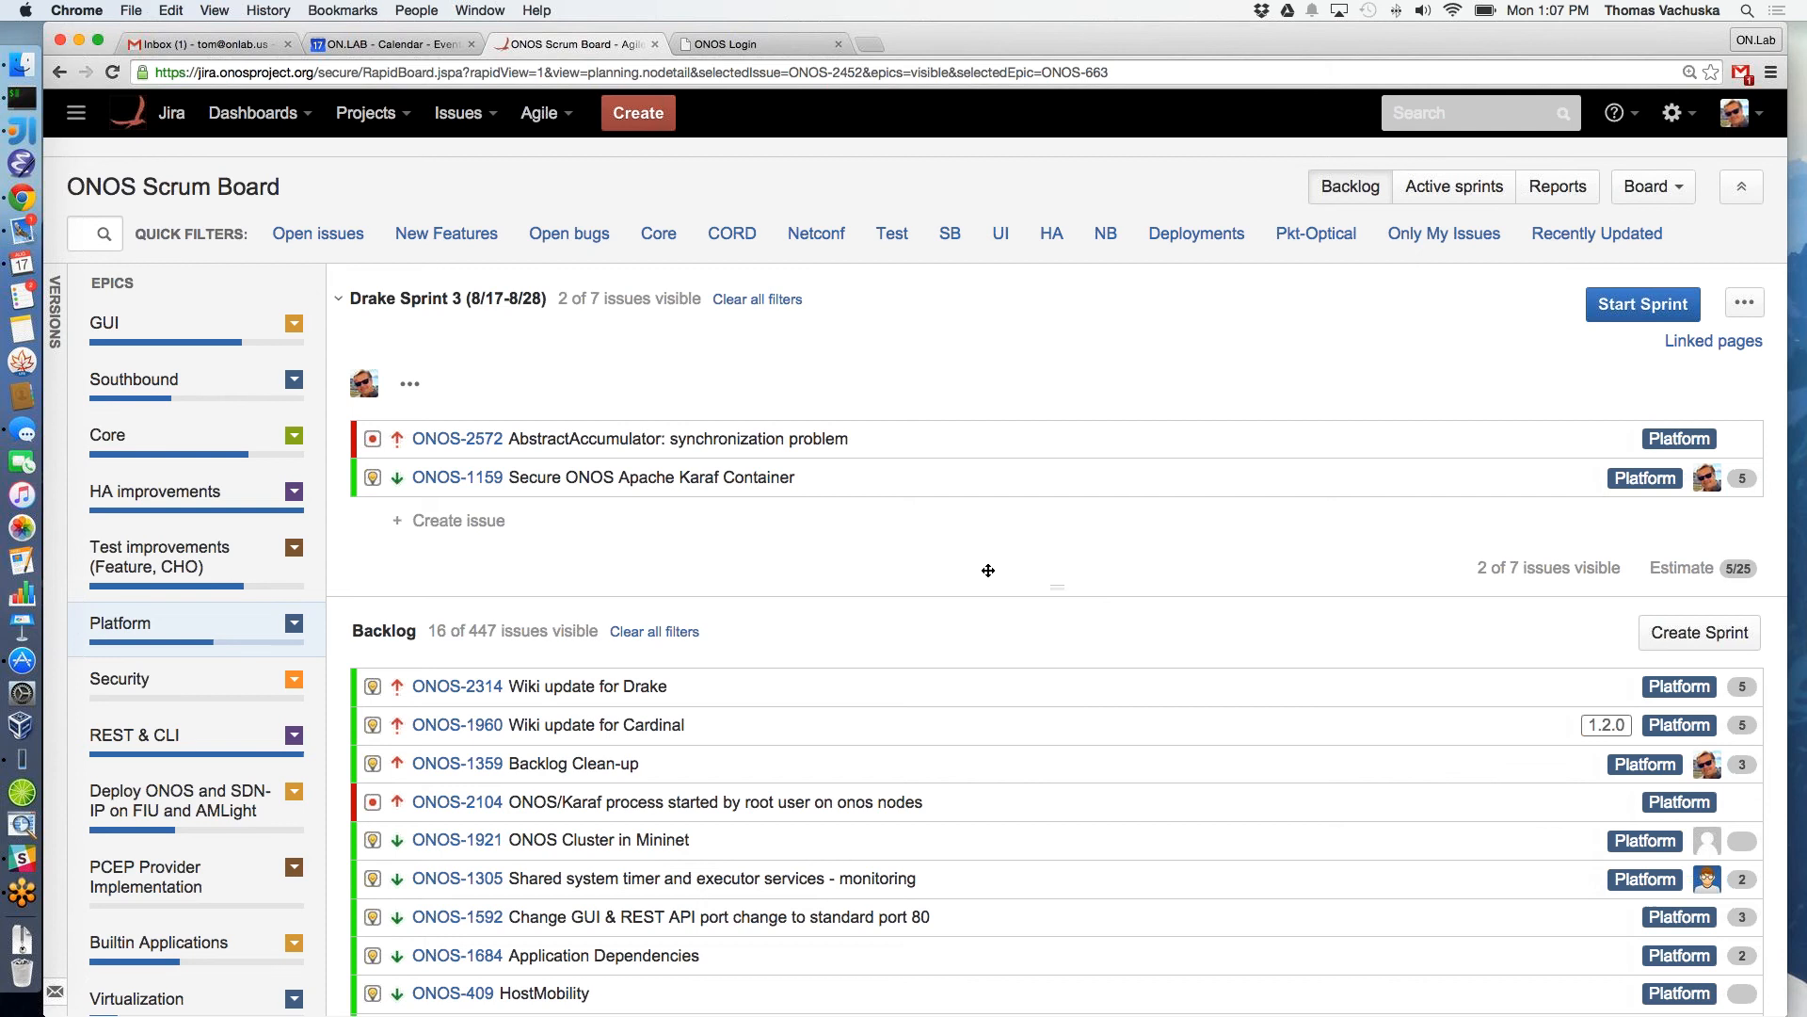
Scroll the backlog to reach ONOS-2314 "Wiki update for Drake" for moving into Drake Sprint 3
scroll("down", 3)
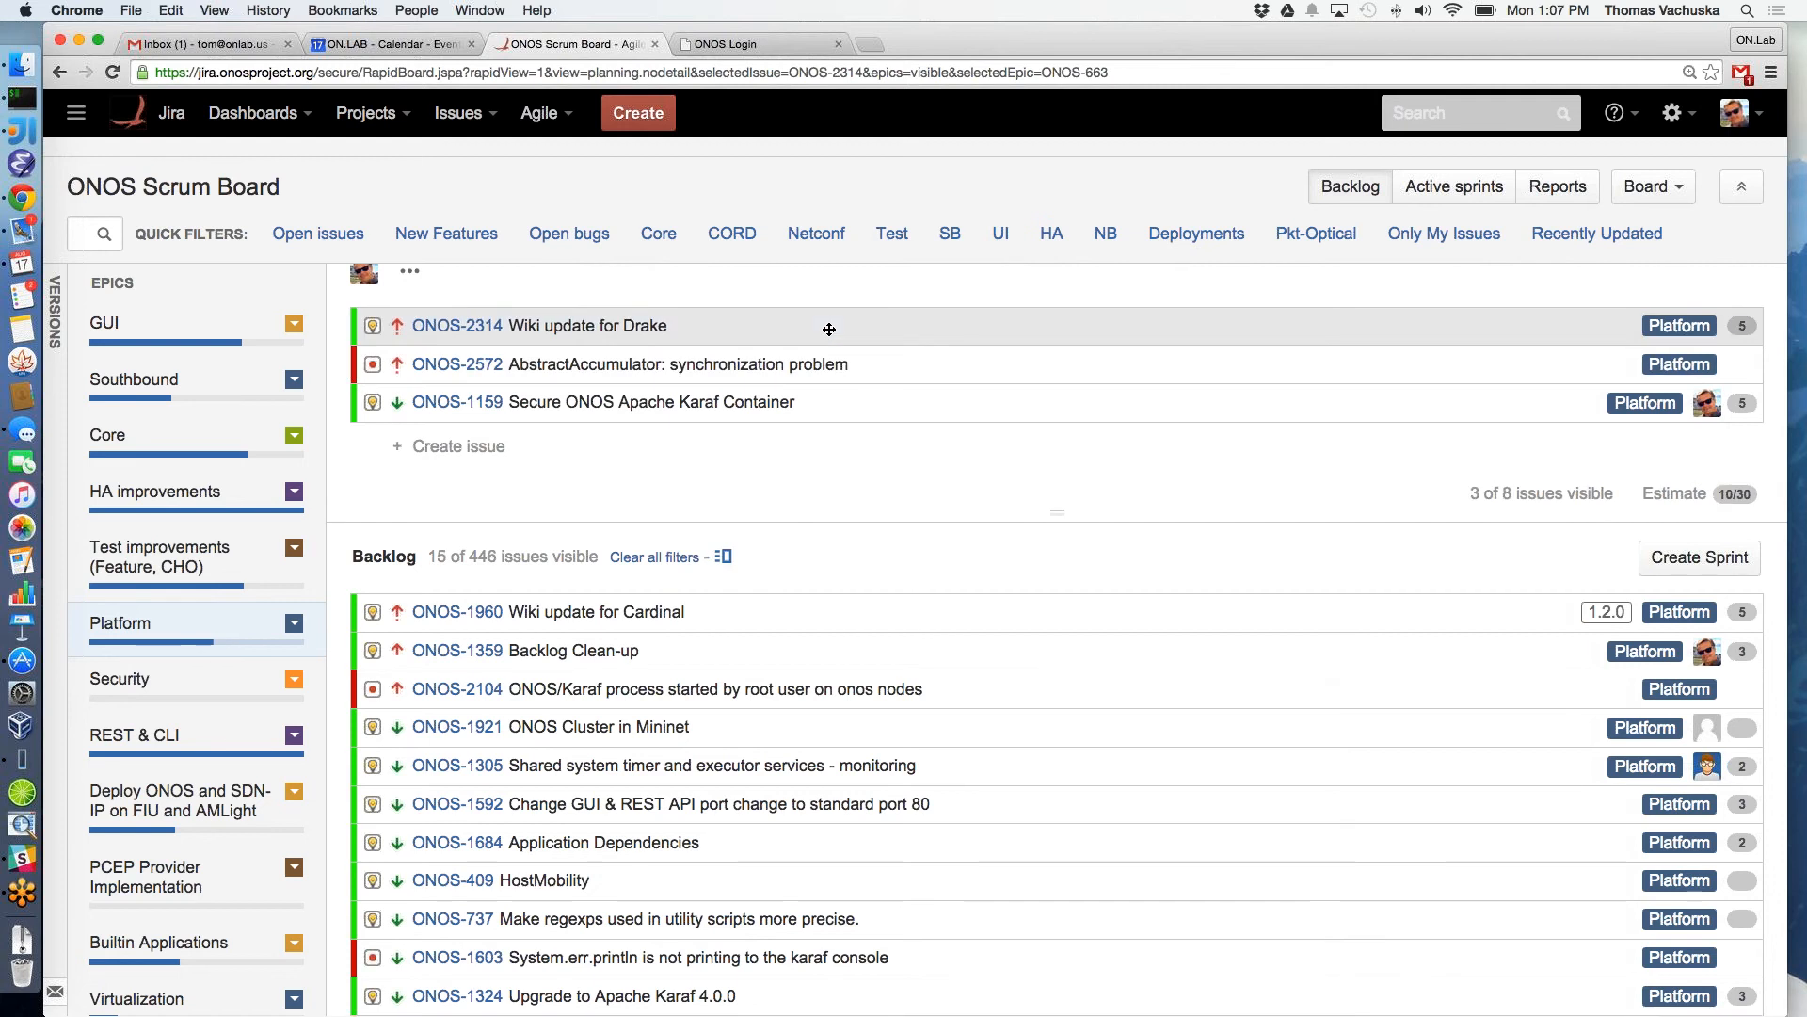
mouse_move(891, 661)
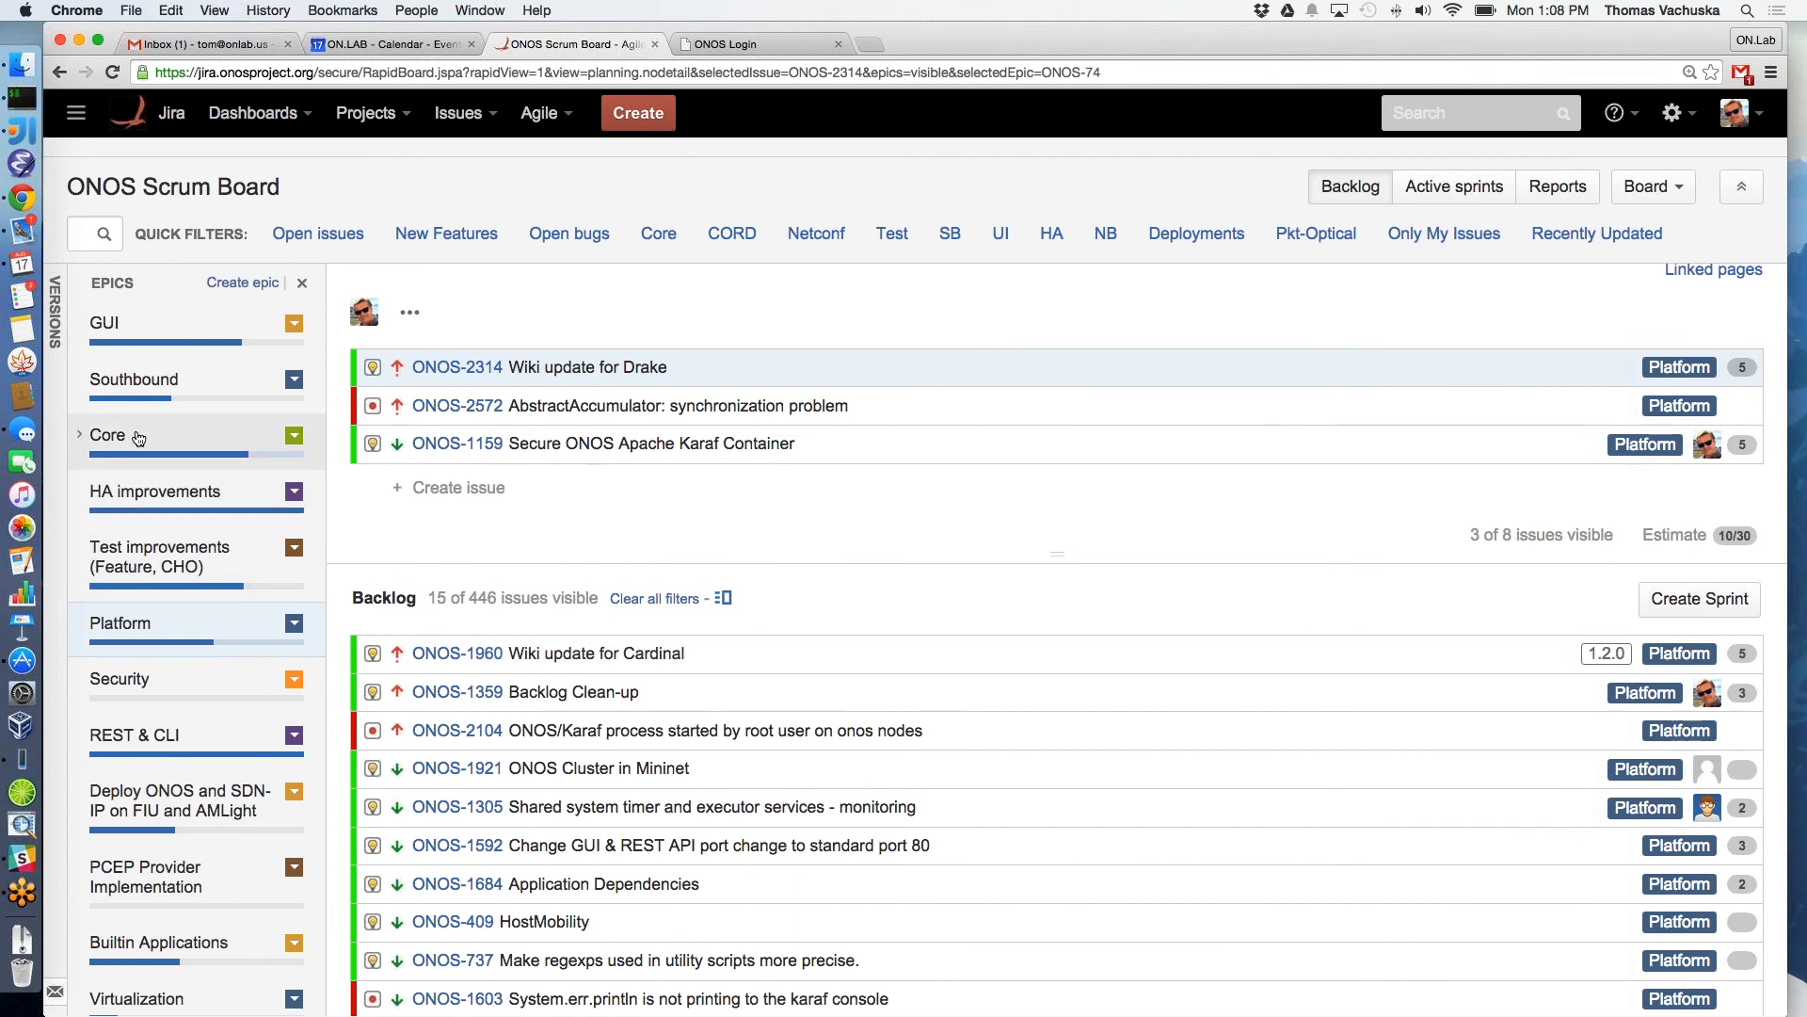
Filter the board to the Core epic, showing 1 of 8 sprint and 38 of 446 backlog issues
left_click(106, 434)
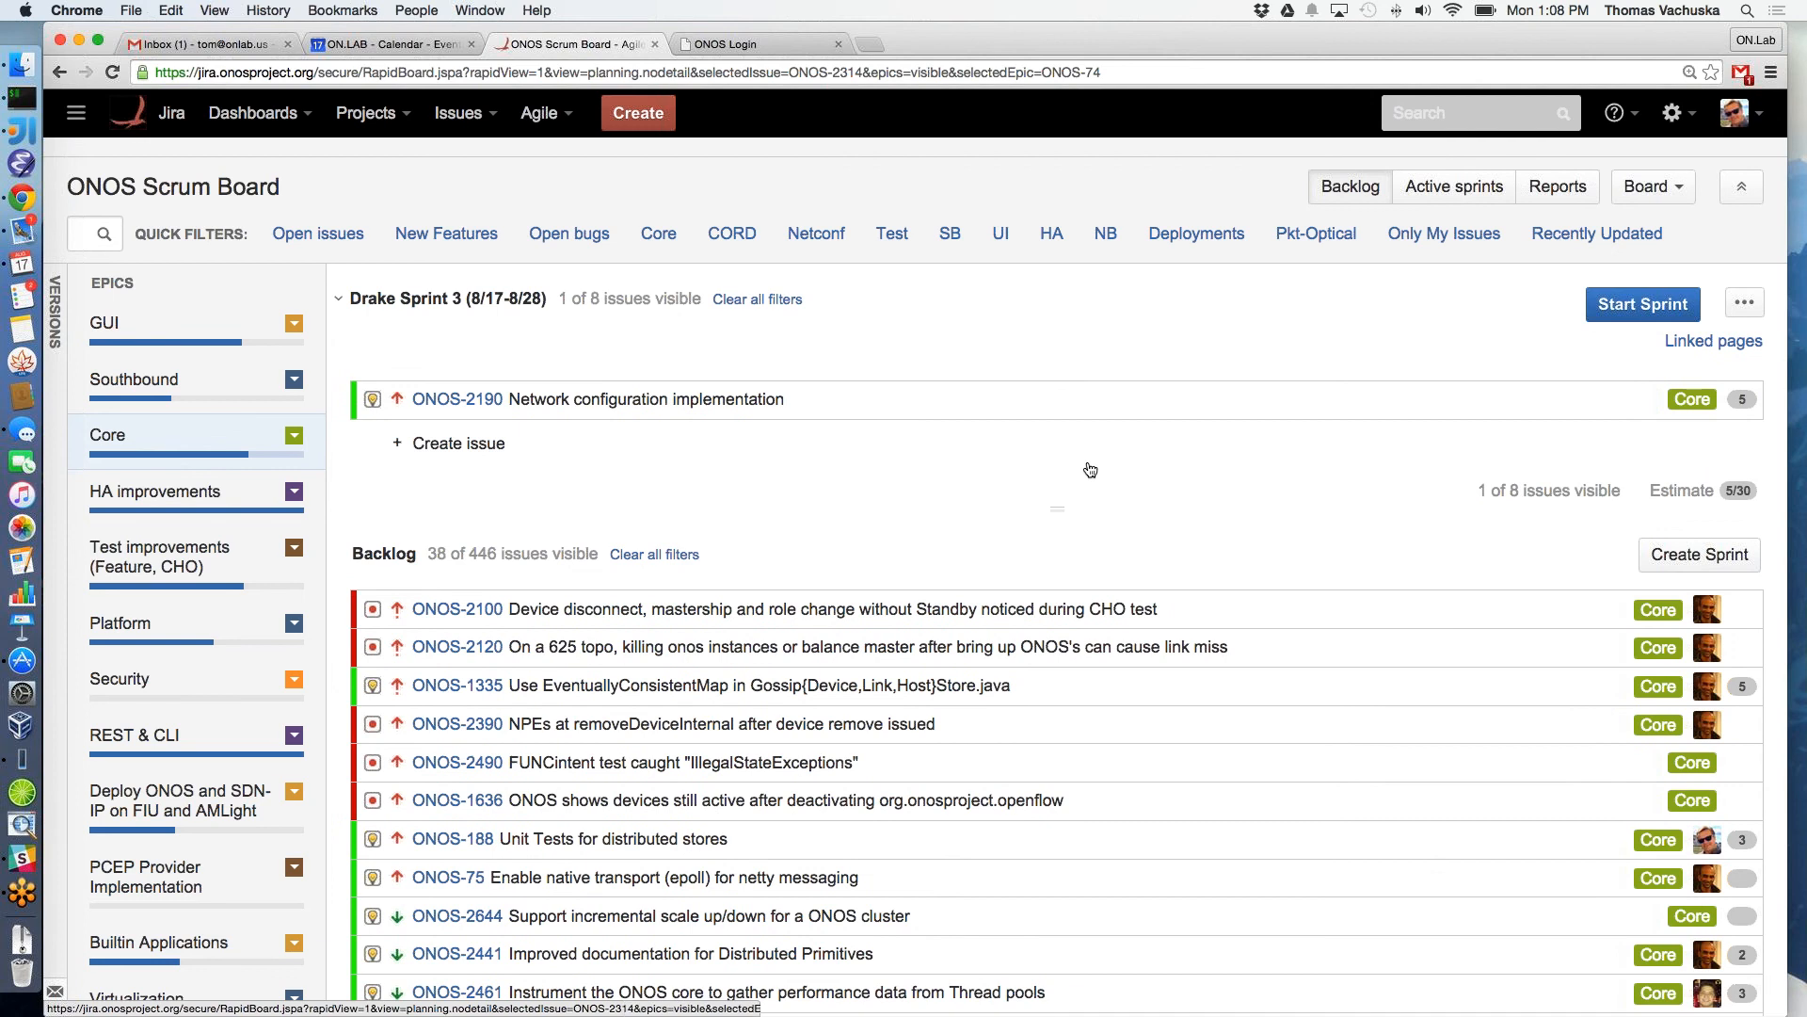
mouse_move(979, 367)
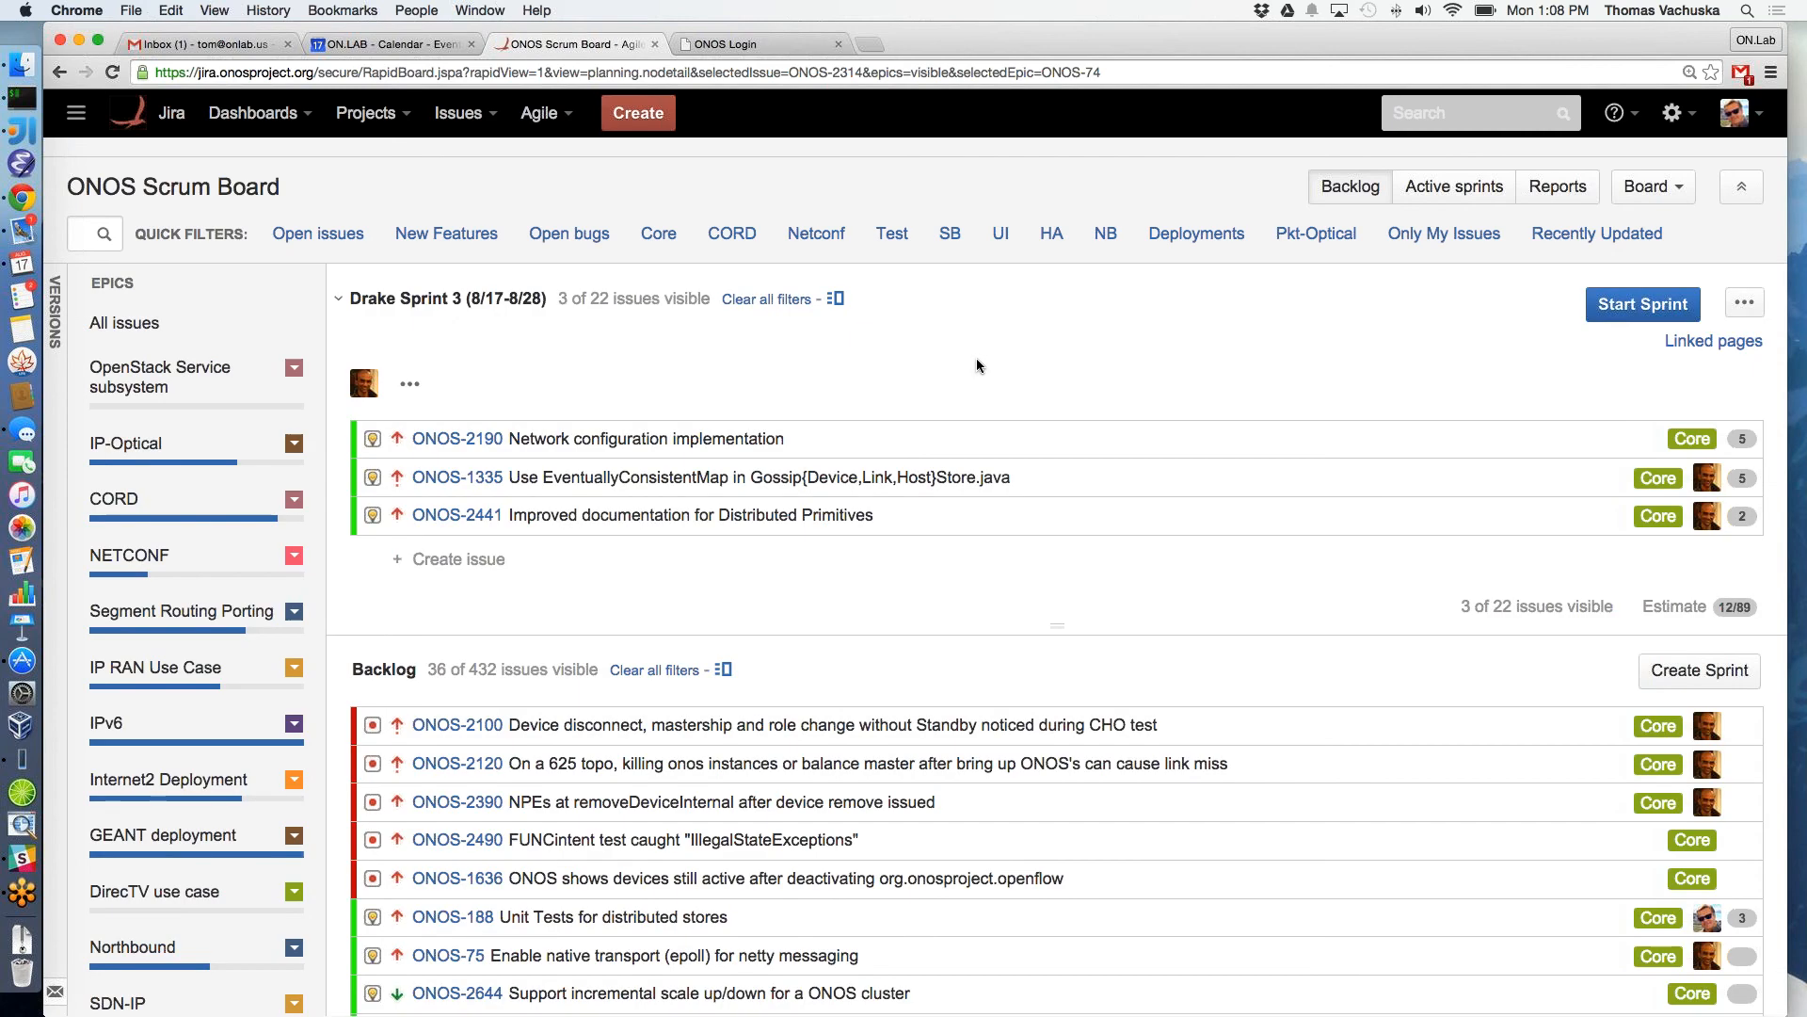
mouse_move(827, 477)
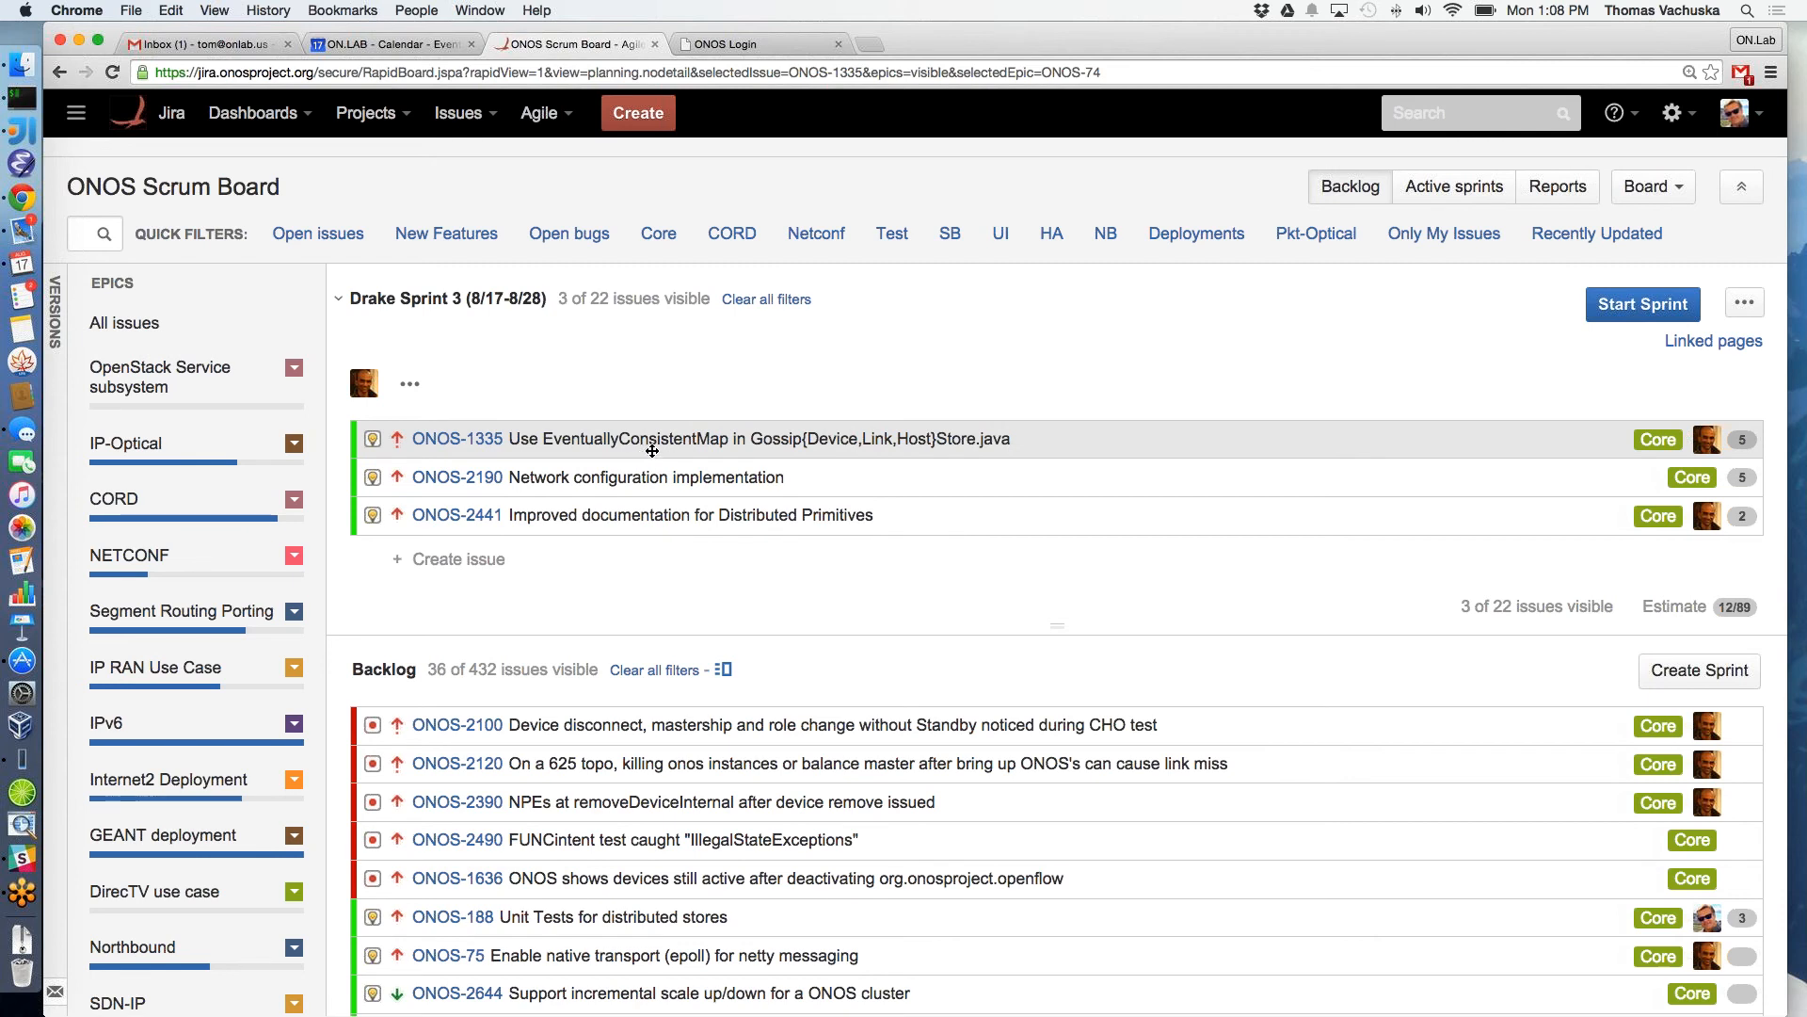
mouse_move(629, 516)
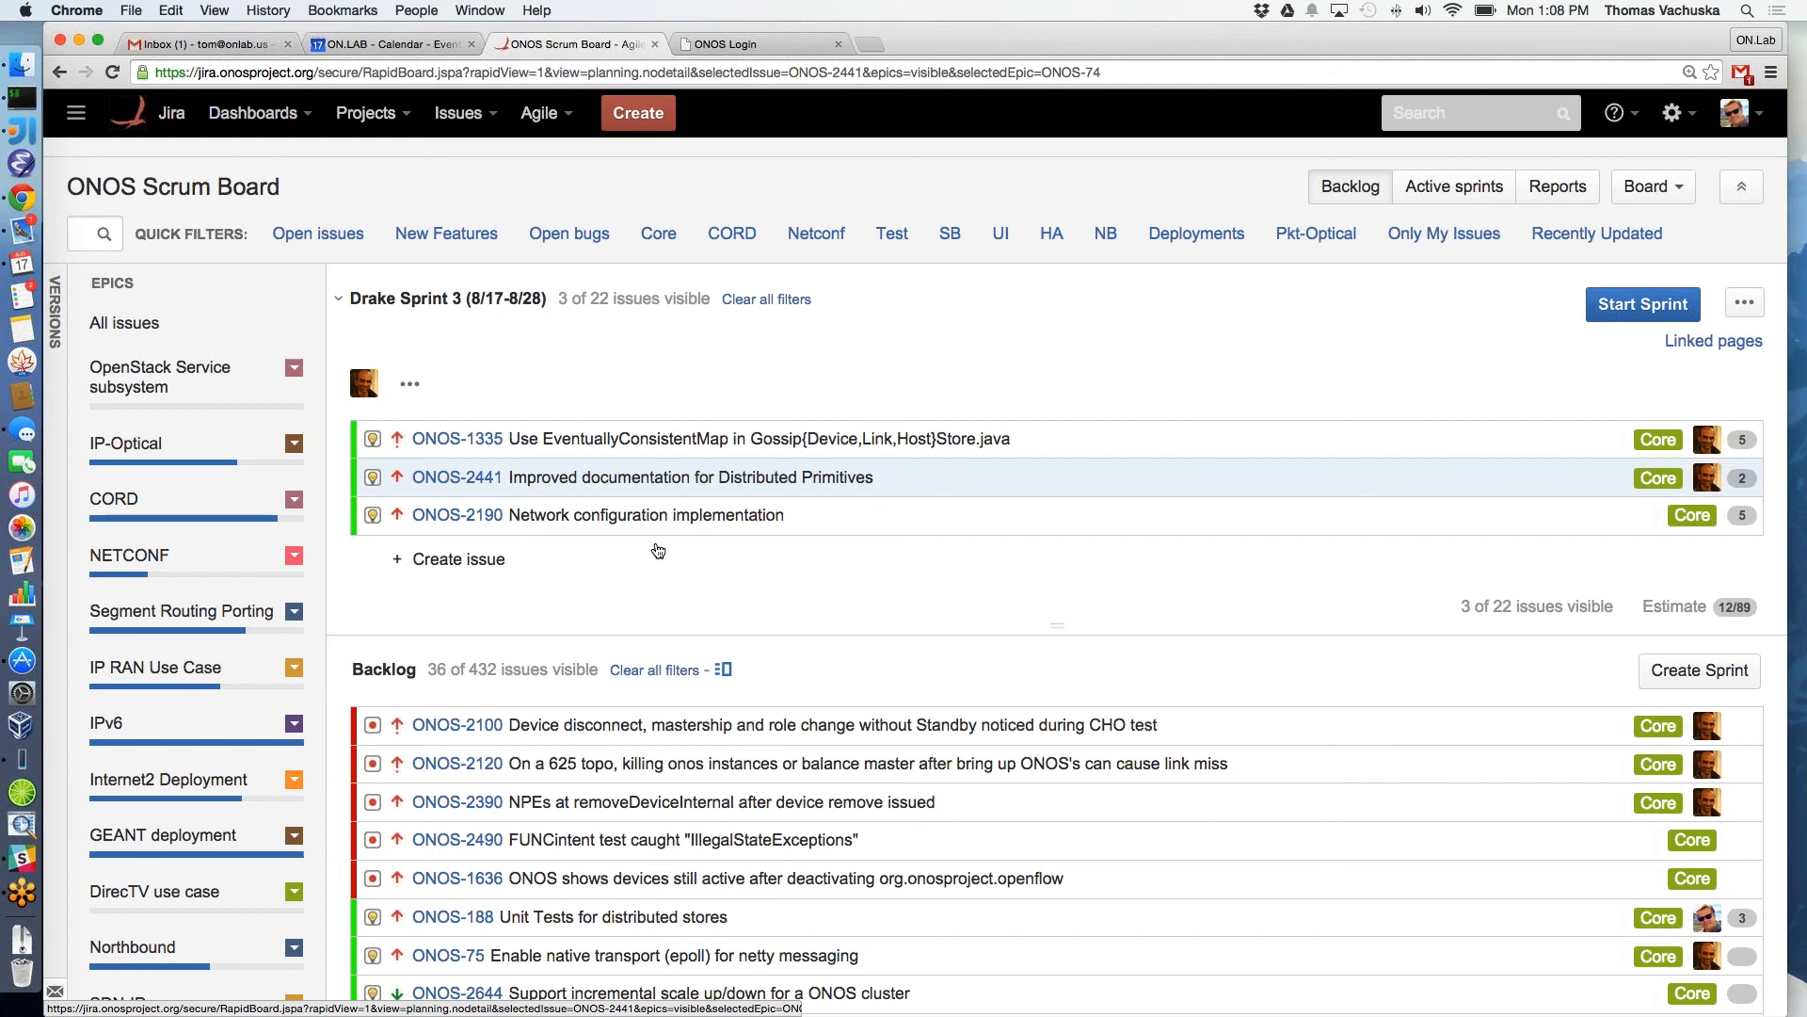
mouse_move(565, 525)
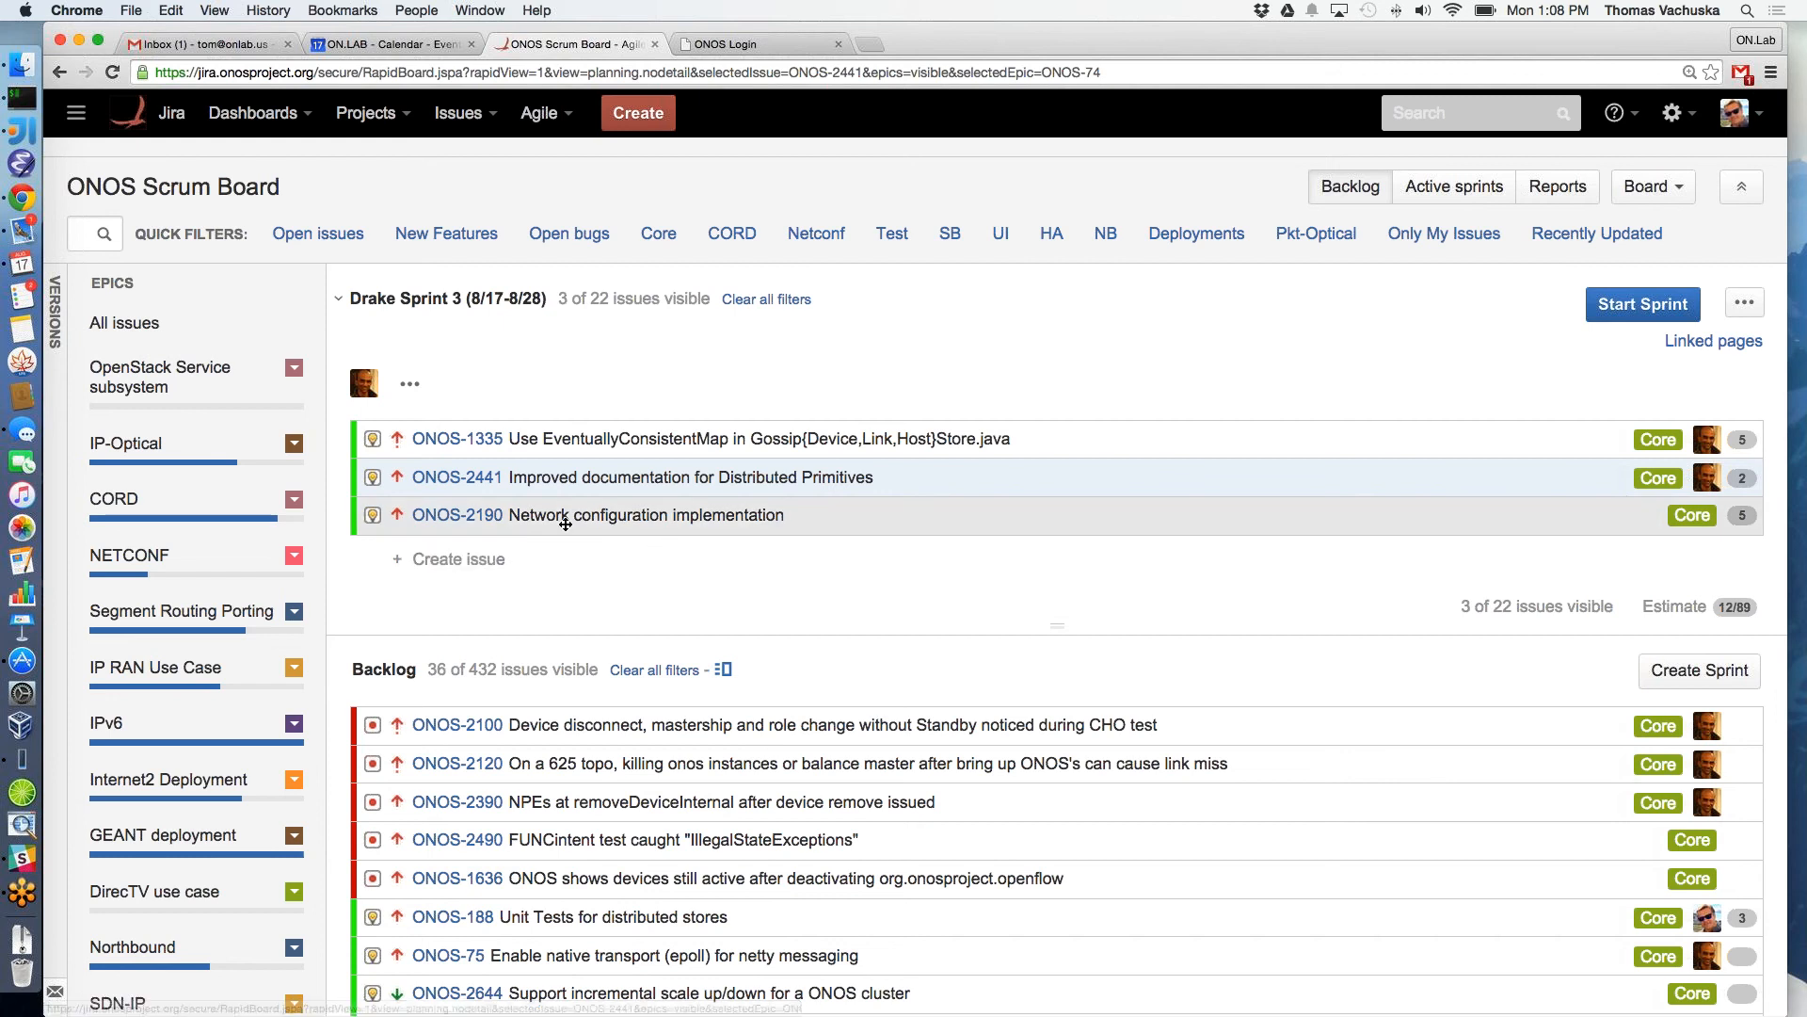
mouse_move(565, 514)
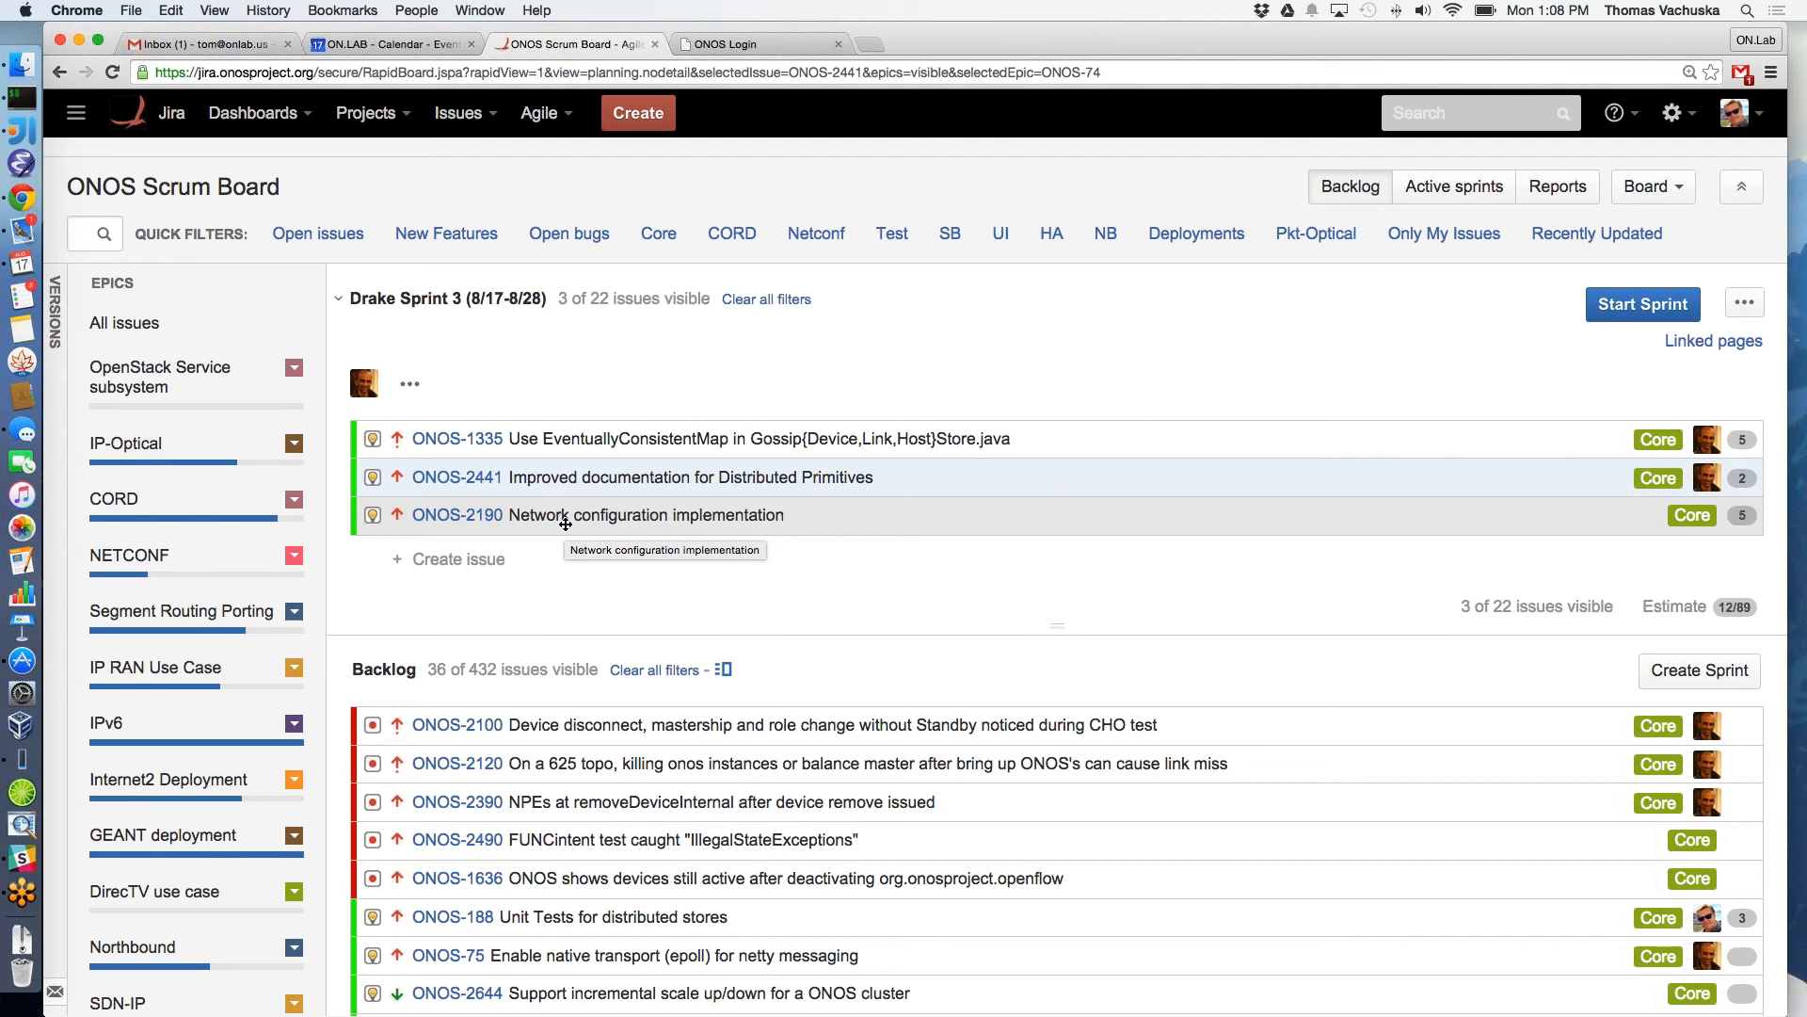
mouse_move(1295, 566)
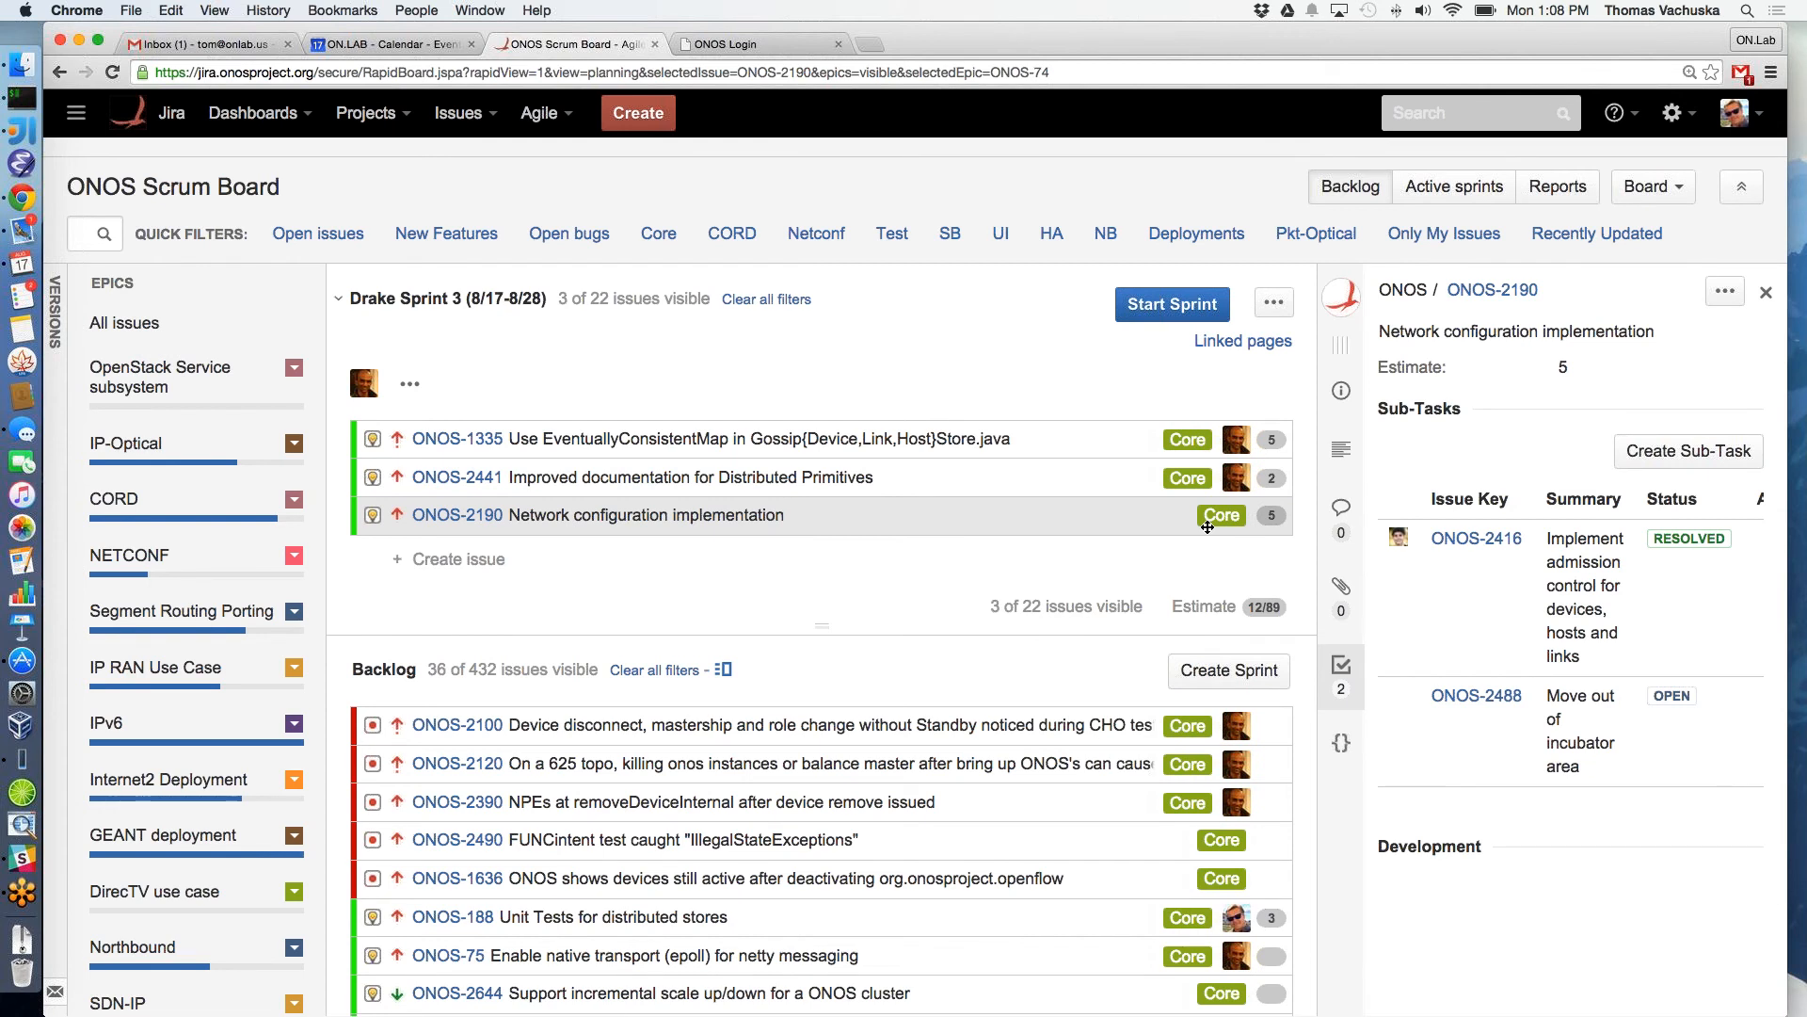
left_click(1766, 290)
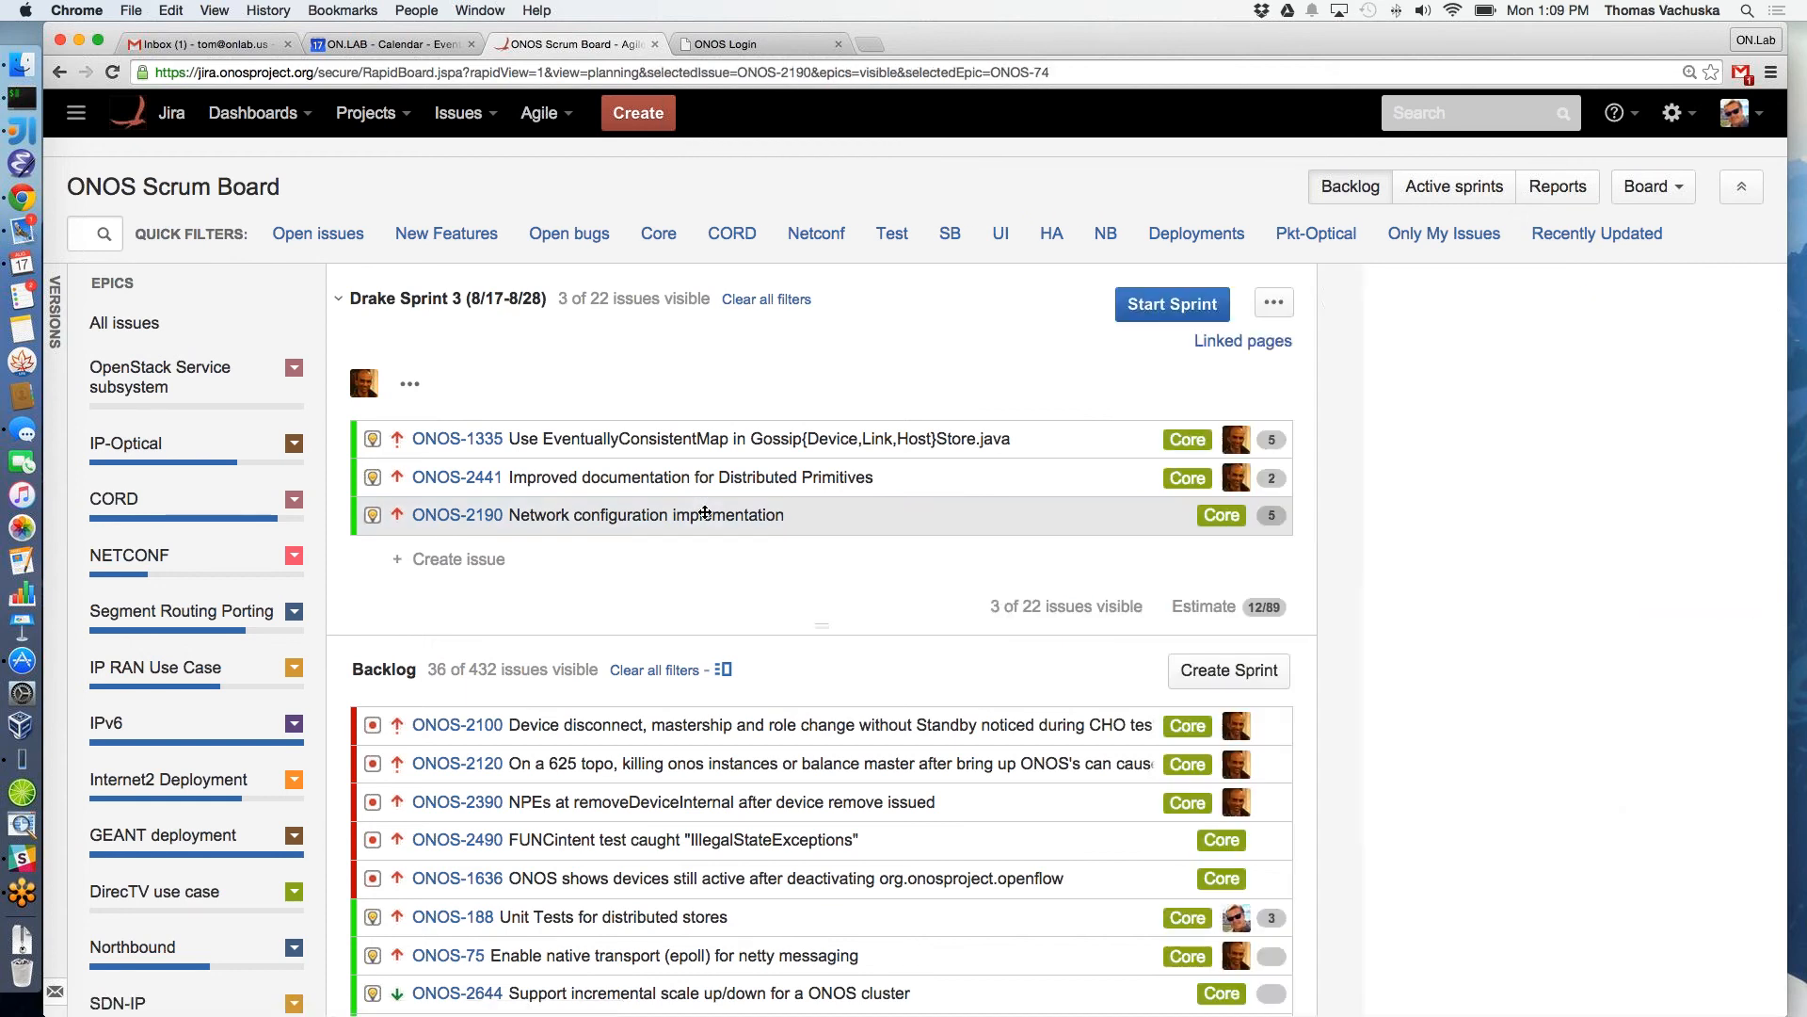
left_click(455, 514)
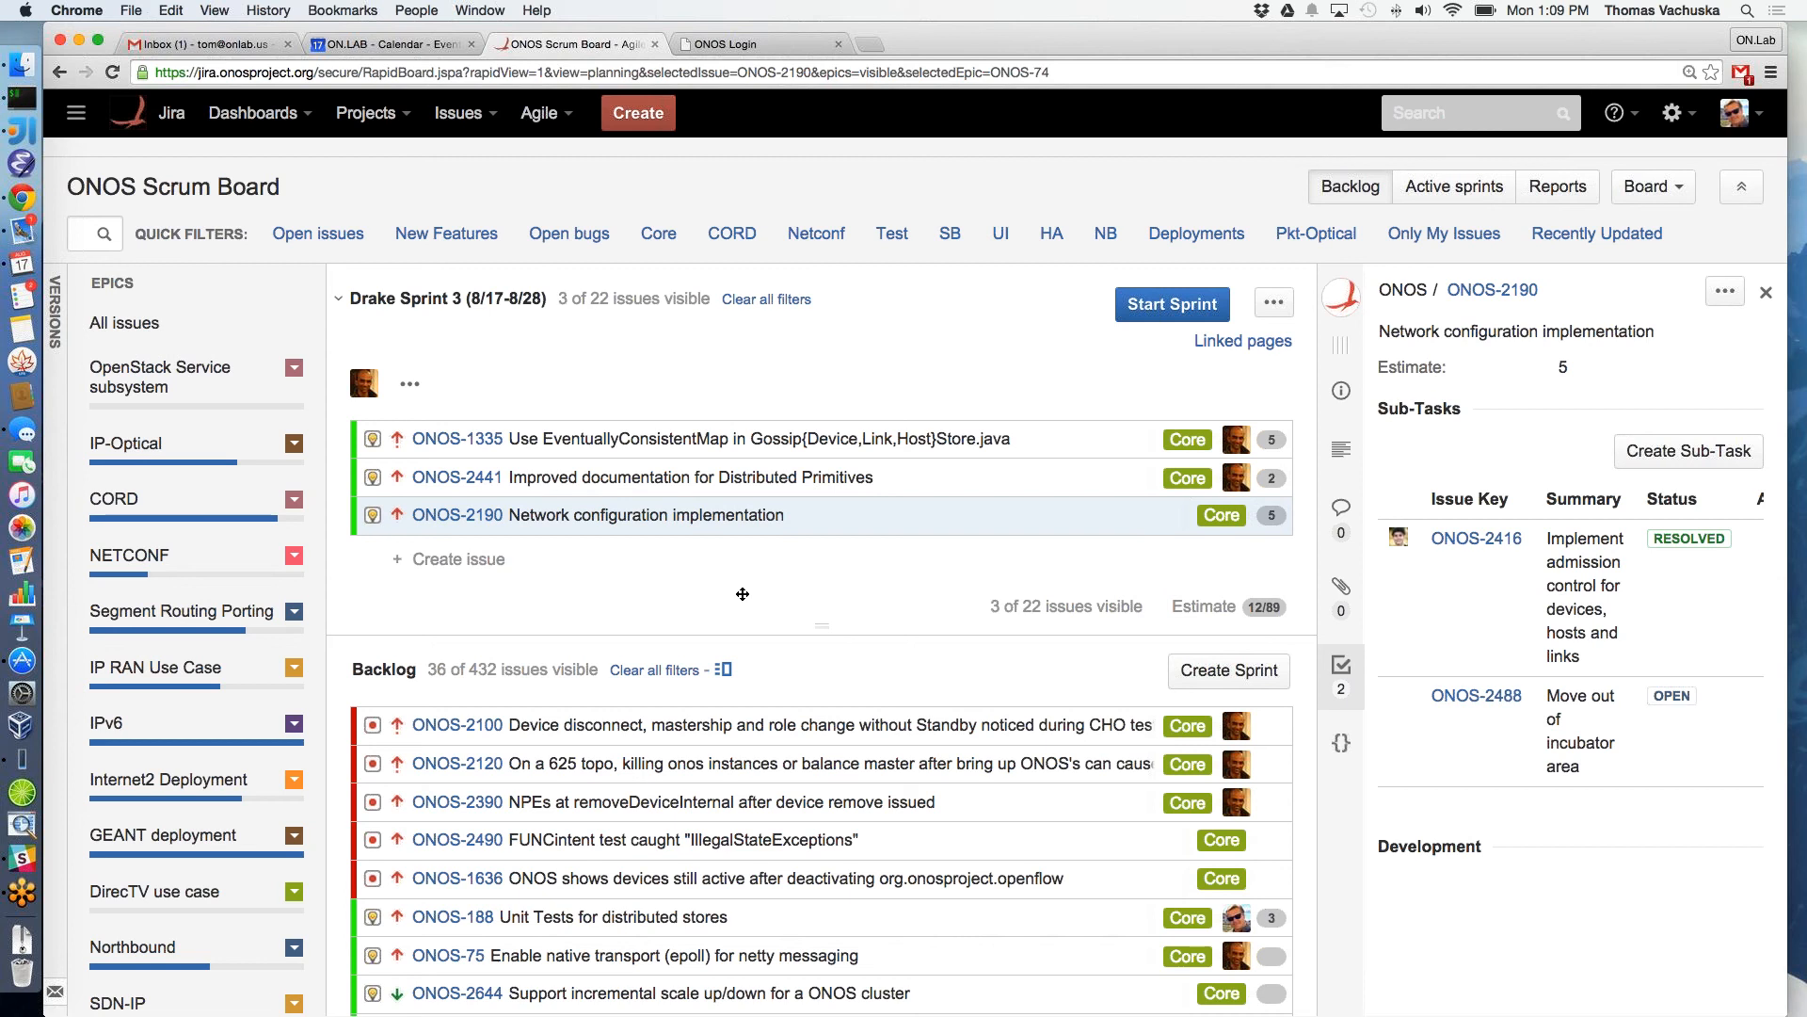
scroll("down", 3)
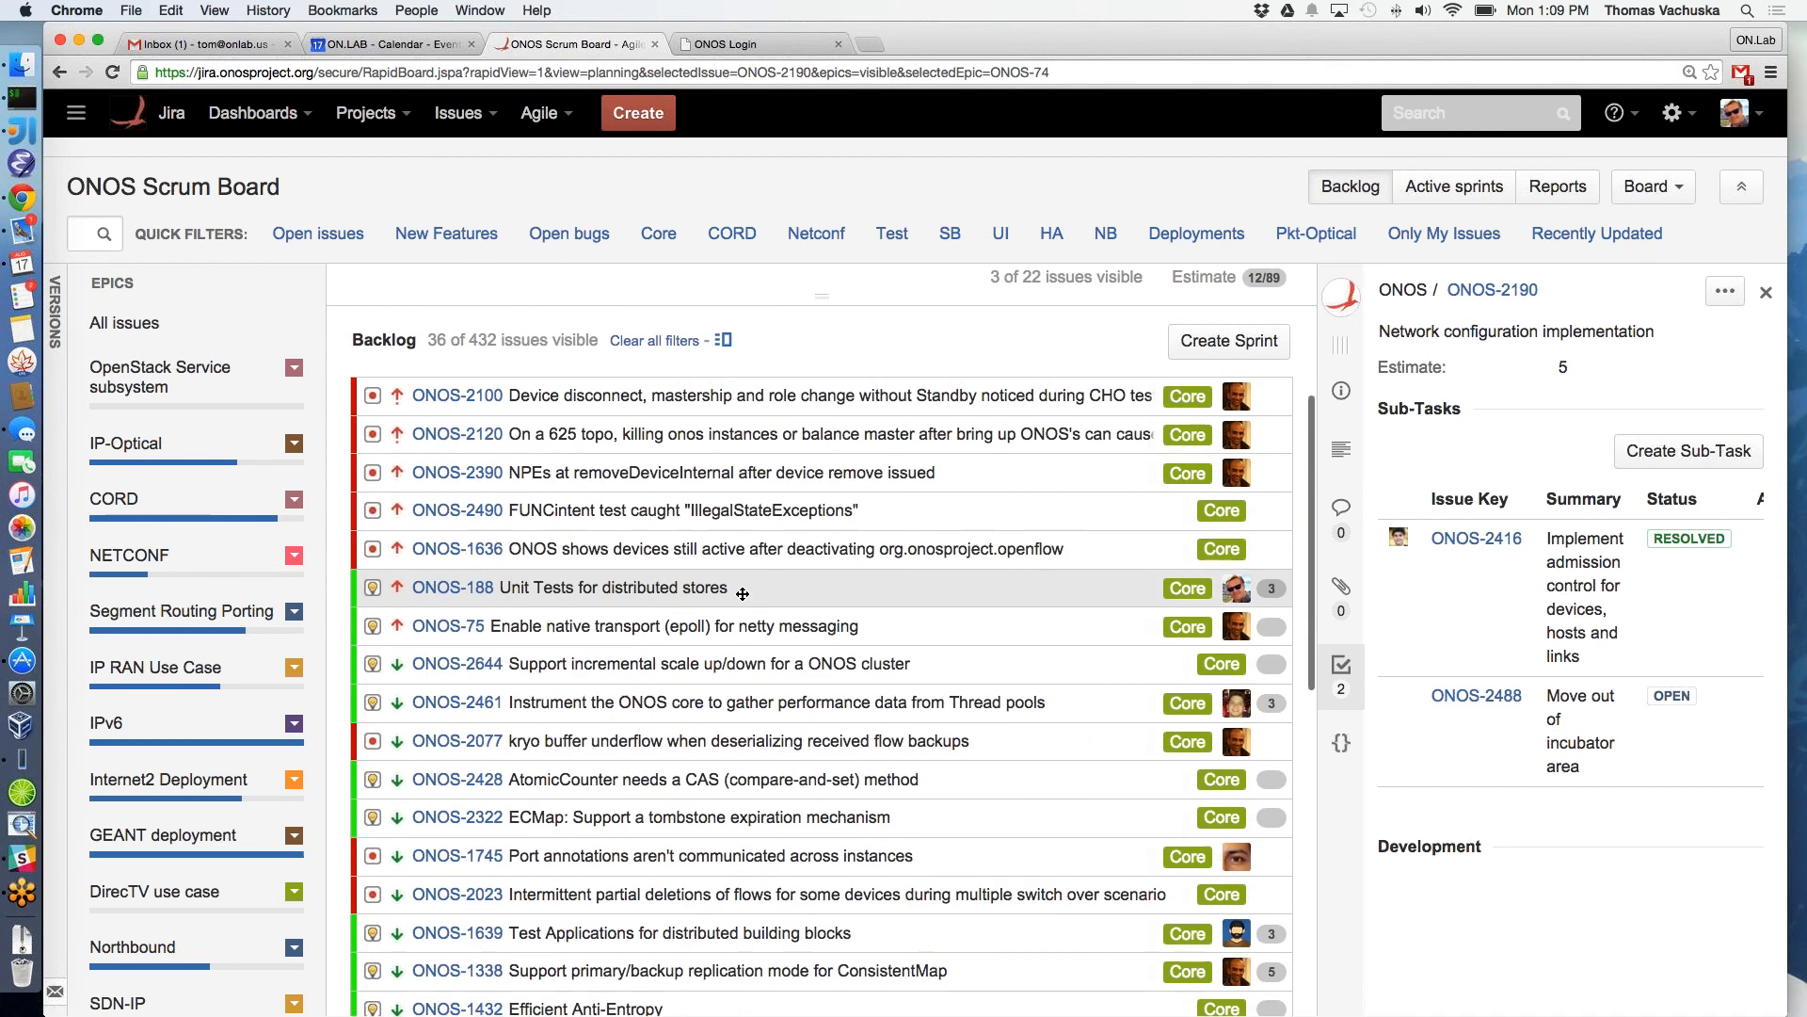
scroll("down", 3)
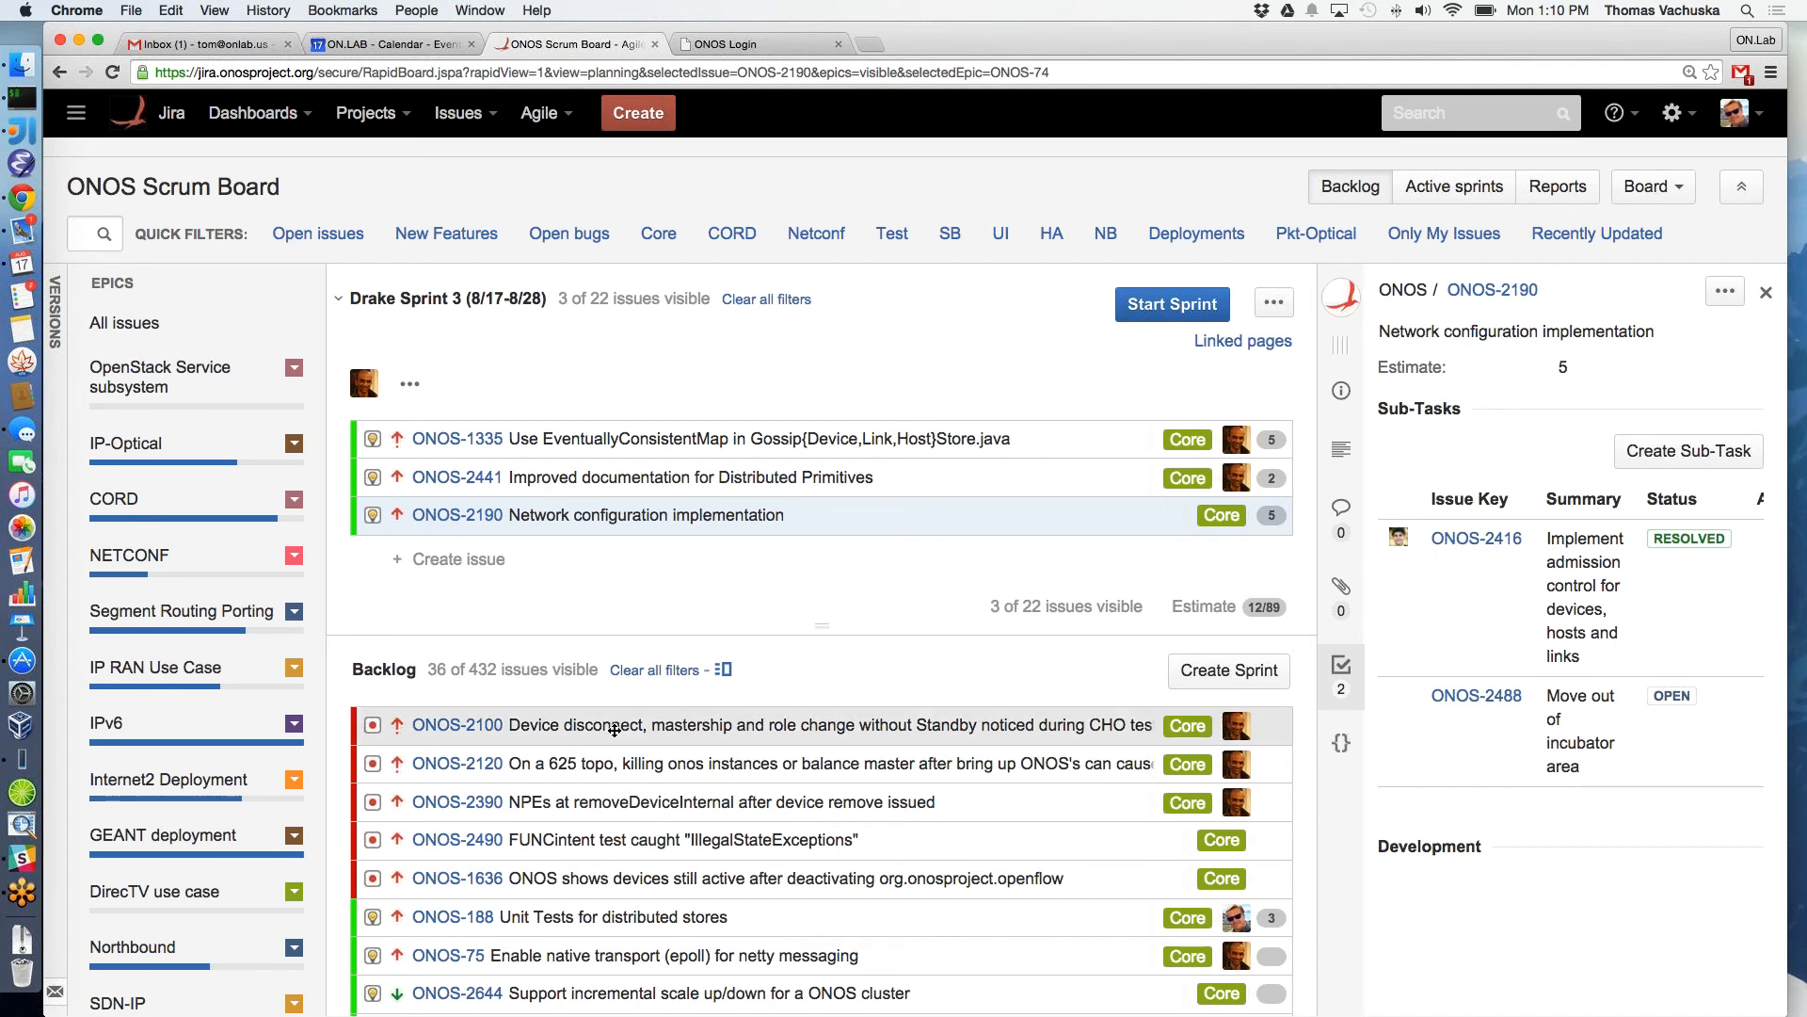
Move ONOS-2100 from the backlog into Drake Sprint 3 and scroll the sprint list
left_click(456, 723)
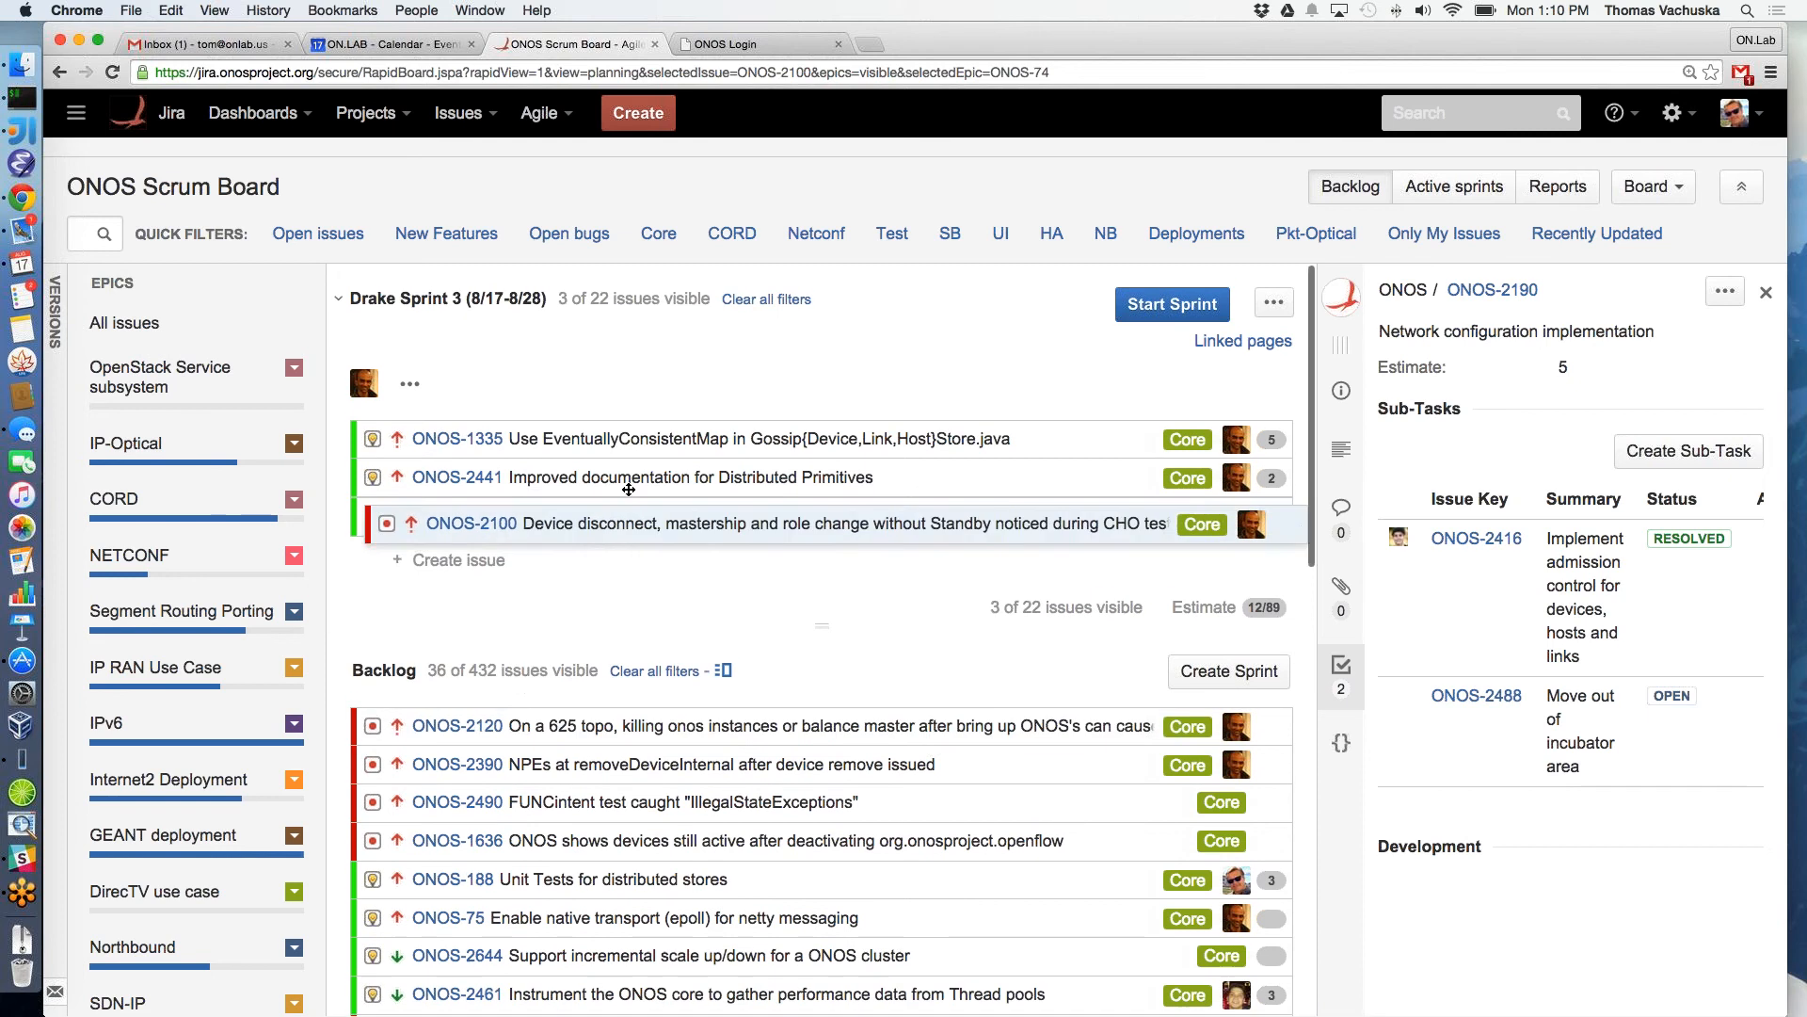
left_click(471, 522)
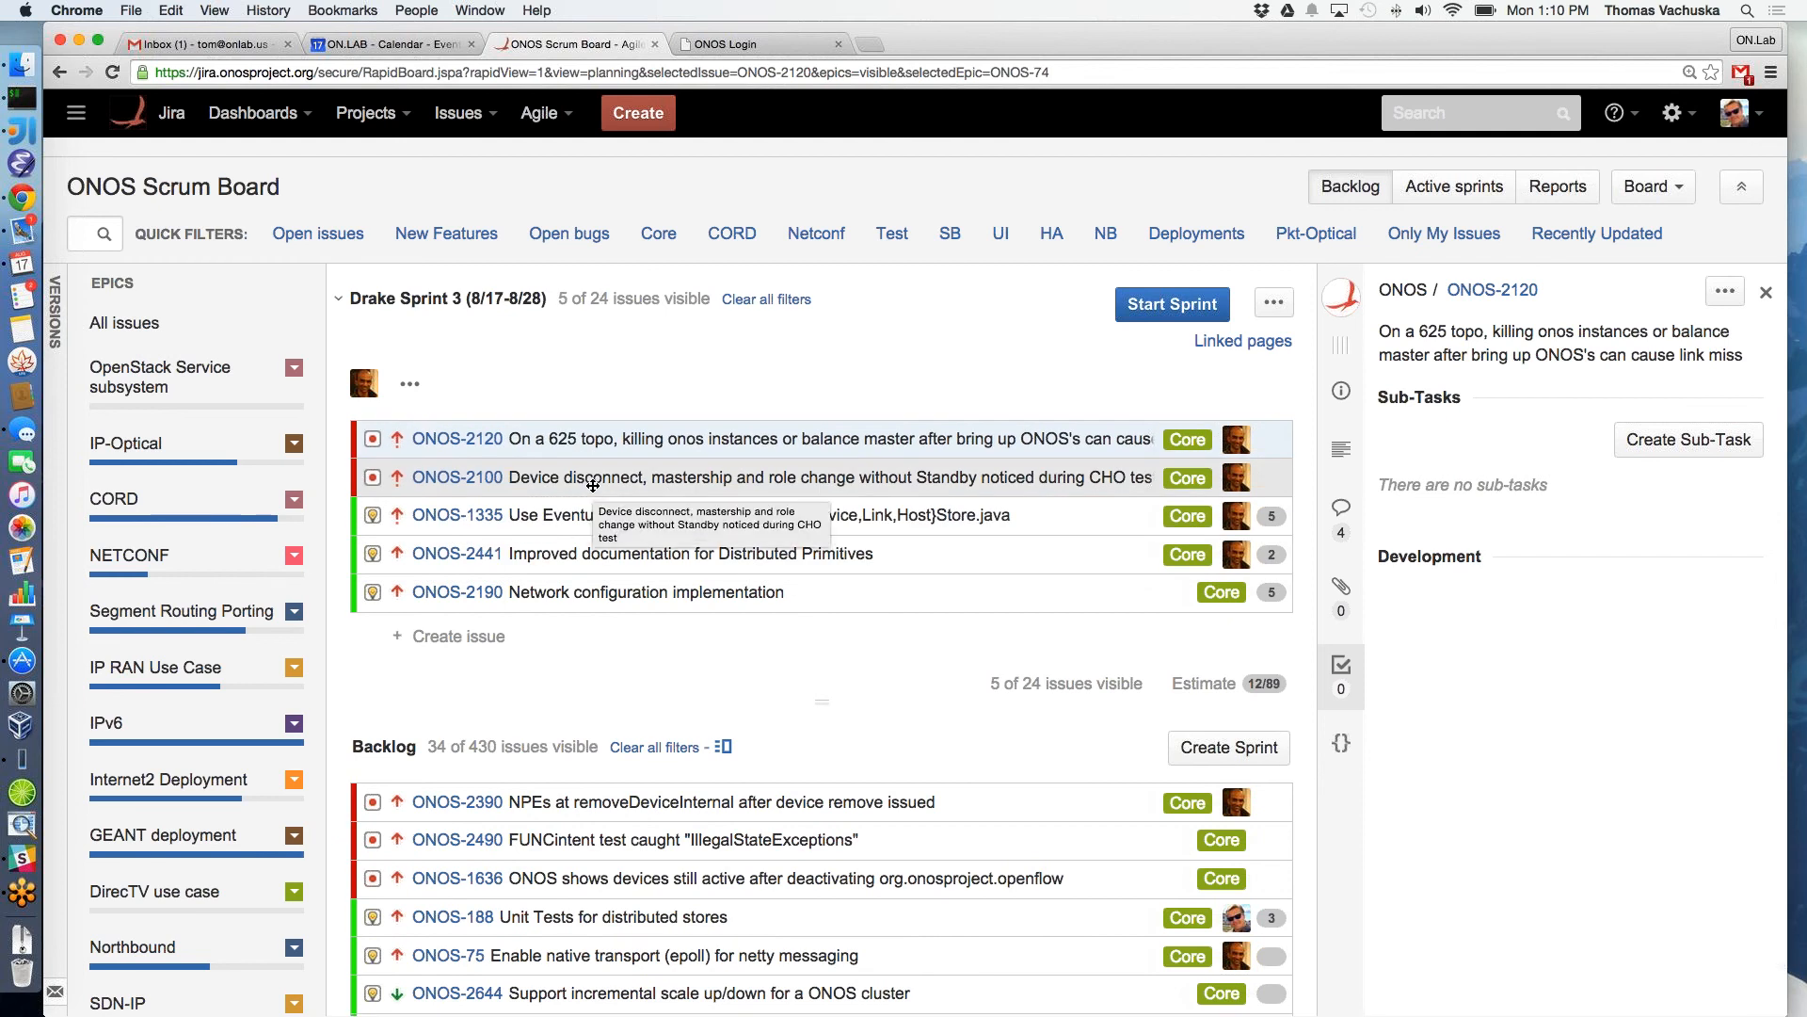
mouse_move(539, 822)
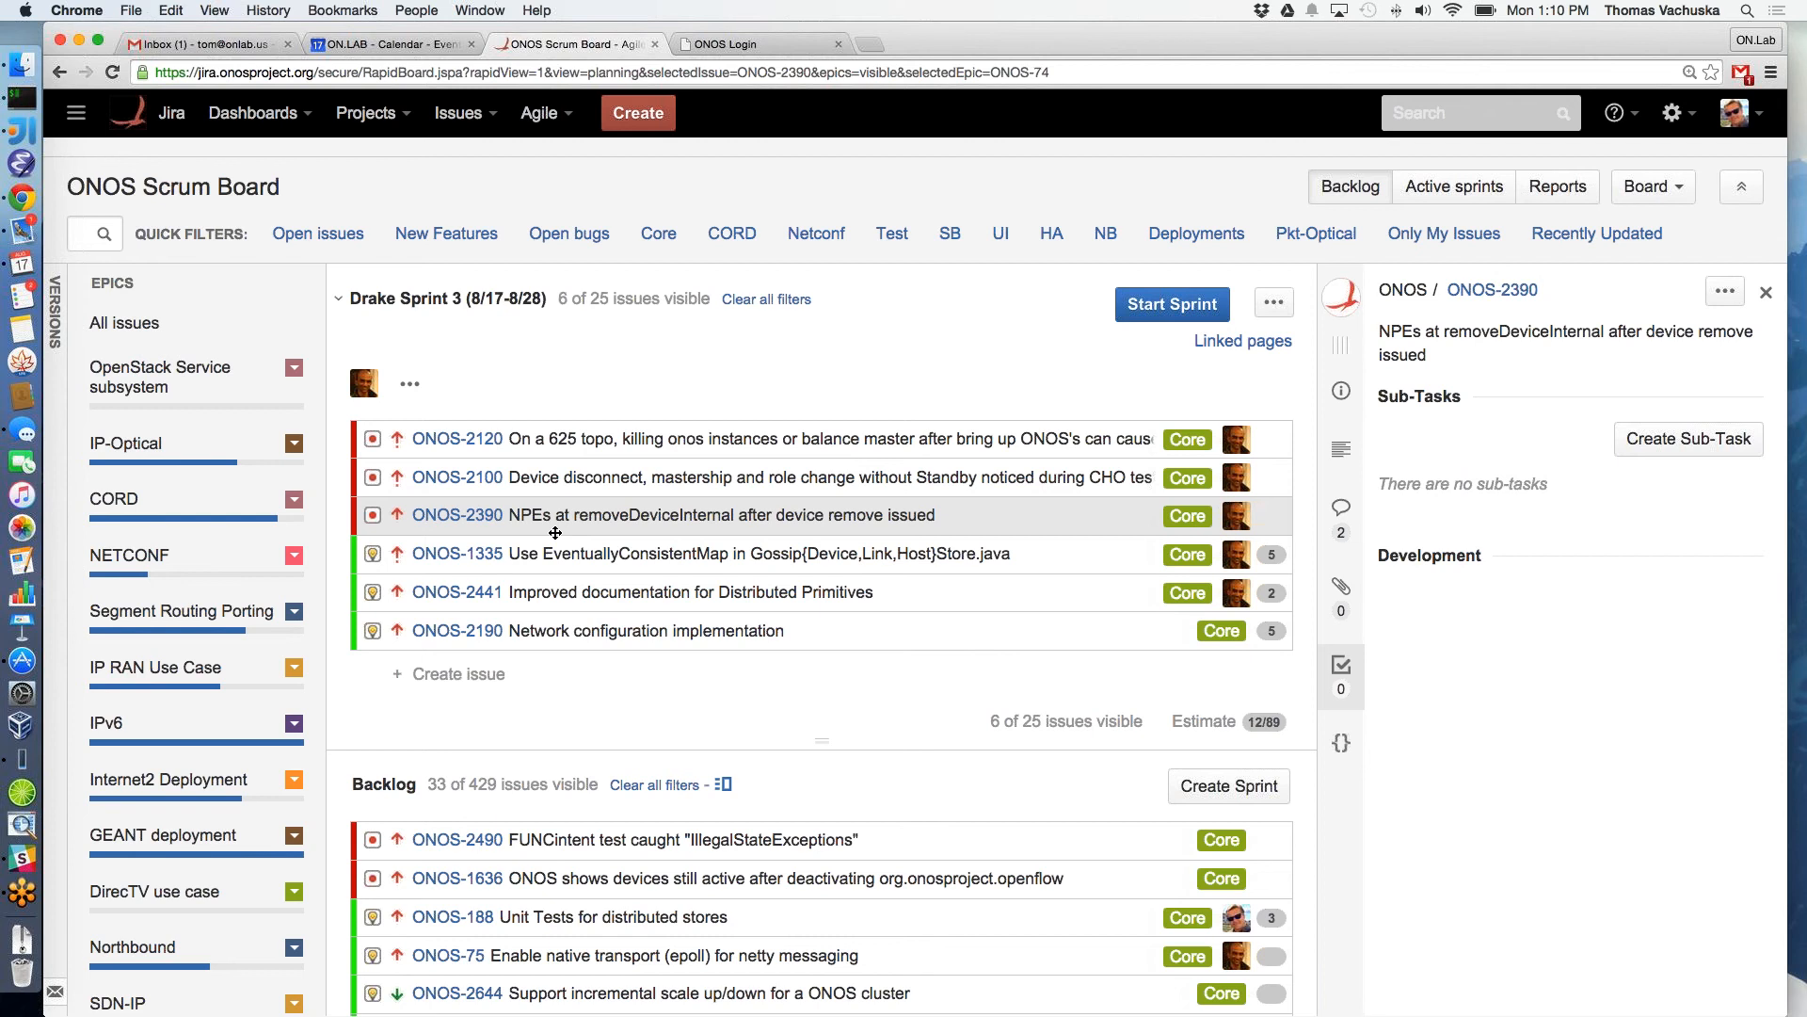
scroll("down", 3)
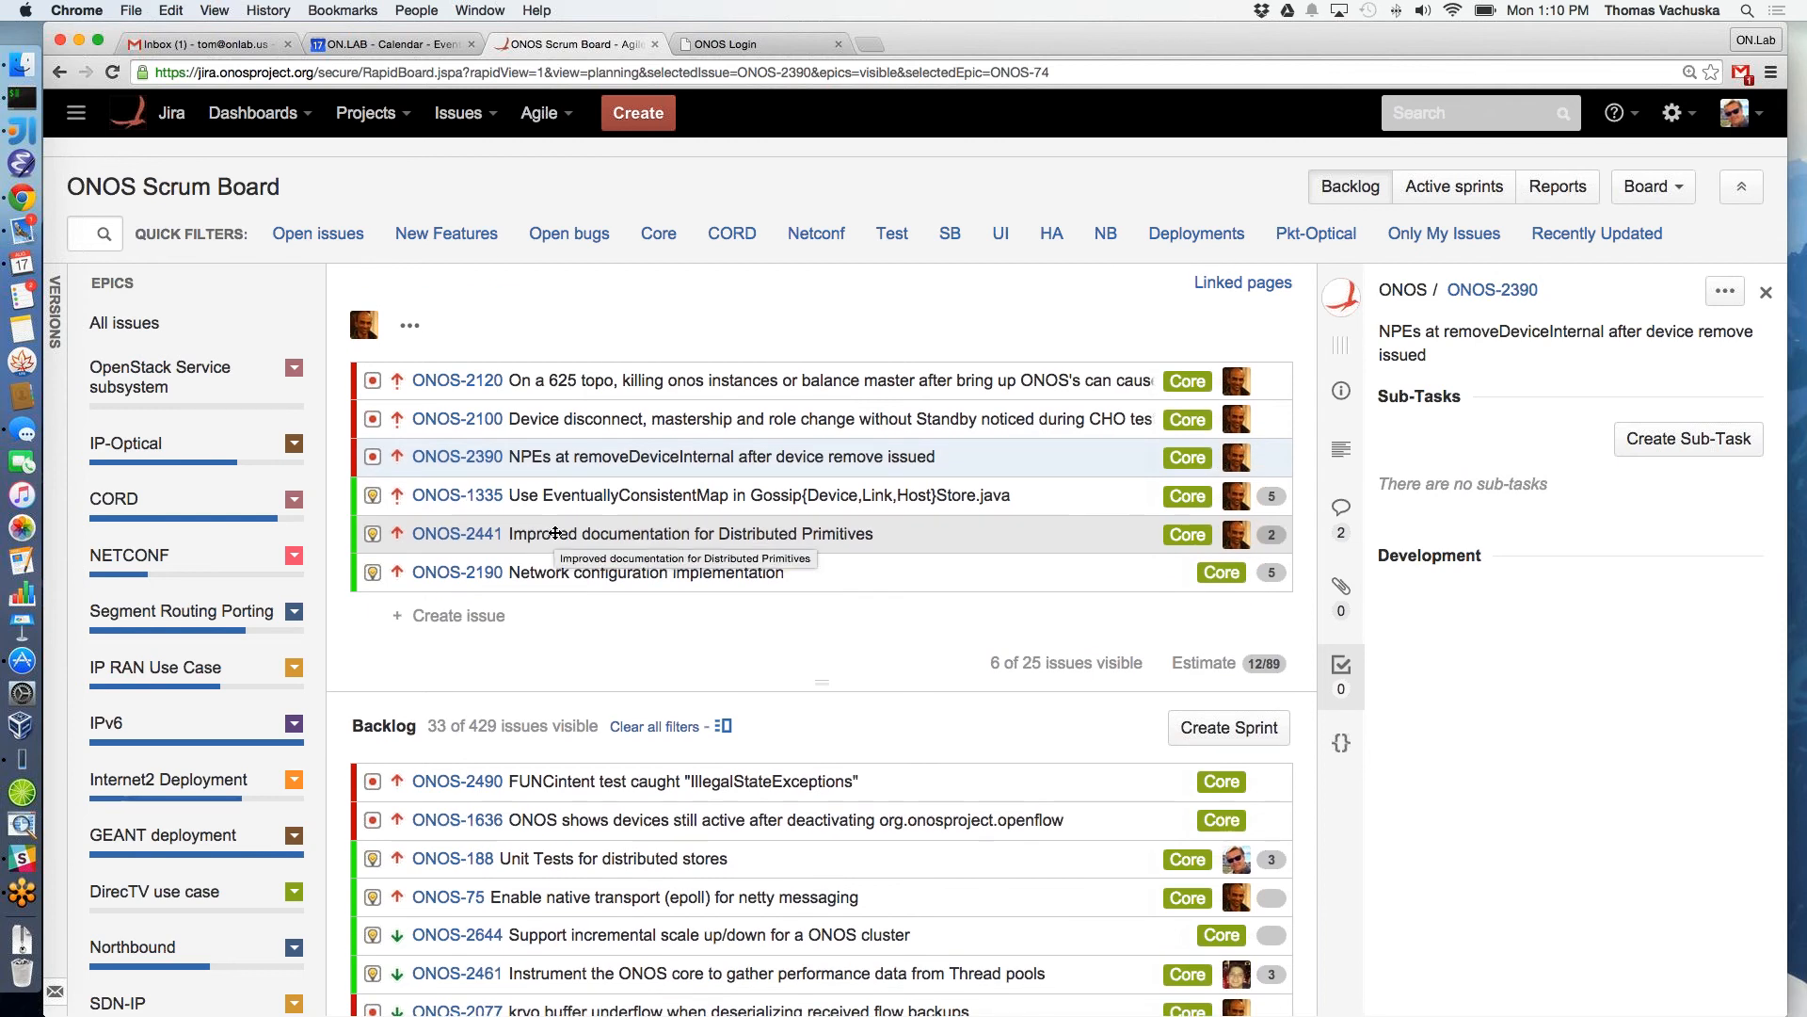
mouse_move(616, 441)
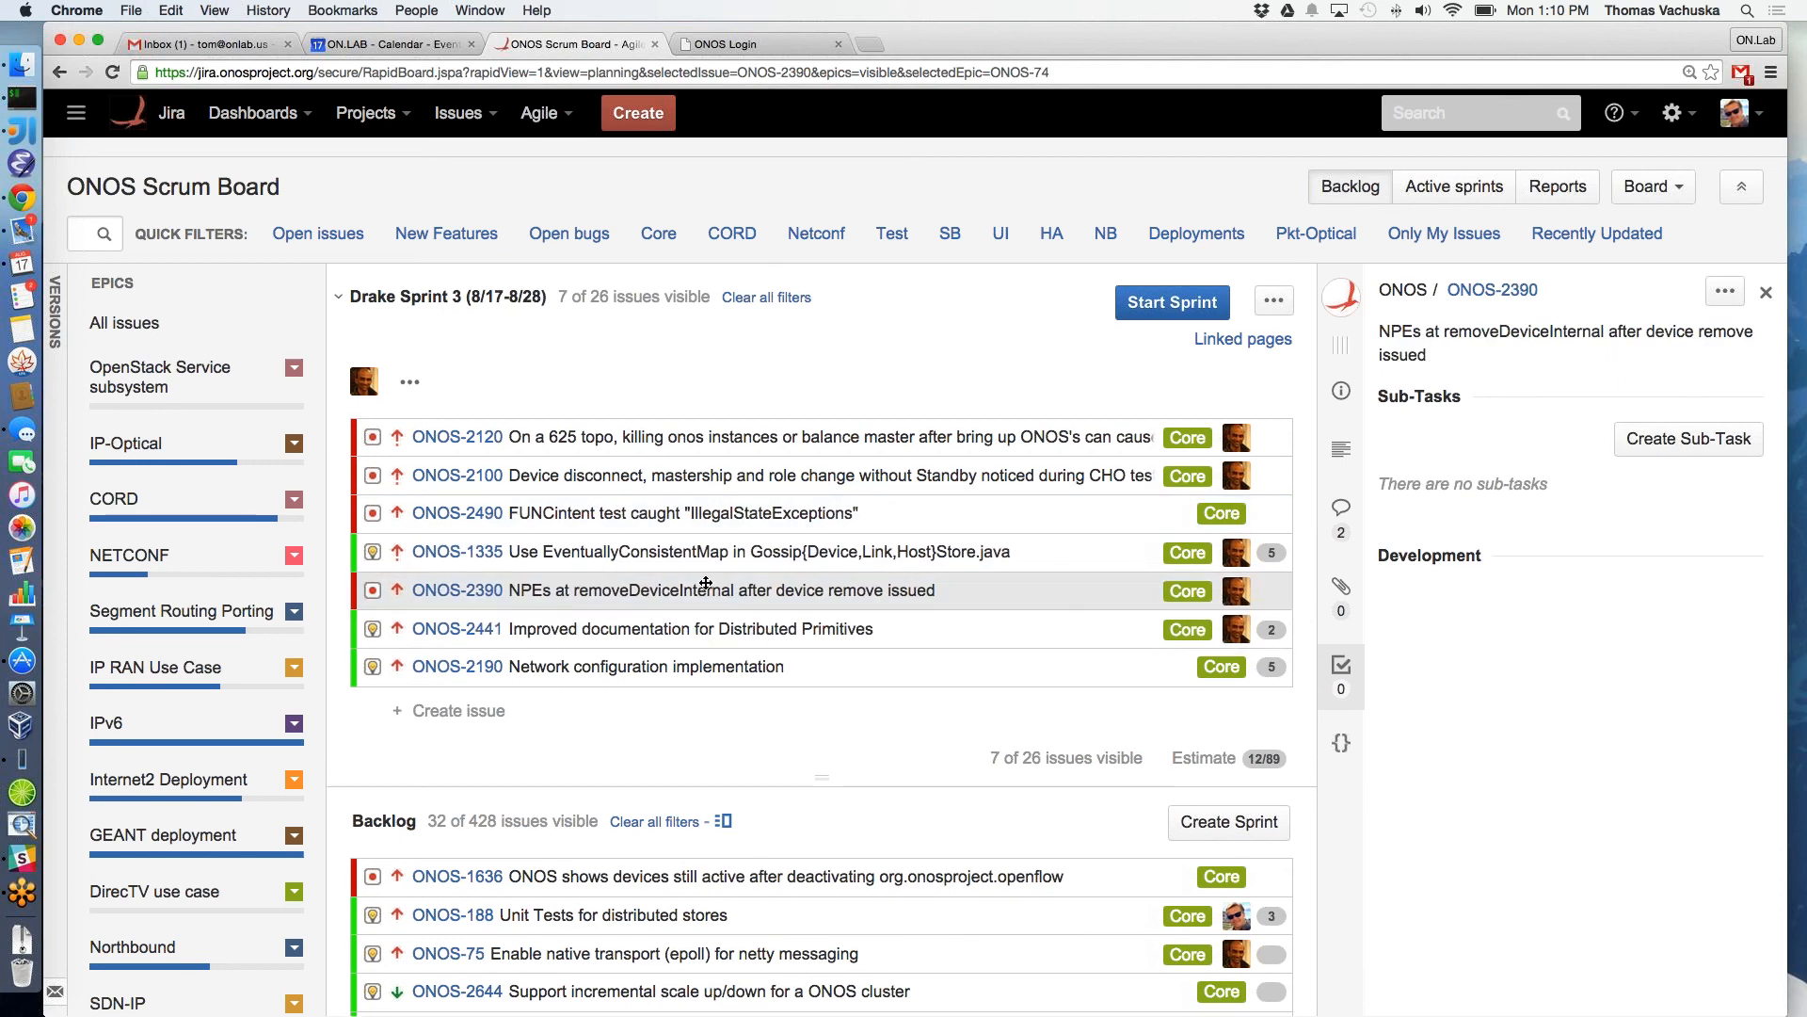
mouse_move(706, 589)
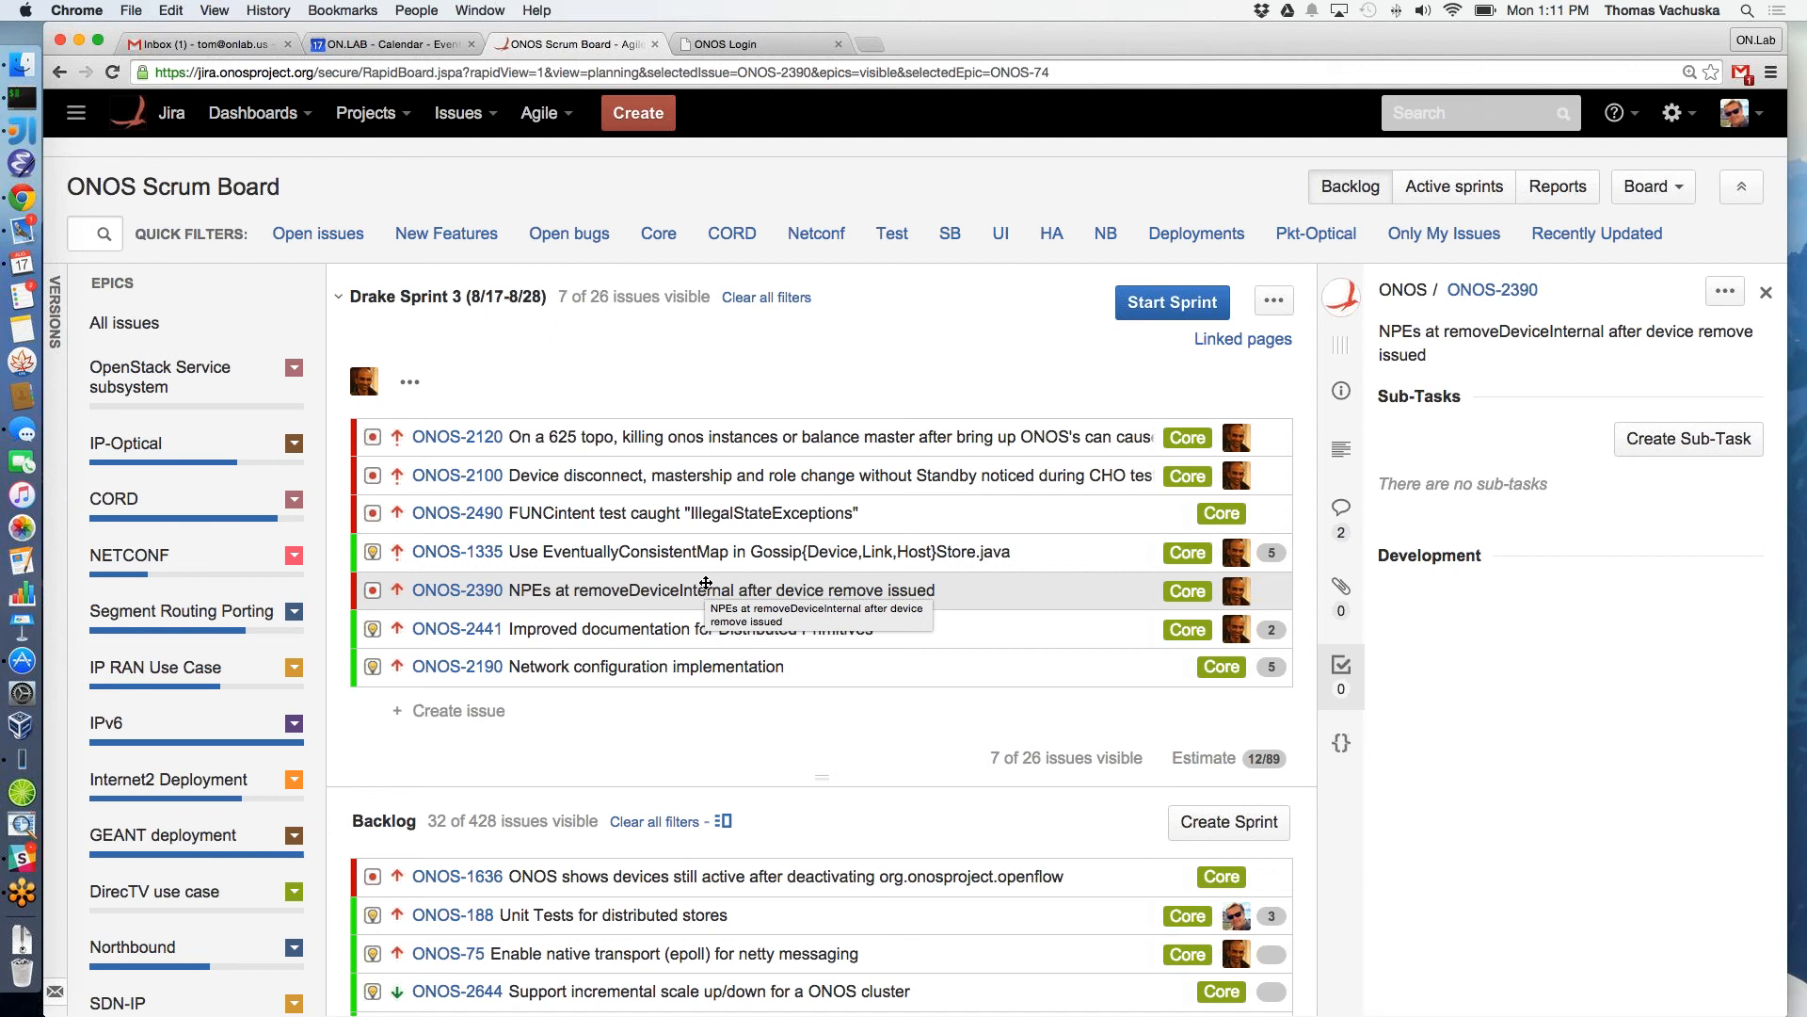
mouse_move(1131, 738)
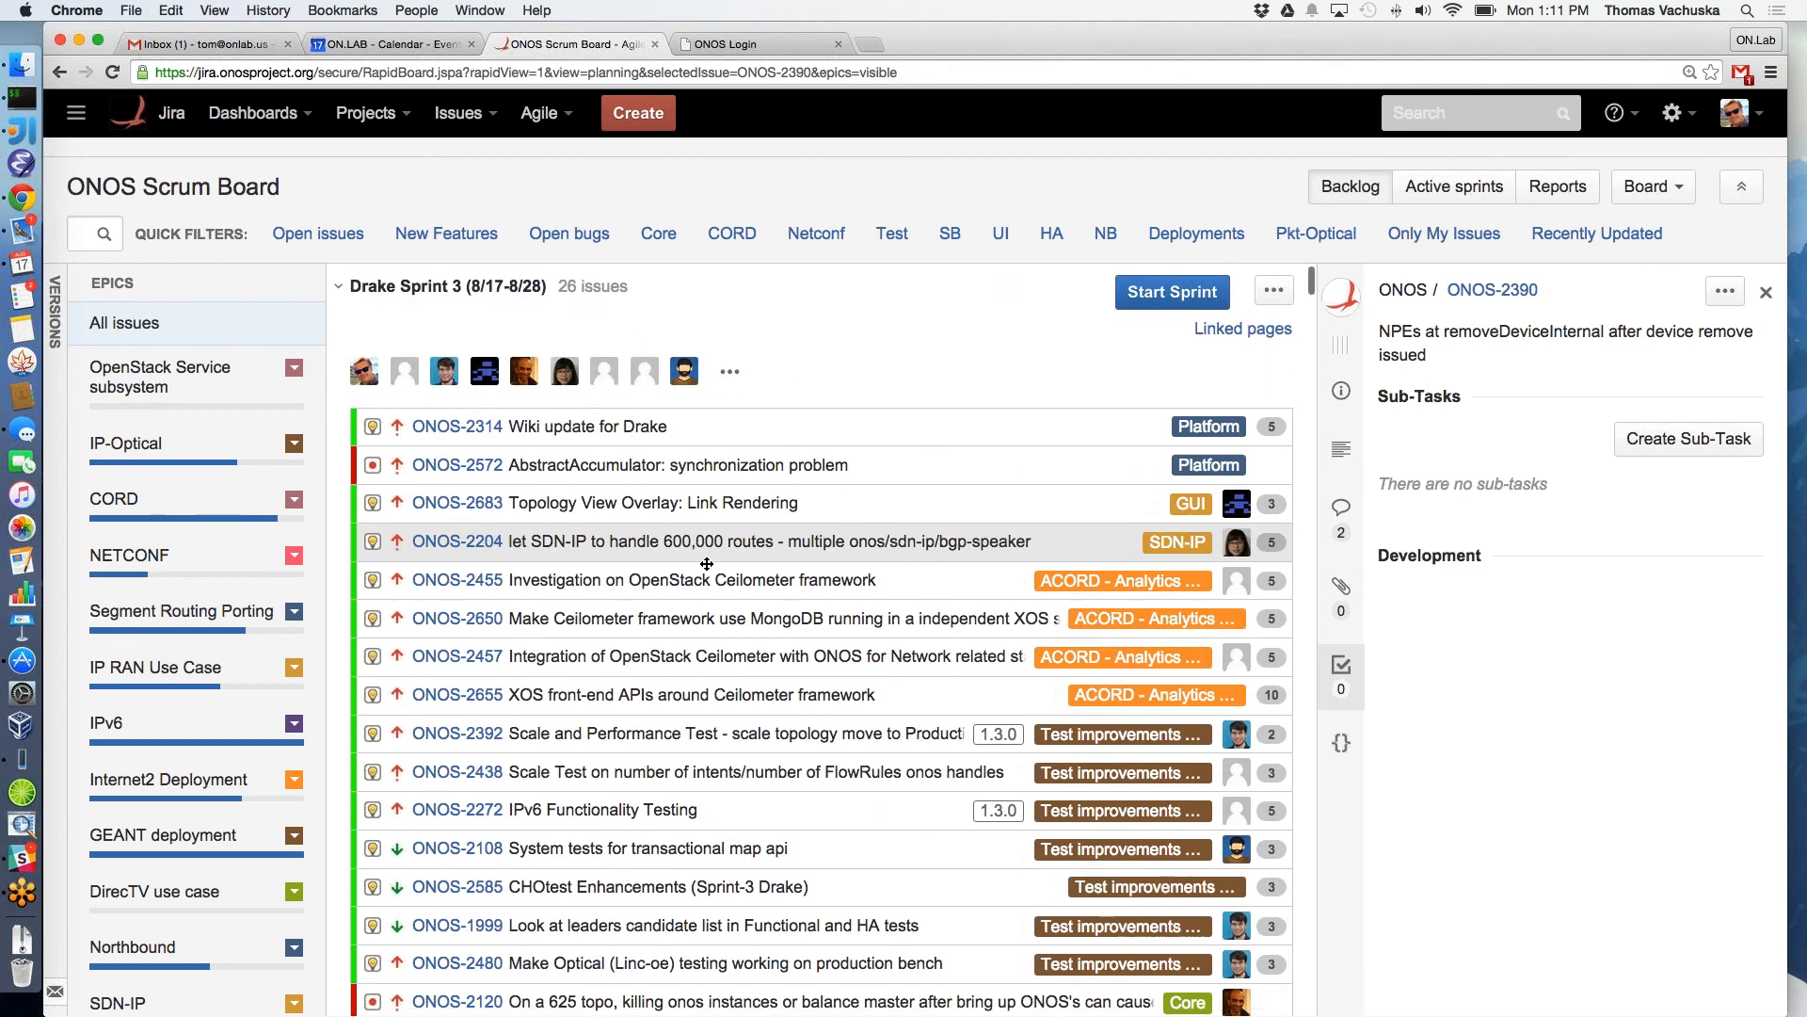
Scroll through the full unfiltered list of 26 Drake Sprint 3 issues
scroll("down", 3)
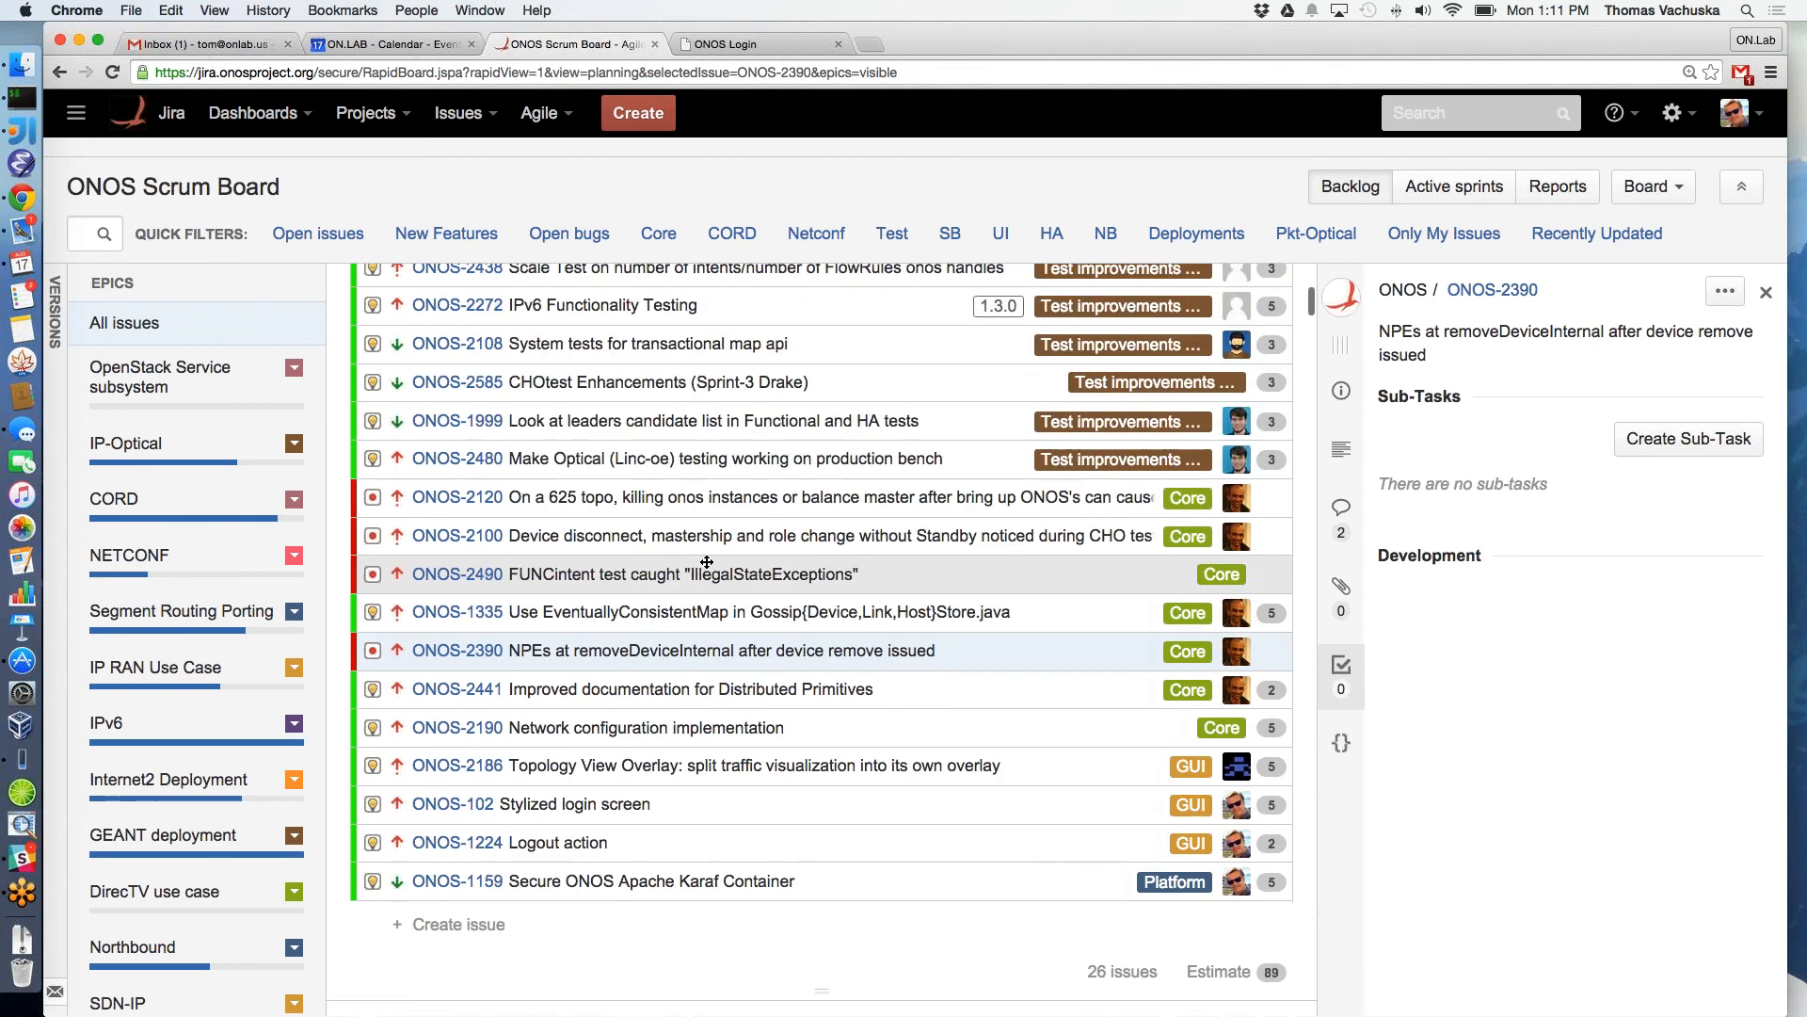
scroll("down", 3)
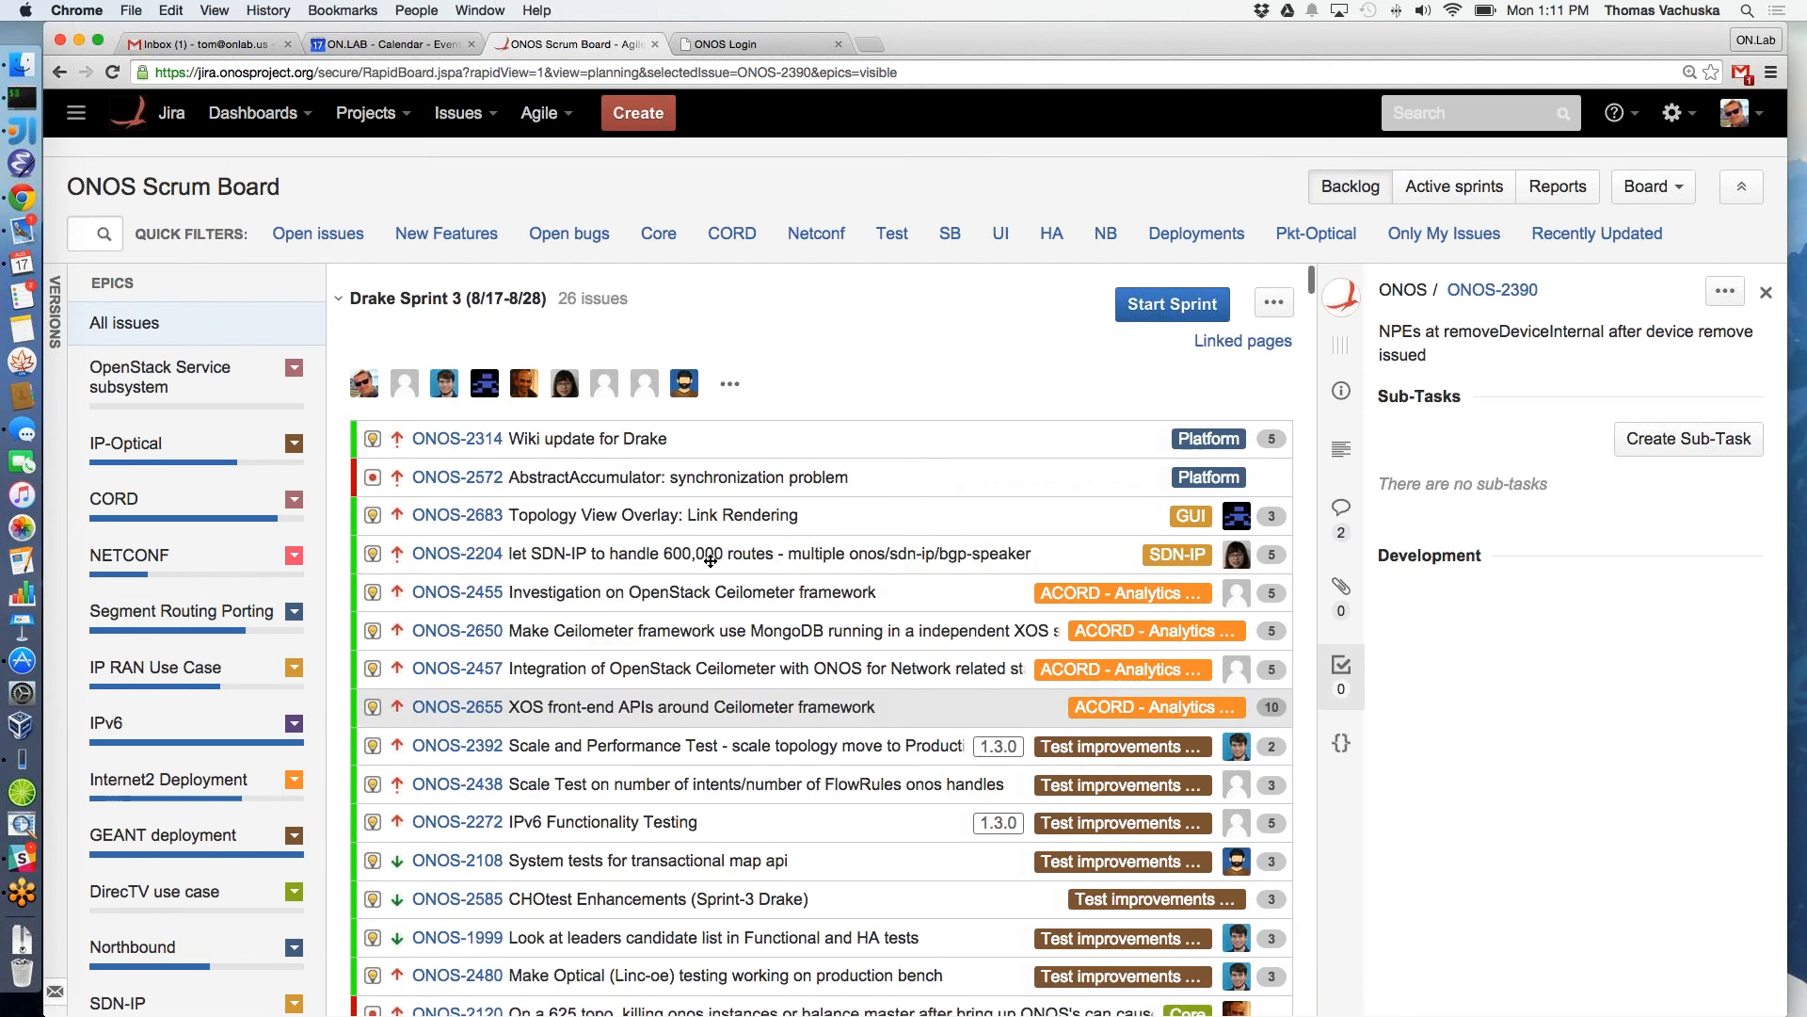
mouse_move(709, 553)
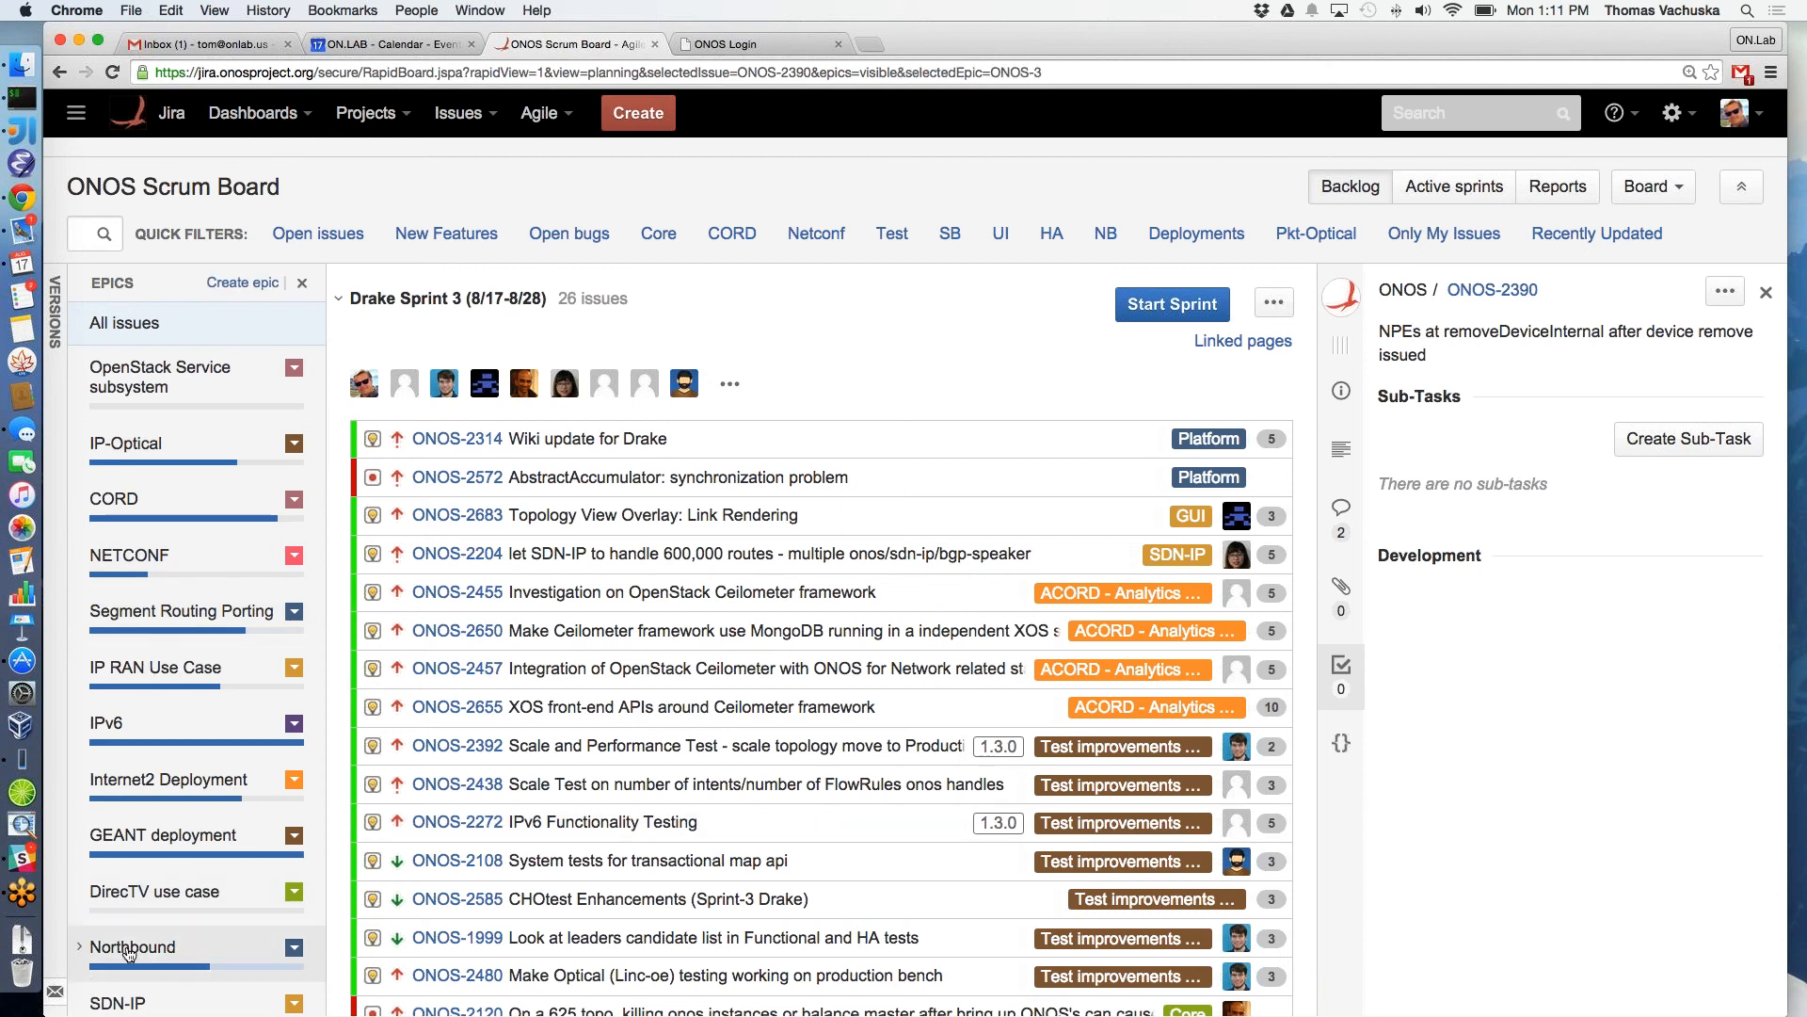
Filter to the Northbound epic and show the details of Explore Intent primitives in the backlog
left_click(133, 947)
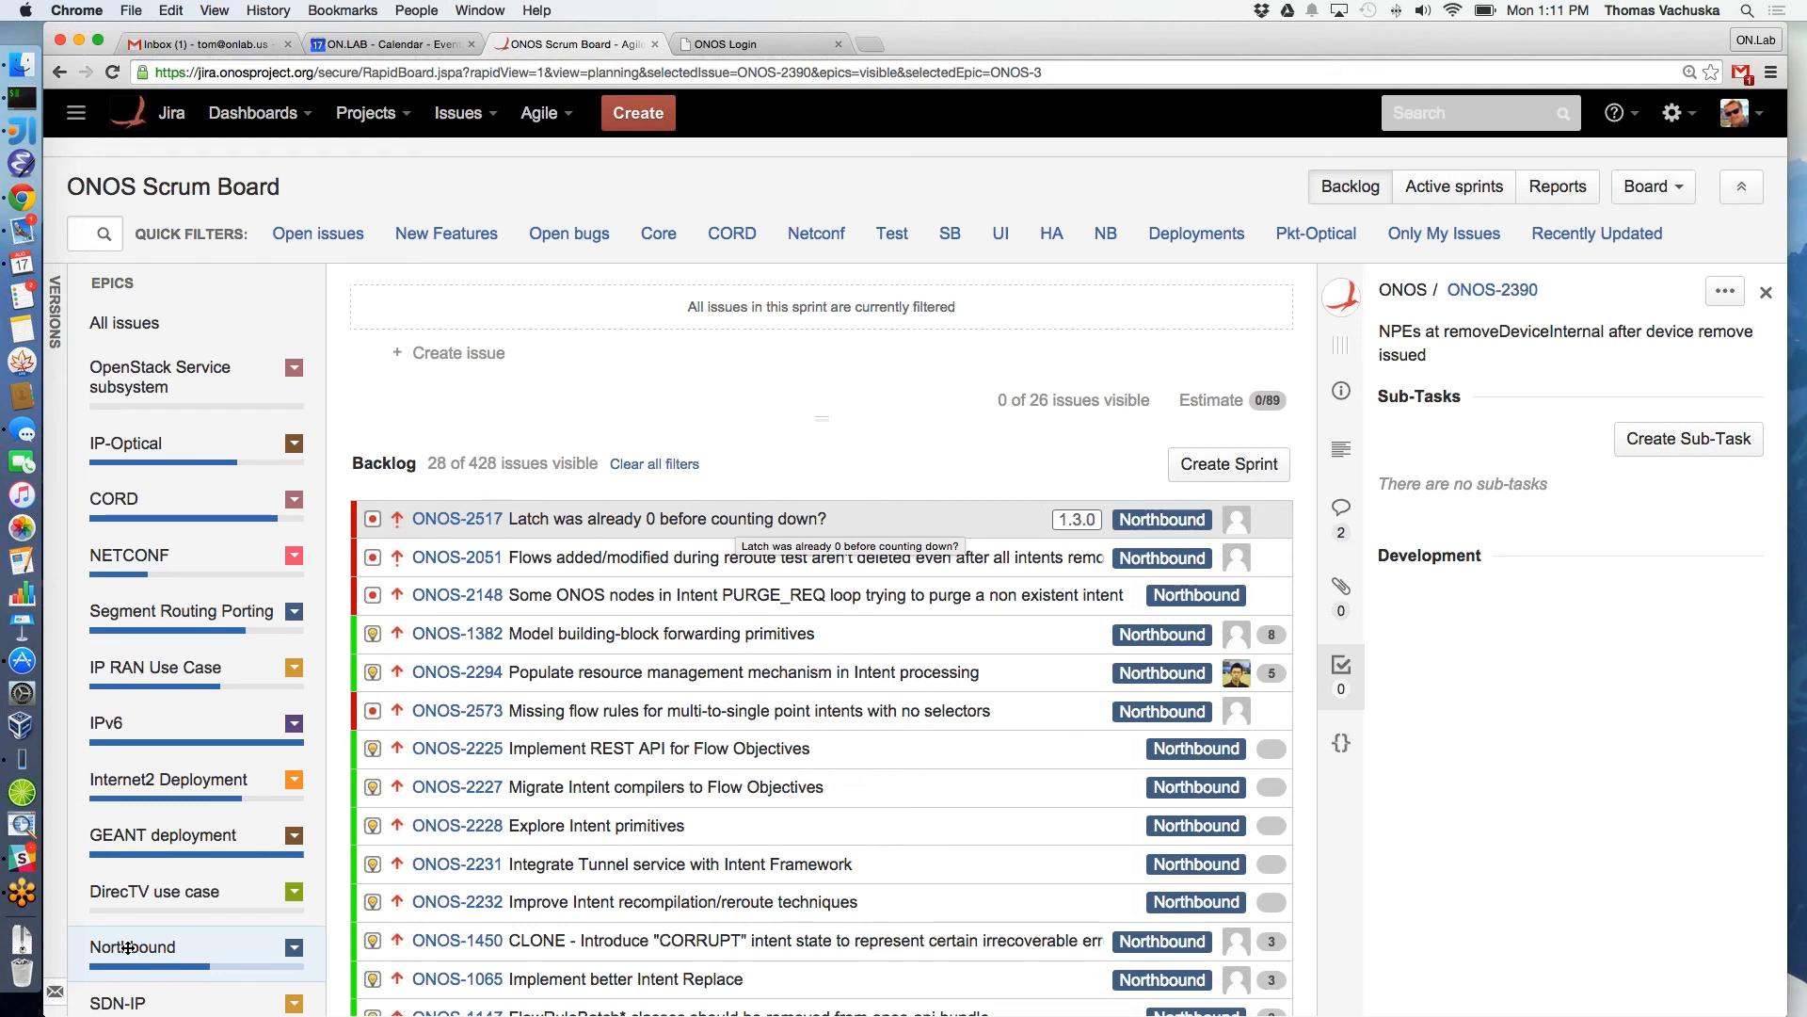
mouse_move(812, 539)
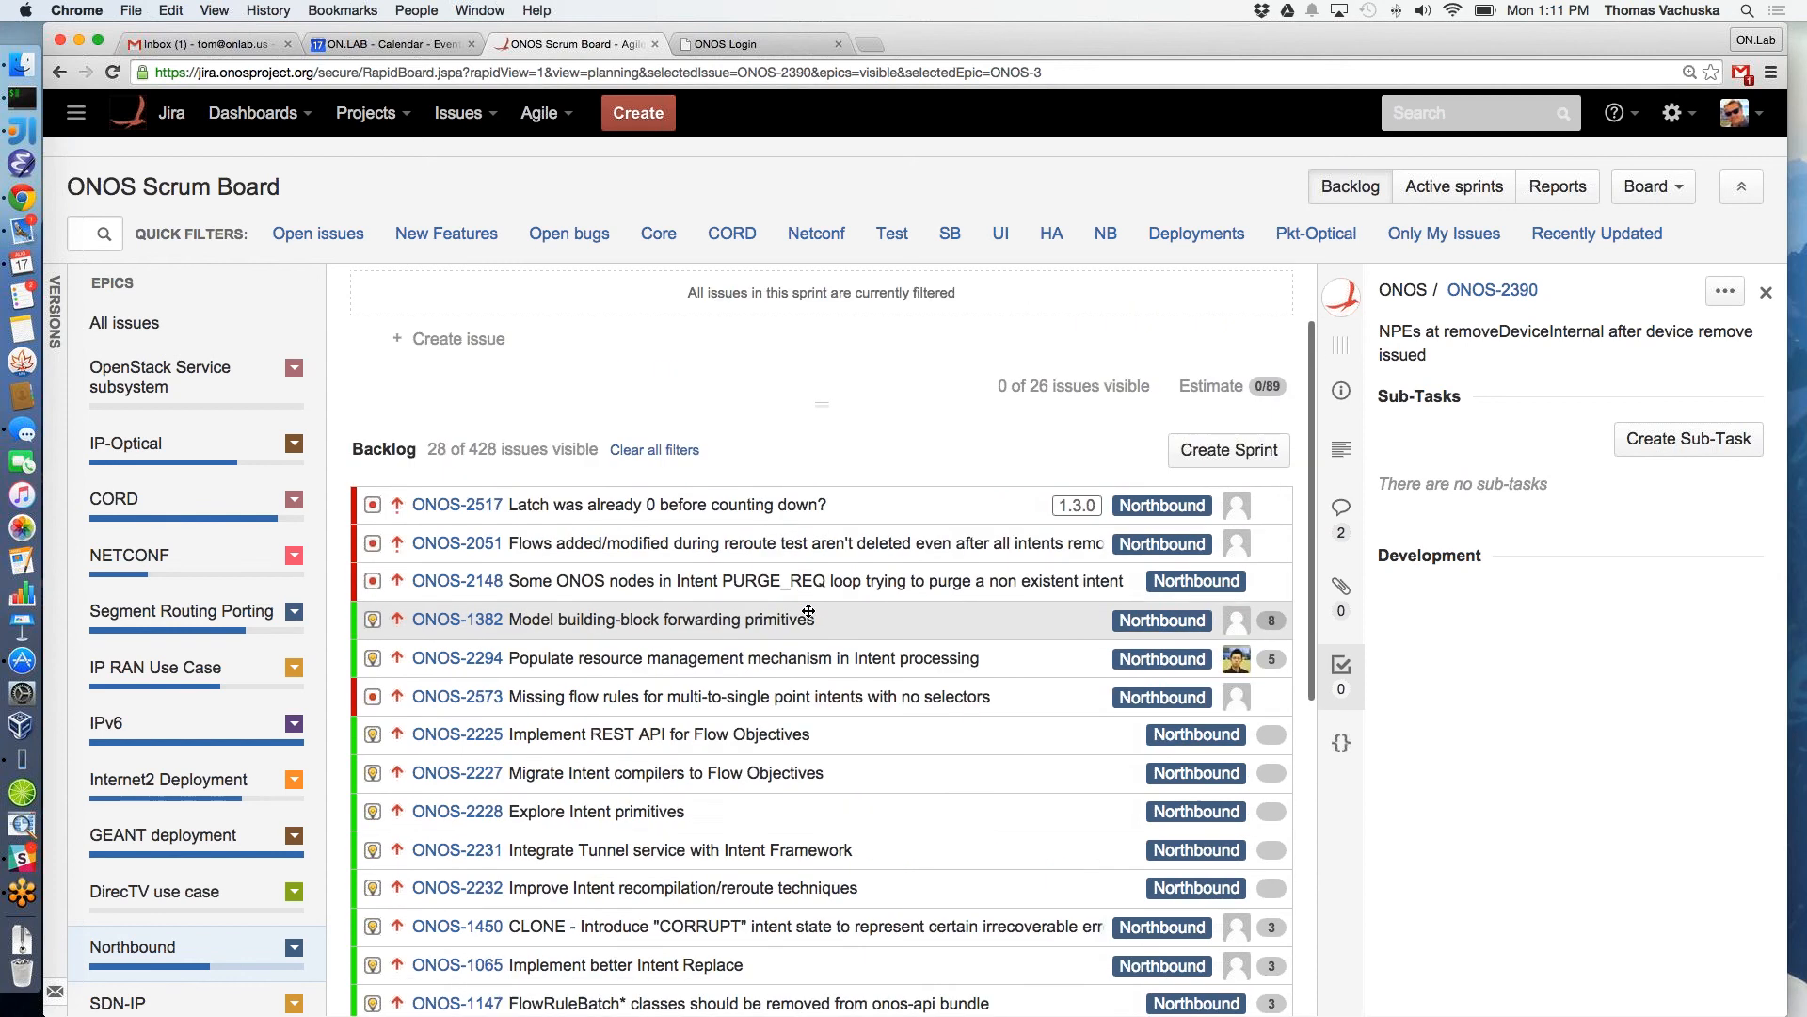
mouse_move(614, 810)
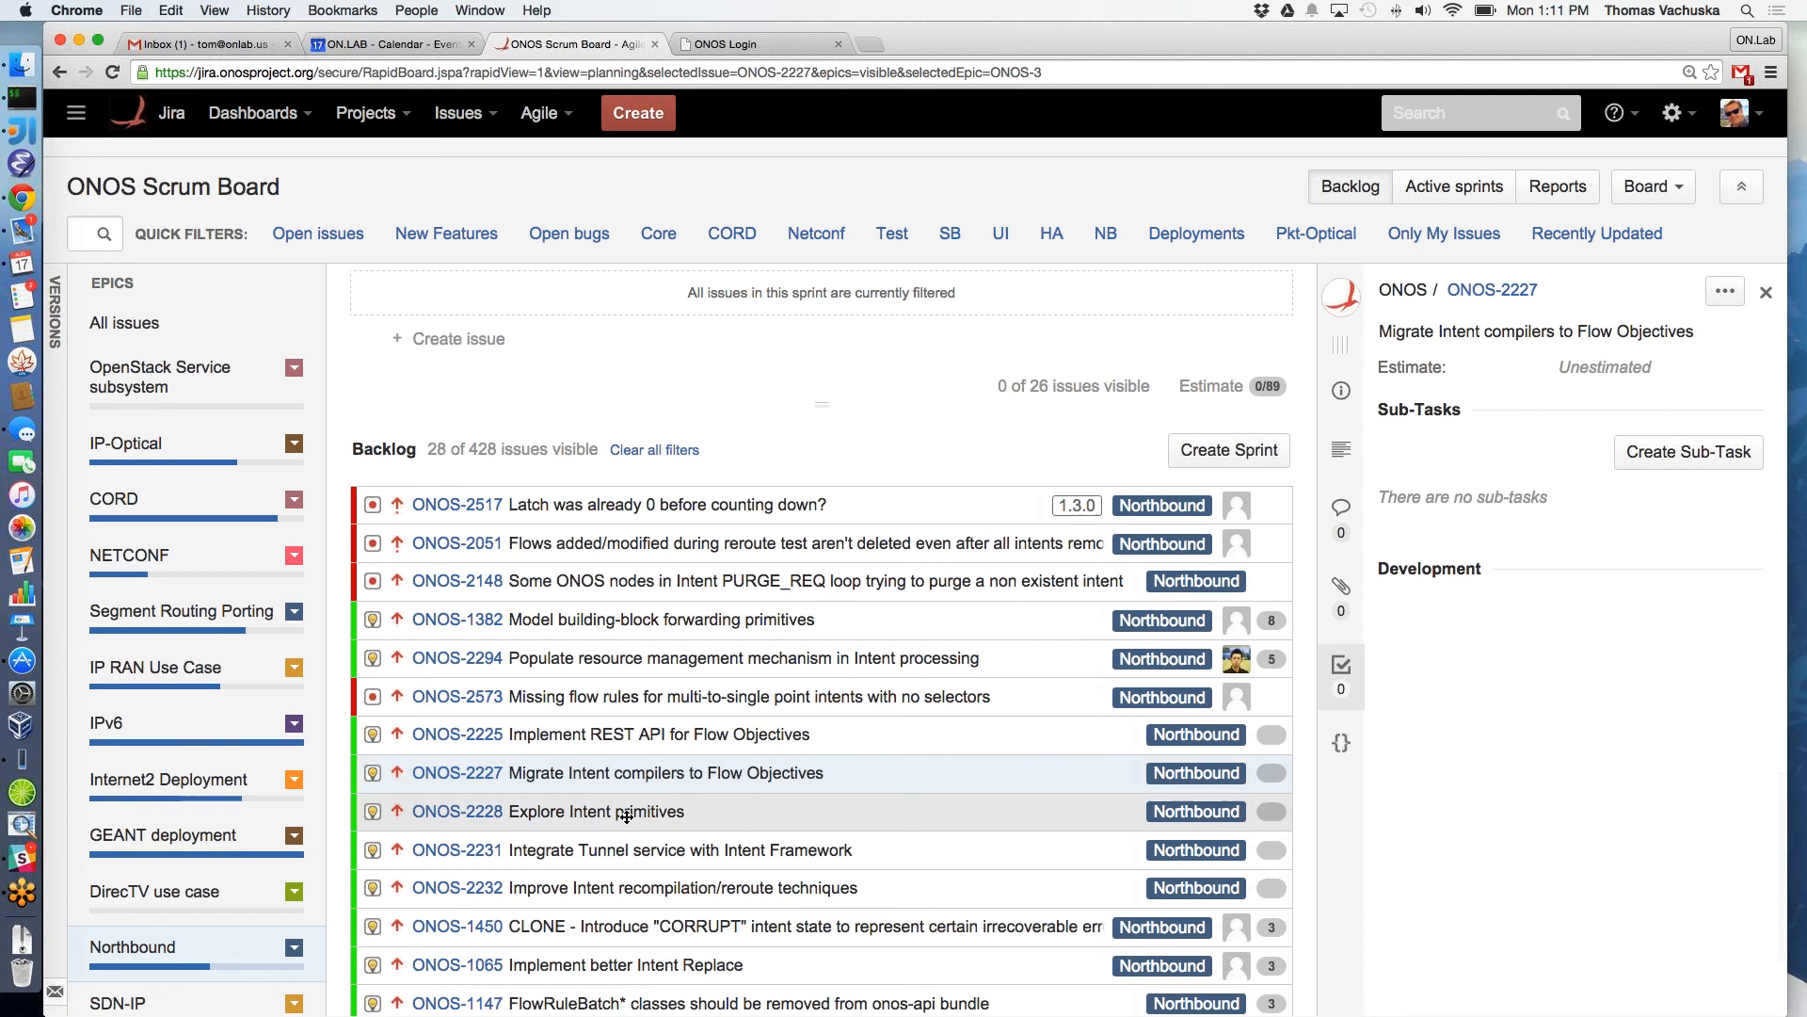
left_click(595, 810)
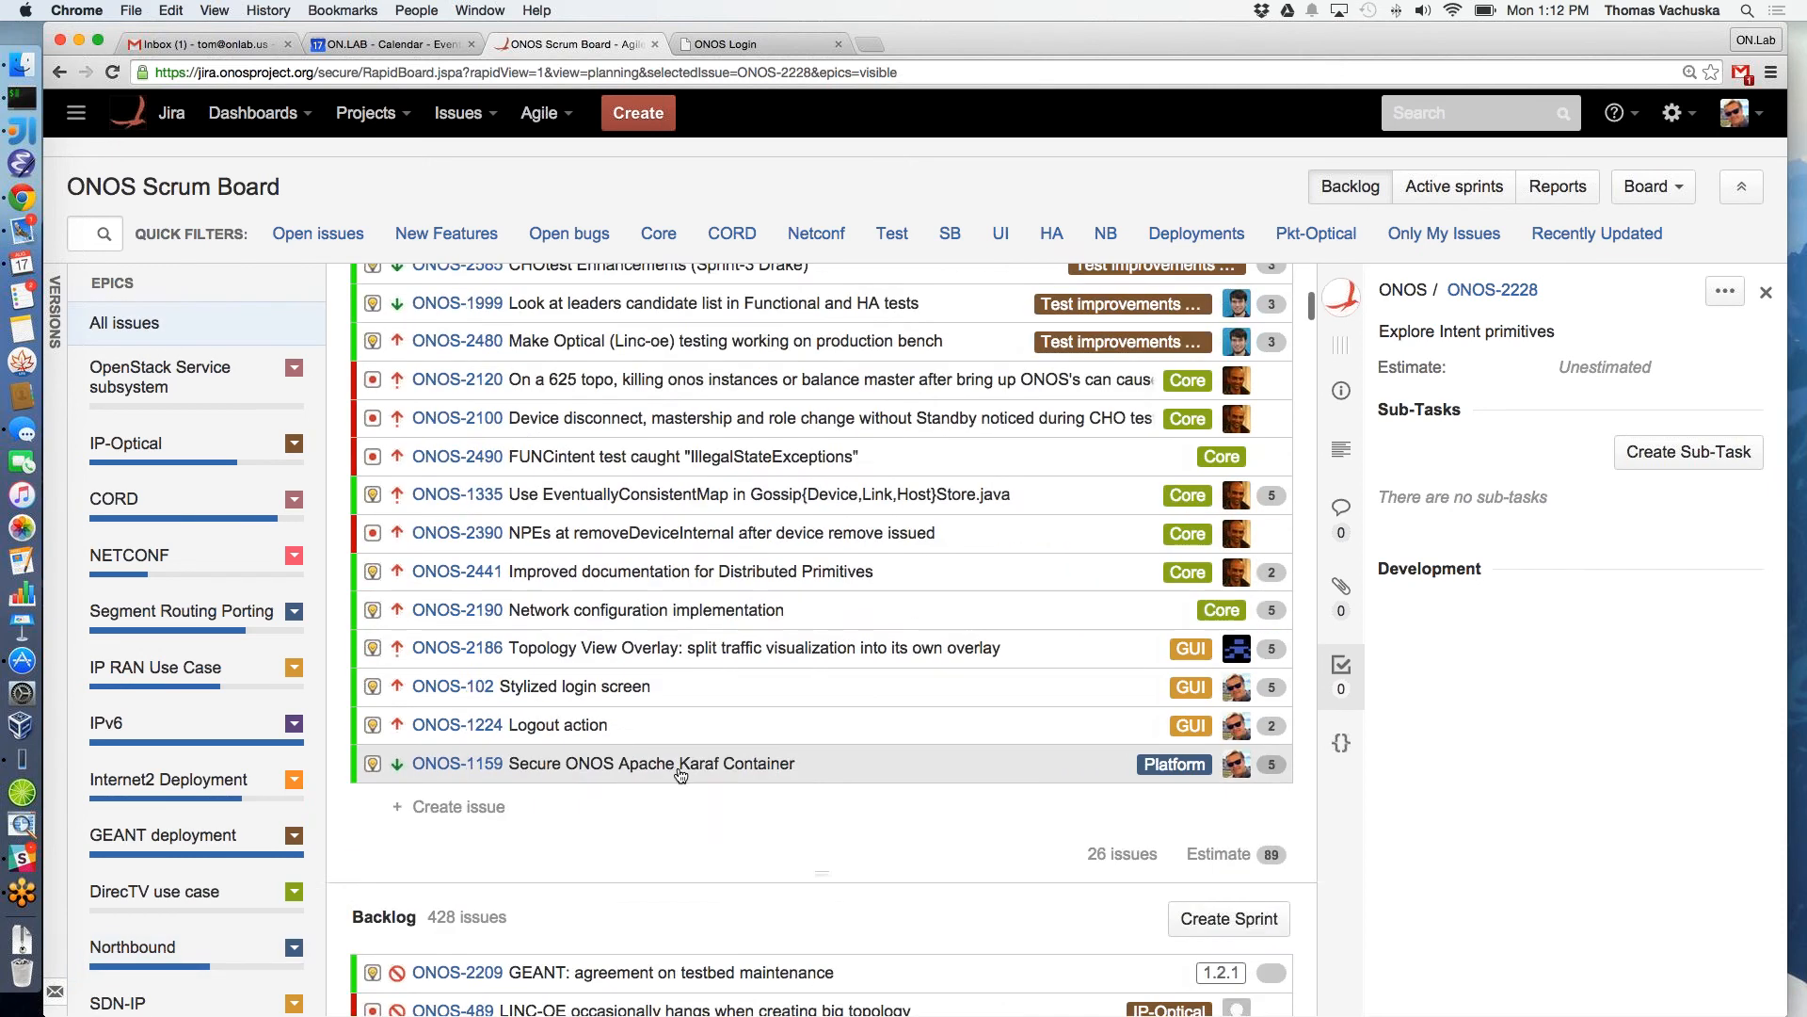
scroll("down", 3)
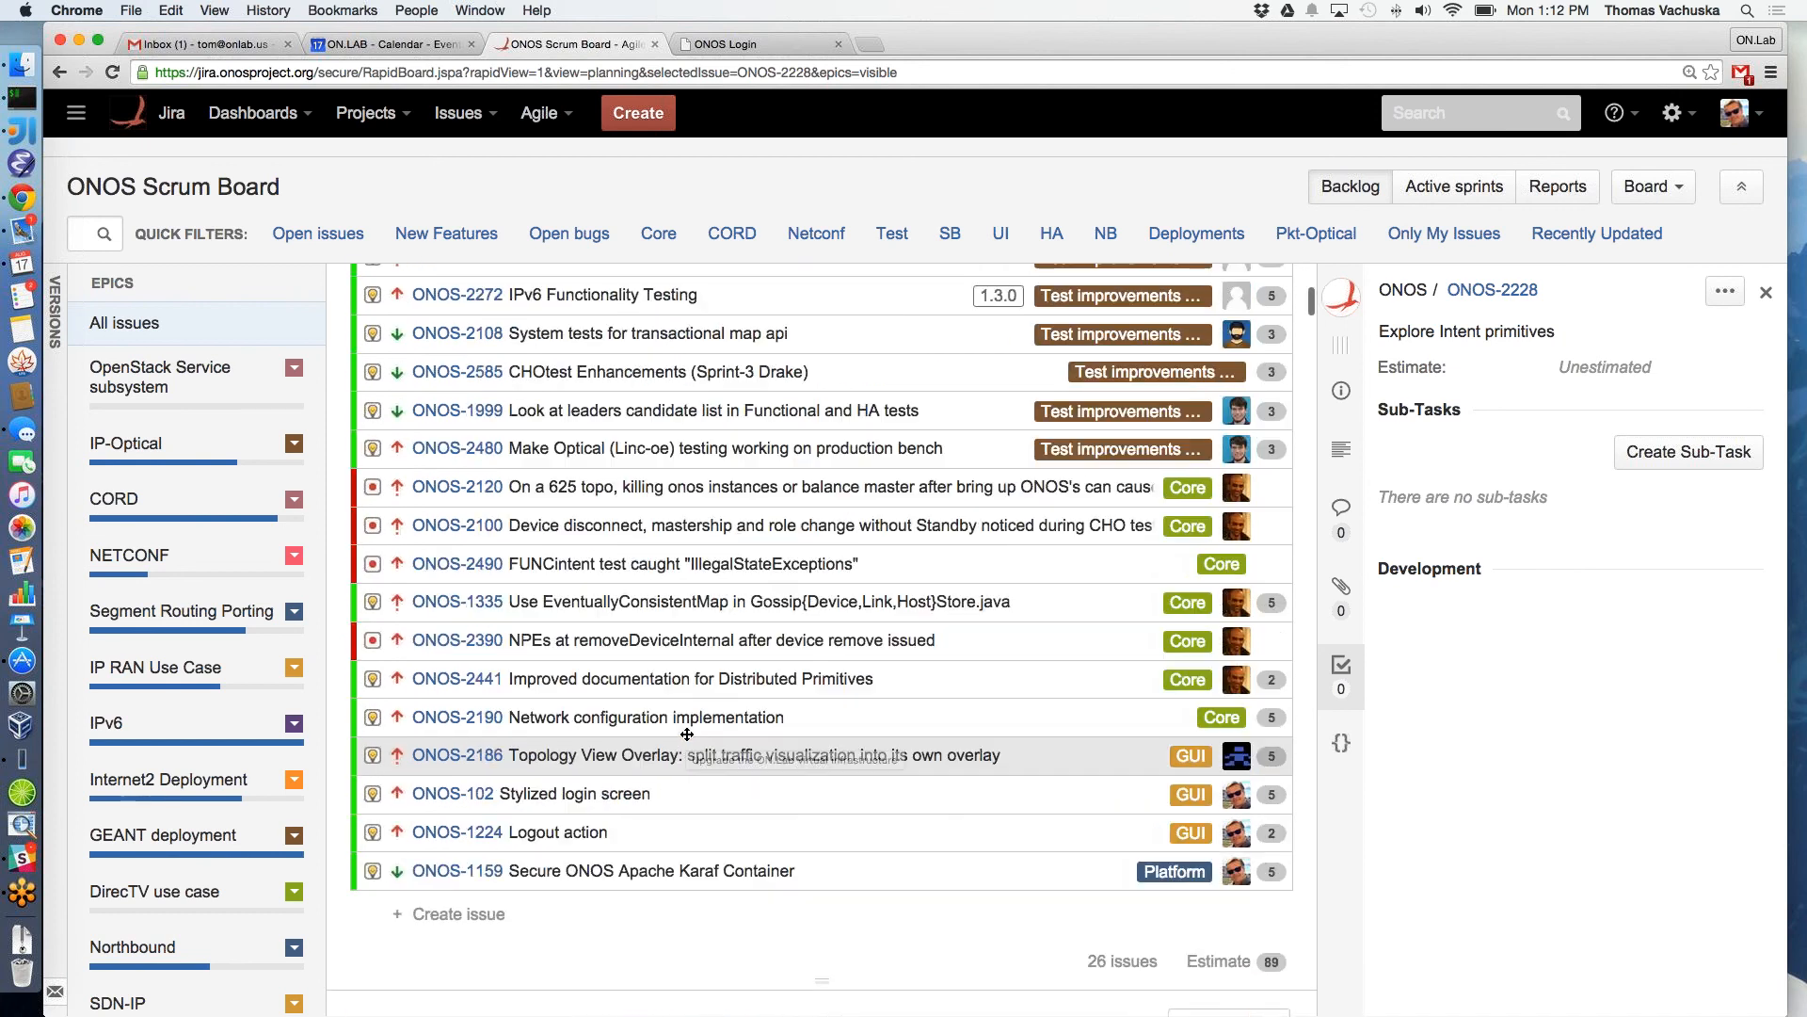
scroll("up", 3)
type("2148")
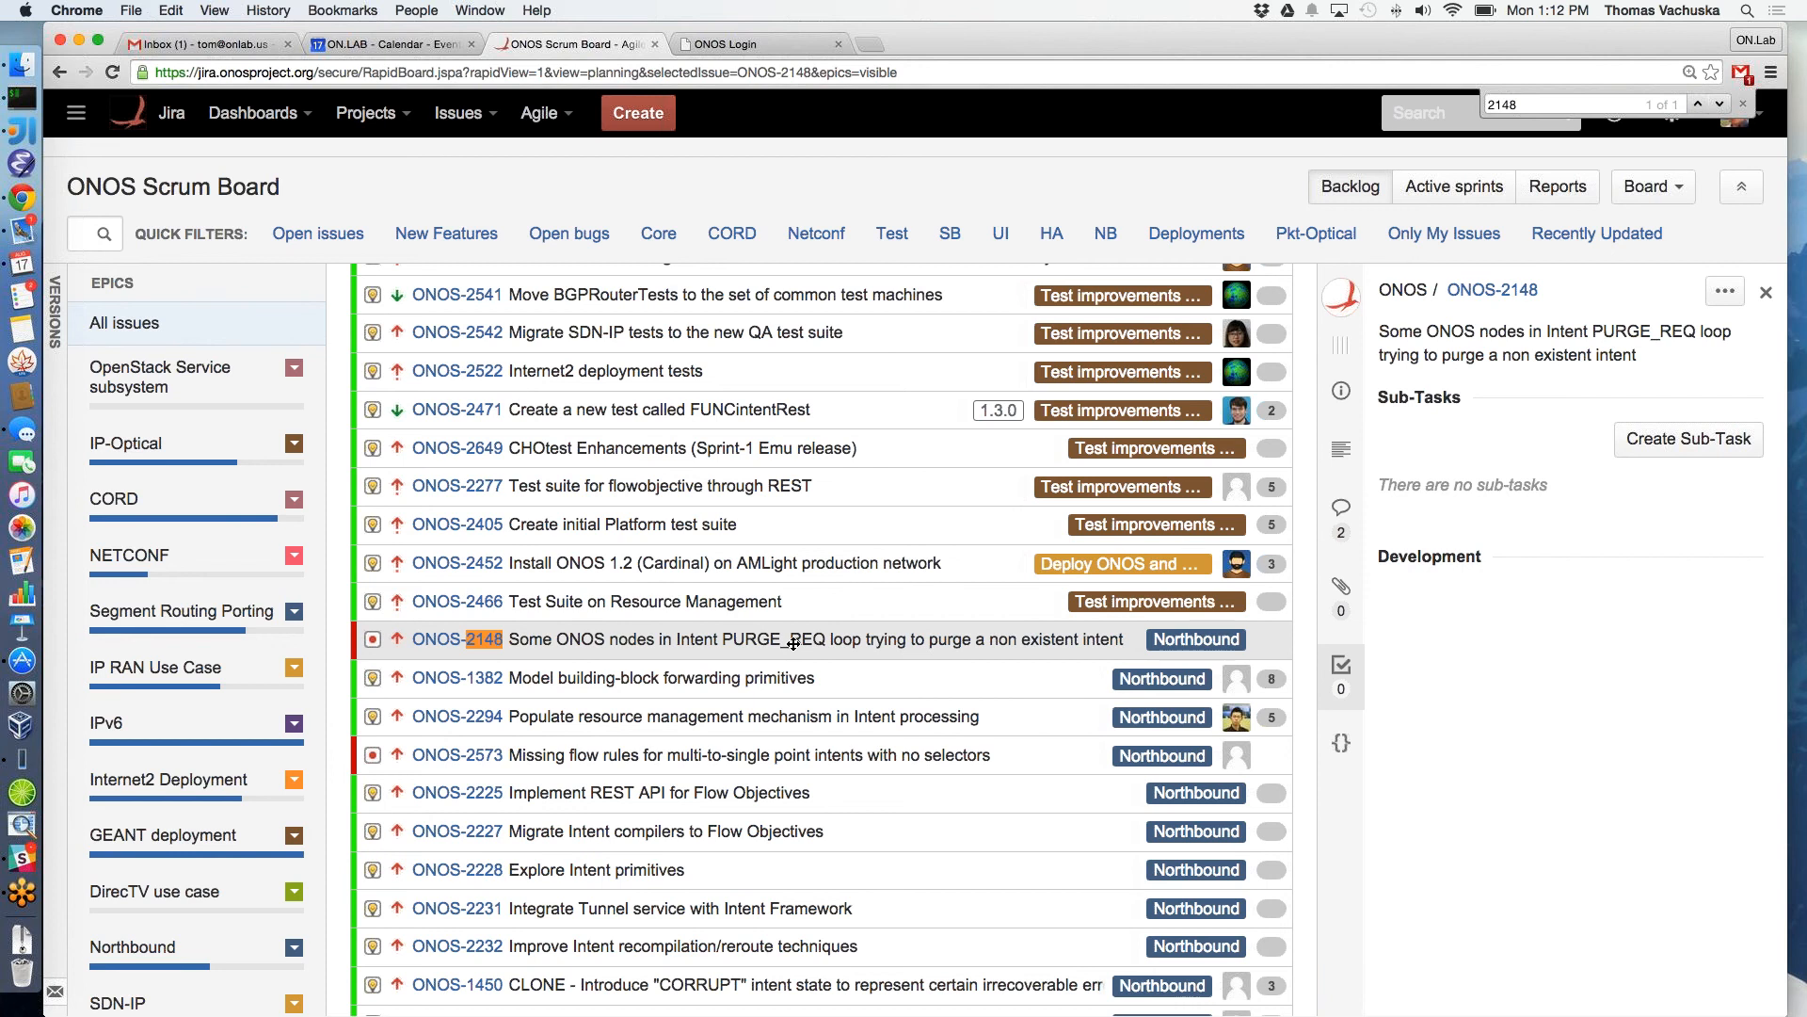
mouse_move(535, 641)
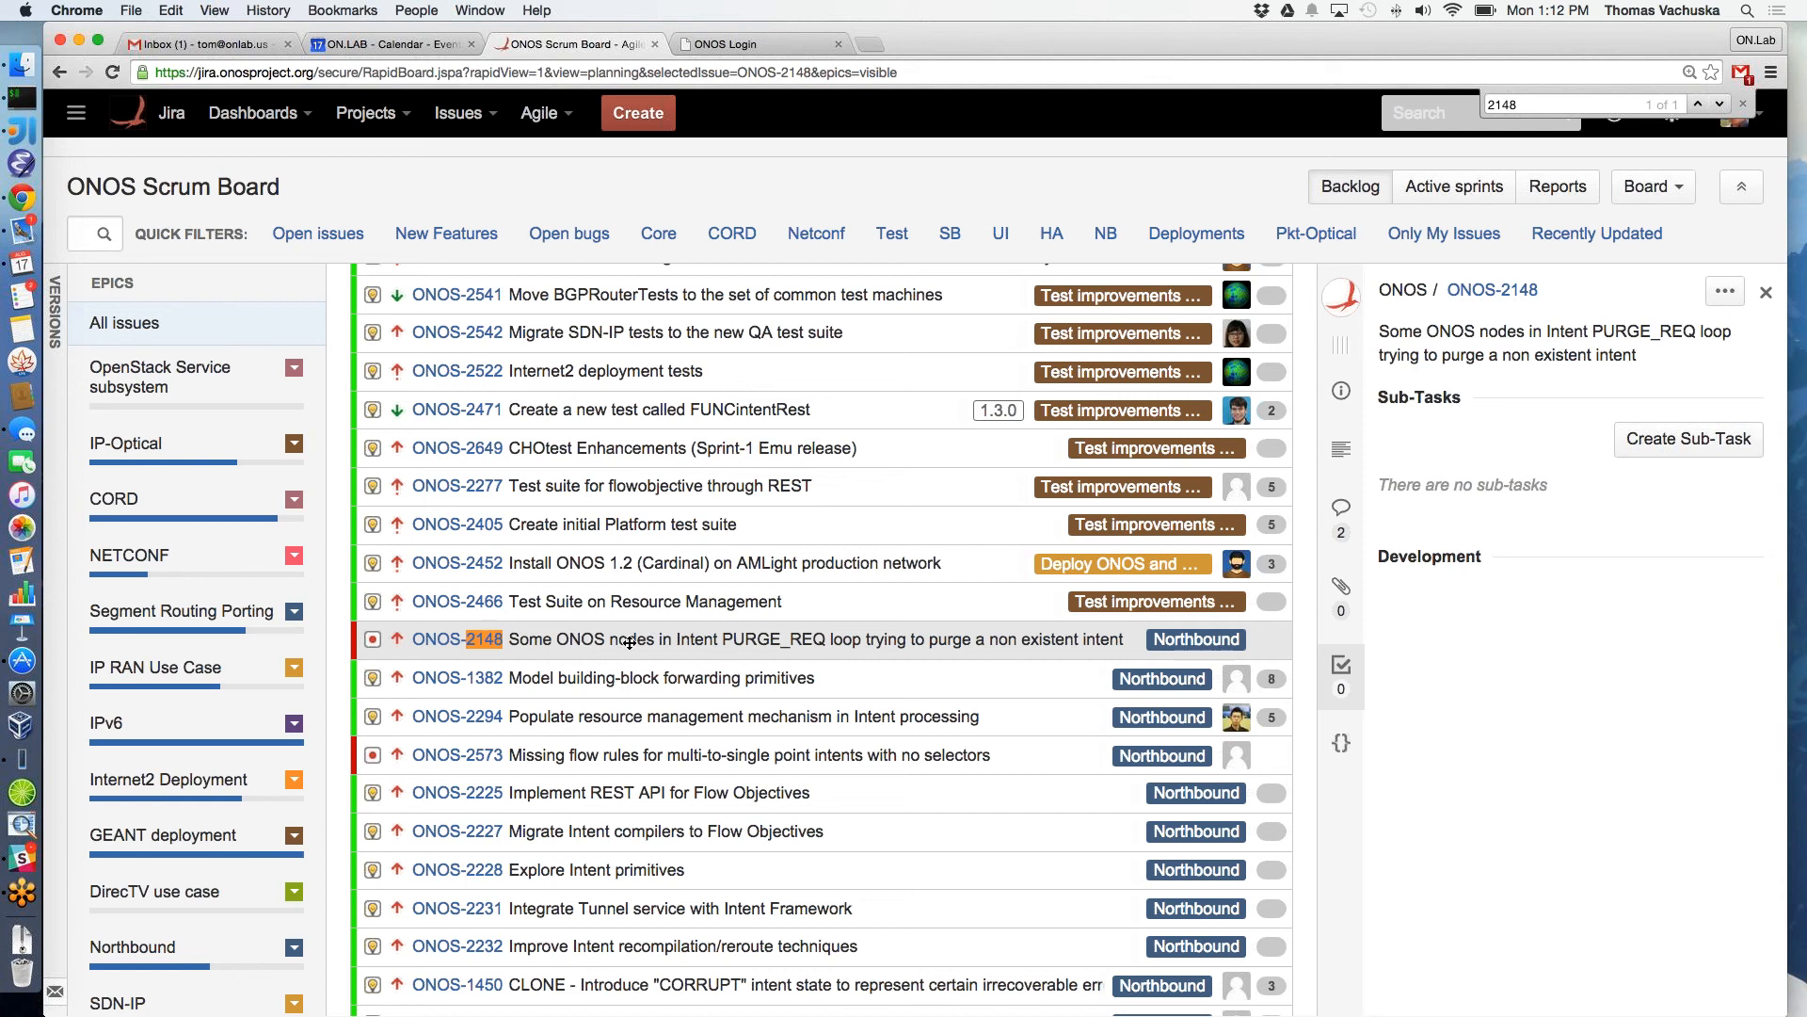
Bring up actions on a backlog issue and scroll the backlog toward ONOS-2148
right_click(635, 640)
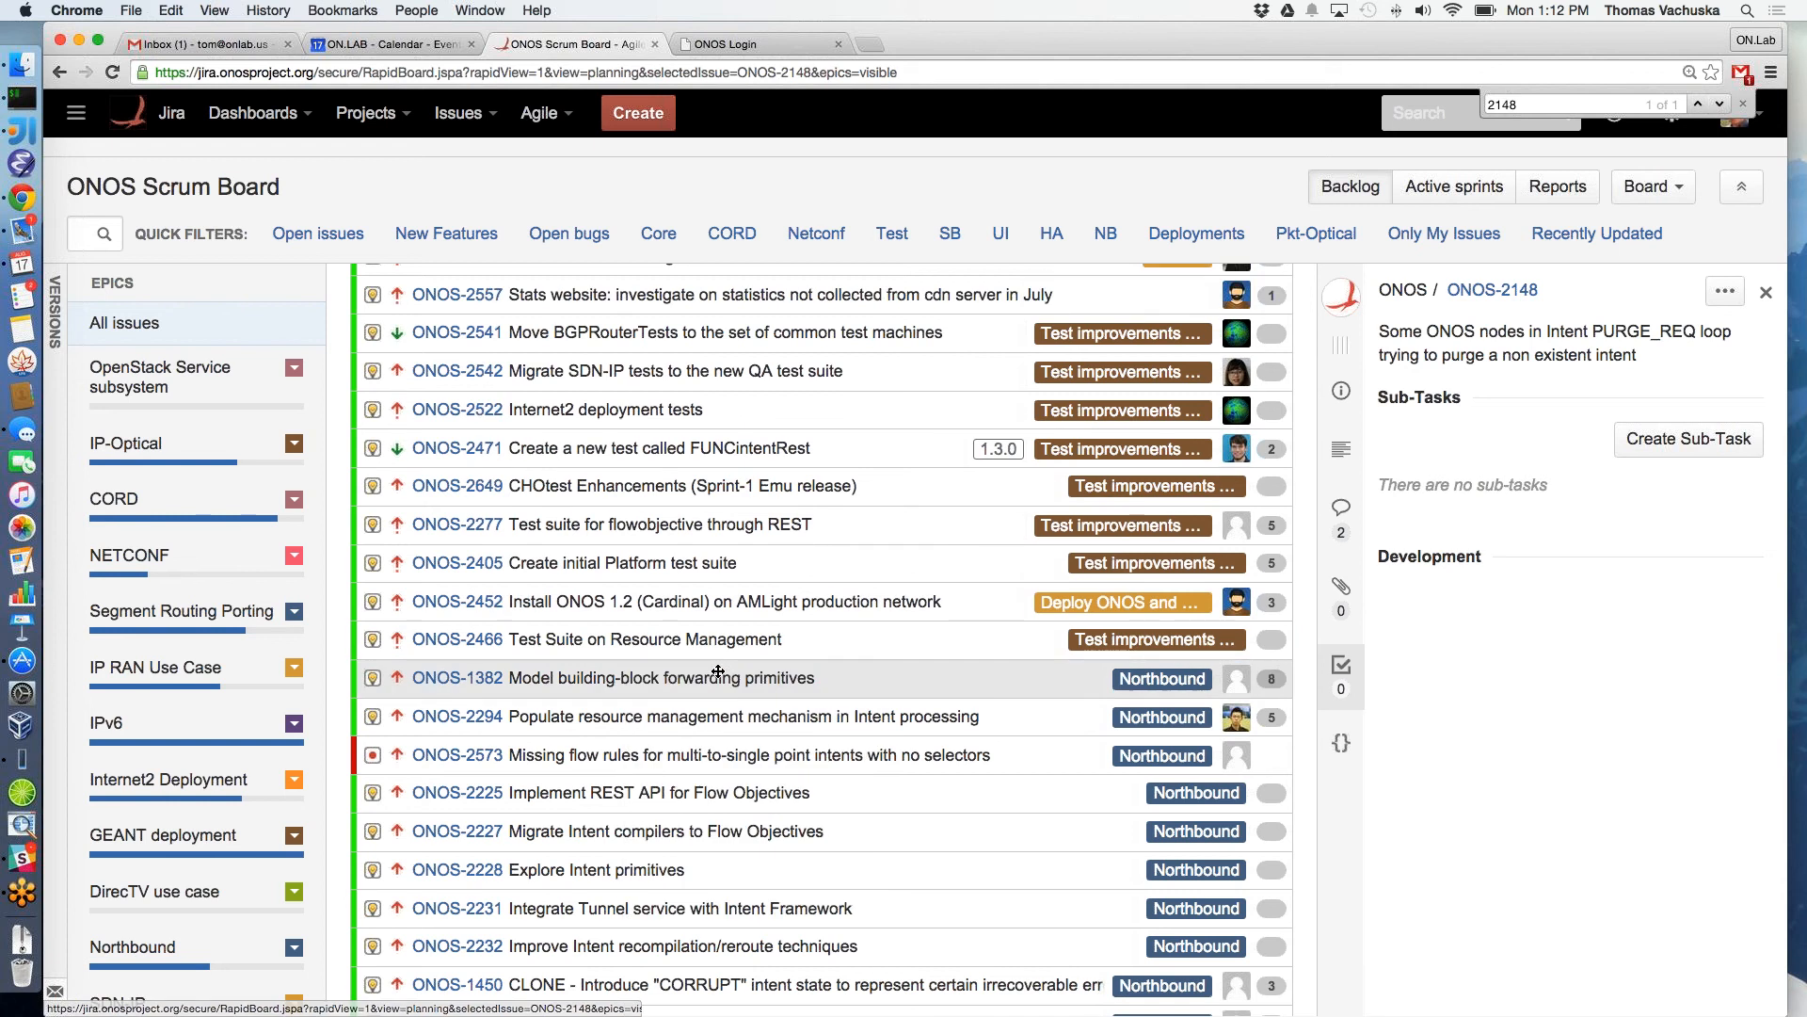
scroll("up", 3)
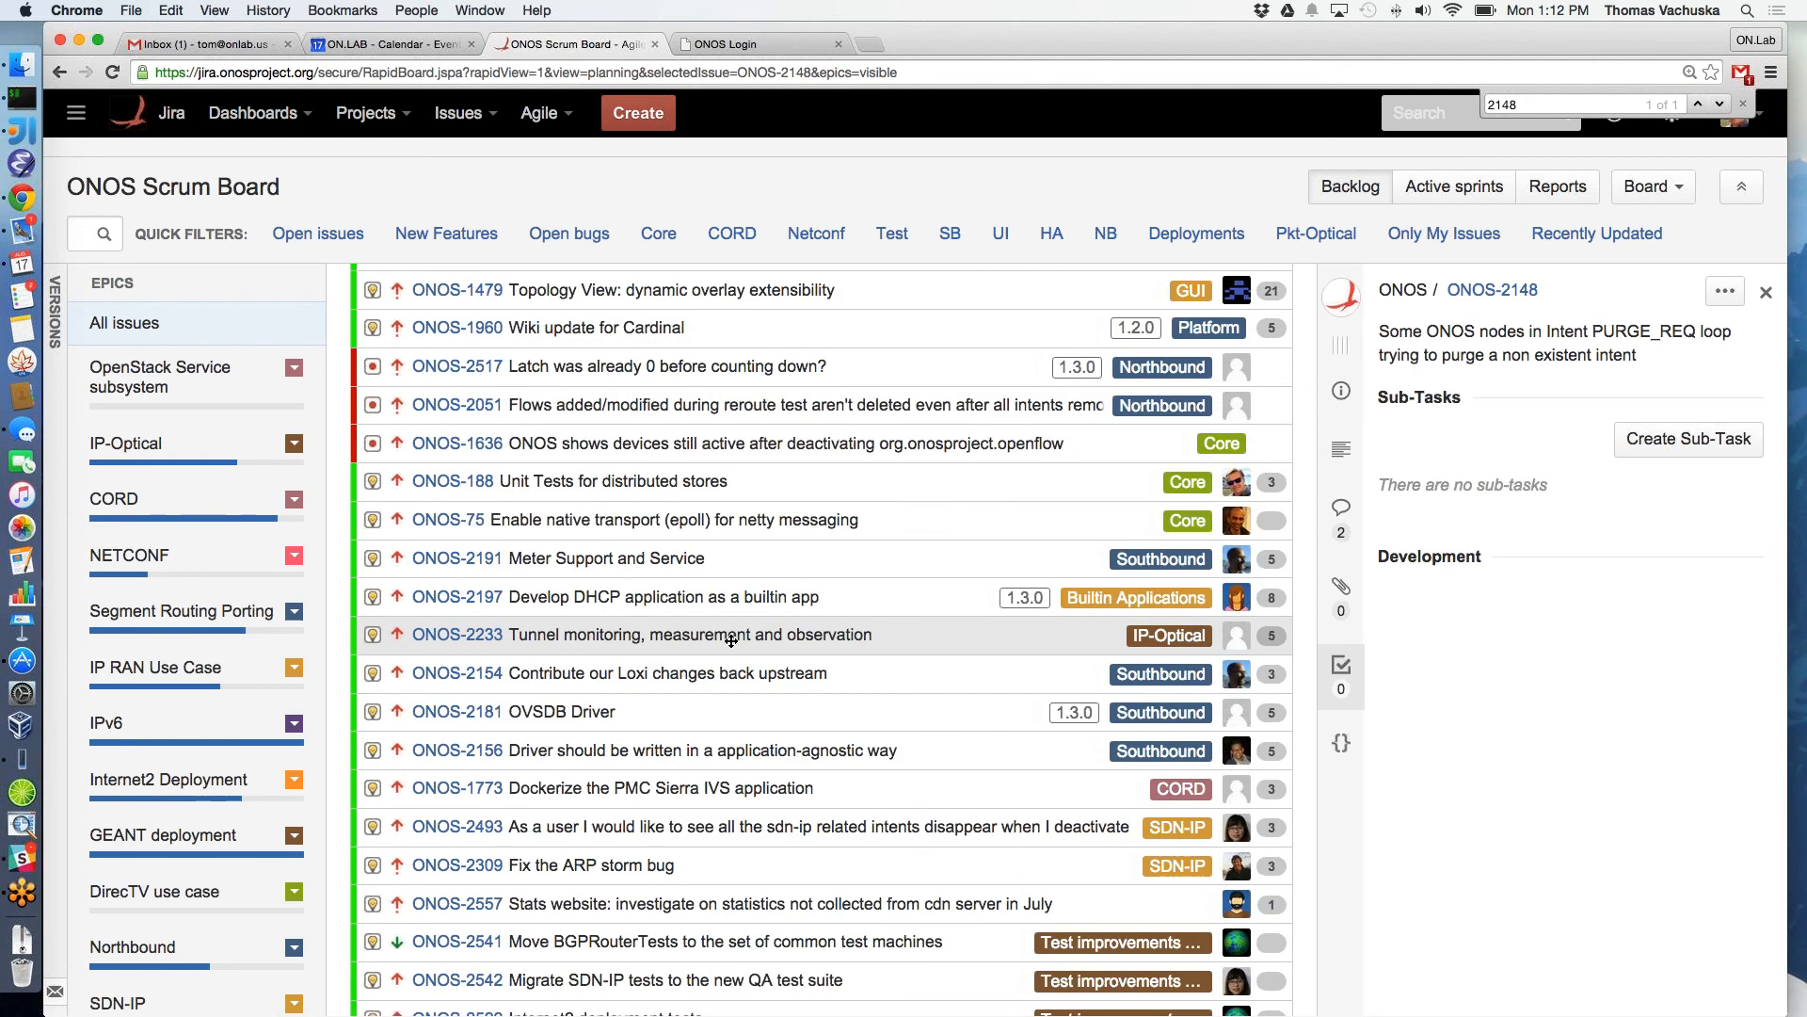
mouse_move(691, 635)
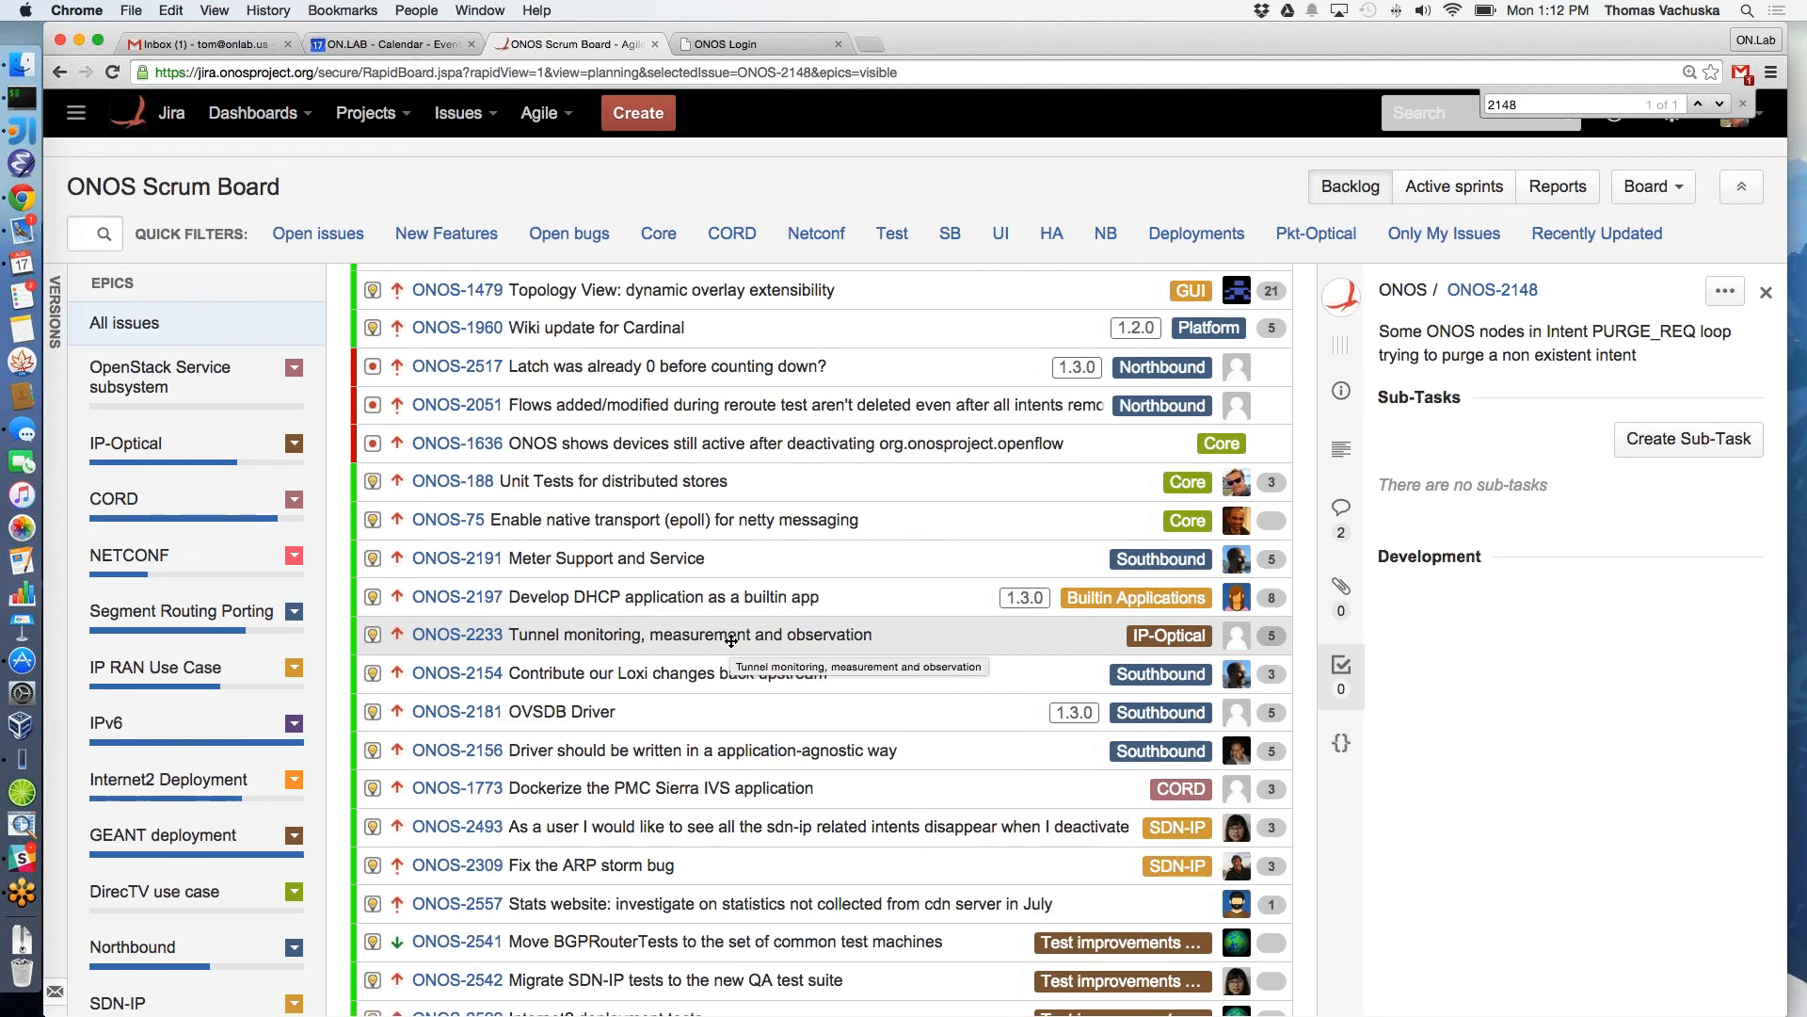
mouse_move(999, 555)
type("2446")
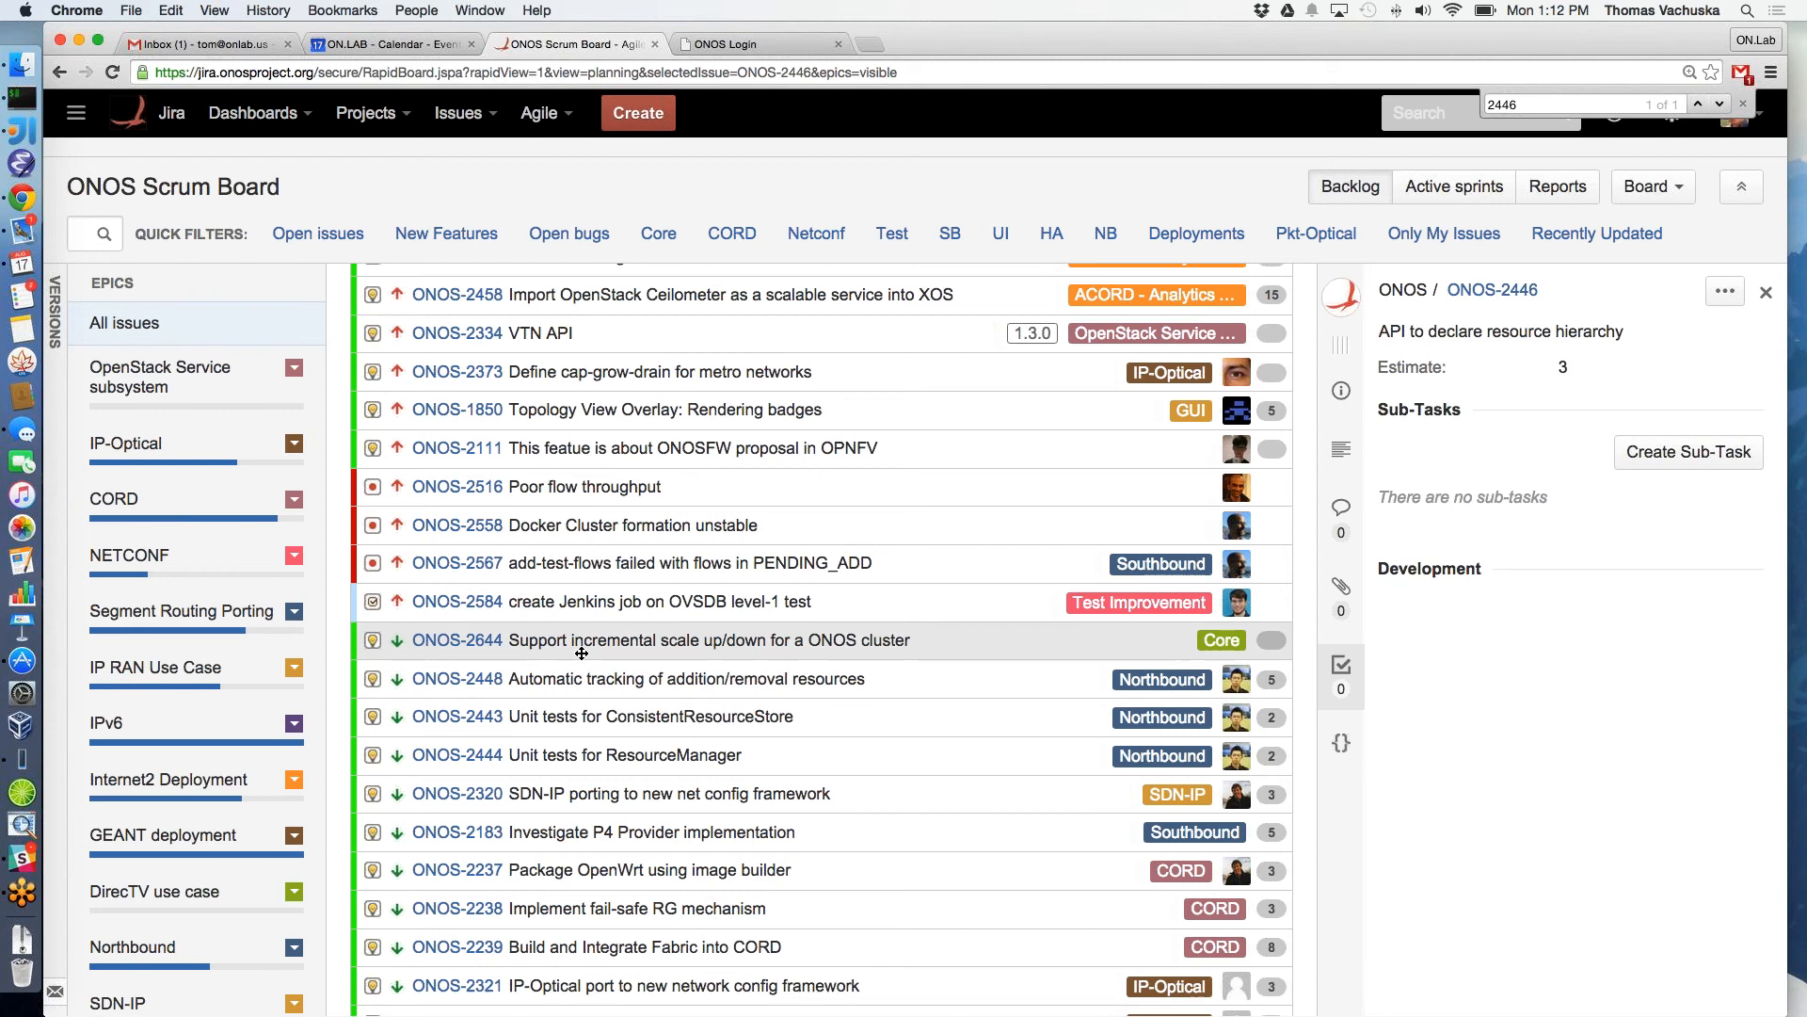
mouse_move(635, 678)
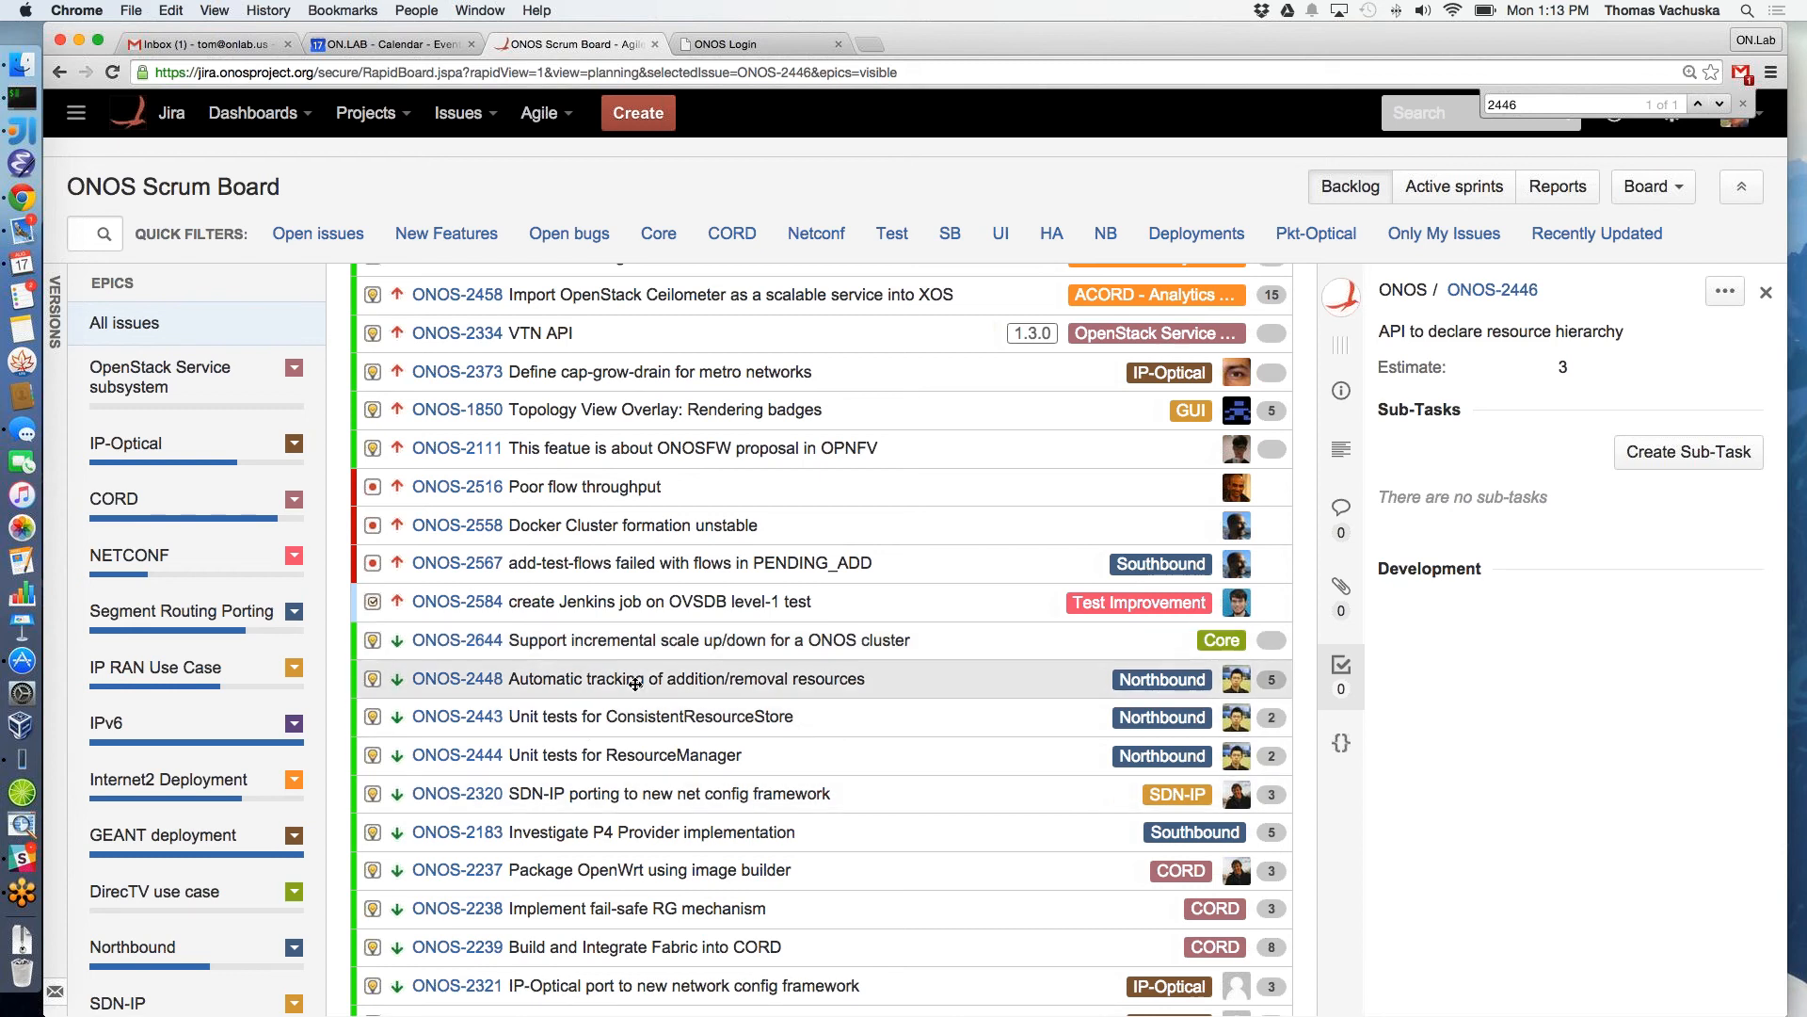
mouse_move(634, 678)
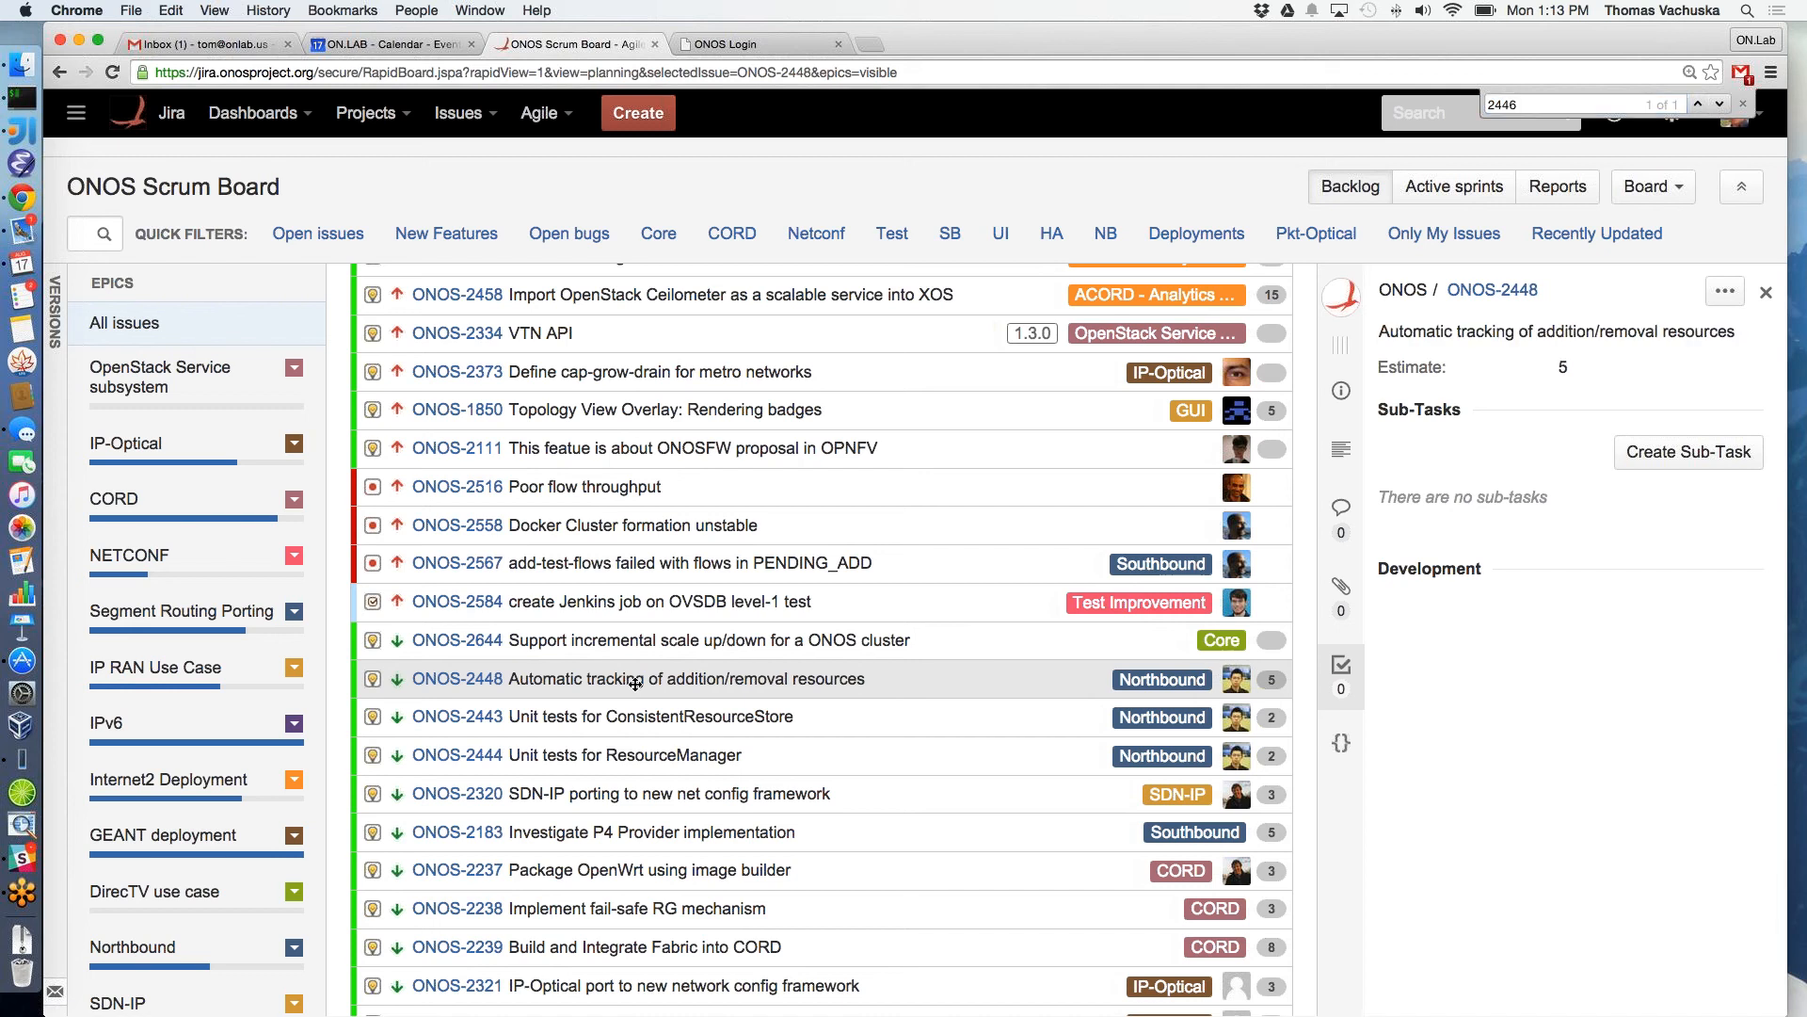
Send ONOS-2448 to Drake Sprint 3 and scroll down to review the sprint's 29 issues
right_click(634, 677)
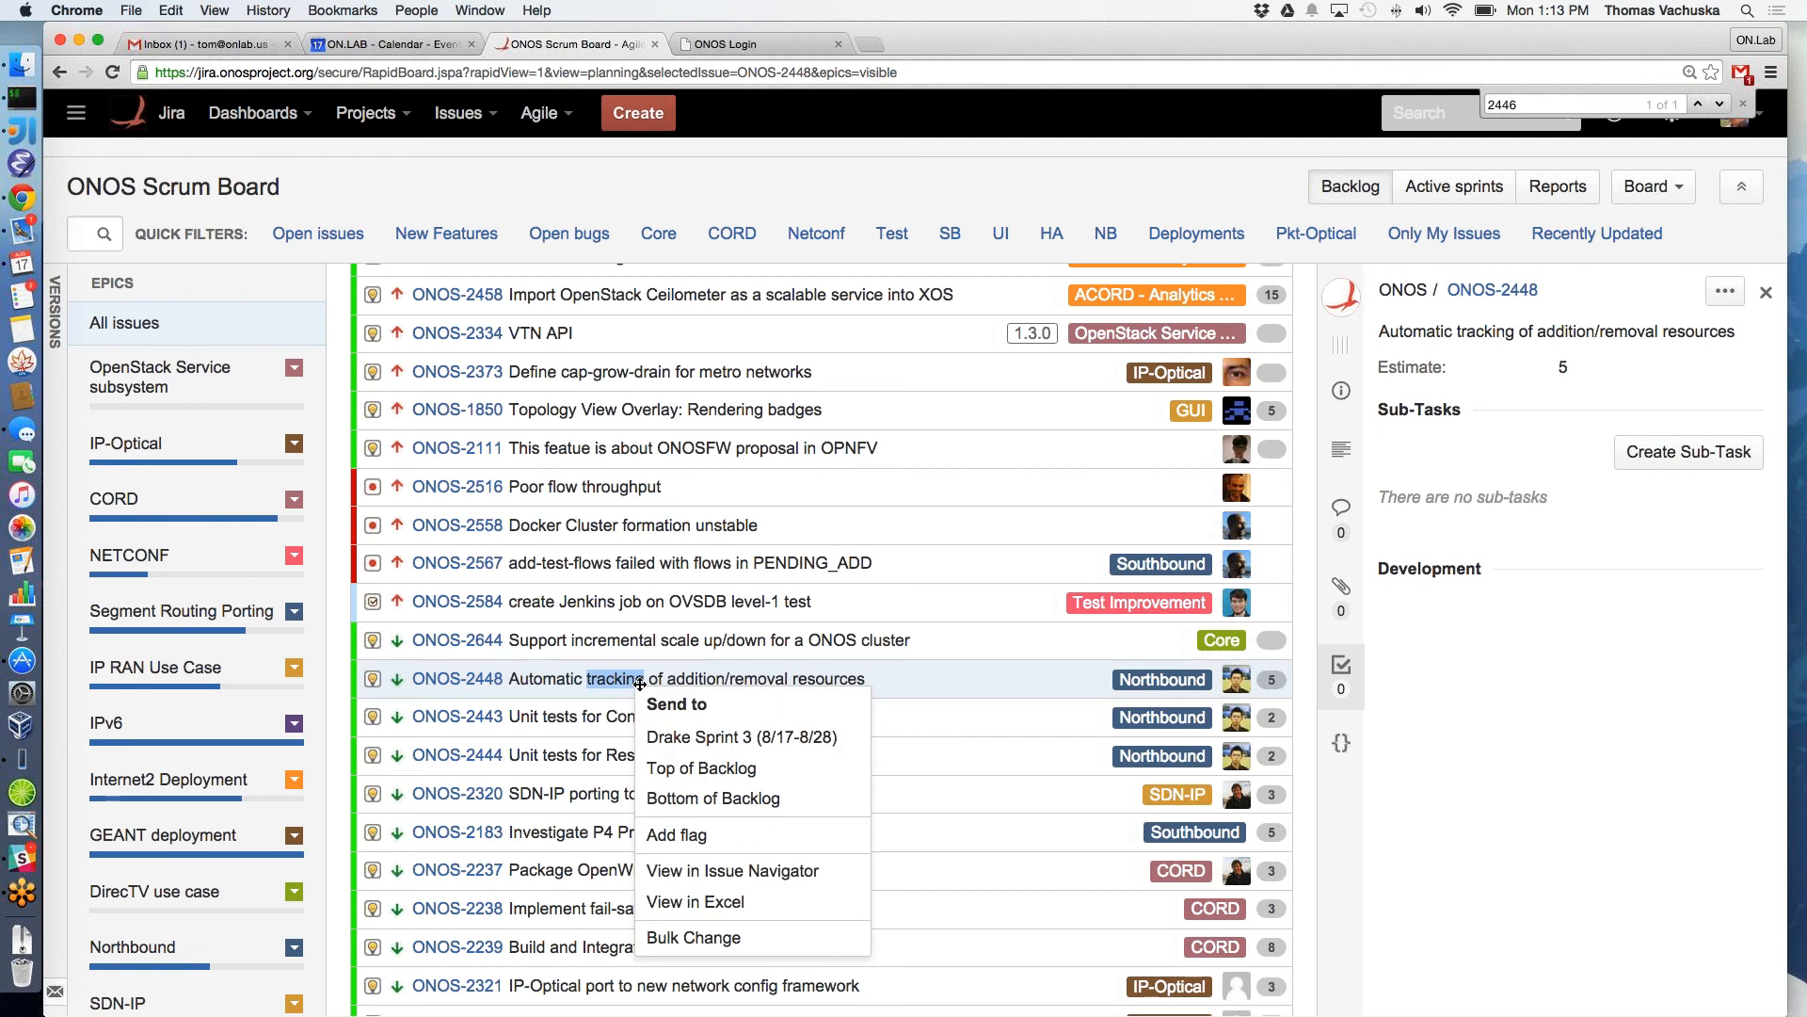
mouse_move(741, 736)
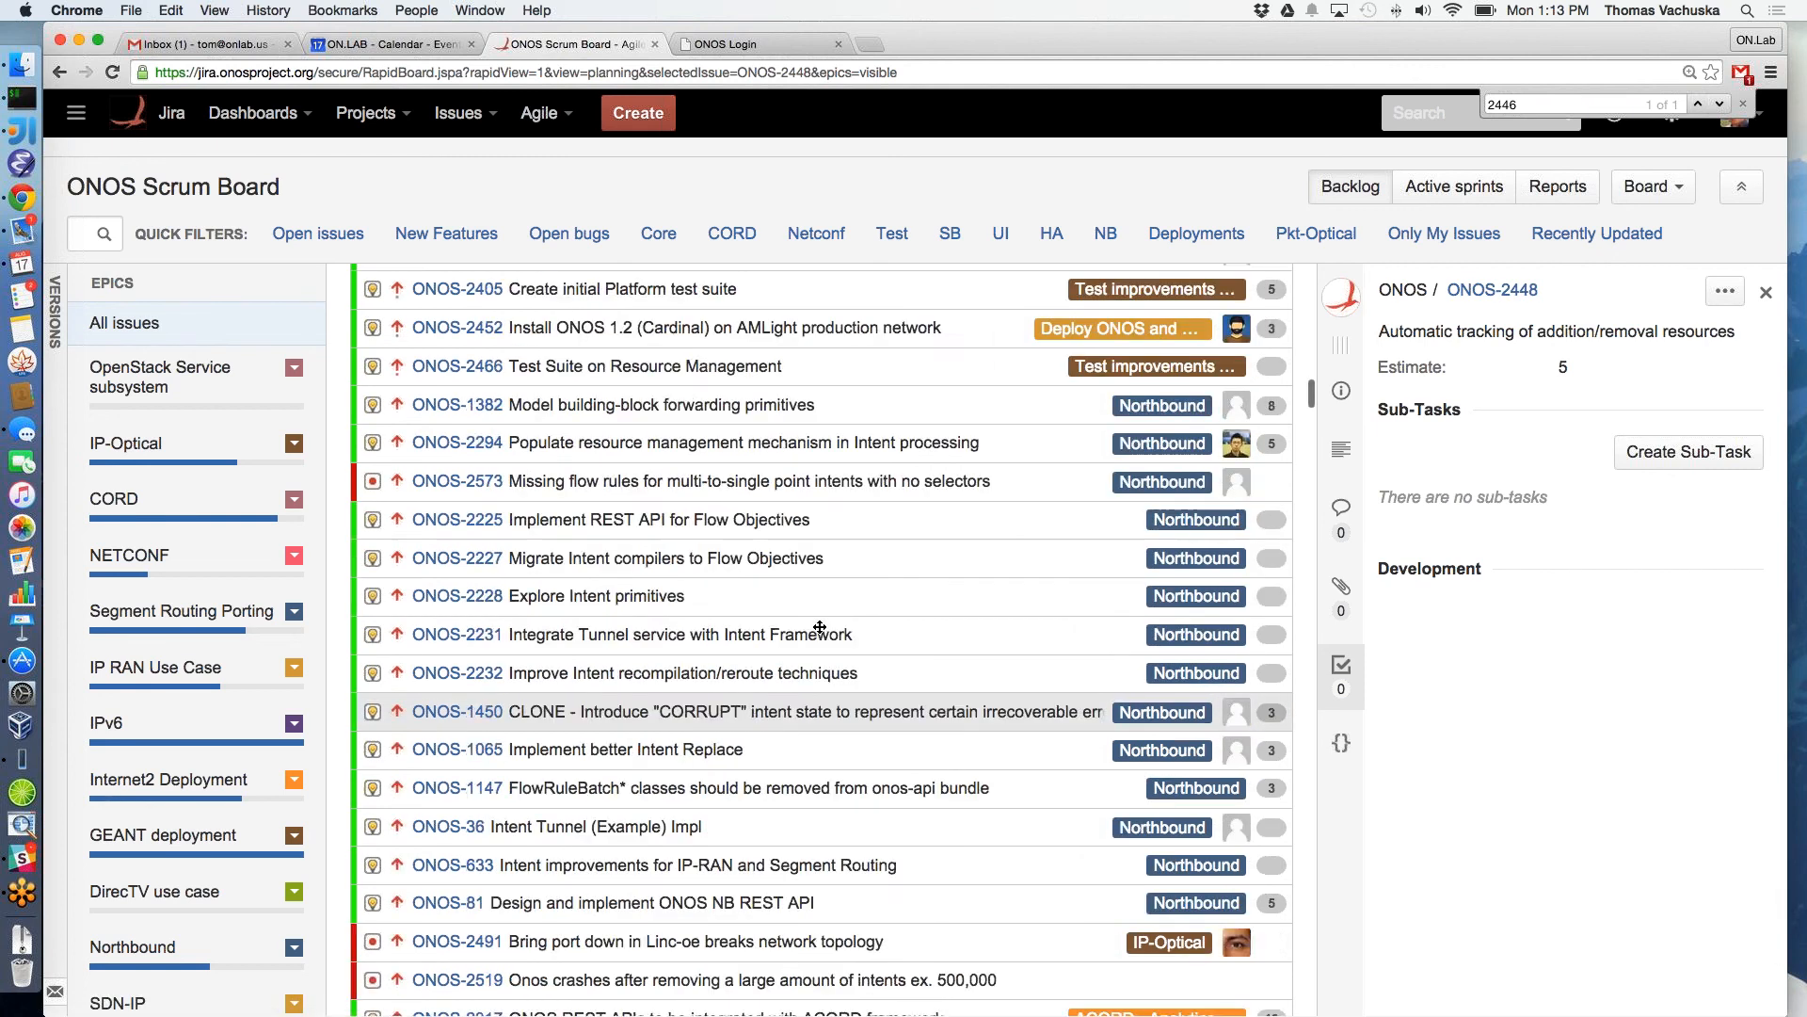
scroll("down", 3)
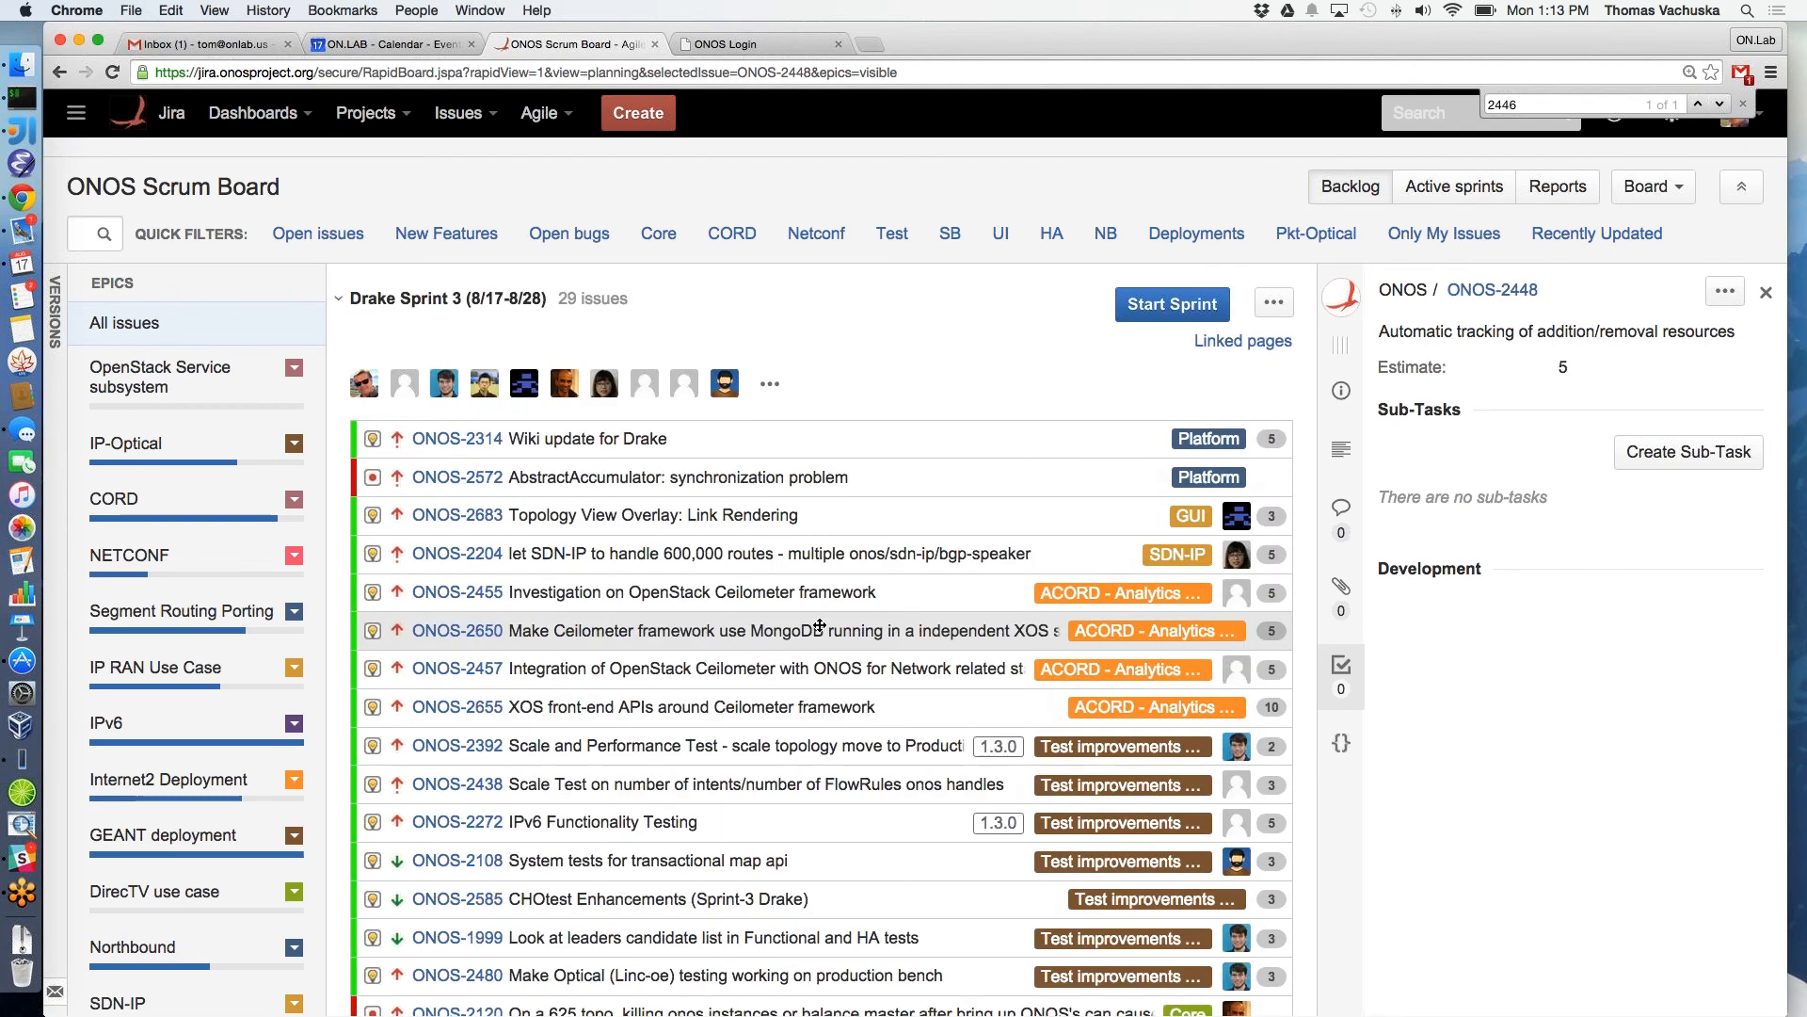
scroll("down", 3)
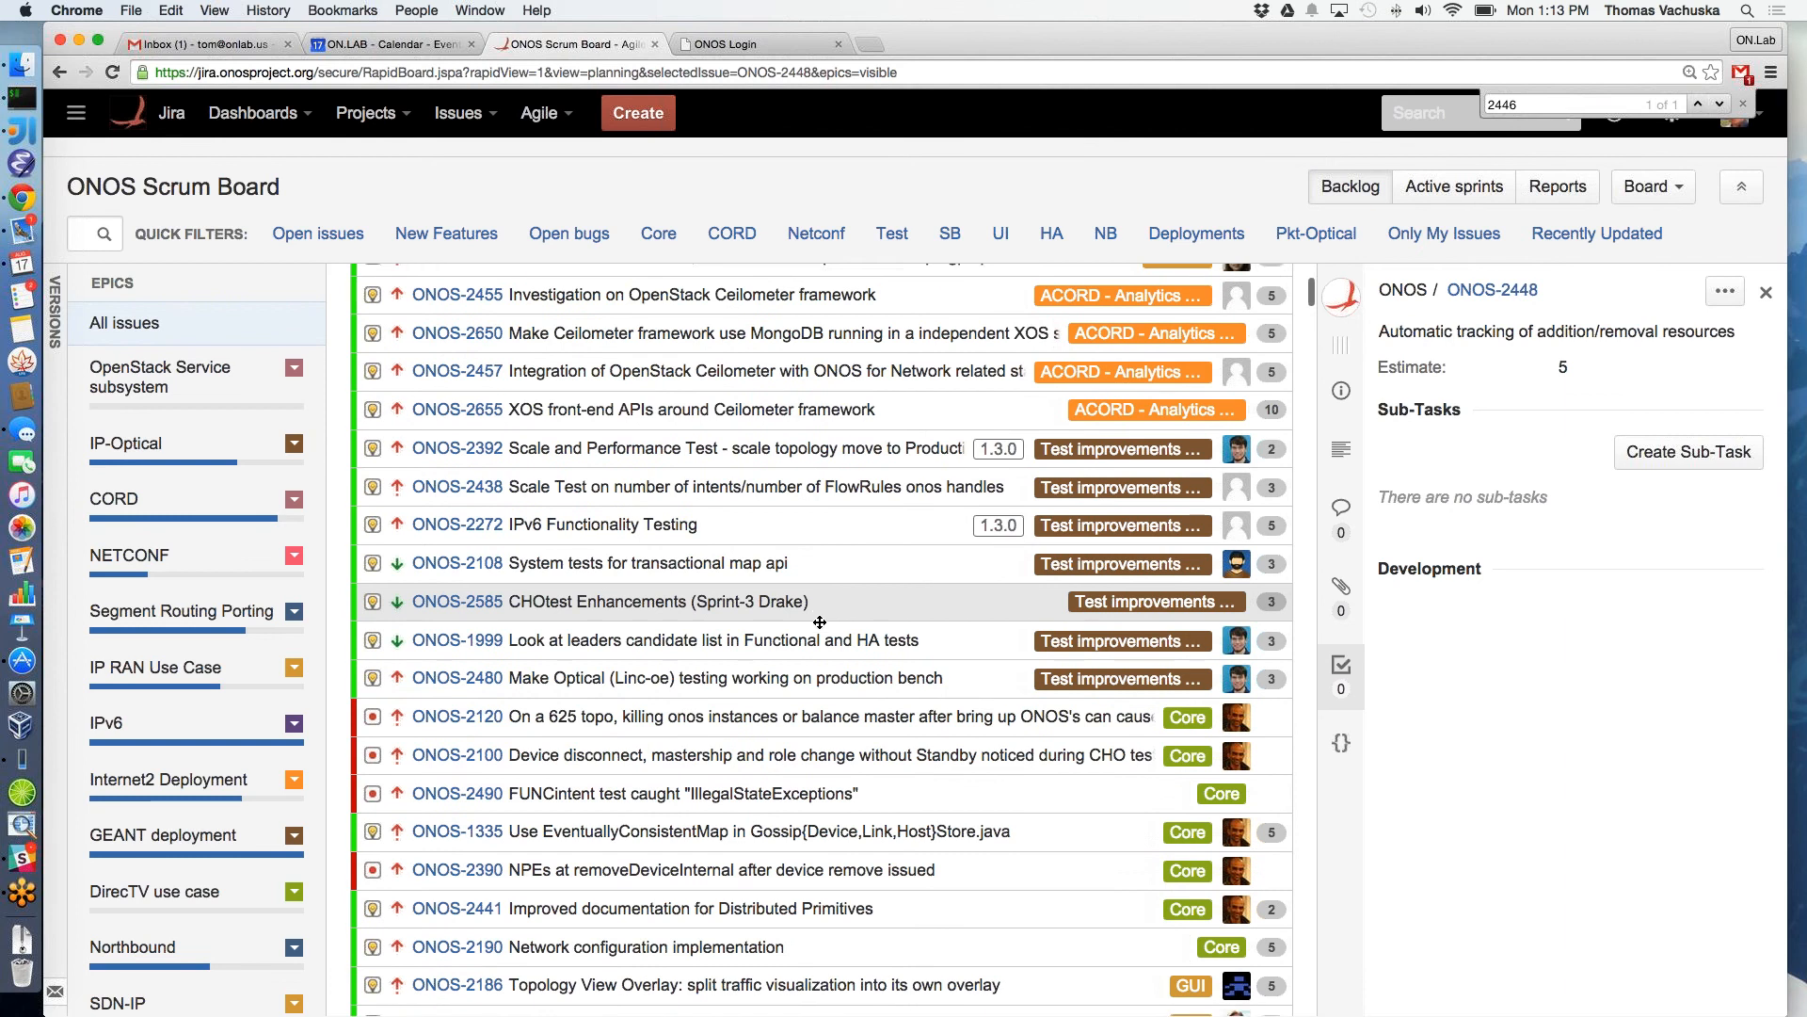
scroll("down", 3)
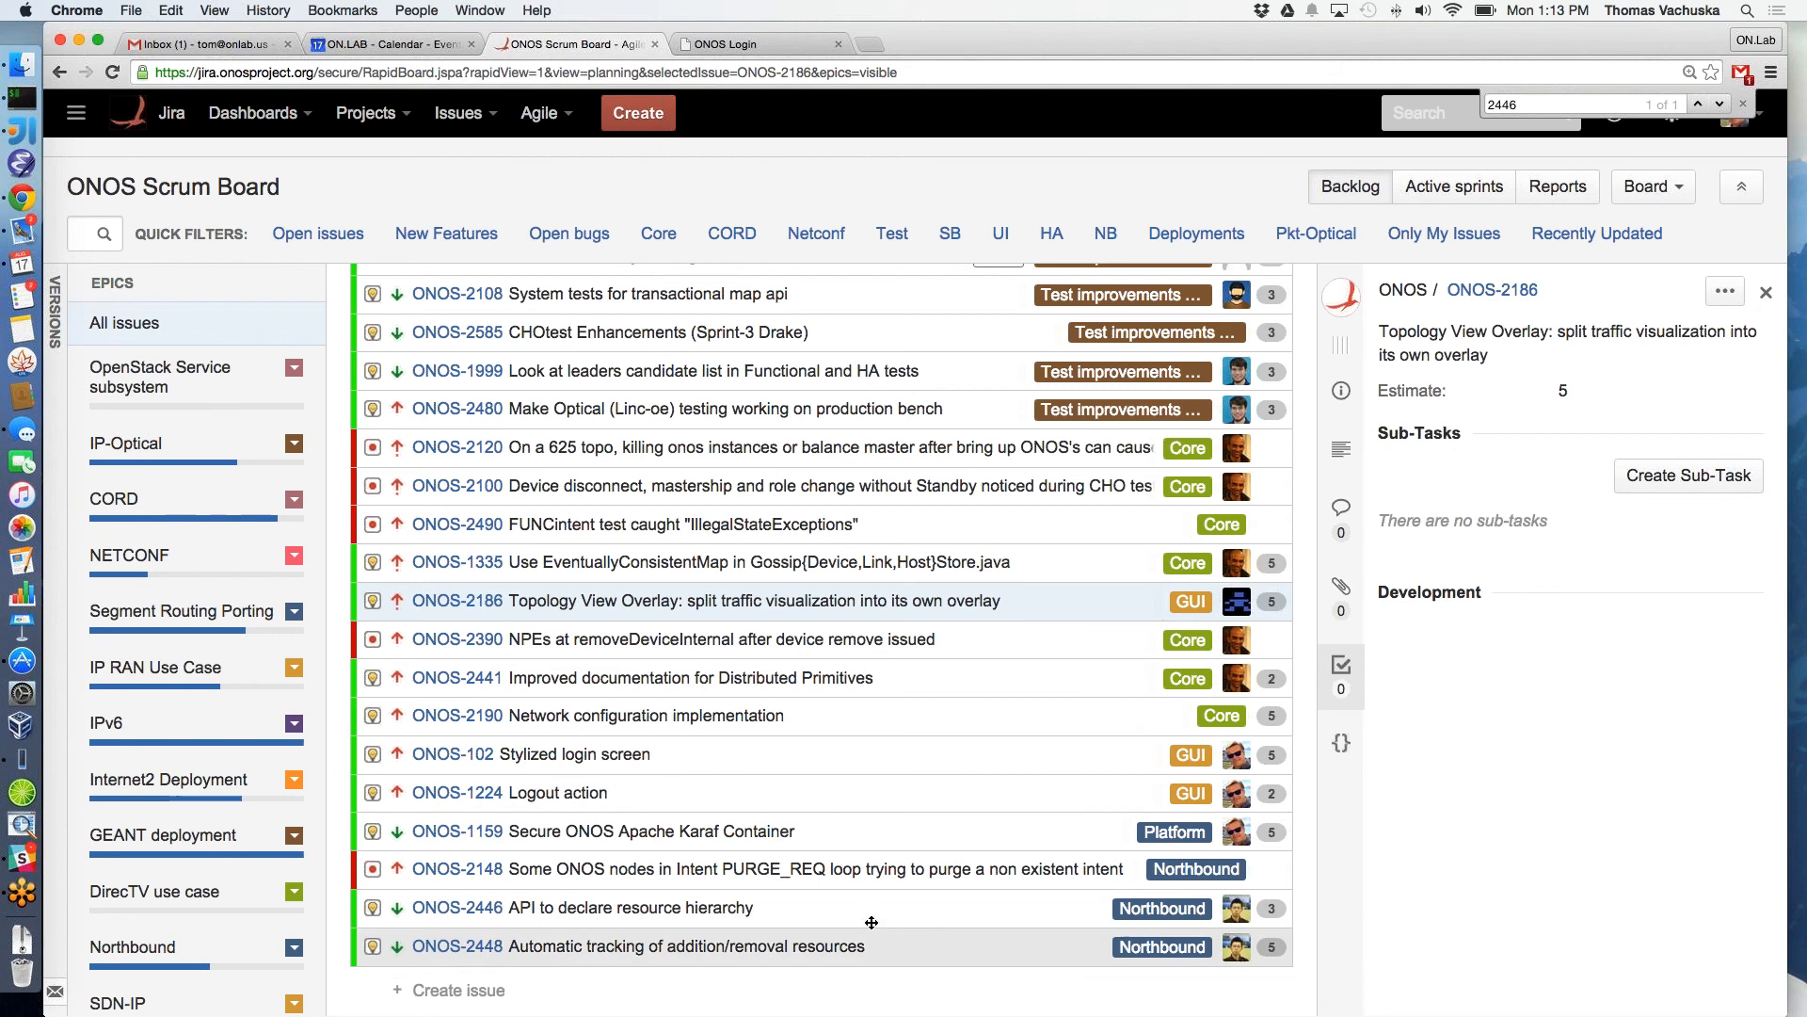
mouse_move(883, 998)
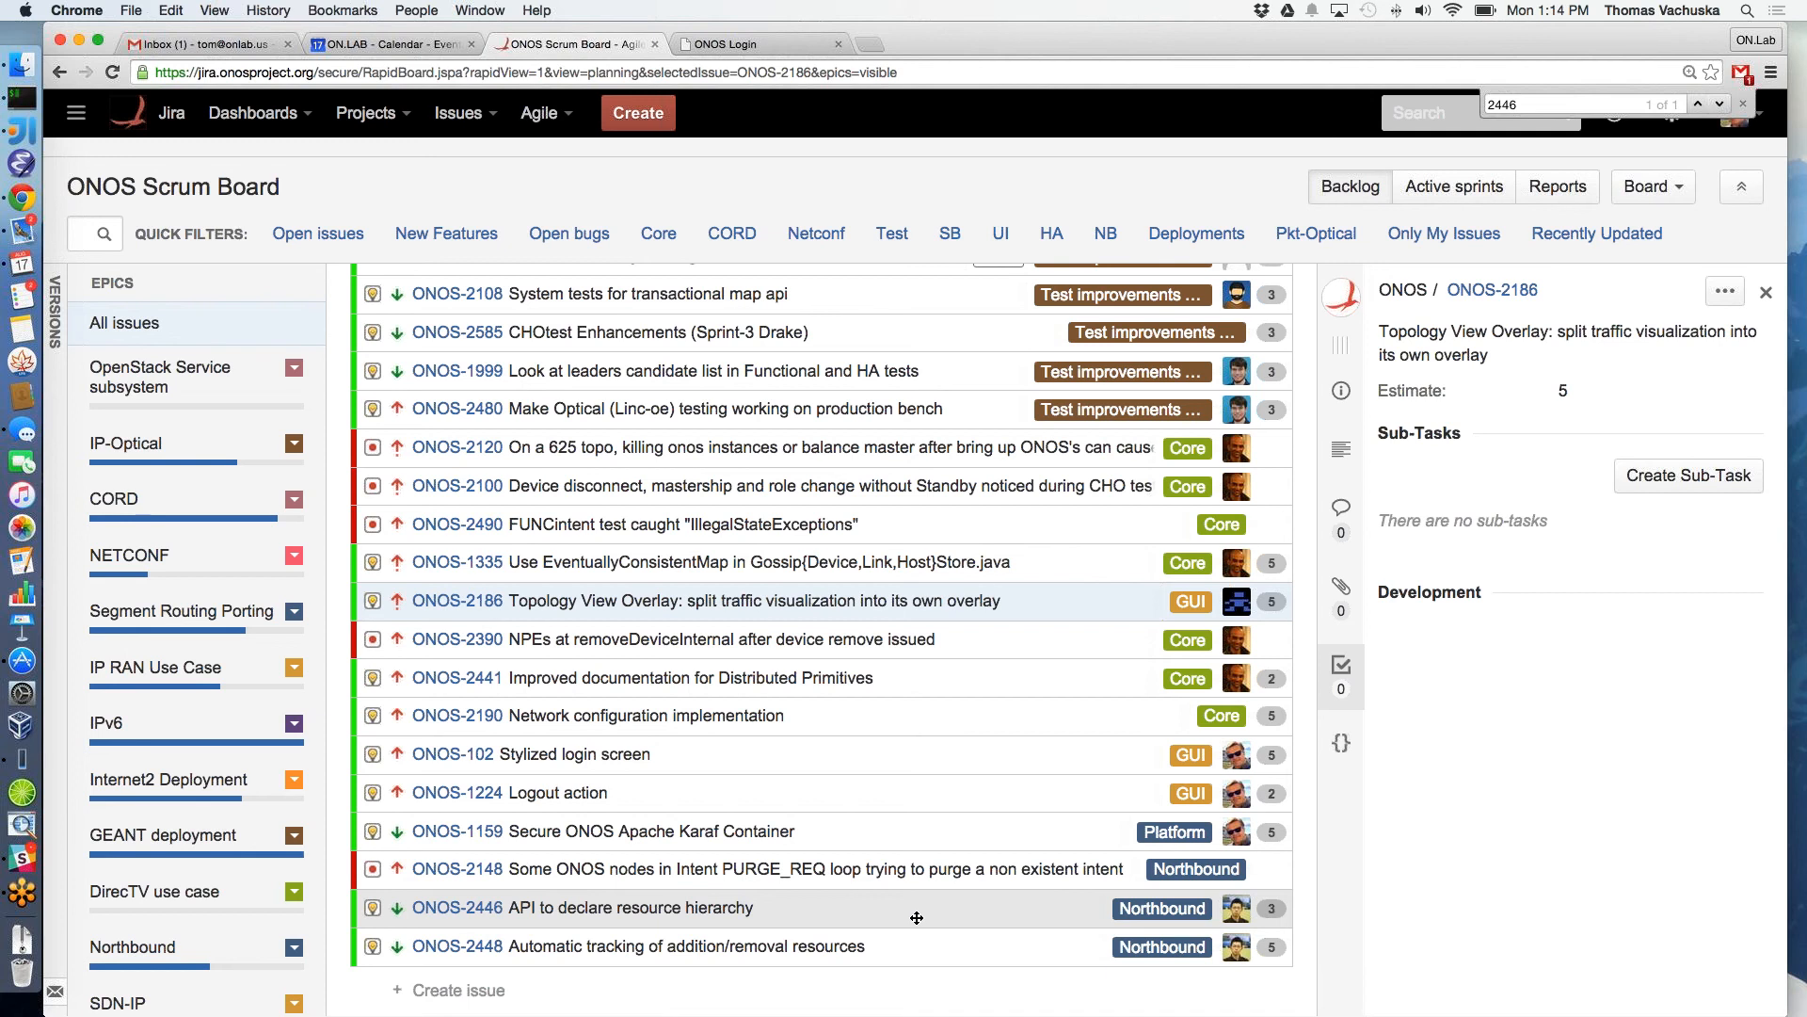
scroll("down", 3)
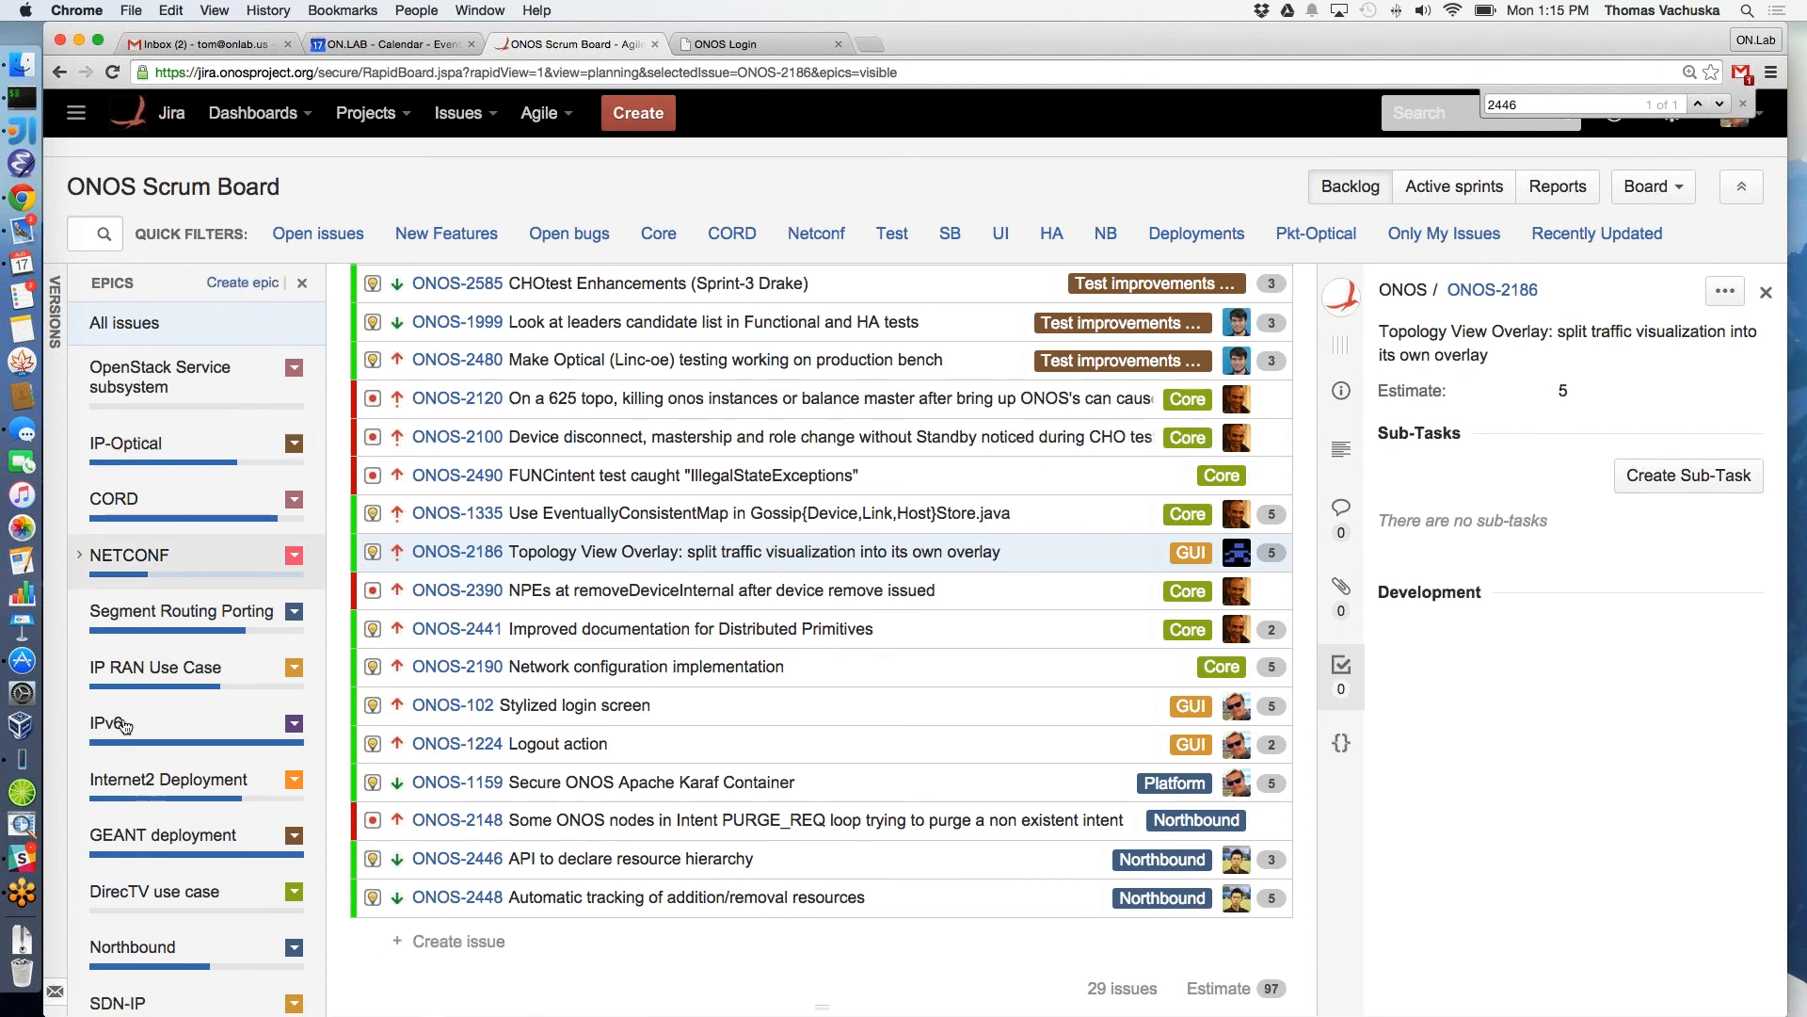
Filter the board to the Northbound epic, showing 3 of 29 sprint issues
left_click(132, 947)
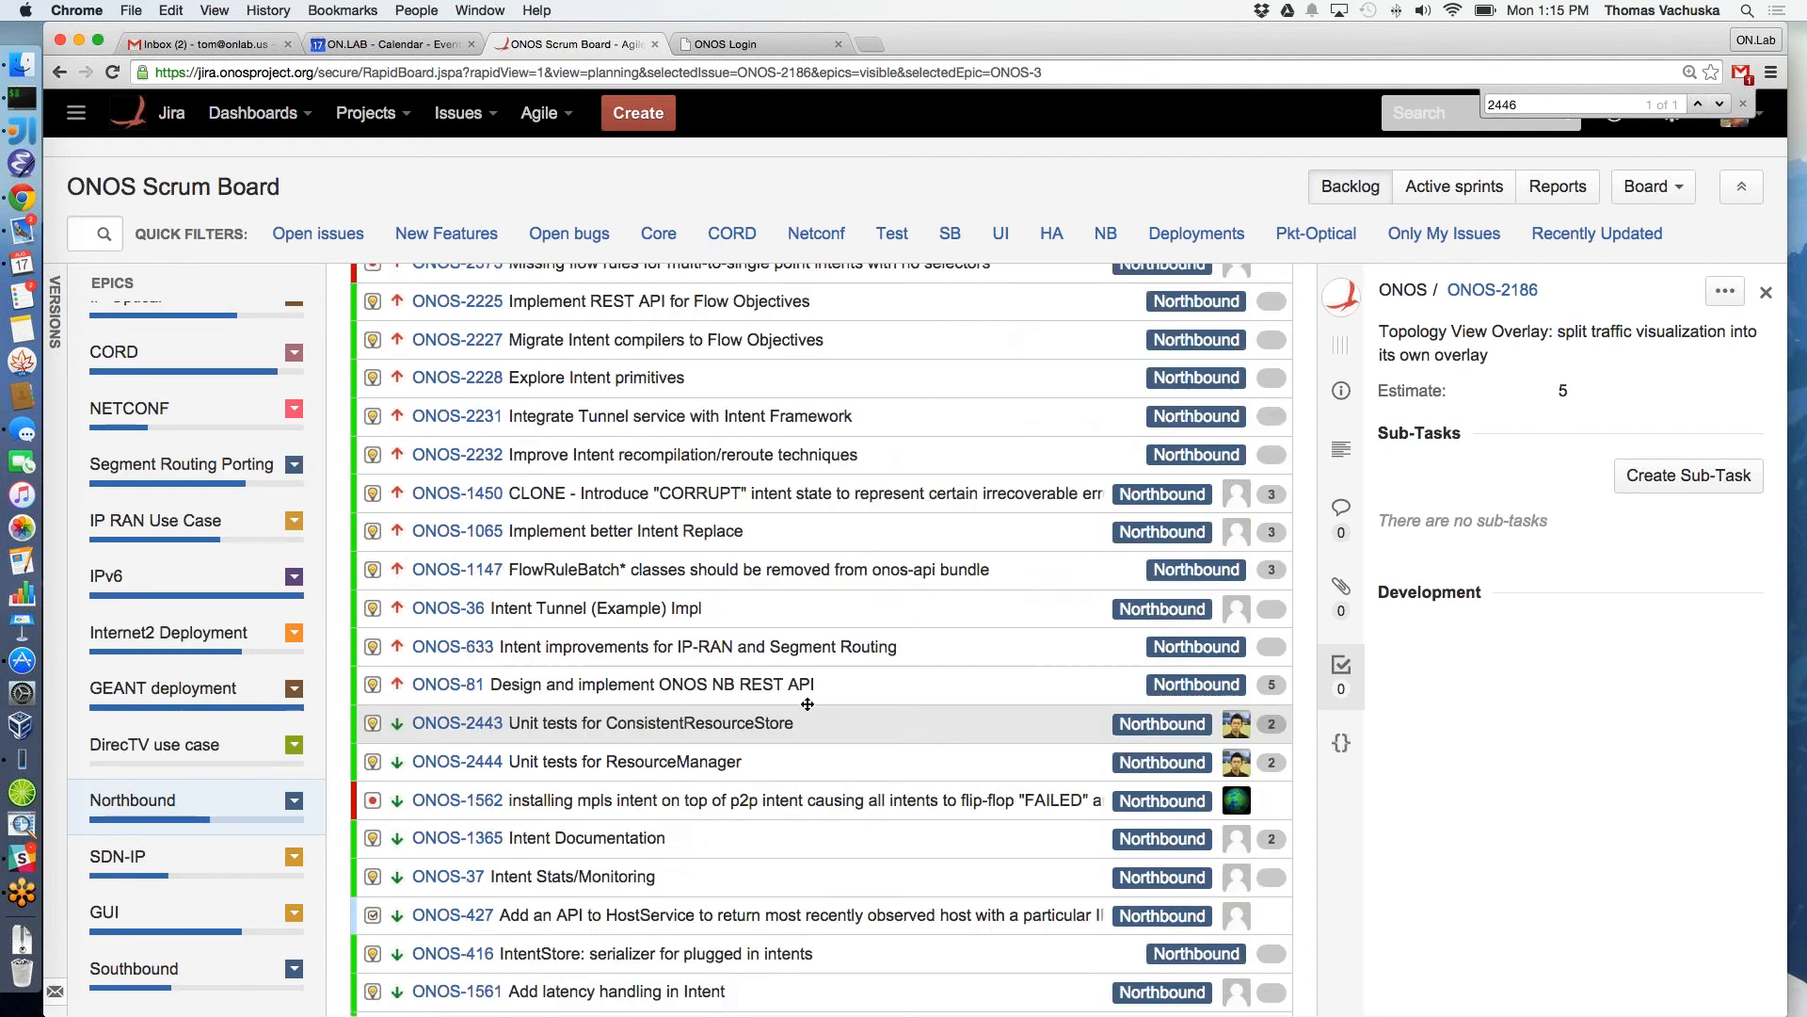
scroll("up", 3)
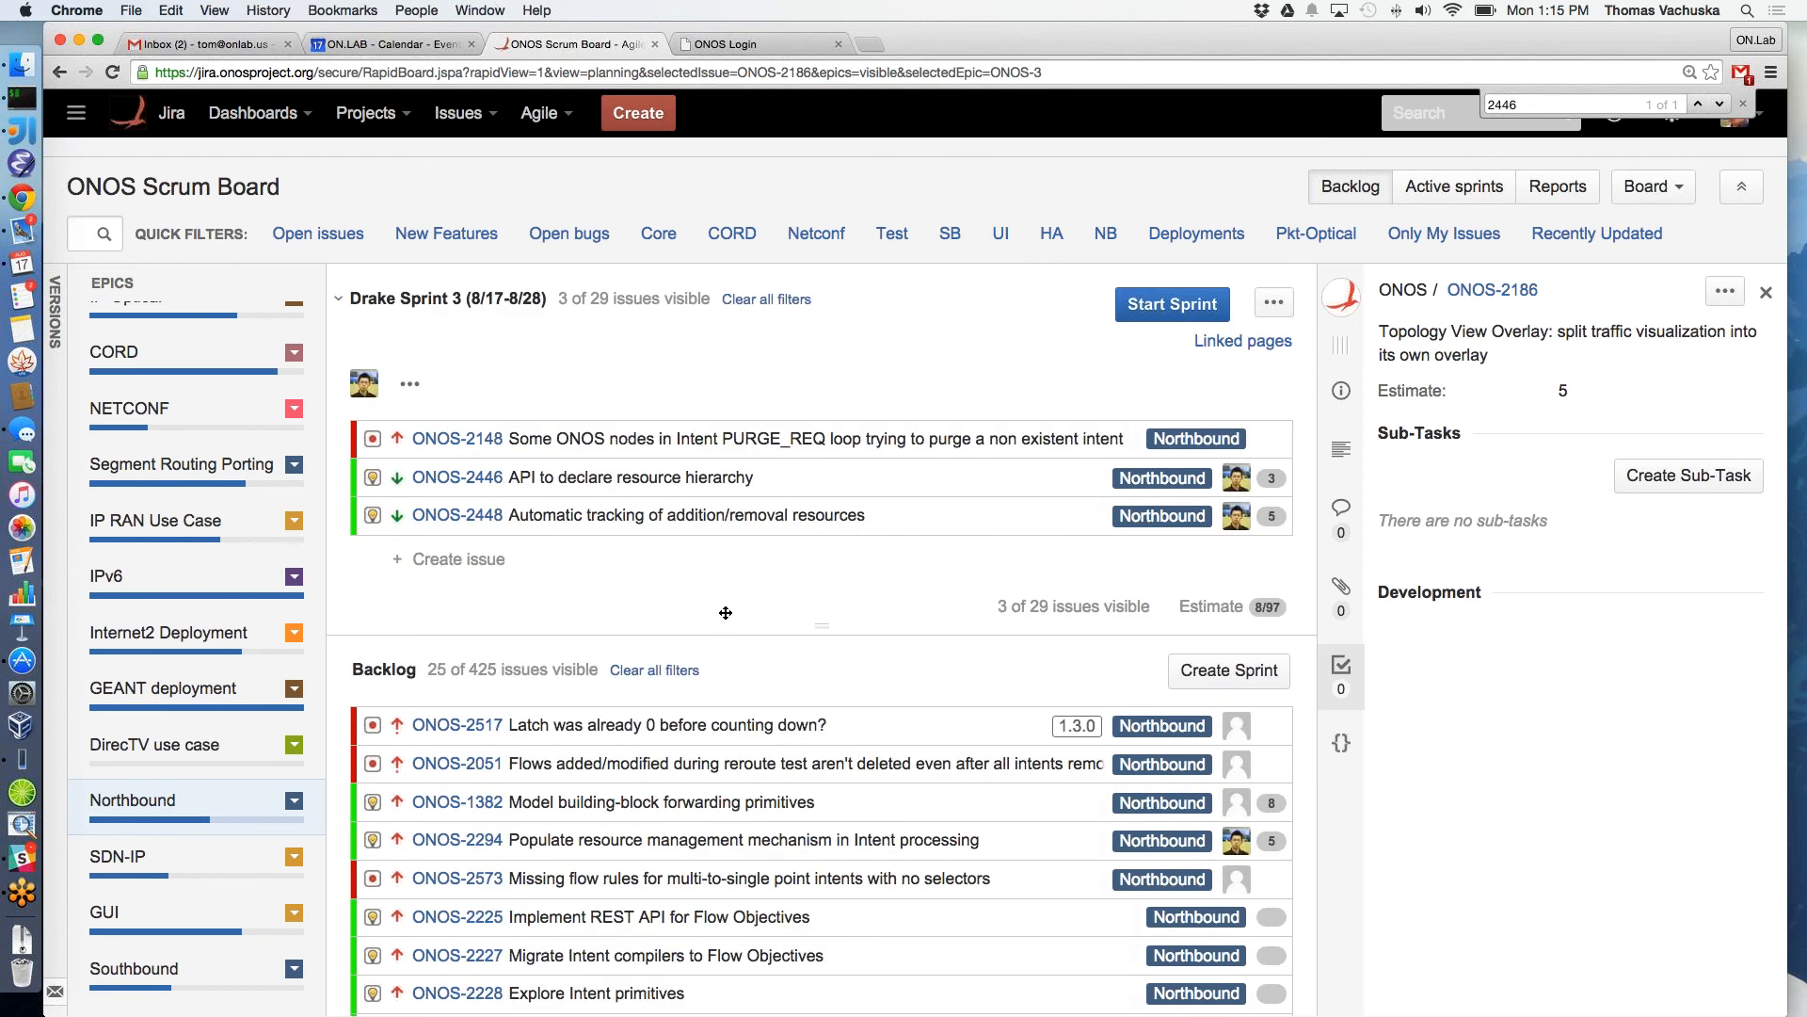
mouse_move(649, 497)
type("2516")
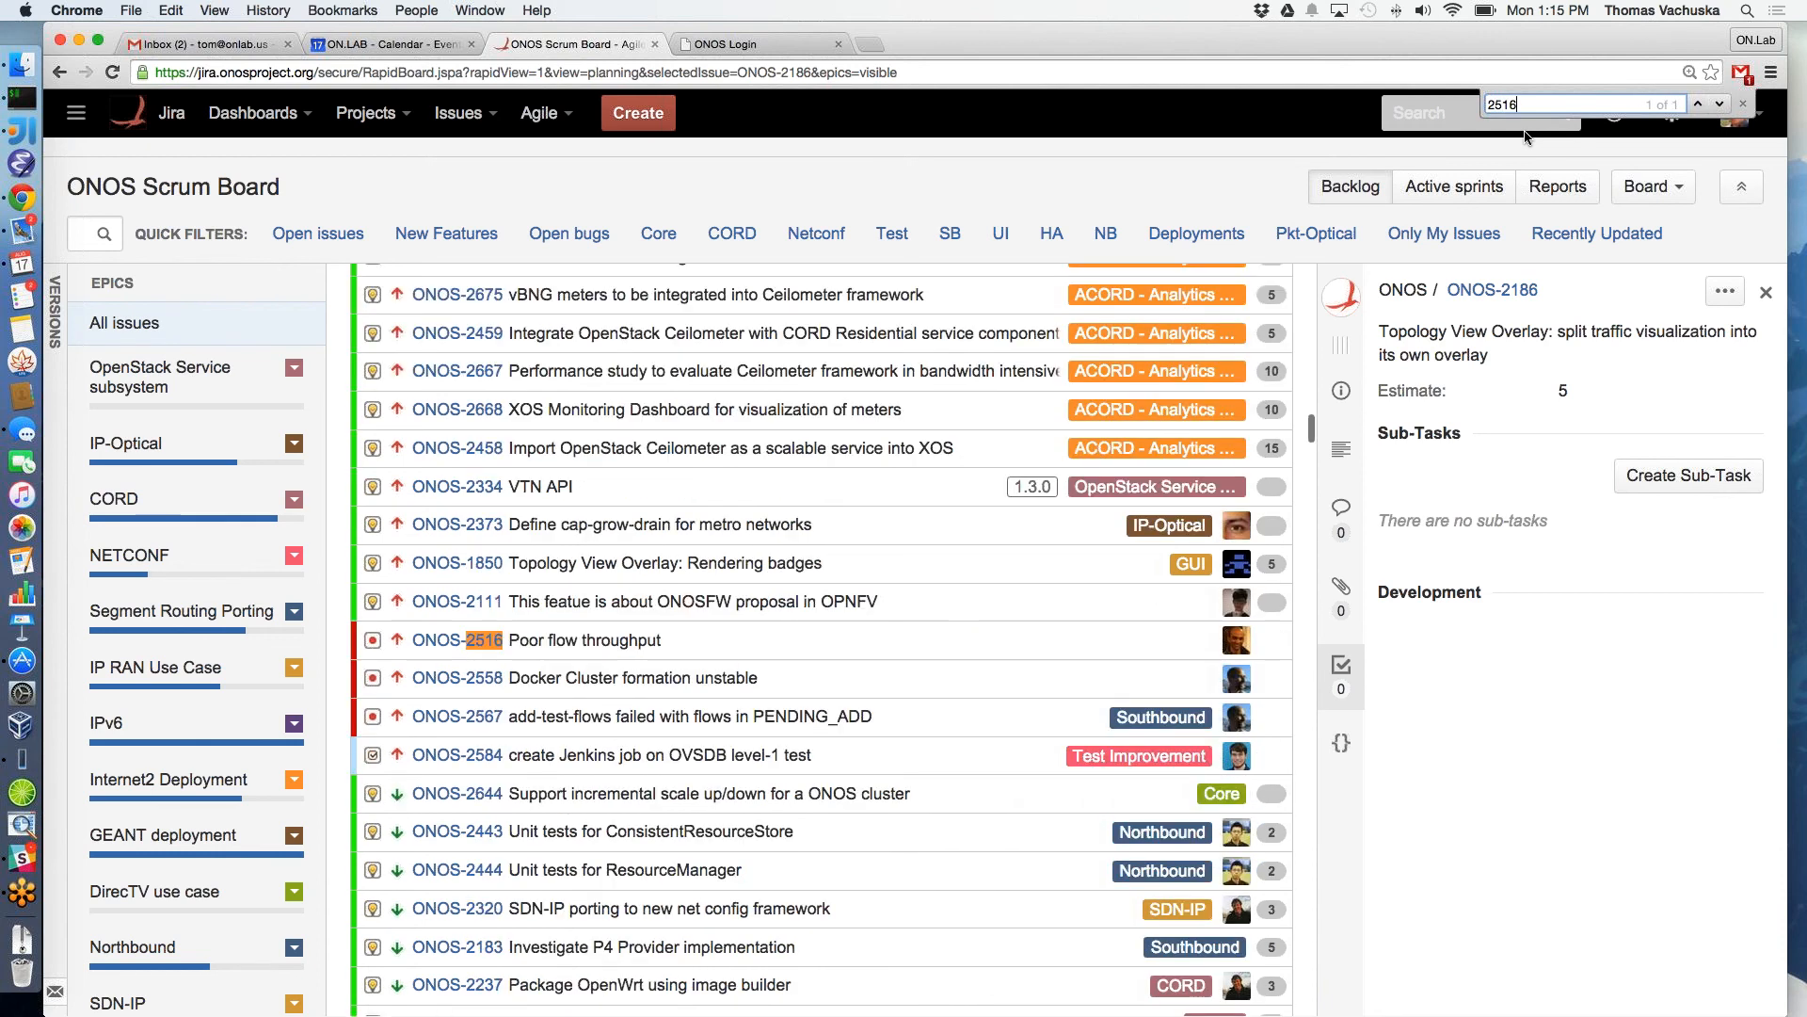
mouse_move(860, 438)
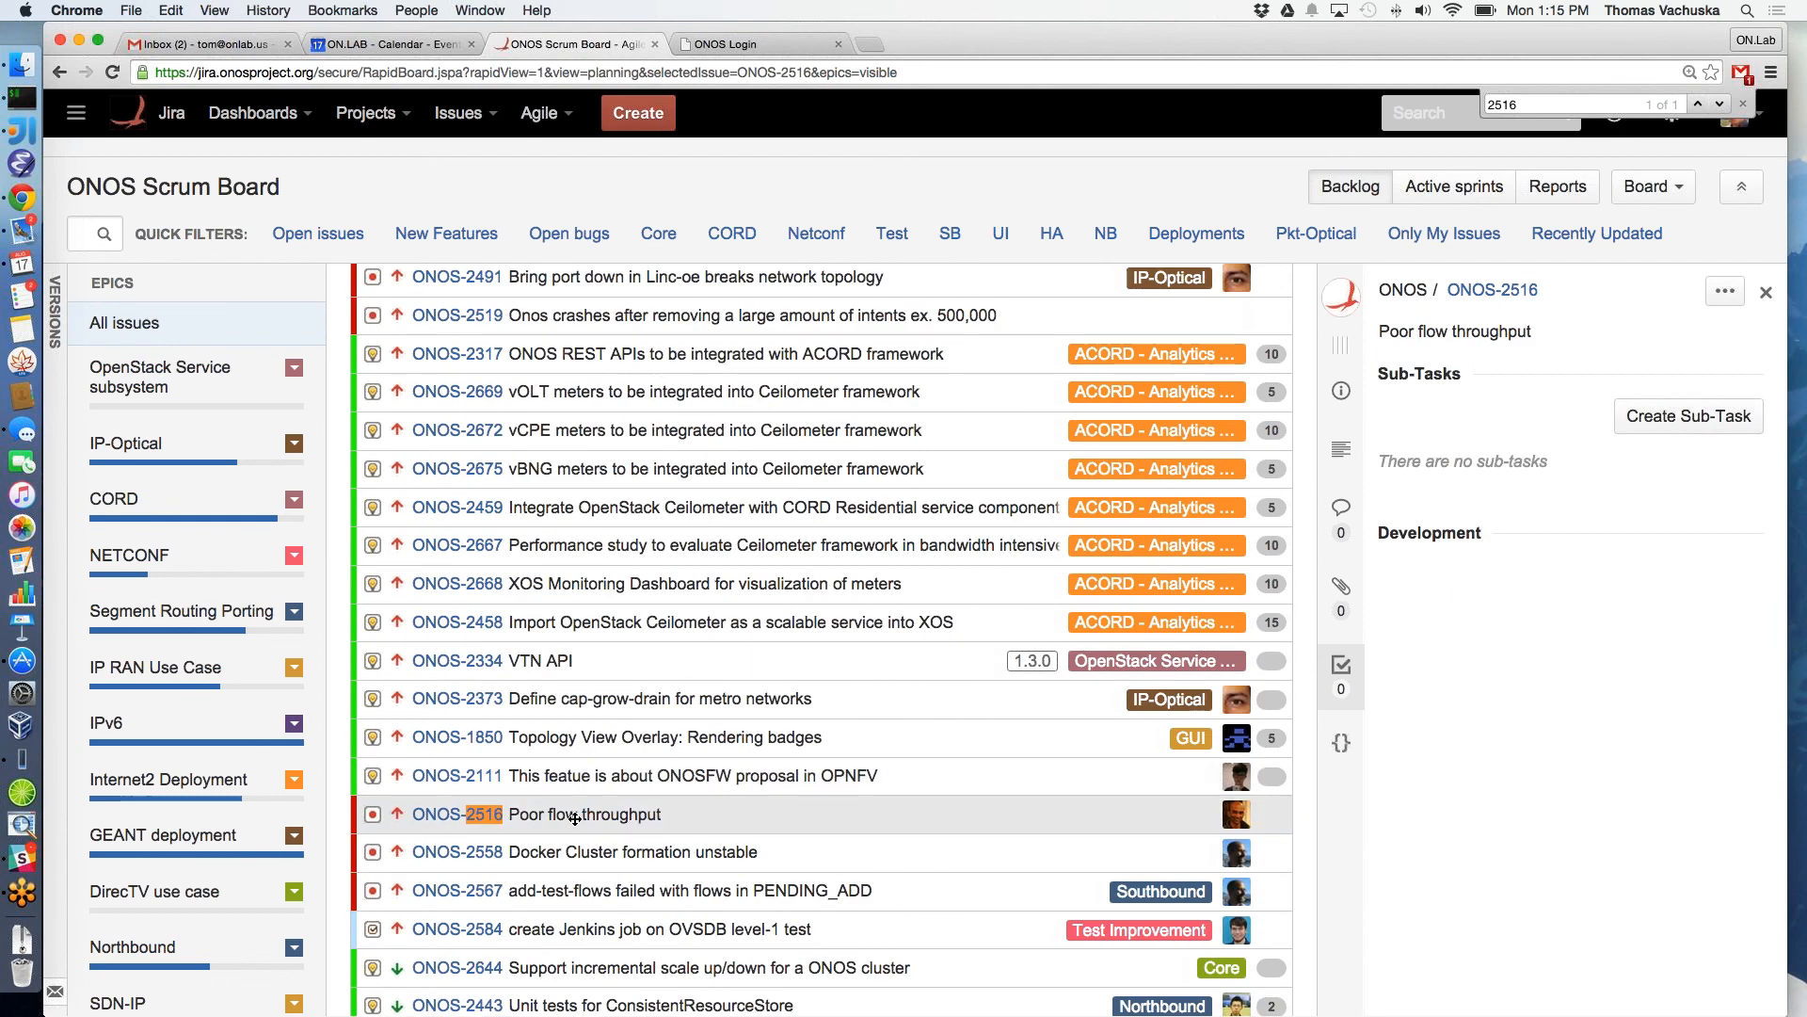
Send the Poor flow throughput issue ONOS-2516 into Drake Sprint 3 via its actions menu
right_click(572, 813)
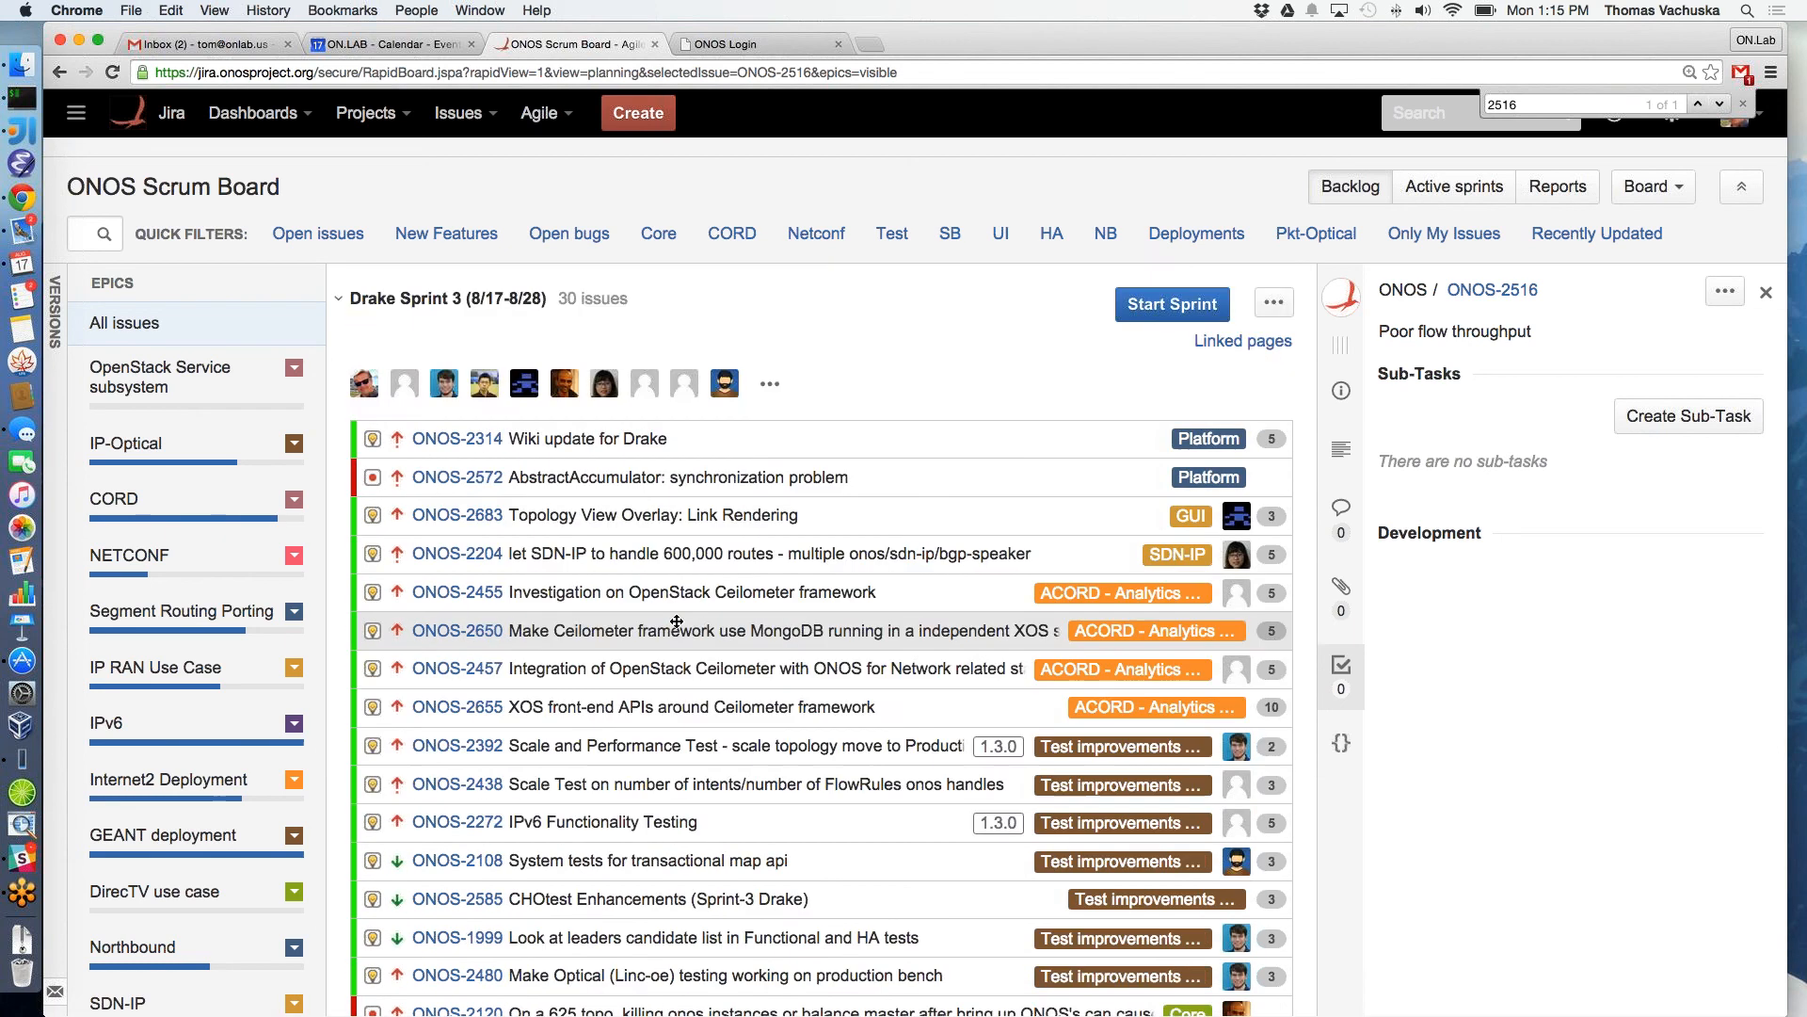
scroll("down", 3)
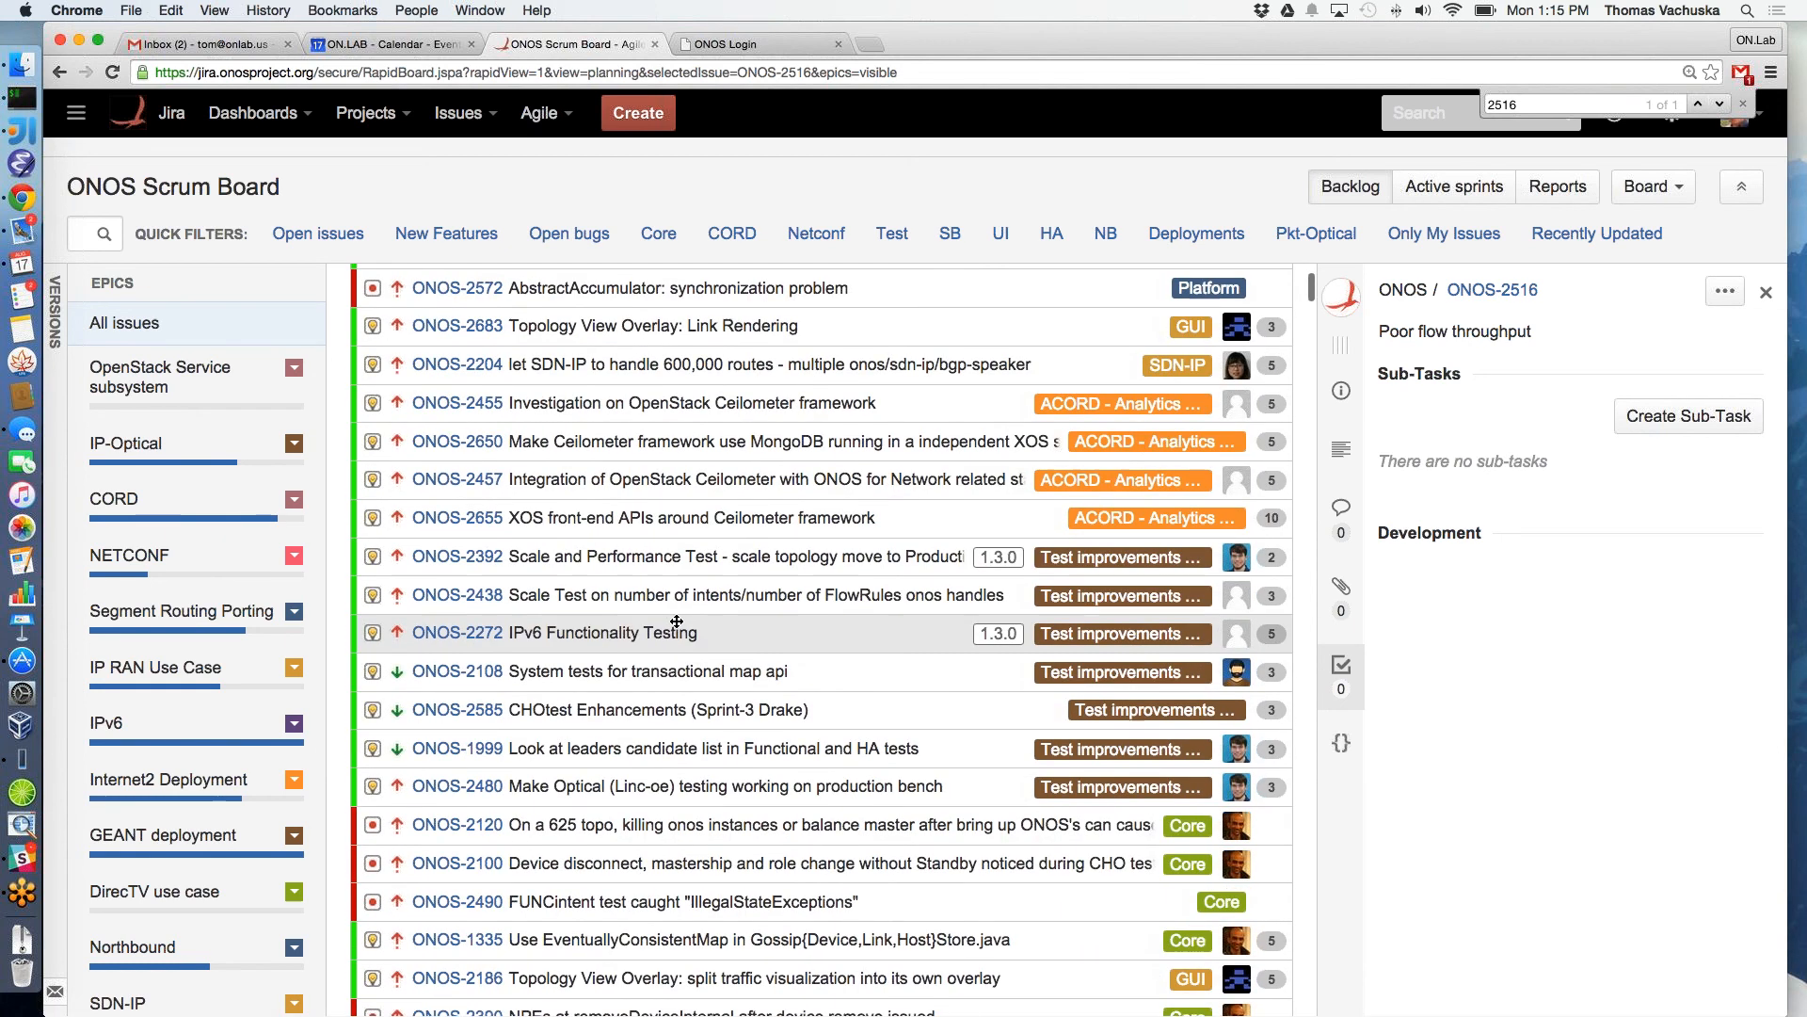
mouse_move(675, 632)
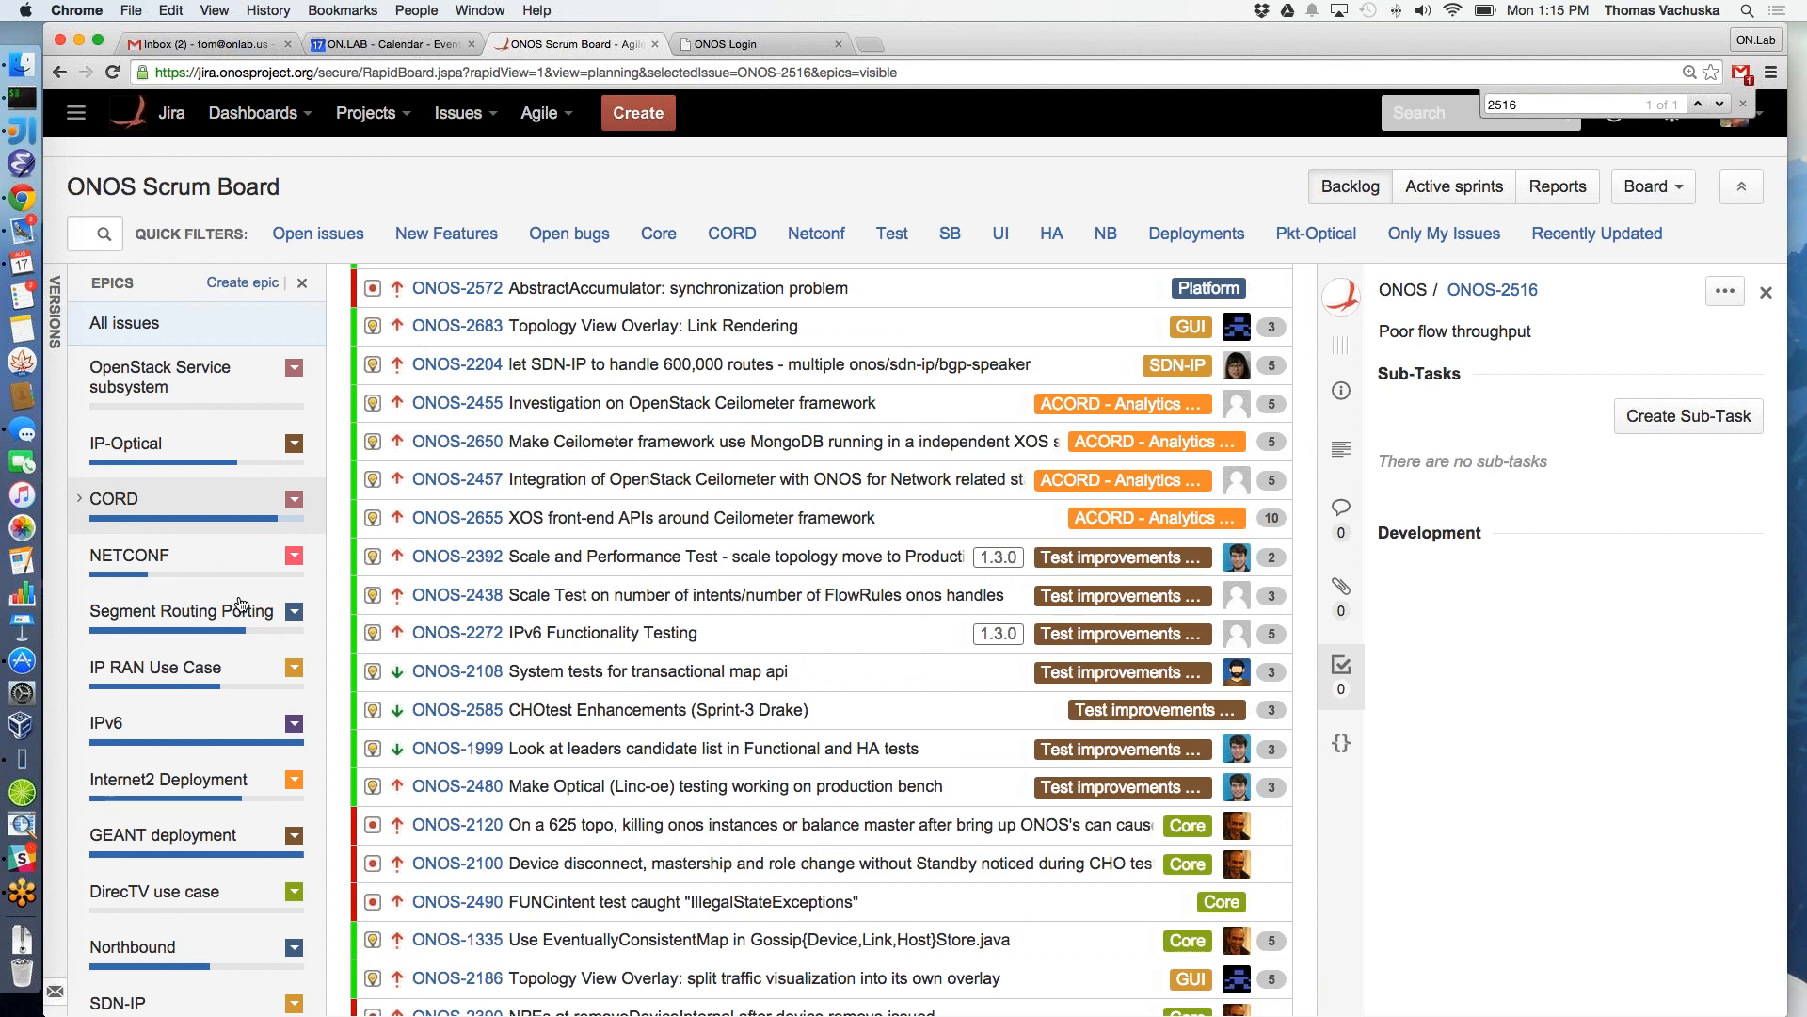
mouse_move(471, 670)
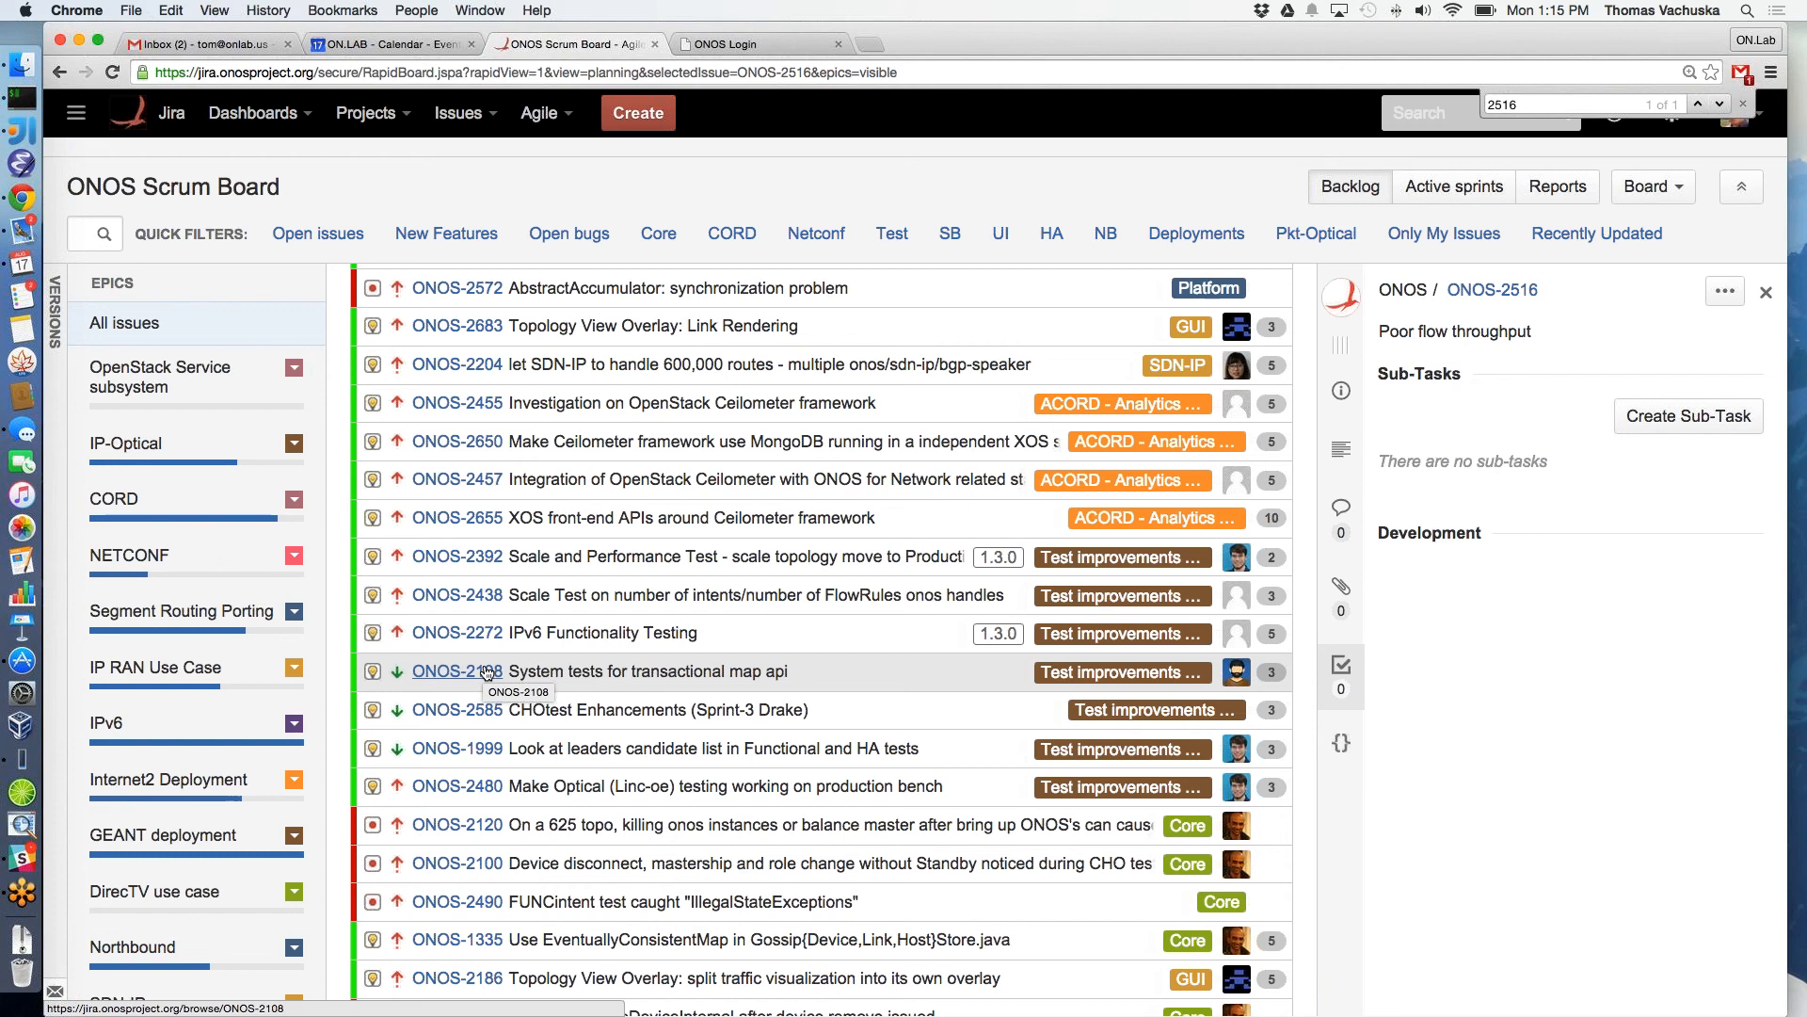
Rank core bugs ONOS-2120, ONOS-2100 and GUI issue ONOS-2186 above the test-improvement issues
left_click(455, 825)
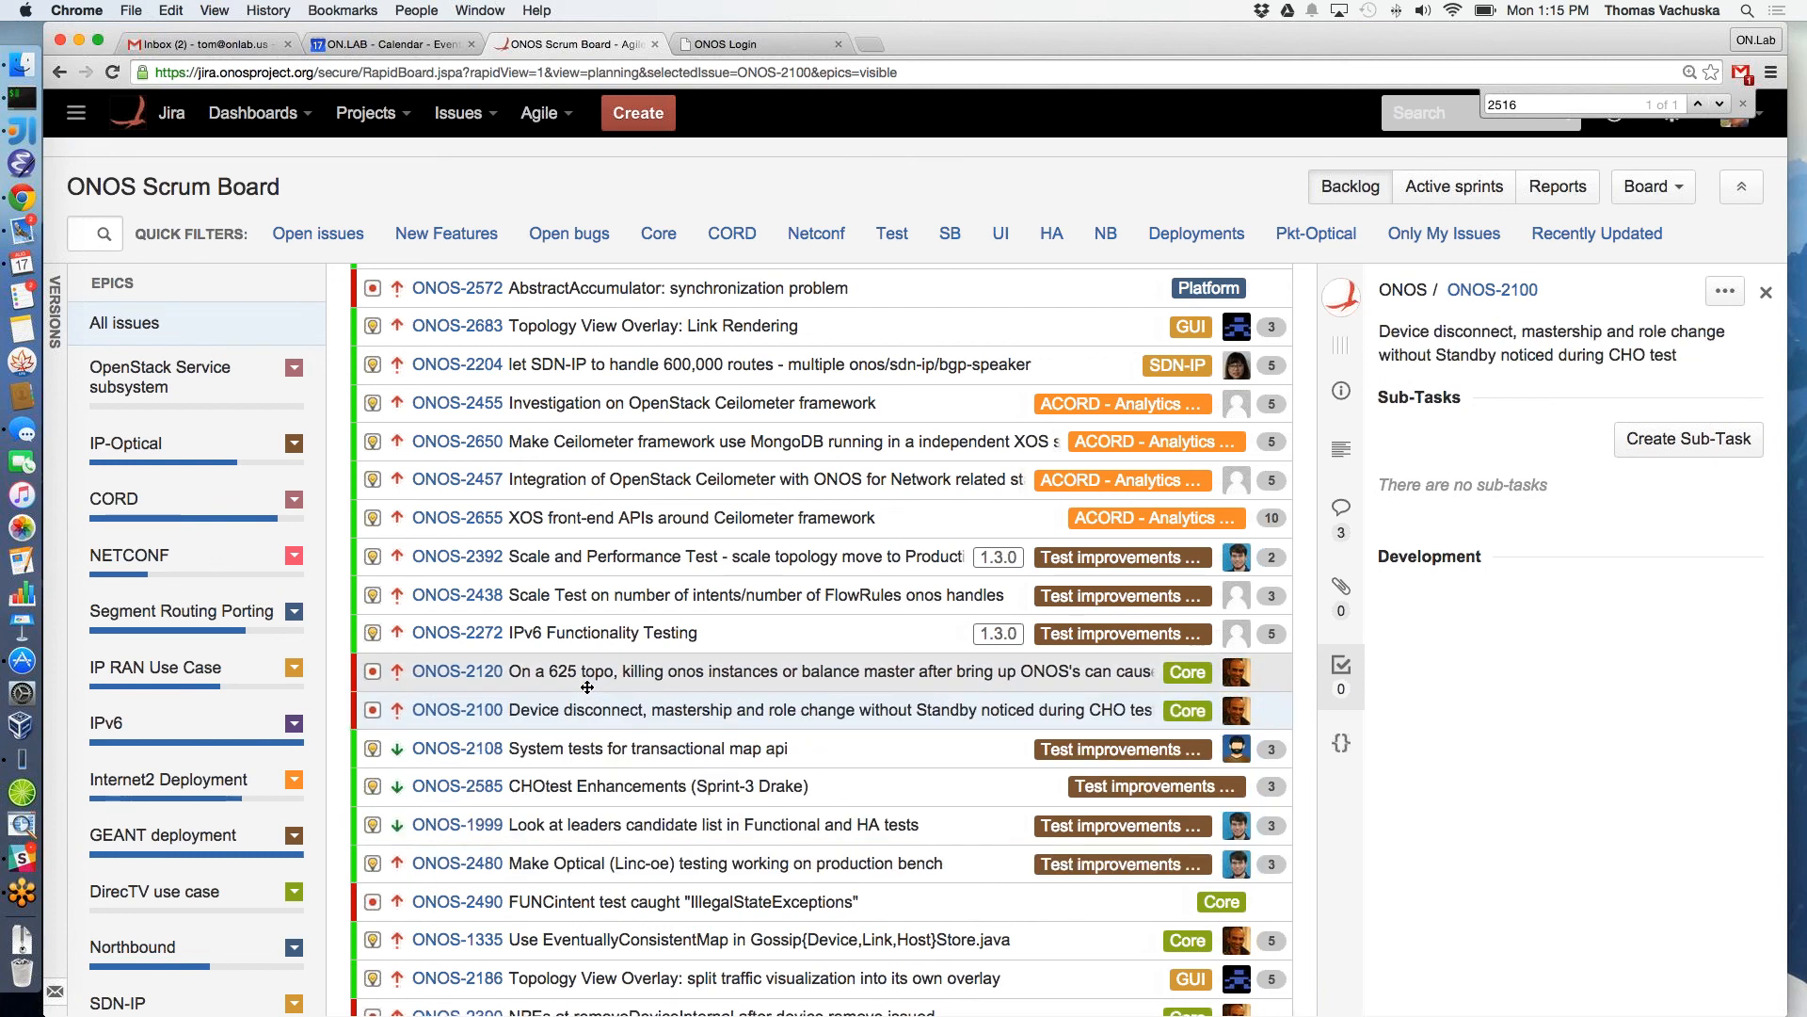
left_click(504, 595)
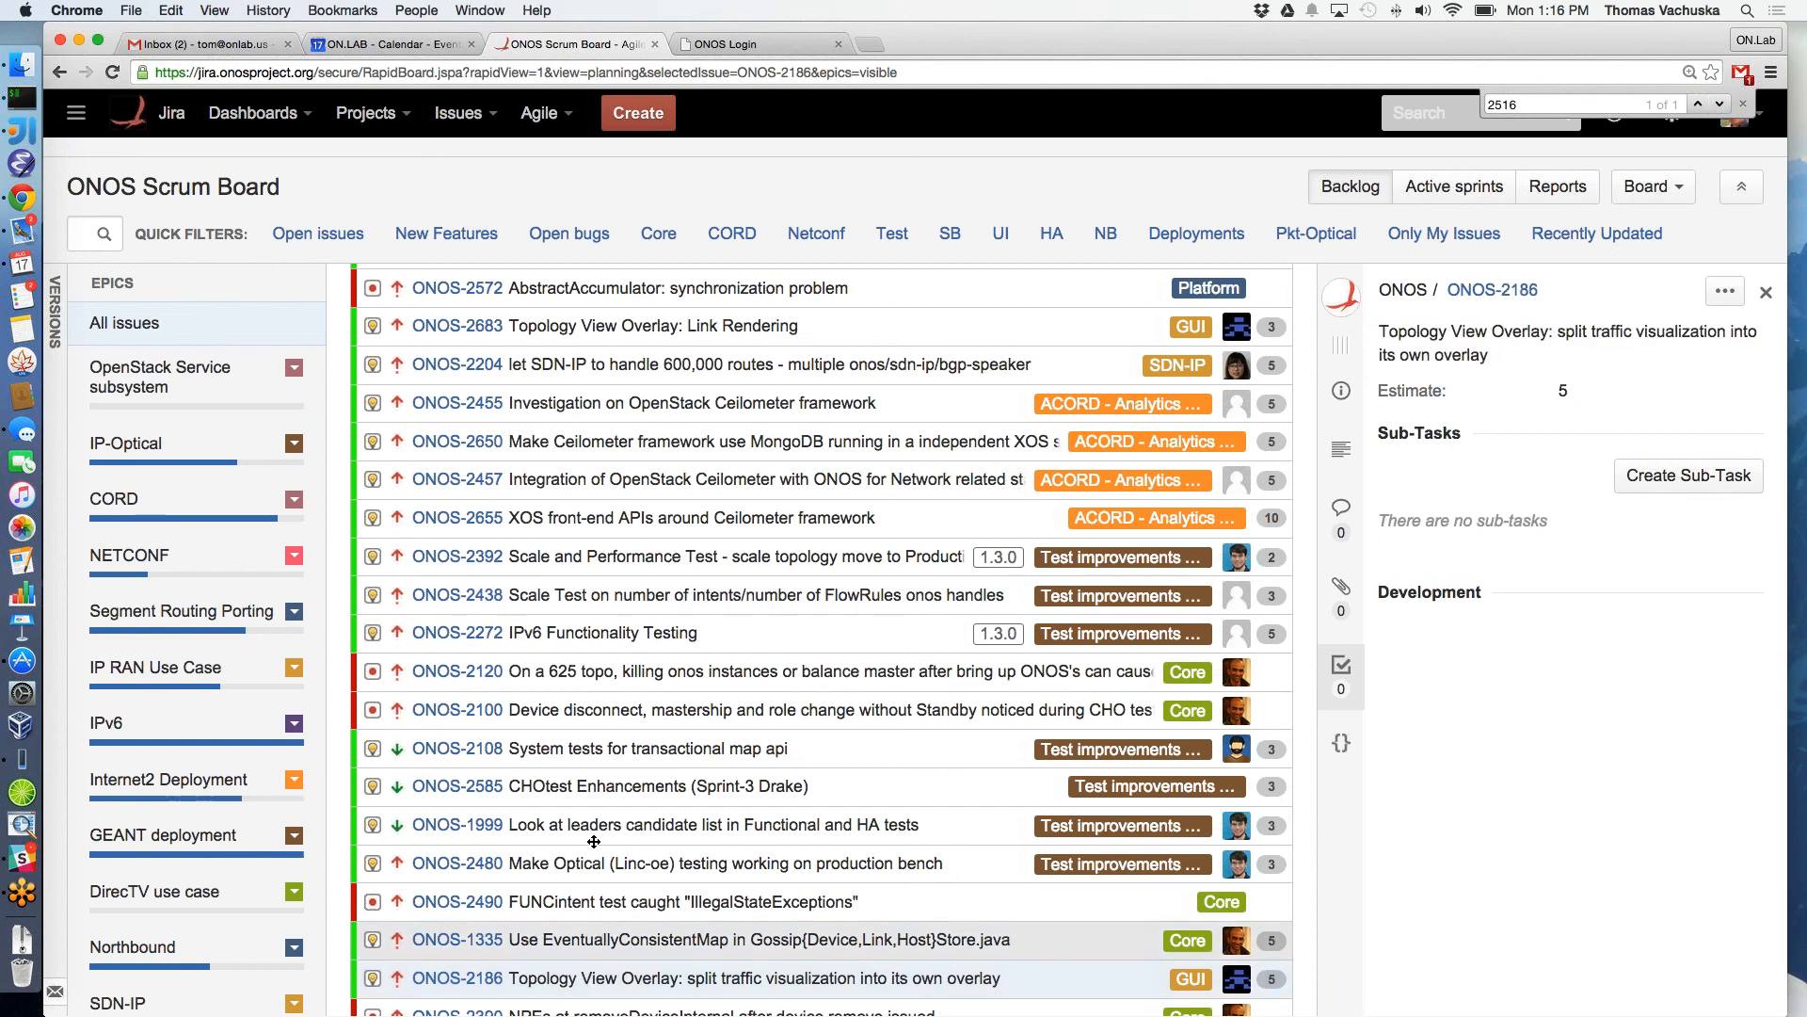
scroll("down", 3)
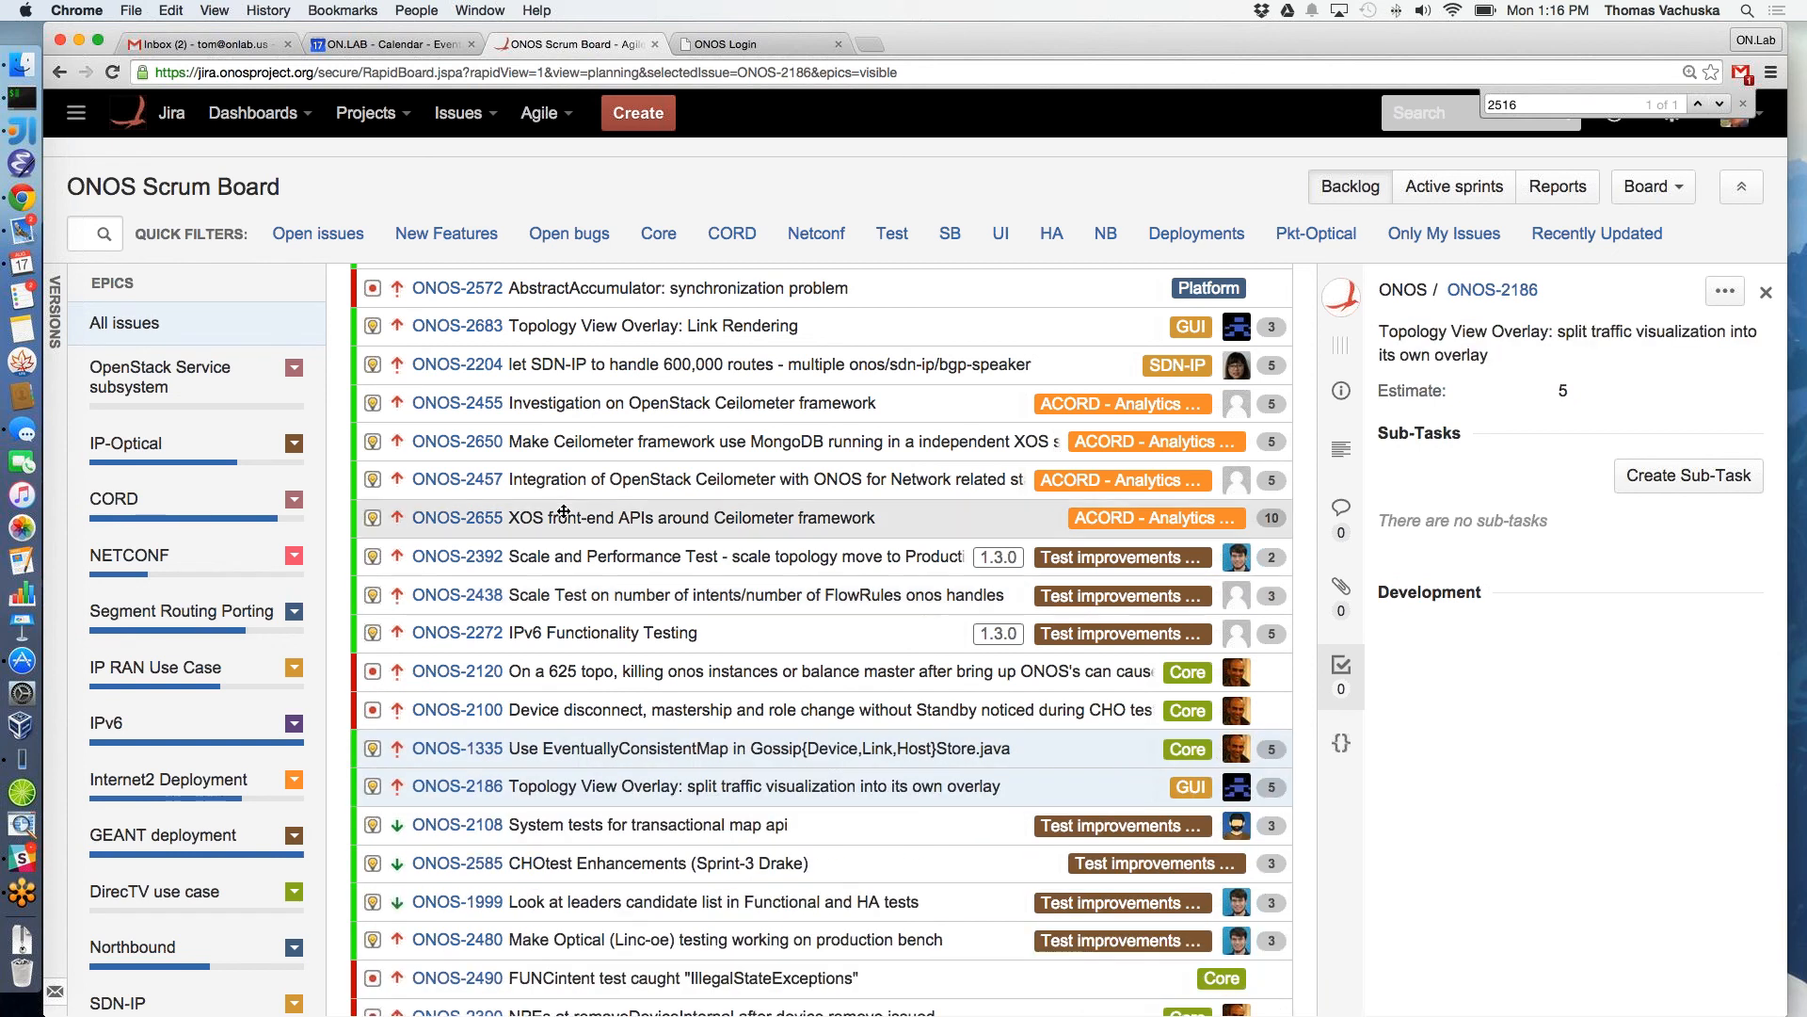
scroll("down", 3)
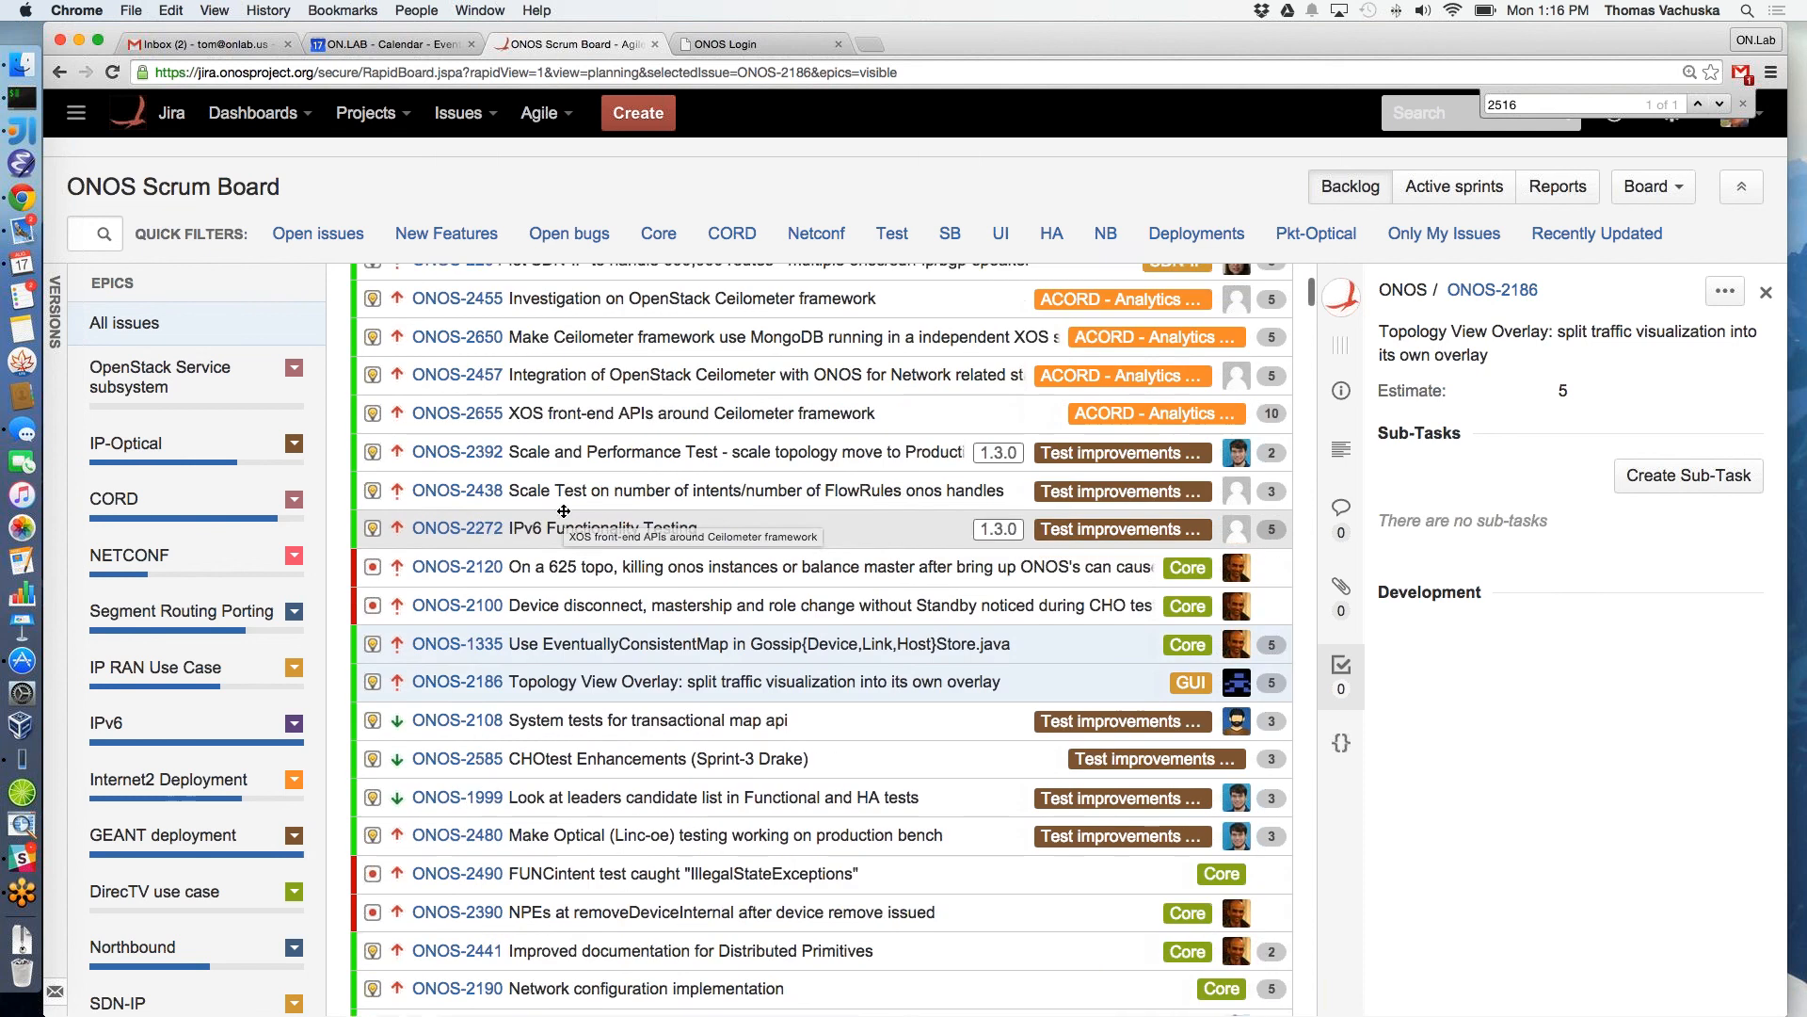
scroll("up", 3)
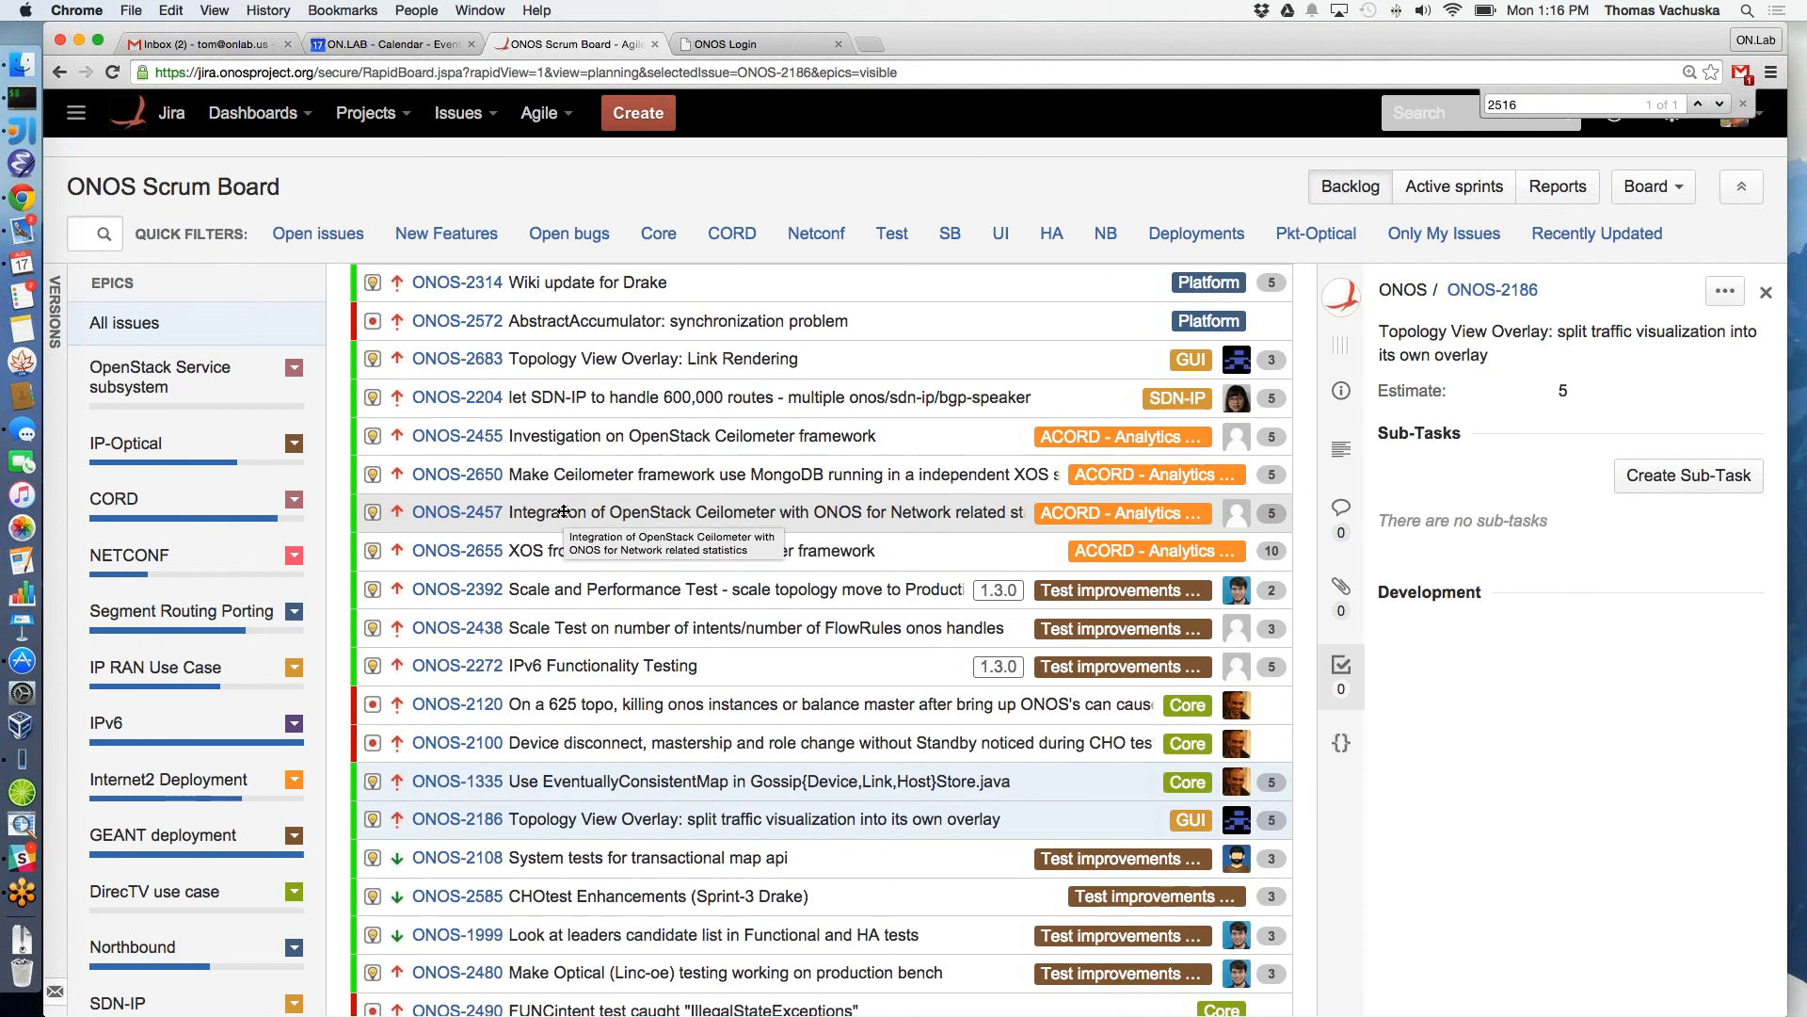
mouse_move(12, 879)
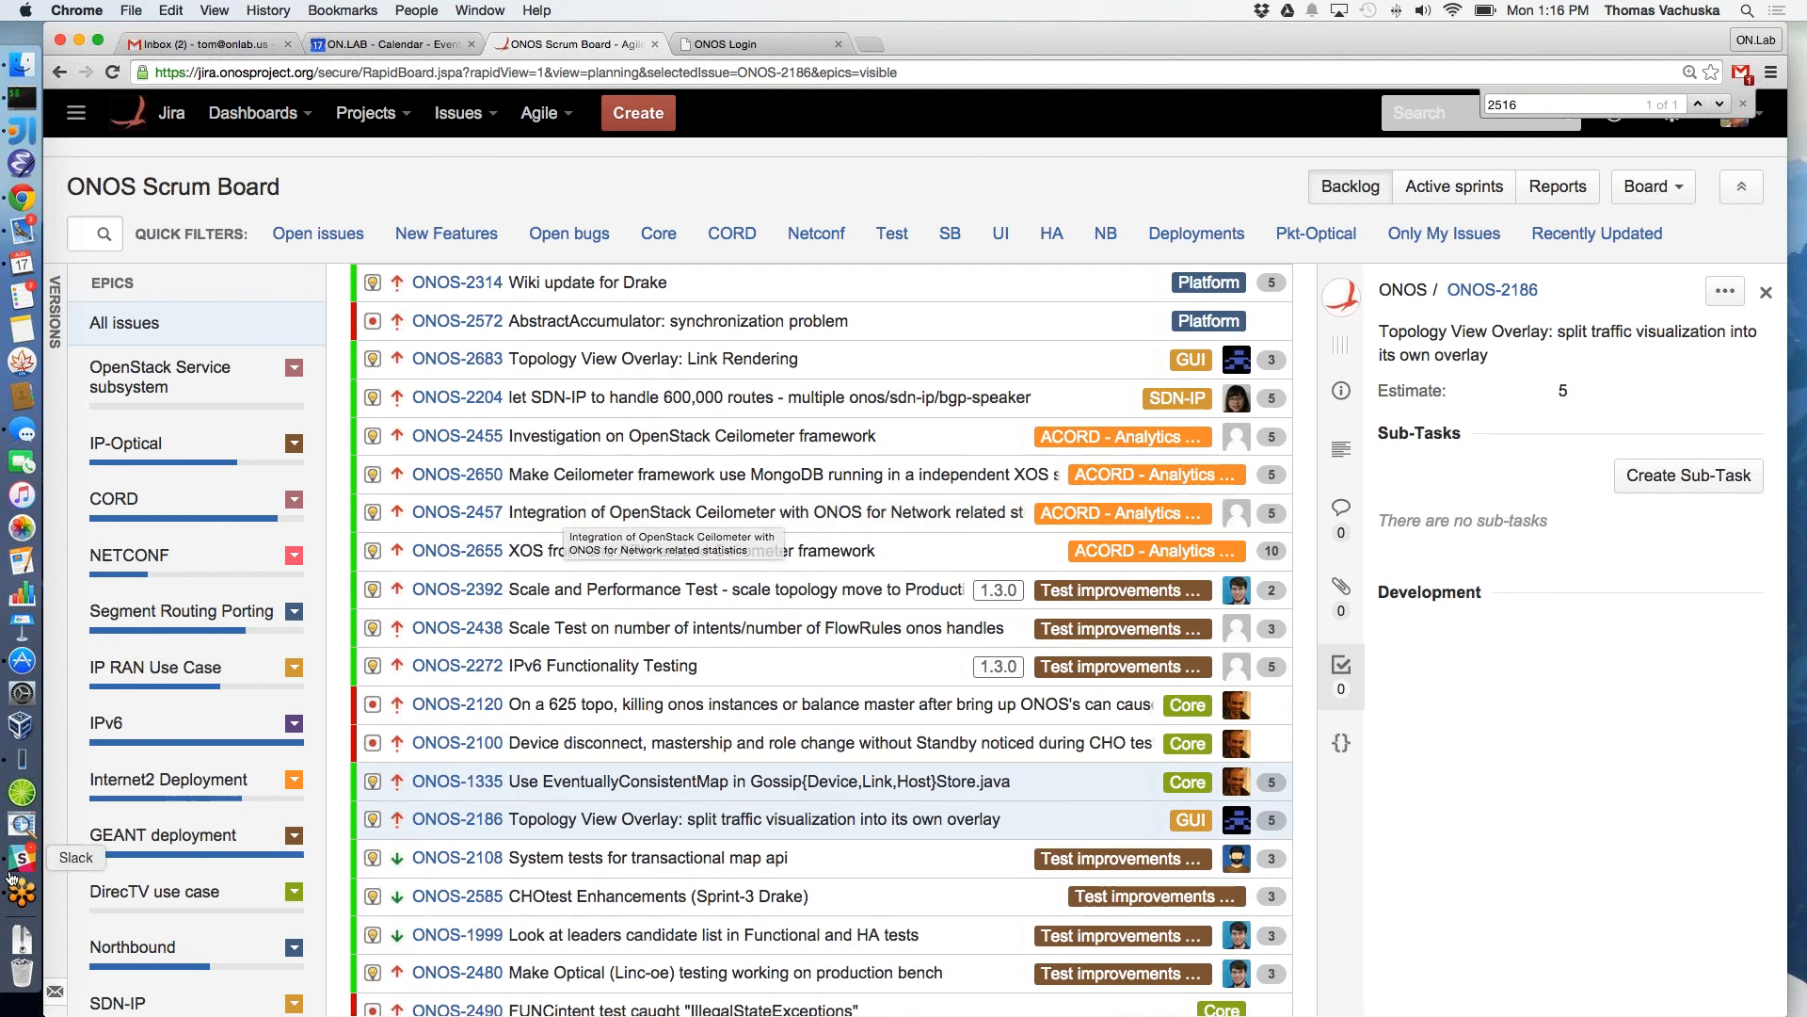
scroll("down", 3)
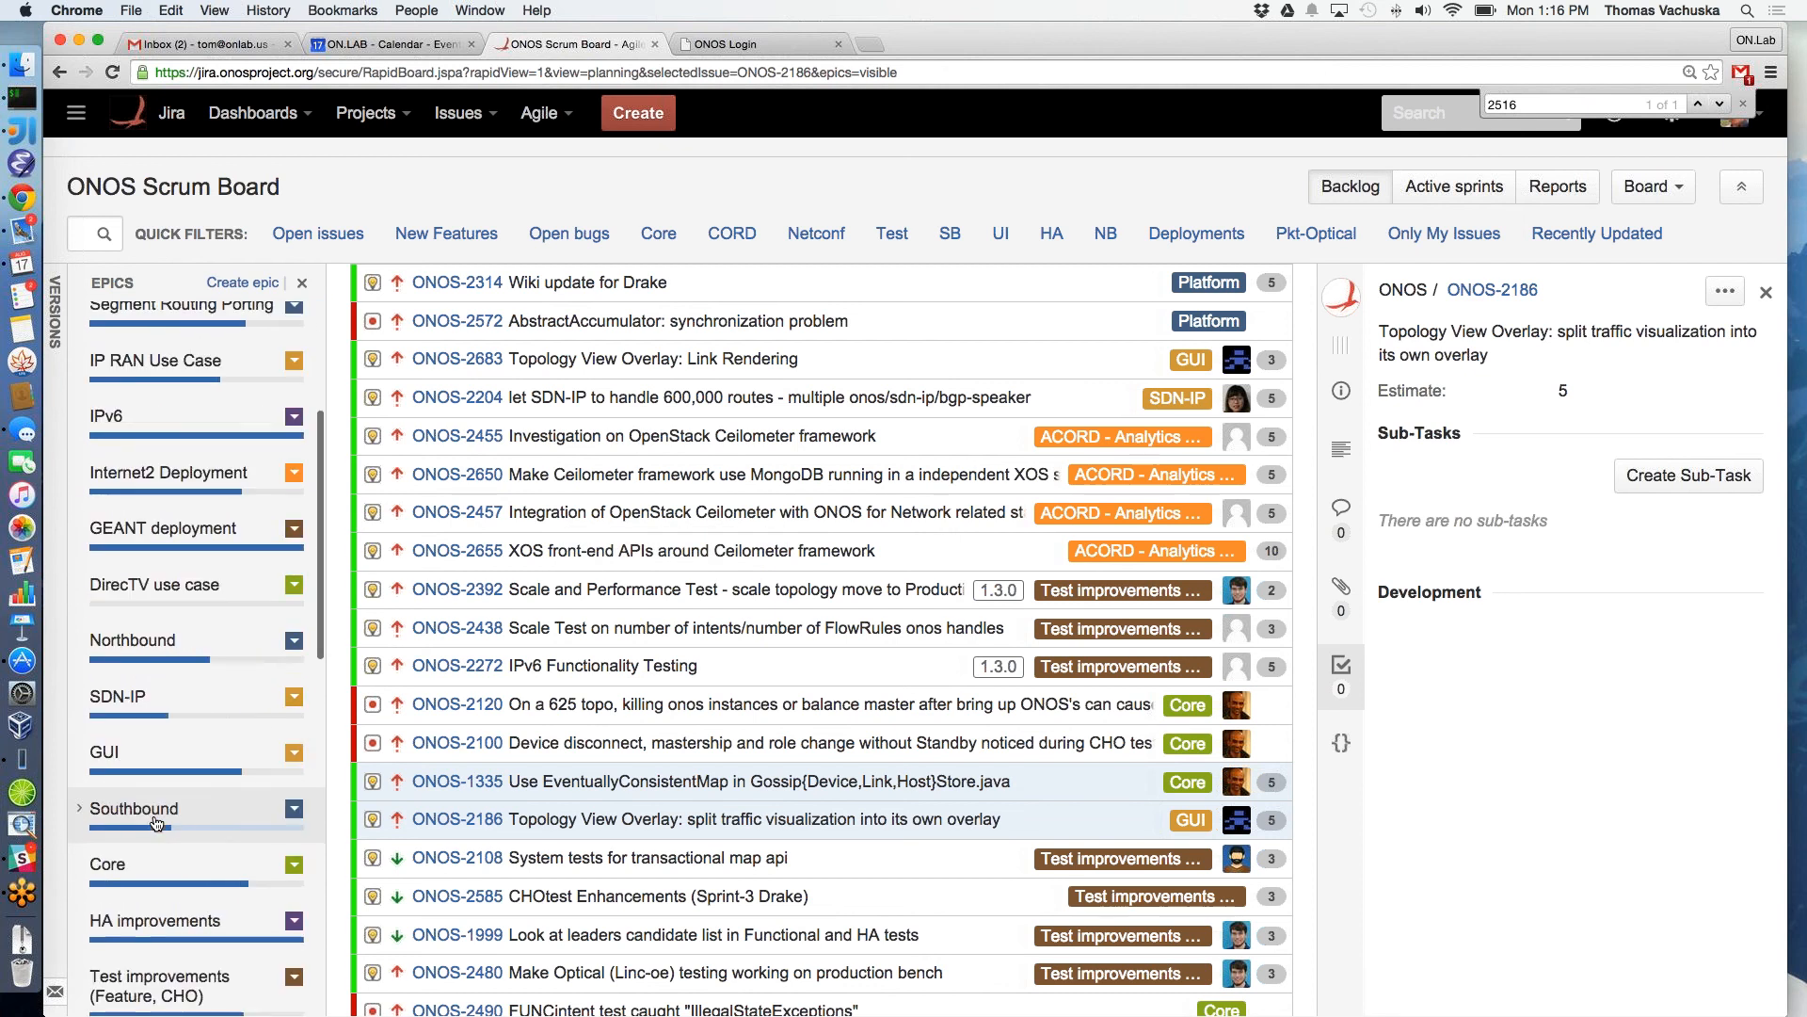
left_click(131, 808)
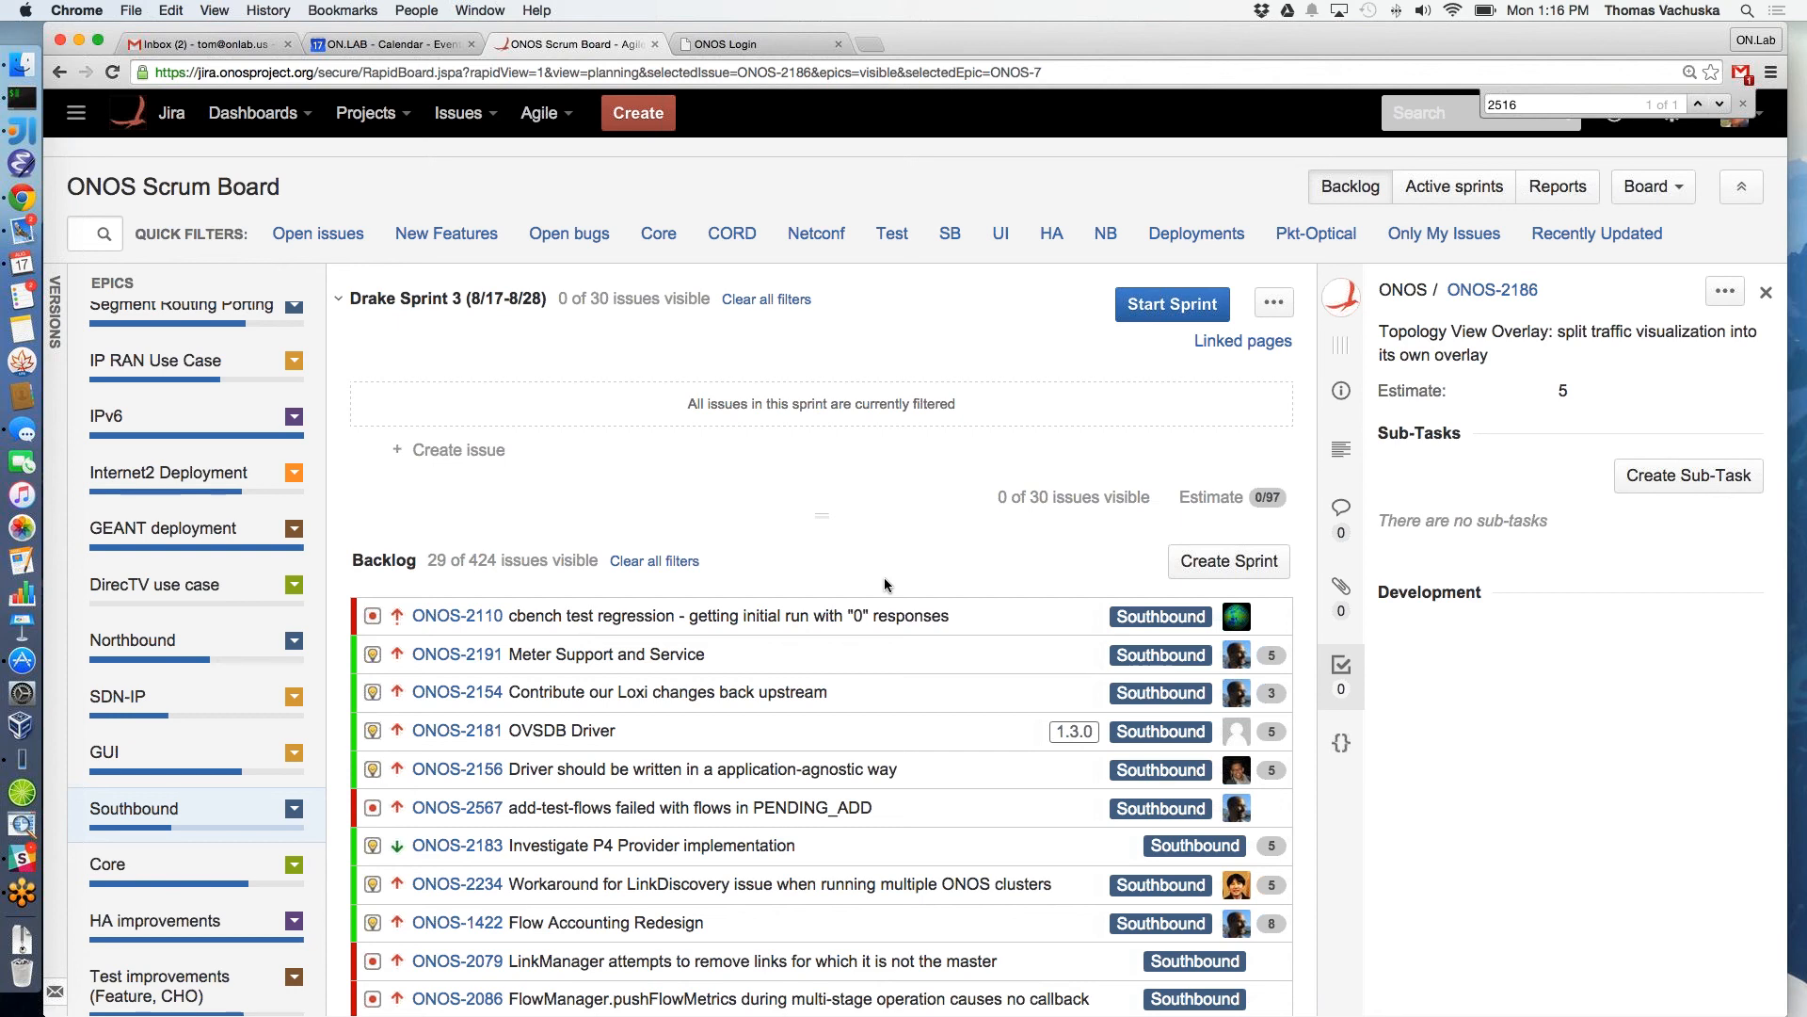
left_click(572, 653)
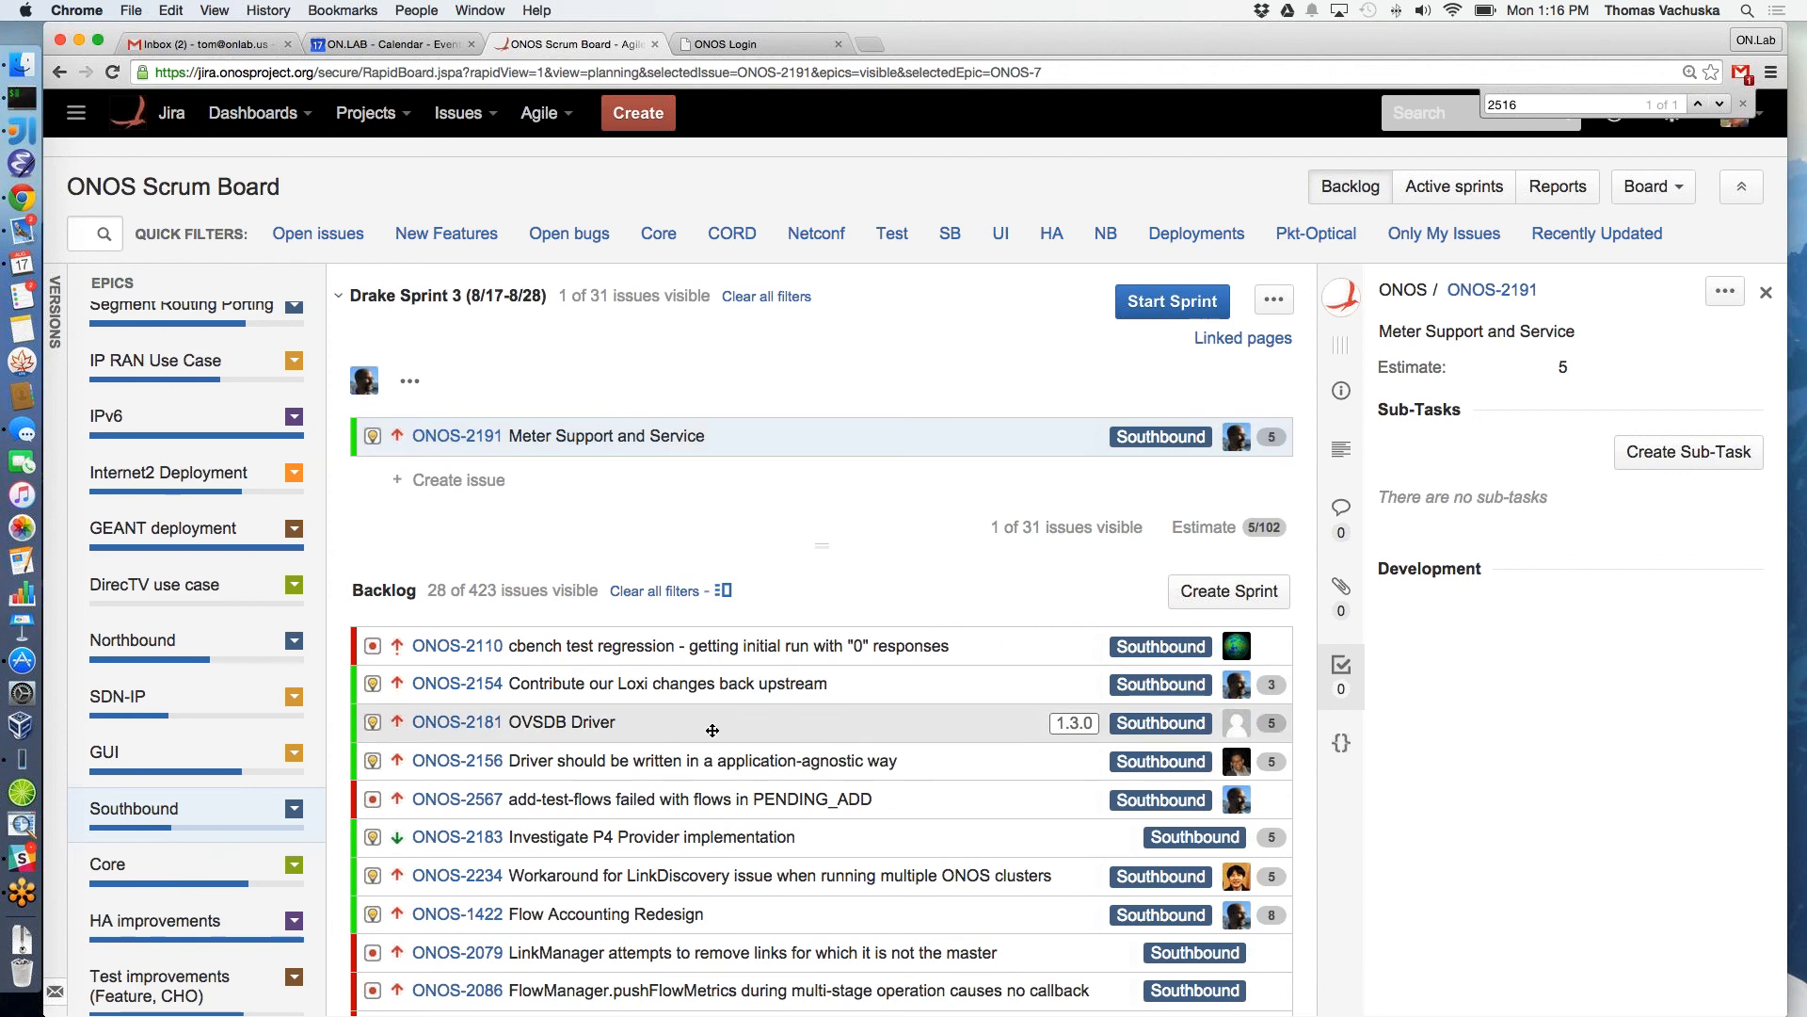
left_click(561, 721)
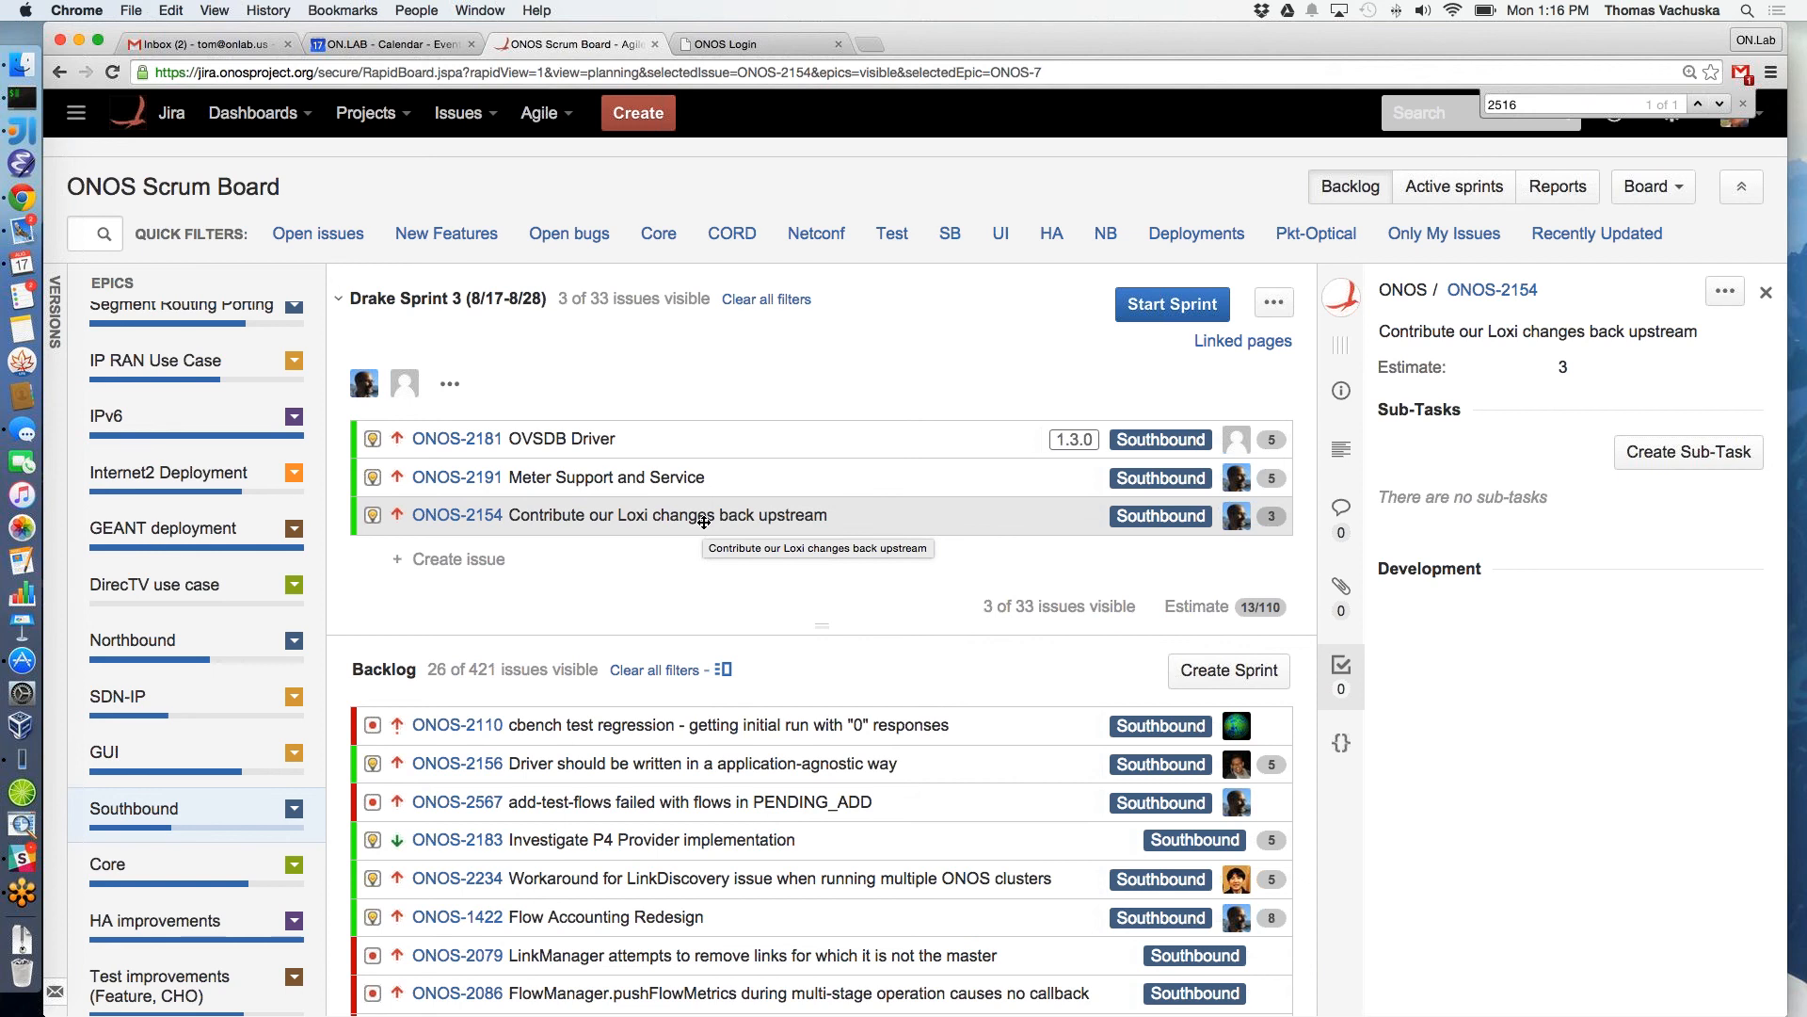
mouse_move(956, 495)
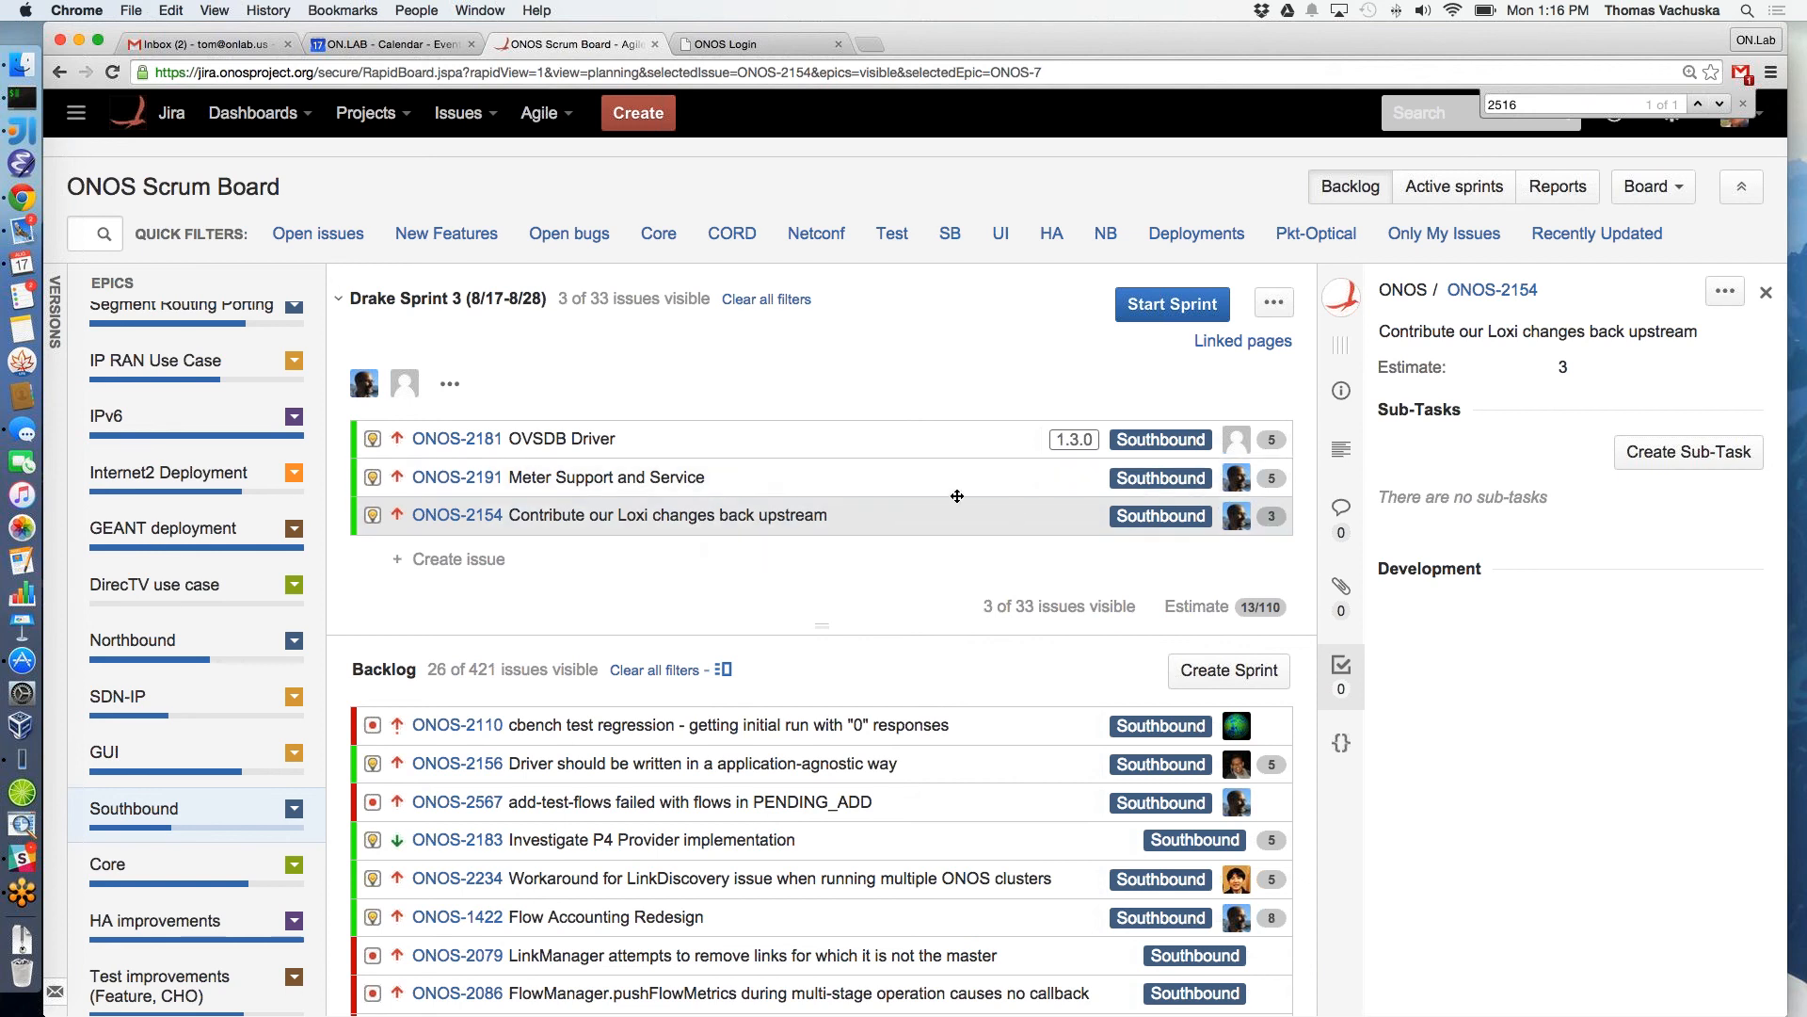
left_click(456, 439)
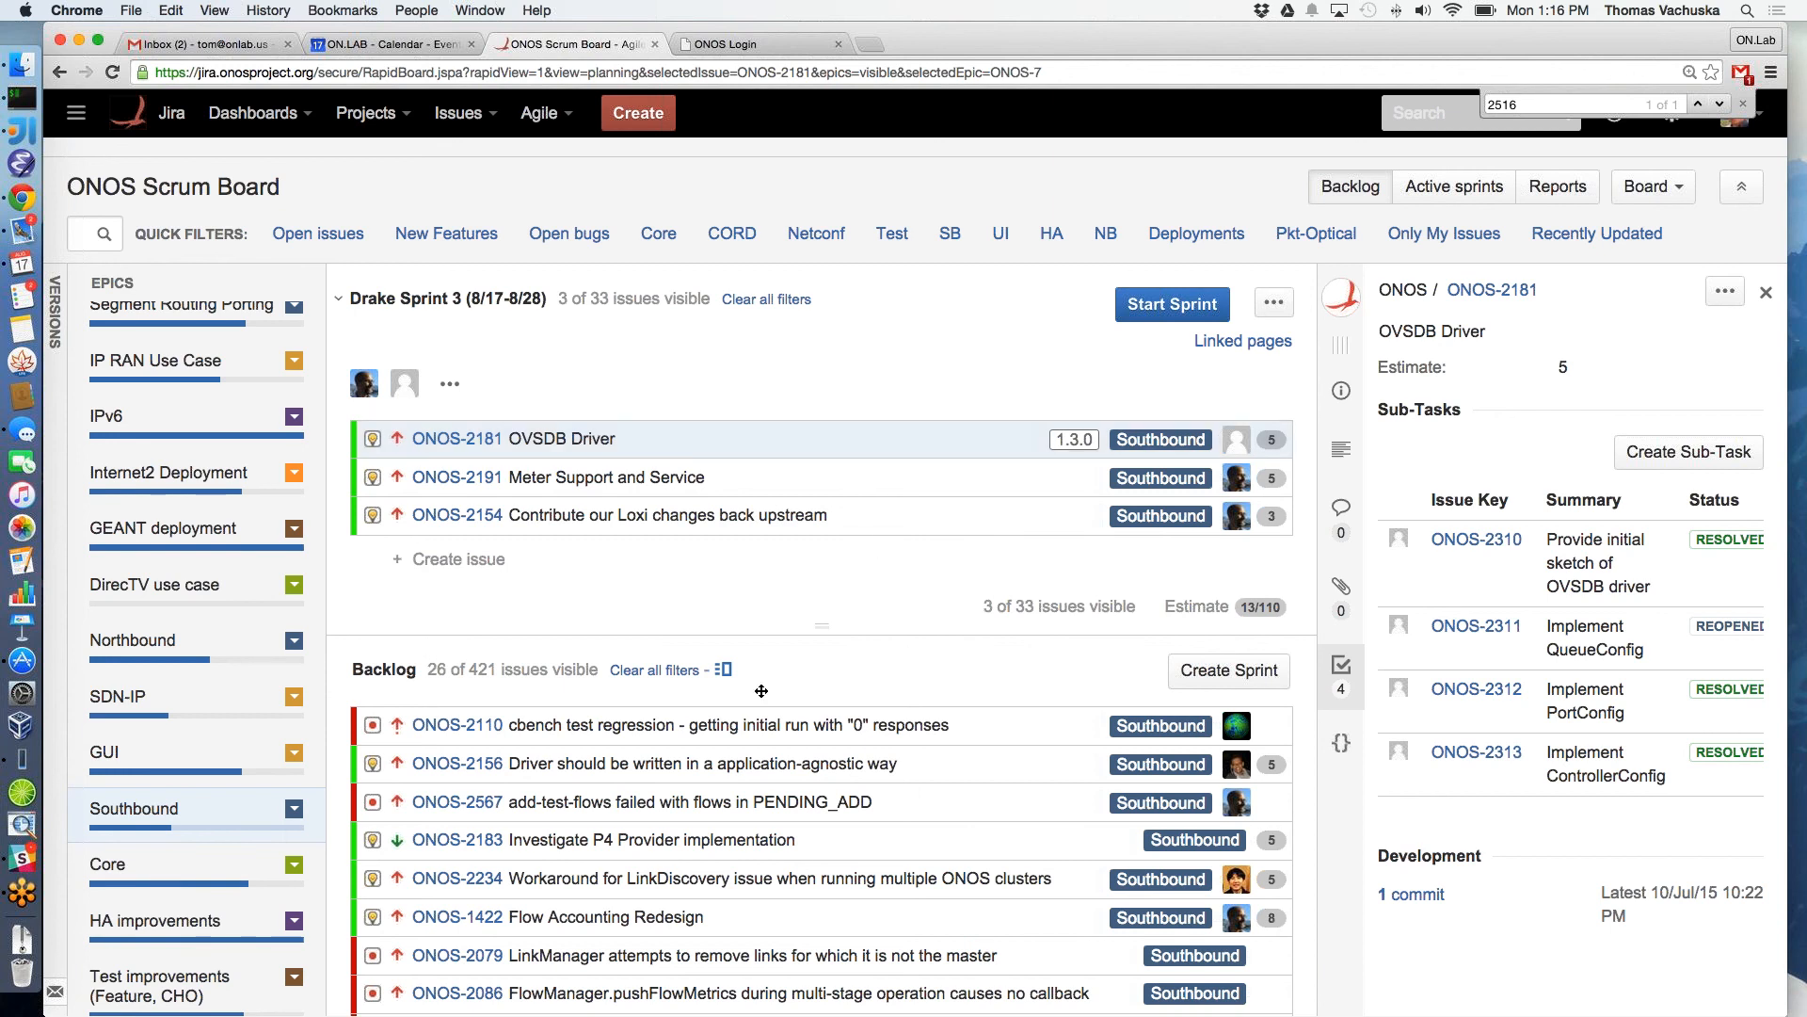
scroll("down", 3)
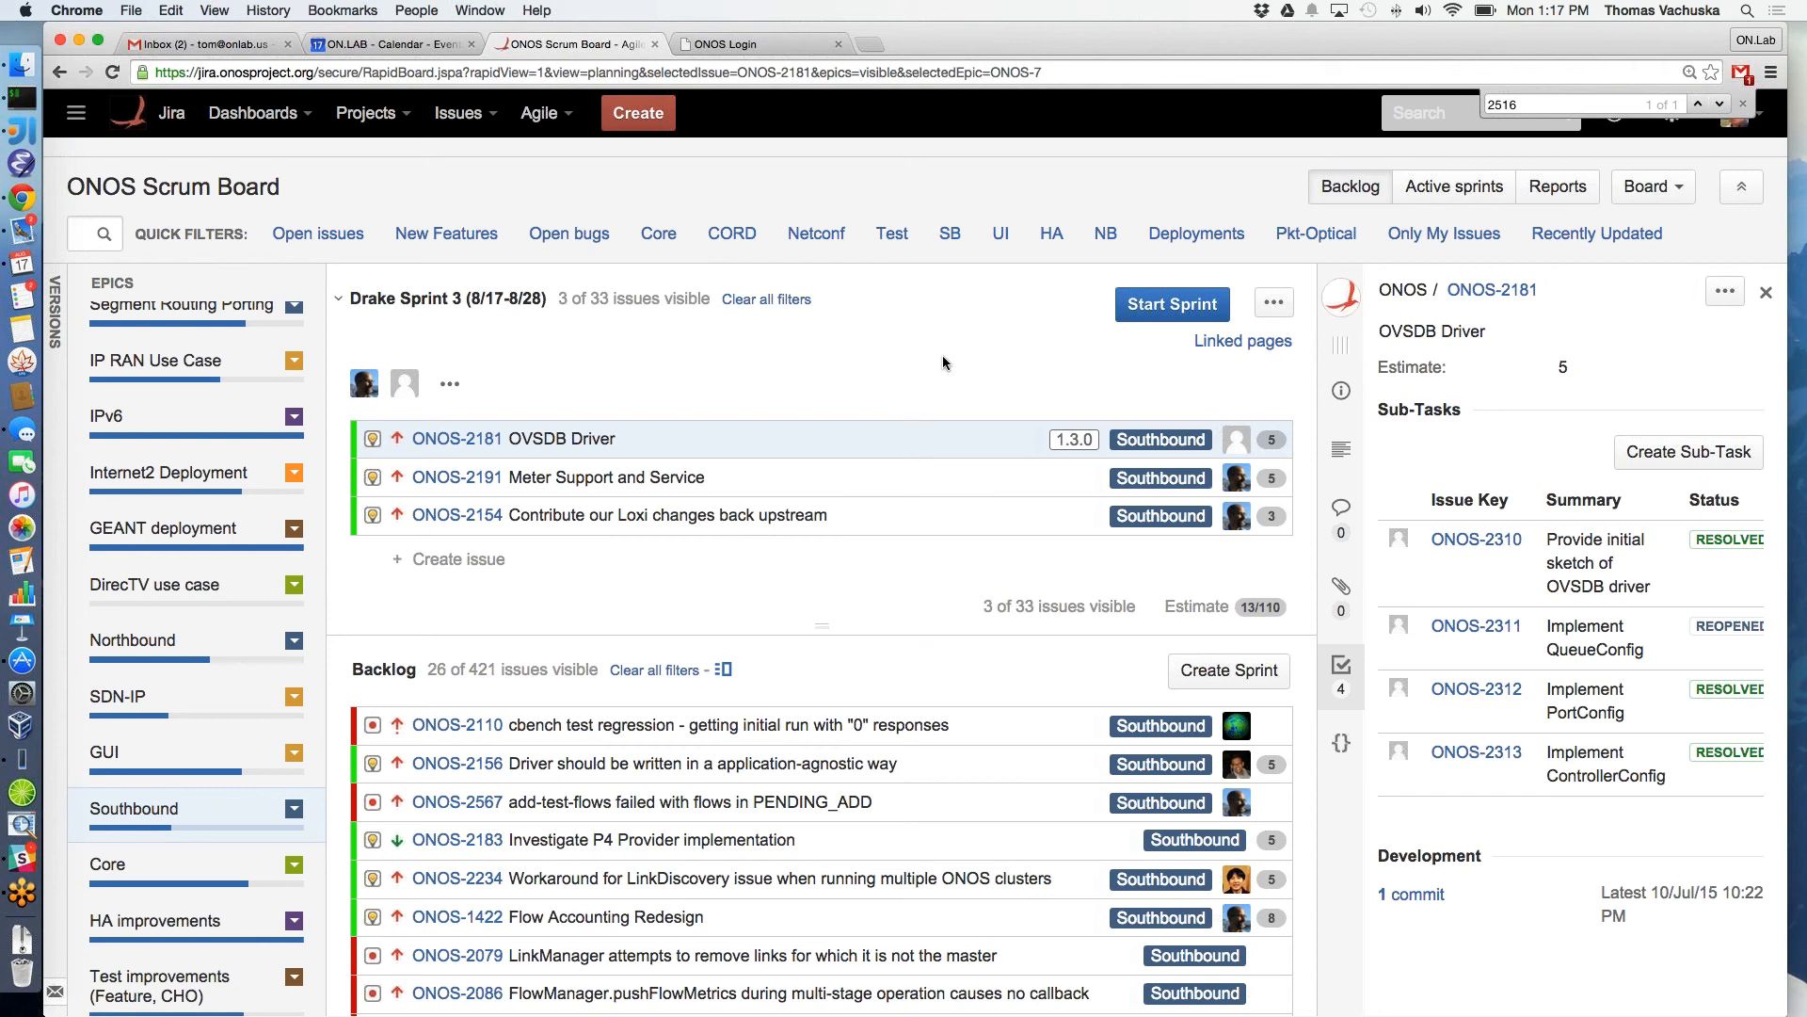
mouse_move(842, 571)
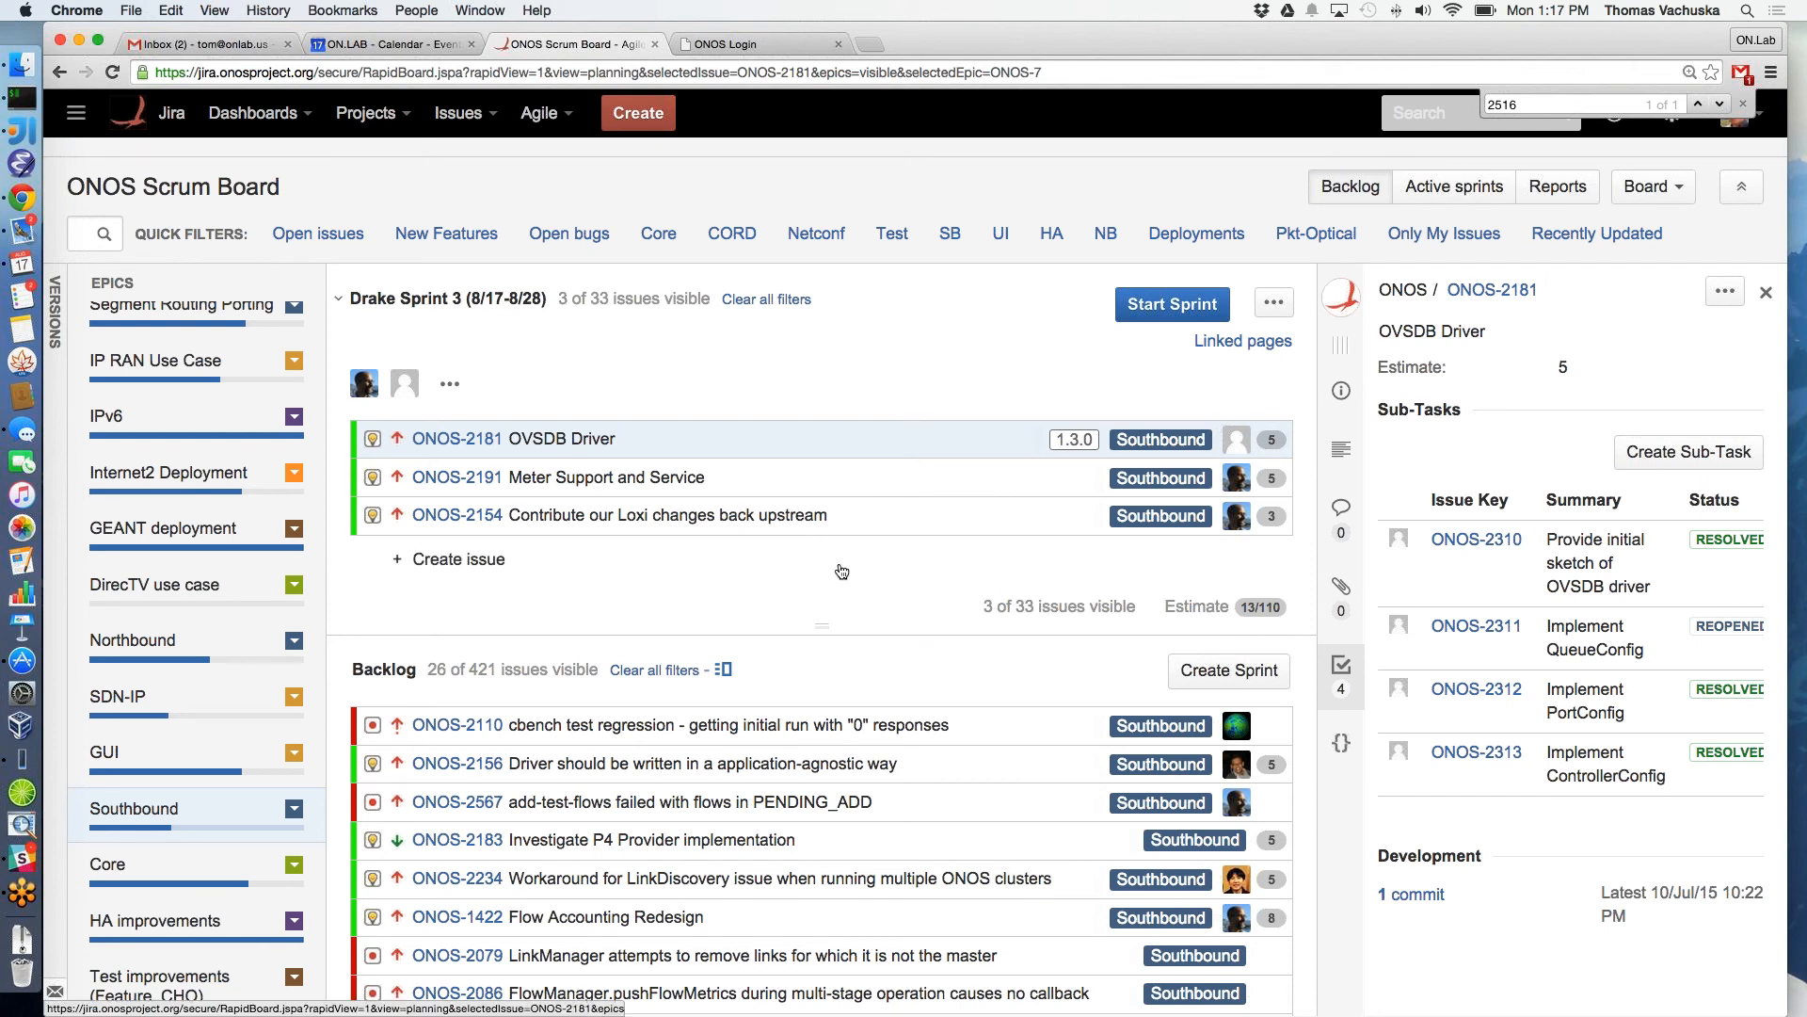
scroll("down", 3)
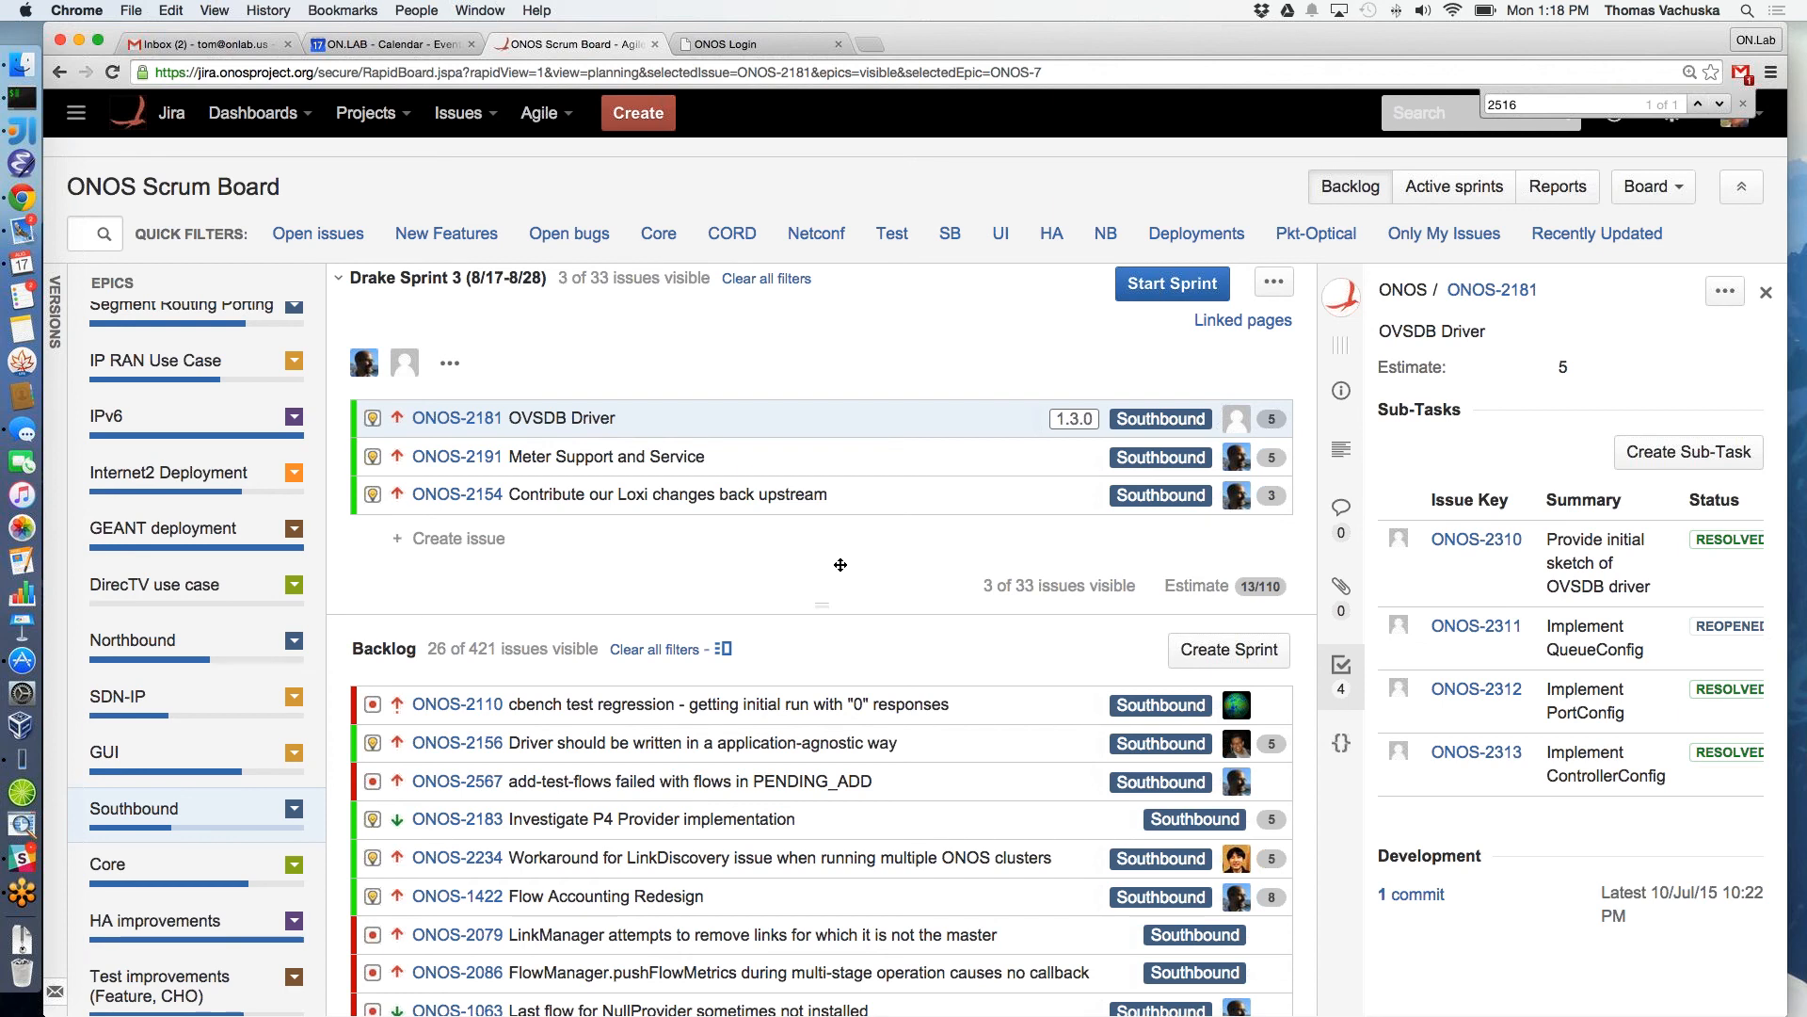
mouse_move(534, 634)
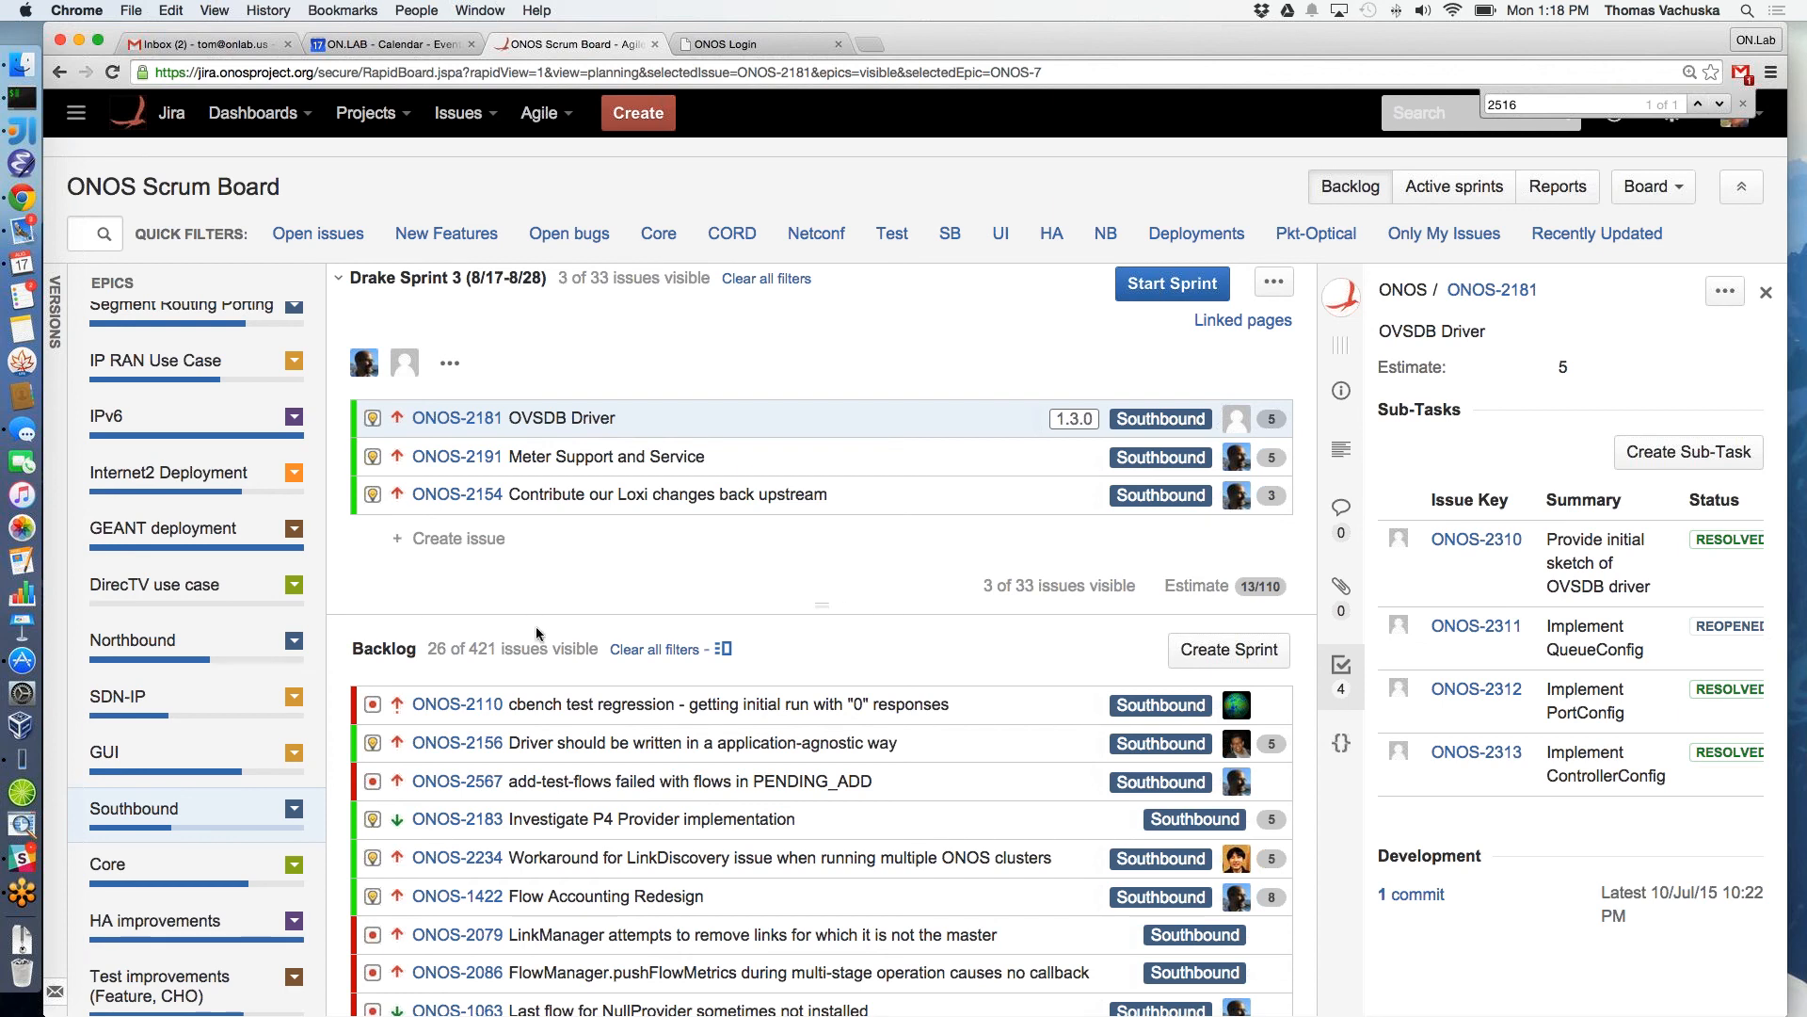
scroll("down", 3)
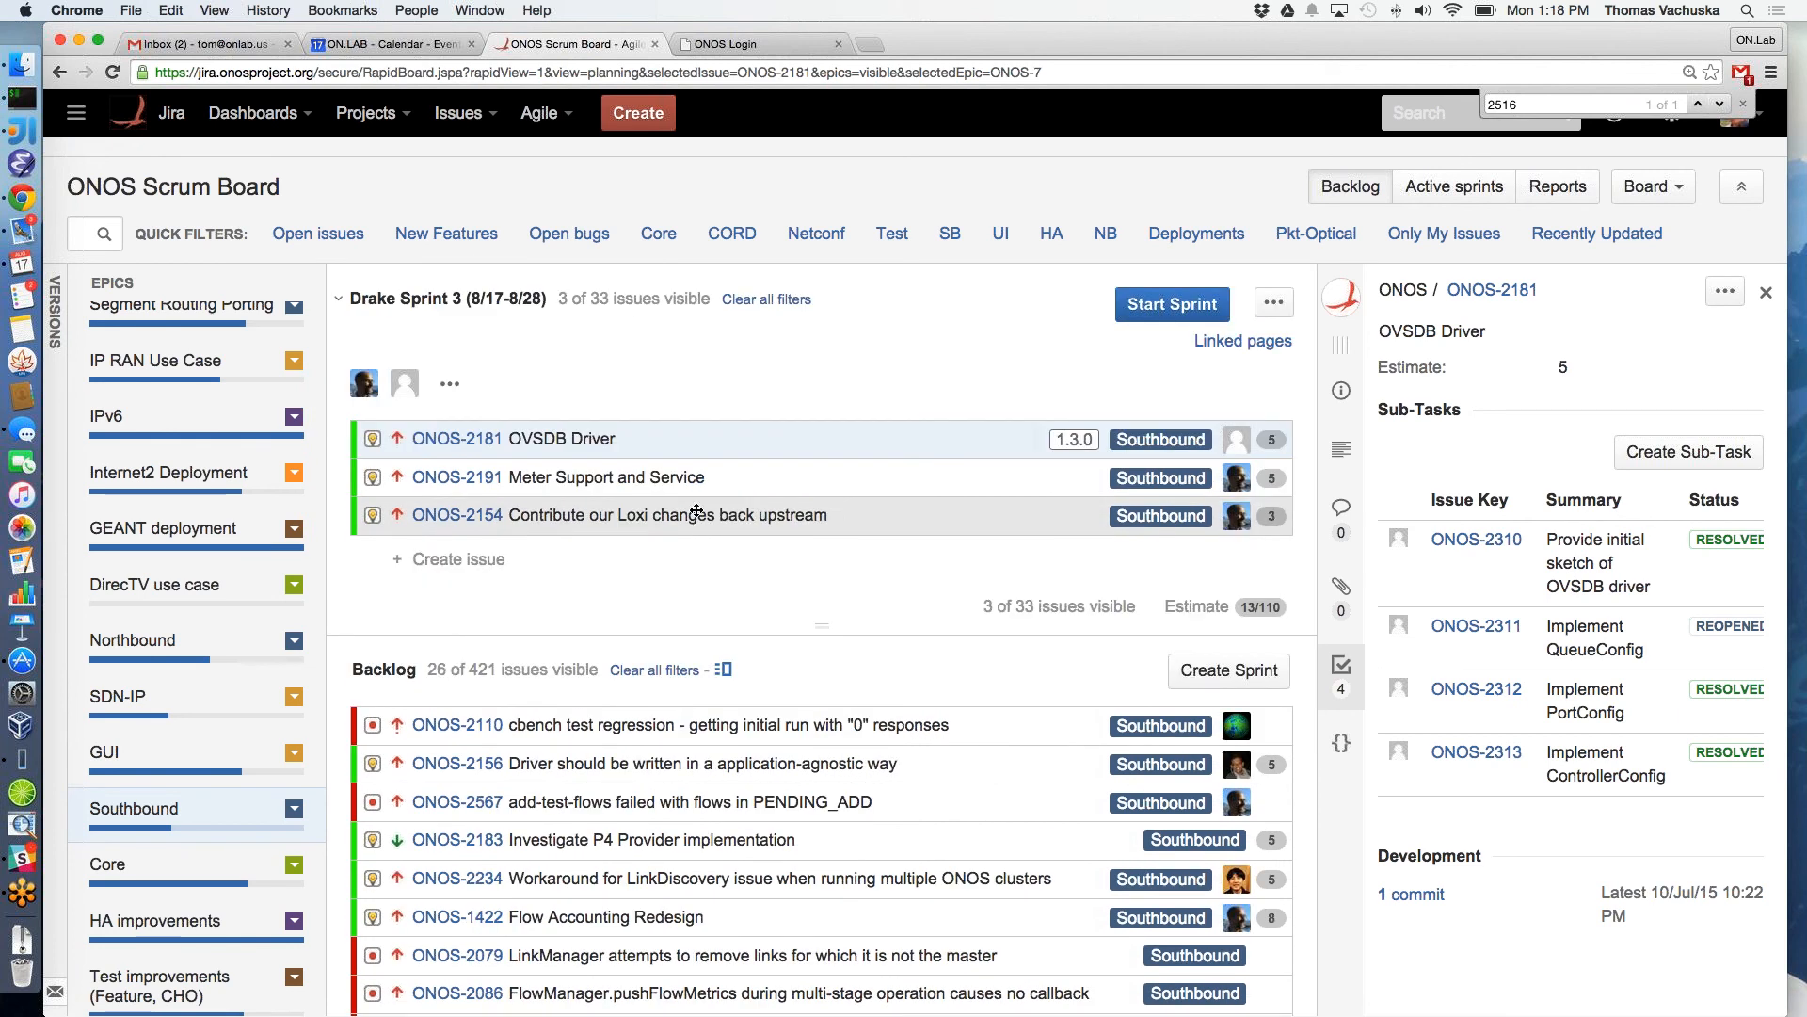
mouse_move(653, 588)
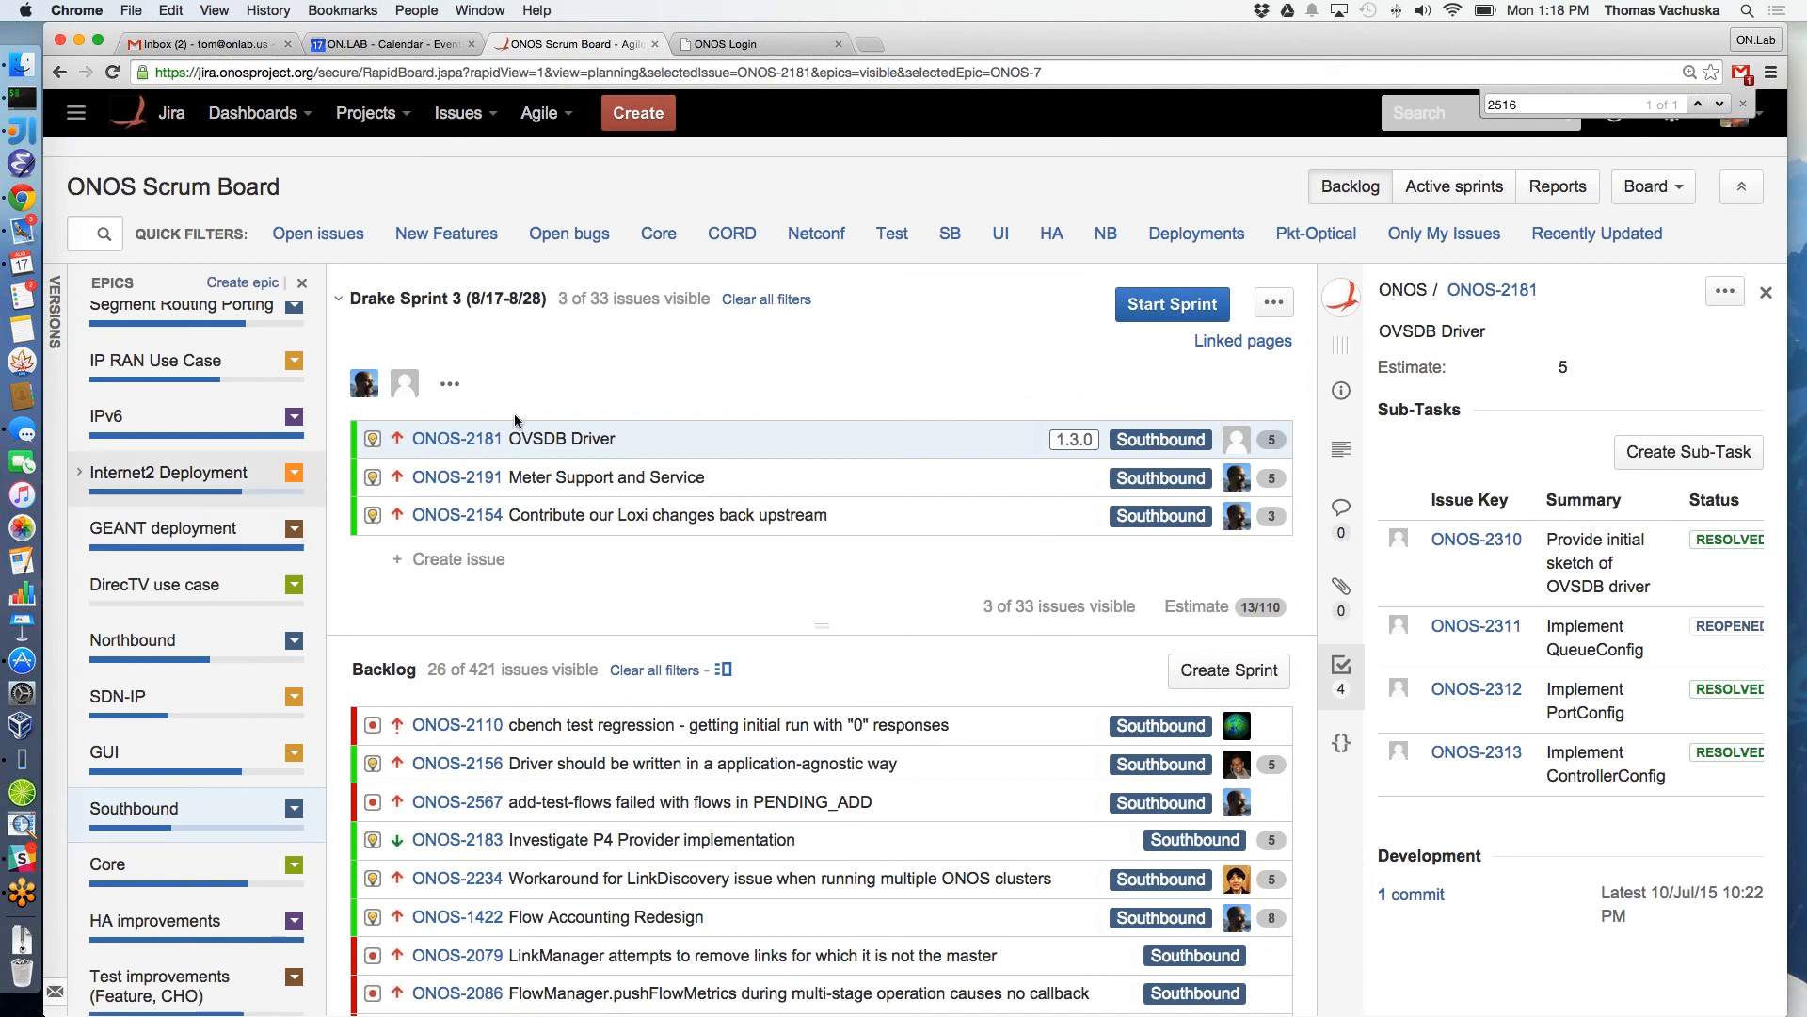
Clear the Southbound epic filter, show only UI issues, and bring up ONOS-2186's details
left_click(79, 472)
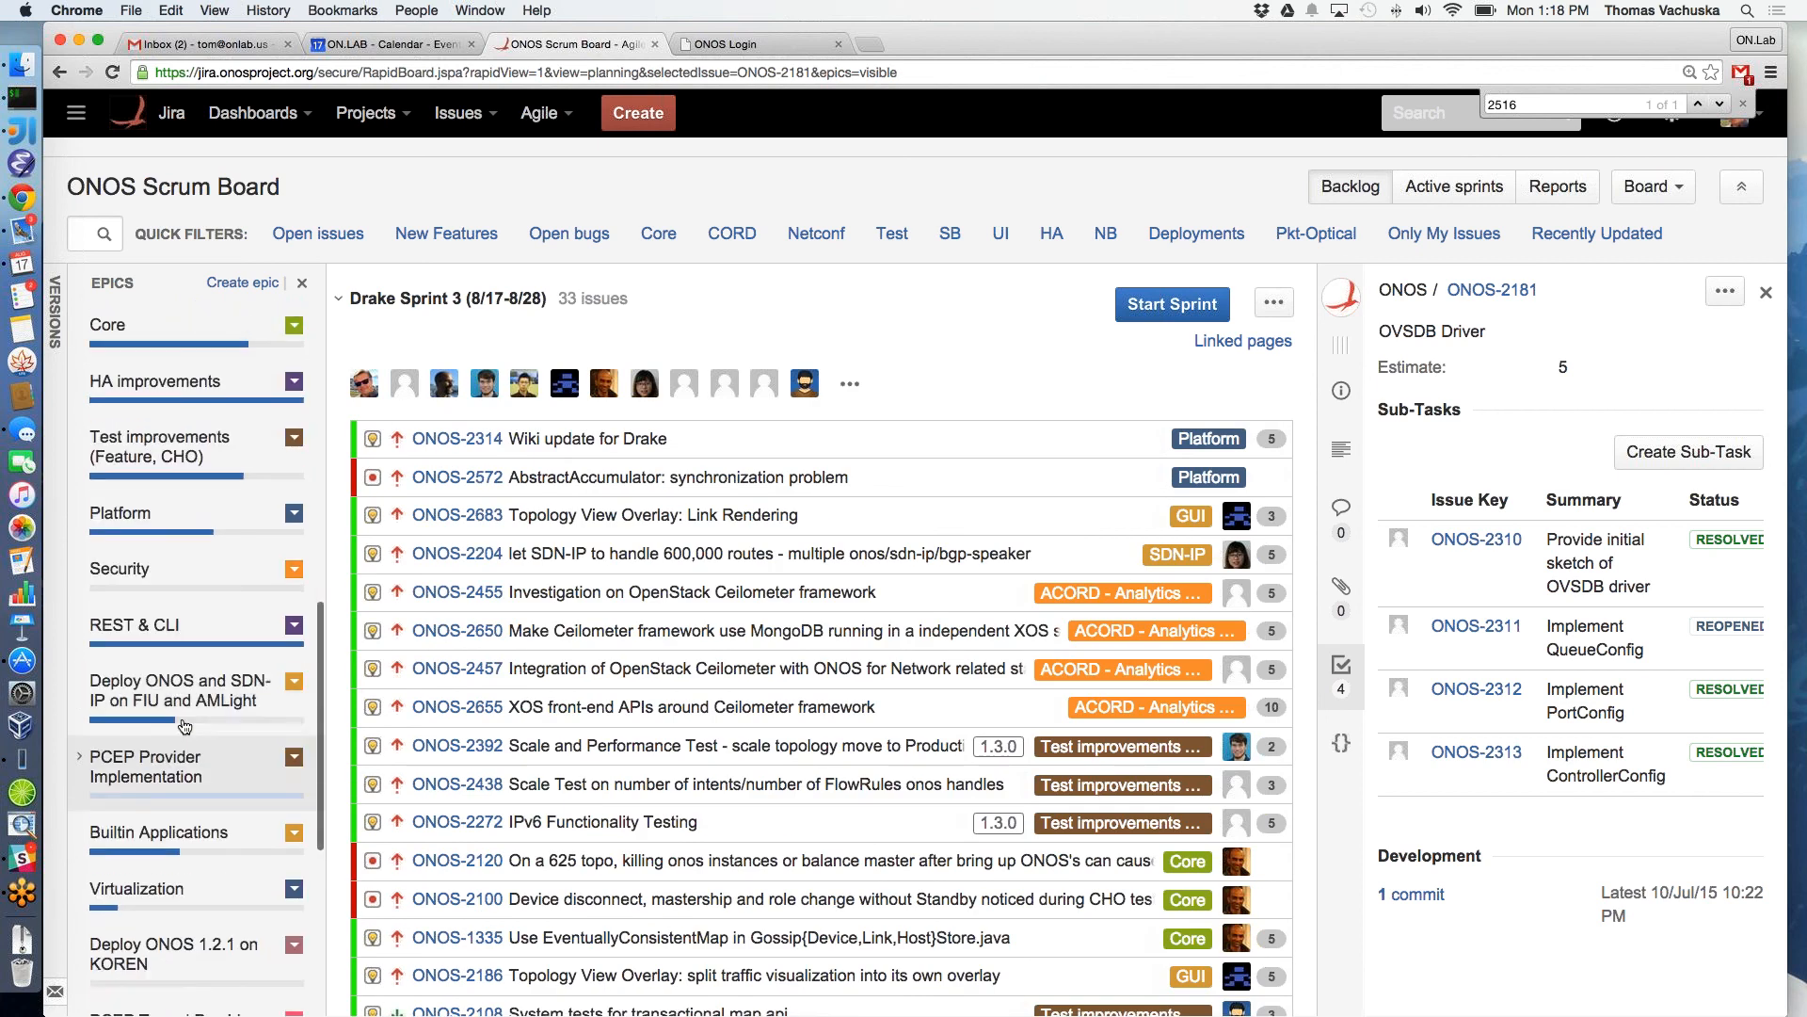
scroll("down", 3)
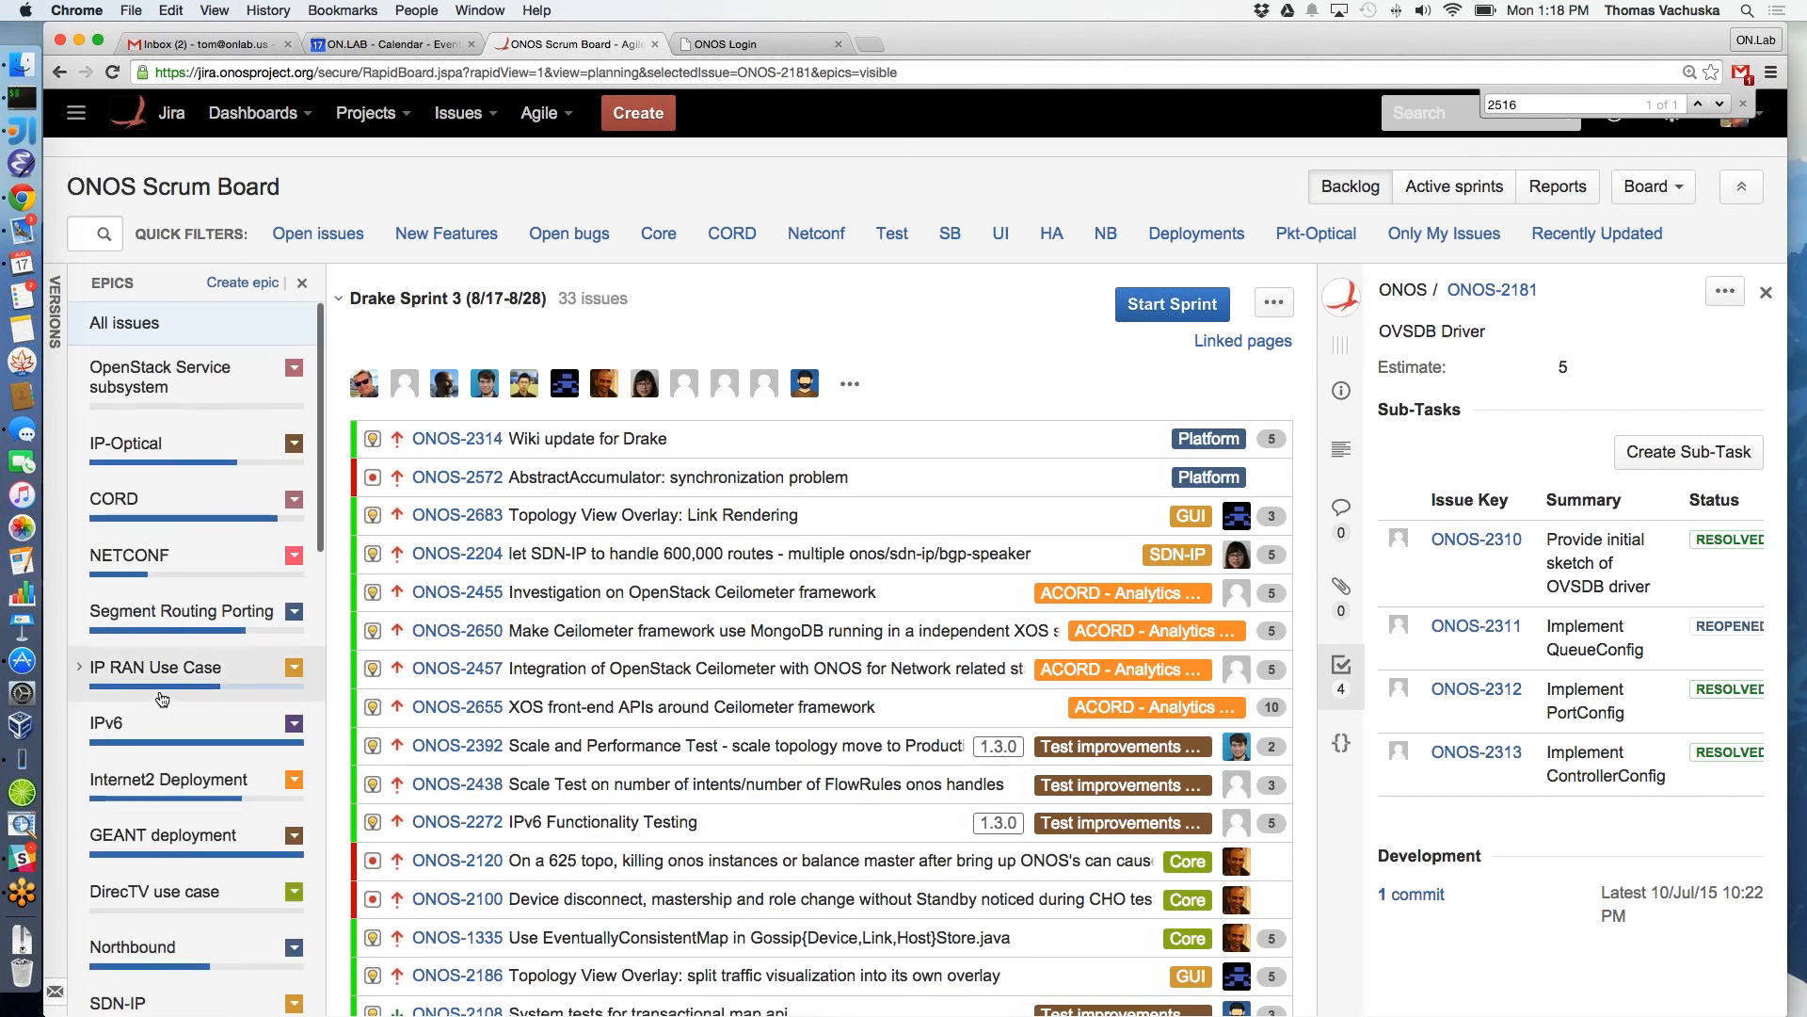
left_click(1000, 234)
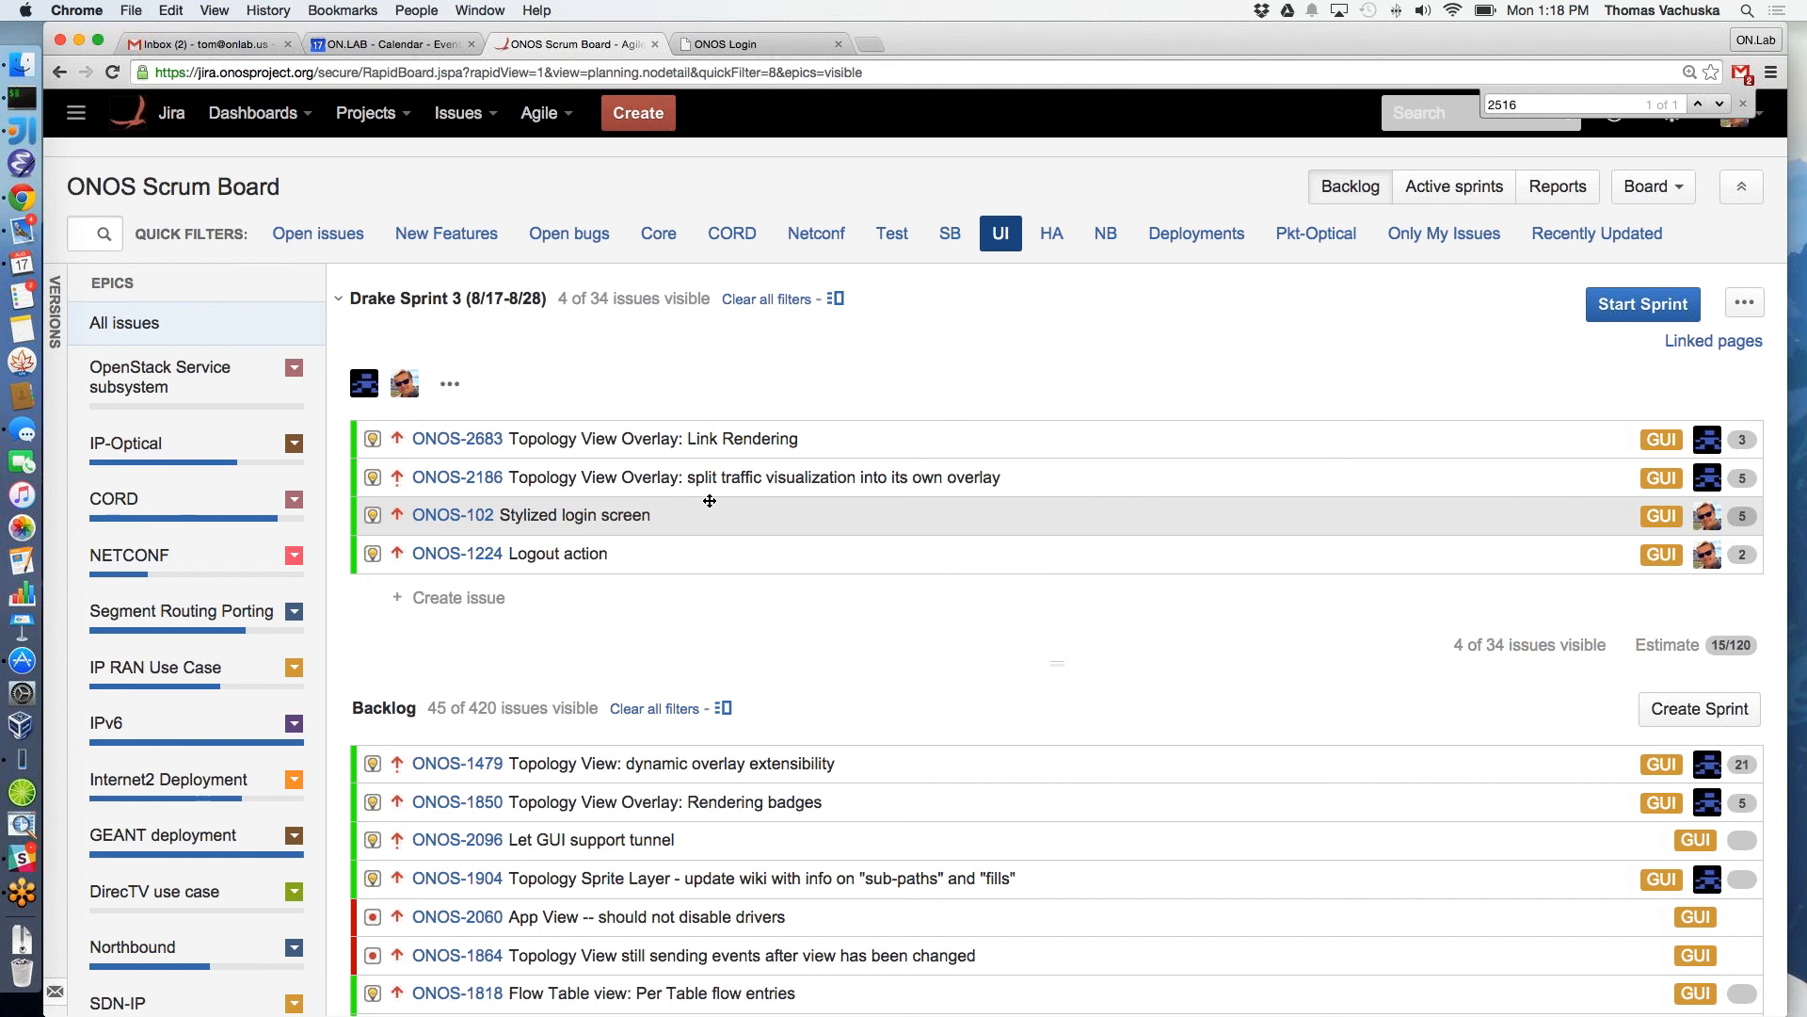
mouse_move(723, 476)
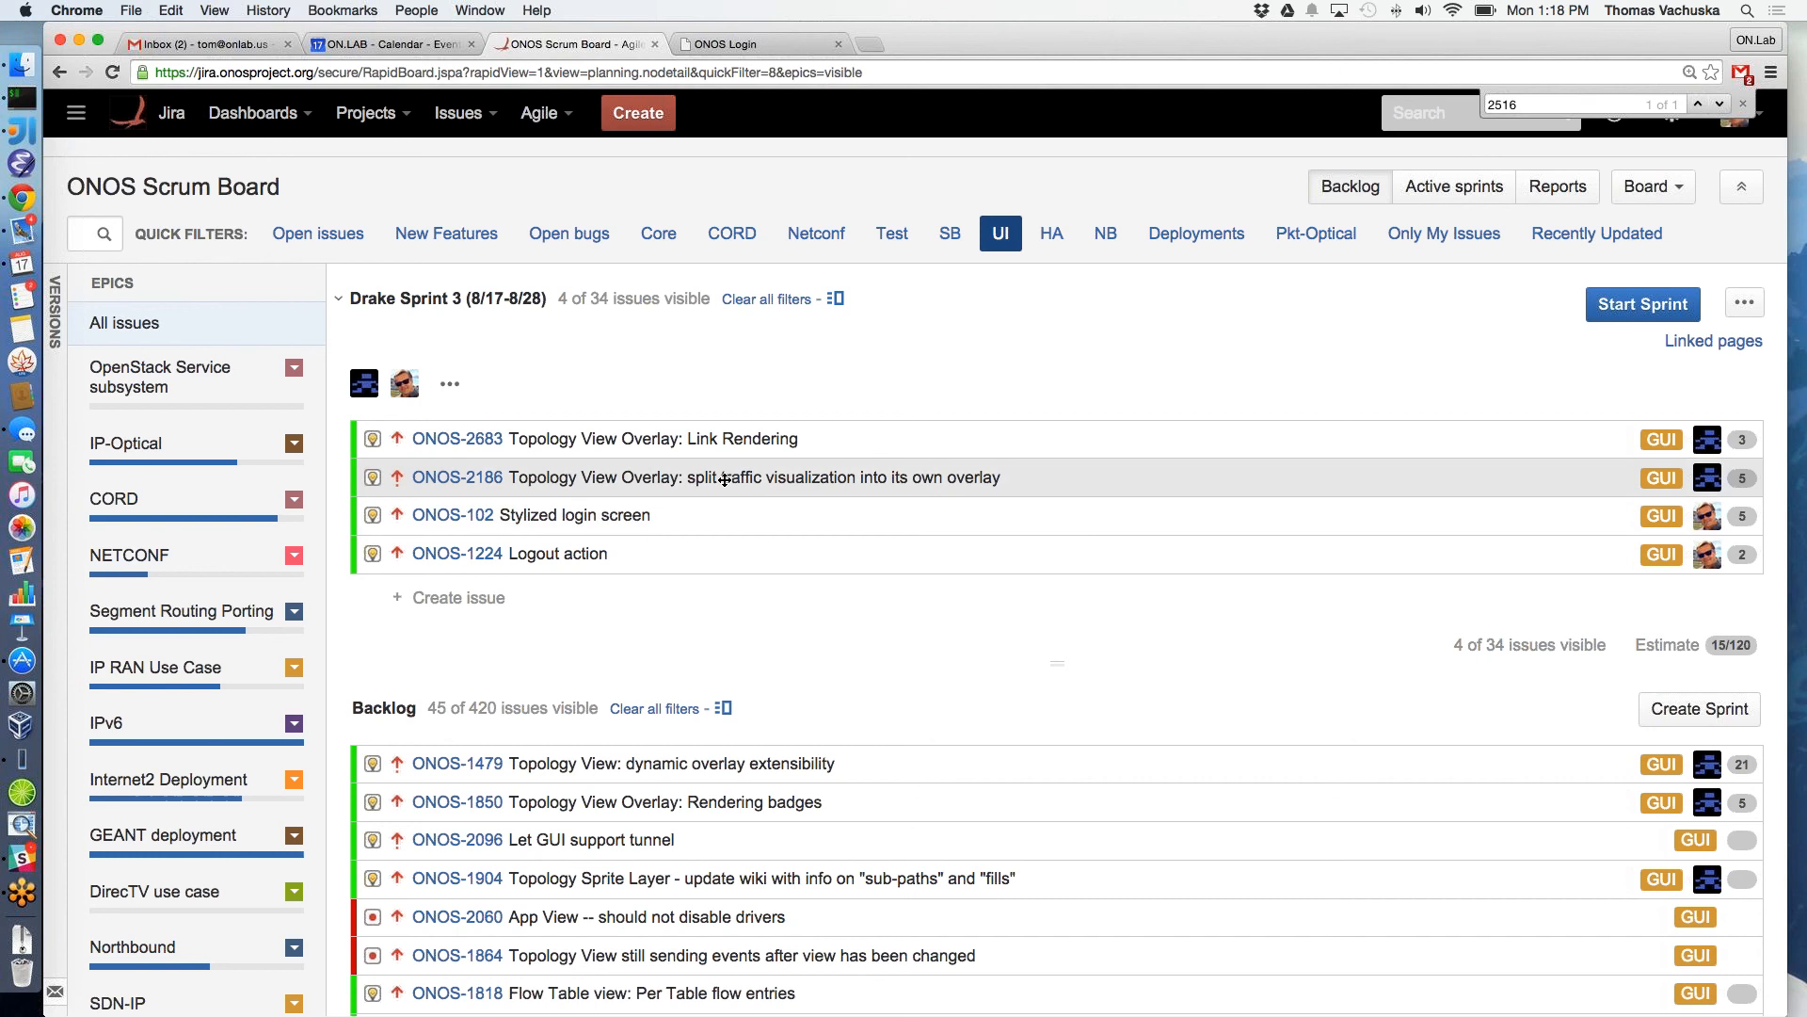
mouse_move(738, 477)
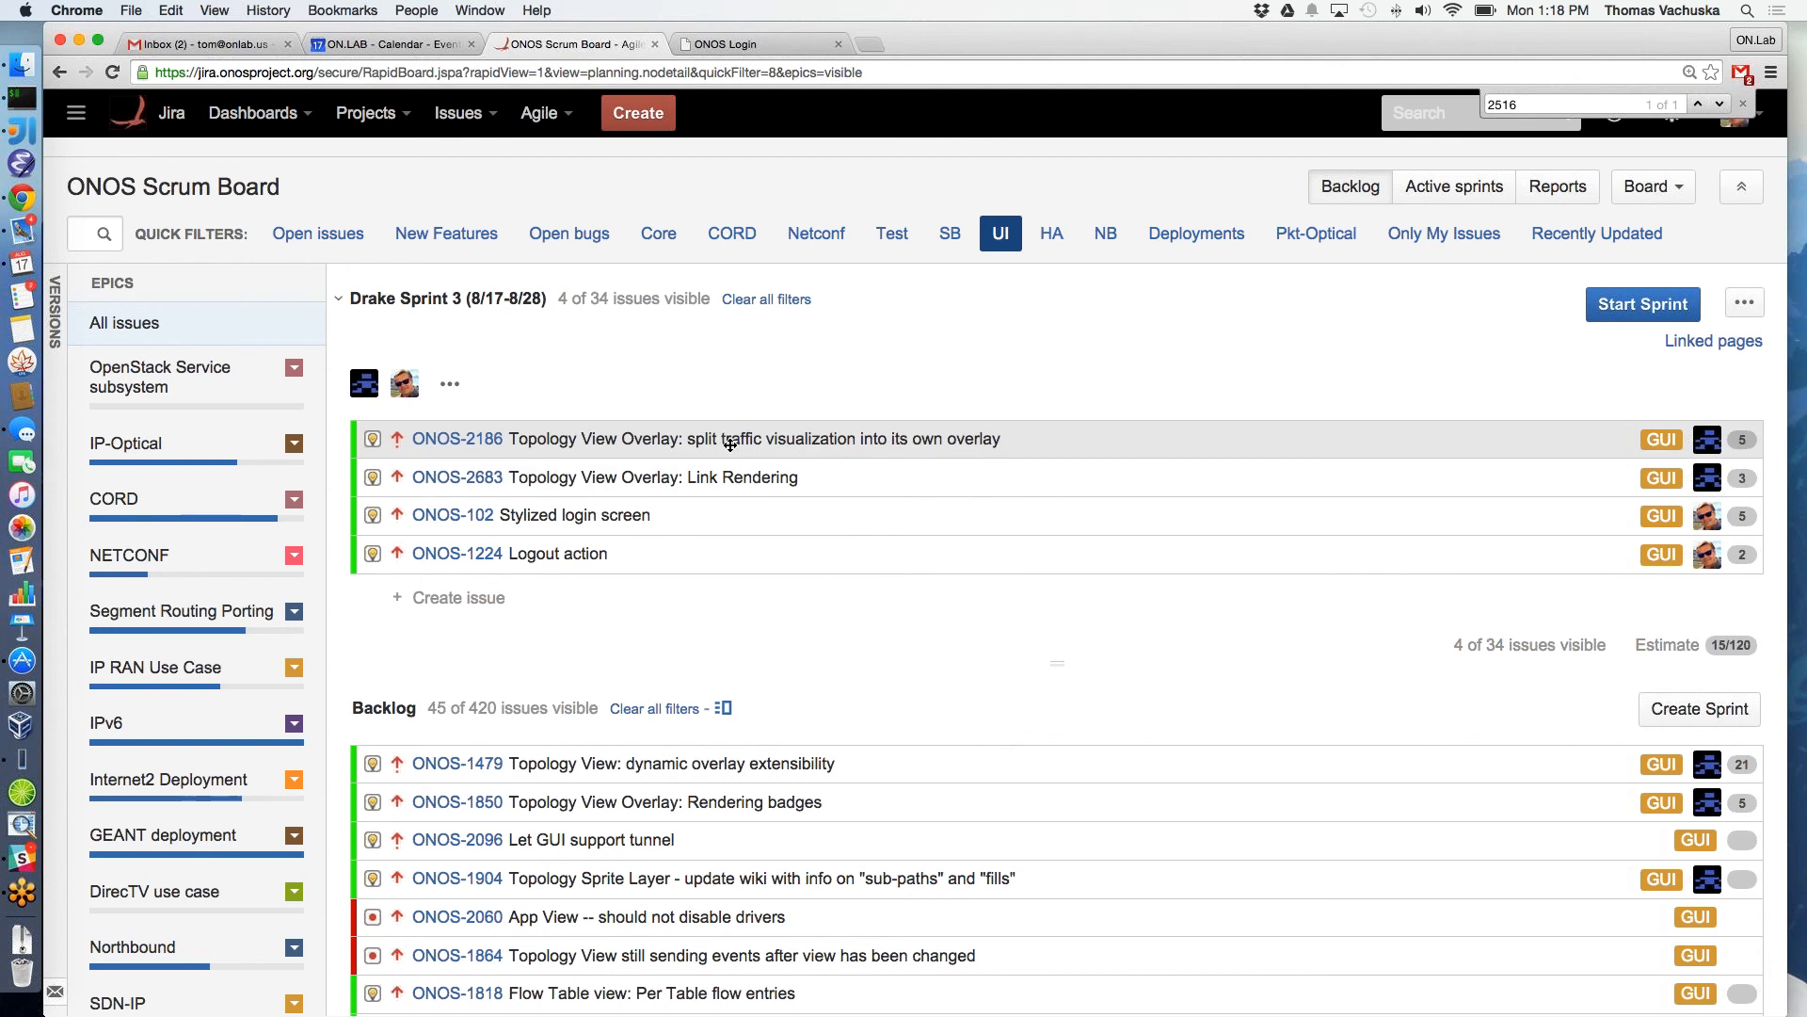
left_click(456, 438)
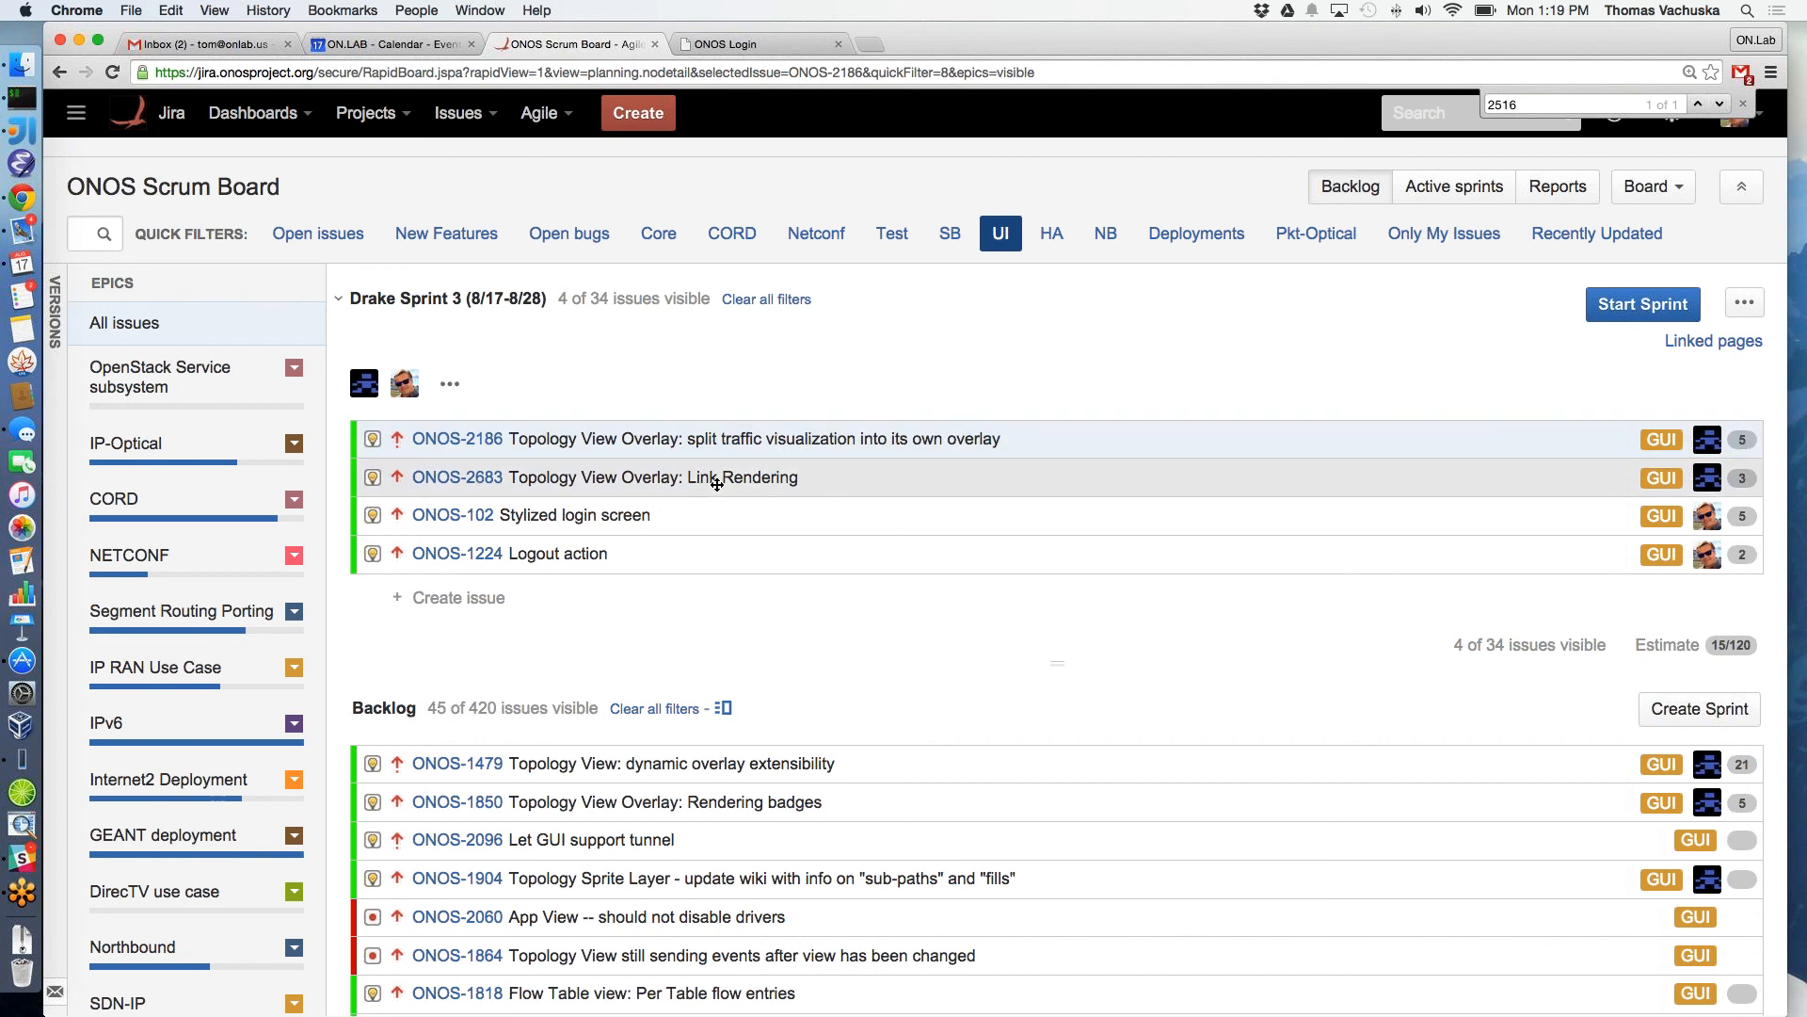
mouse_move(716, 477)
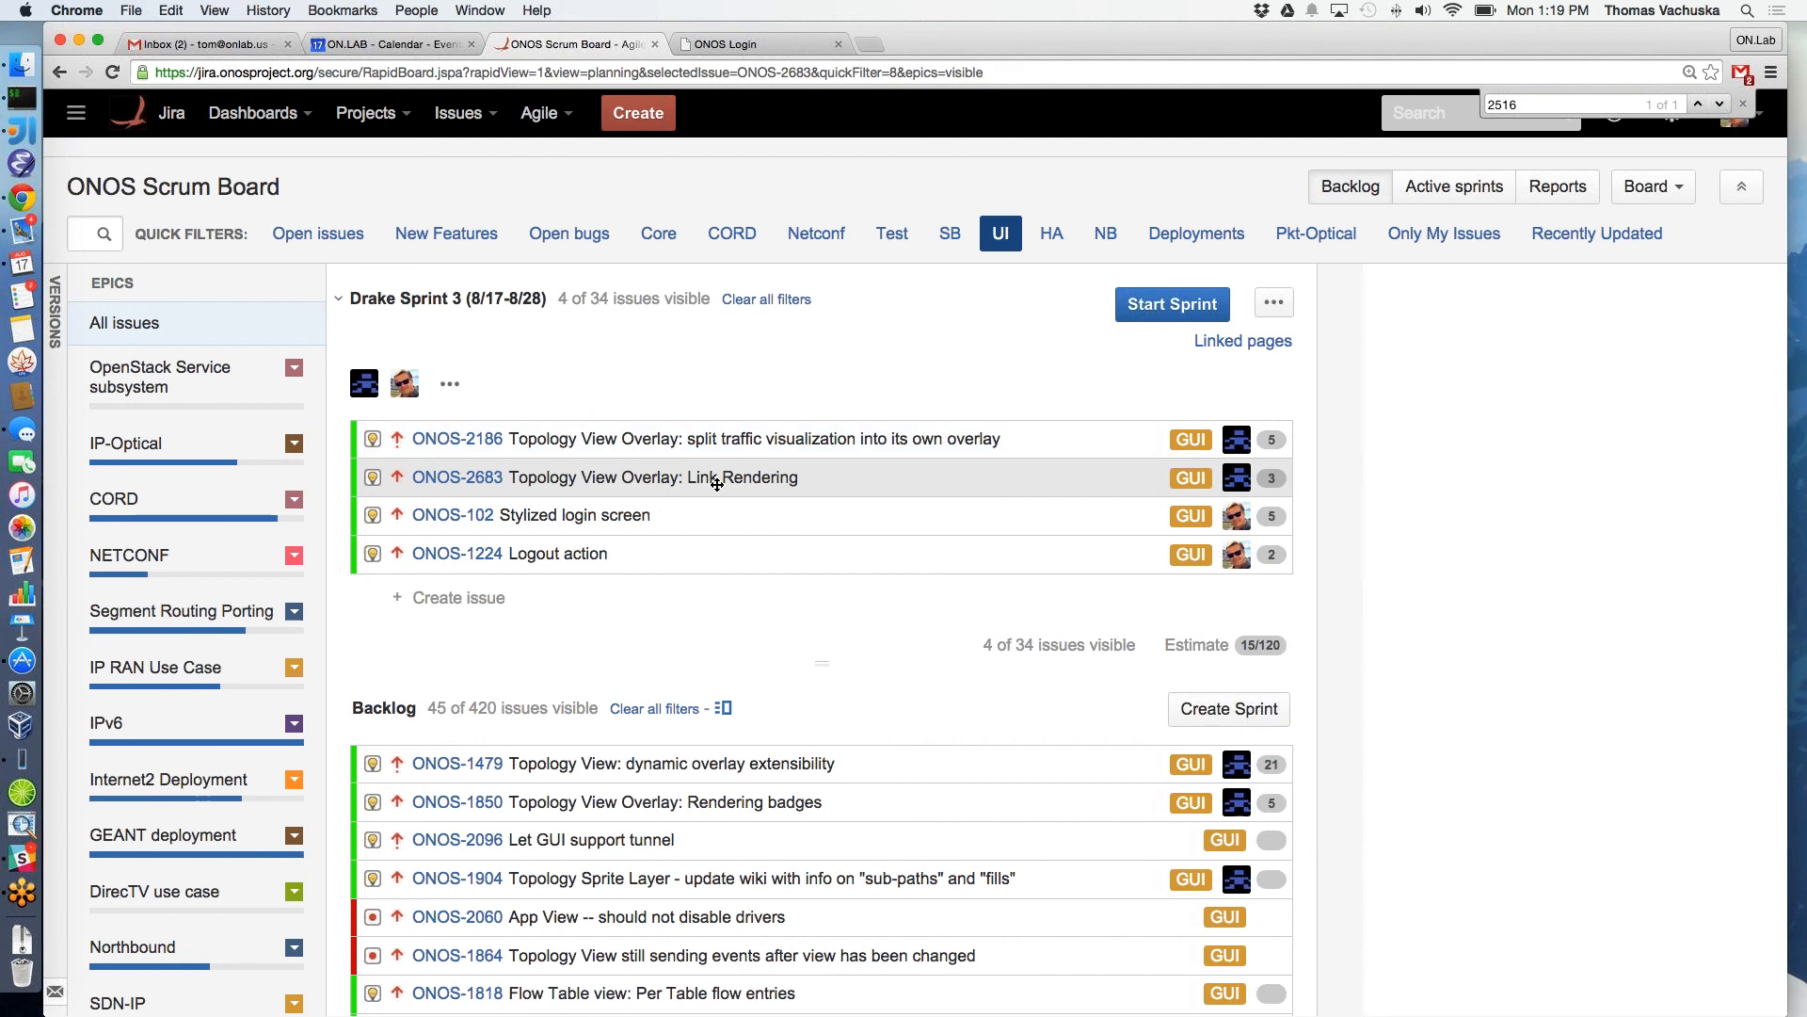
Bring up the Link Rendering issue's details in the side panel and scroll through them
left_click(456, 476)
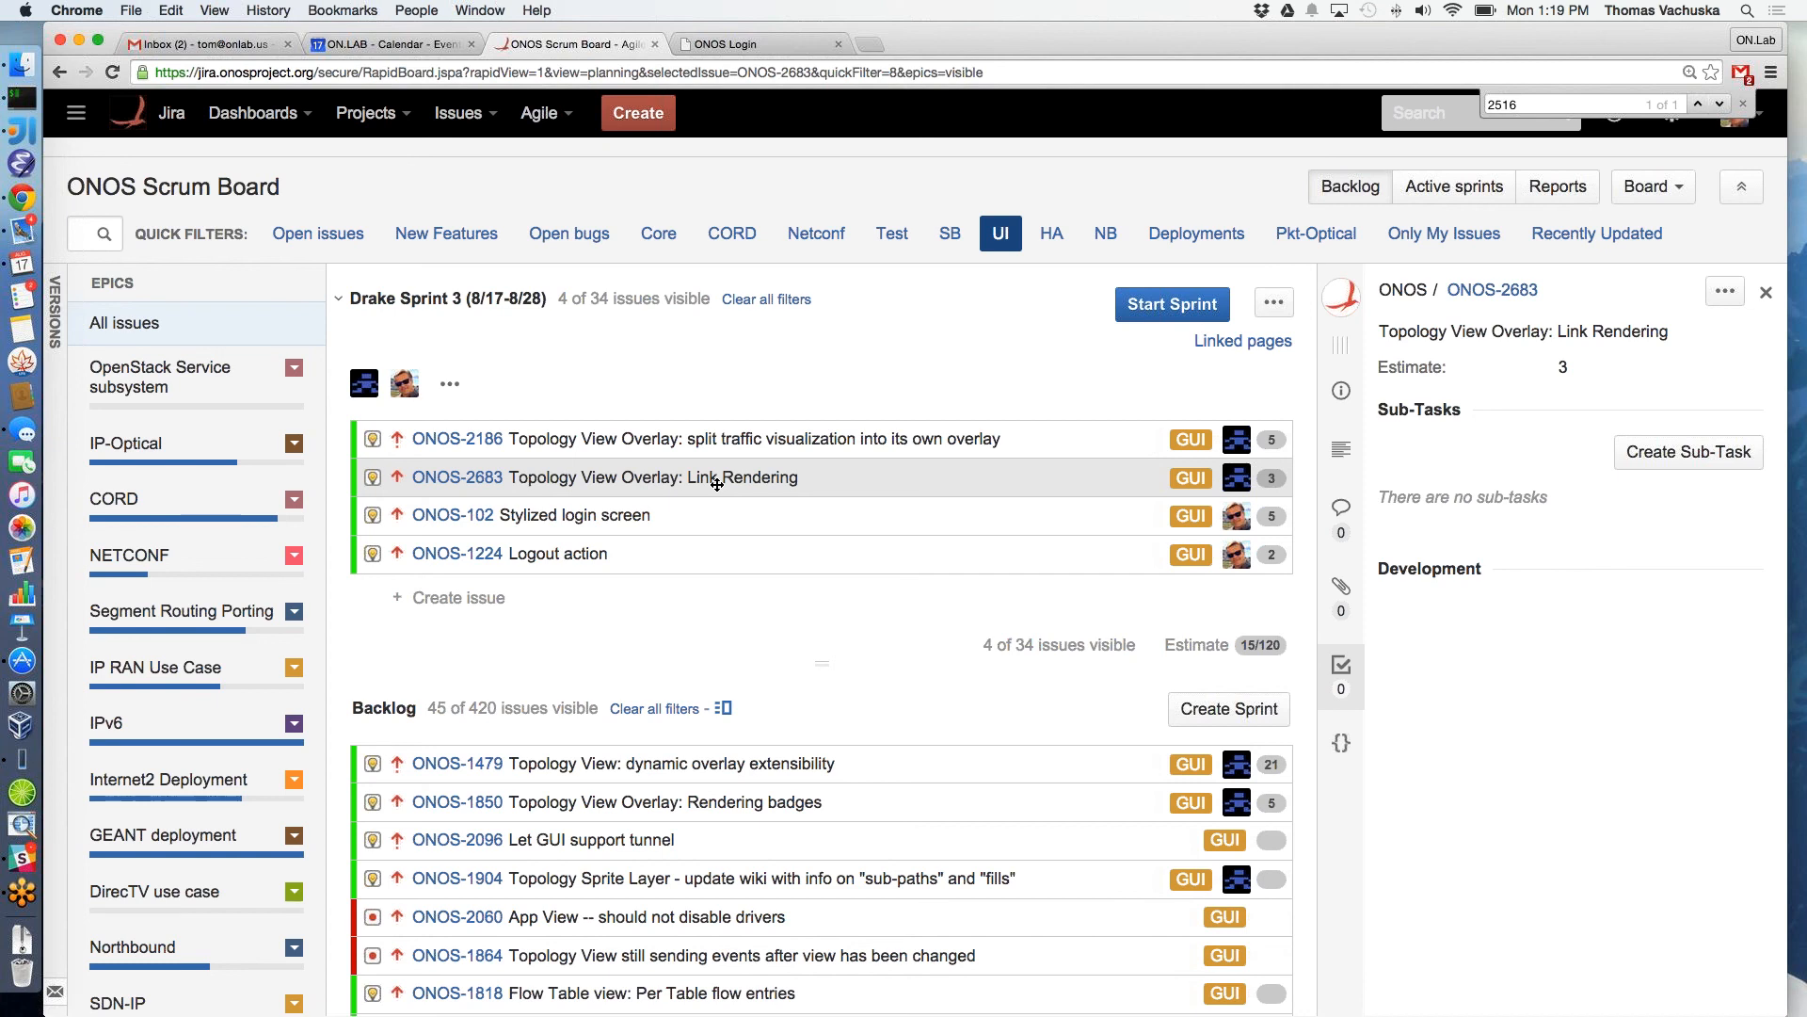
mouse_move(634, 522)
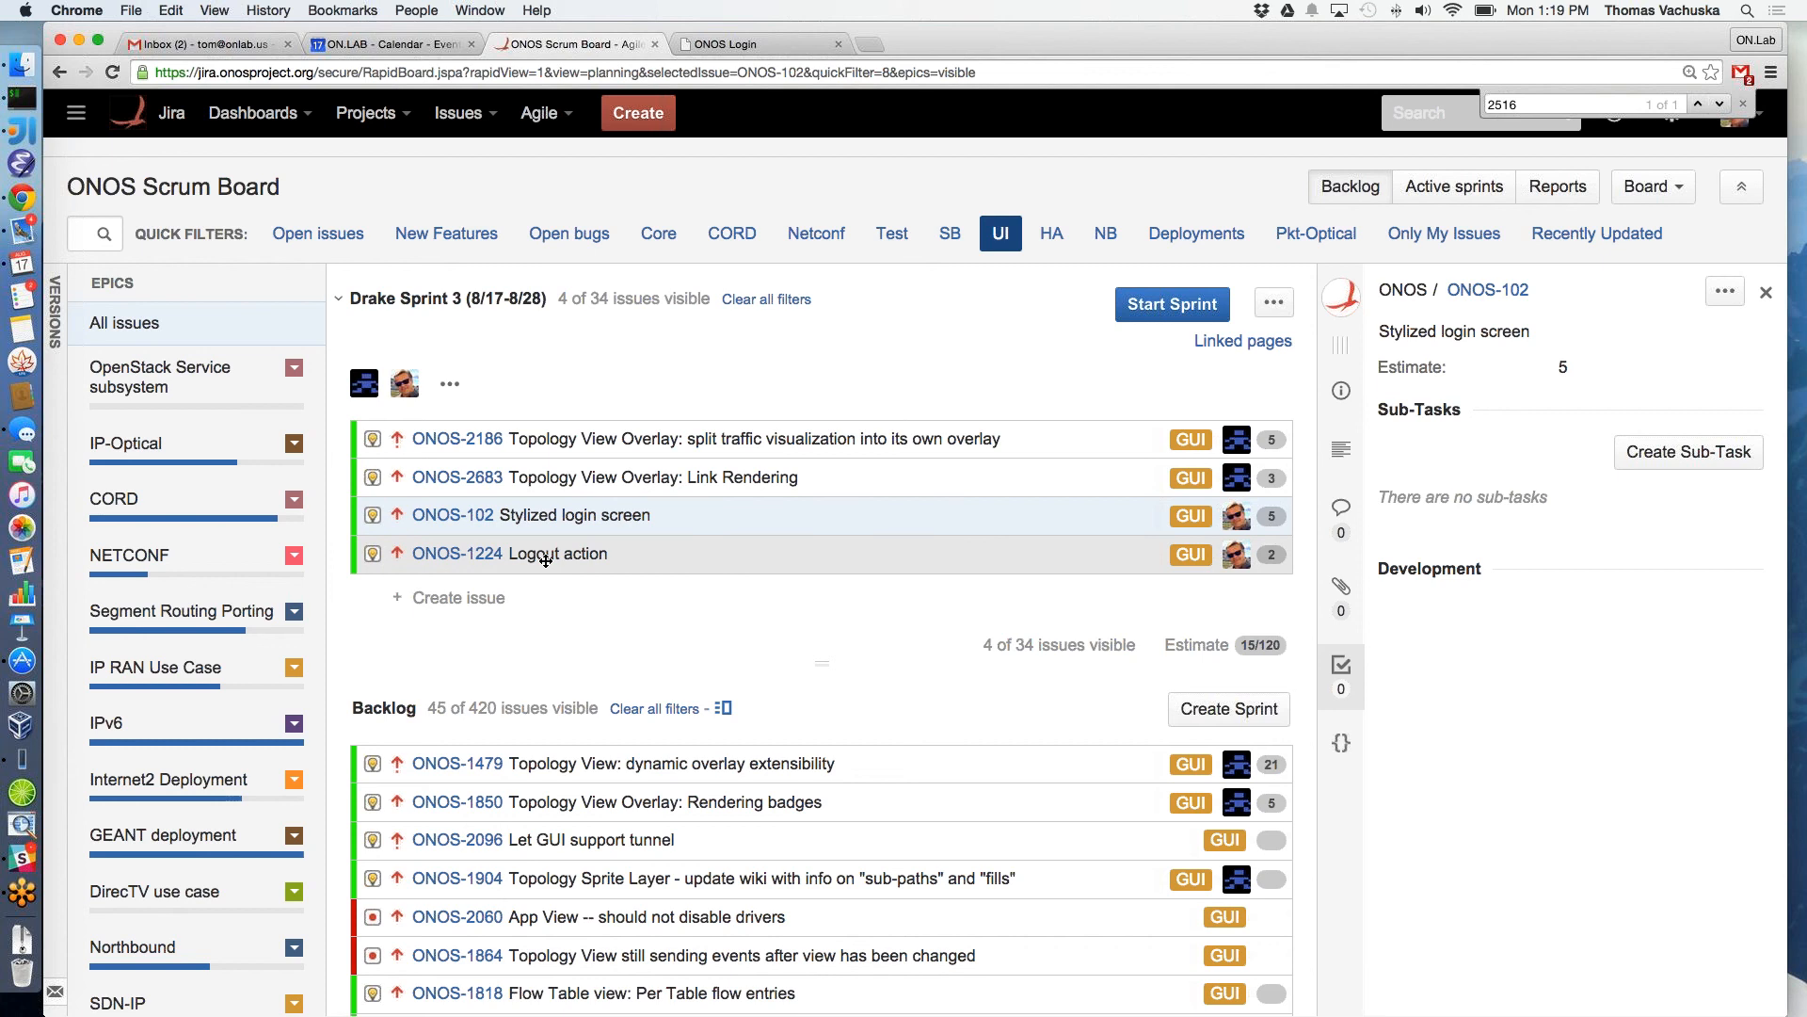
mouse_move(546, 553)
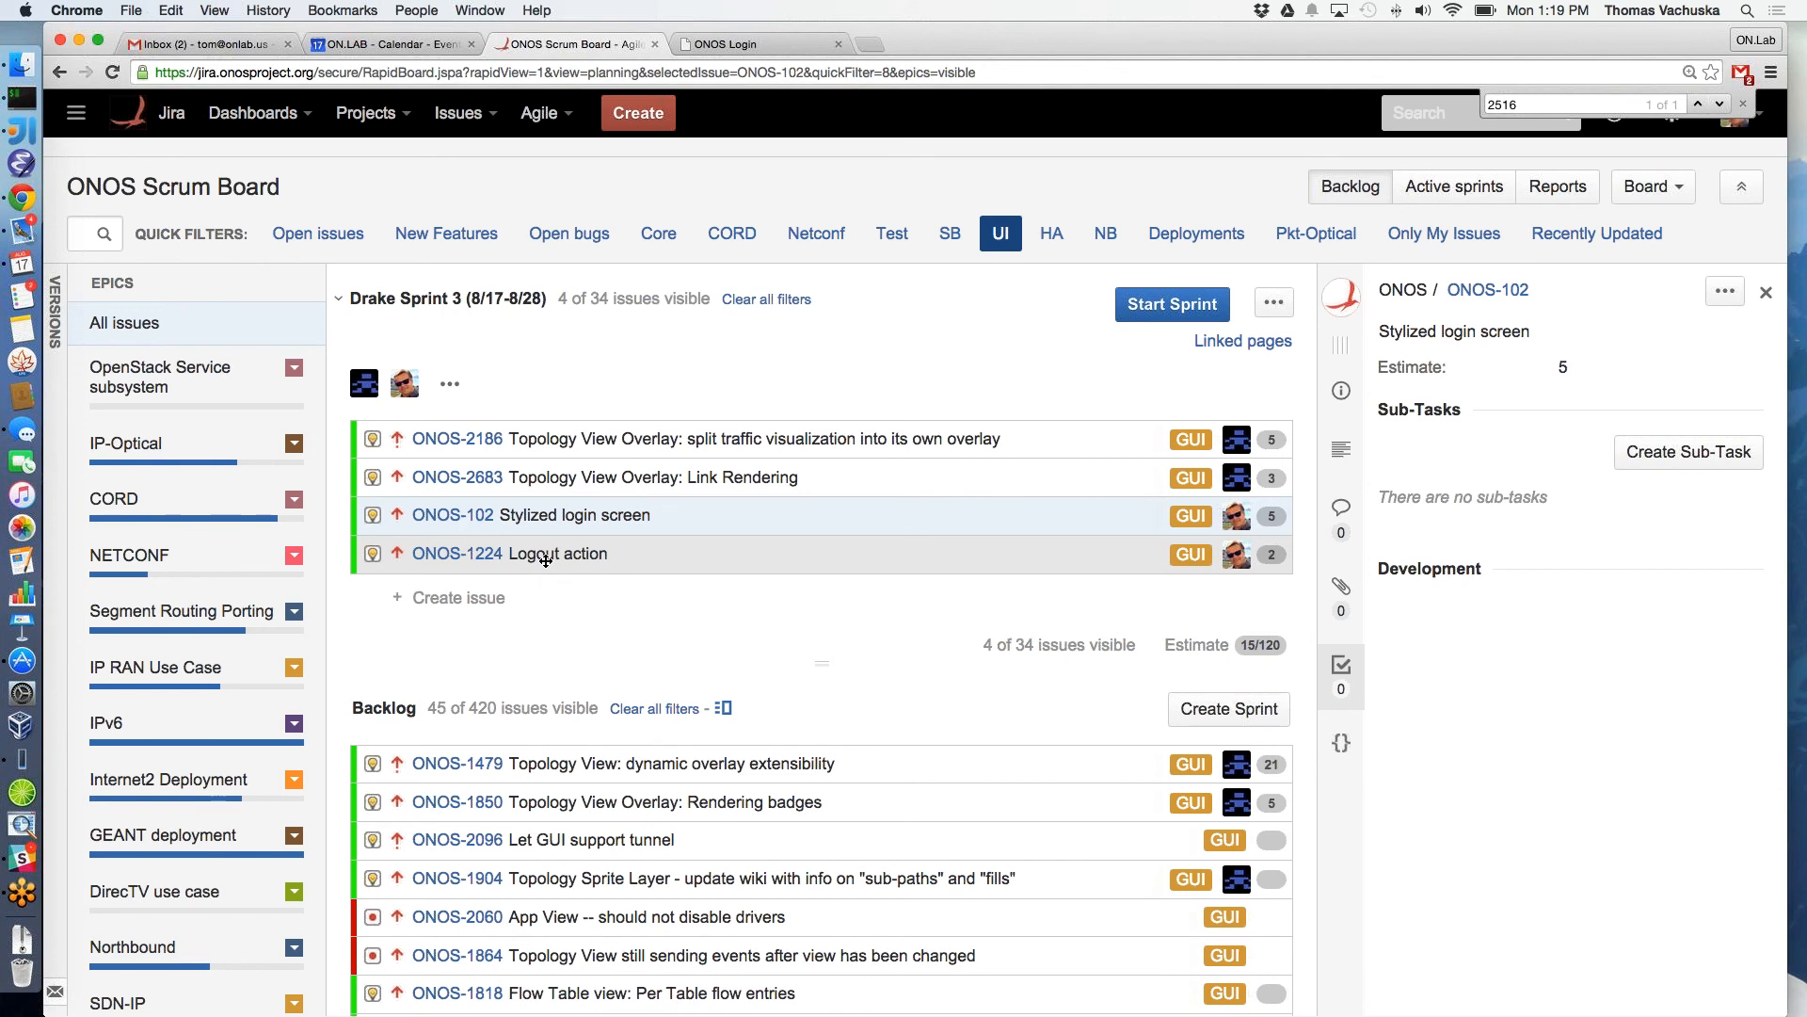
mouse_move(727, 603)
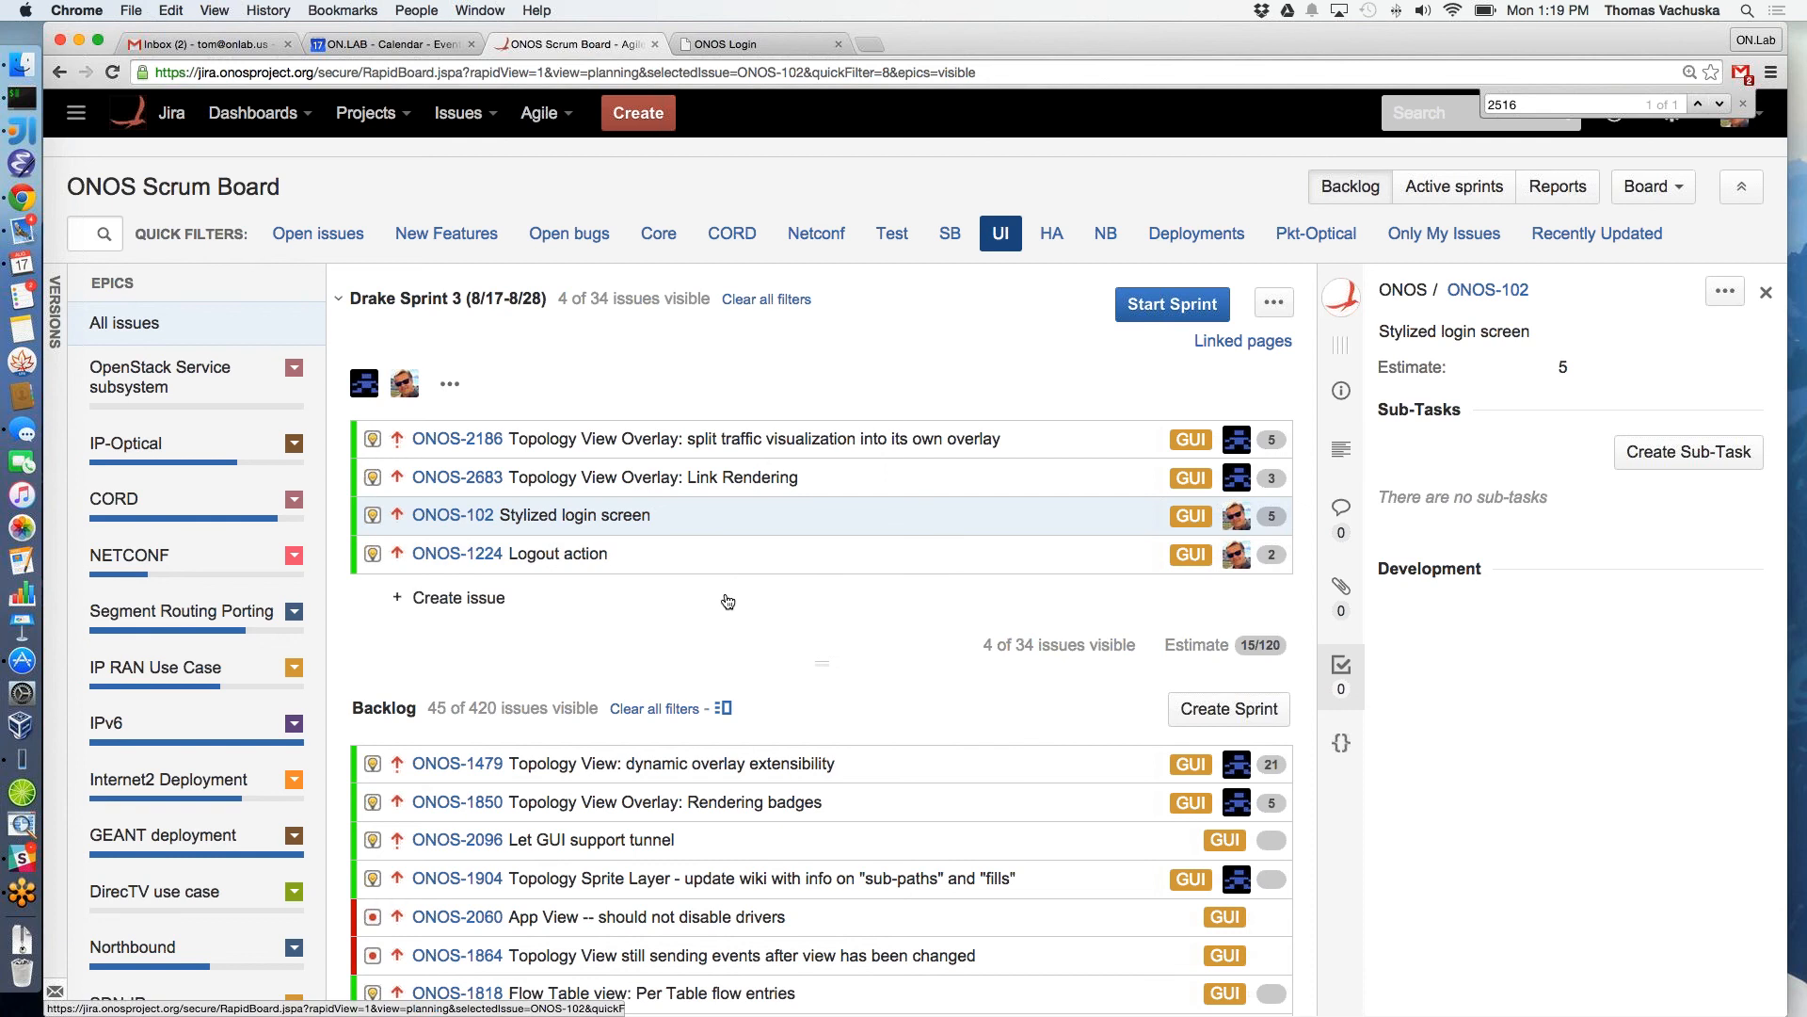
mouse_move(727, 582)
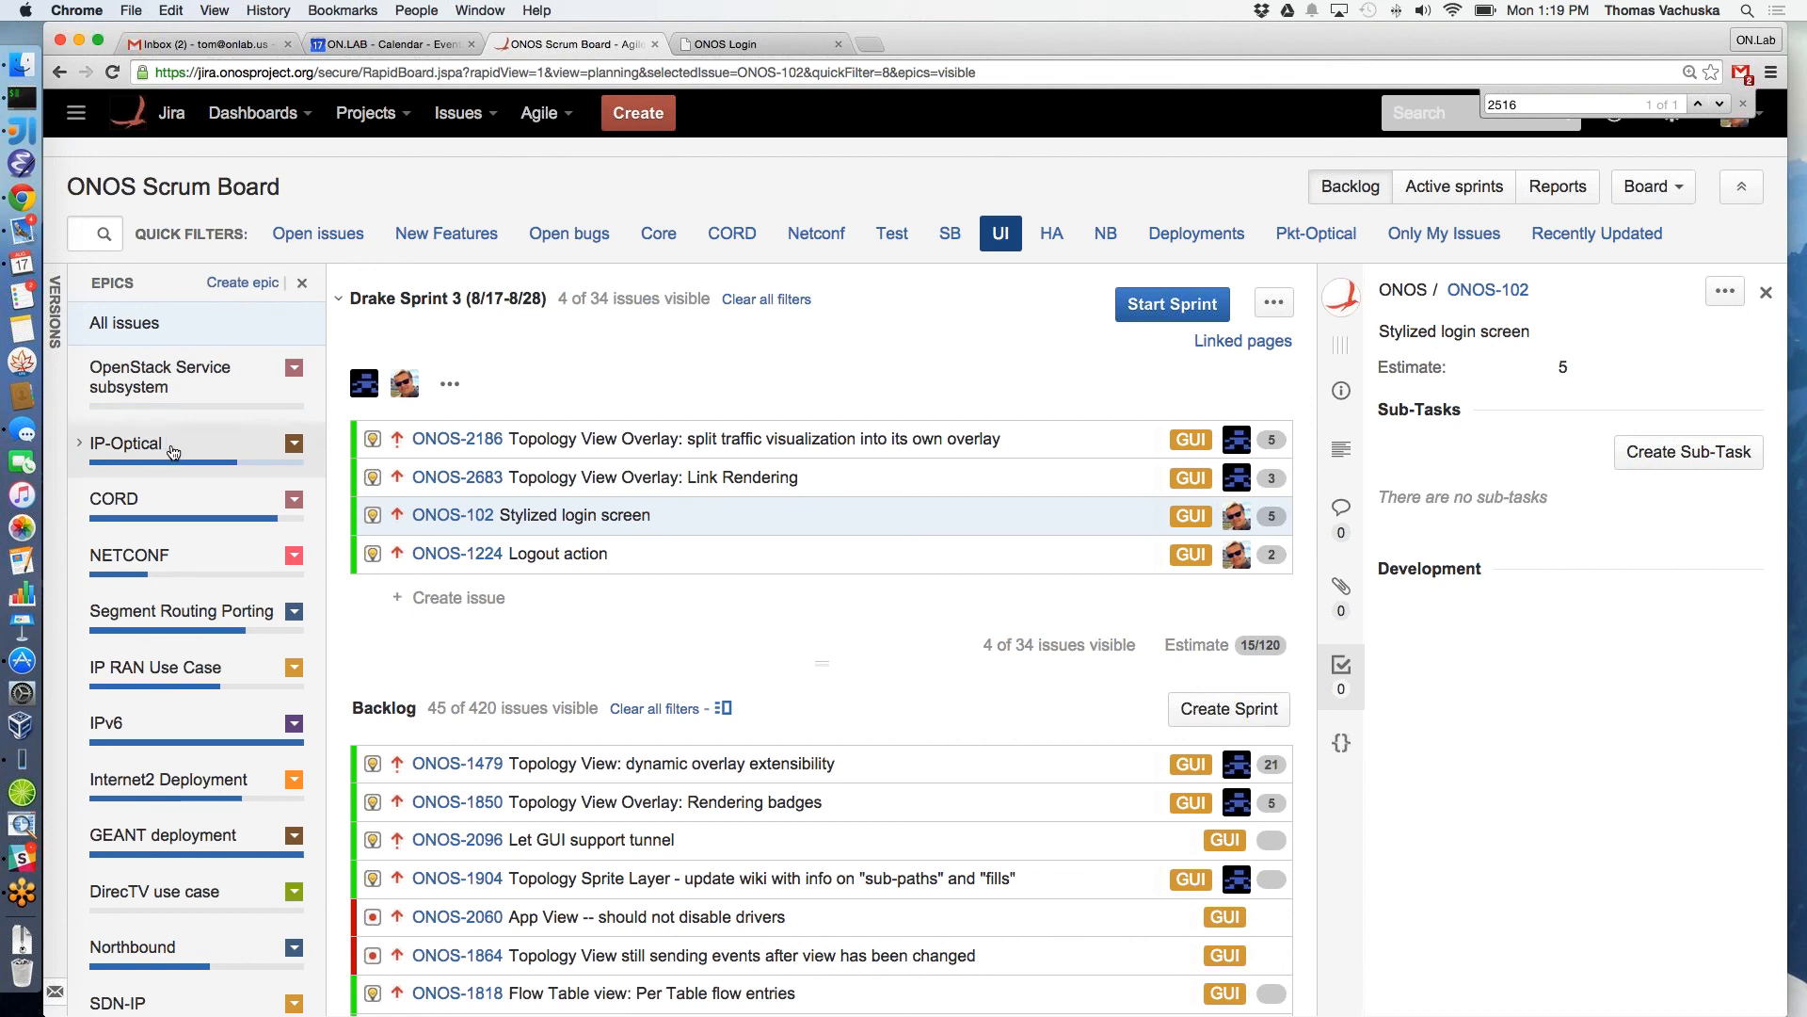
mouse_move(297, 442)
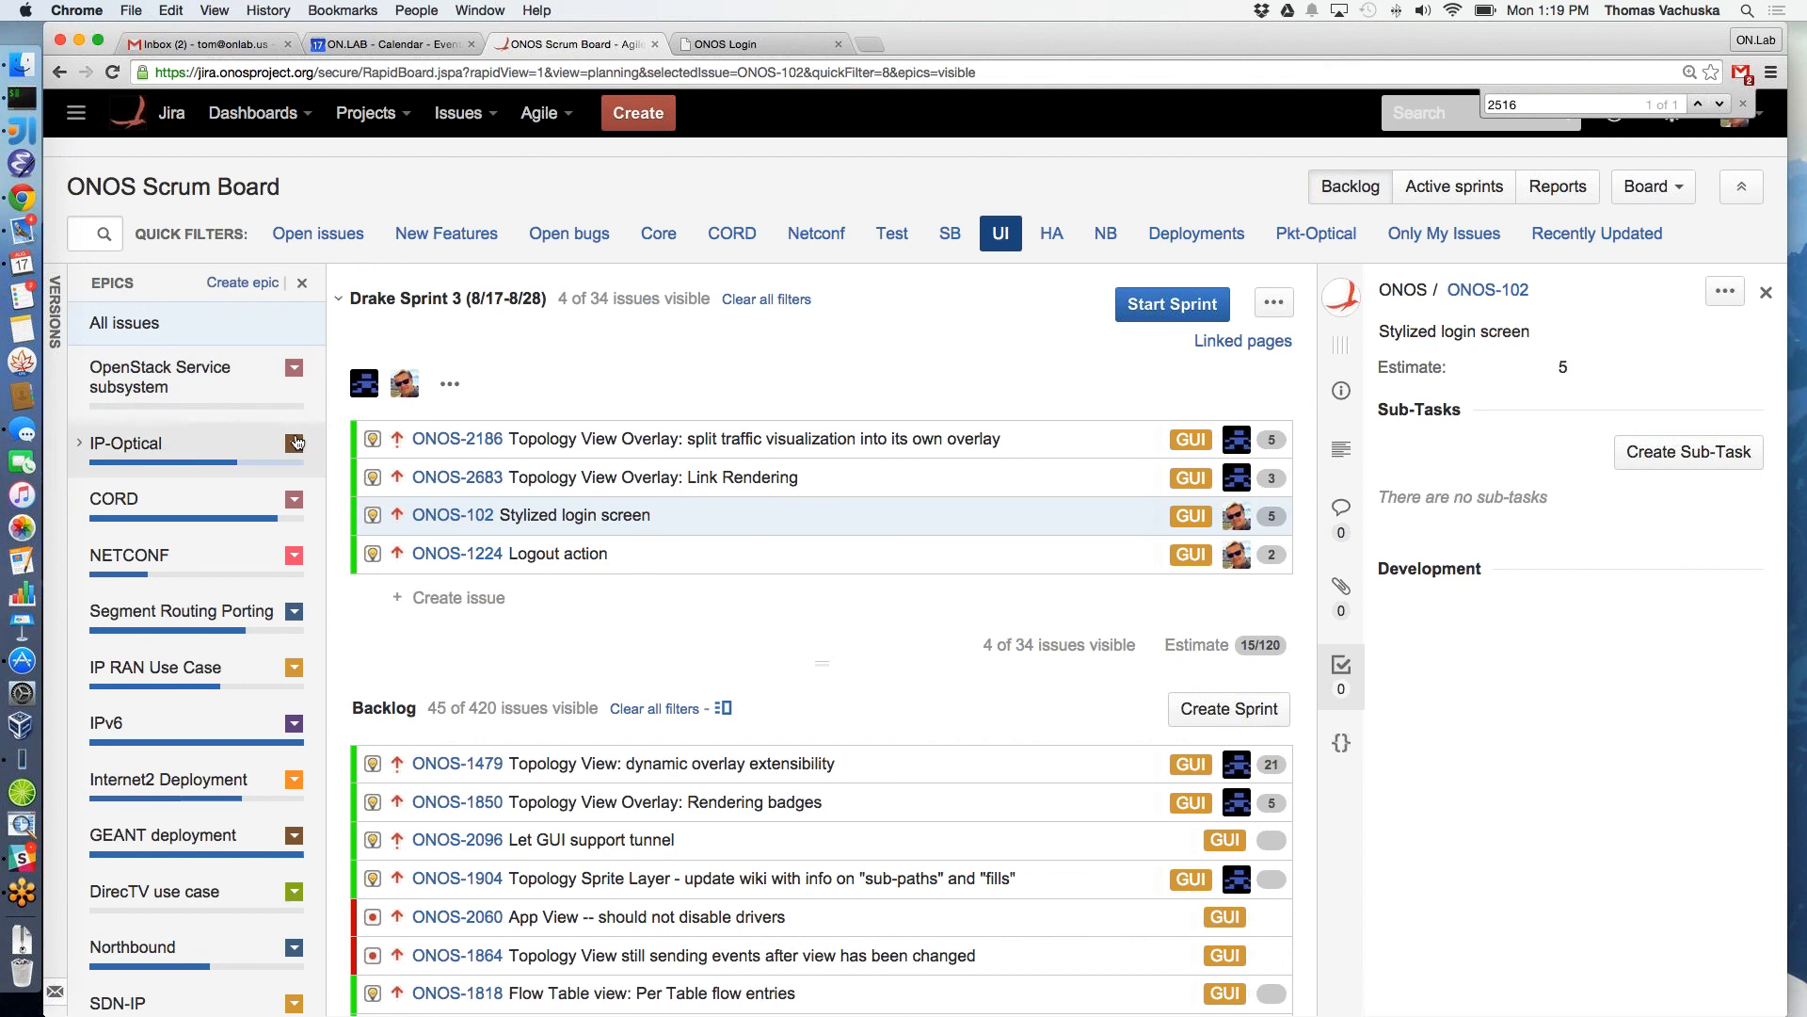
scroll("down", 3)
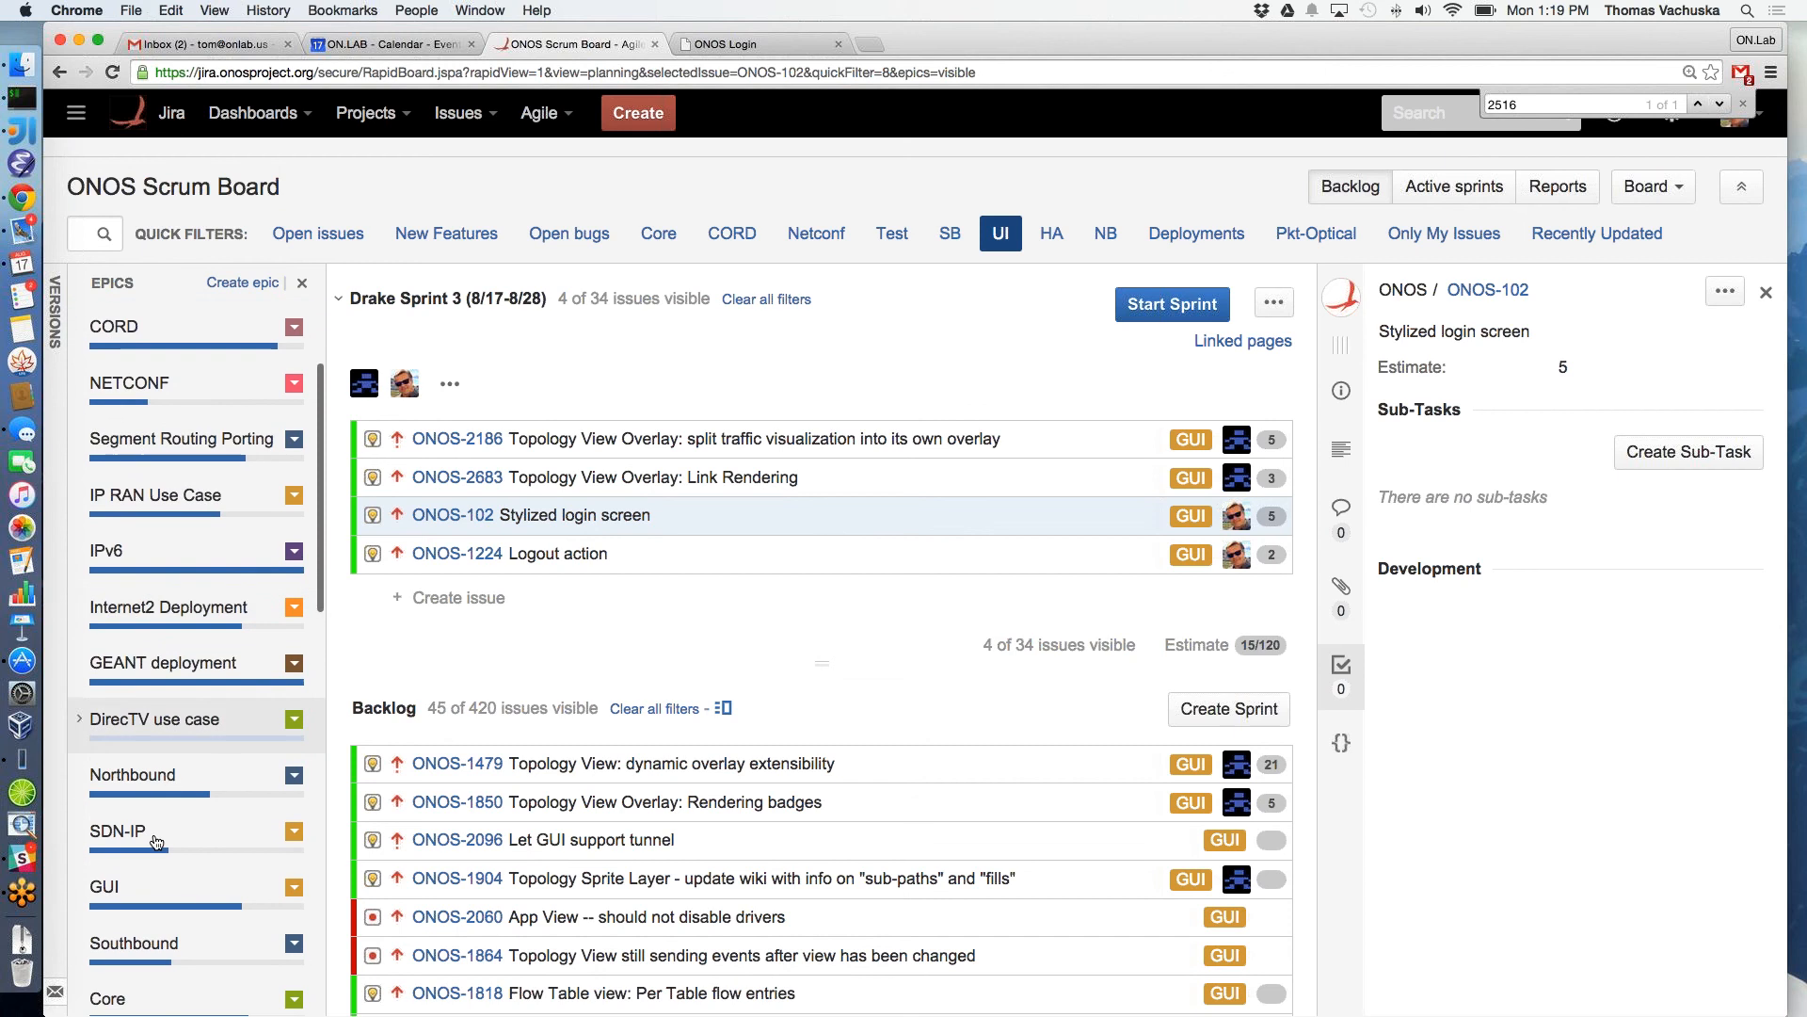
Filter the board to the SDN-IP epic and stop limiting it to UI issues
left_click(115, 830)
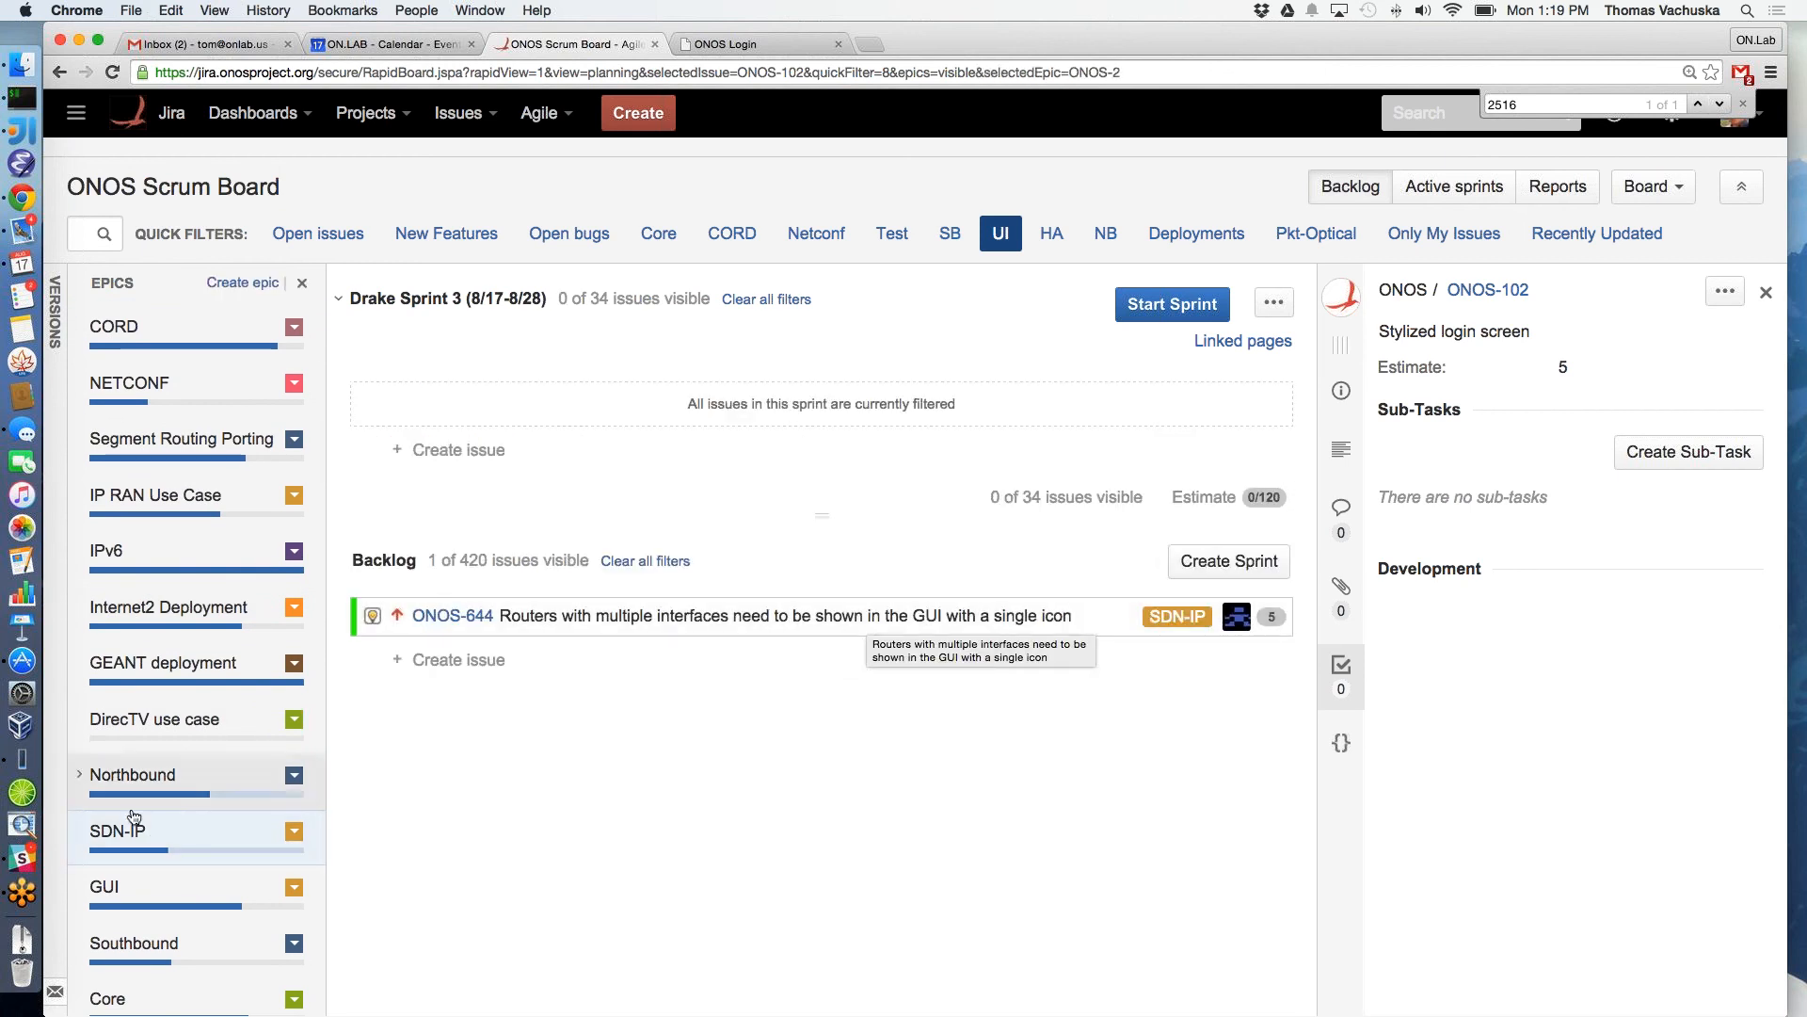
scroll("down", 3)
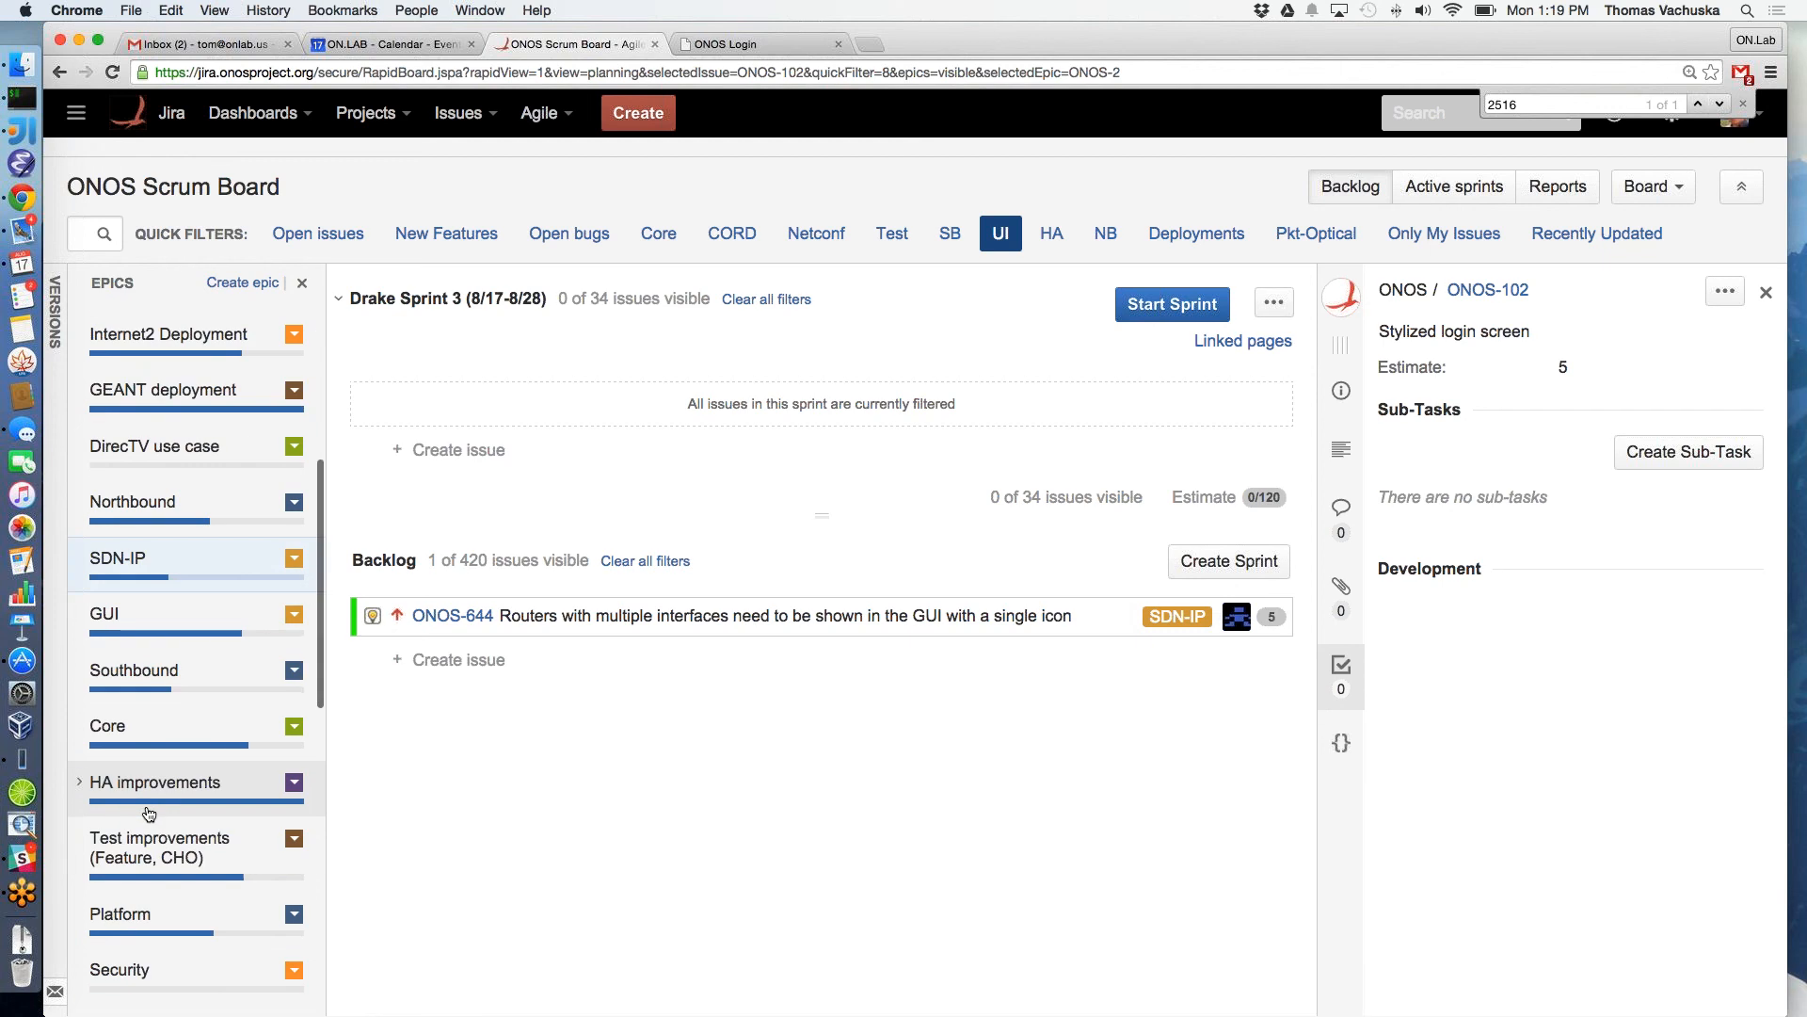
mouse_move(1032, 279)
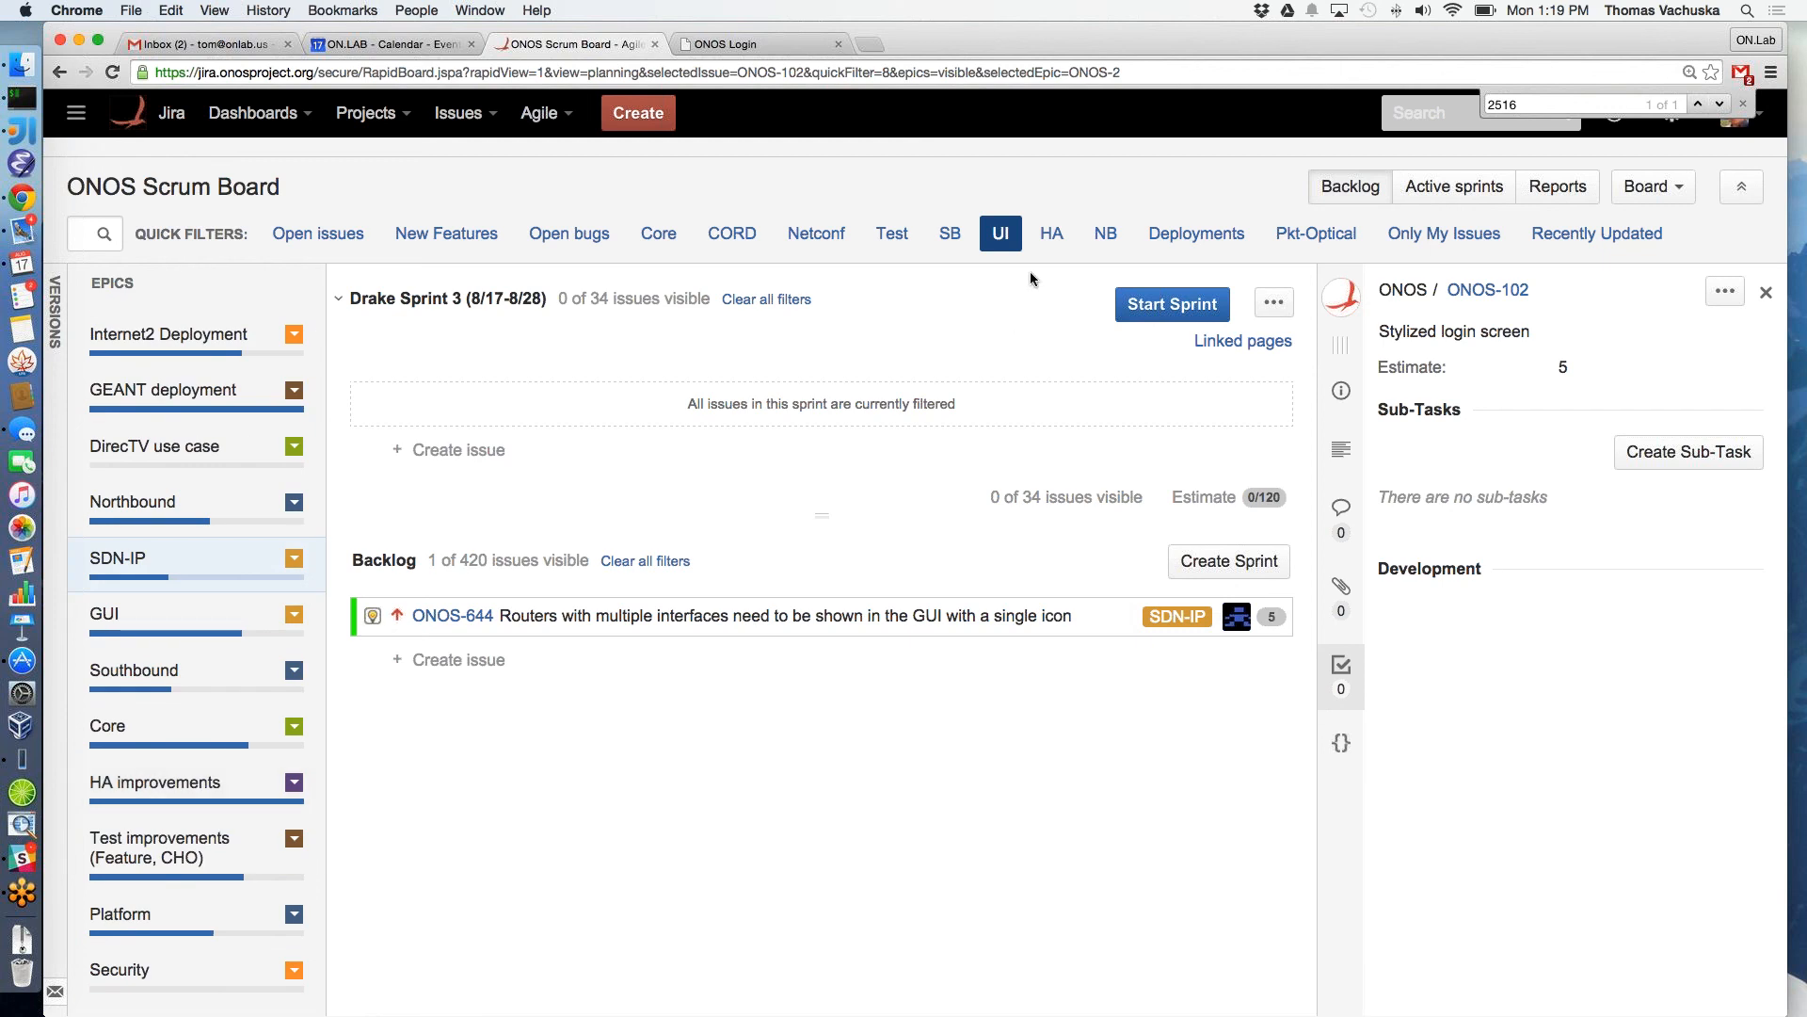
left_click(998, 233)
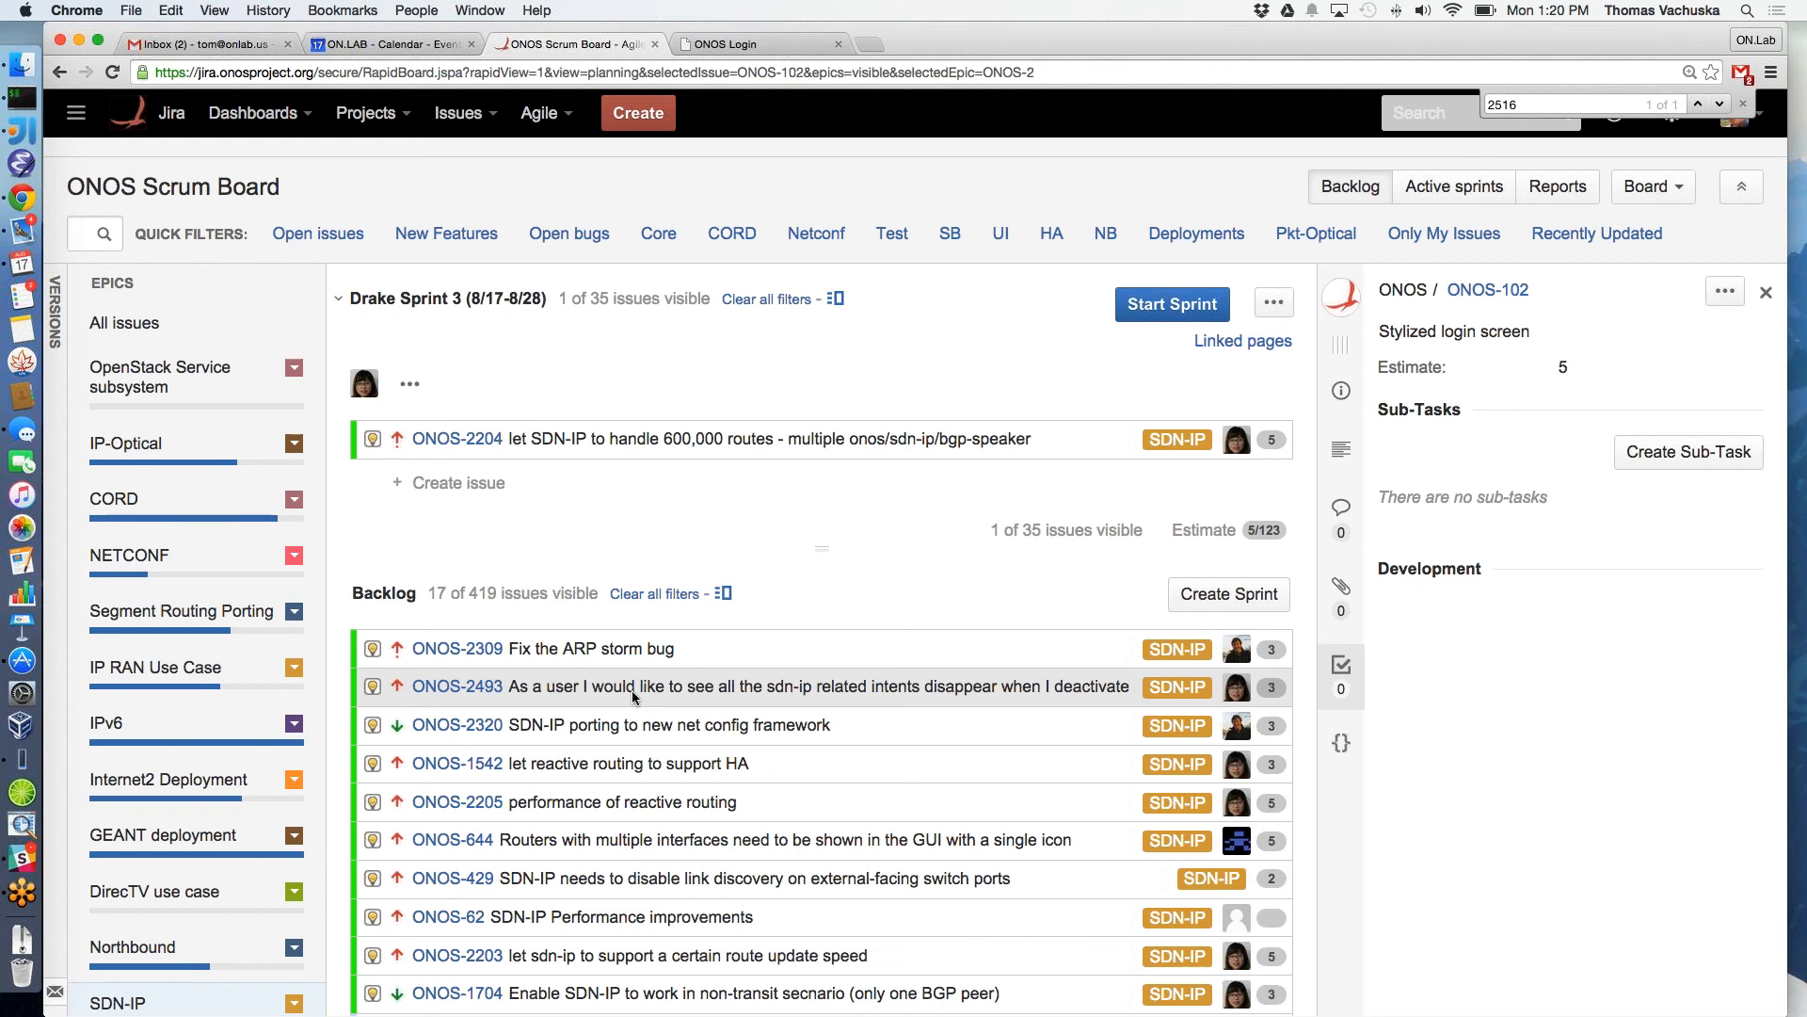
mouse_move(166, 435)
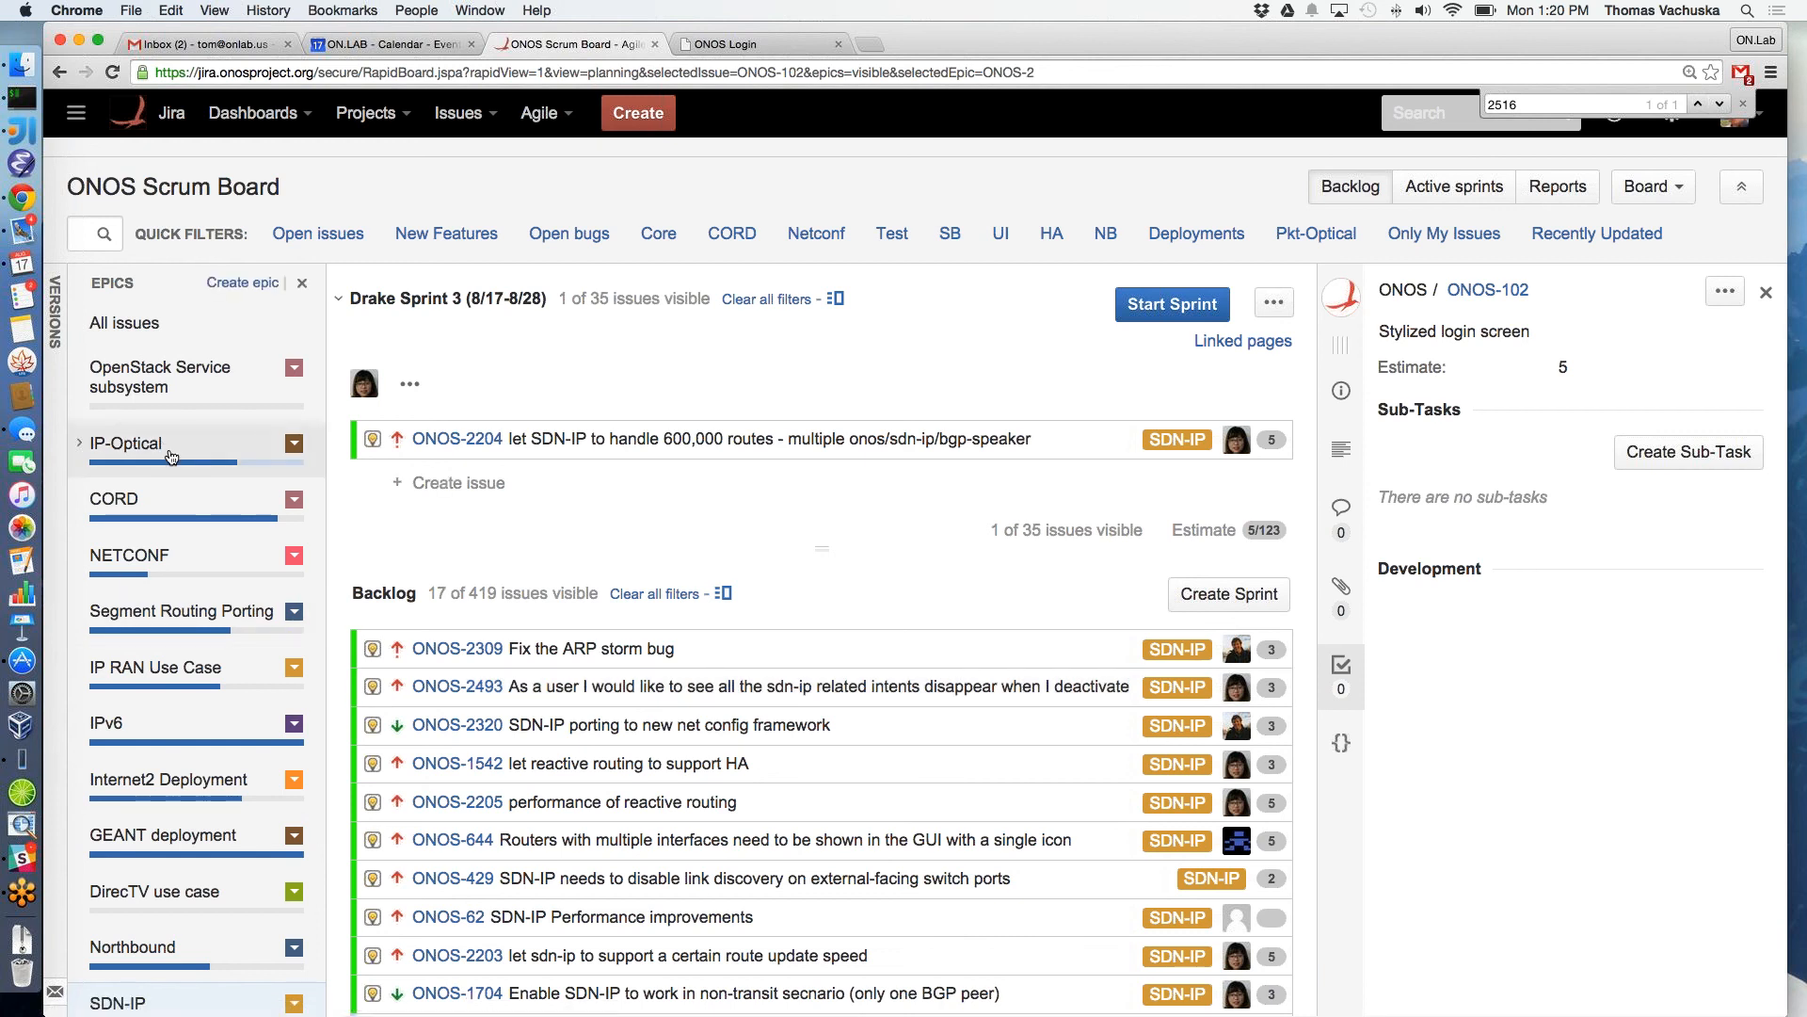
Filter the board to the IP-Optical epic's issues
left_click(124, 442)
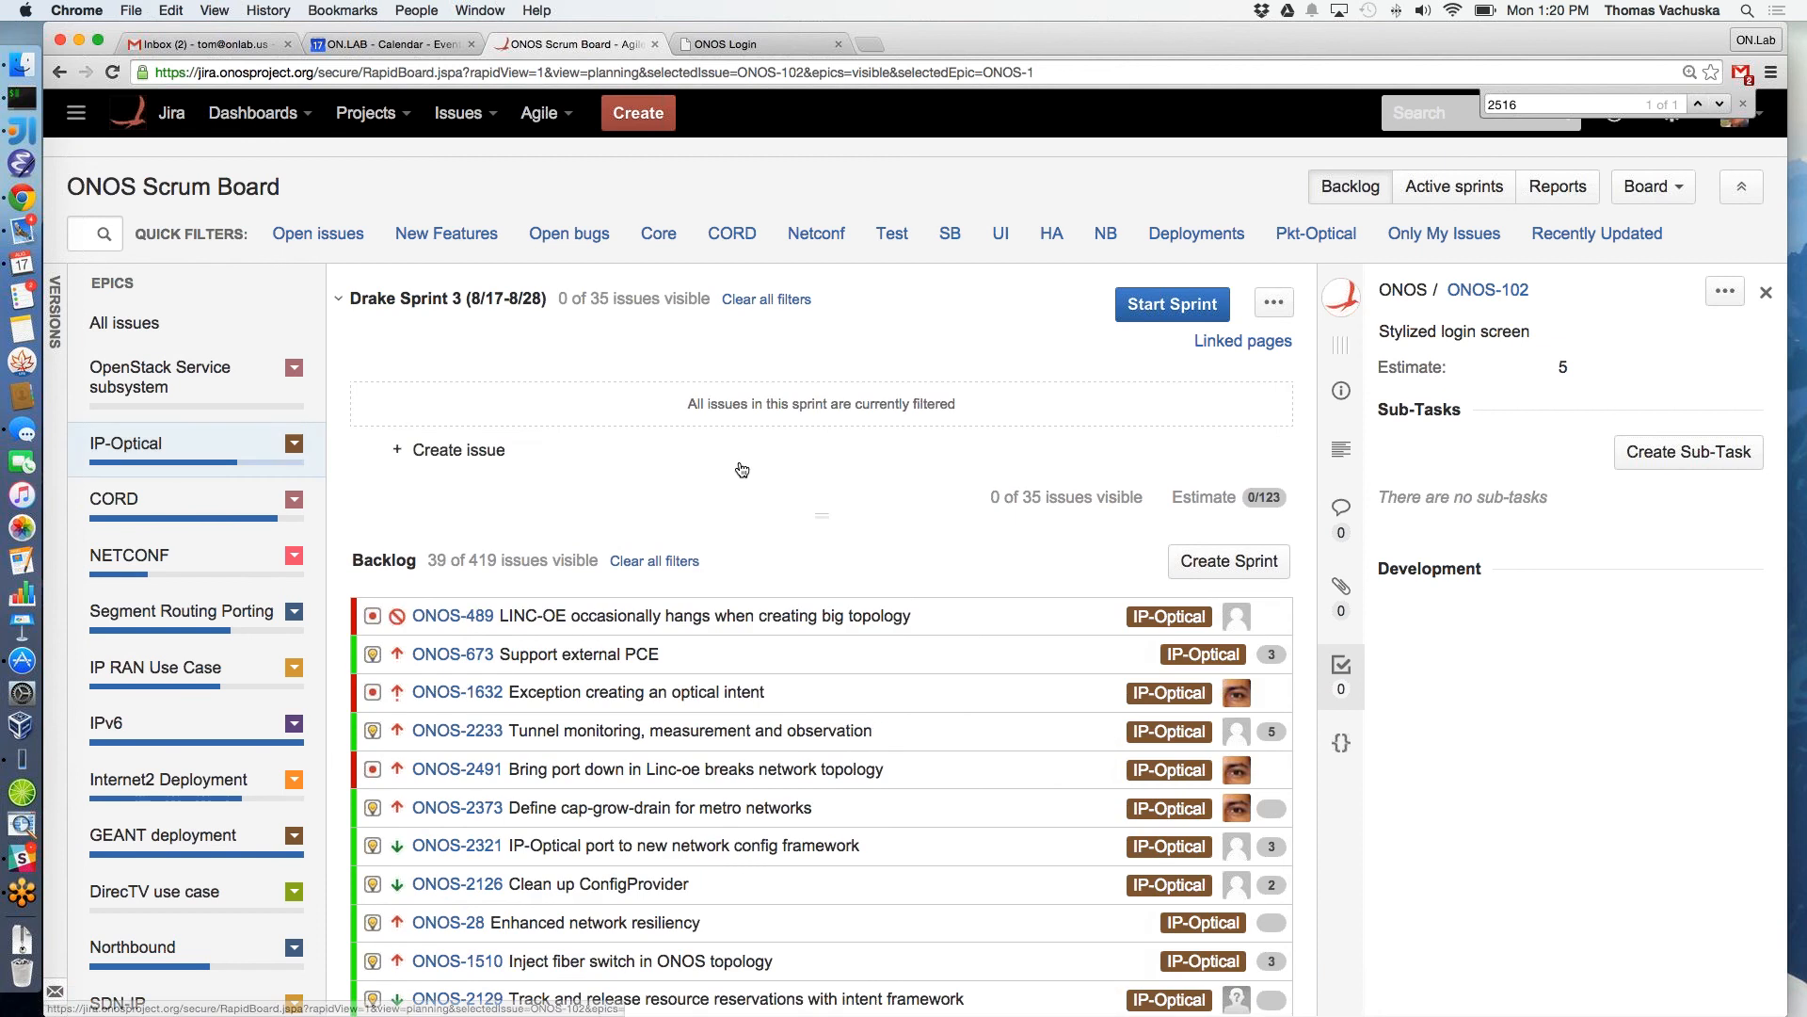
mouse_move(804, 473)
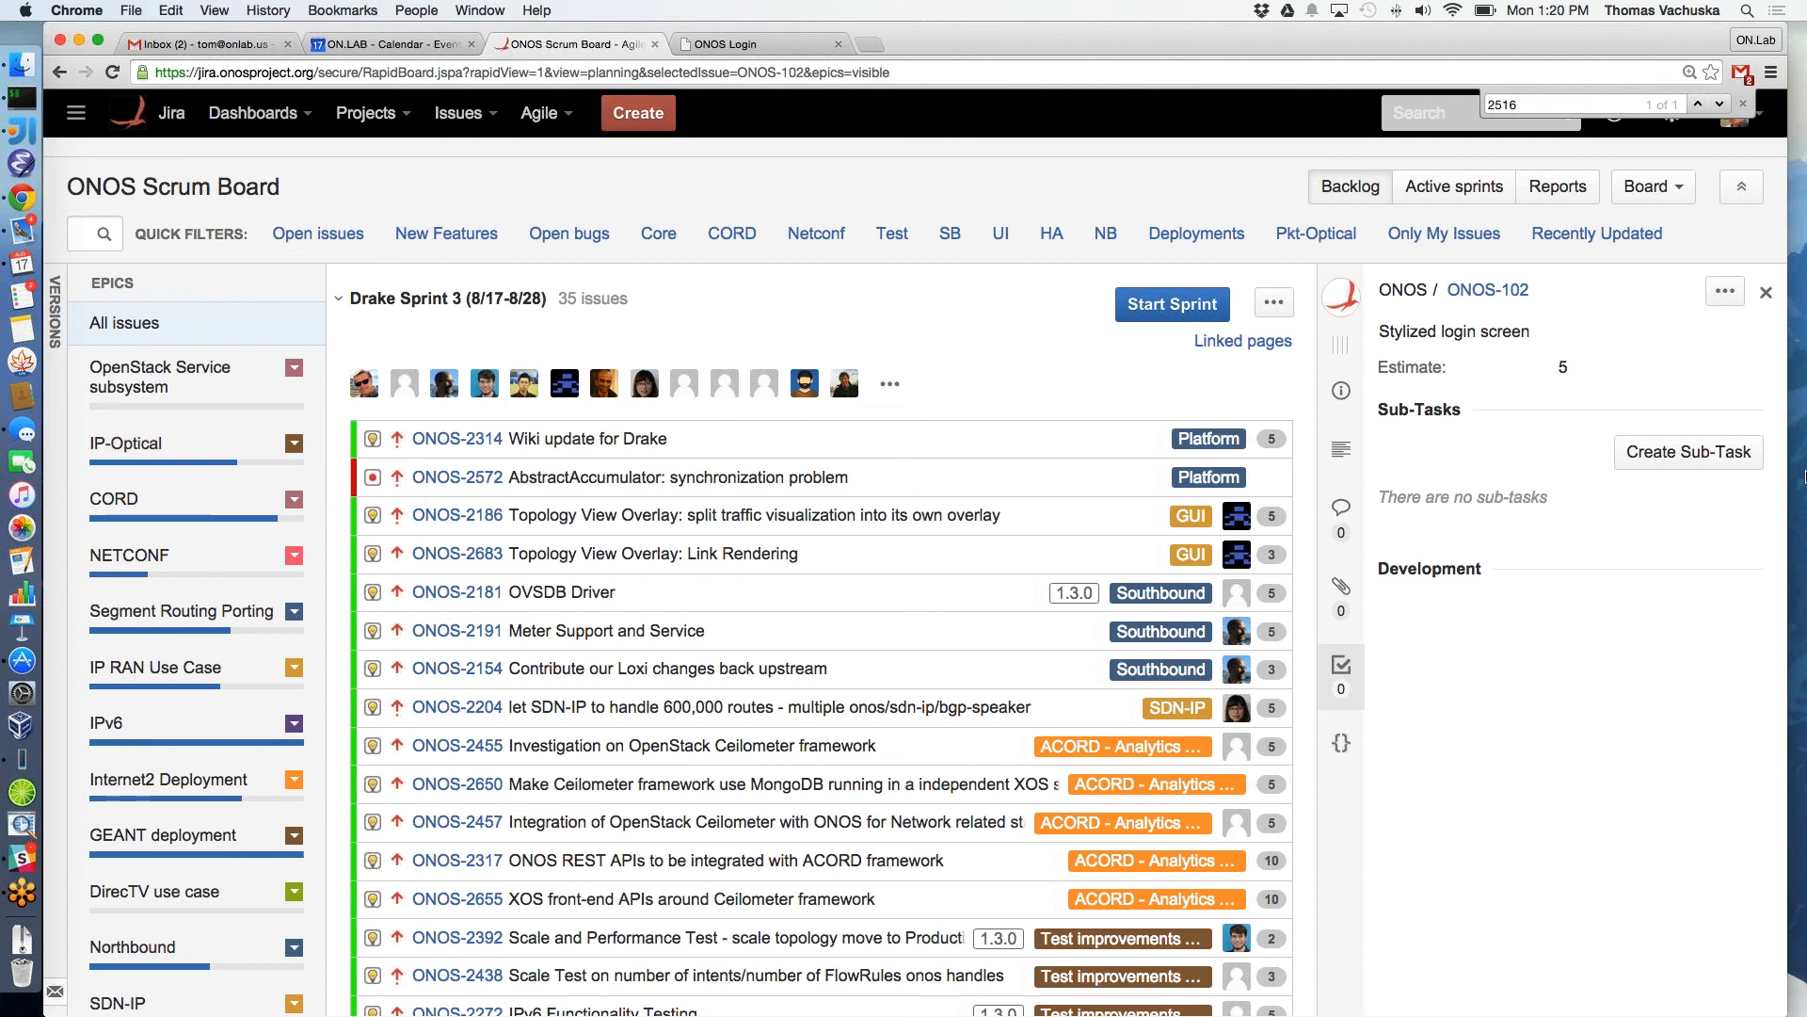
mouse_move(1600, 470)
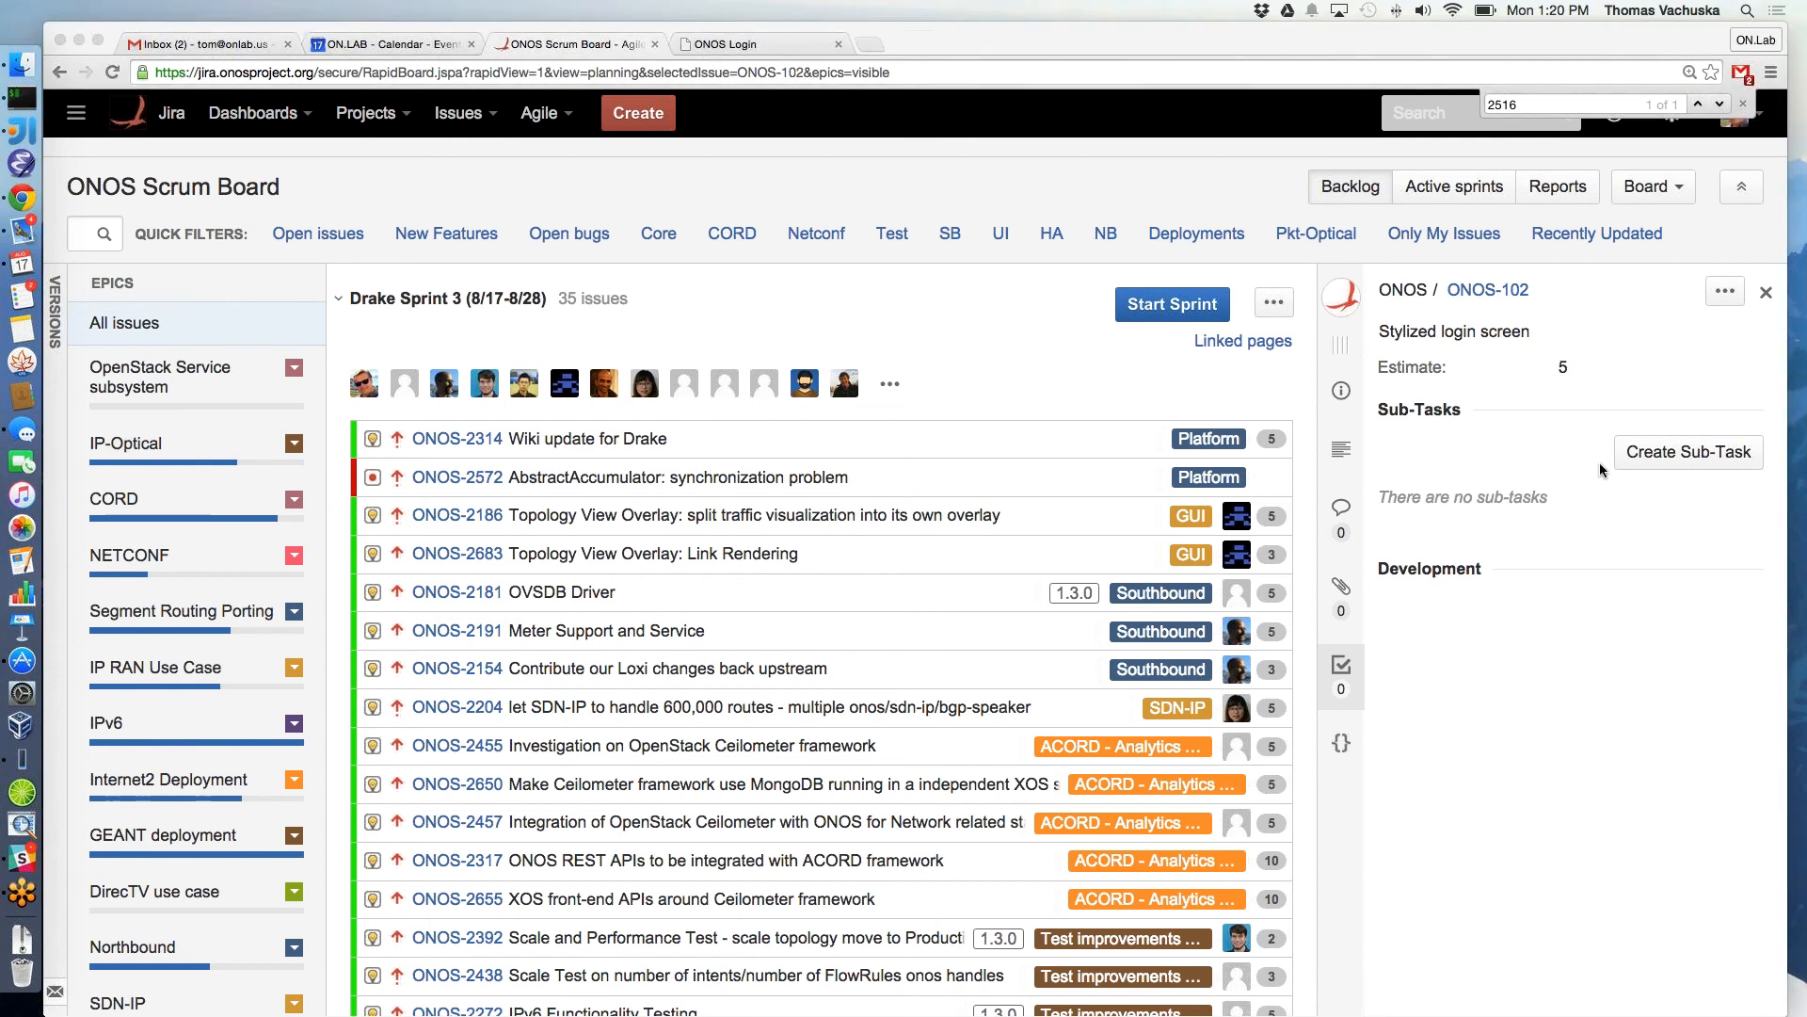
mouse_move(1626, 599)
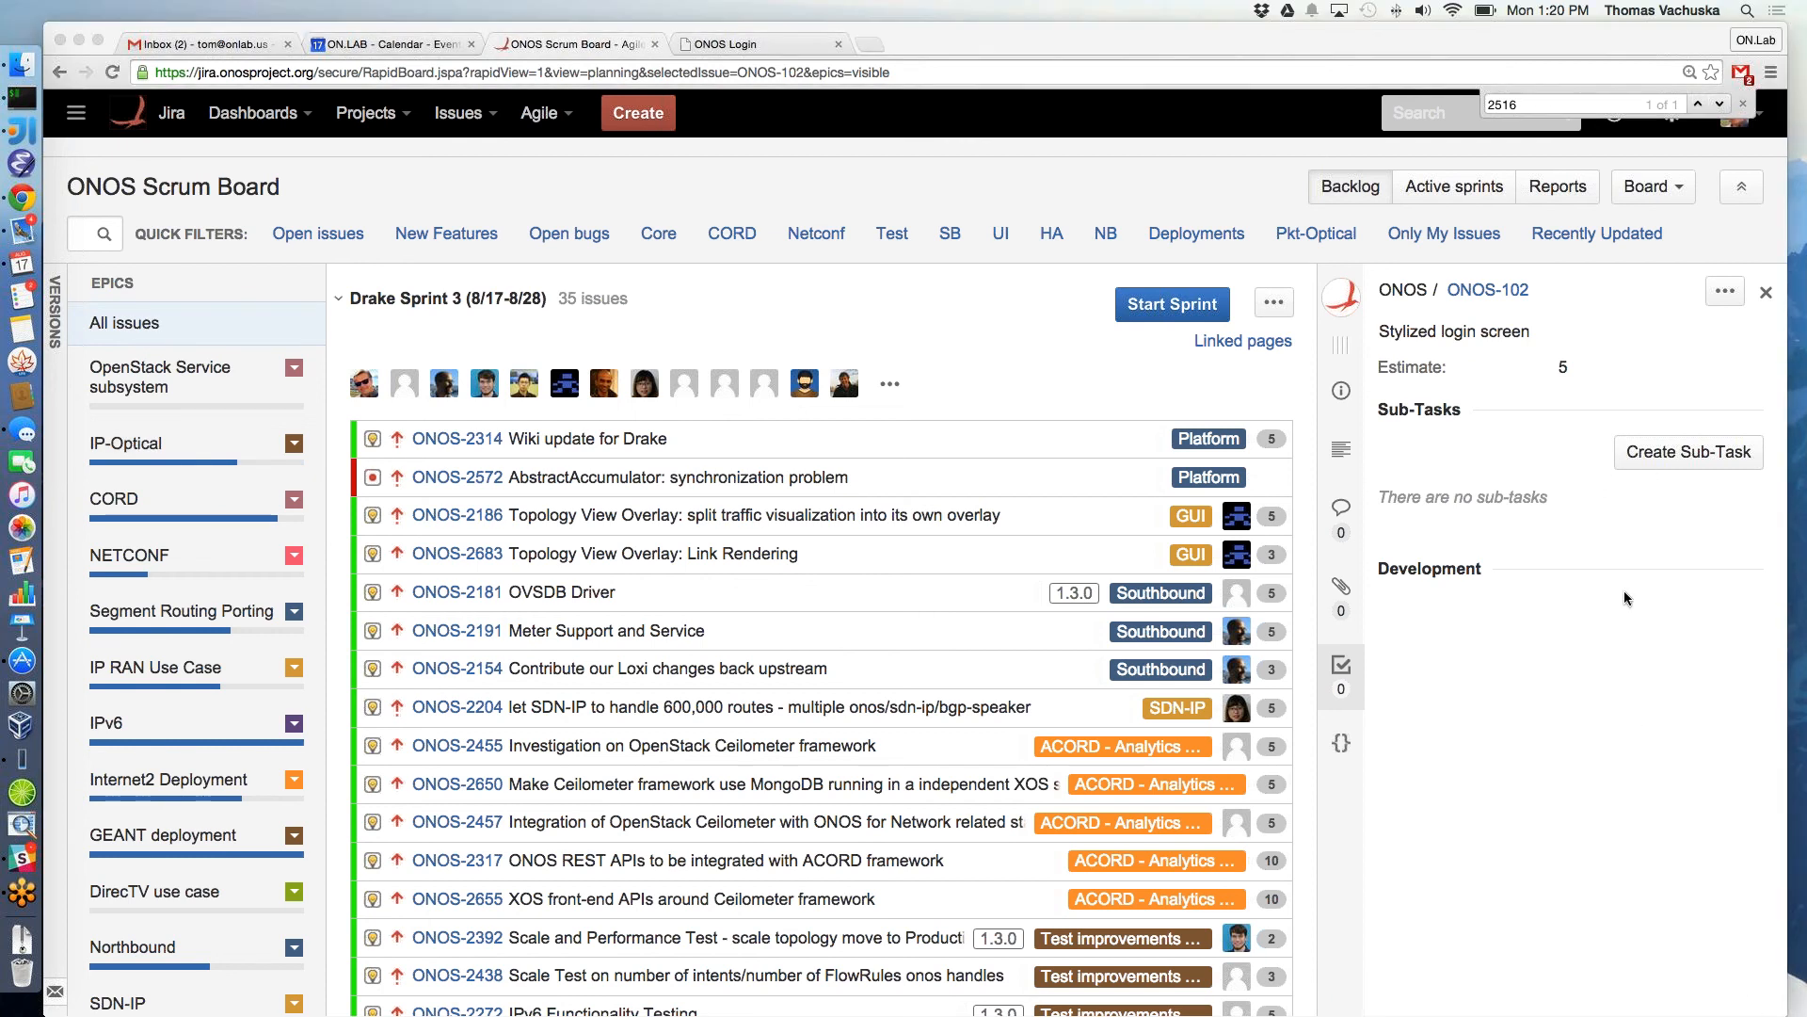
mouse_move(1636, 911)
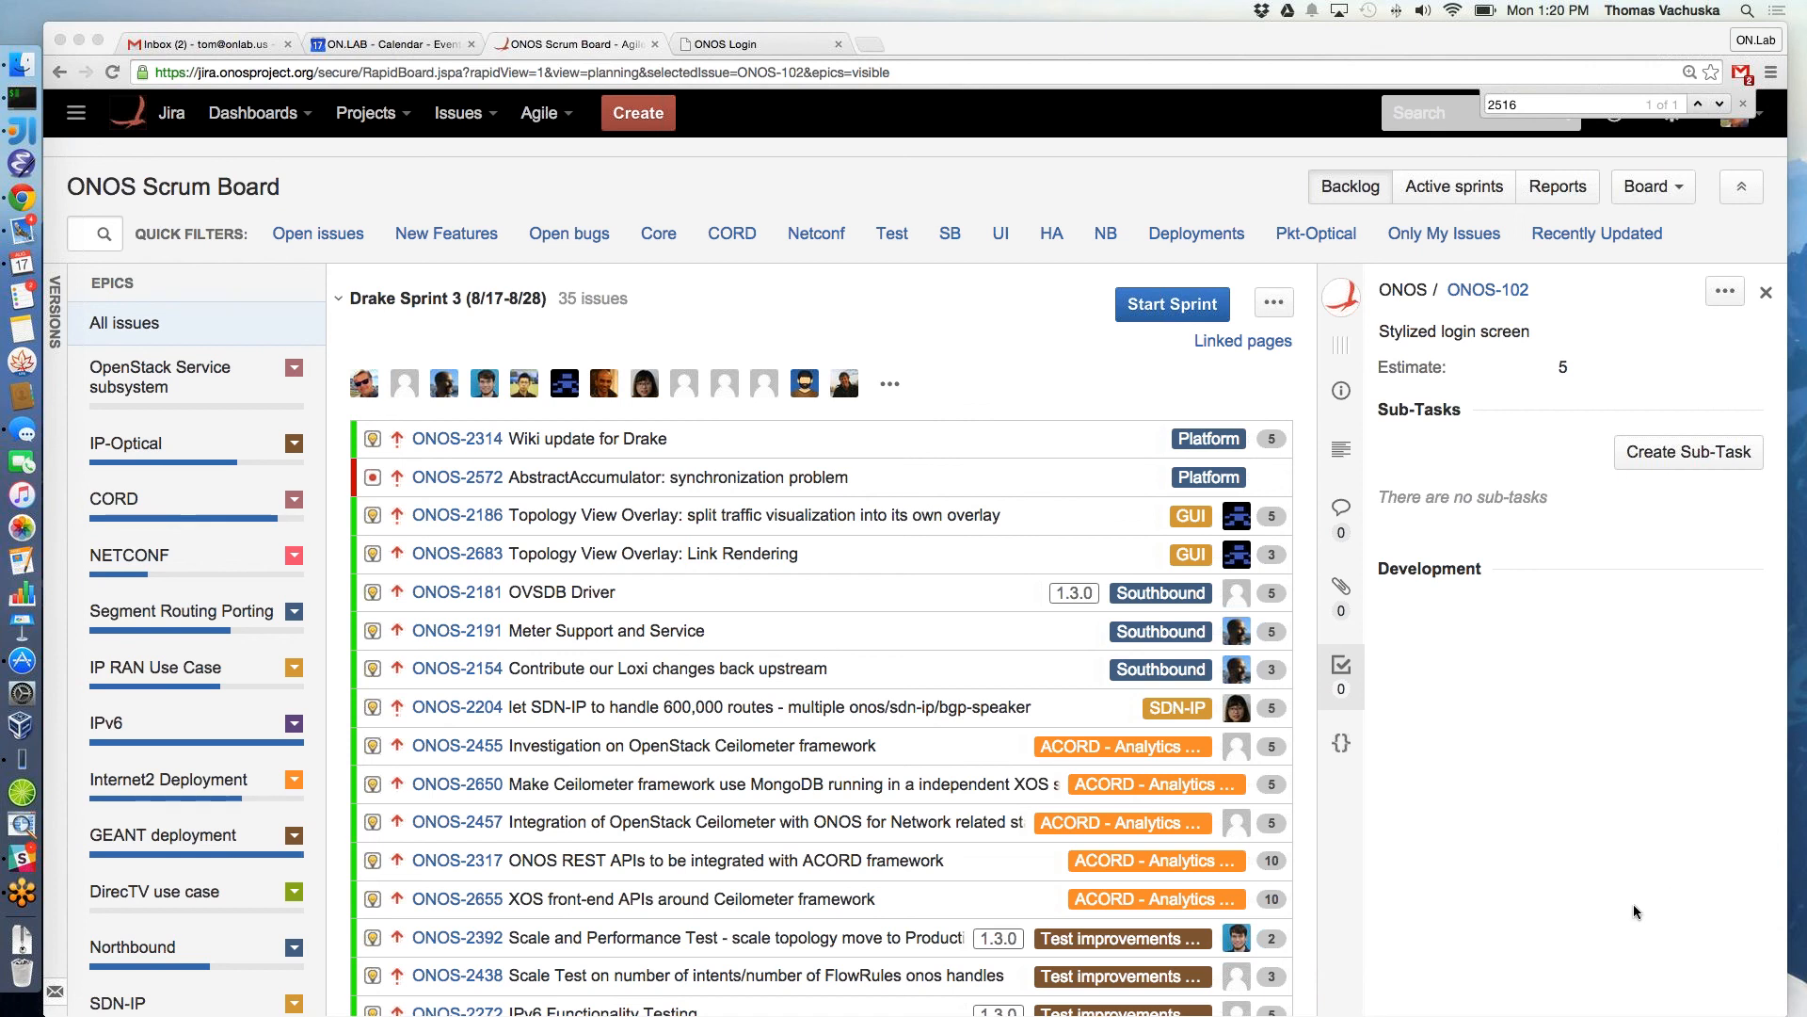
Filter the board to the CORD epic, showing its 2 sprint and 16 backlog issues
left_click(113, 497)
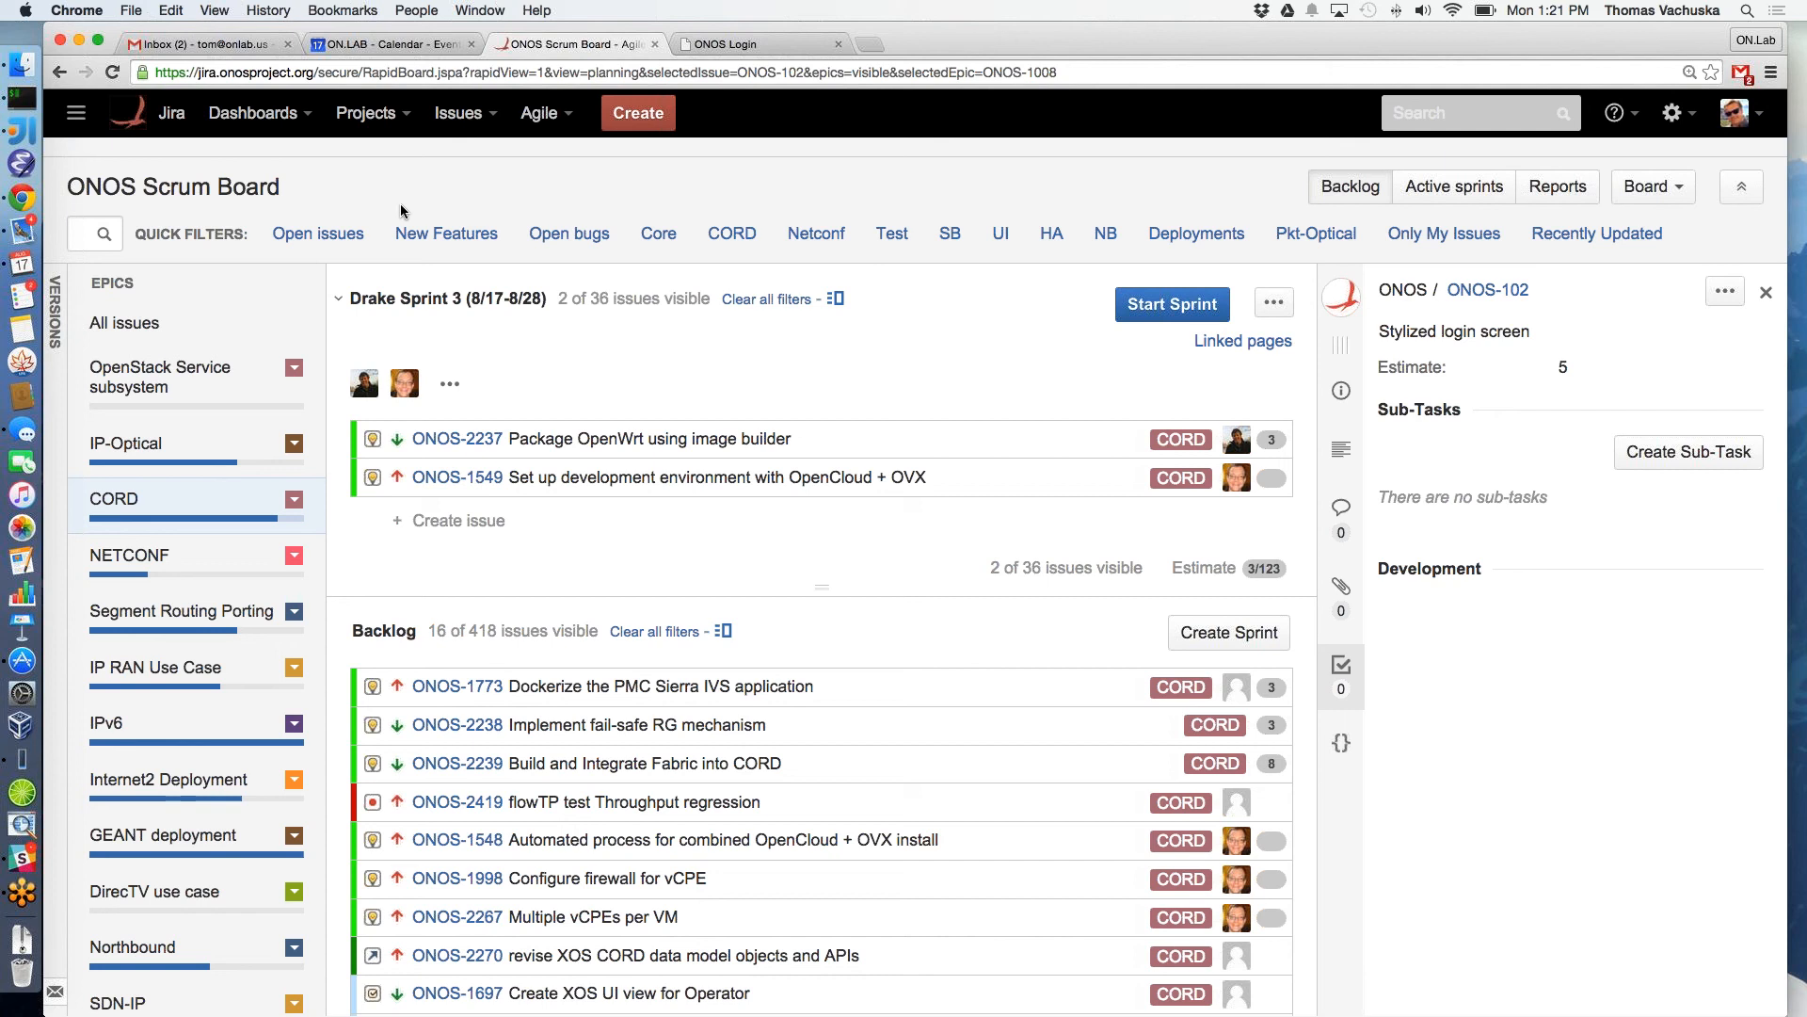
mouse_move(601, 386)
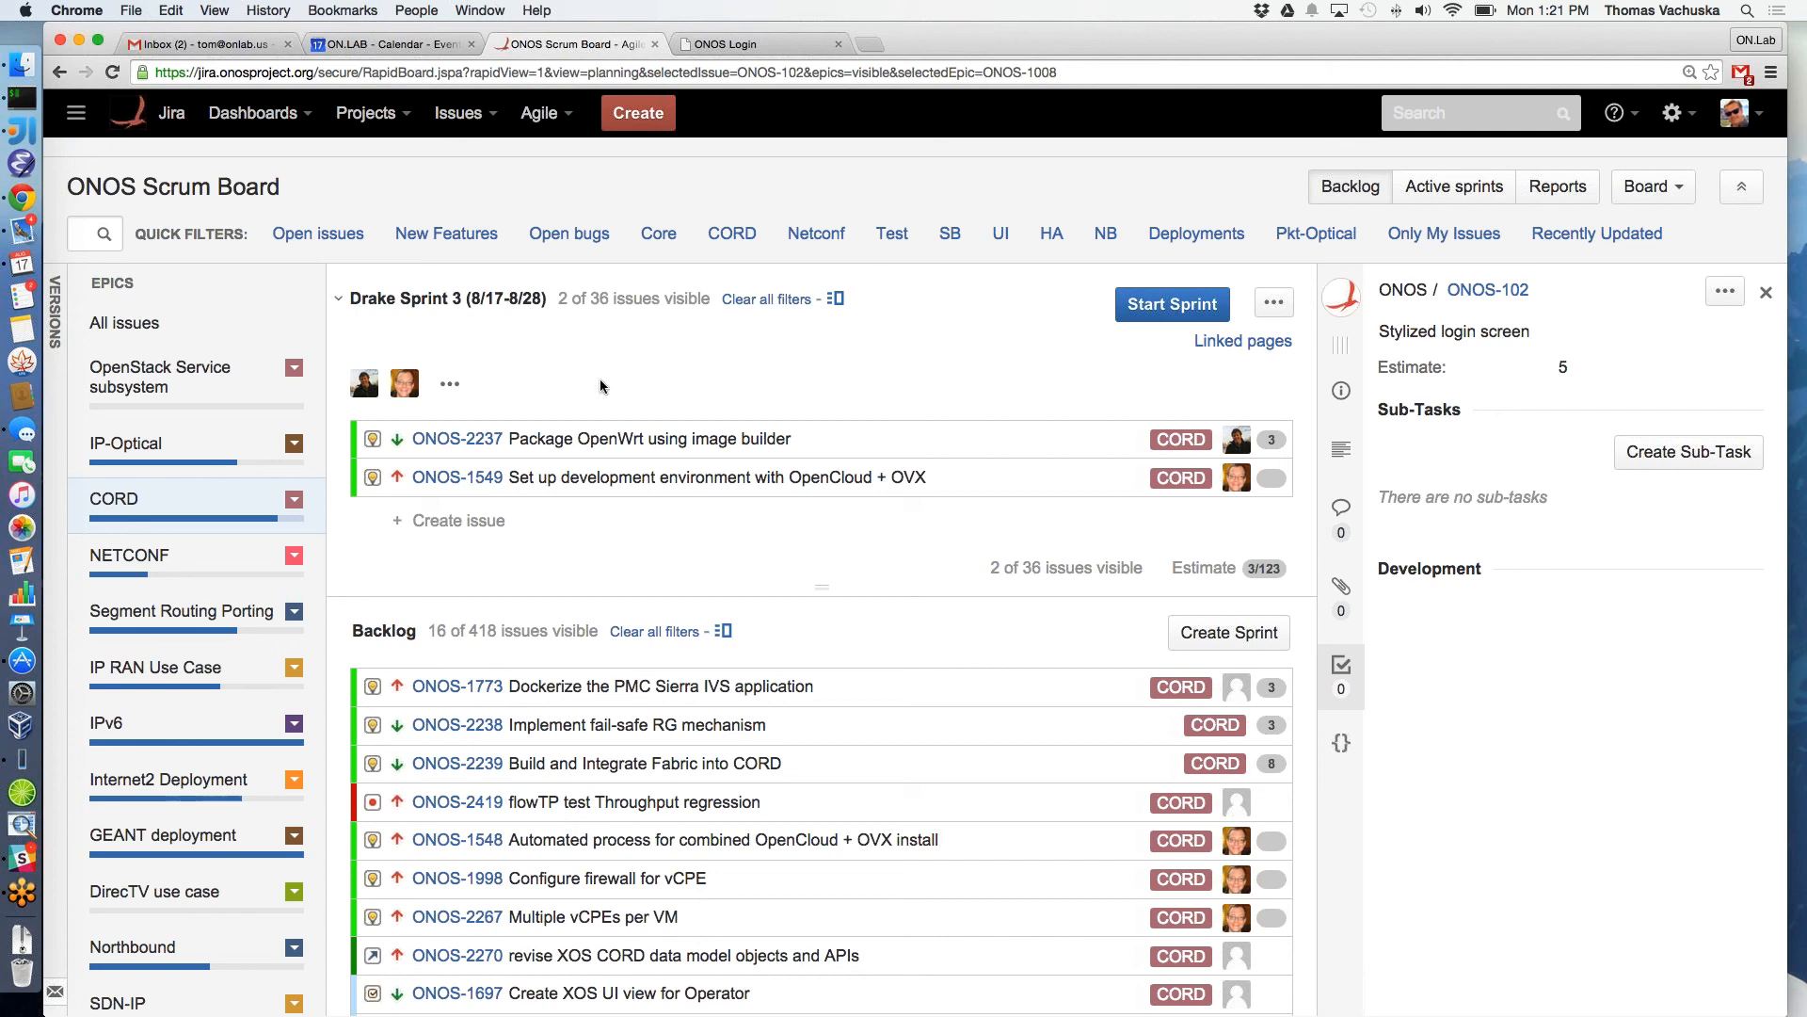
mouse_move(600, 382)
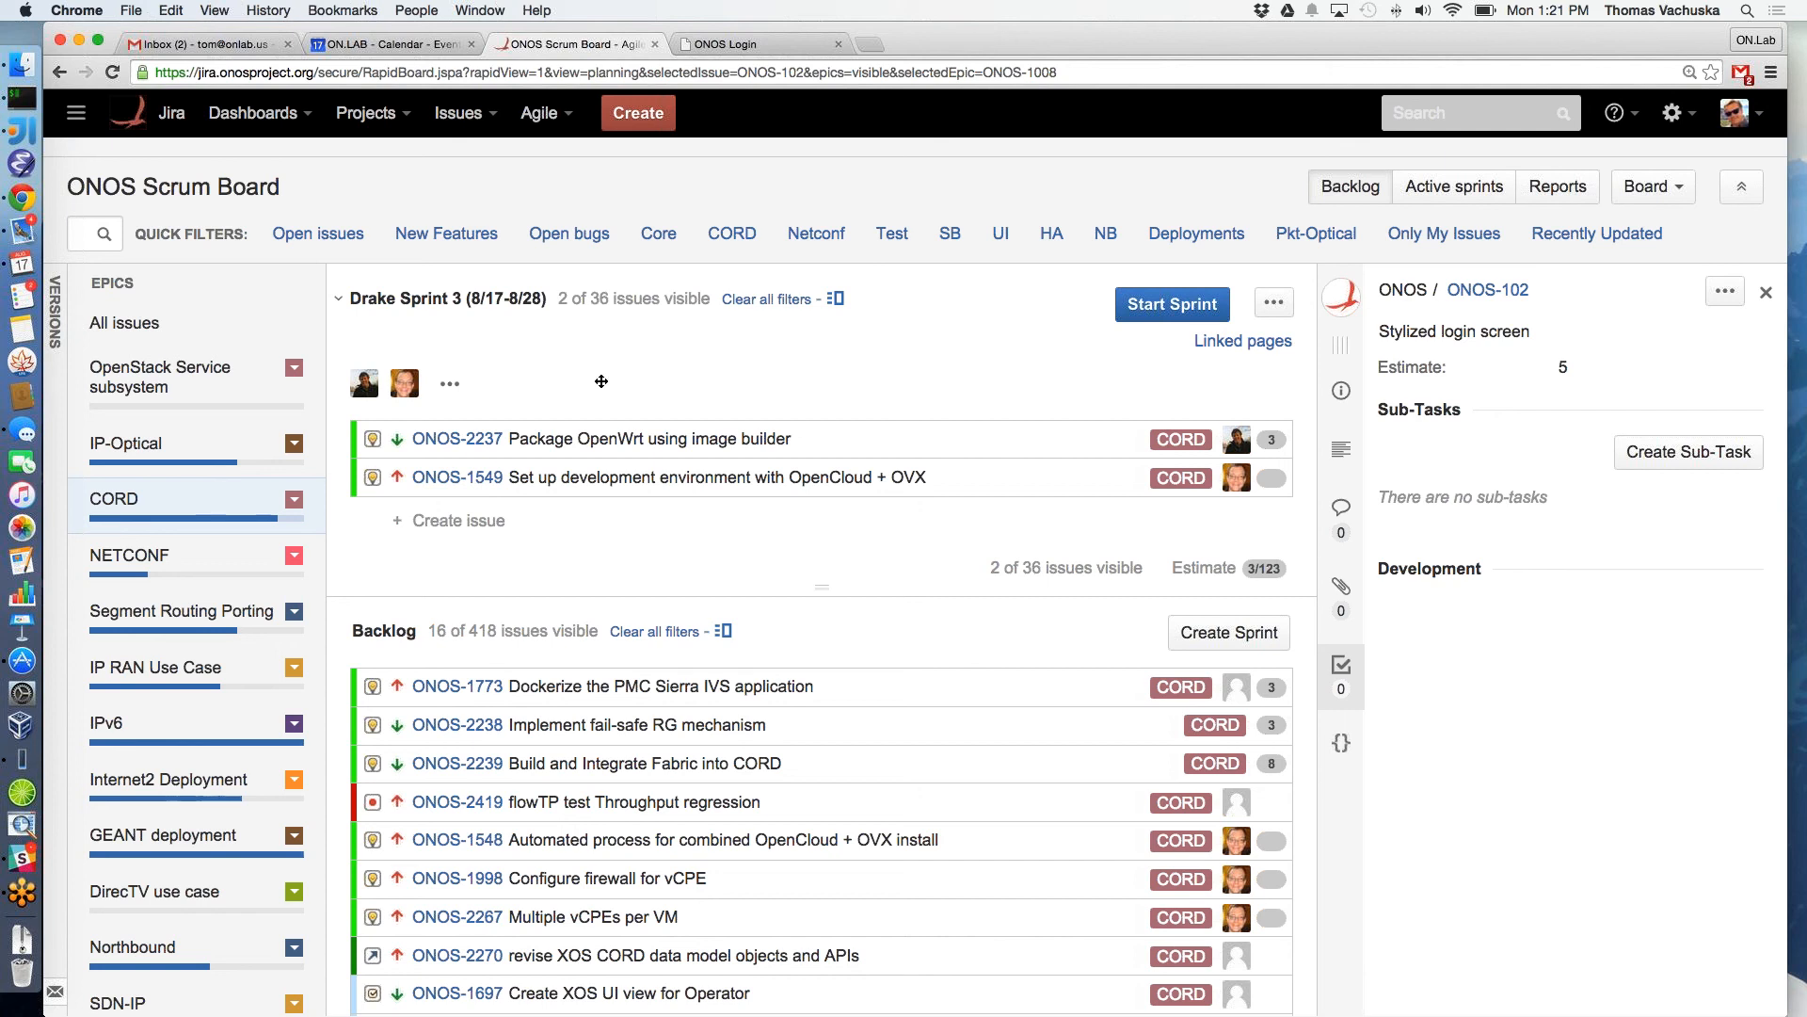
mouse_move(557, 685)
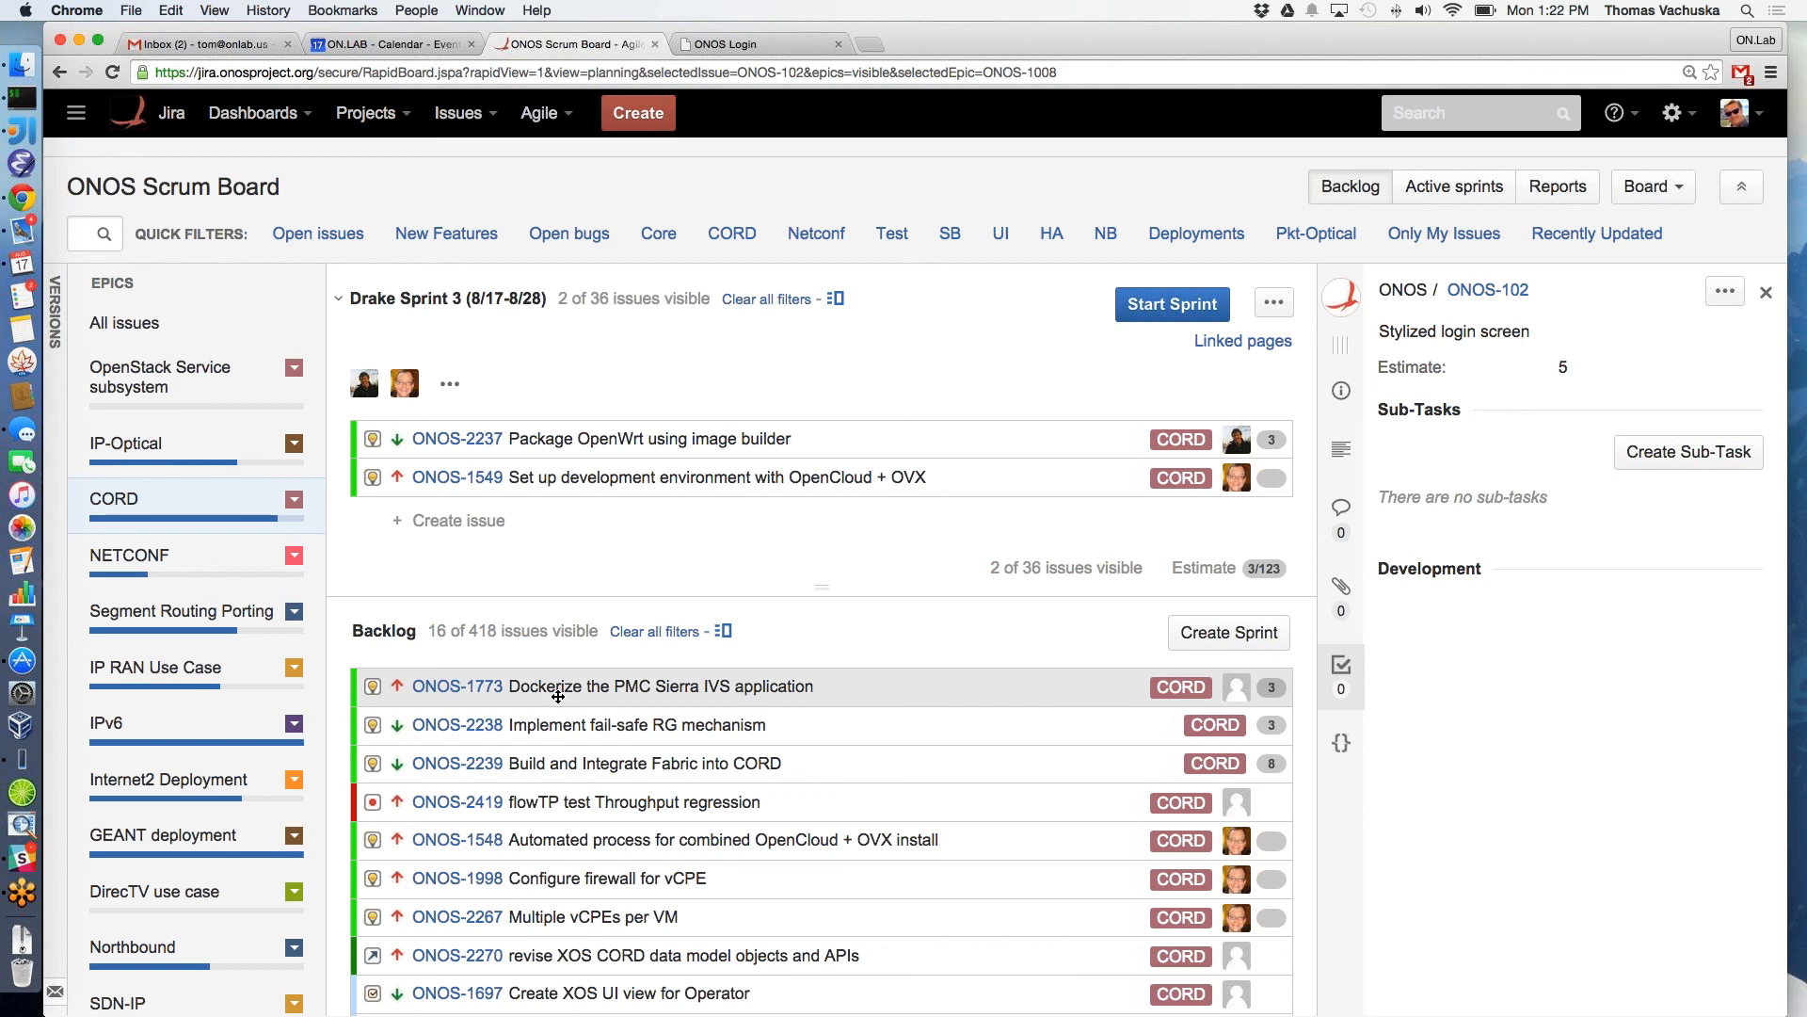
mouse_move(559, 700)
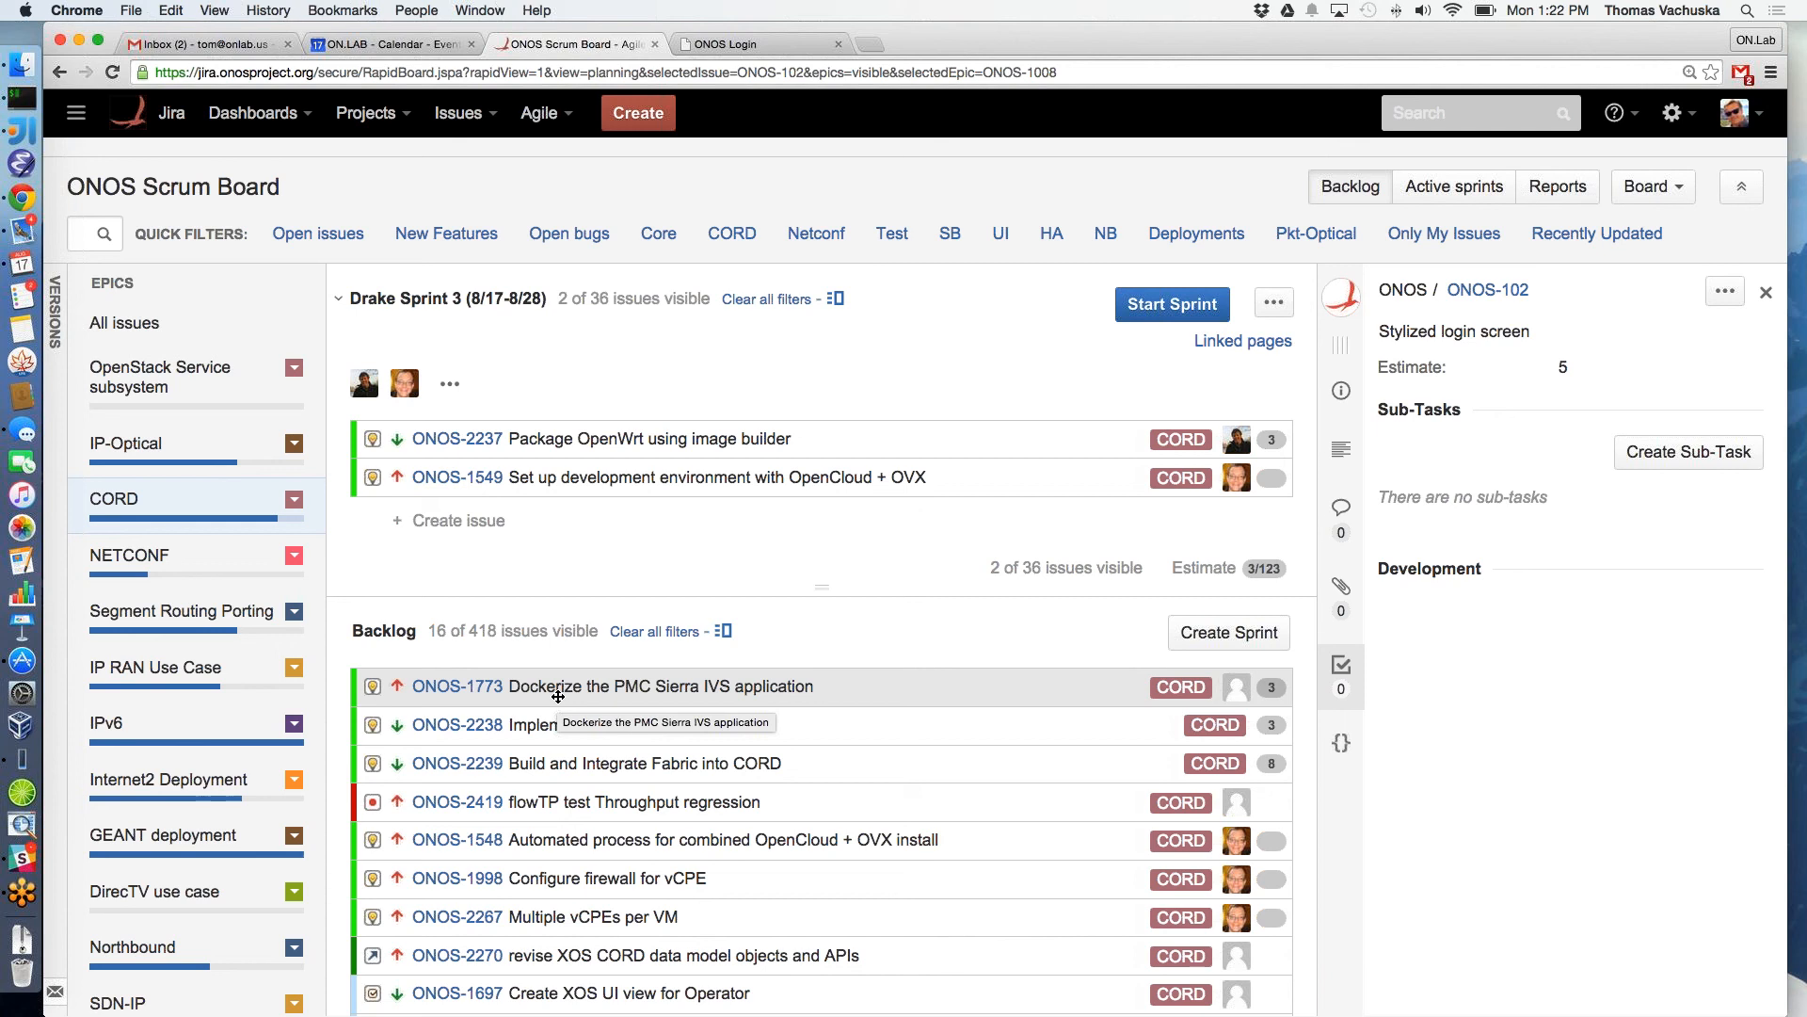
mouse_move(234, 567)
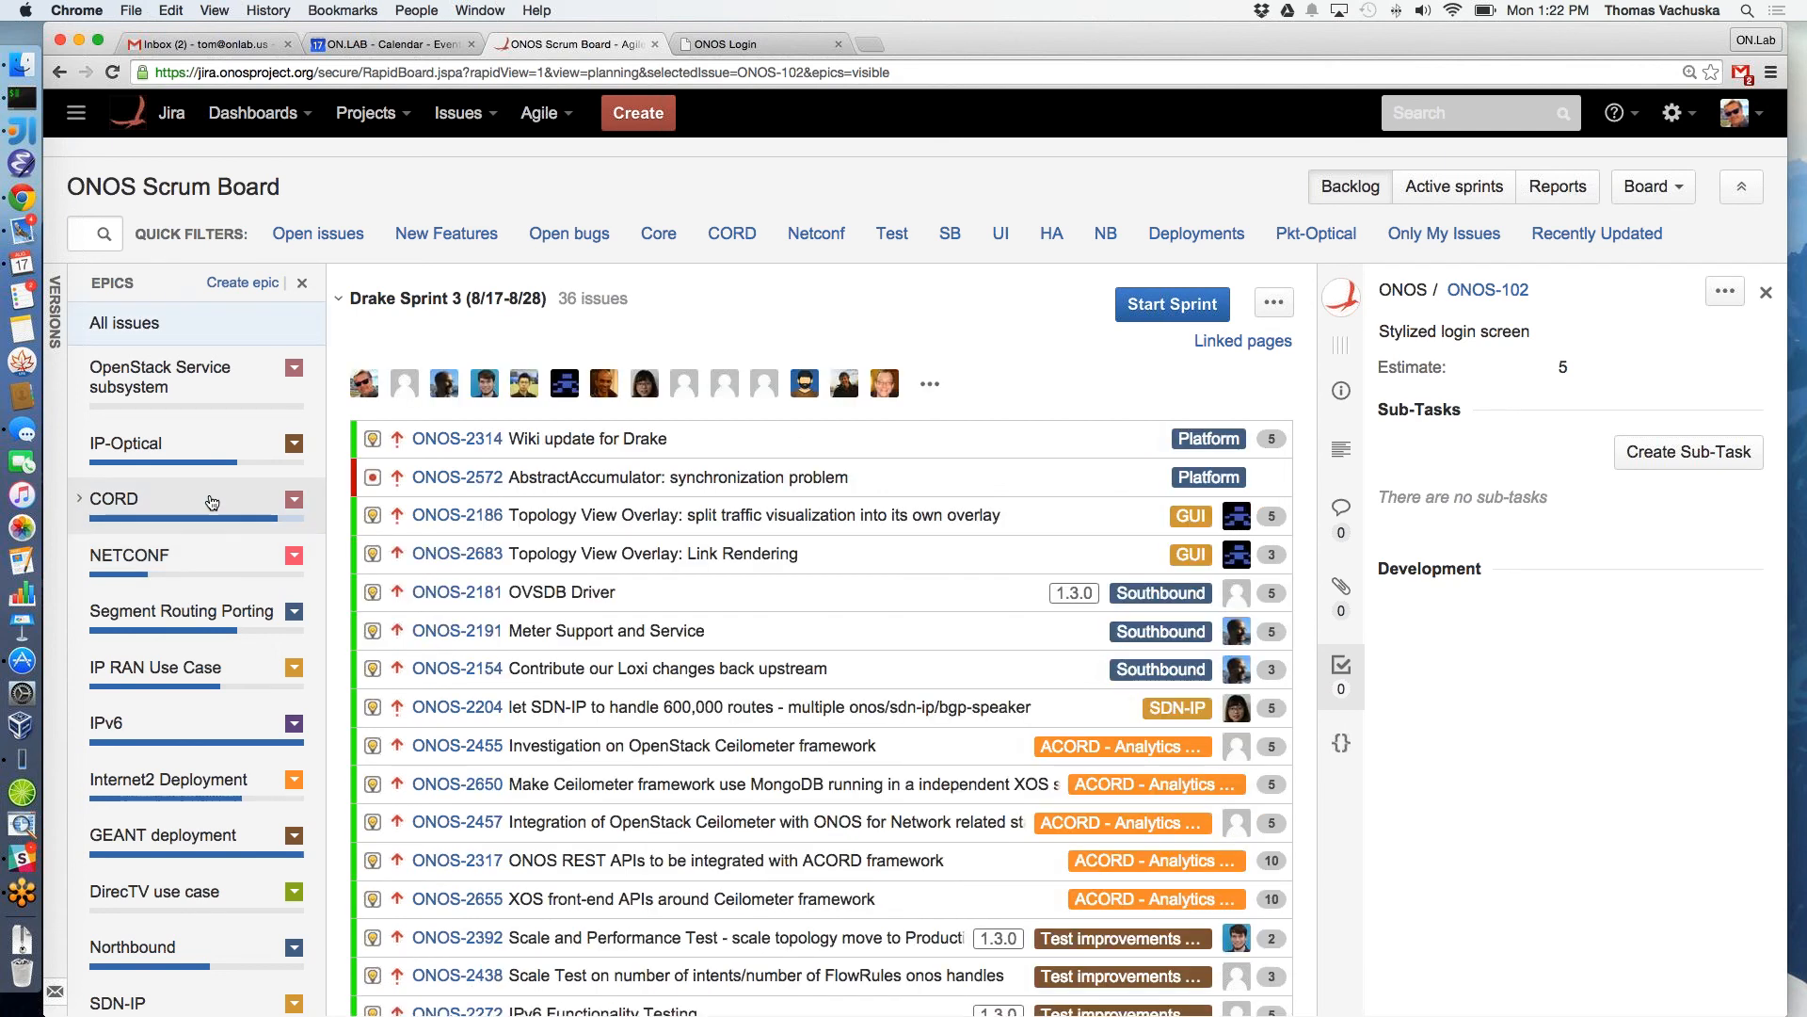
left_click(113, 497)
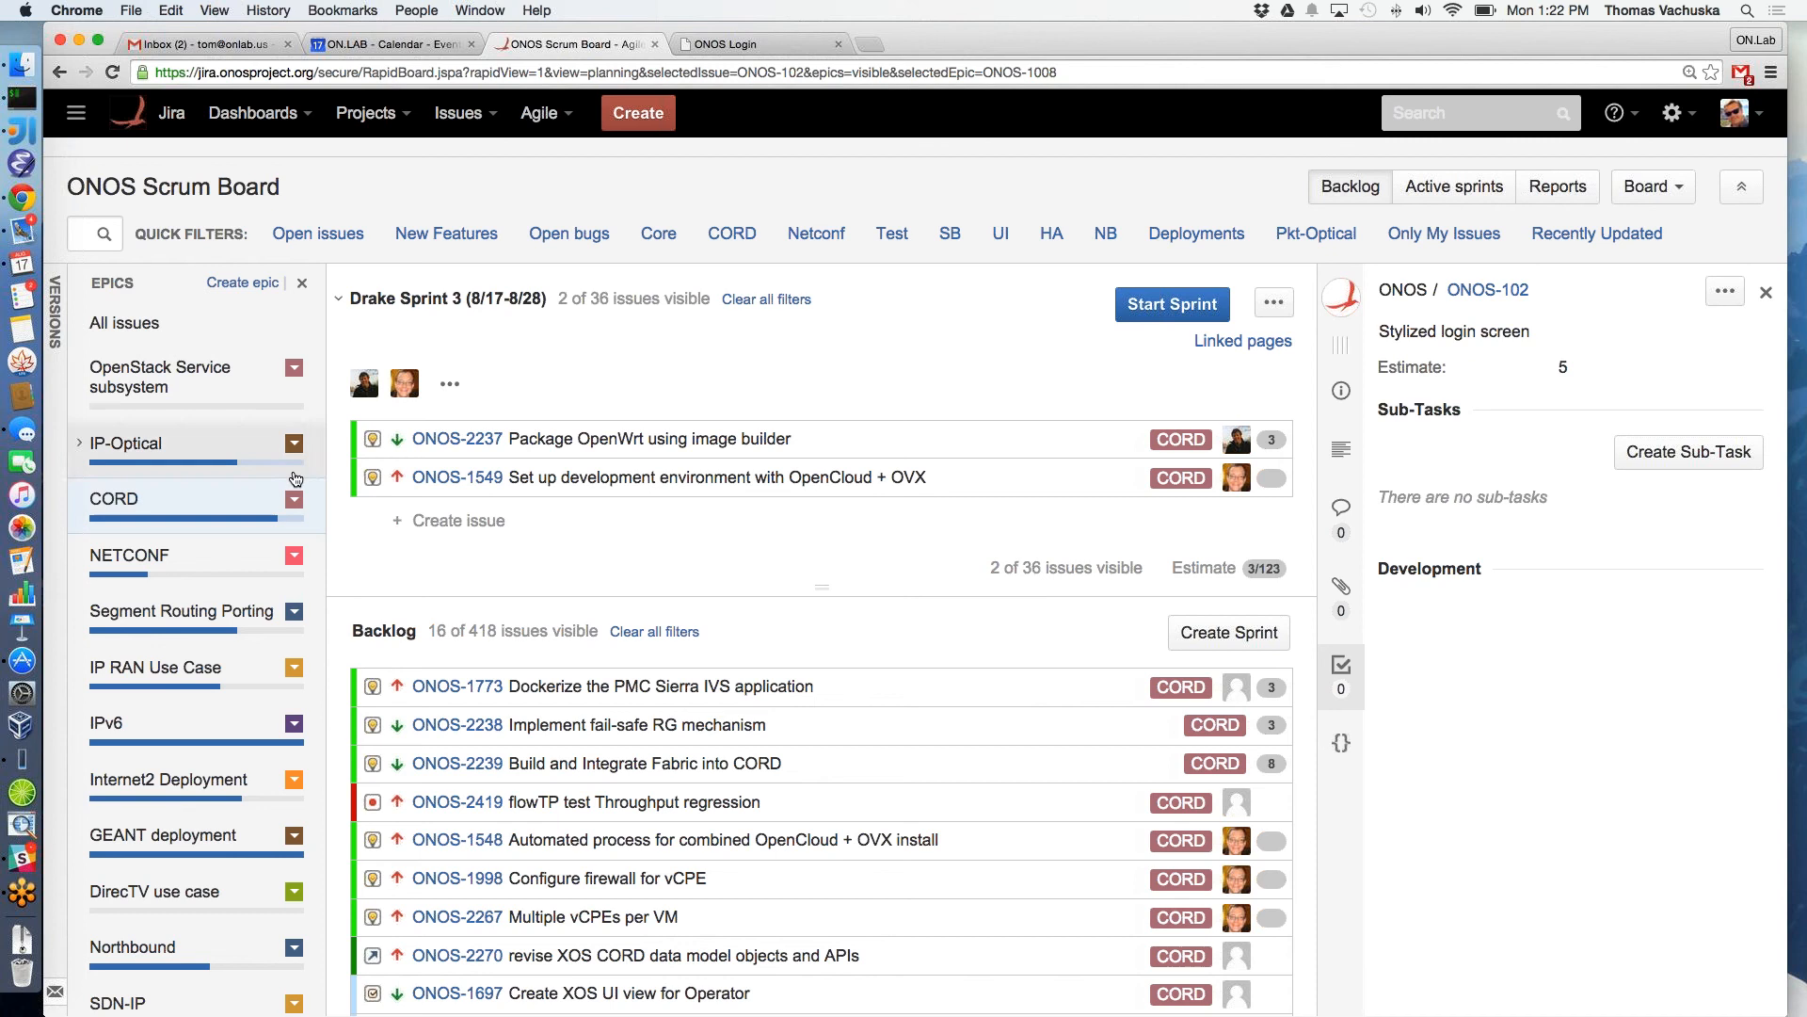
scroll("down", 3)
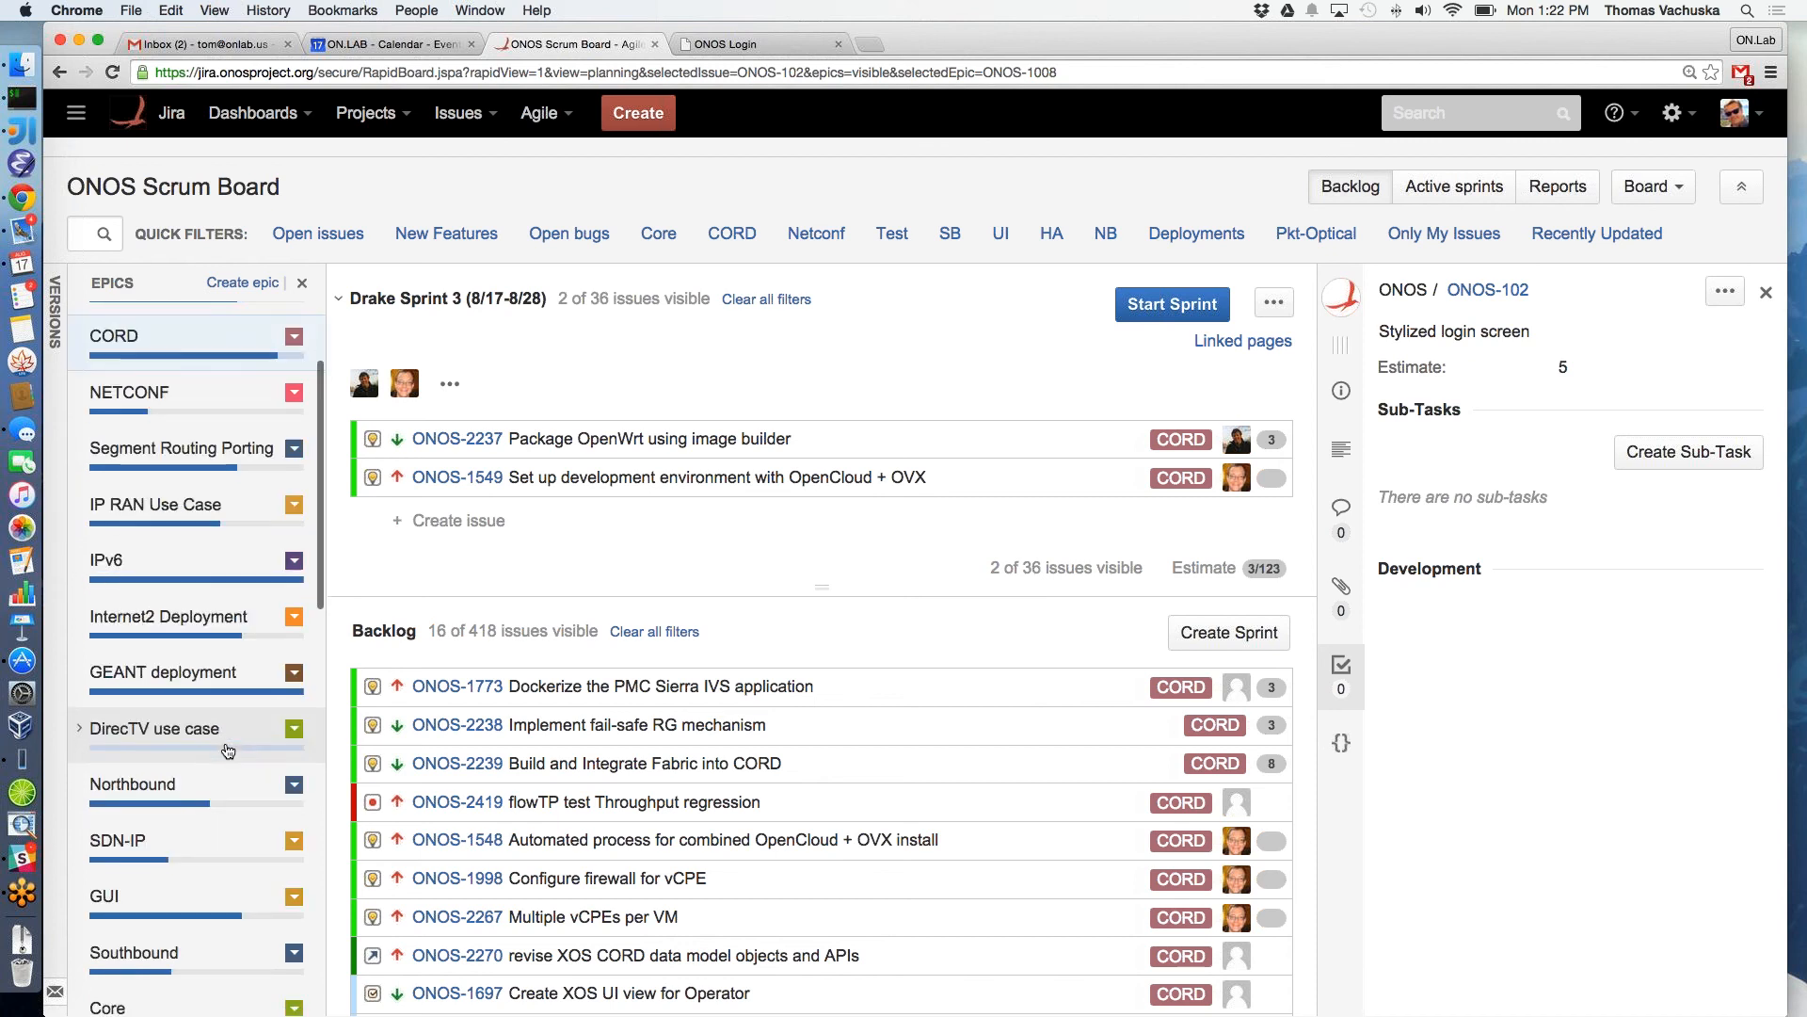
scroll("down", 3)
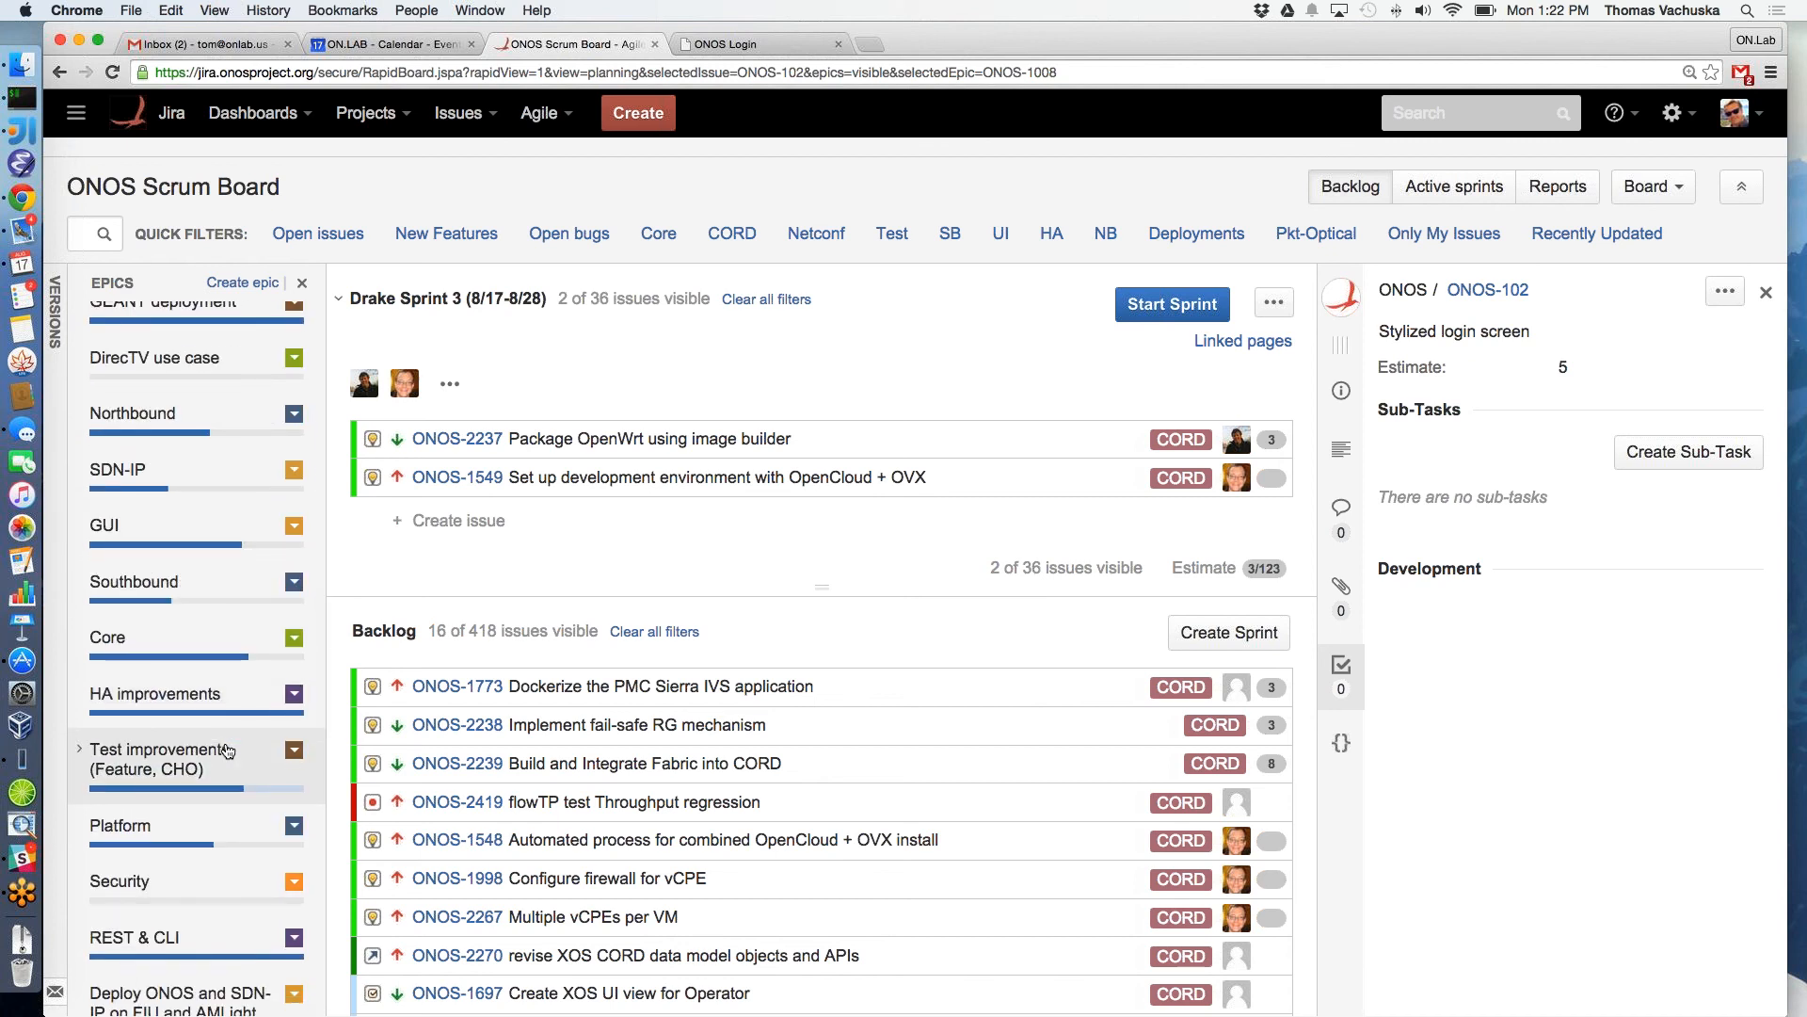
scroll("down", 3)
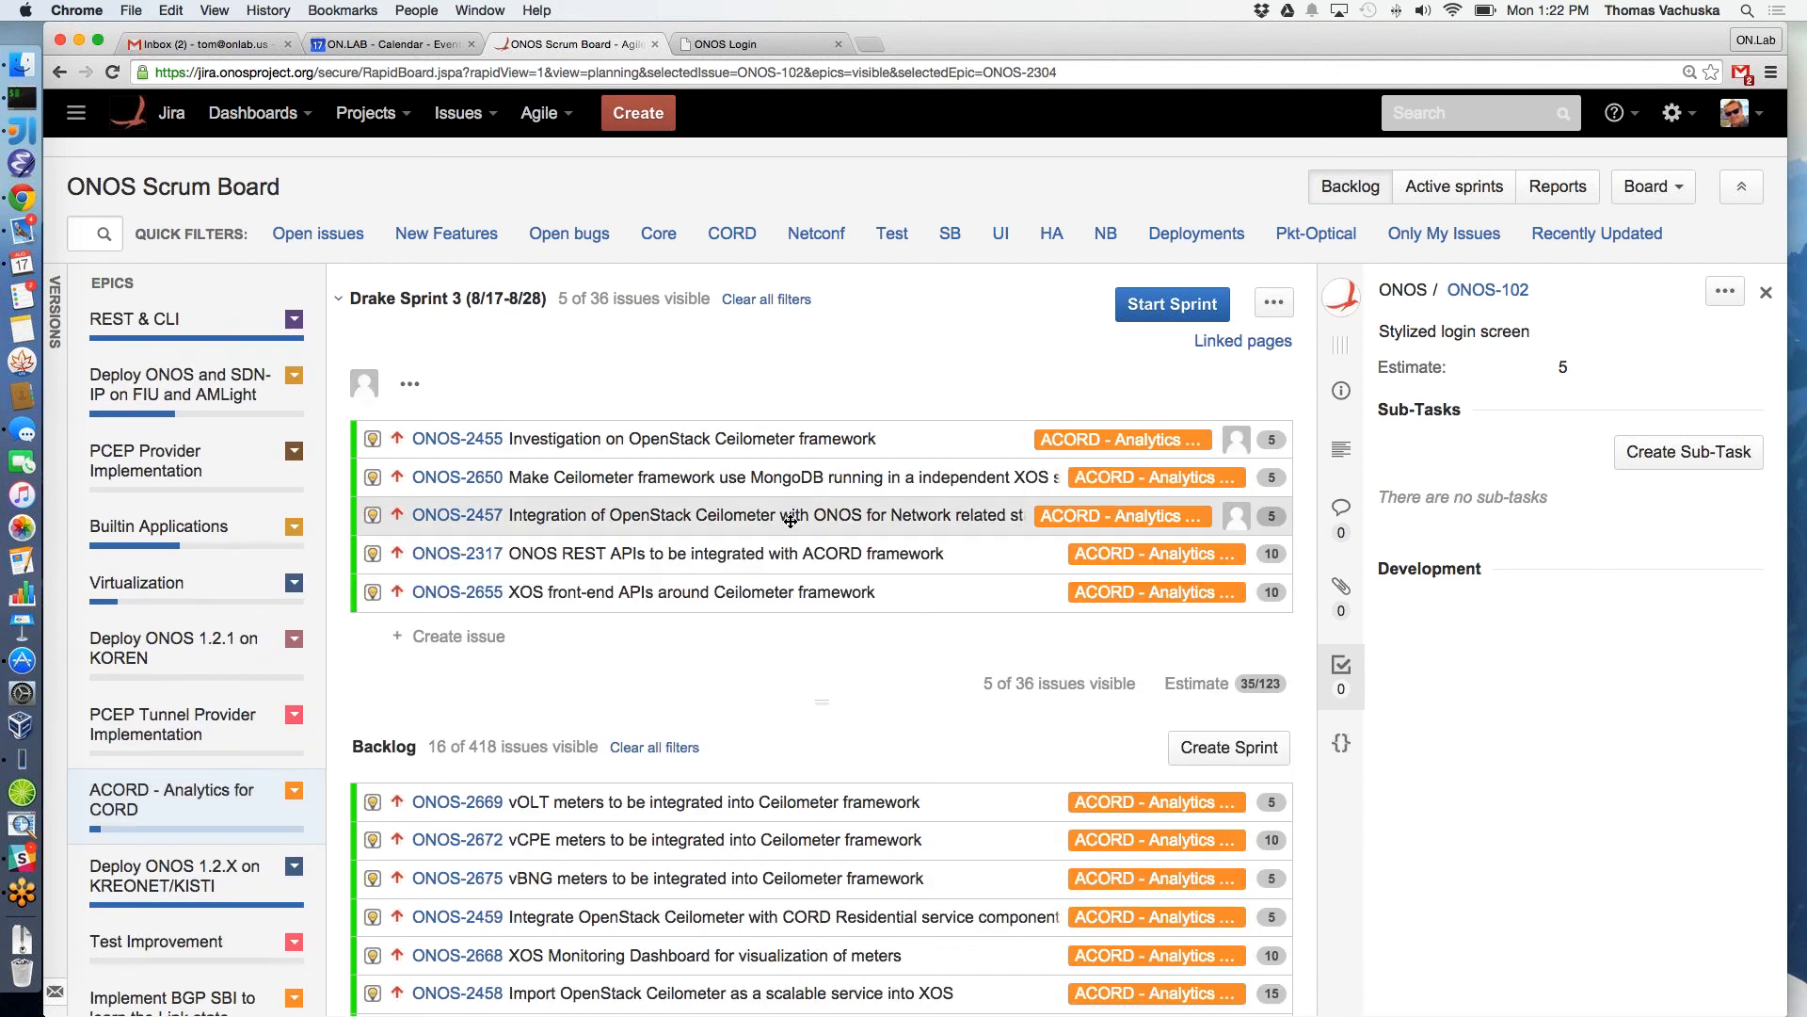
mouse_move(789, 520)
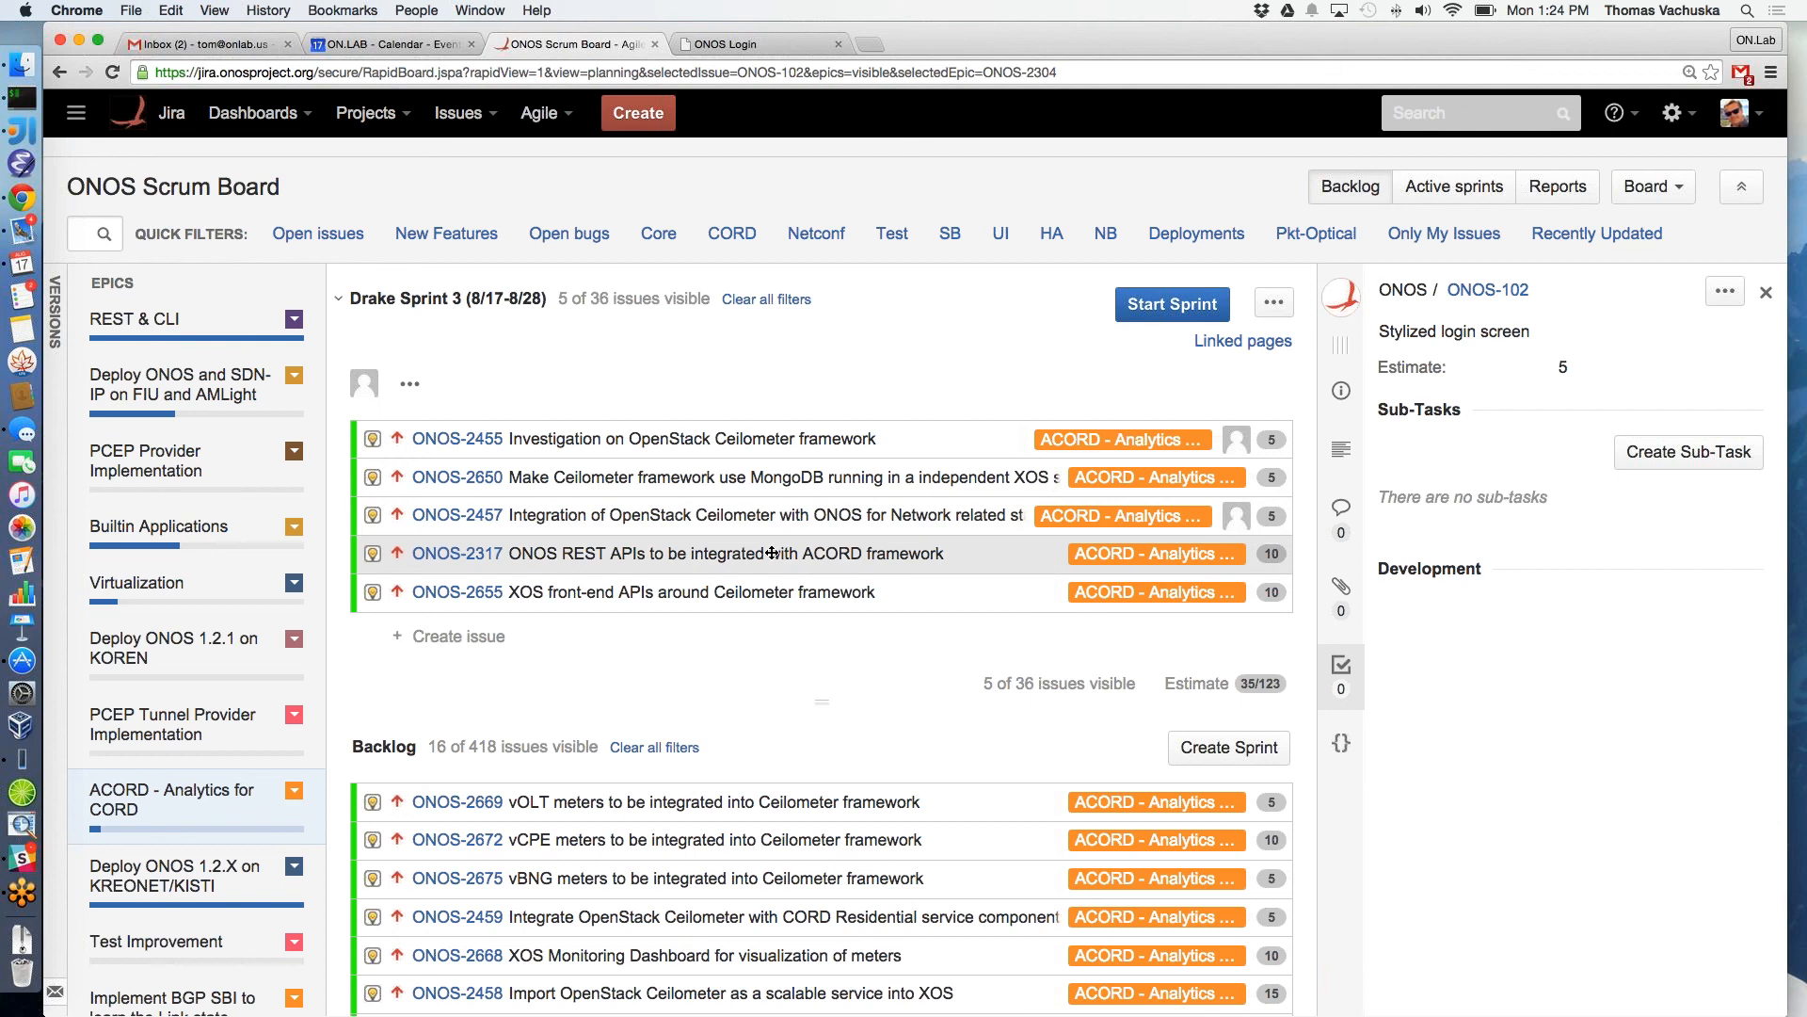
mouse_move(770, 554)
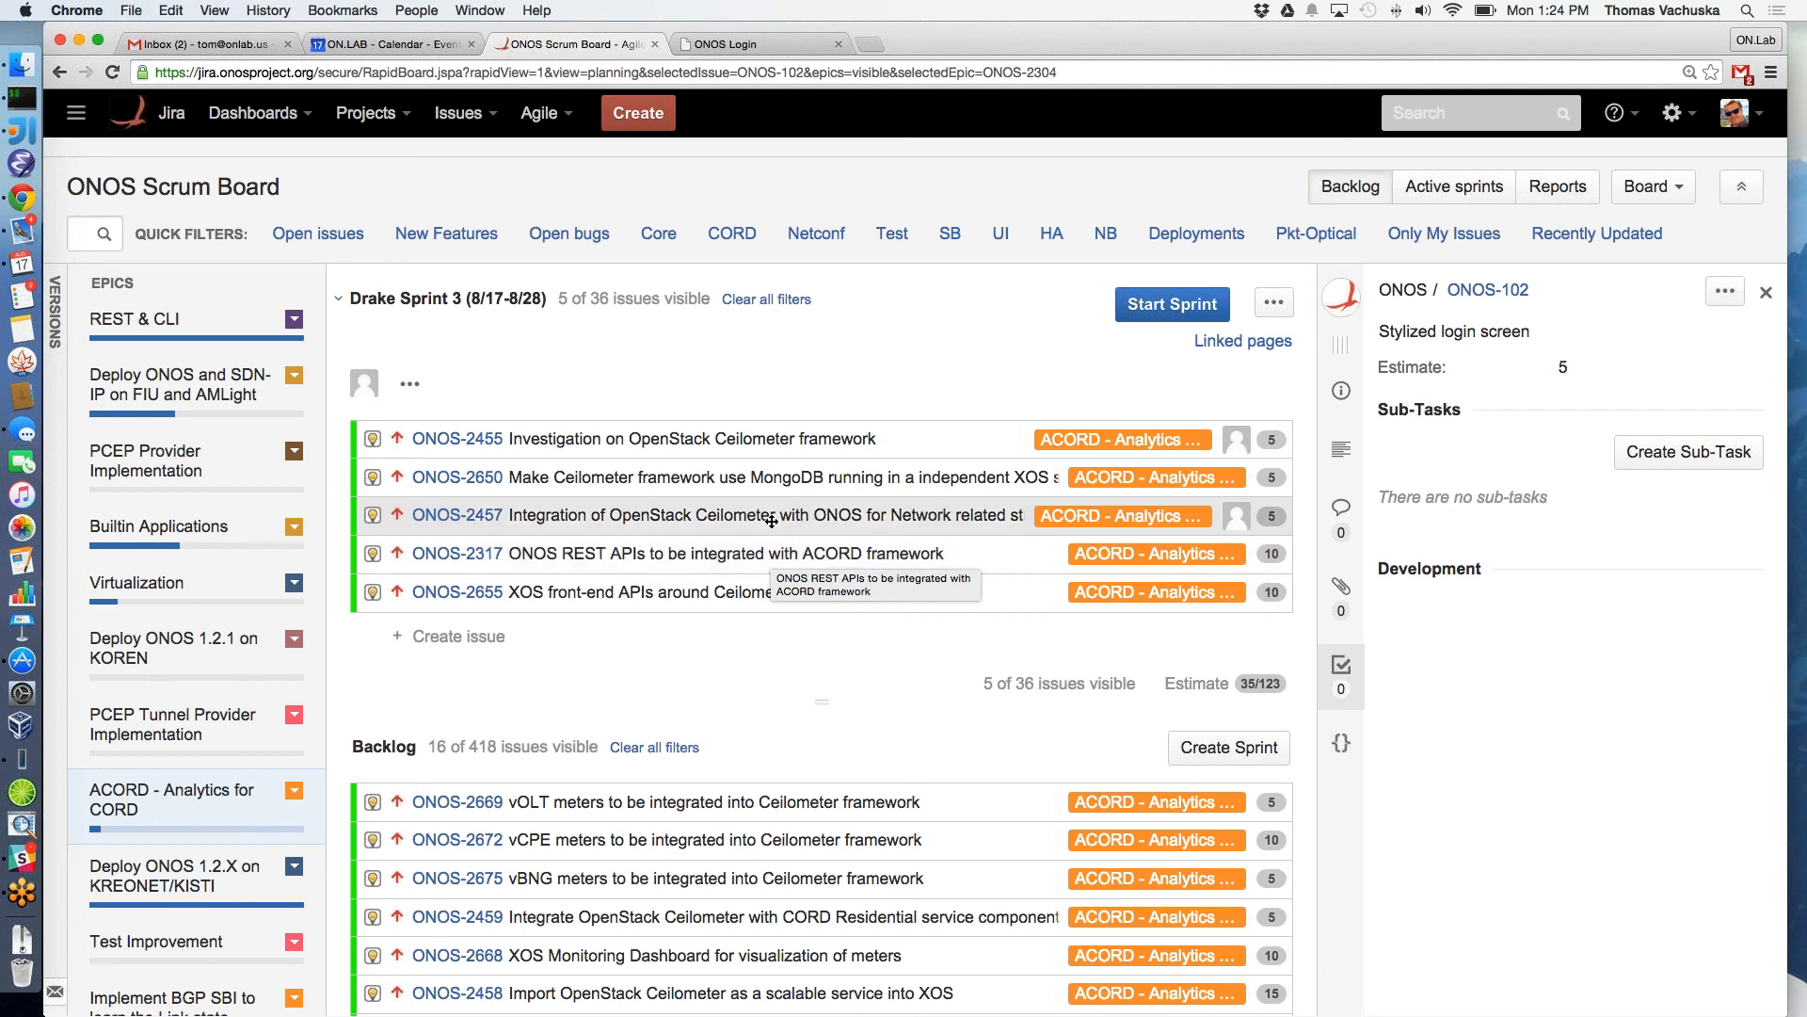
mouse_move(770, 519)
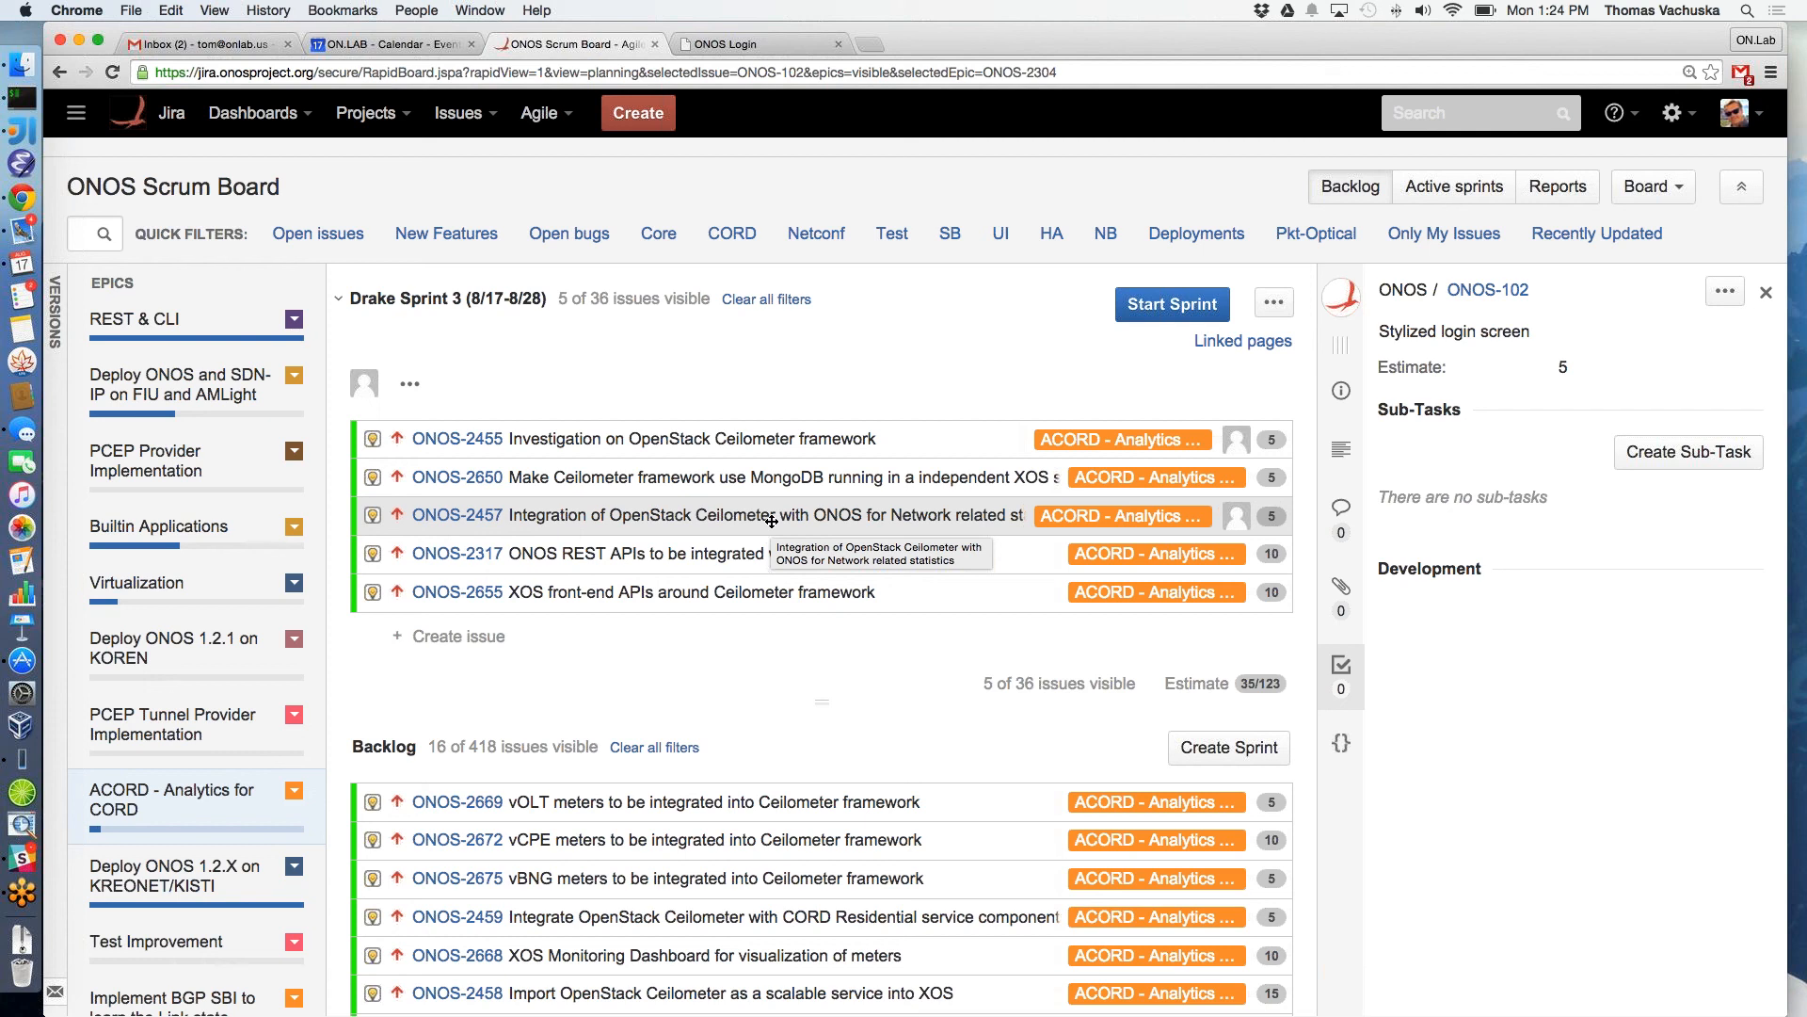
mouse_move(937, 563)
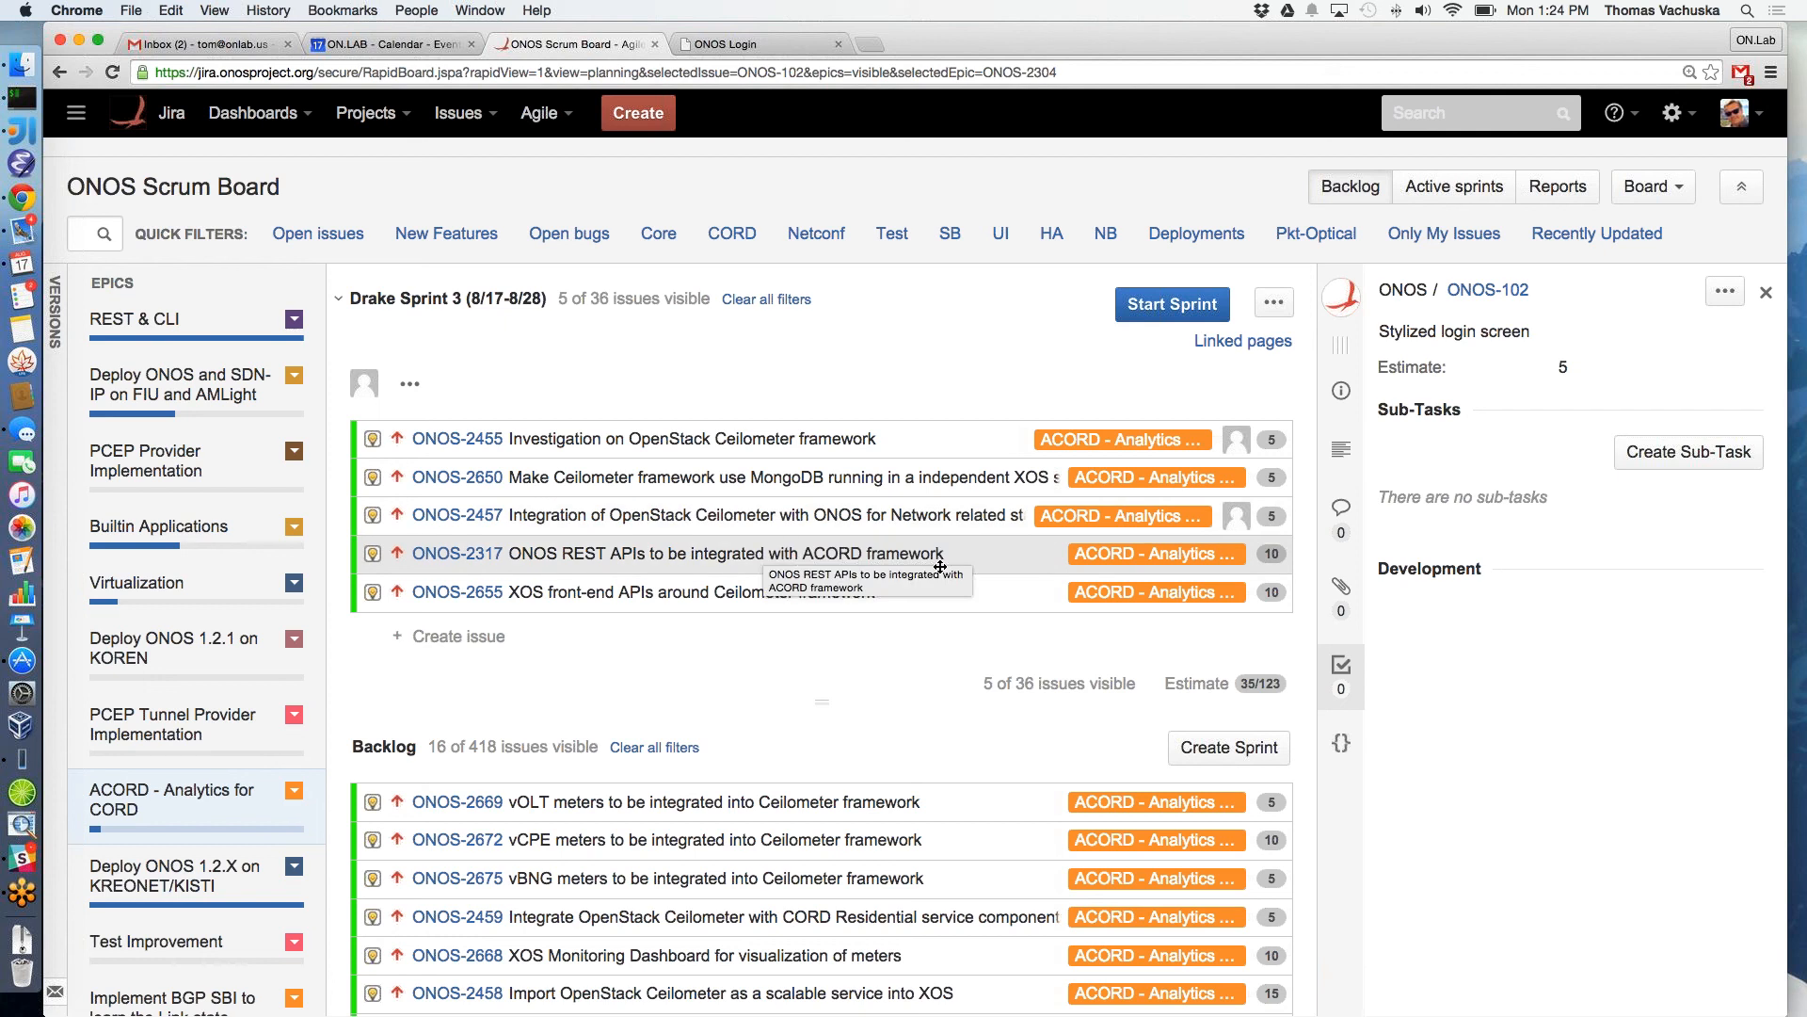
mouse_move(1000, 567)
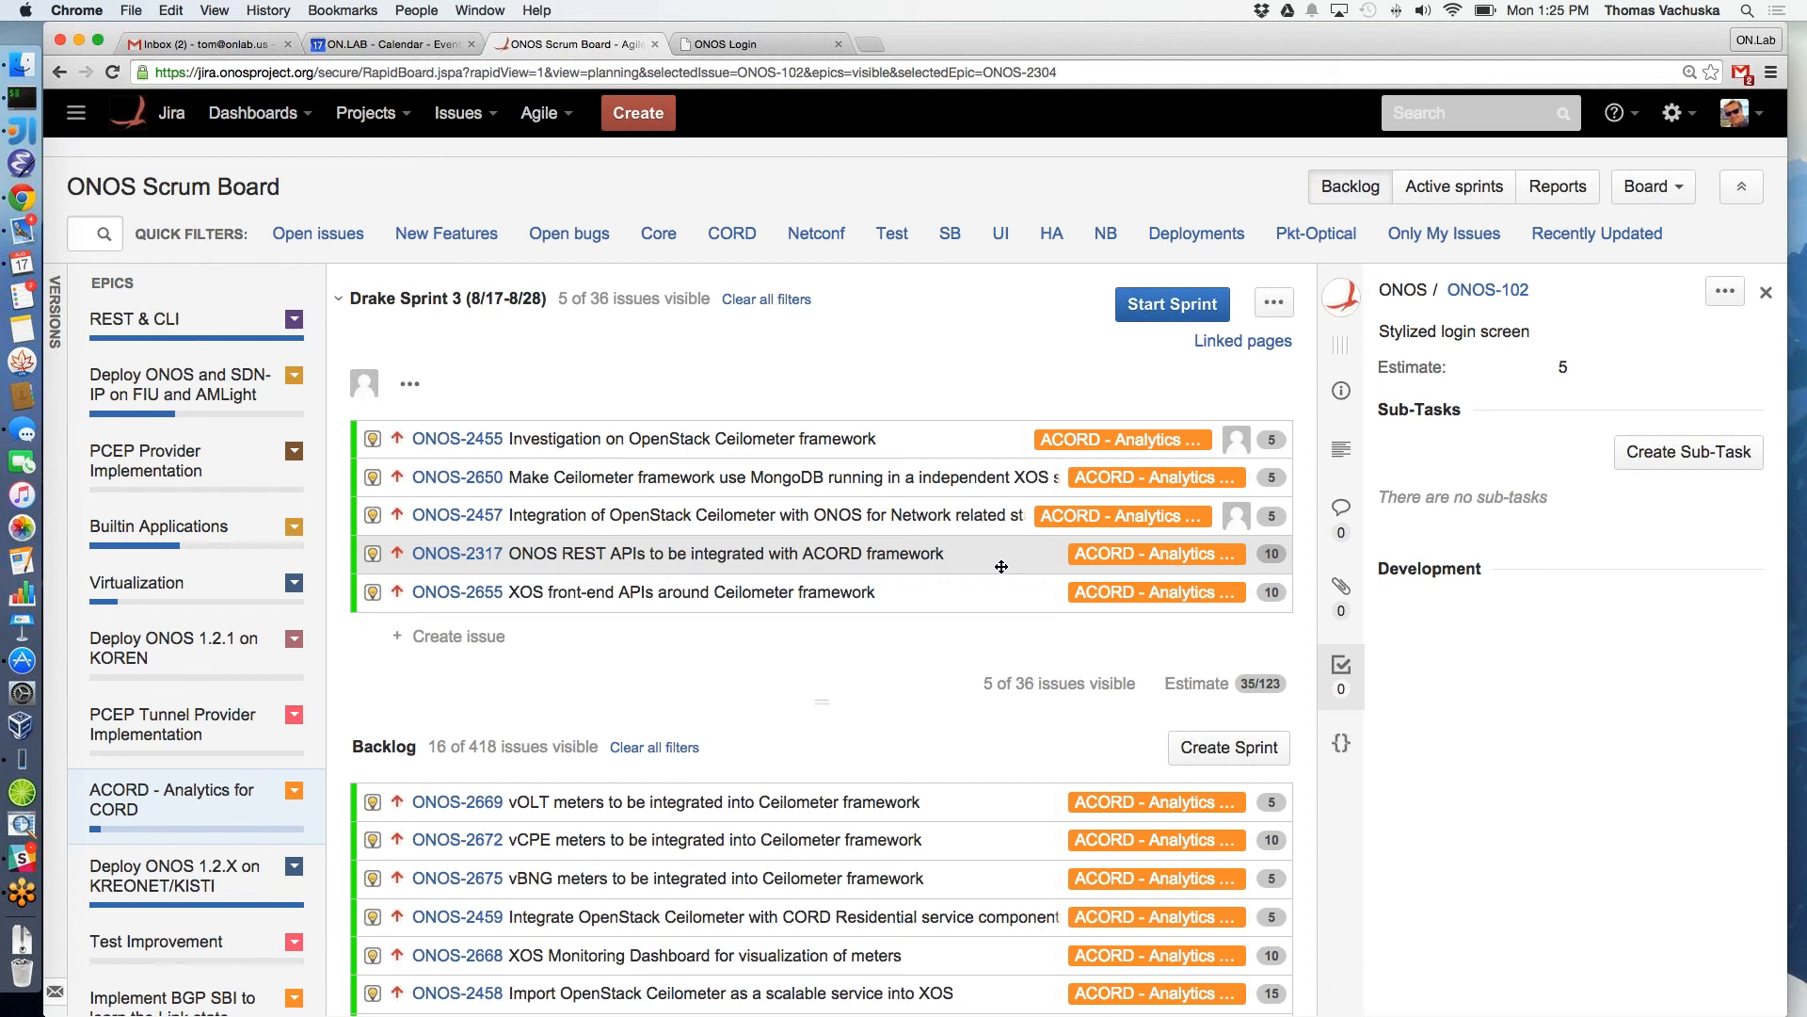
mouse_move(935, 591)
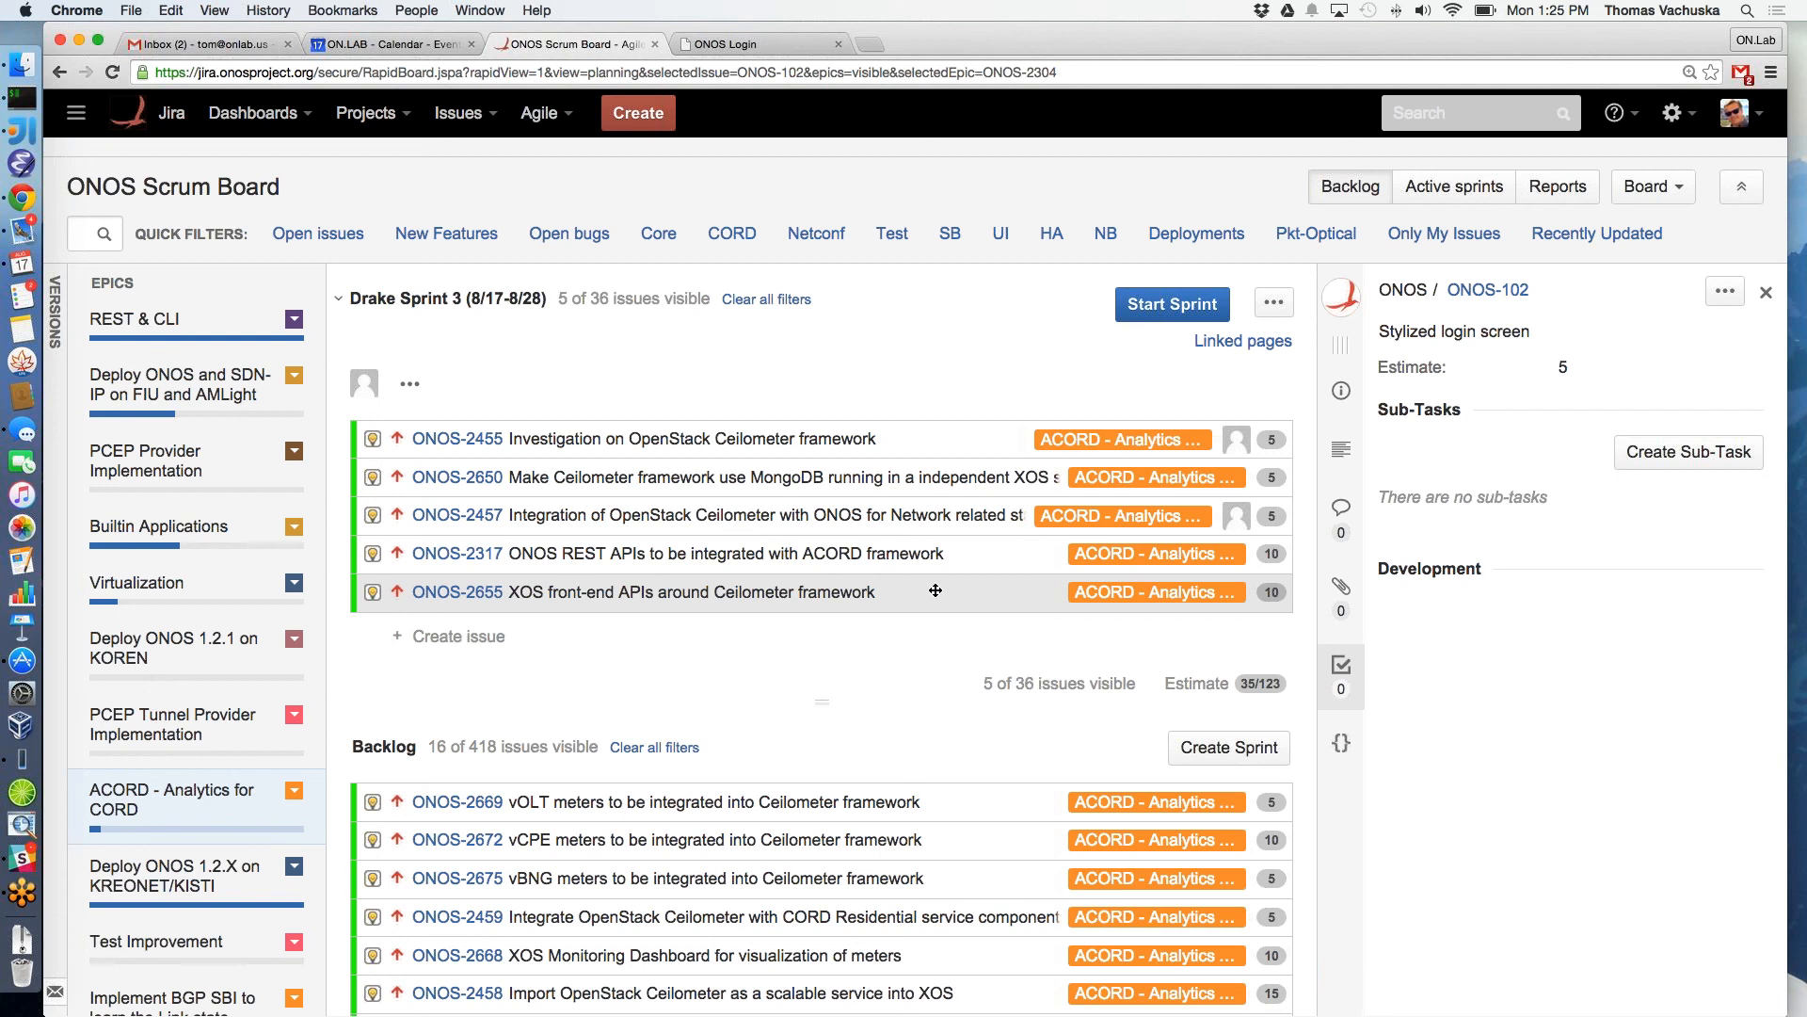
mouse_move(964, 563)
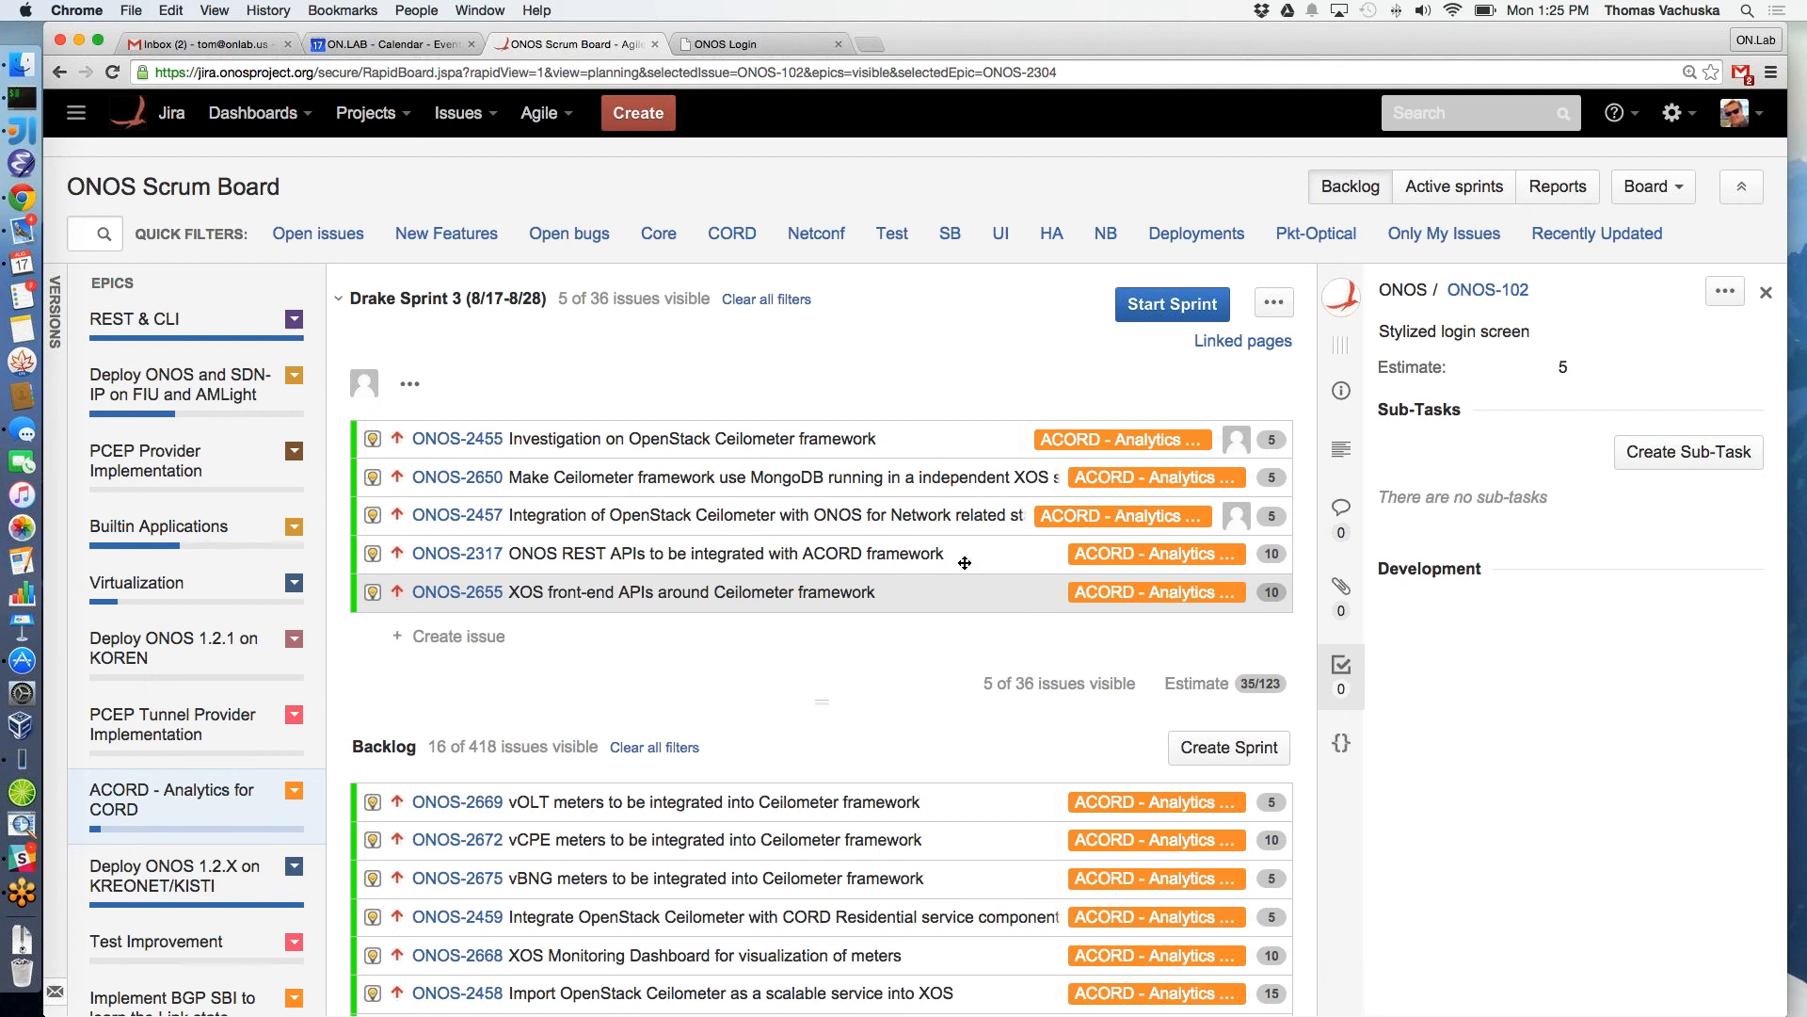
Bring up ONOS-2317's details and scroll to its four open sub-tasks
left_click(456, 552)
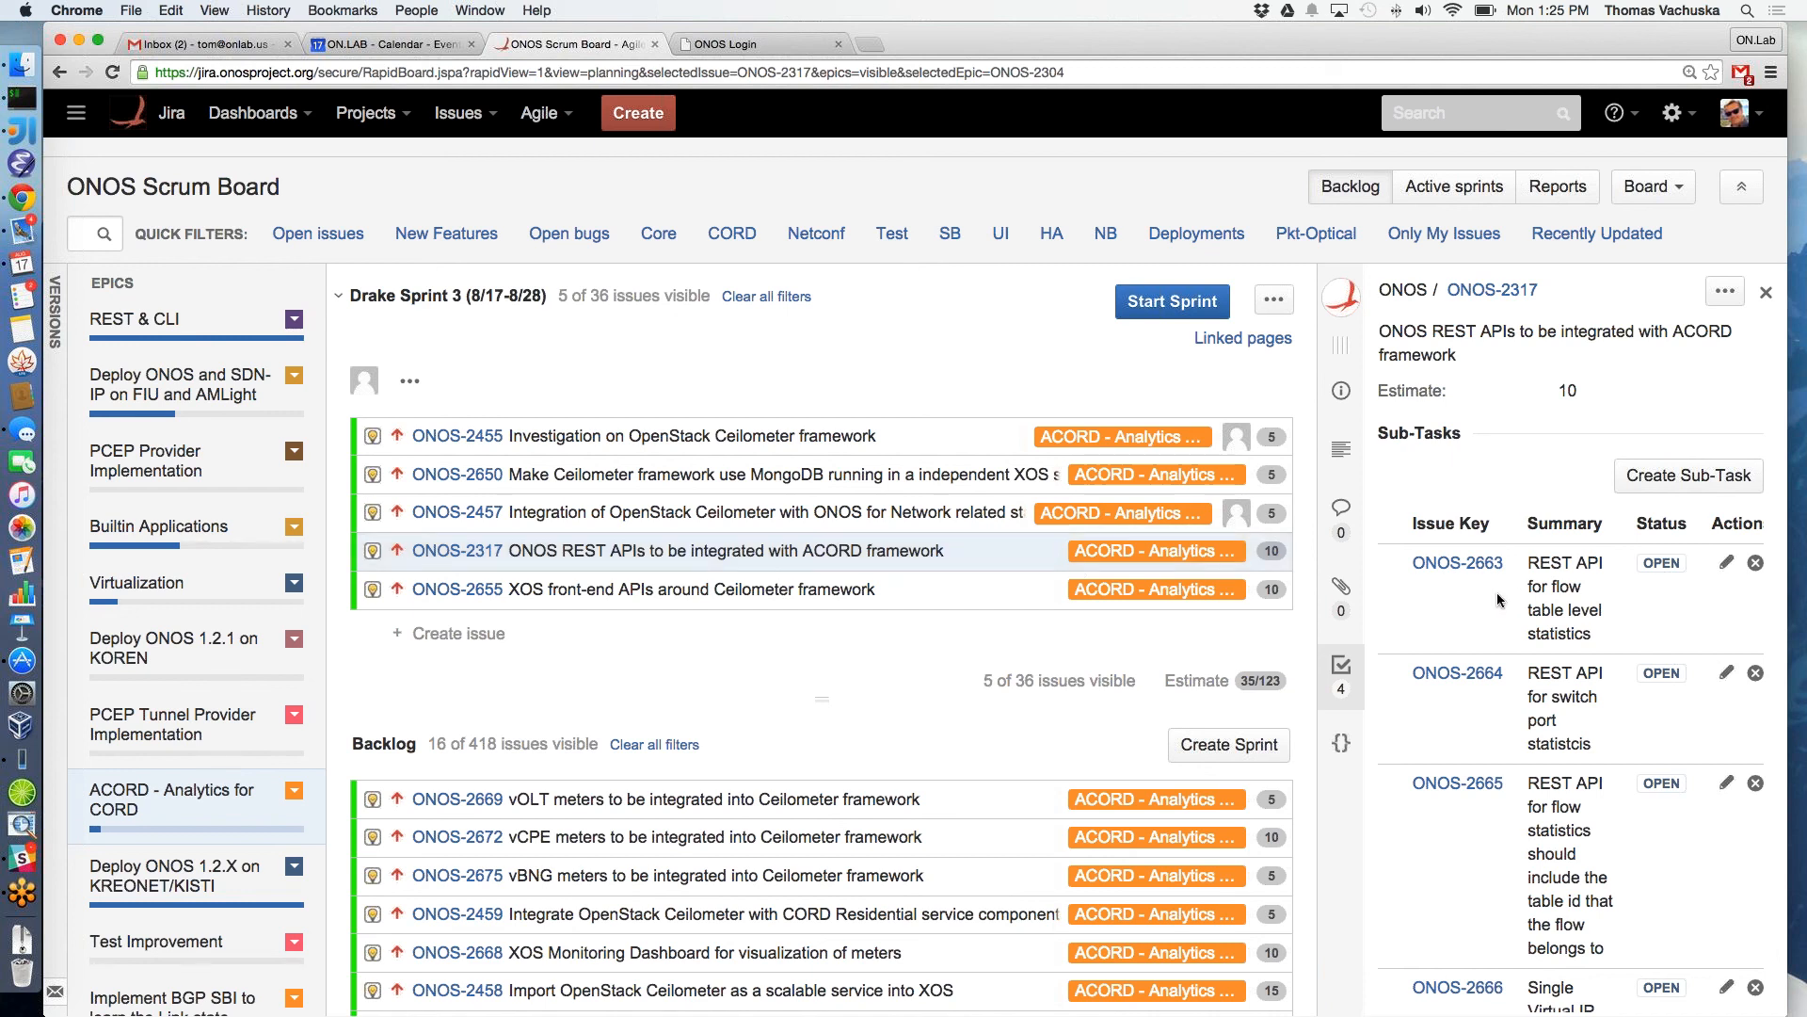
scroll("down", 3)
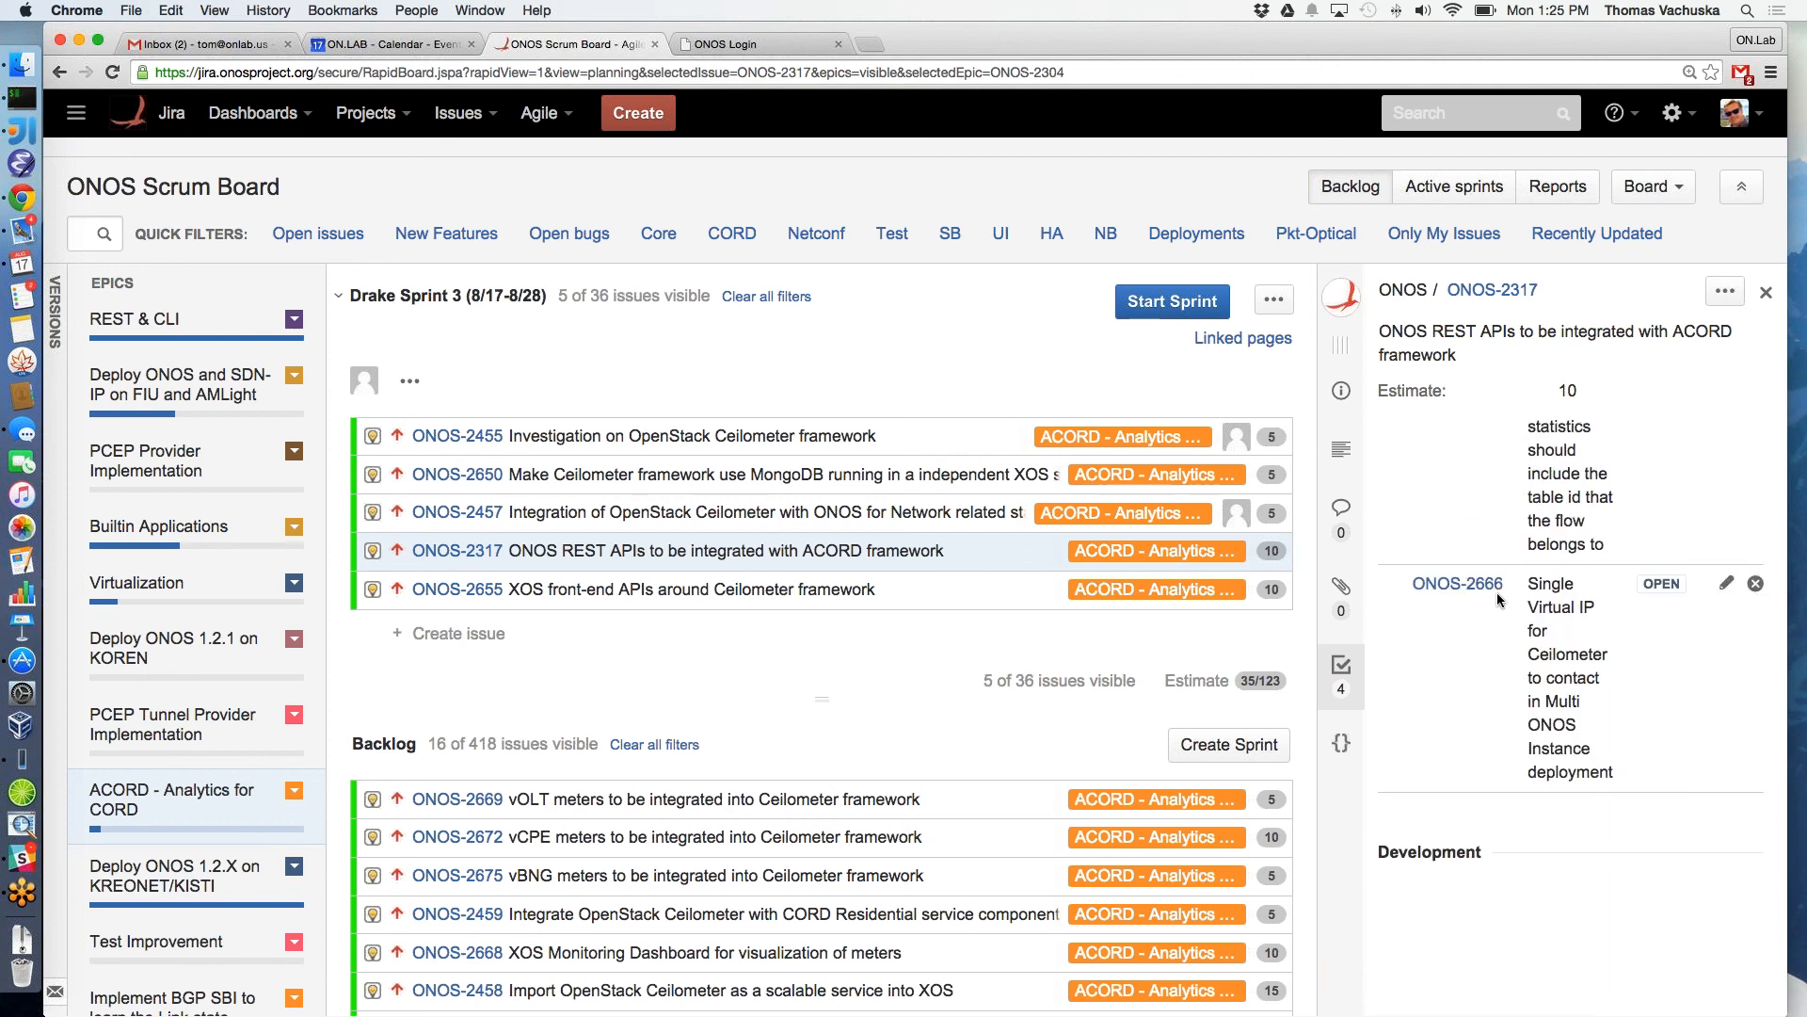
mouse_move(1331, 597)
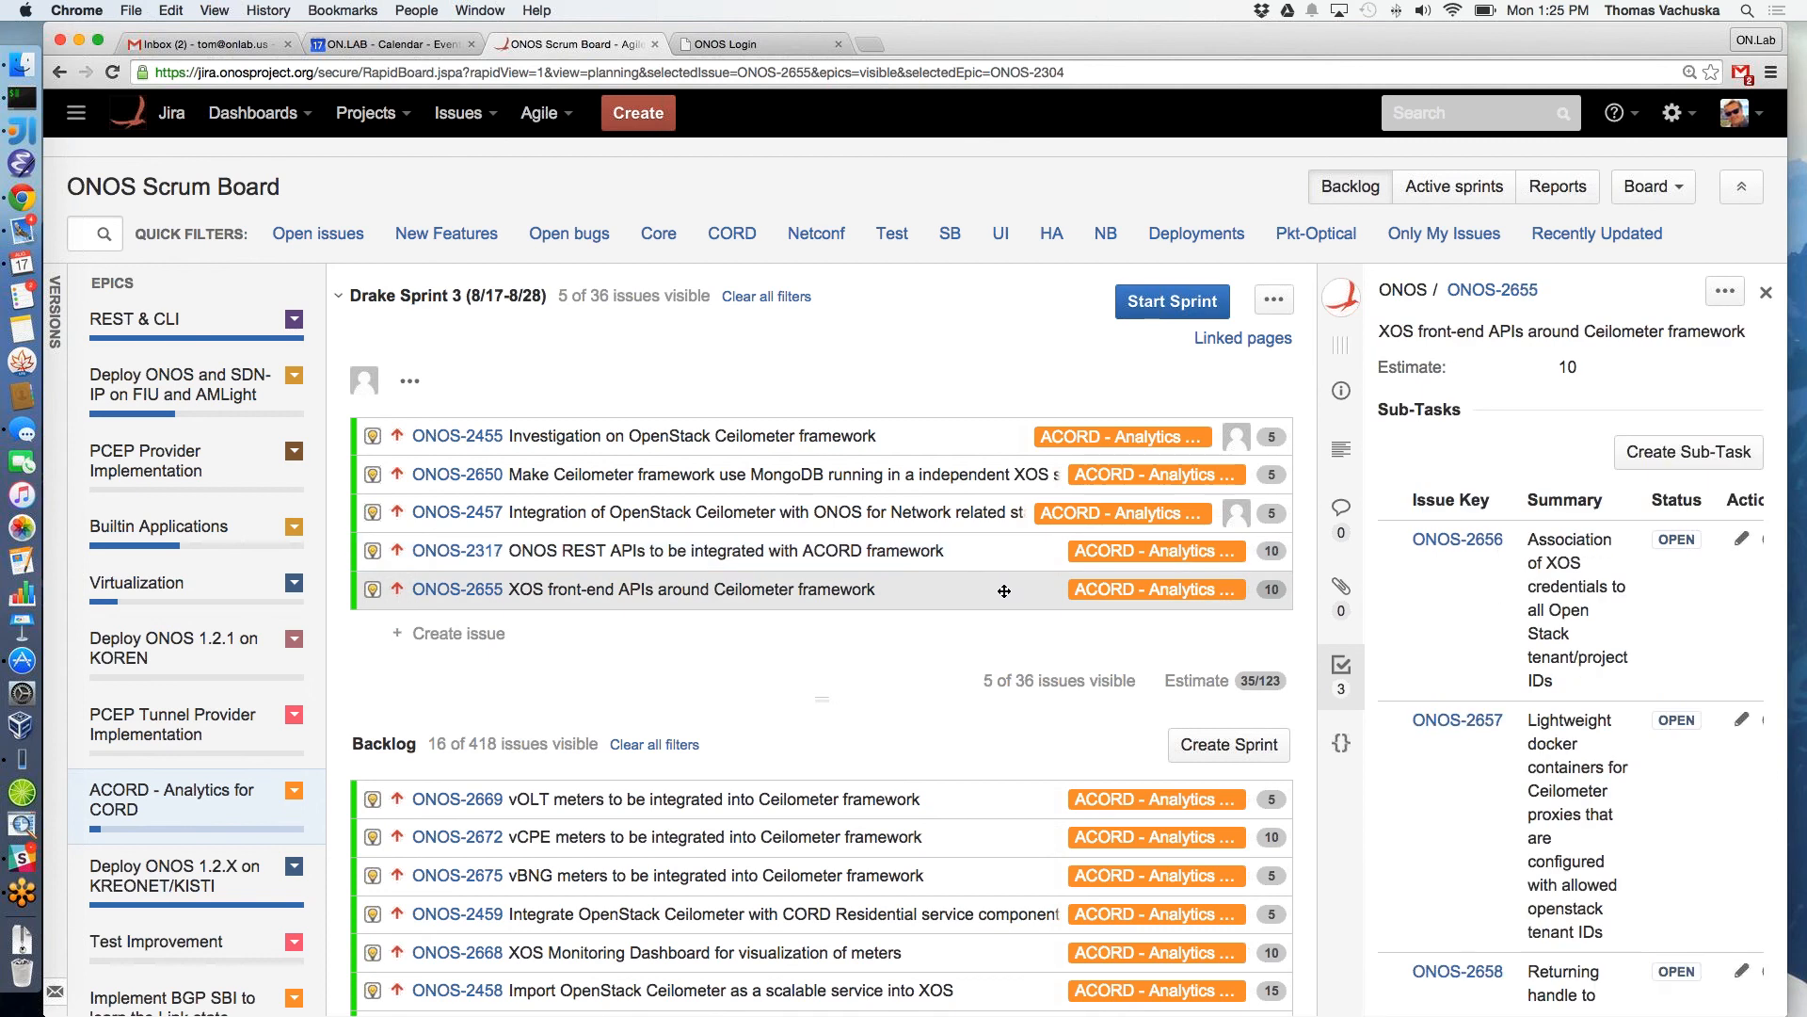
Scroll through ONOS-2655's sub-tasks, then filter the board to the Virtualization epic
scroll("down", 3)
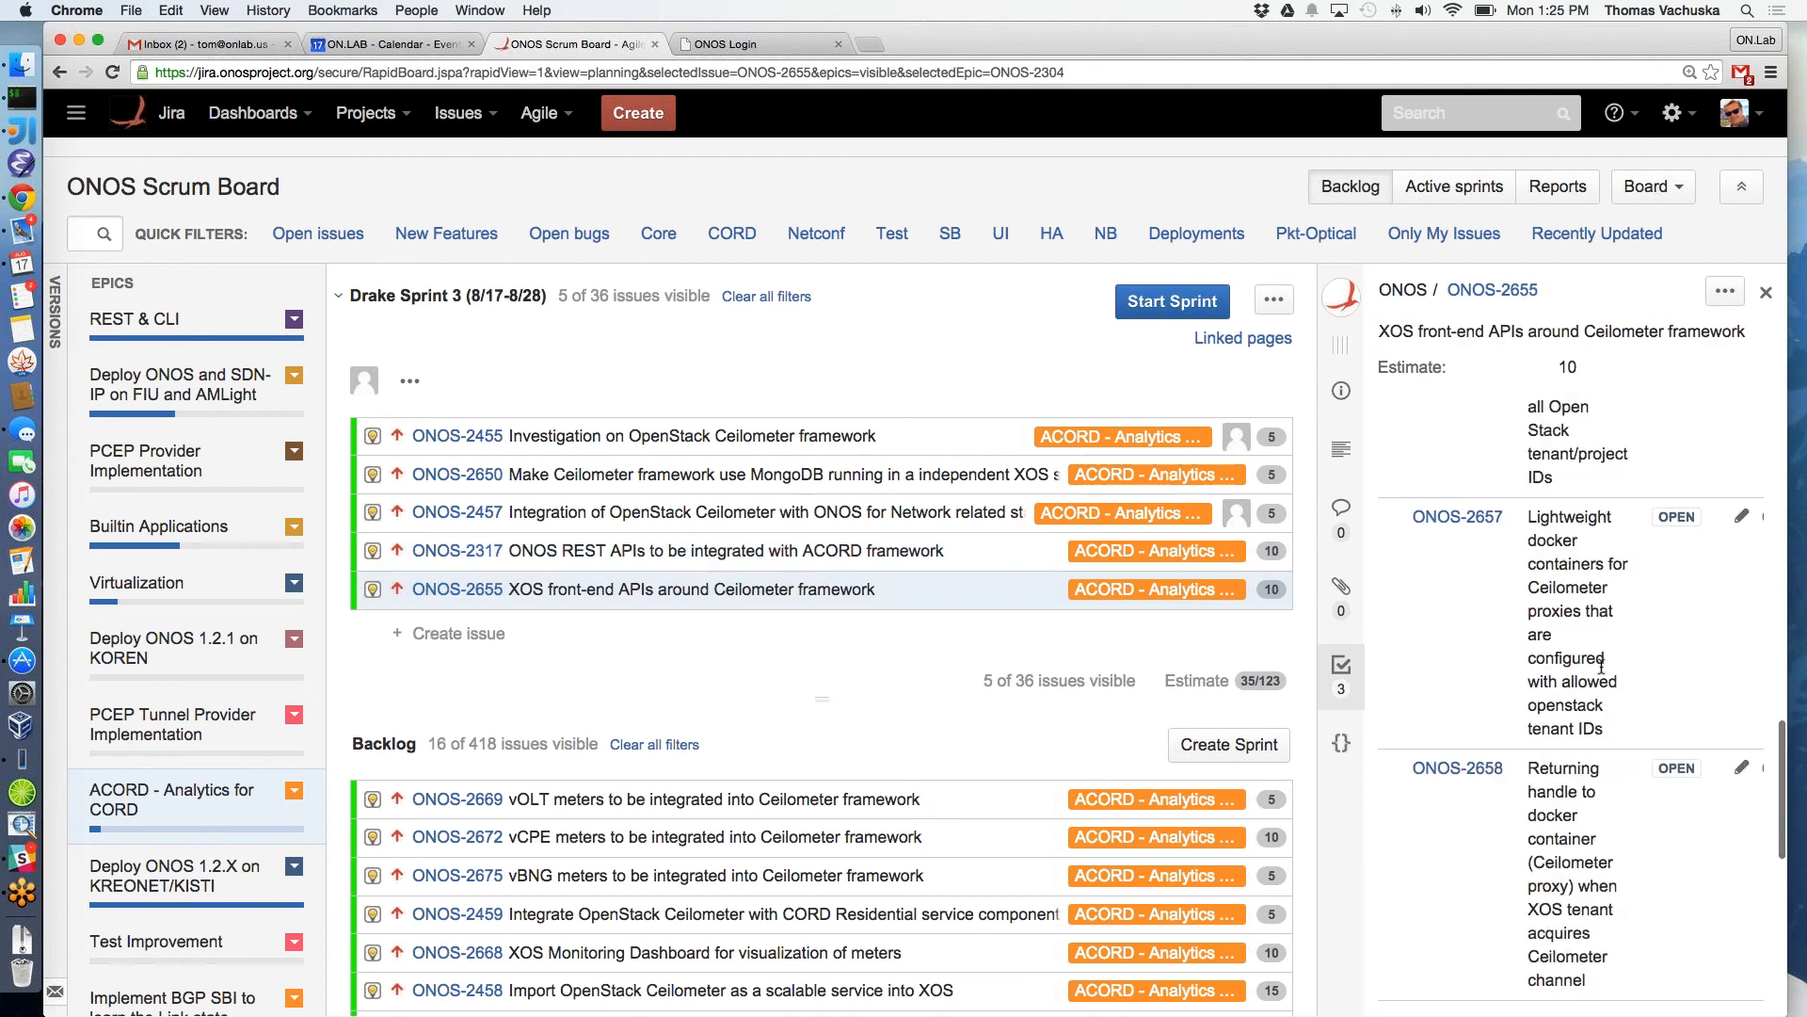
scroll("down", 3)
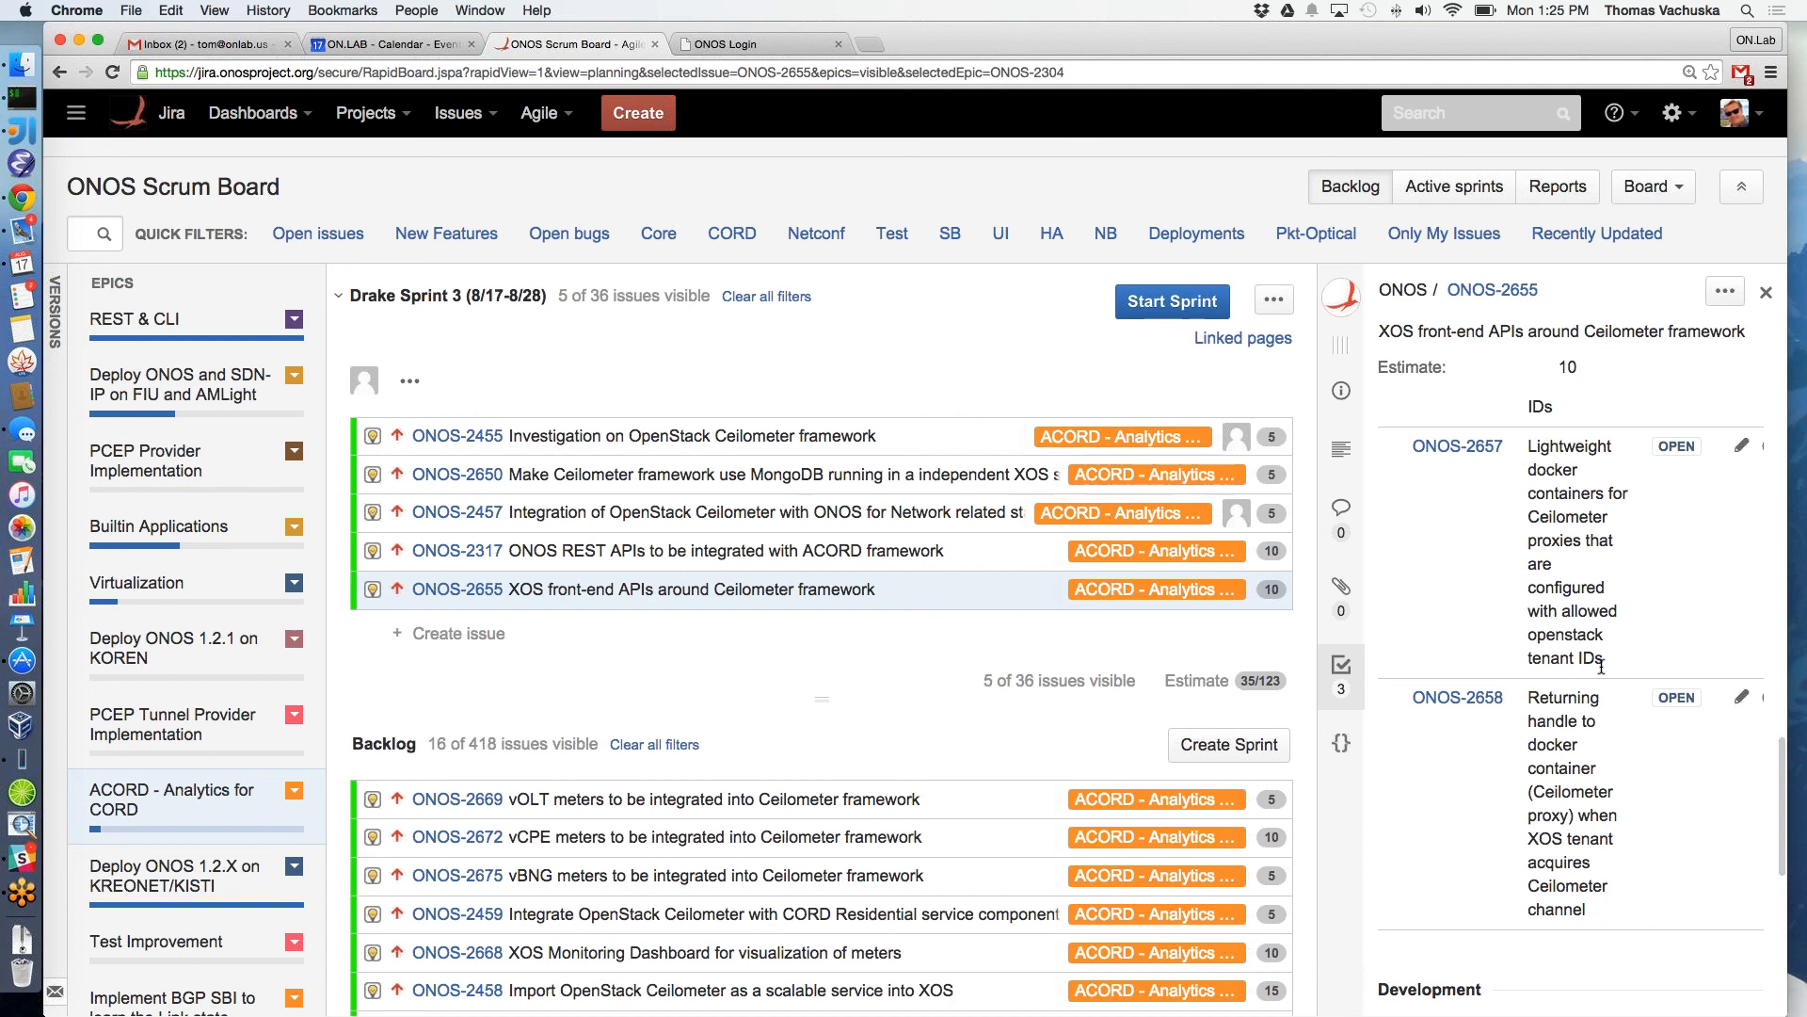
mouse_move(1569, 658)
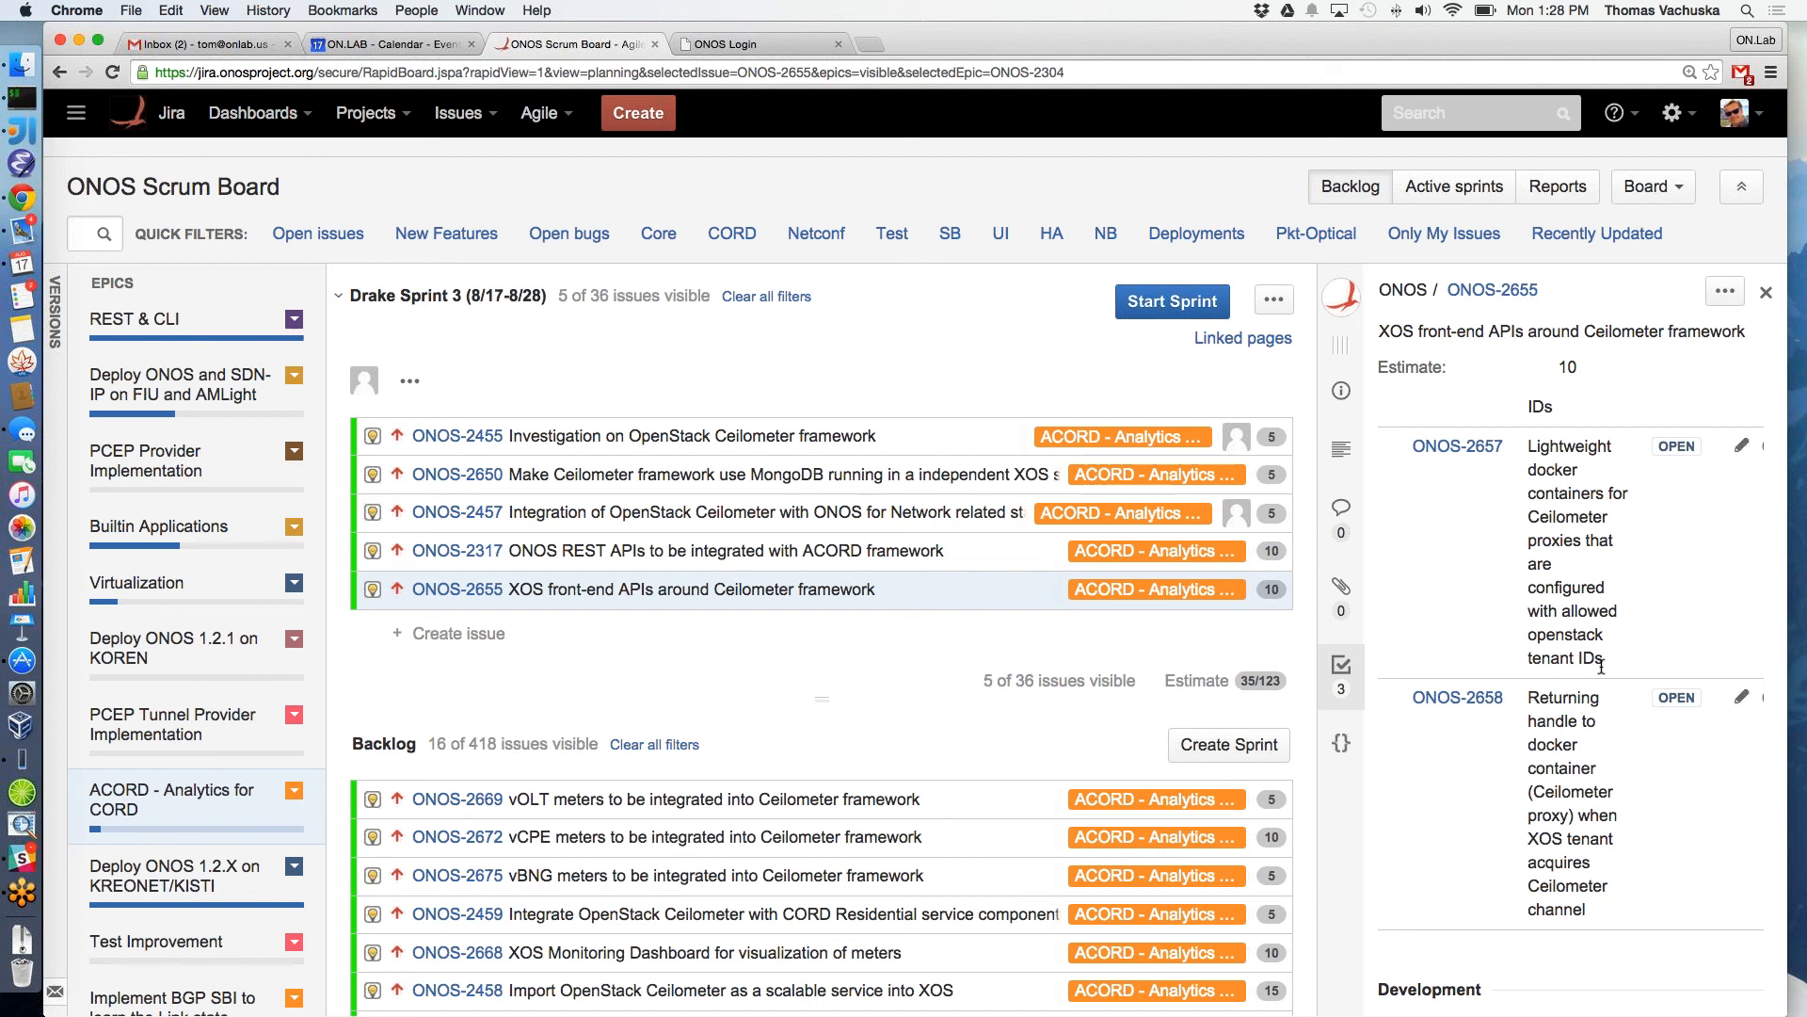
mouse_move(922, 681)
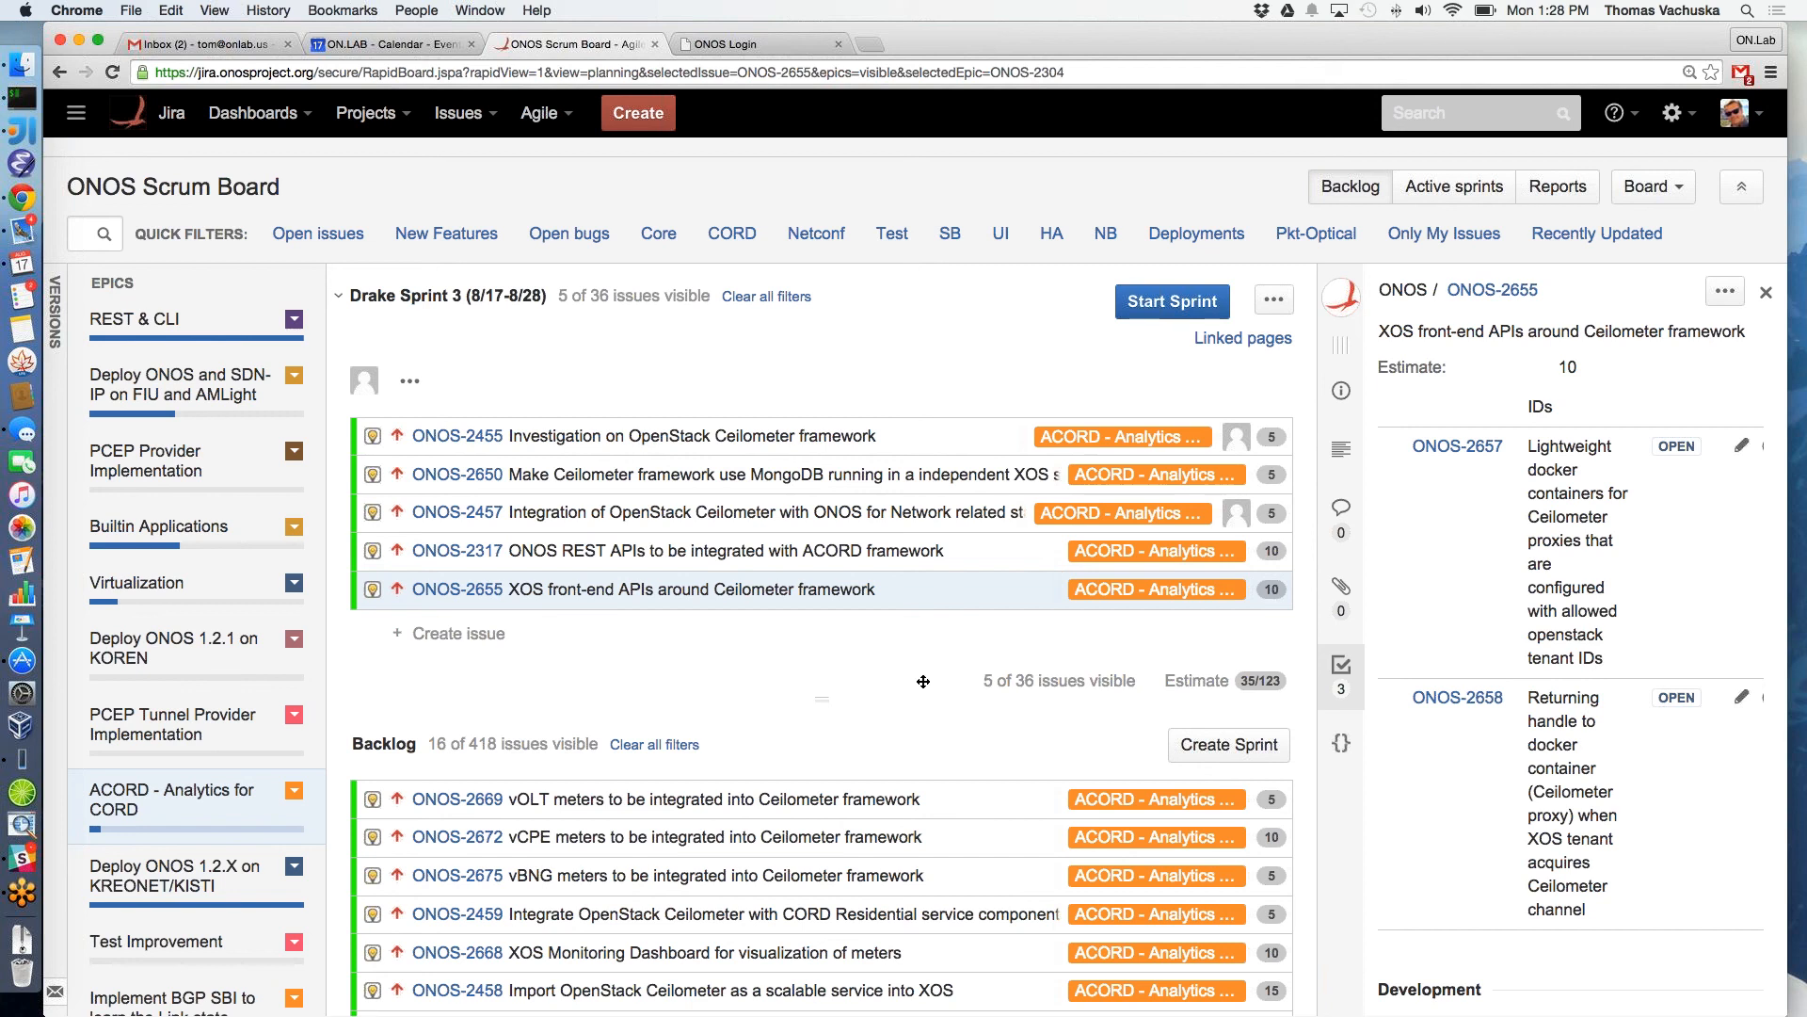
left_click(137, 582)
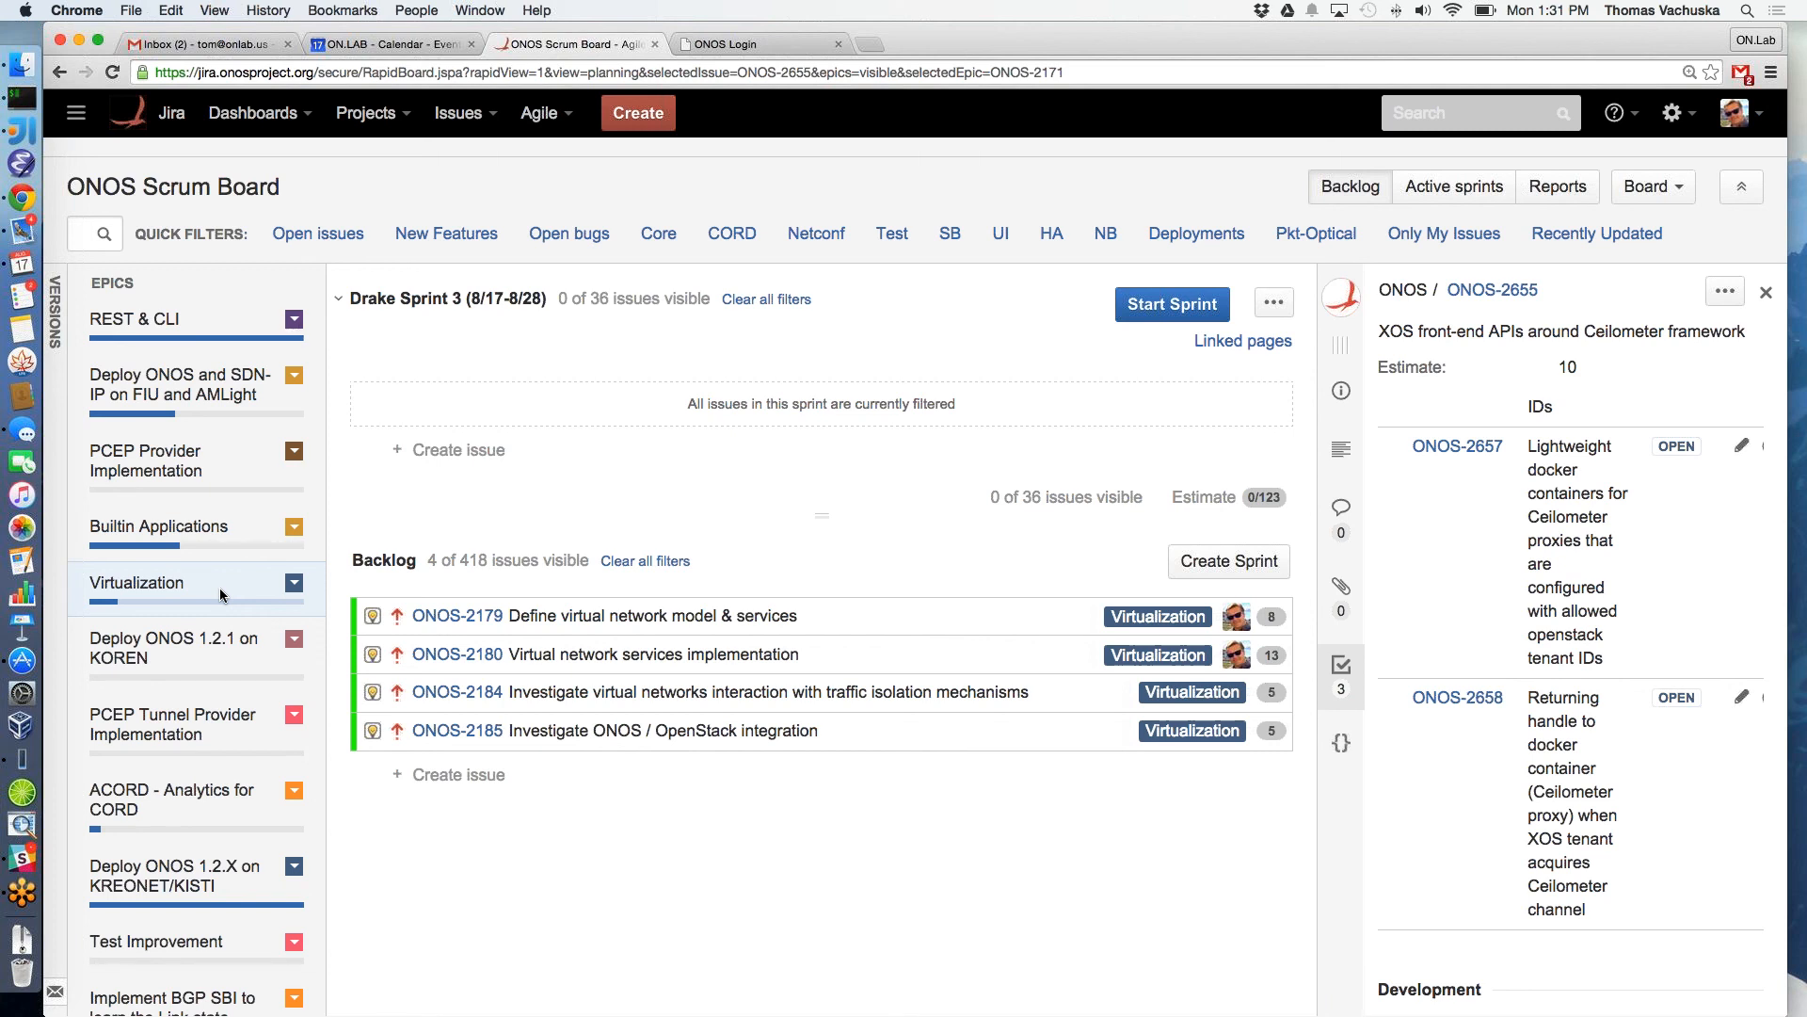
mouse_move(1026, 676)
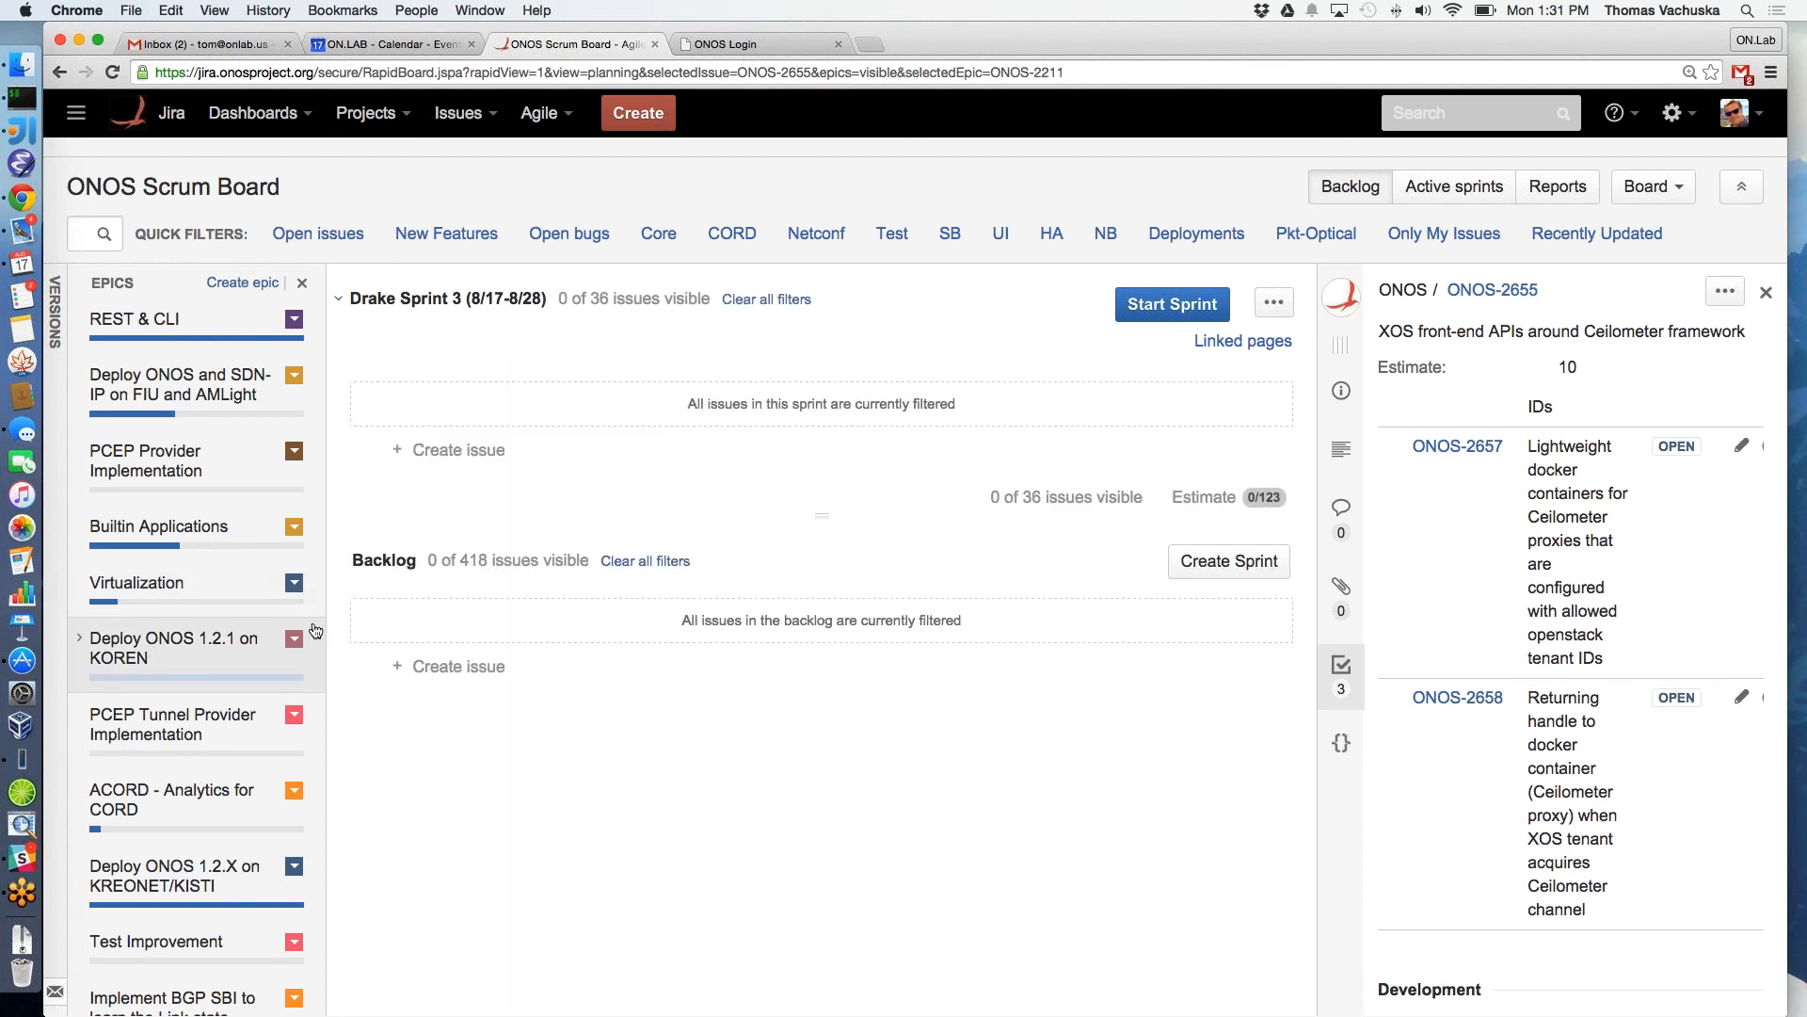
mouse_move(222, 685)
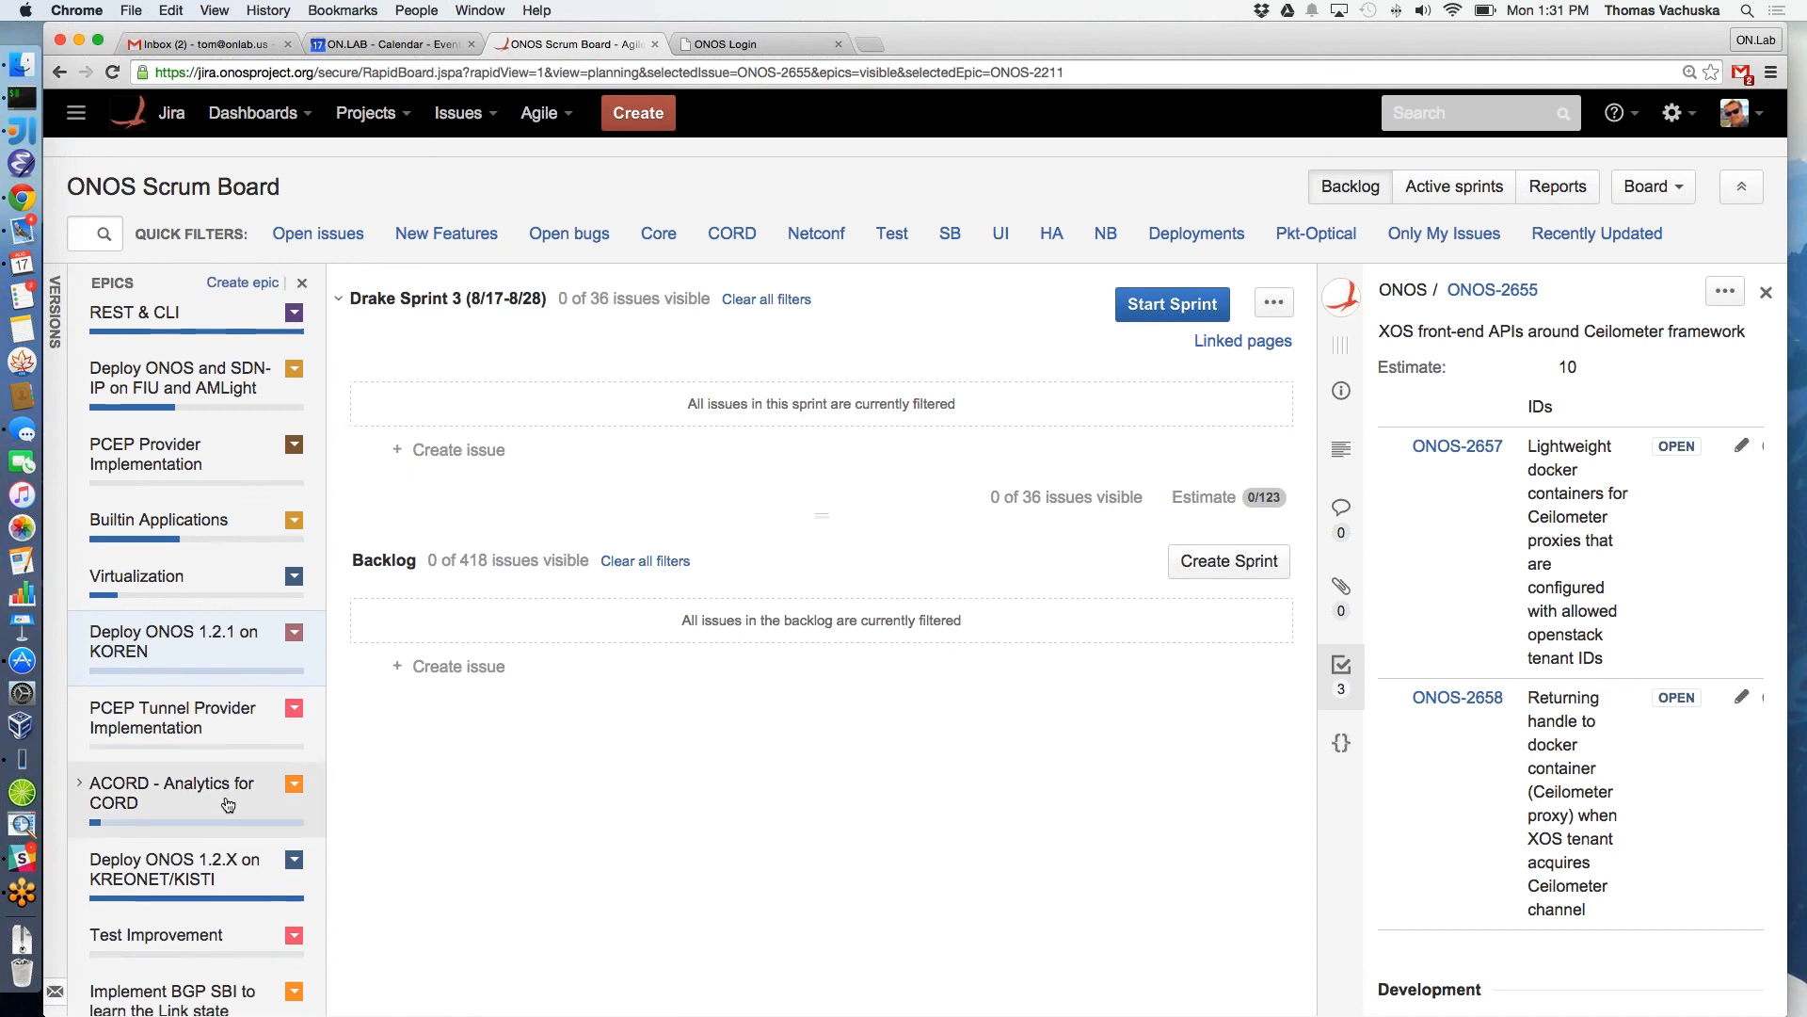
Filter the board to the Test Improvement epic, leaving only ONOS-2584 in the backlog
scroll("down", 3)
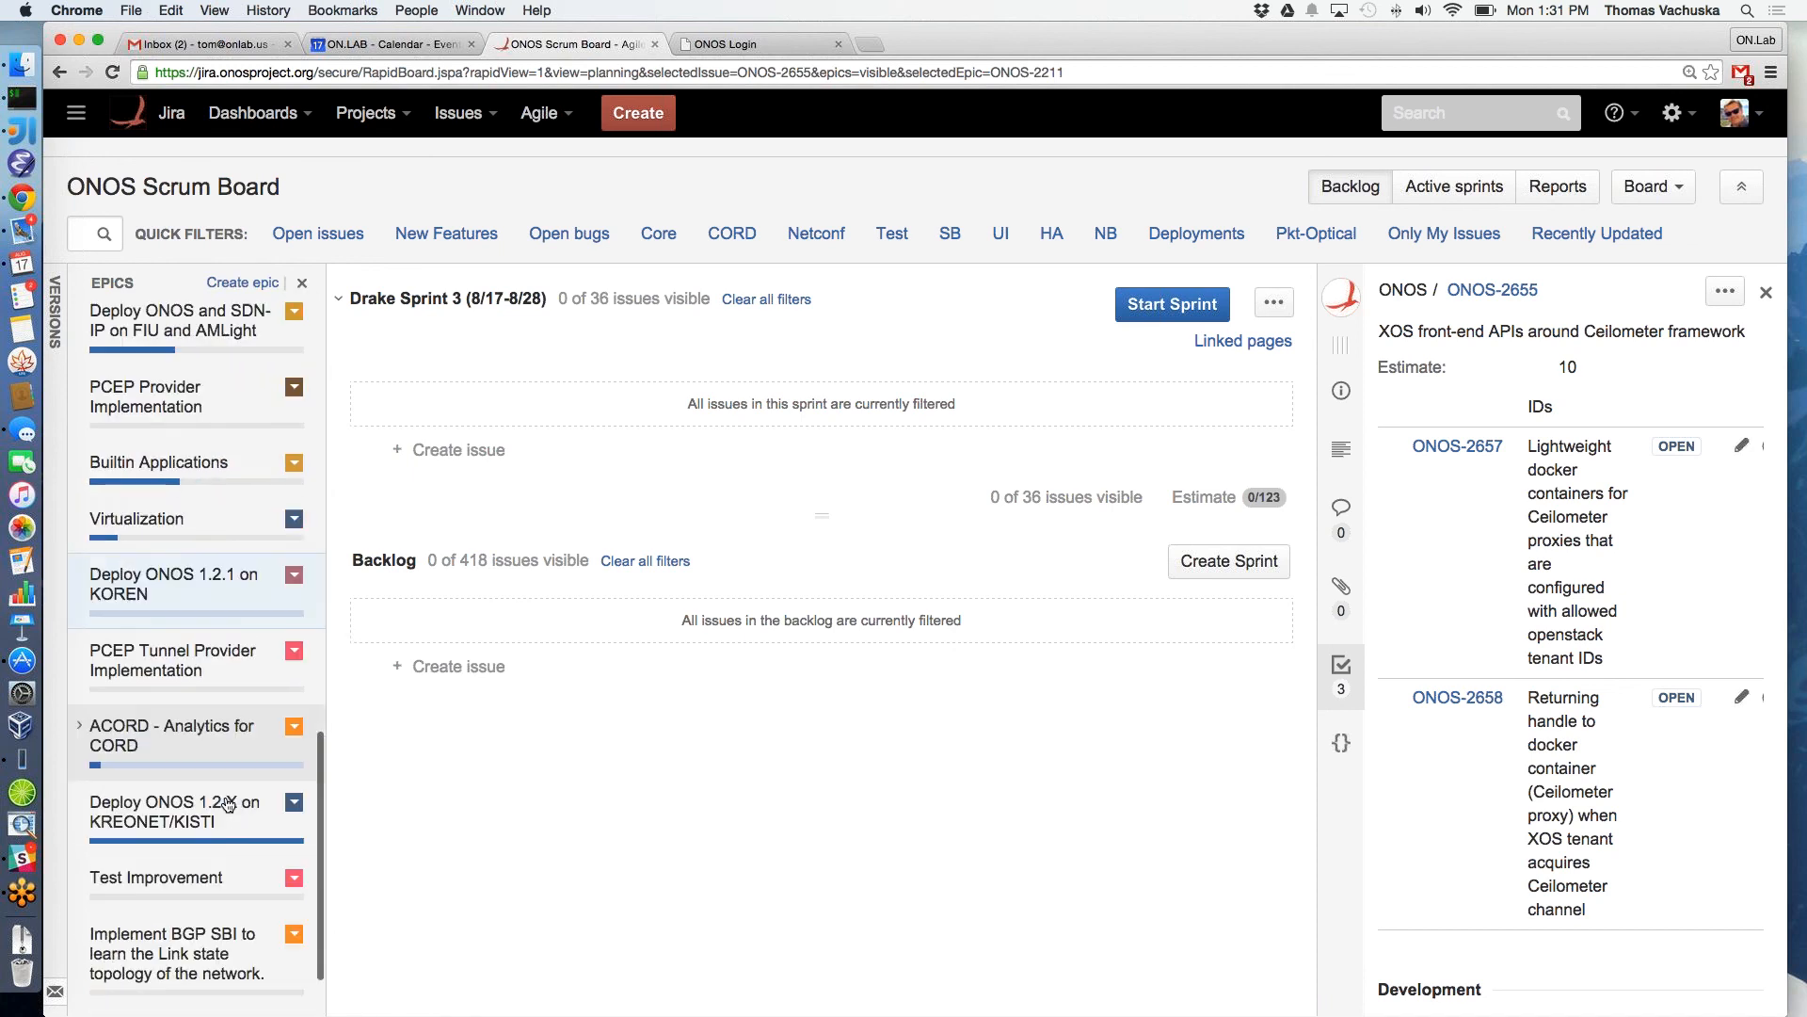
left_click(156, 877)
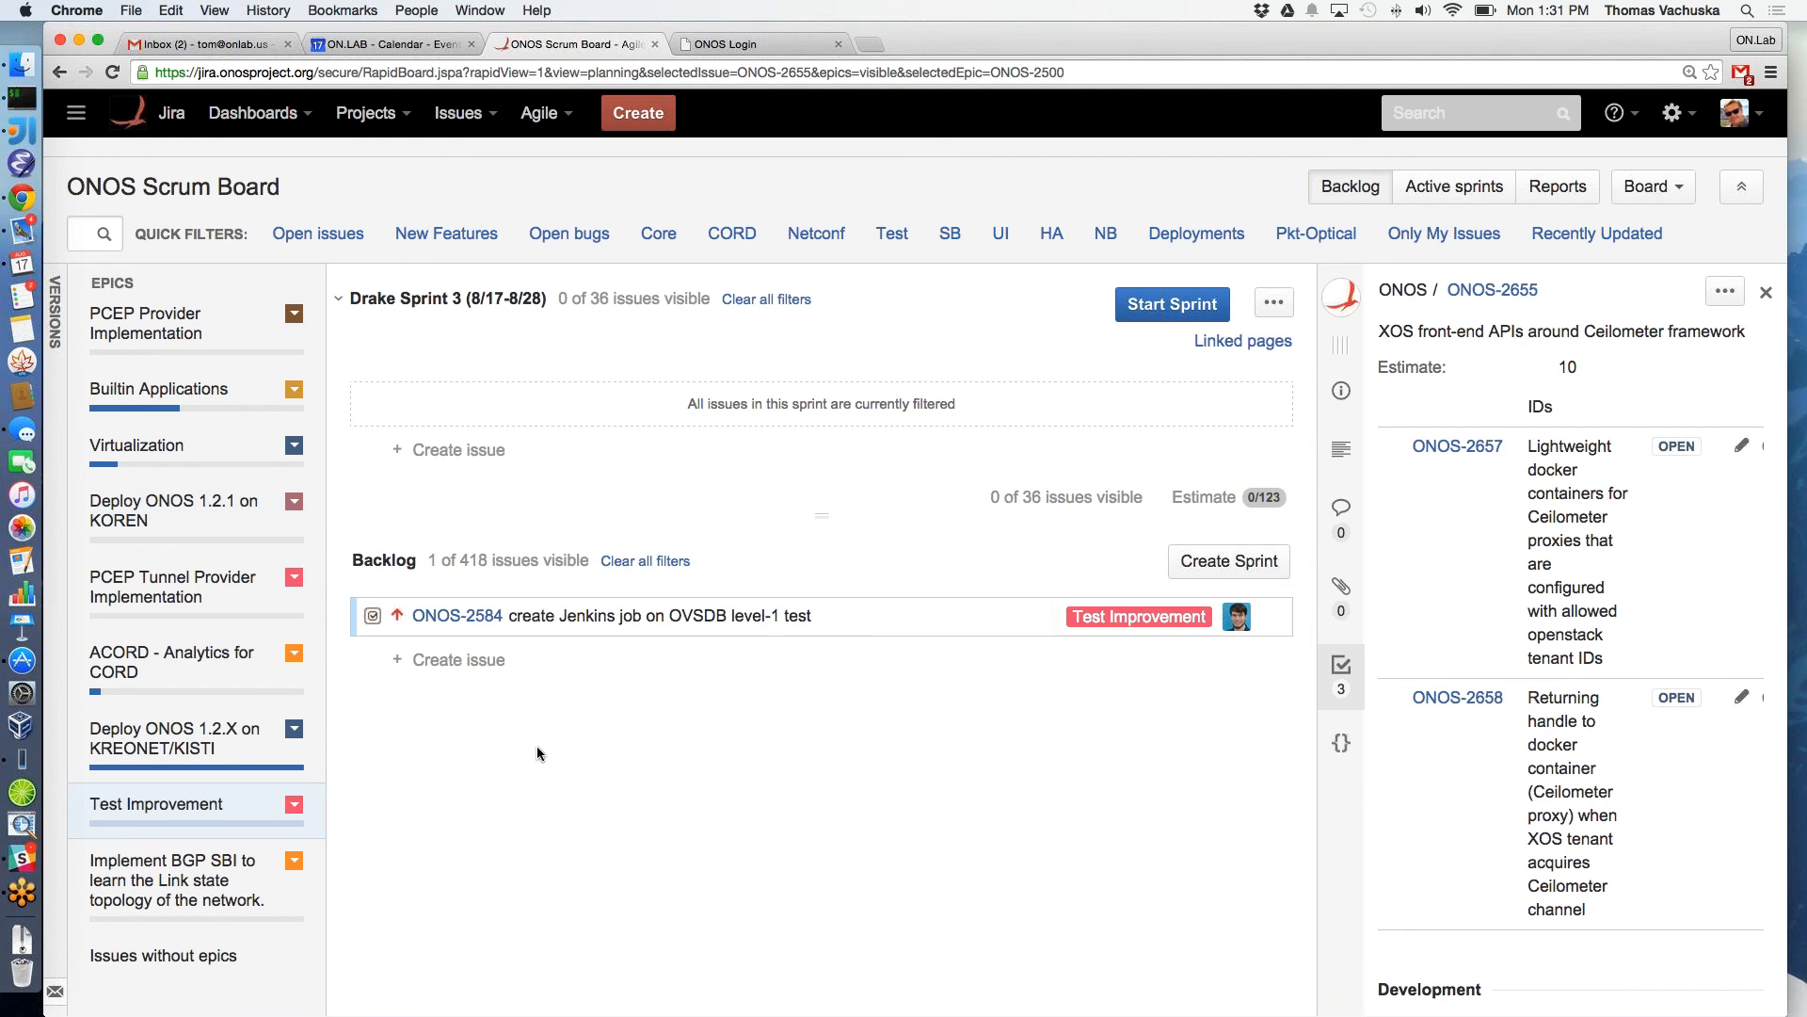
mouse_move(1078, 350)
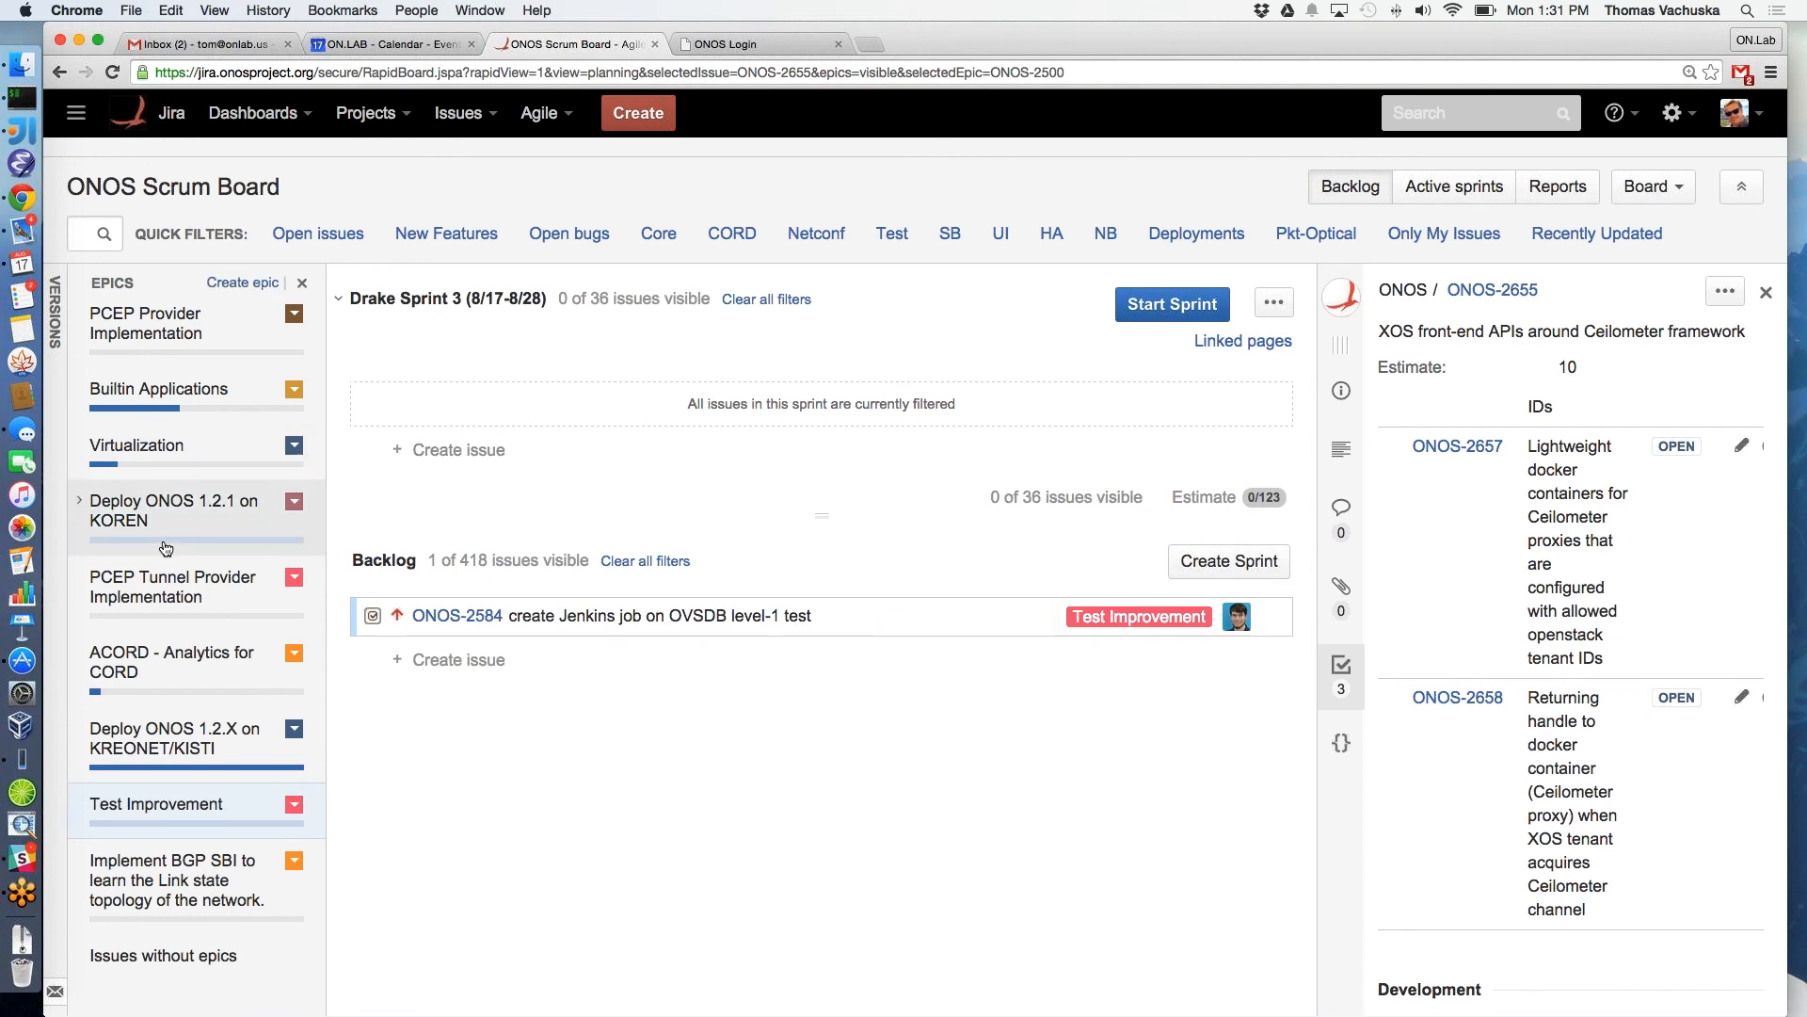
scroll("down", 3)
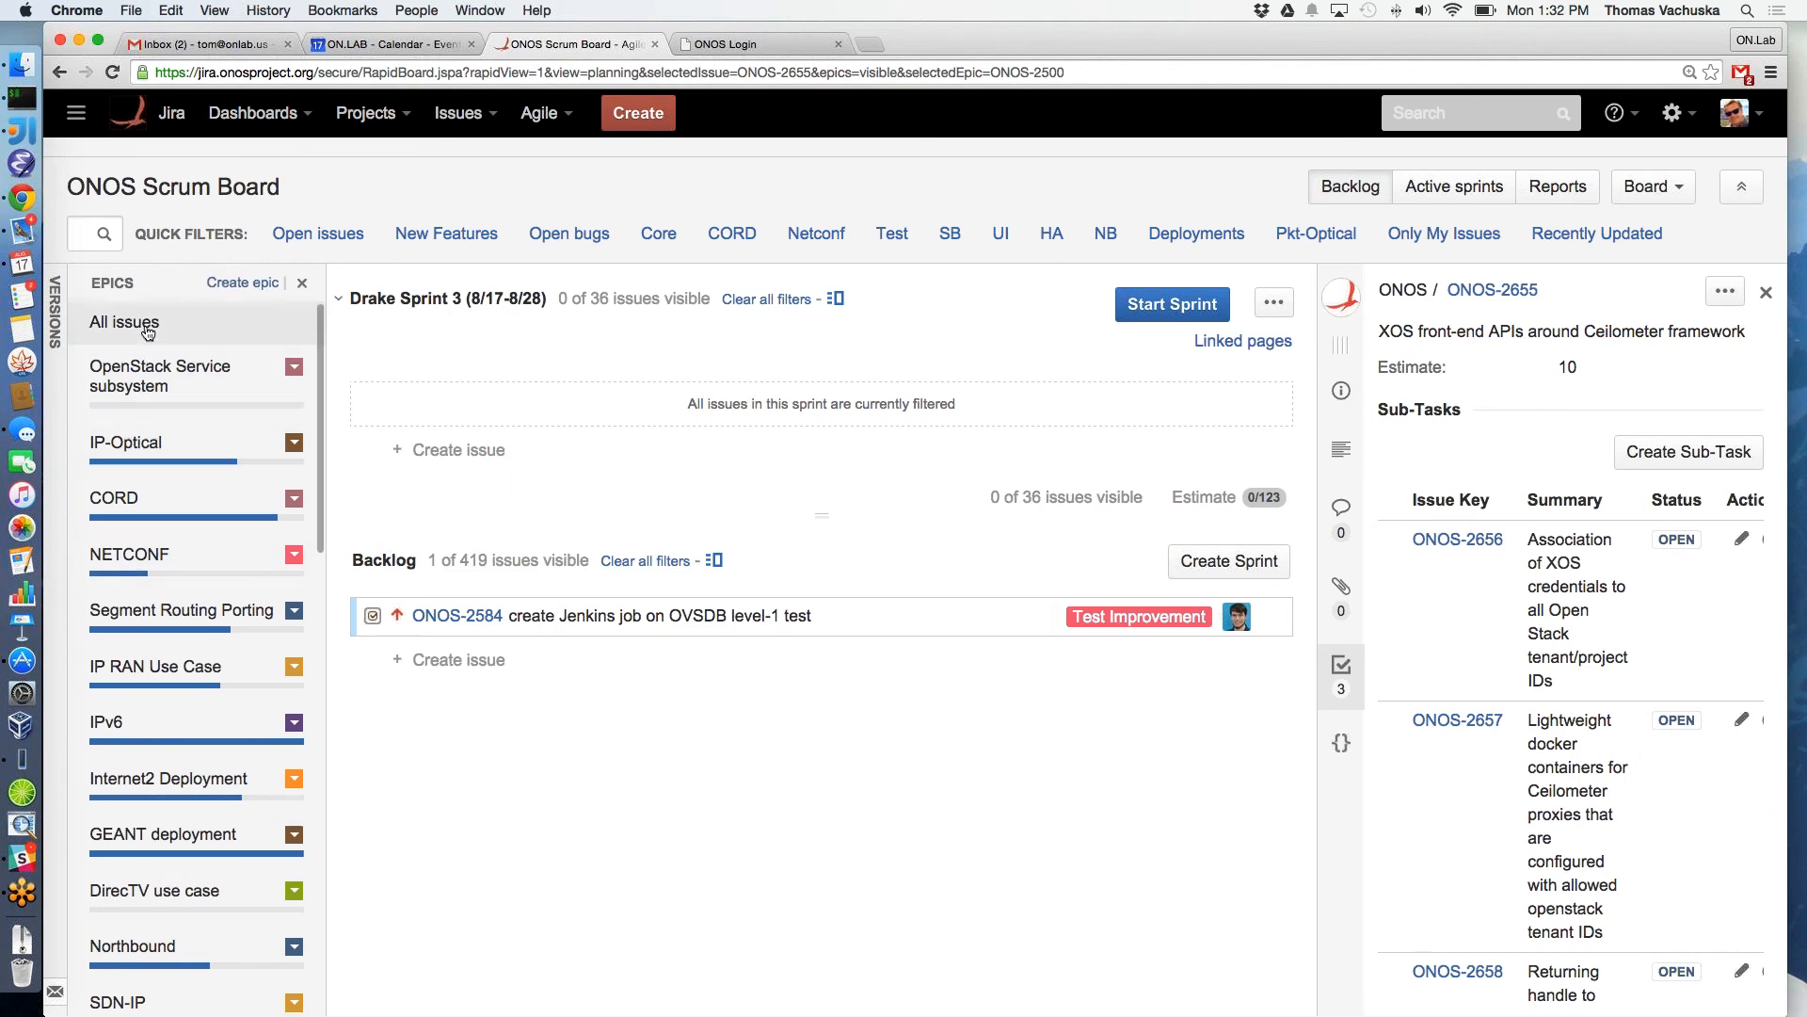
Clear the epic filter, then narrow the board to the Test improvements (Feature, CHO) epic
left_click(125, 321)
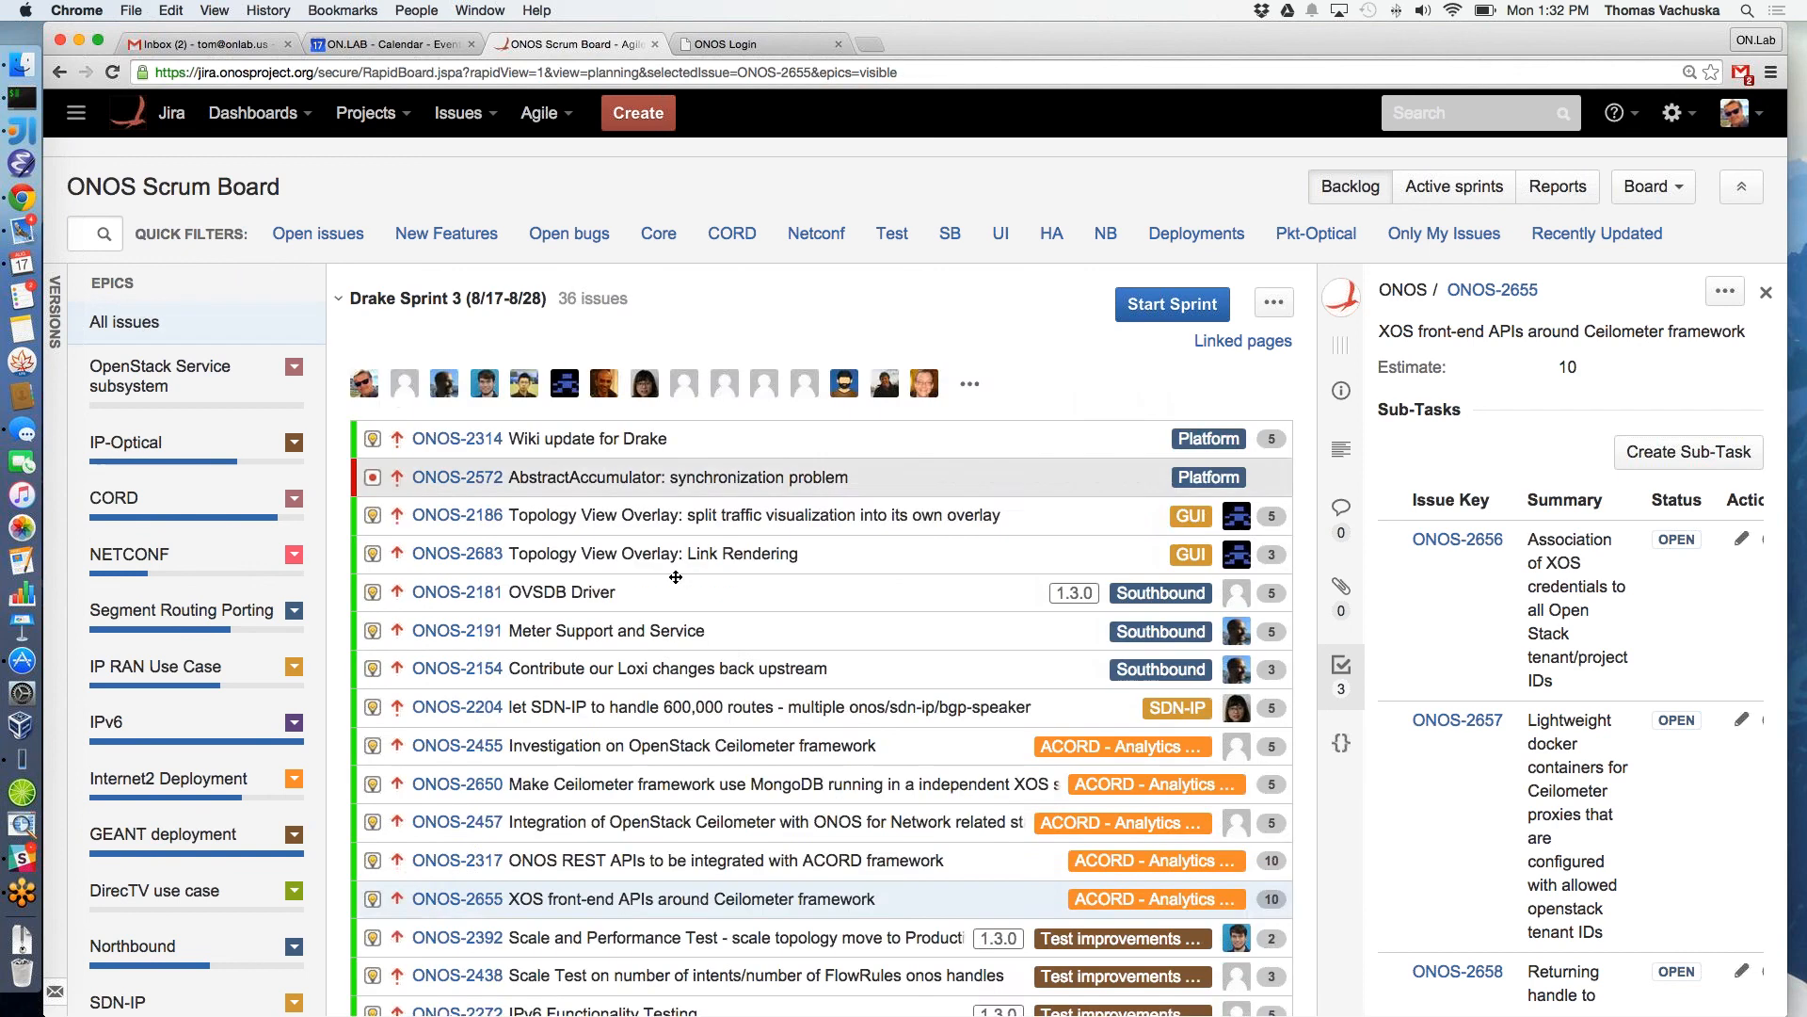
scroll("down", 3)
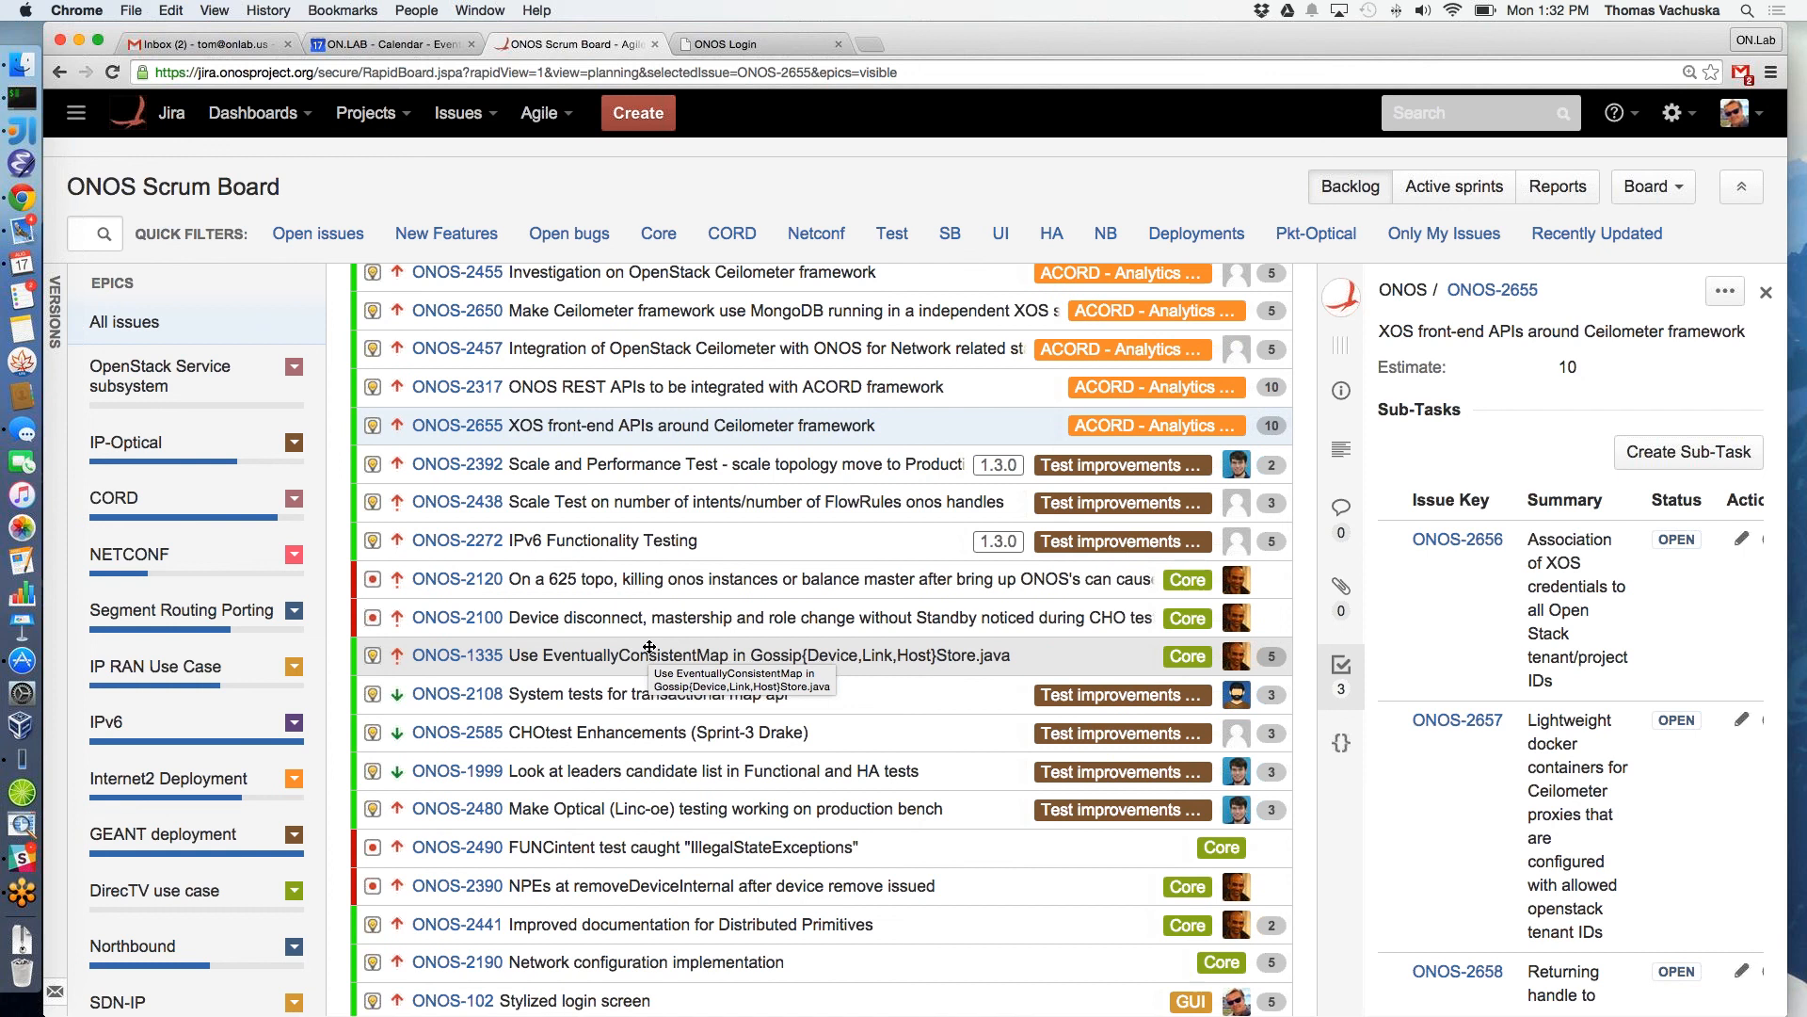
mouse_move(1056, 476)
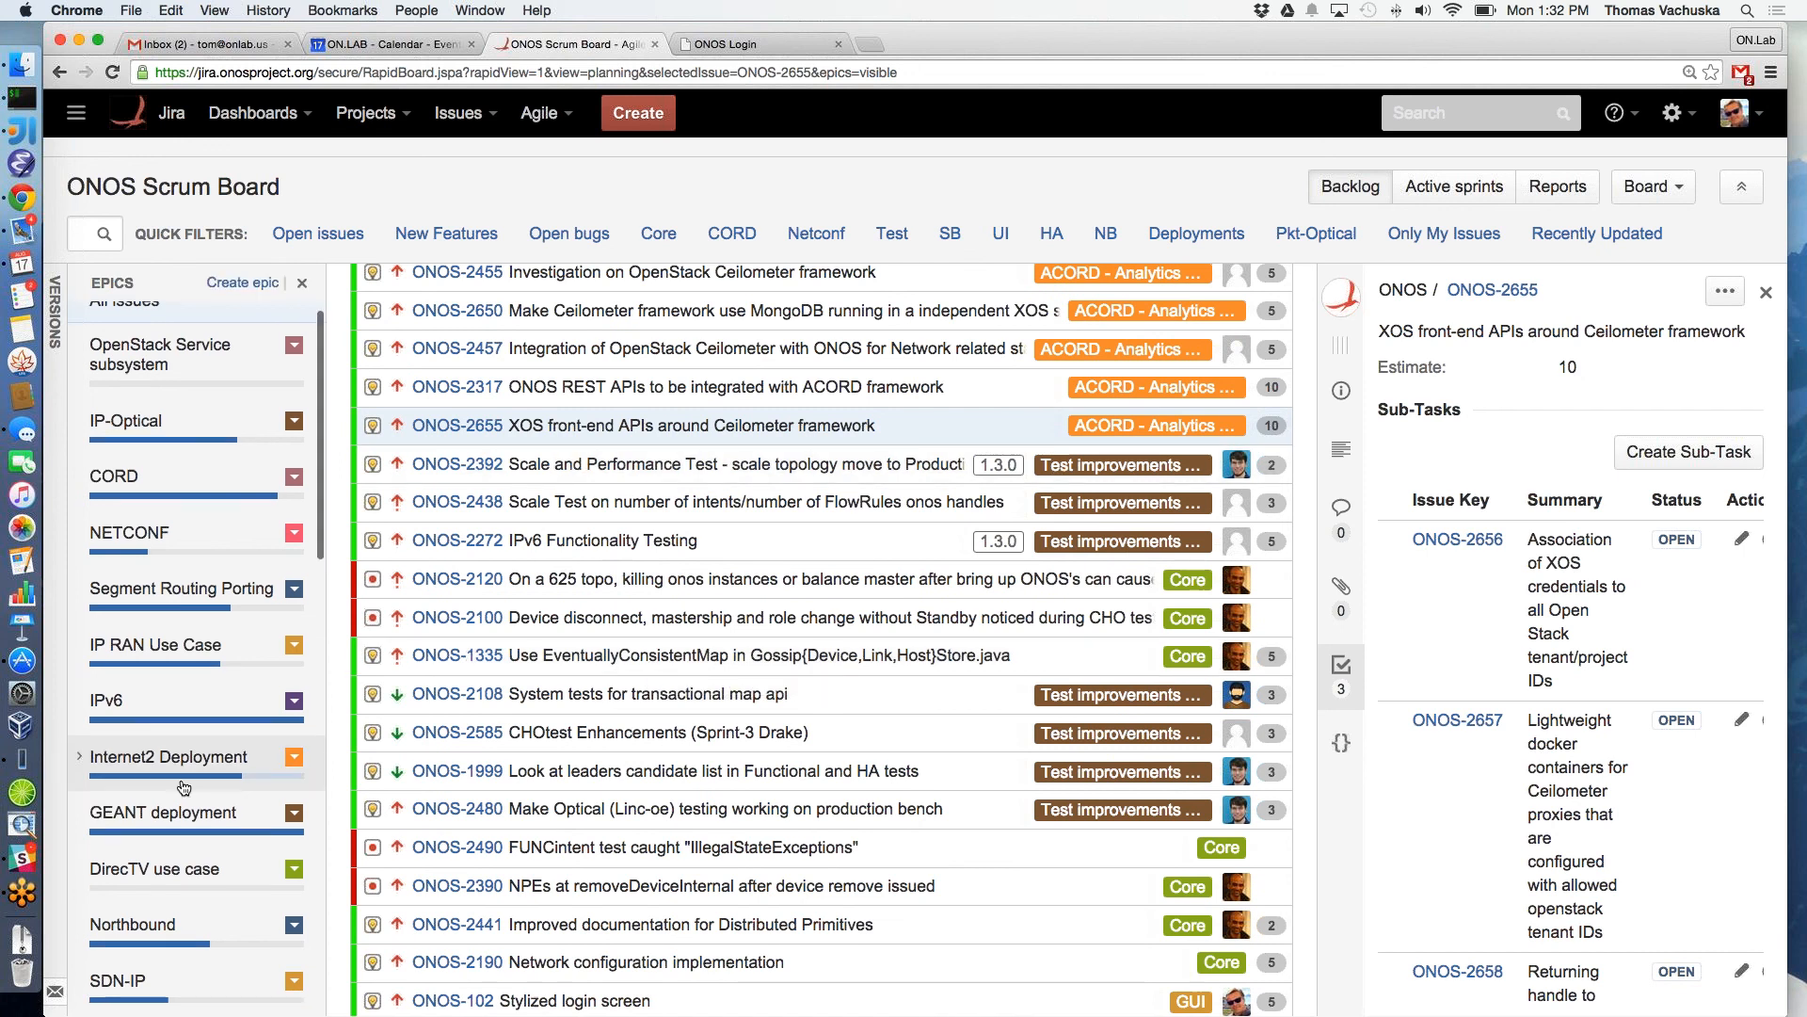
scroll("down", 3)
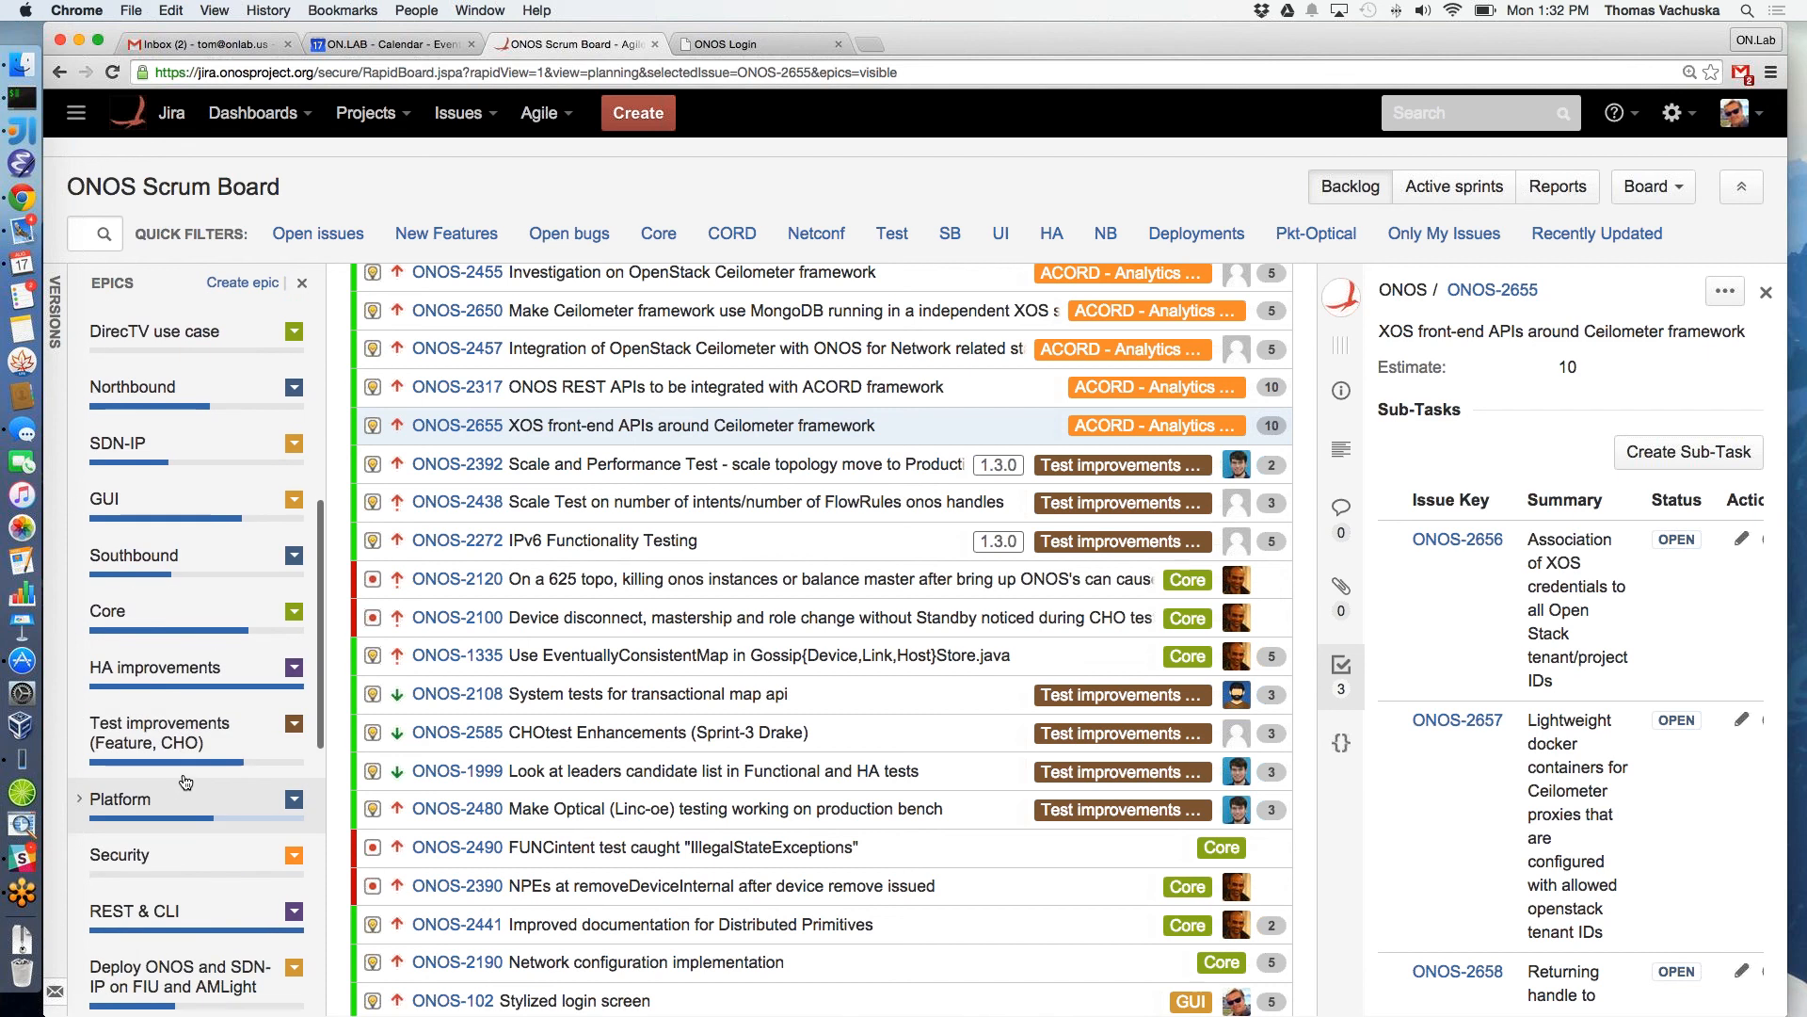
left_click(158, 732)
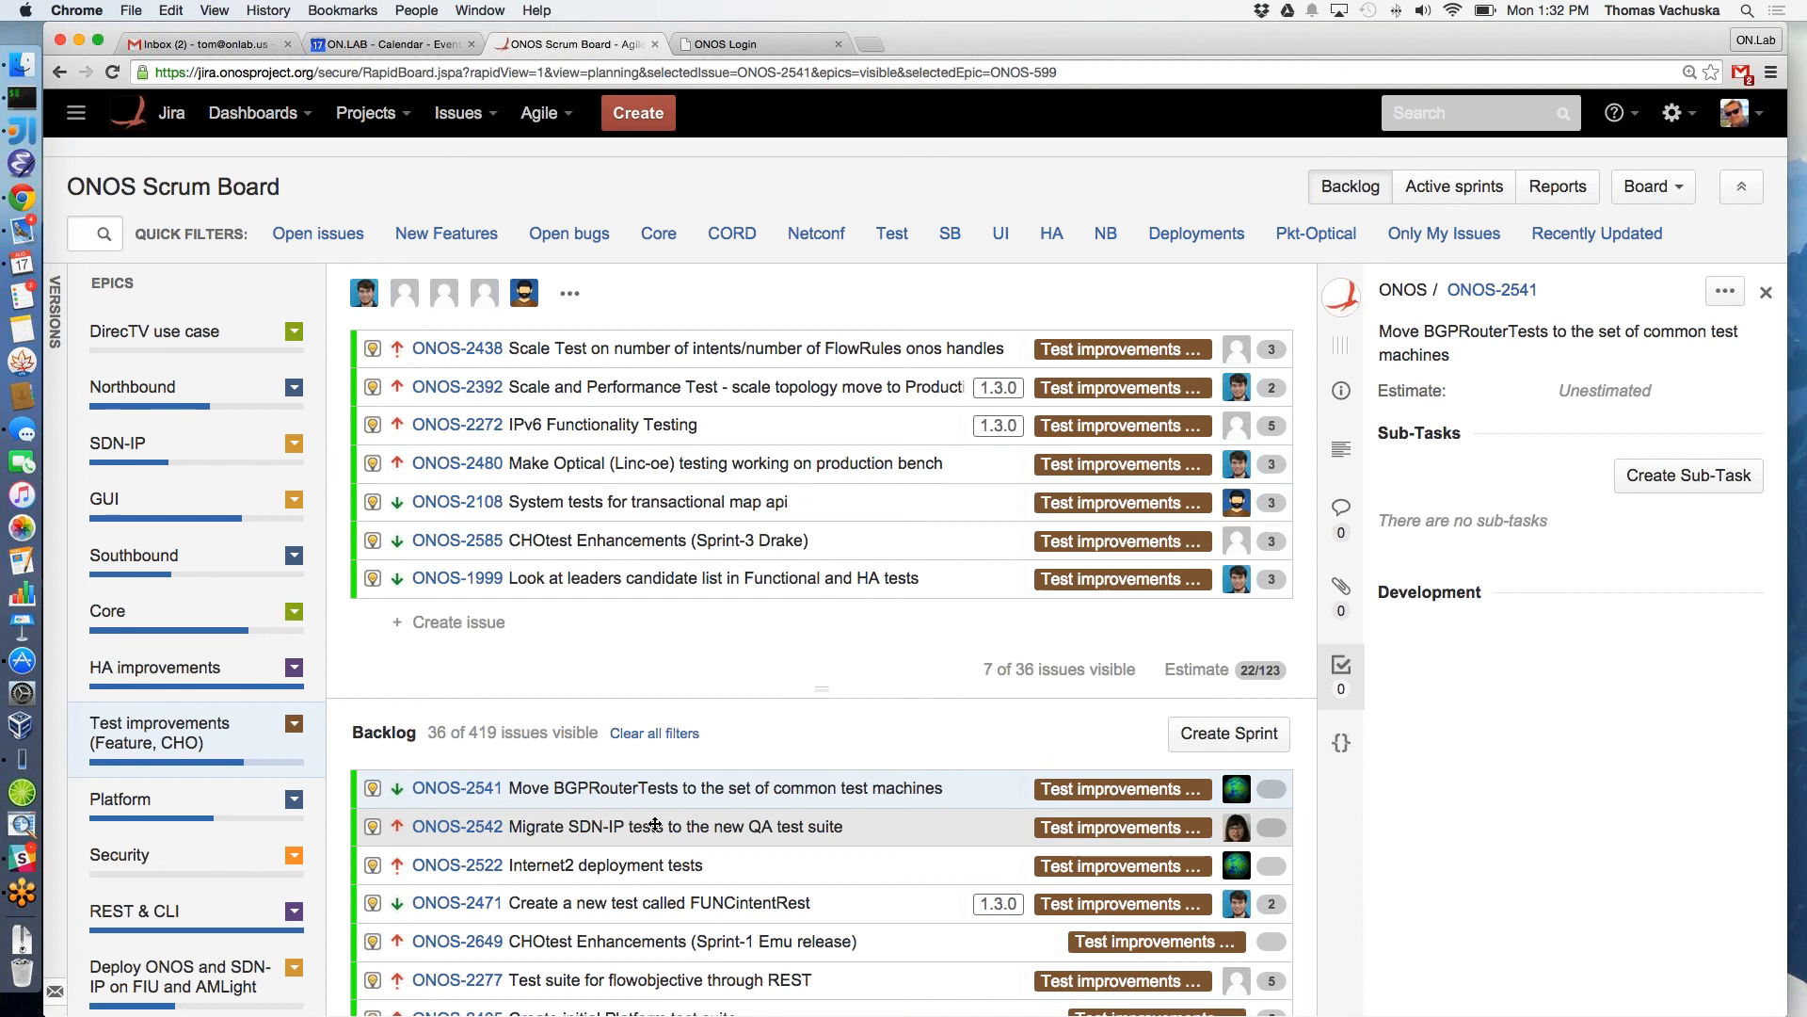
Bring up ONOS-2542's details and set its estimate to 1 point
left_click(595, 826)
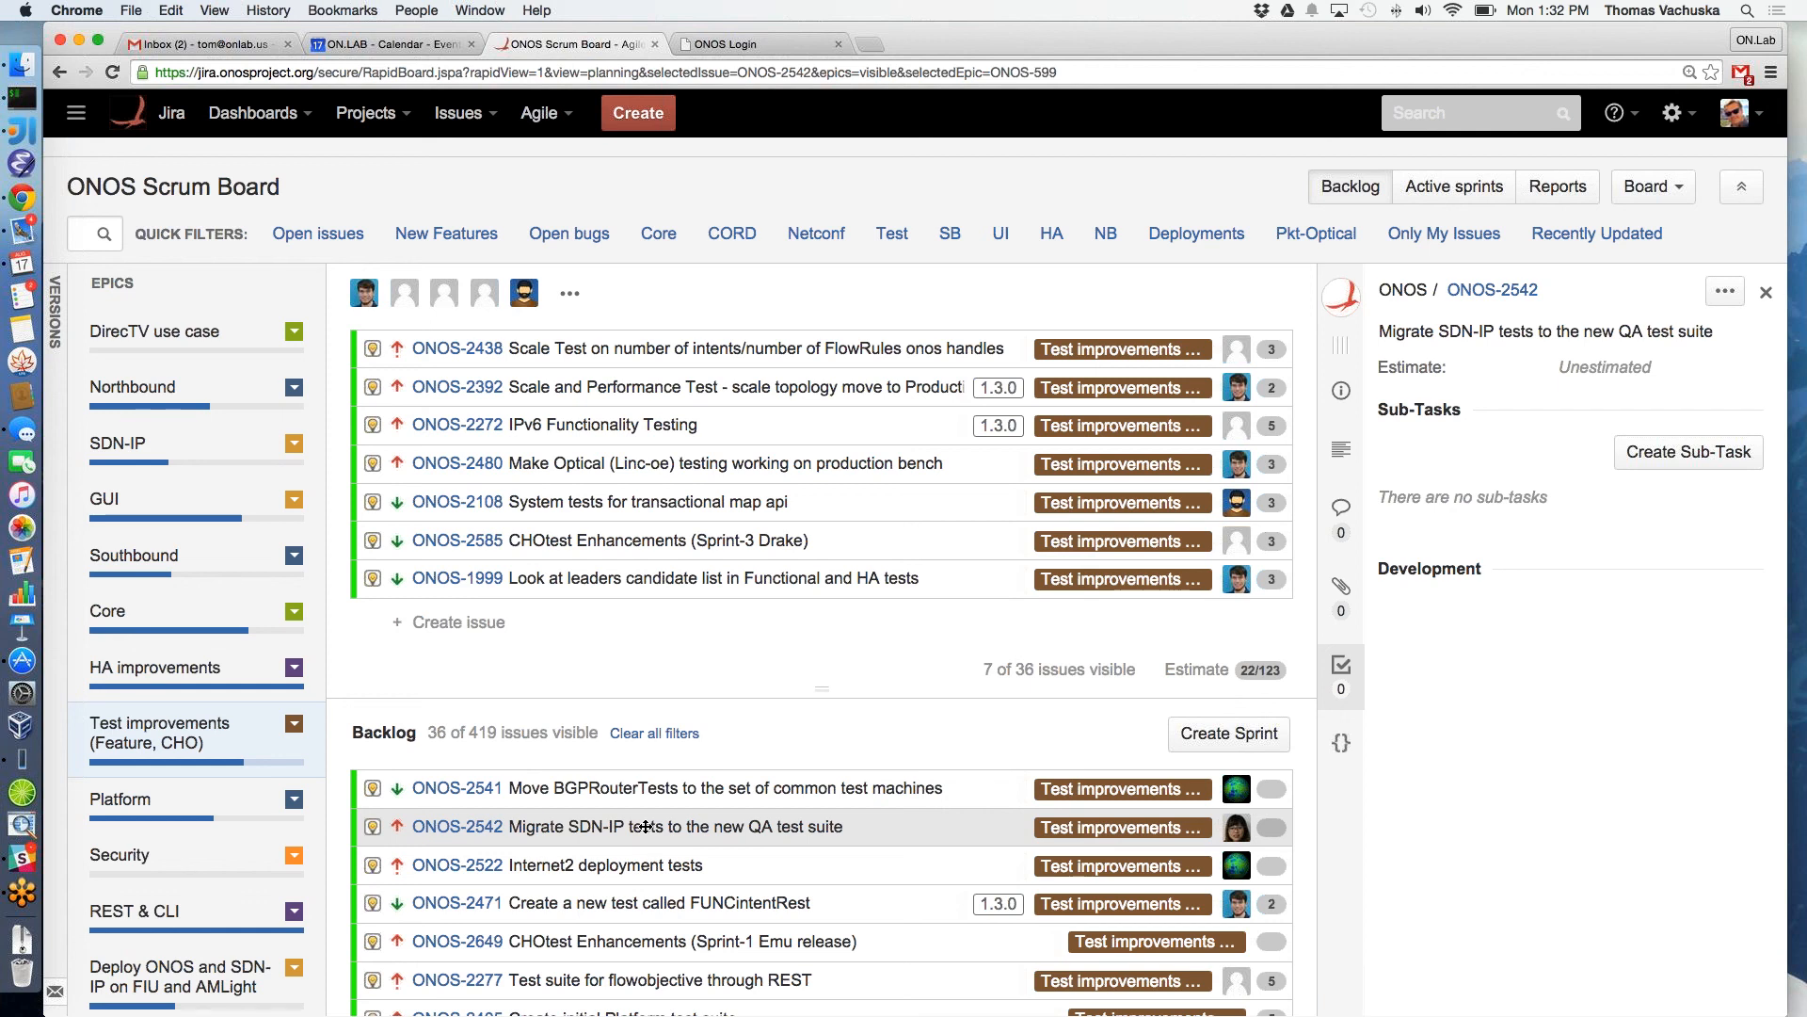
mouse_move(623, 831)
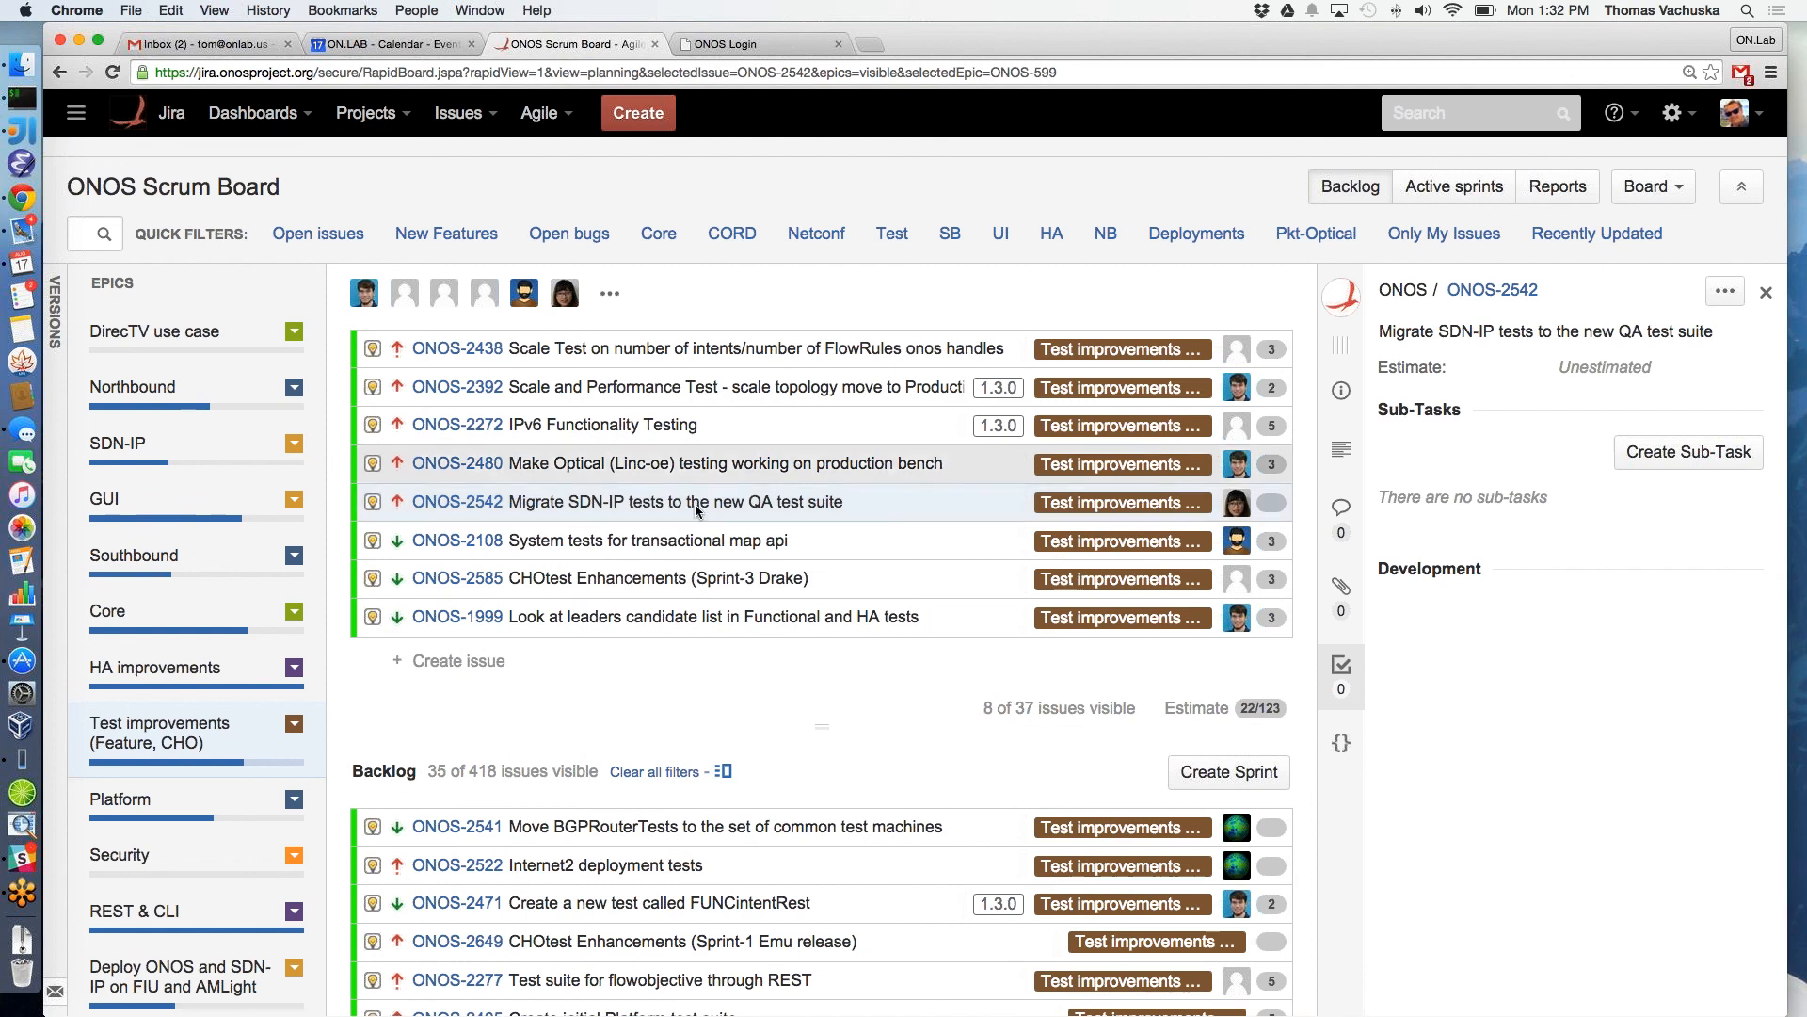
left_click(1603, 367)
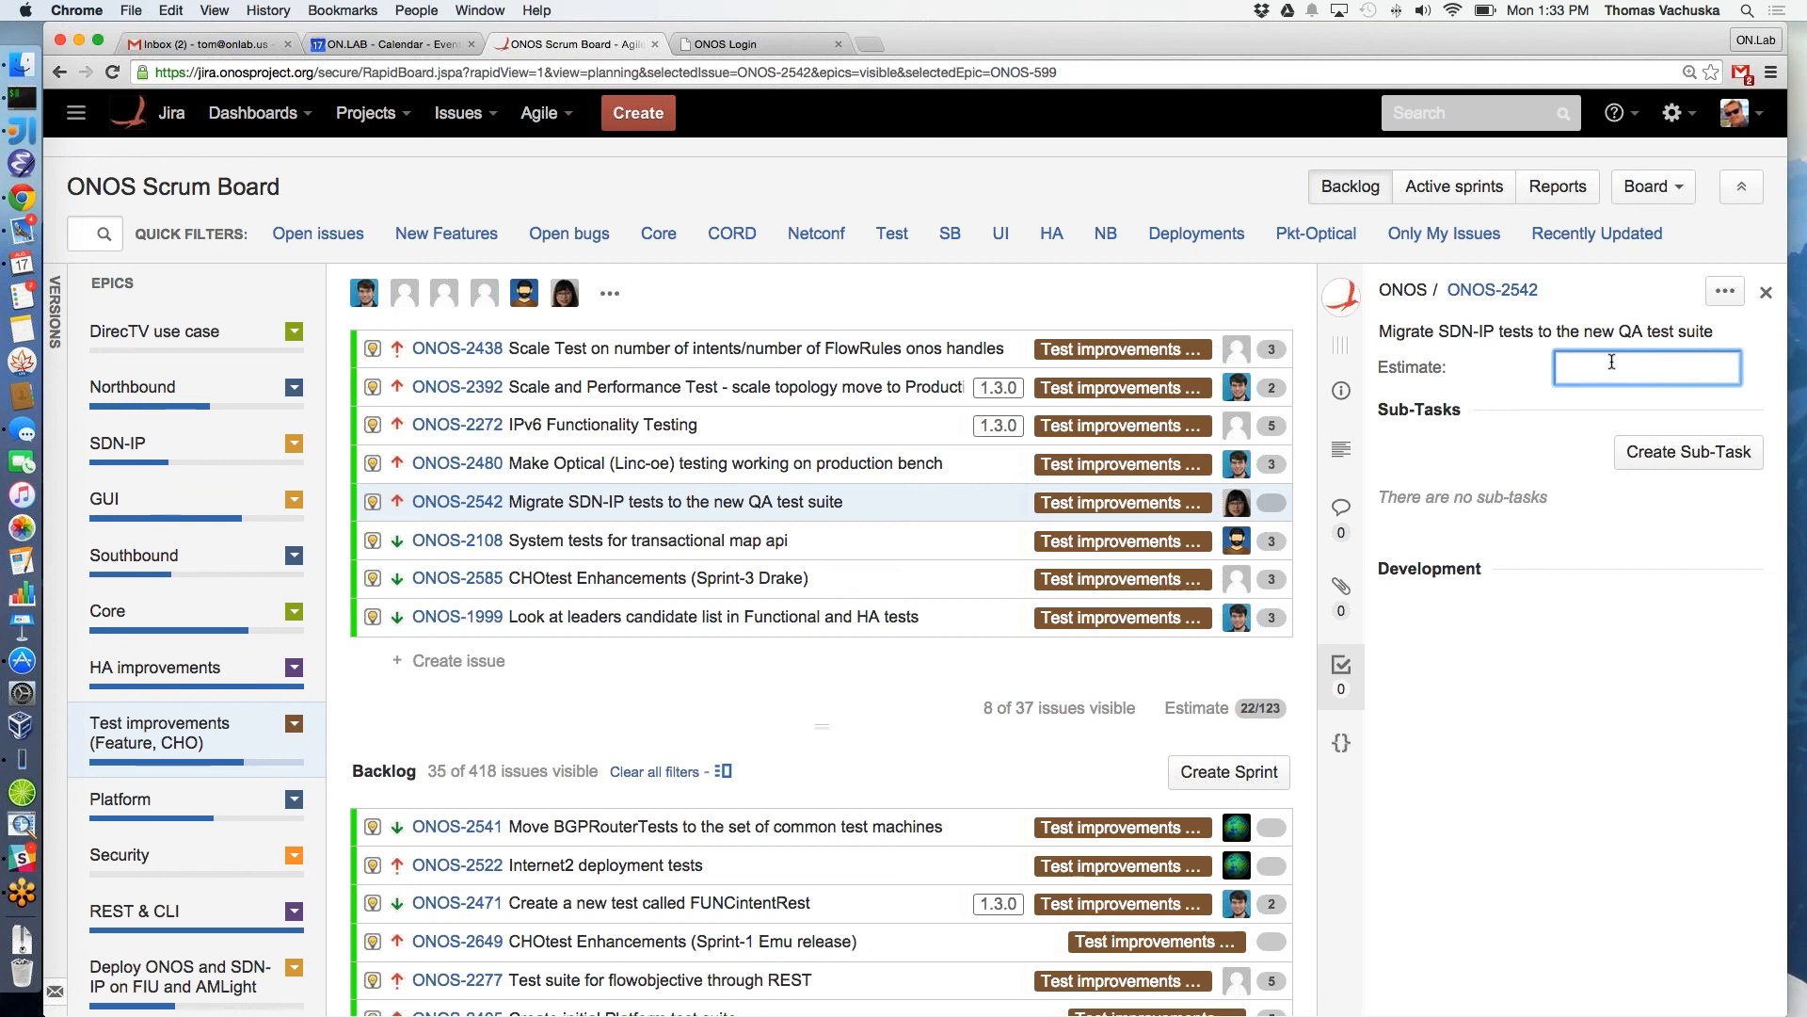
type("1")
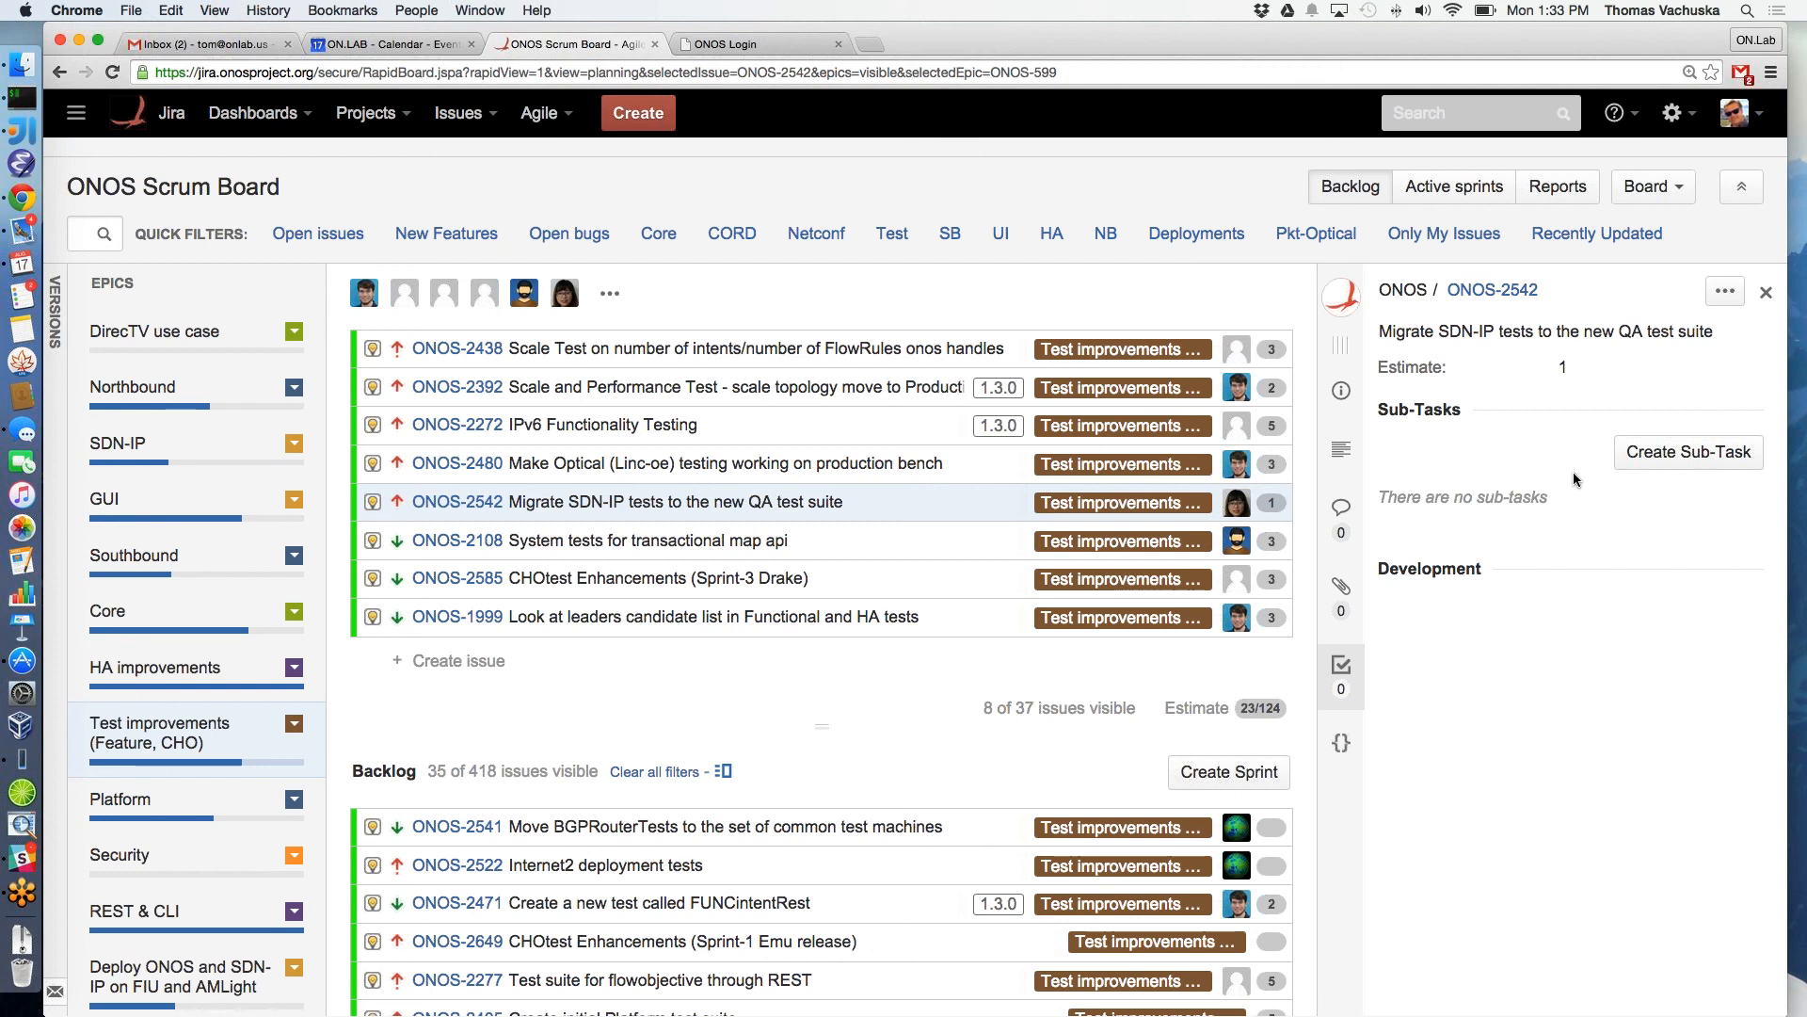
mouse_move(1574, 475)
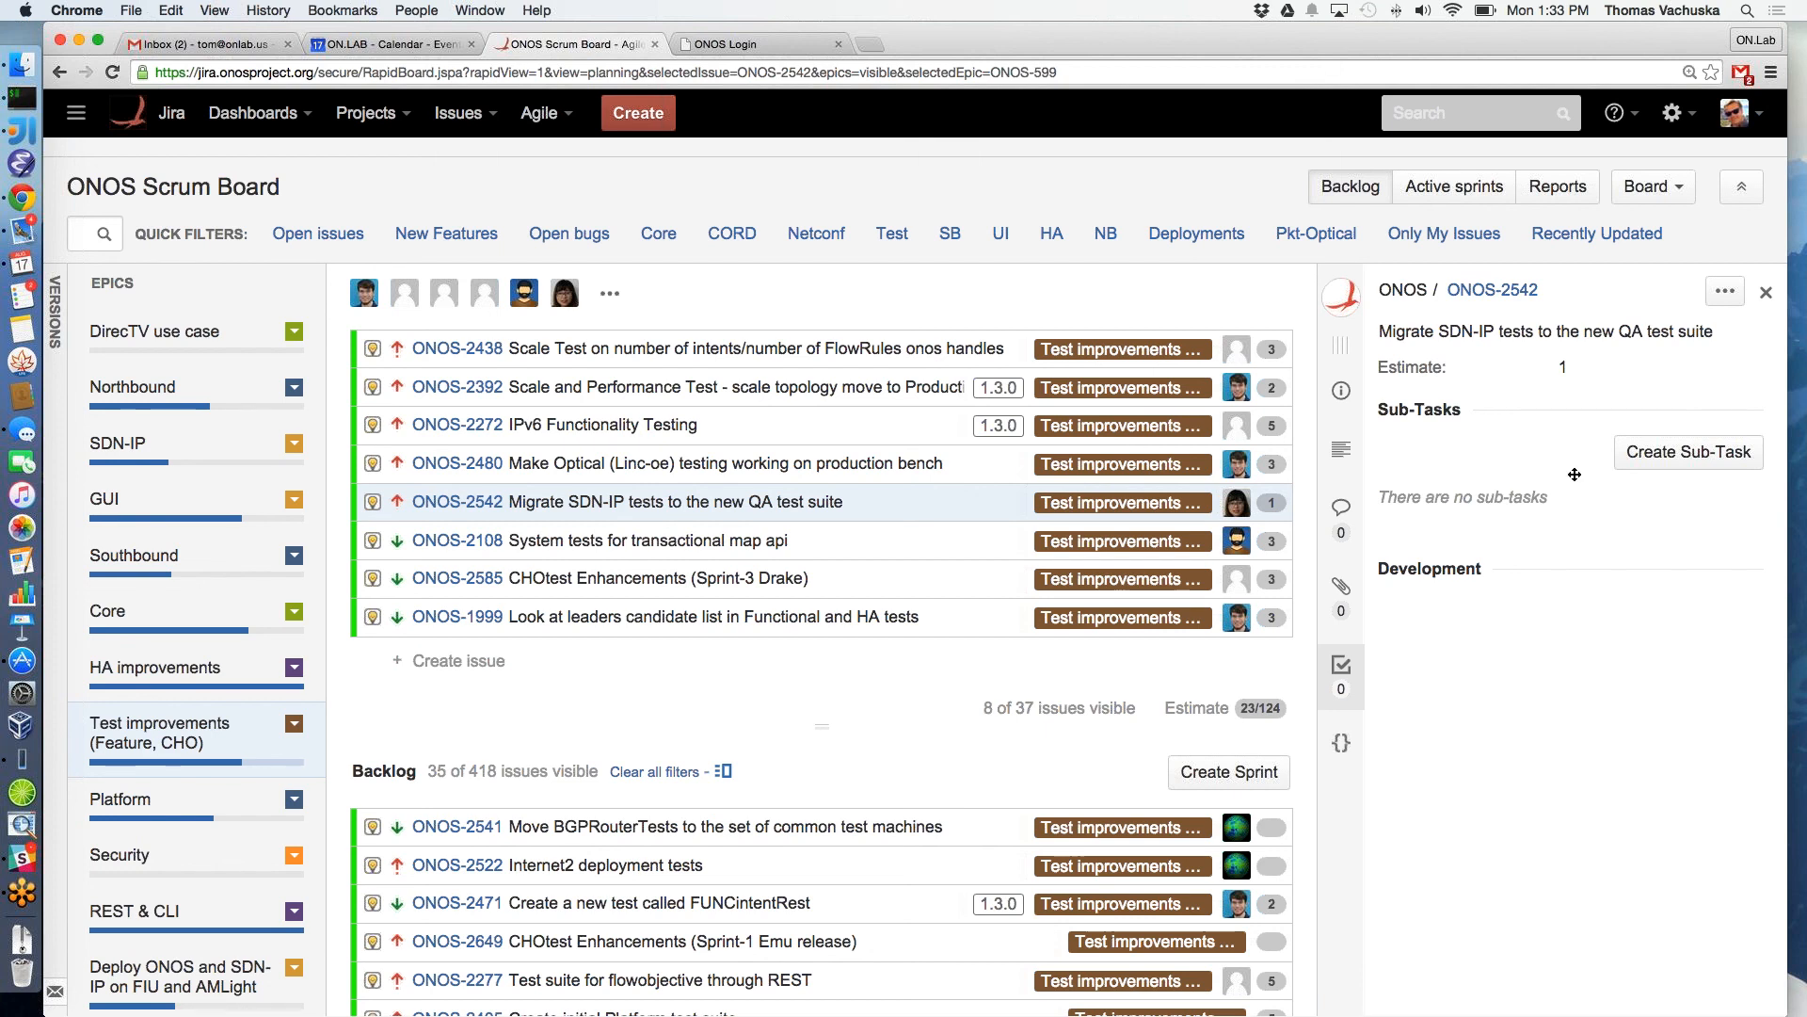
scroll("down", 3)
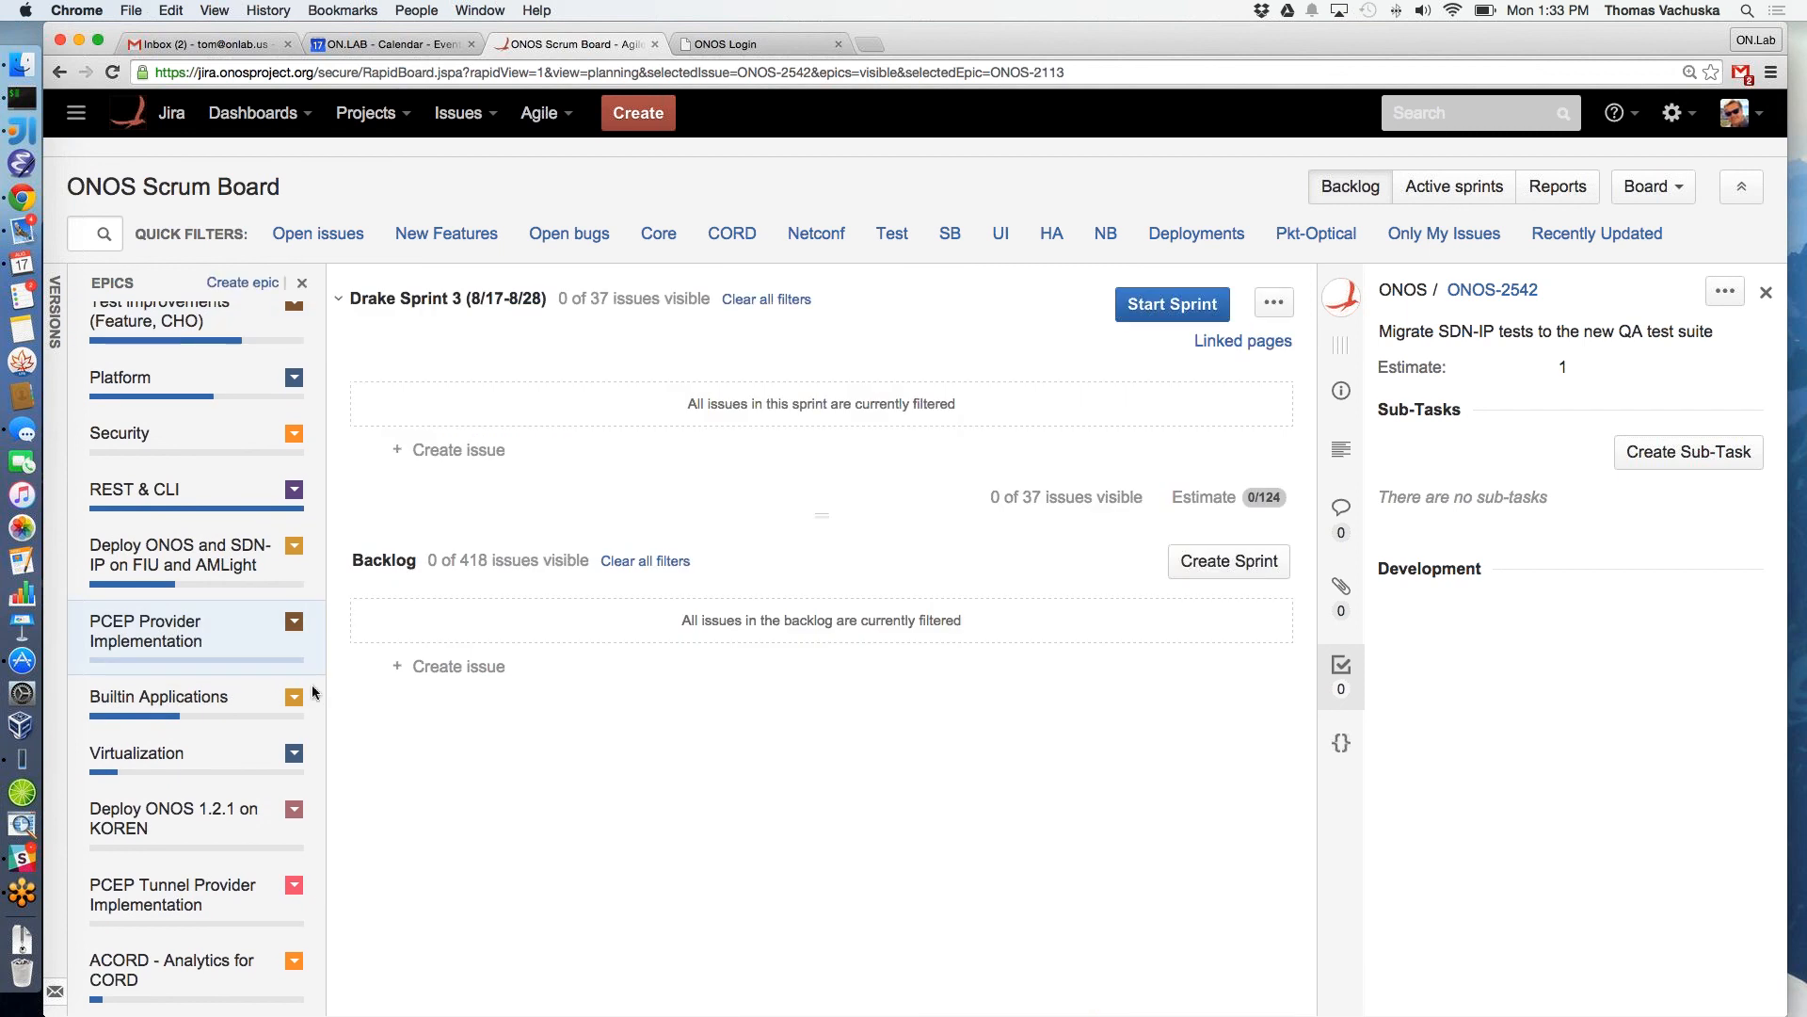
scroll("down", 3)
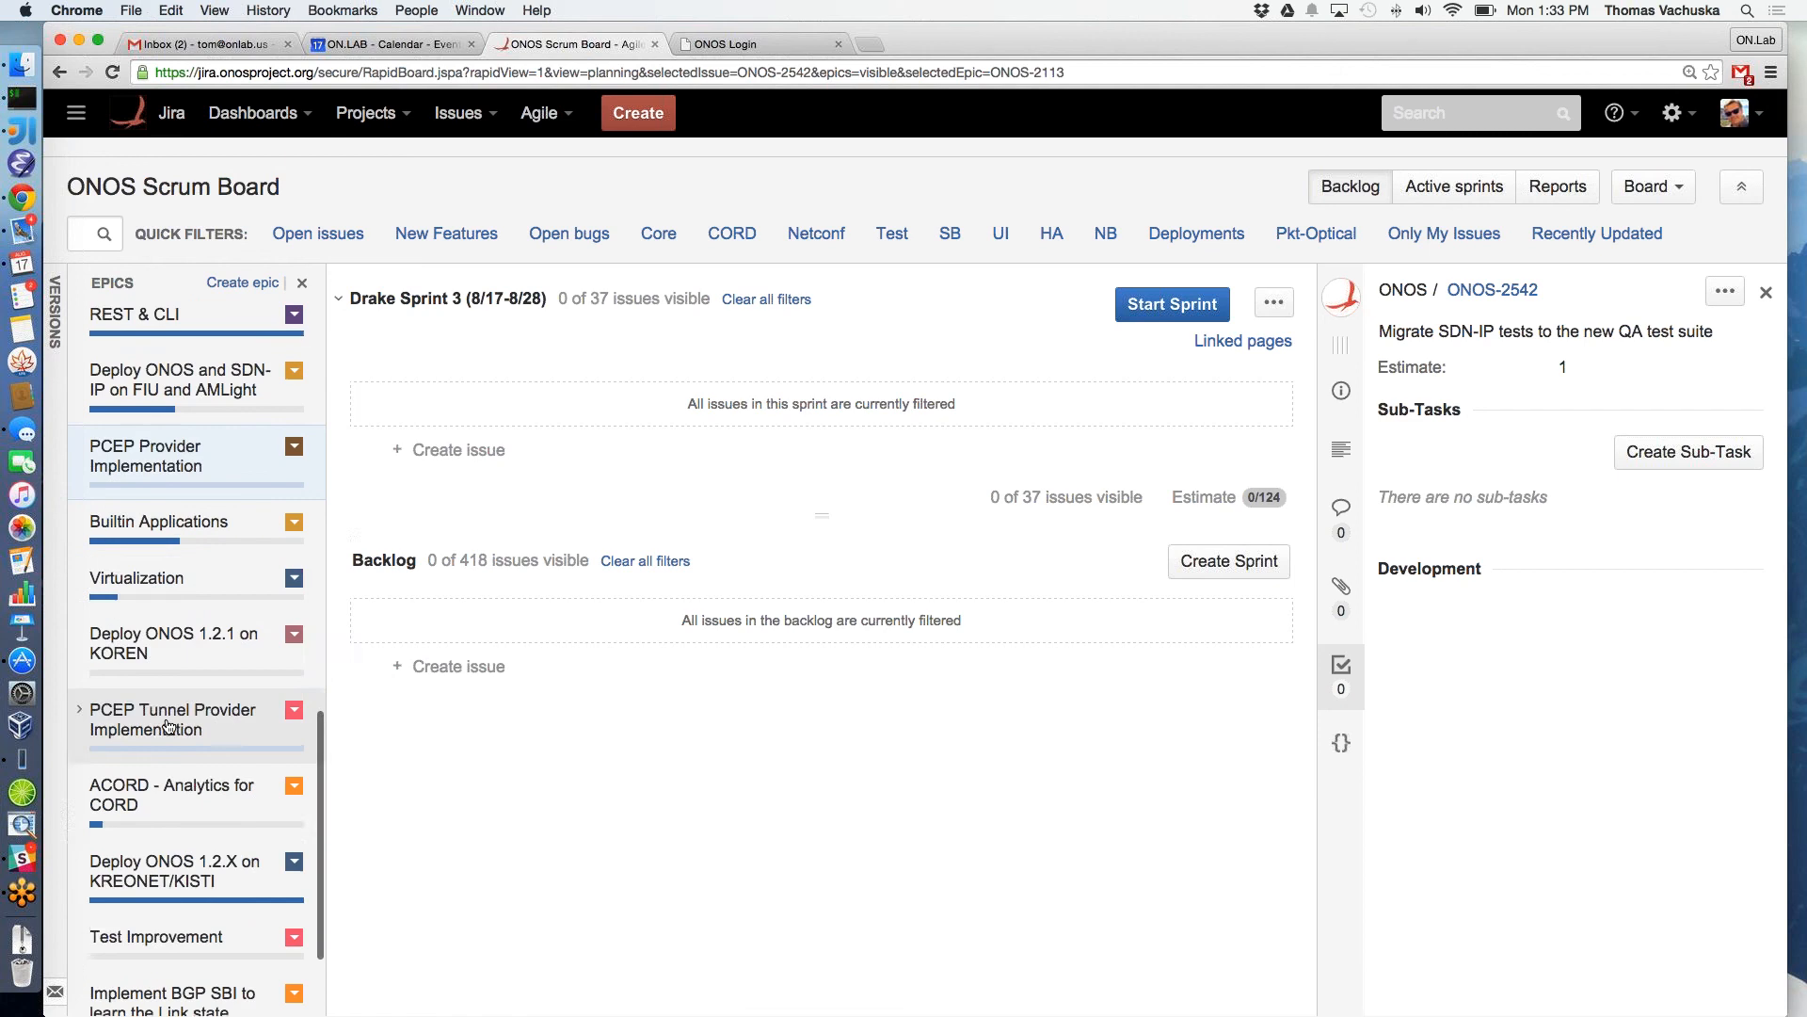
scroll("down", 3)
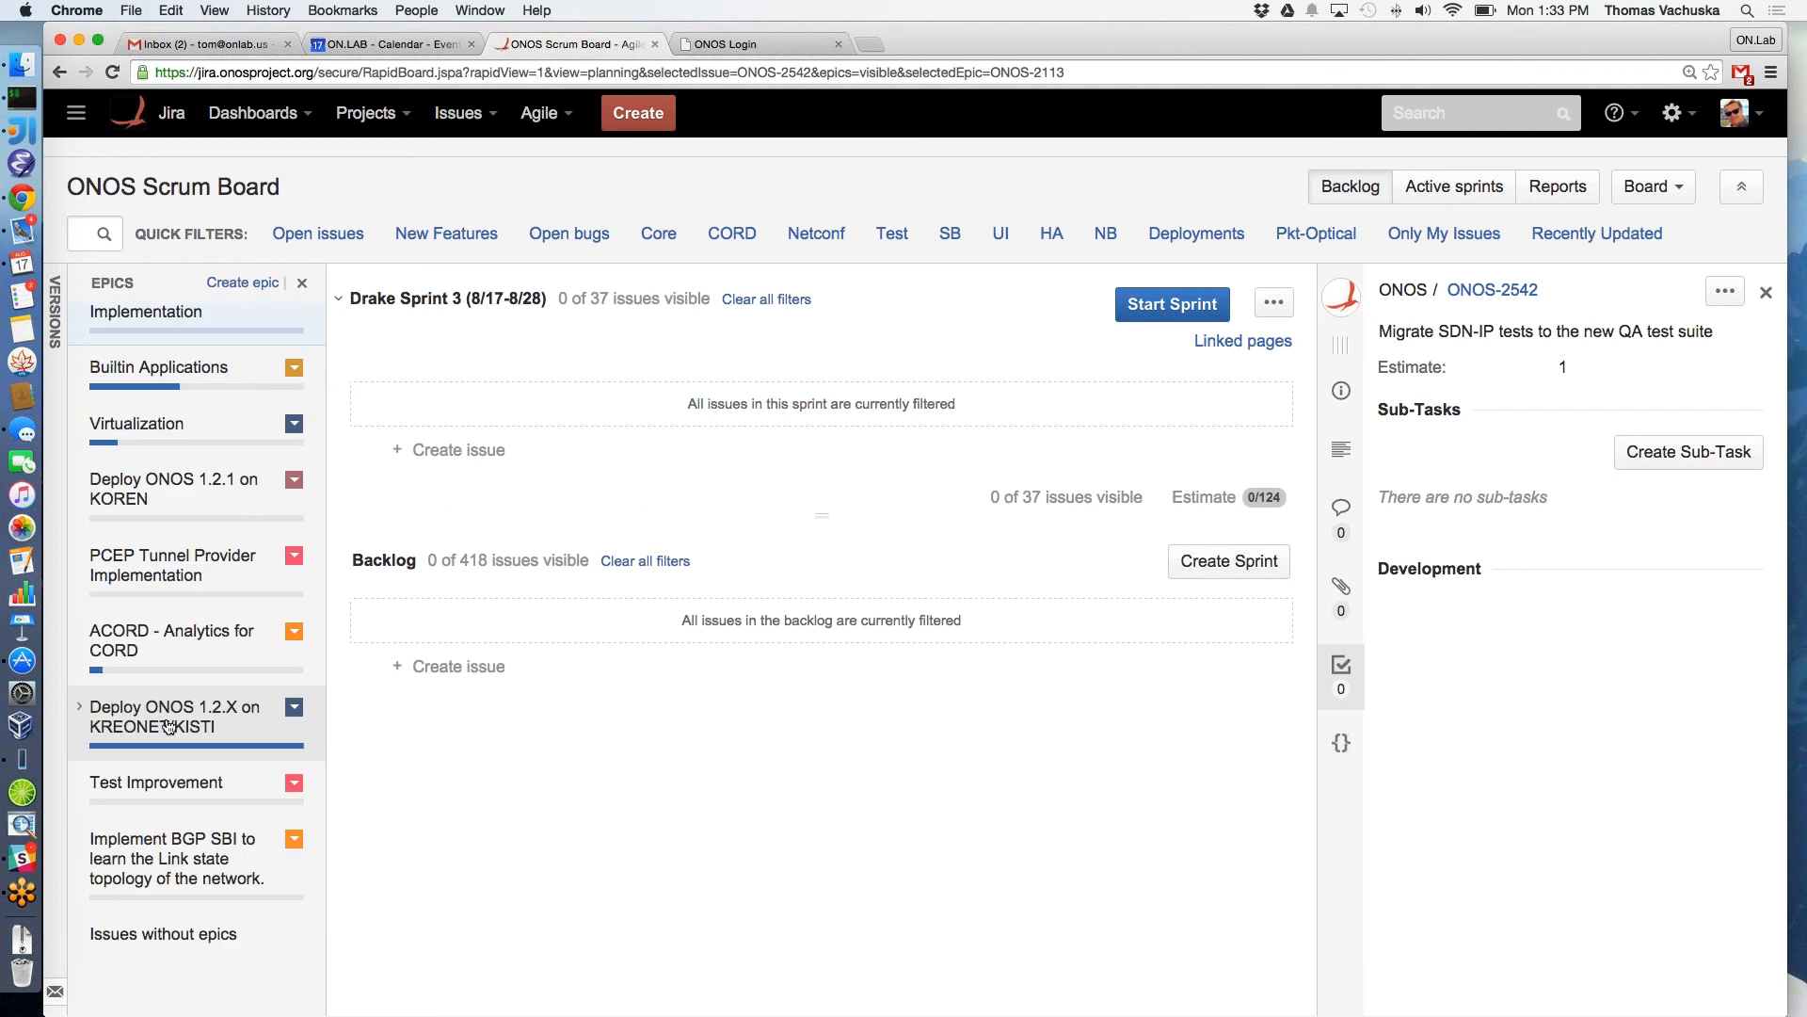
scroll("up", 3)
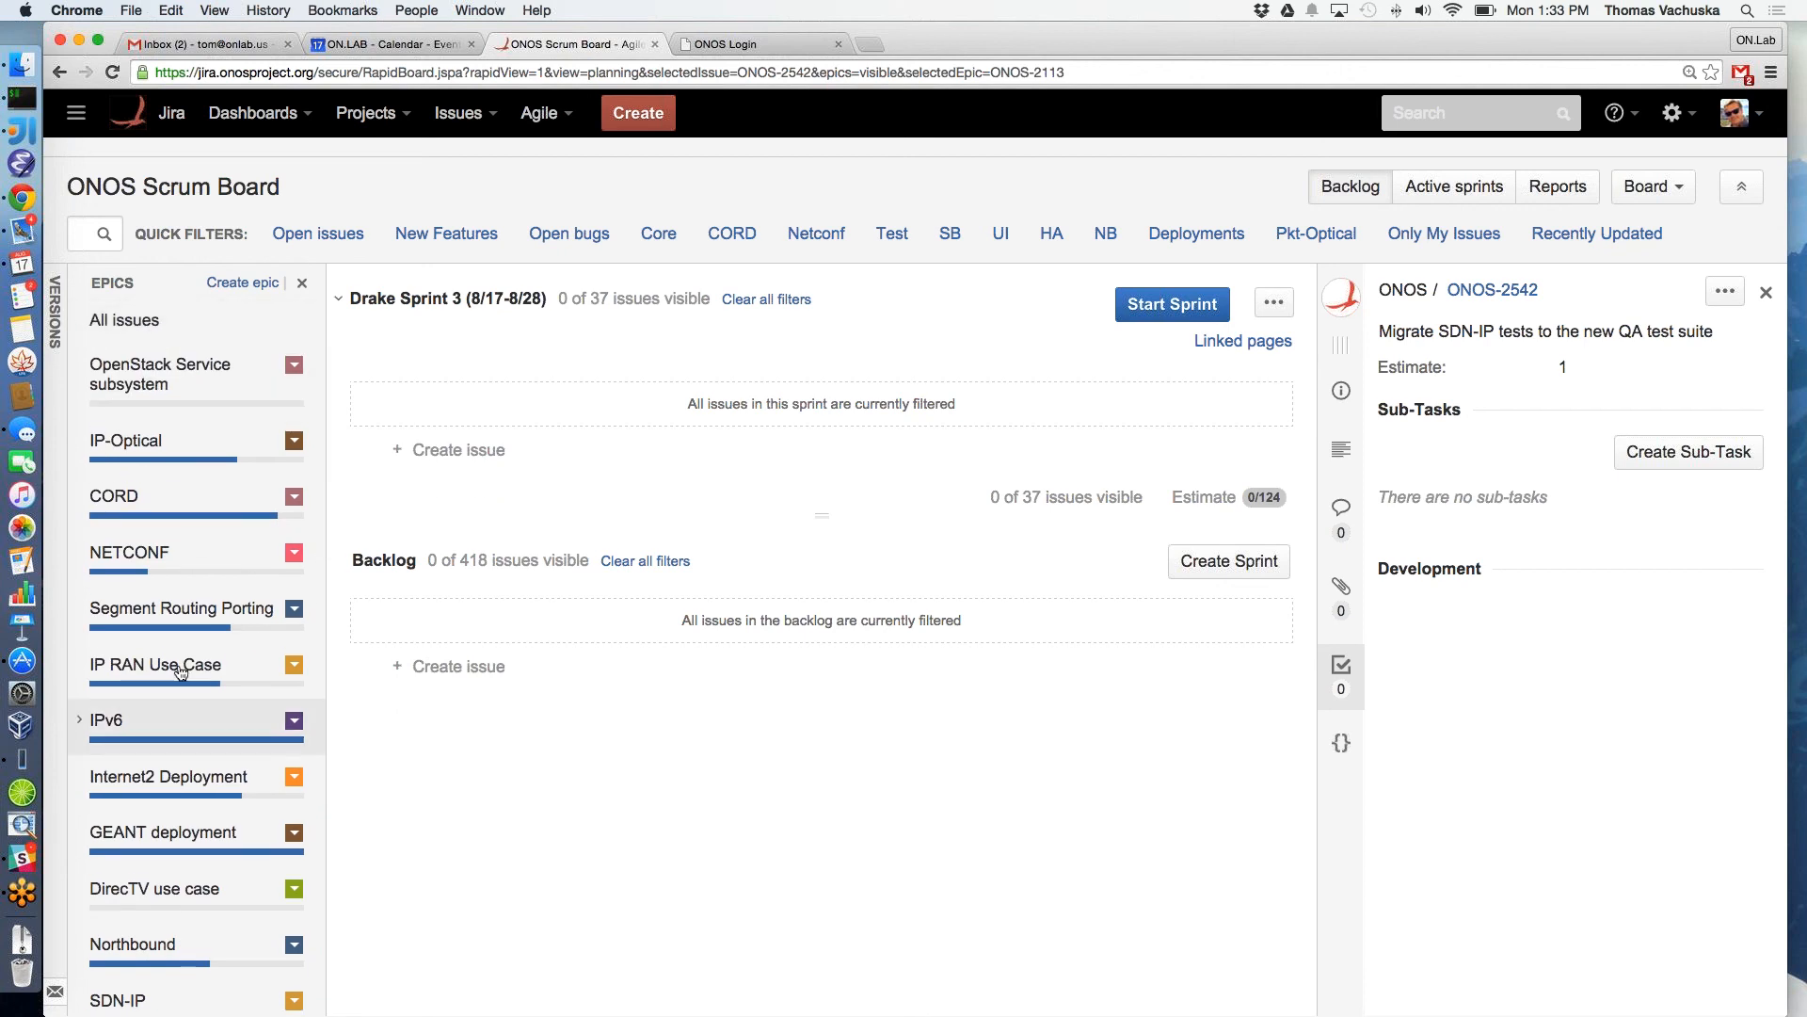
Filter to the Segment Routing Porting epic and move ONOS-2632 OF-DPA 2.0 pipeline testing into Drake Sprint 3
left_click(179, 608)
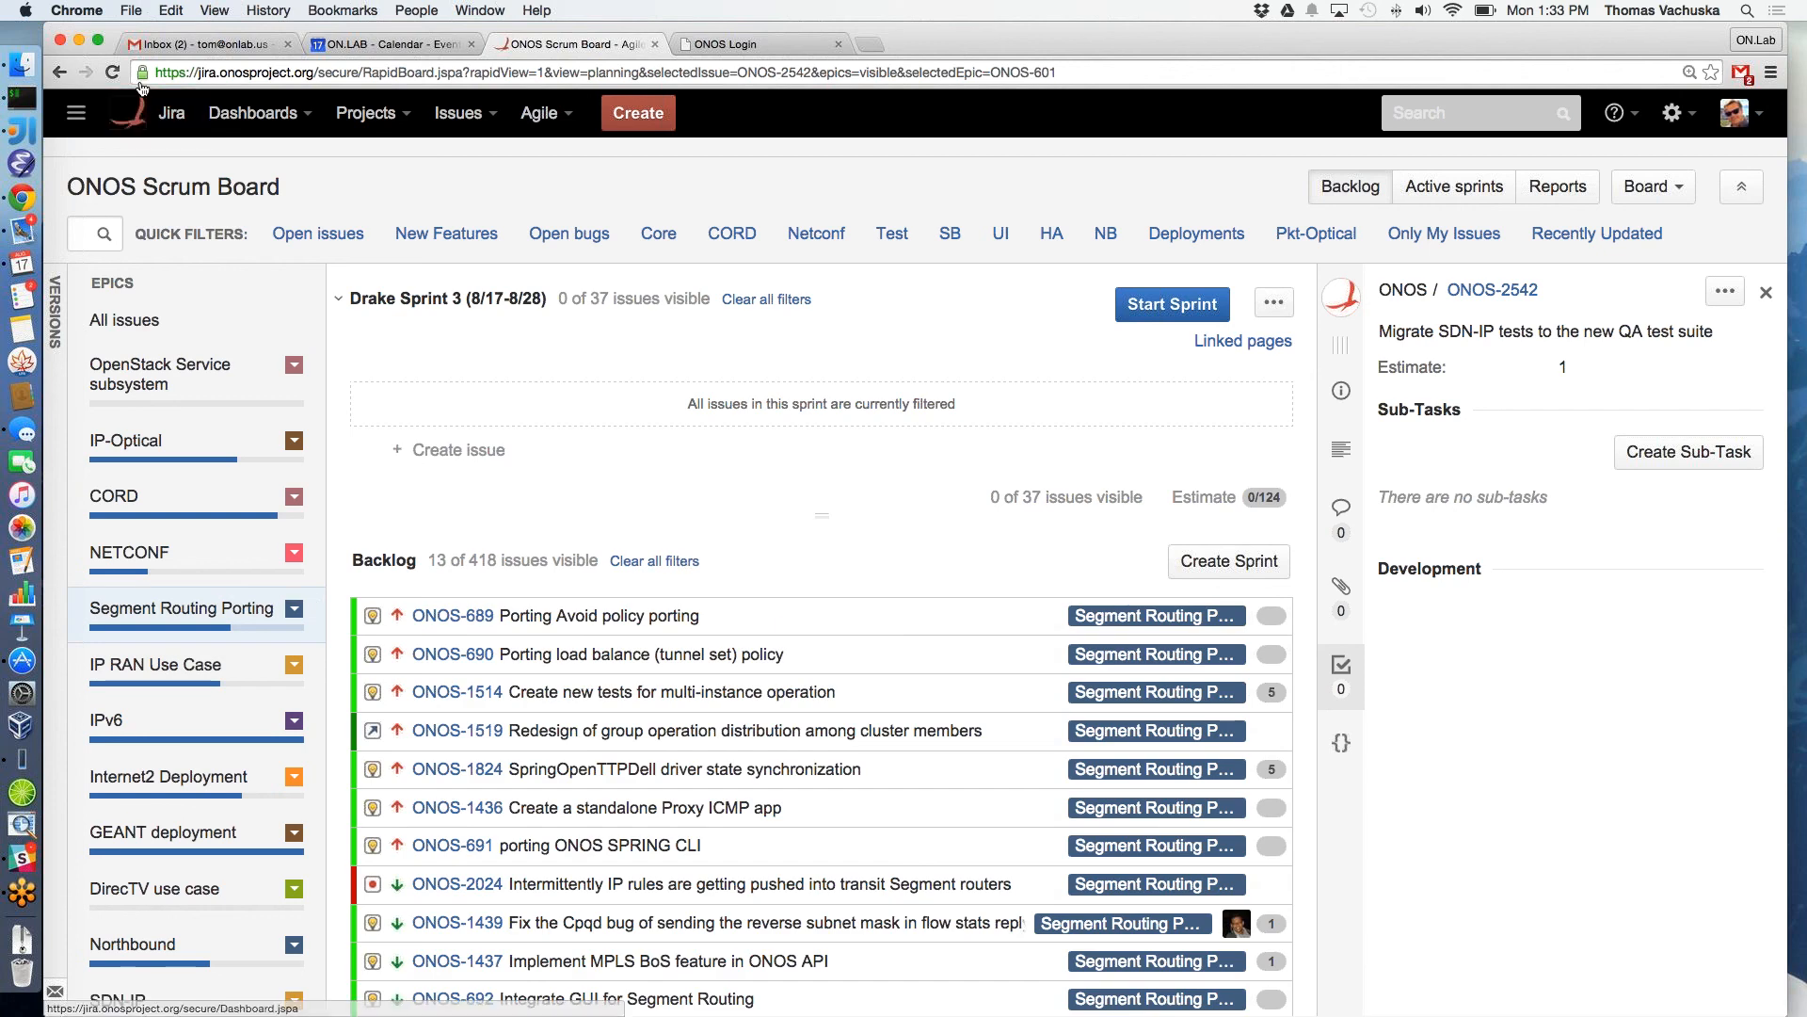
mouse_move(736, 540)
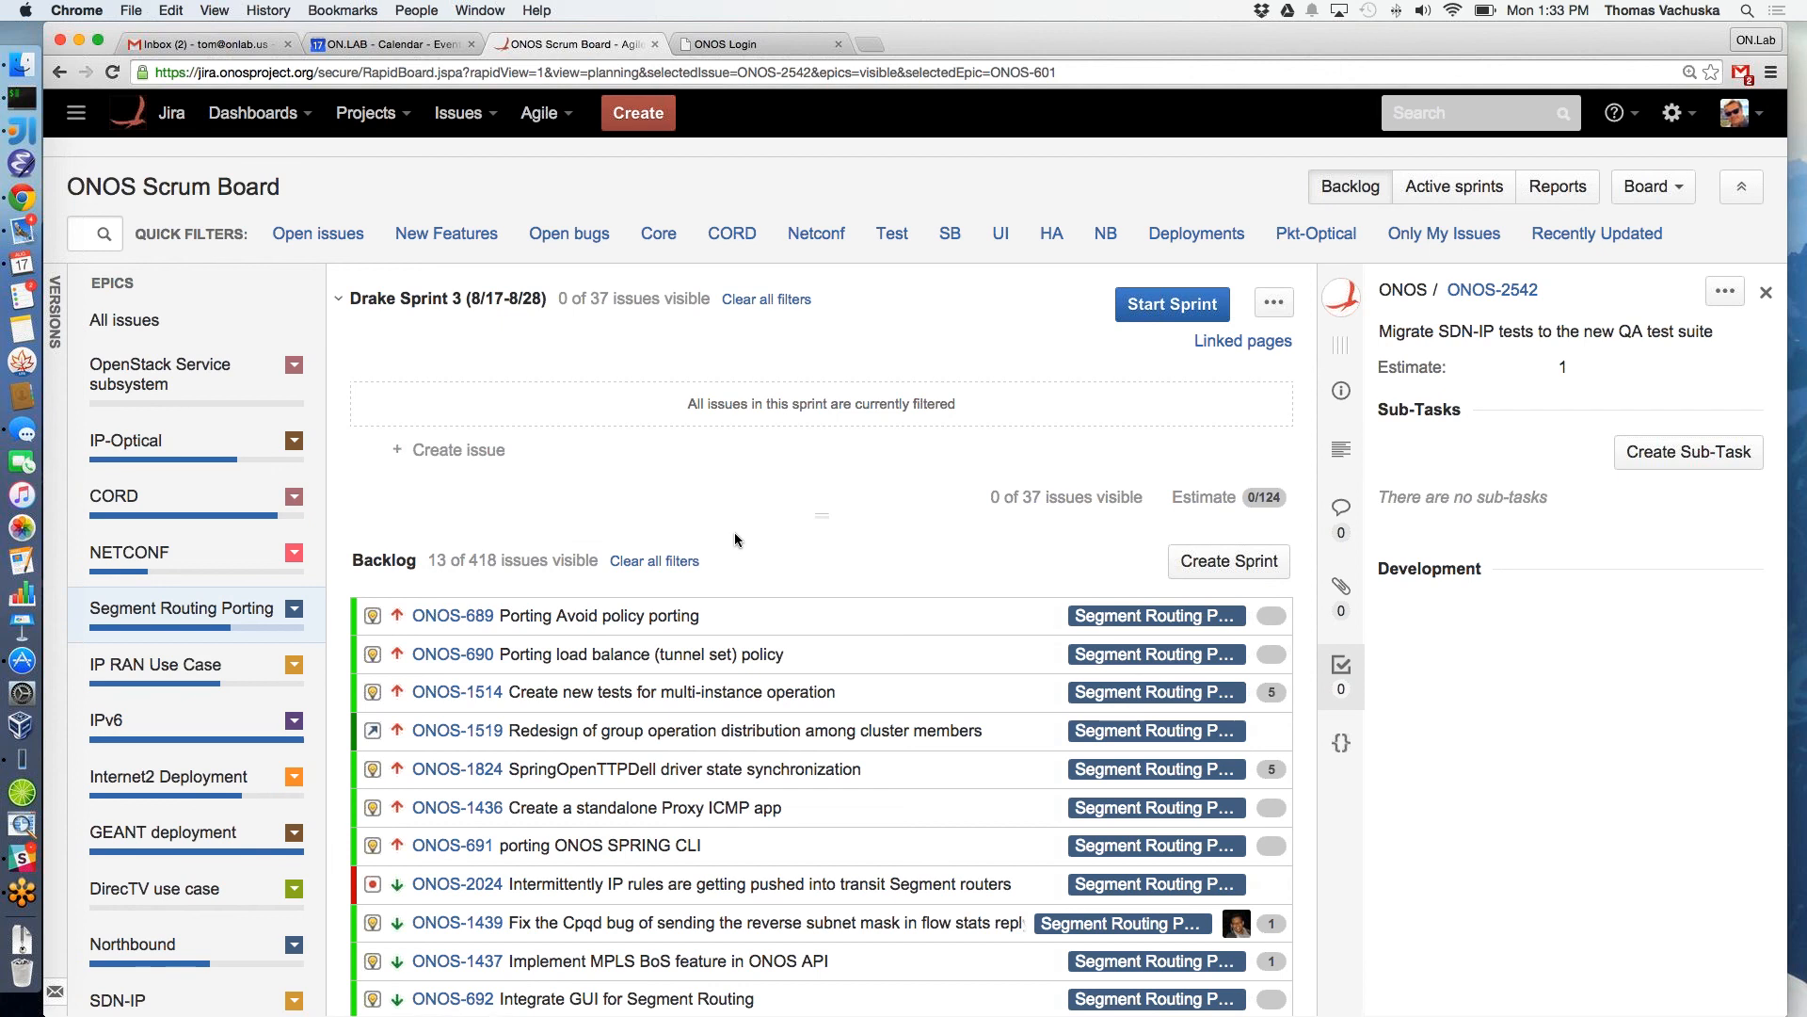
scroll("down", 3)
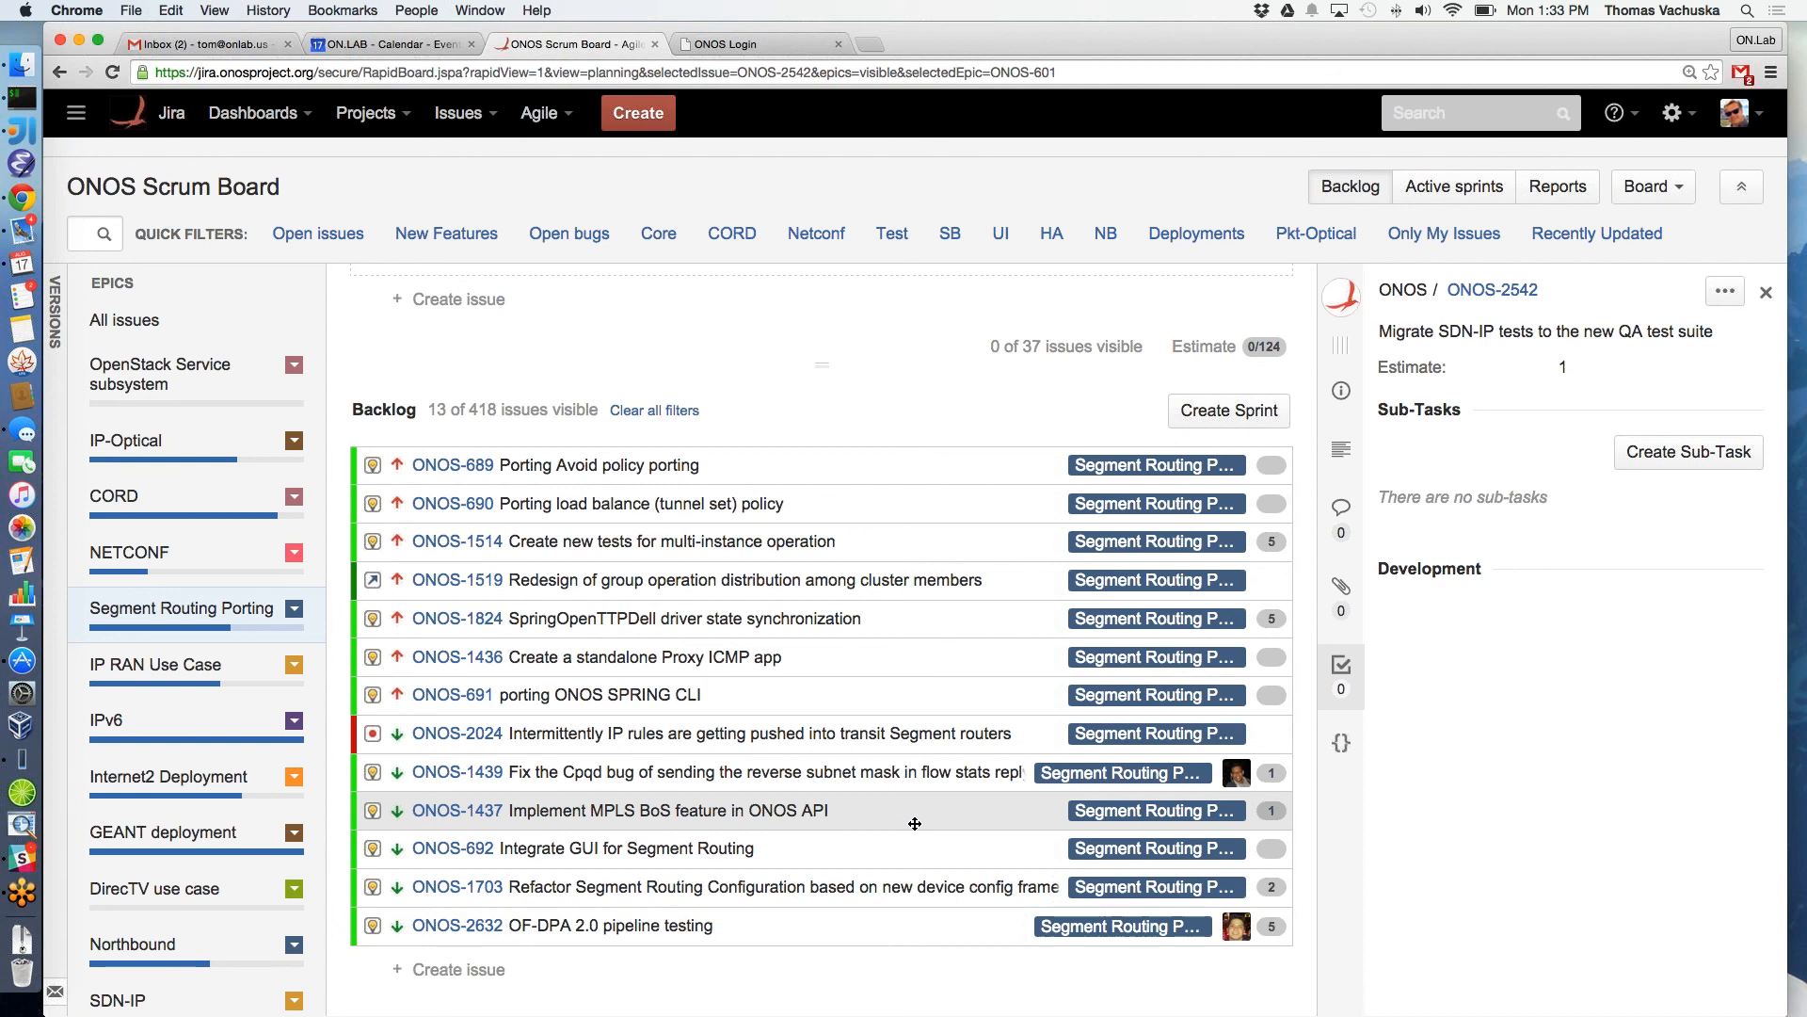
left_click(563, 926)
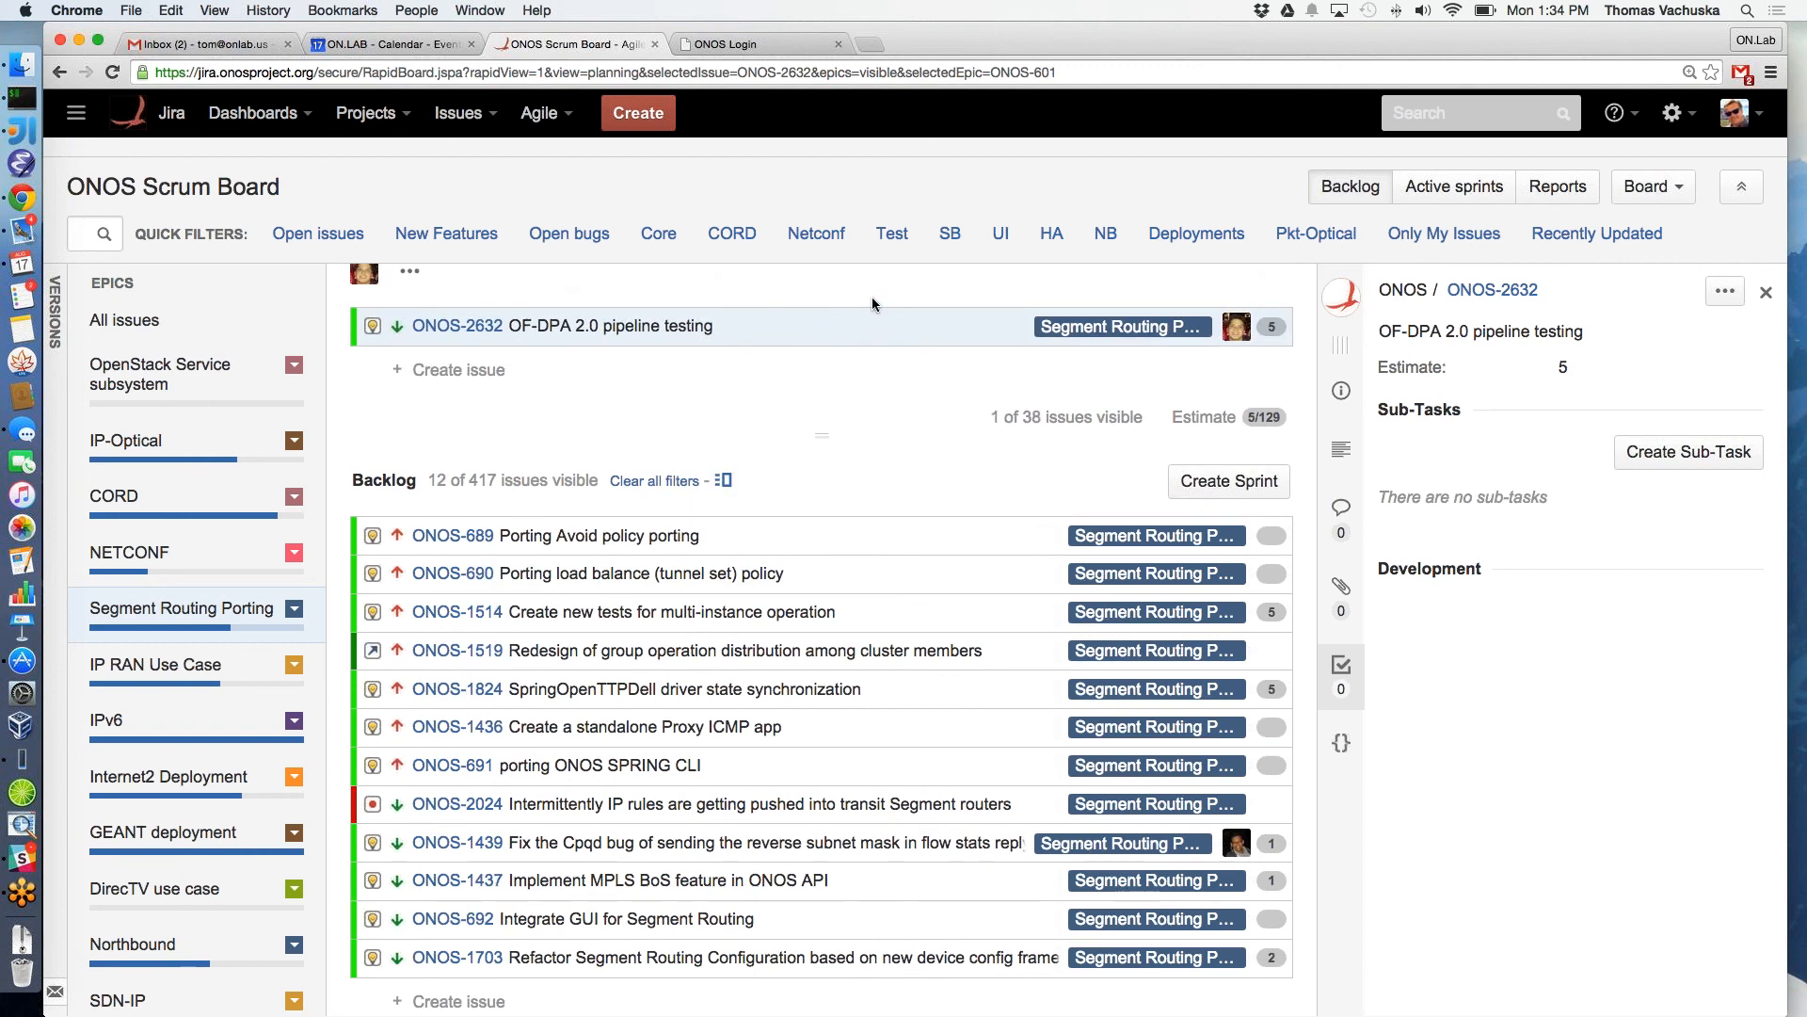
mouse_move(828, 480)
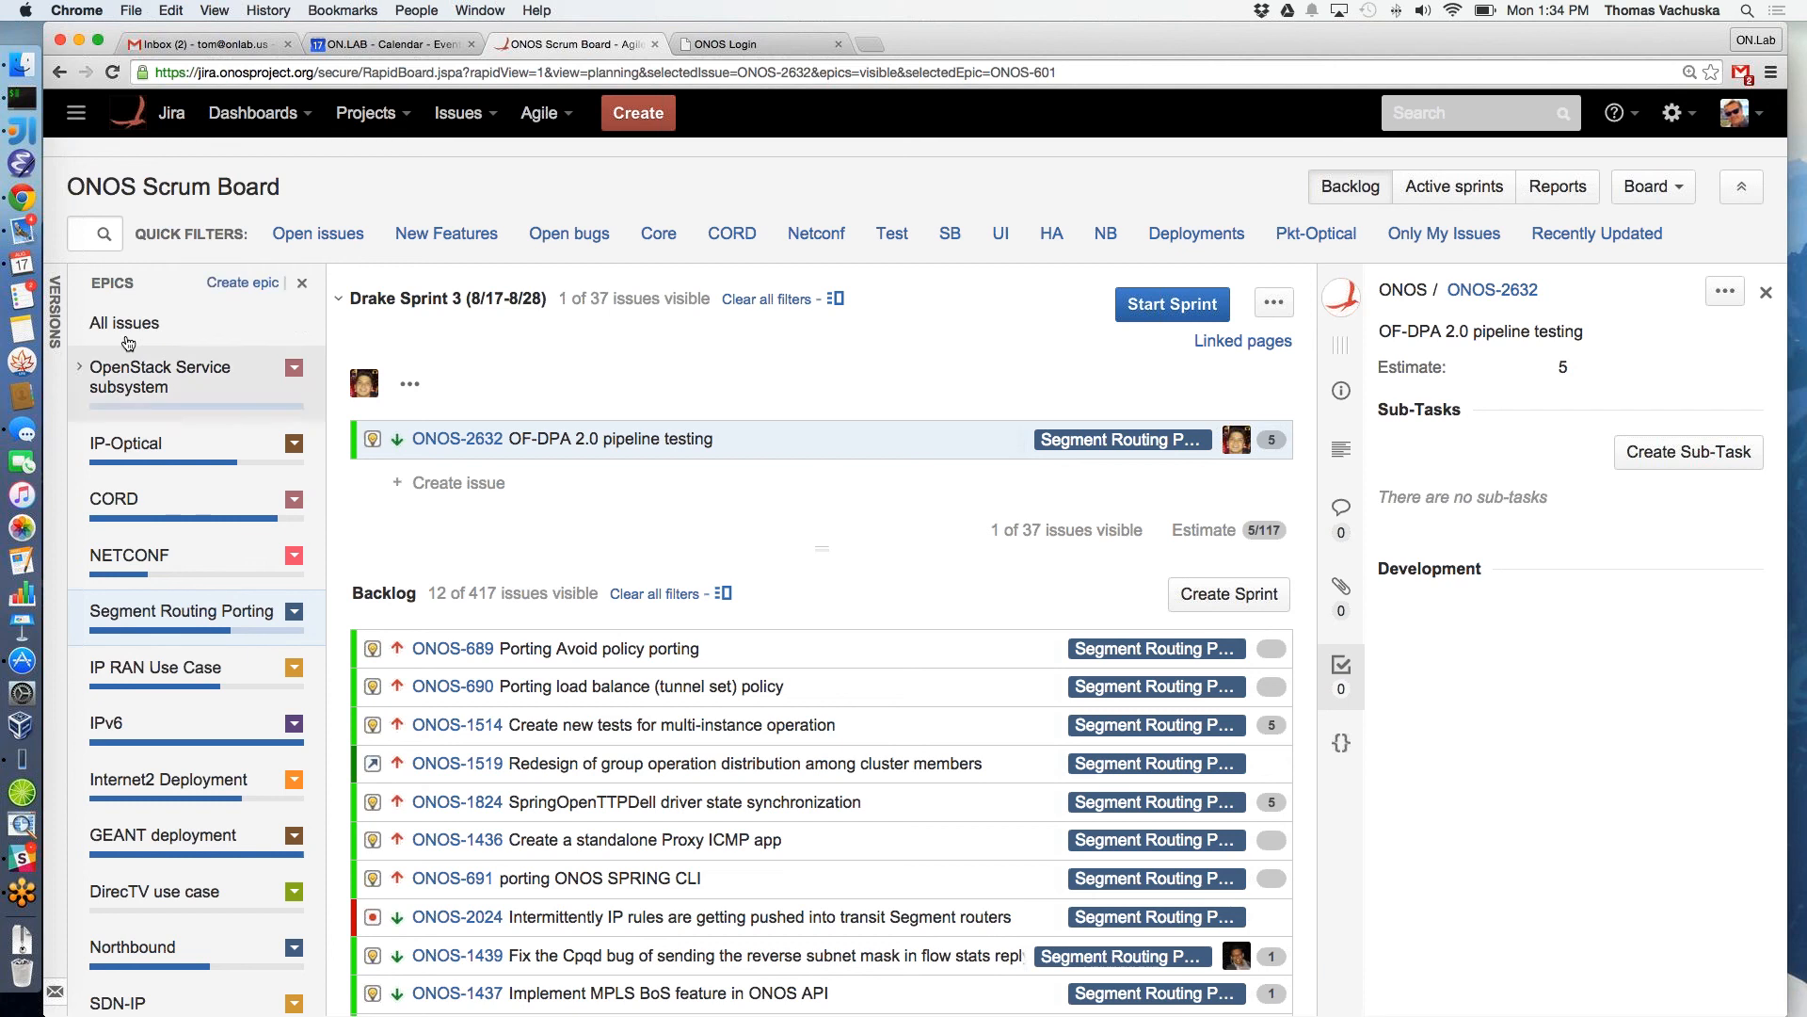
Clear the epic filter and scroll through all 37 Drake Sprint 3 issues for review
left_click(124, 322)
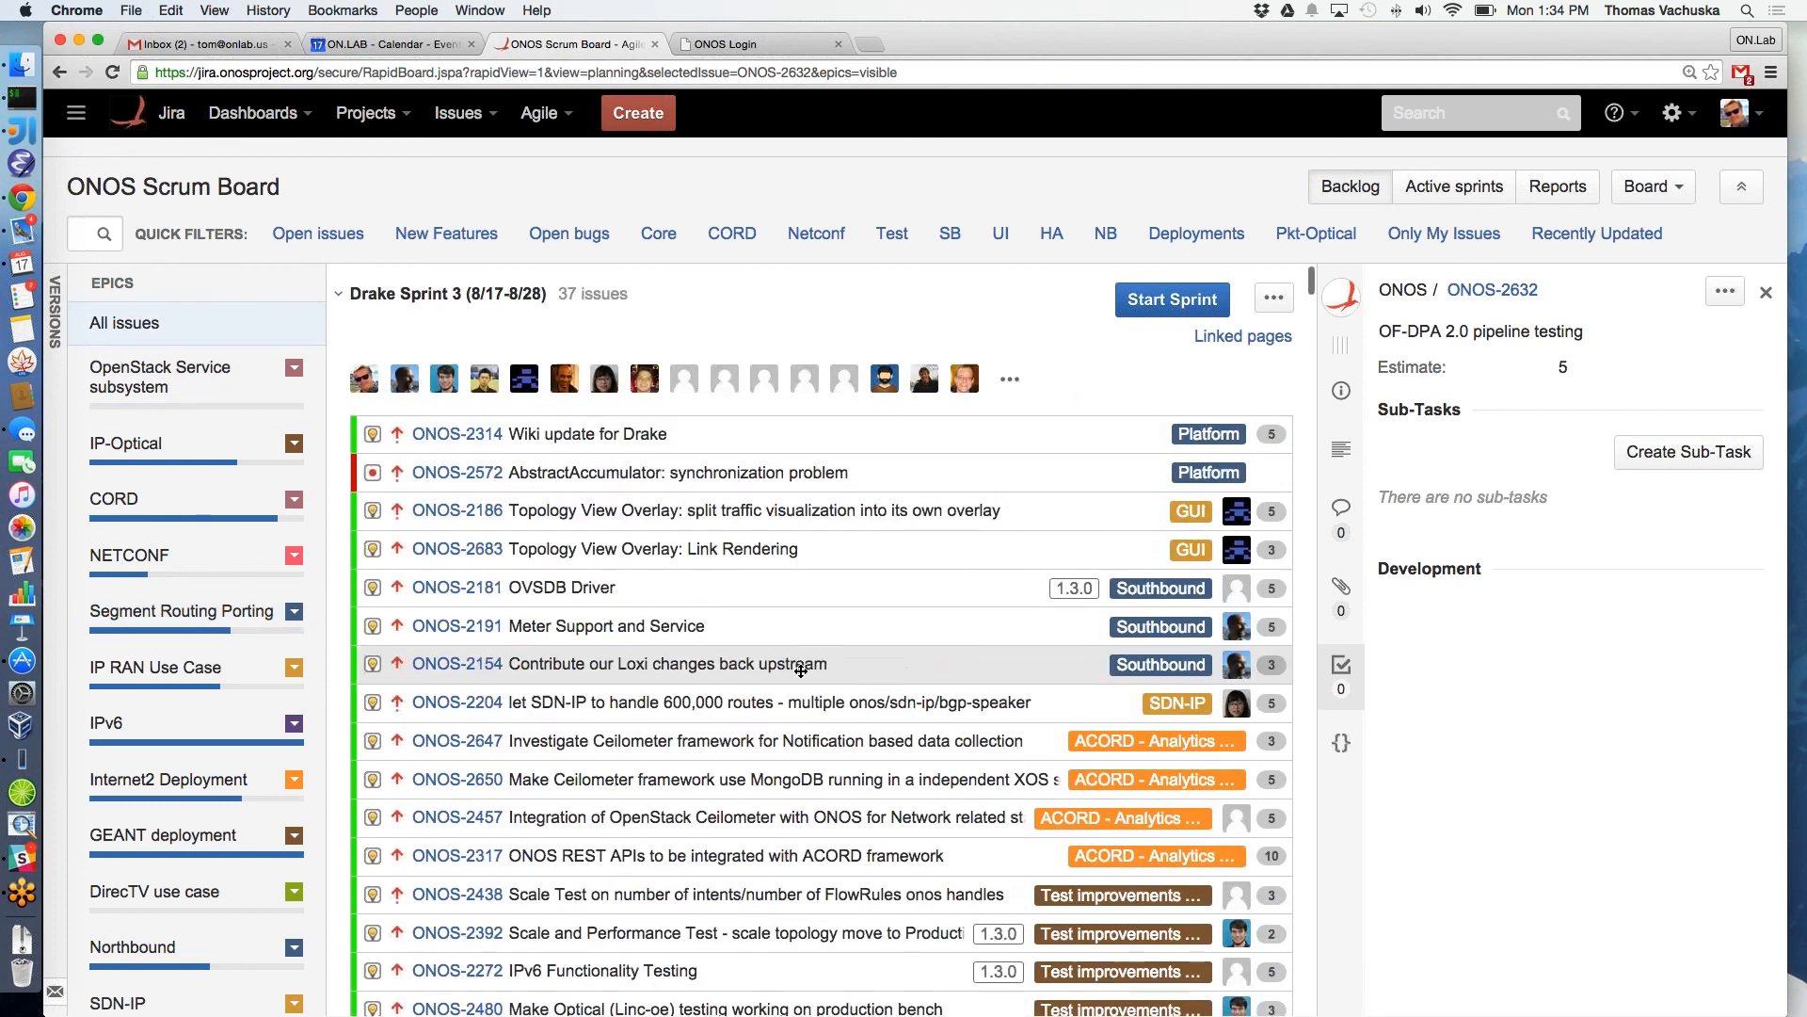
scroll("down", 3)
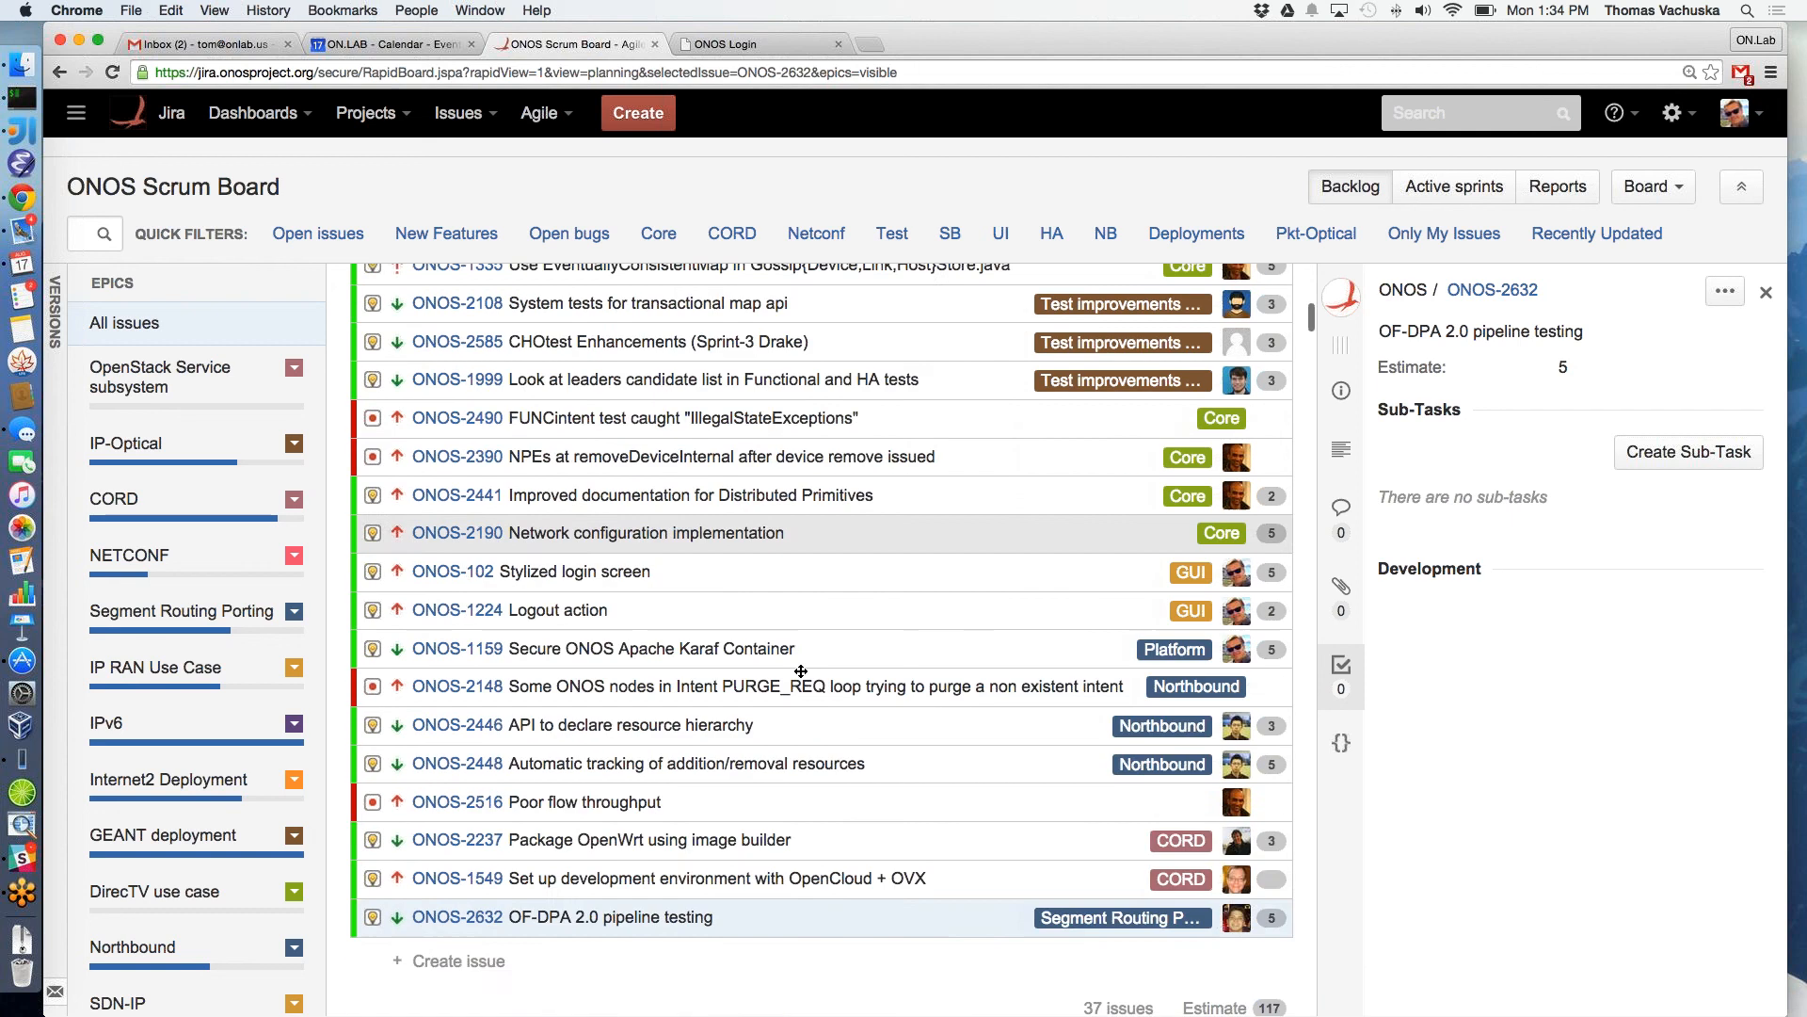
scroll("down", 3)
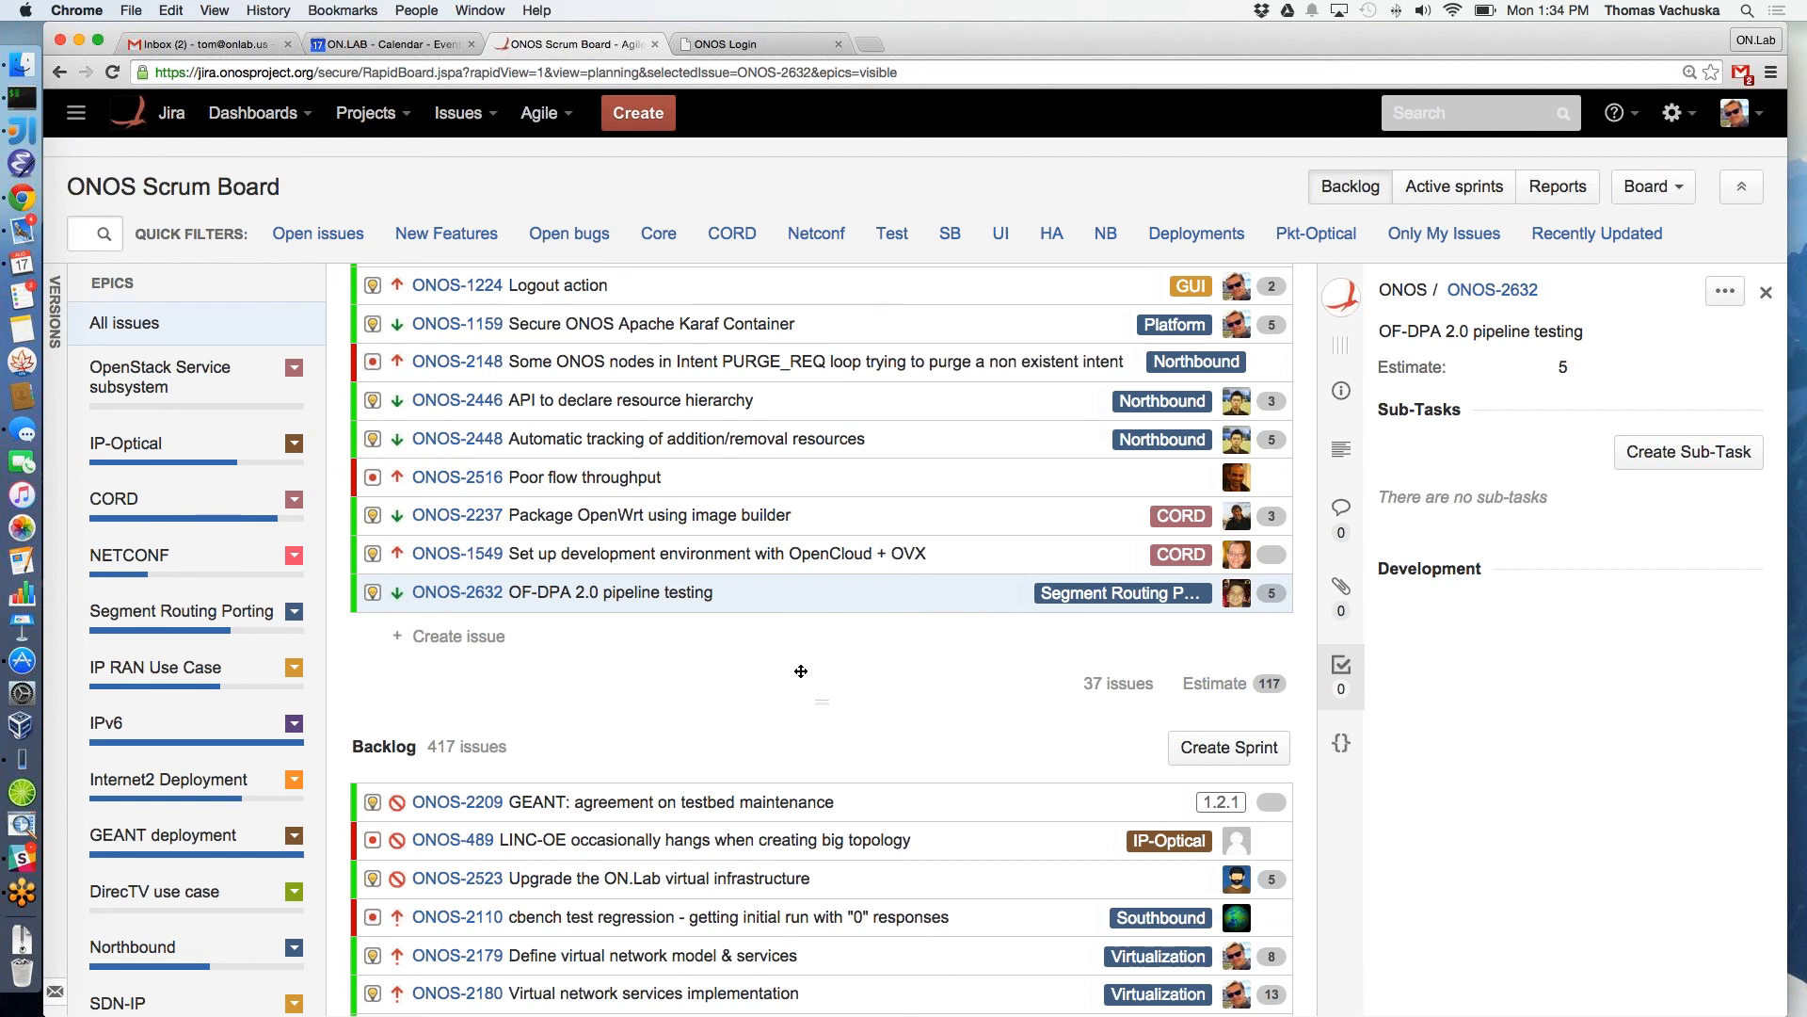
mouse_move(968, 625)
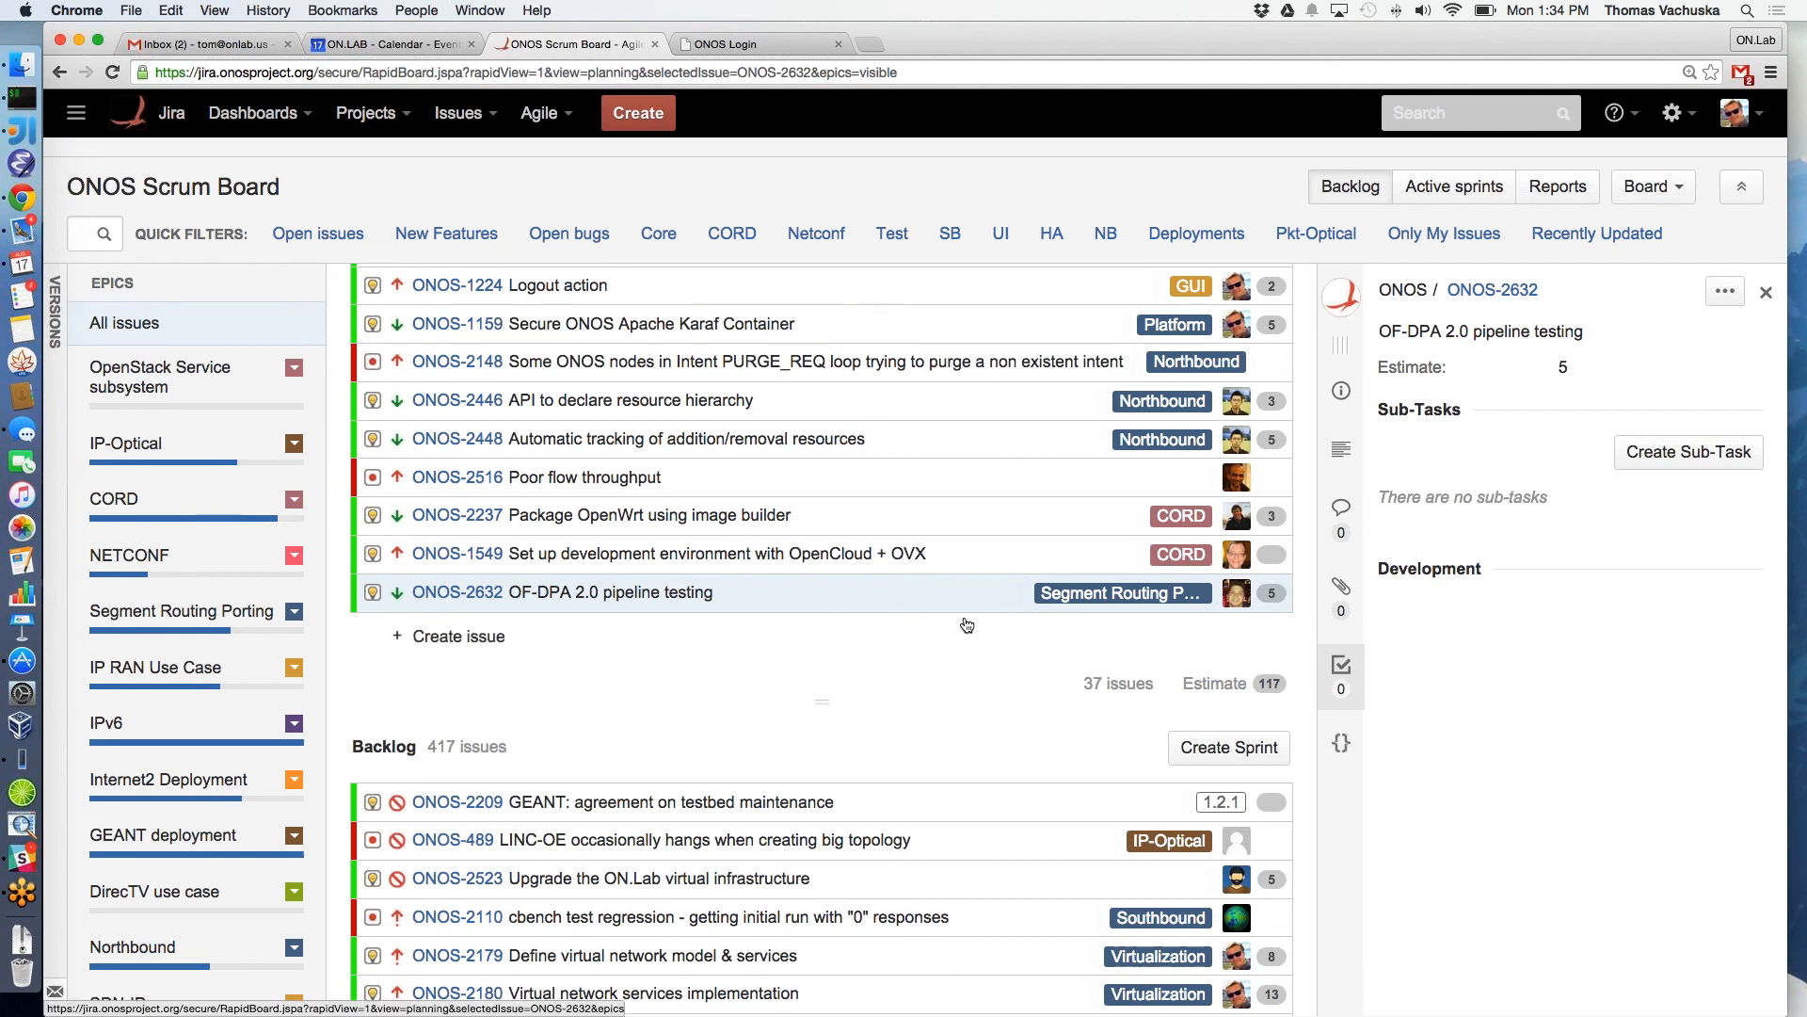
mouse_move(710, 591)
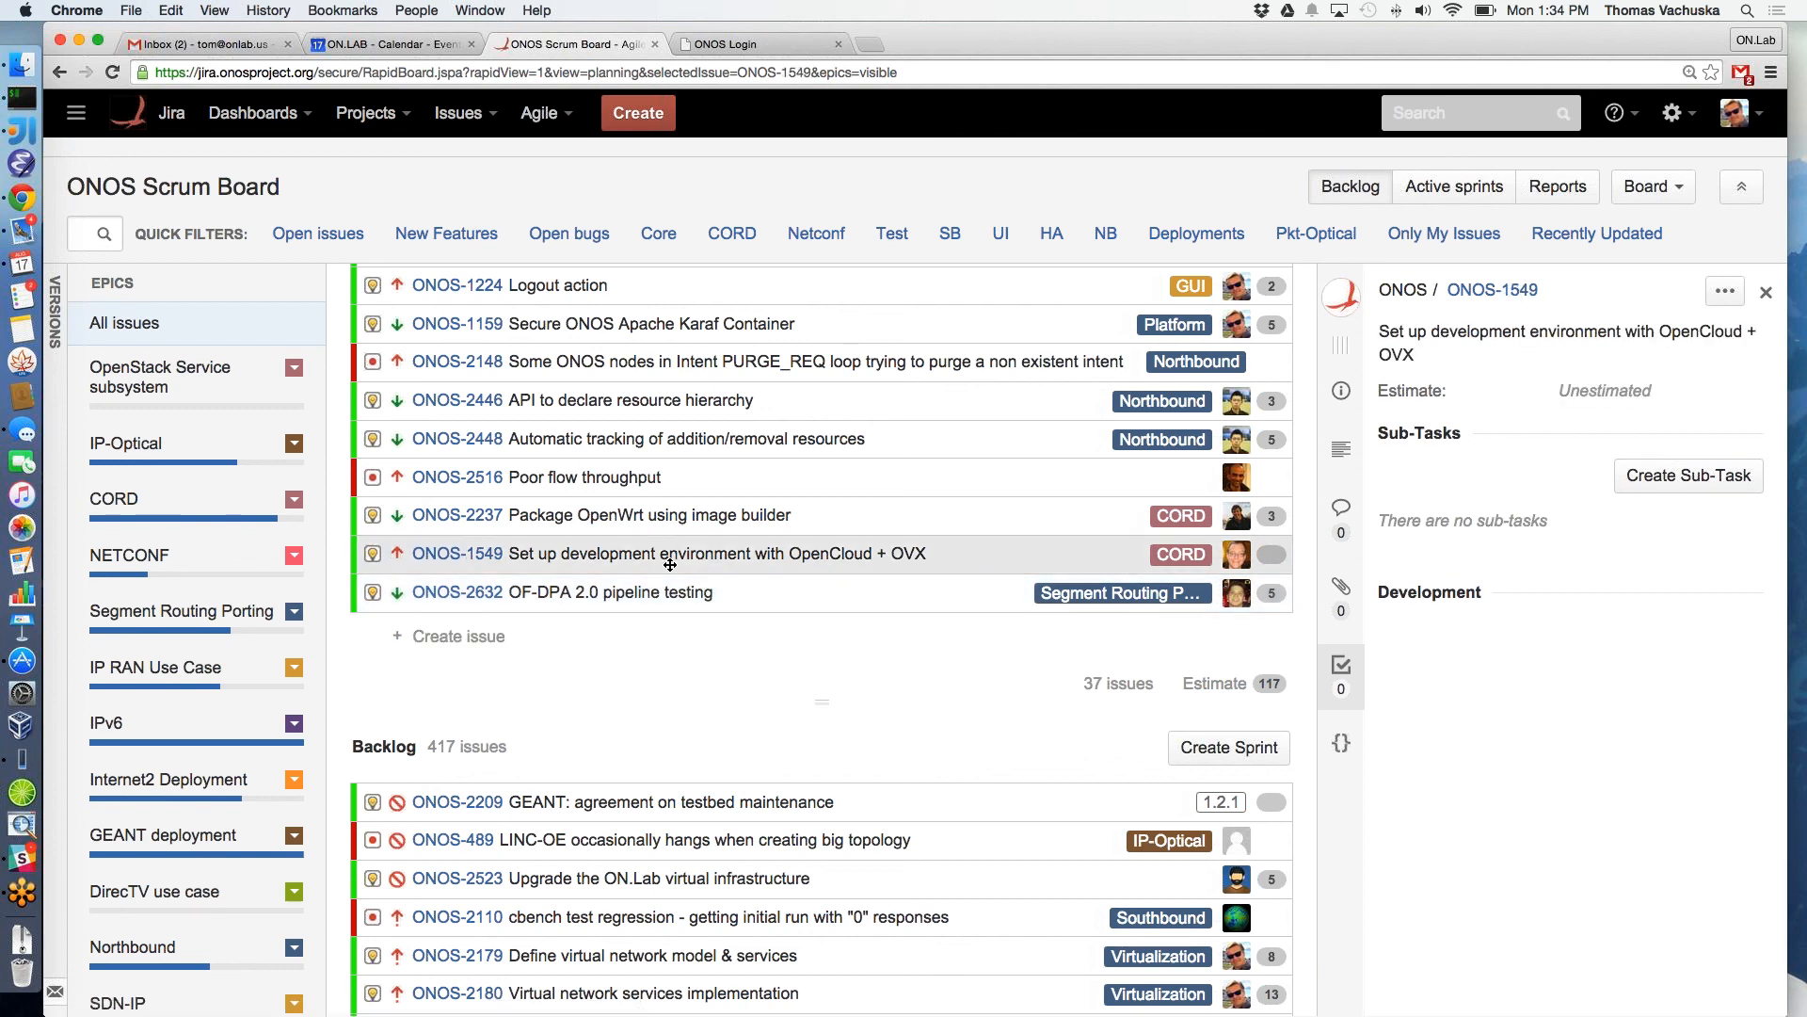
mouse_move(668, 565)
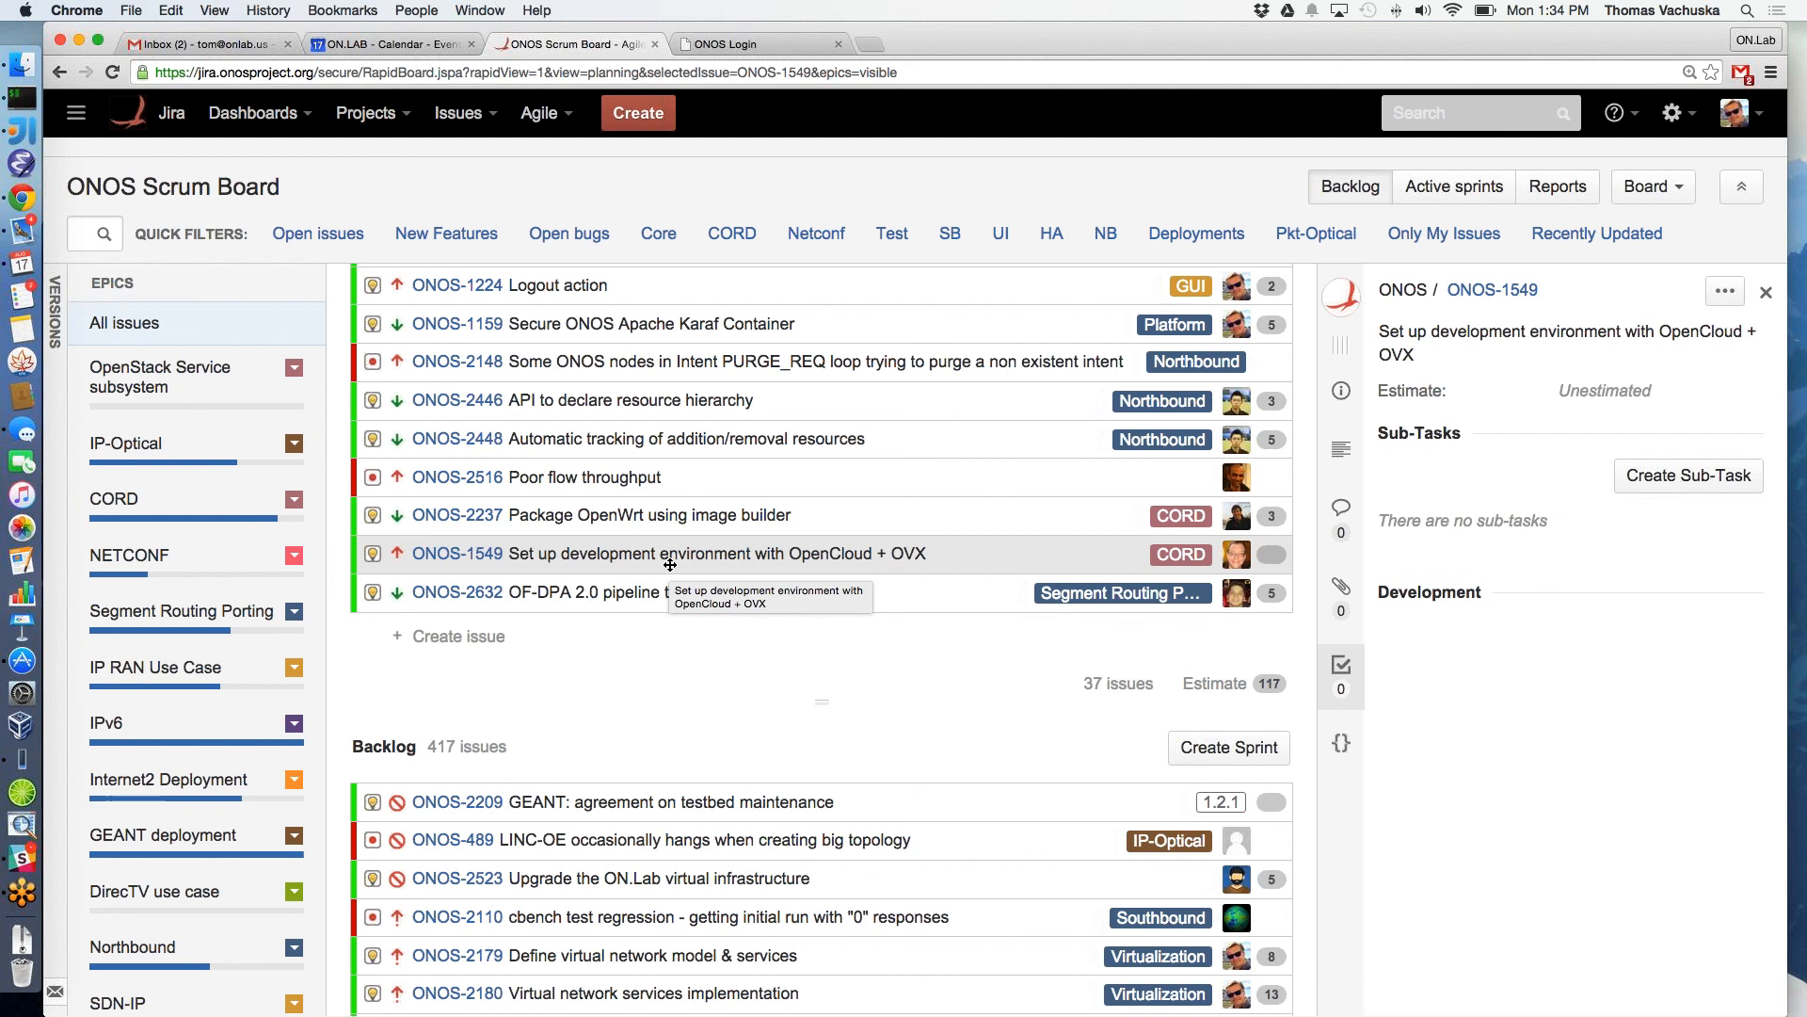
mouse_move(1280, 554)
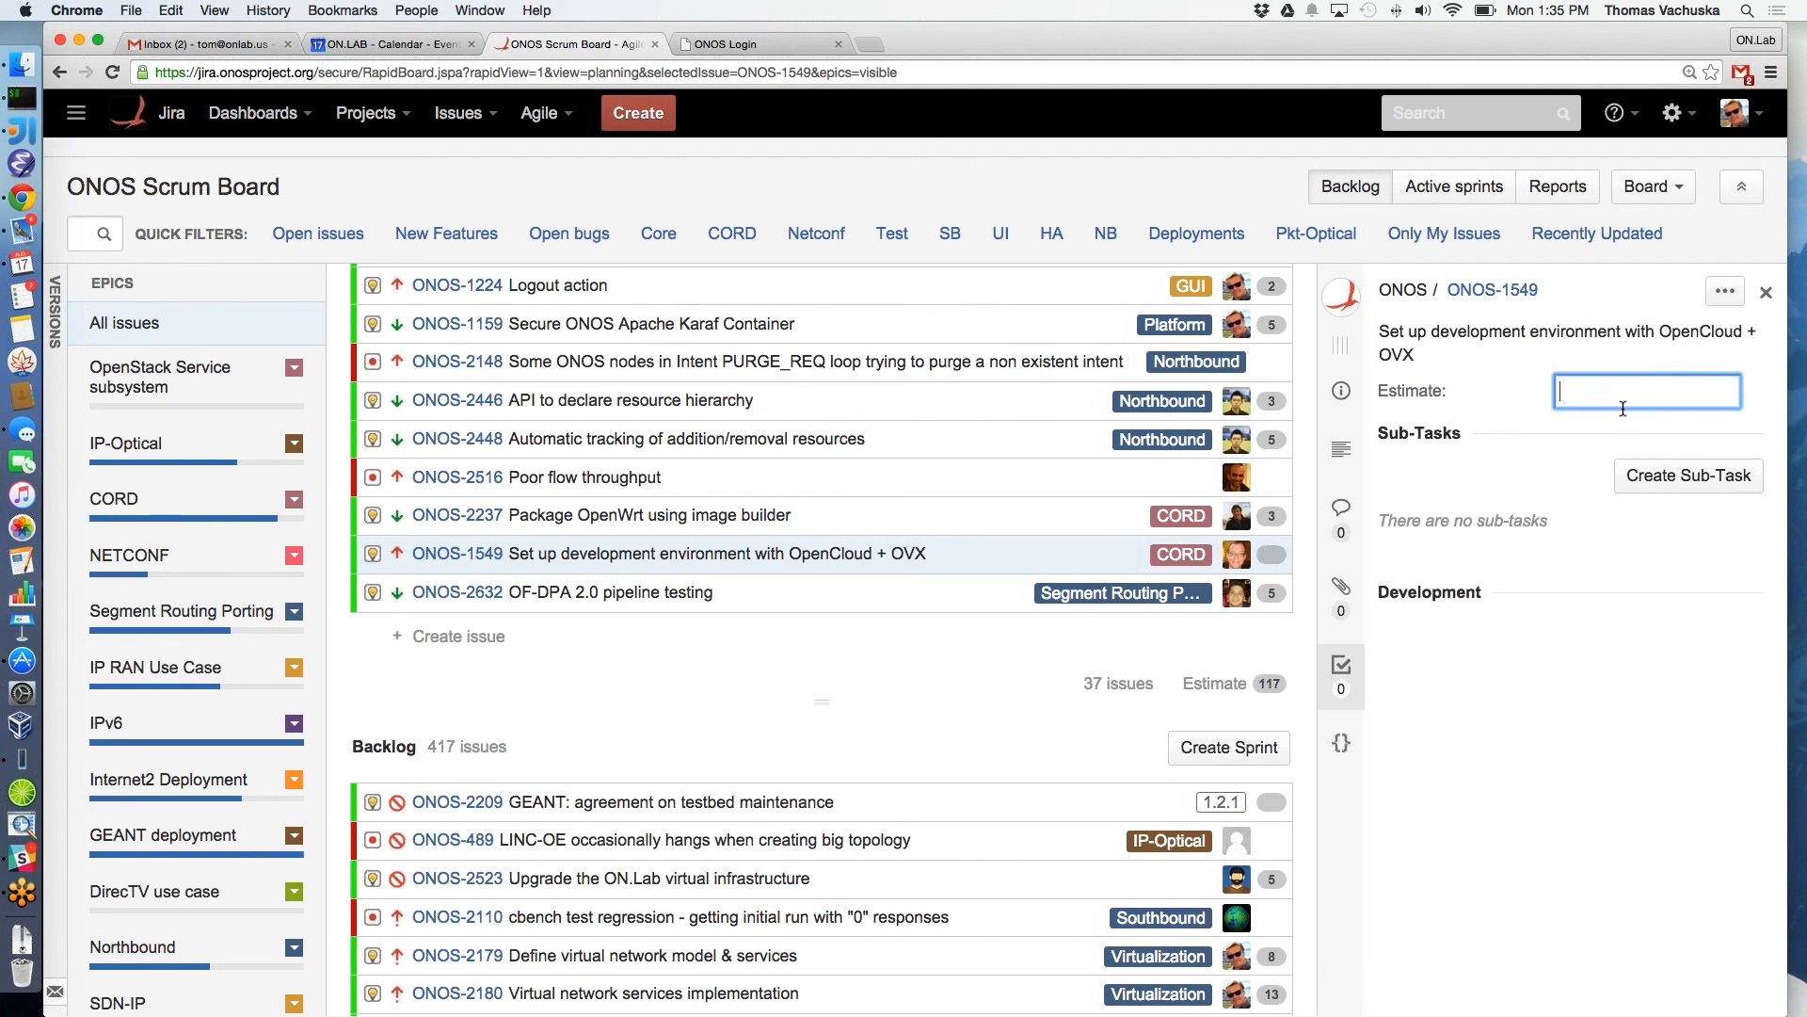
scroll("up", 3)
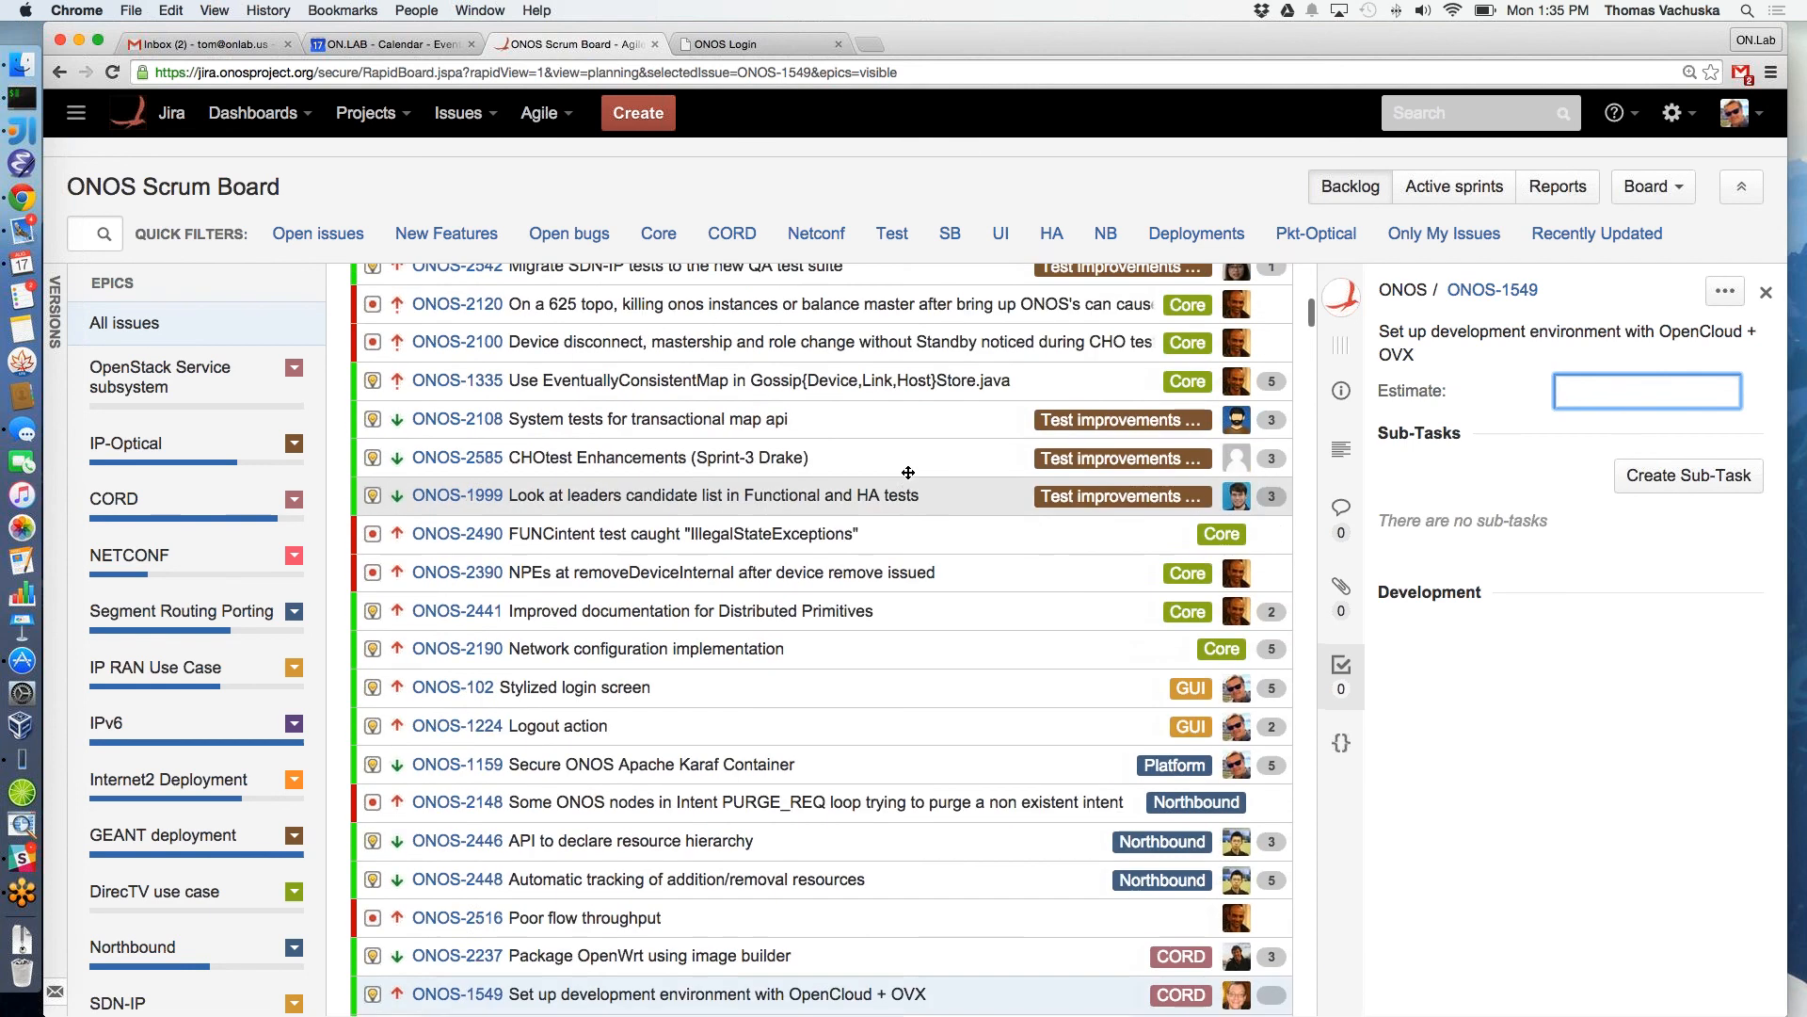
scroll("up", 3)
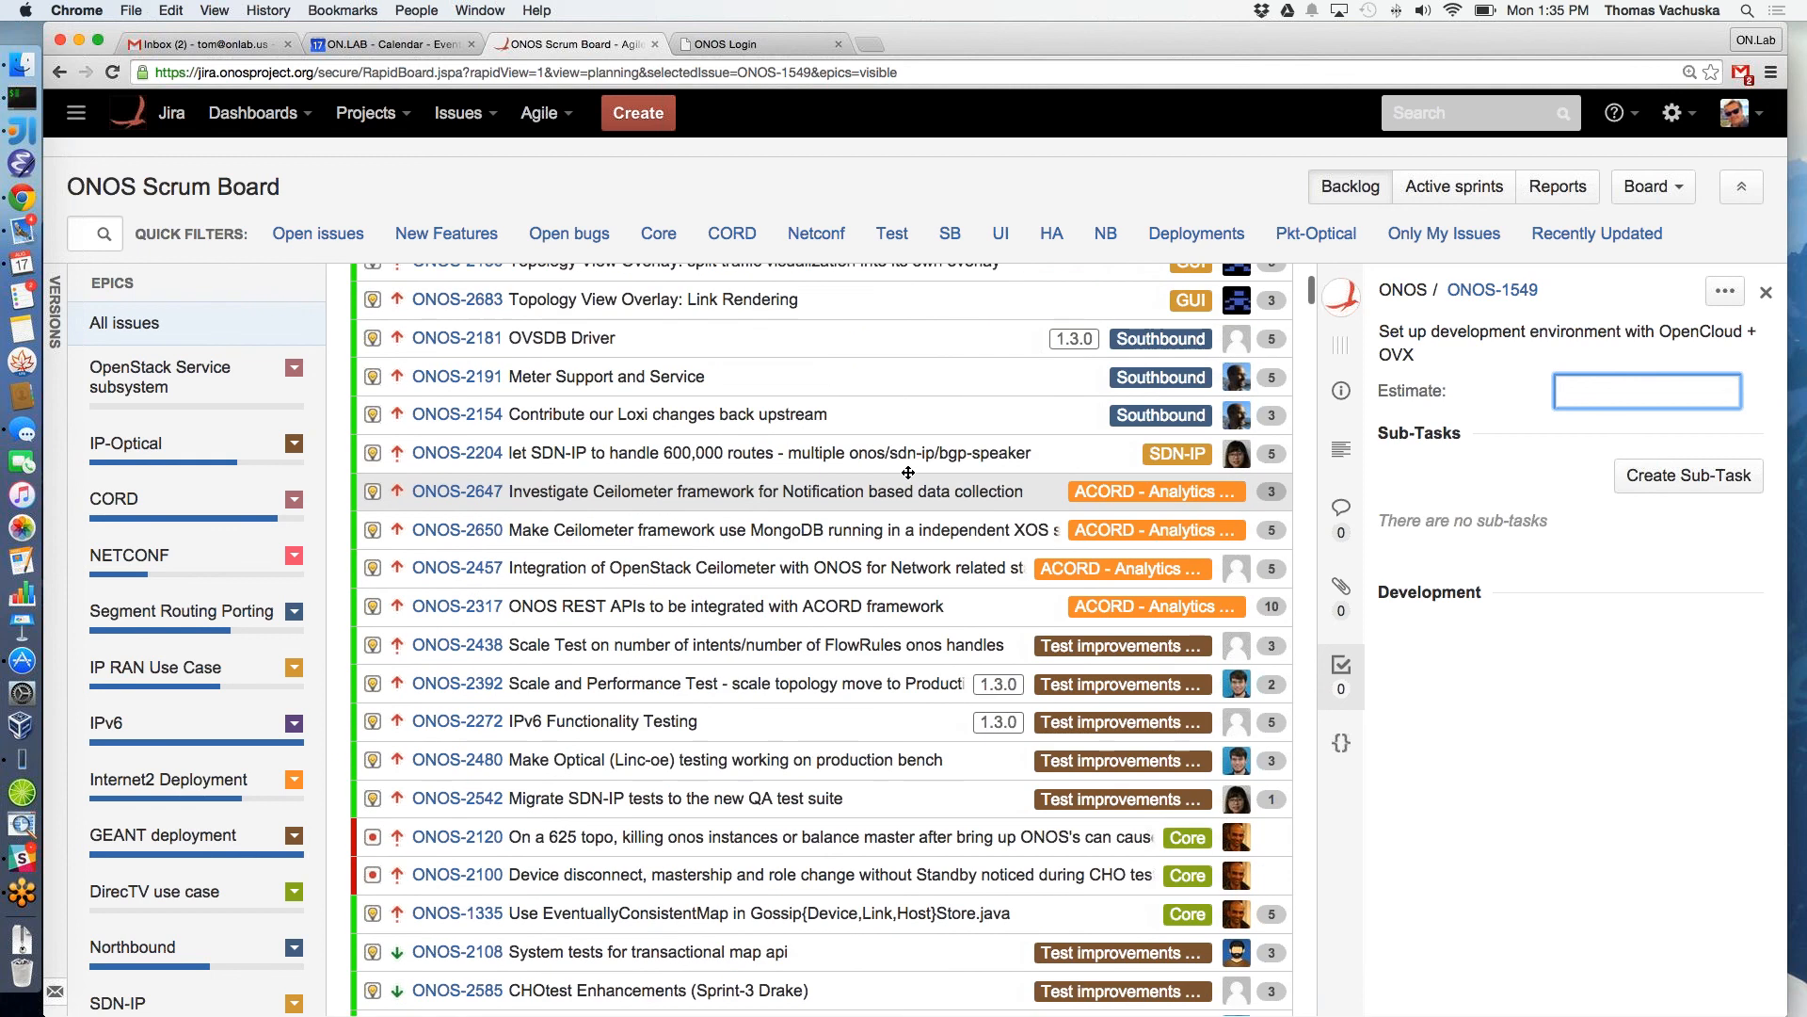
scroll("down", 3)
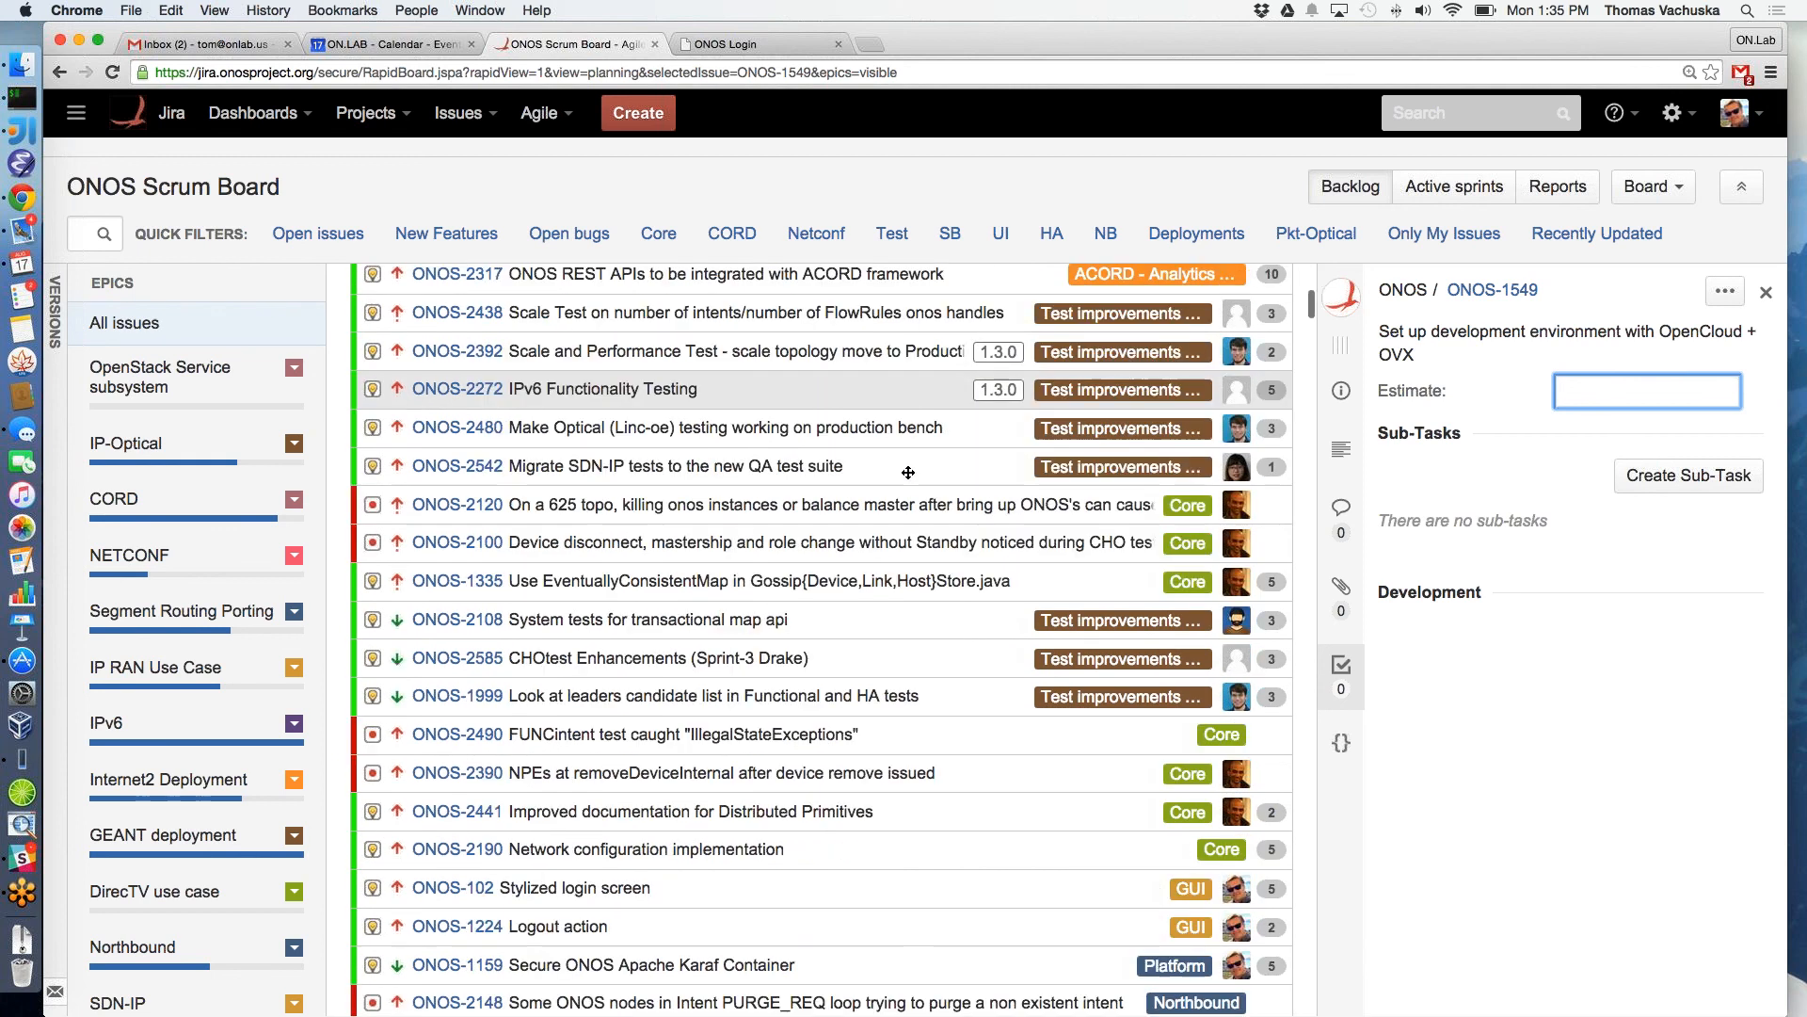
Cancel ONOS-1549's estimate edit, leaving it unestimated with Drake Sprint 3 at 37 issues totaling 117
scroll("down", 3)
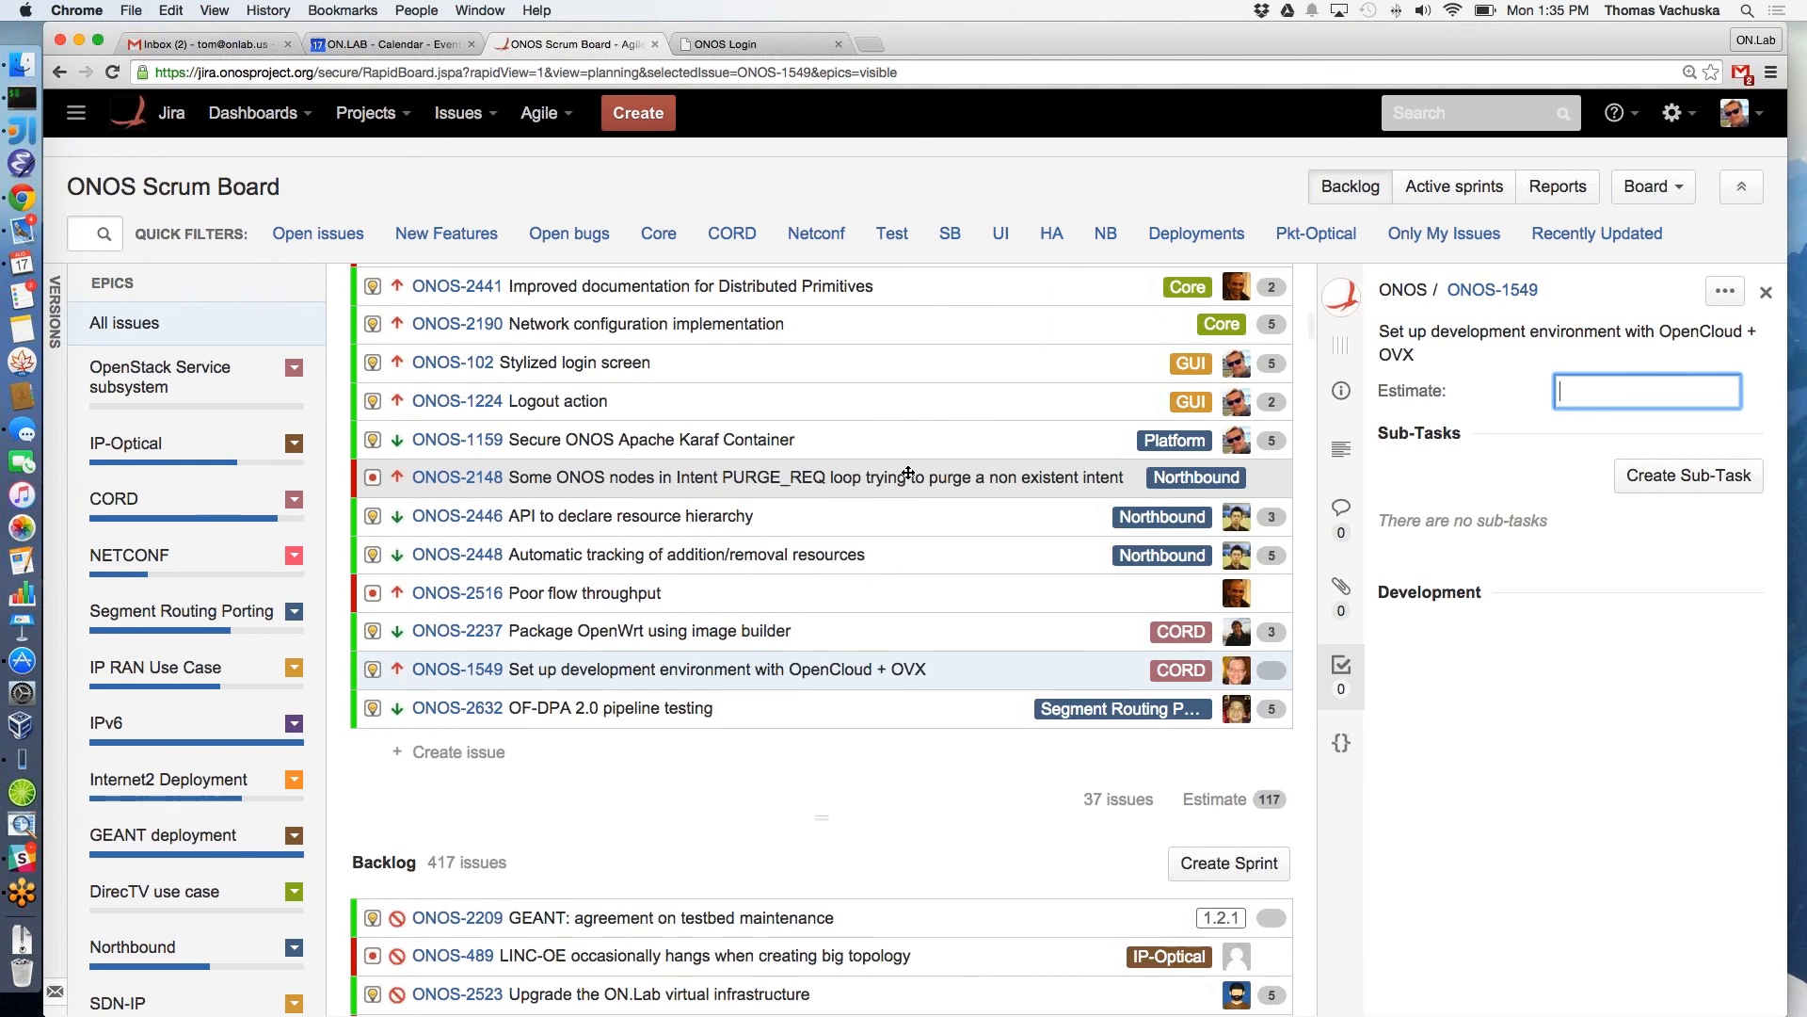
mouse_move(1646, 389)
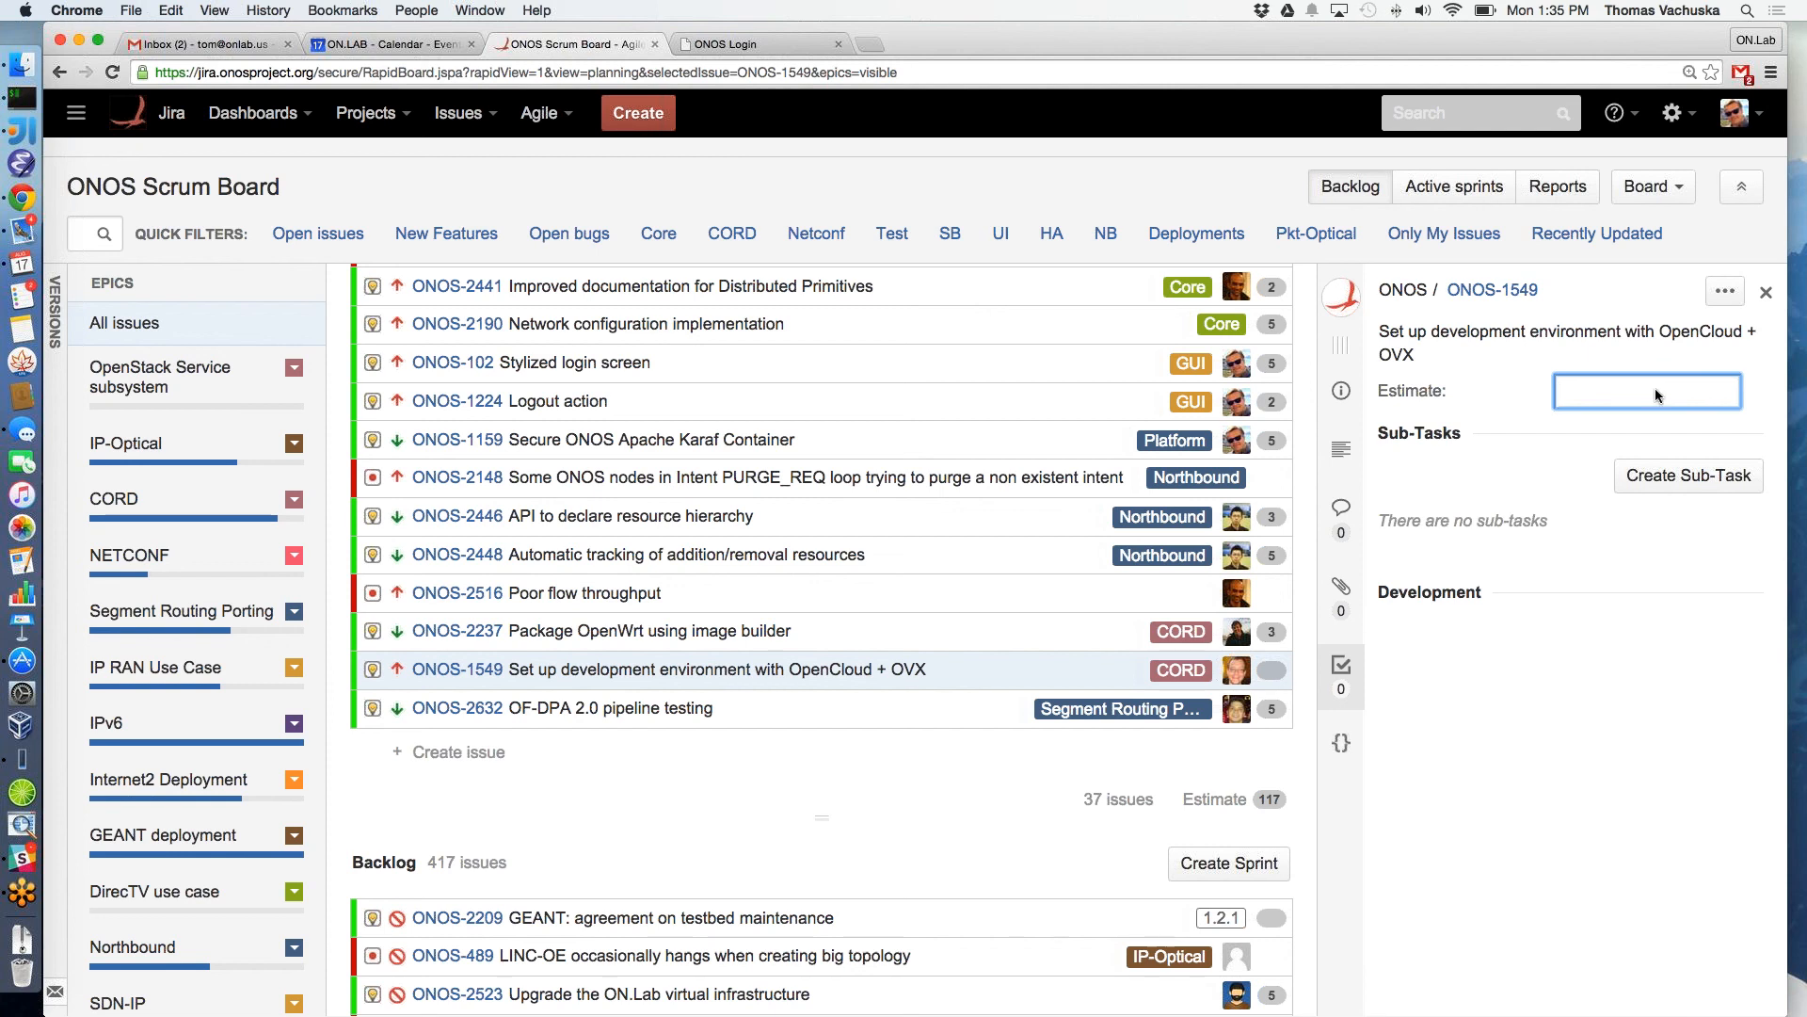
key("Return")
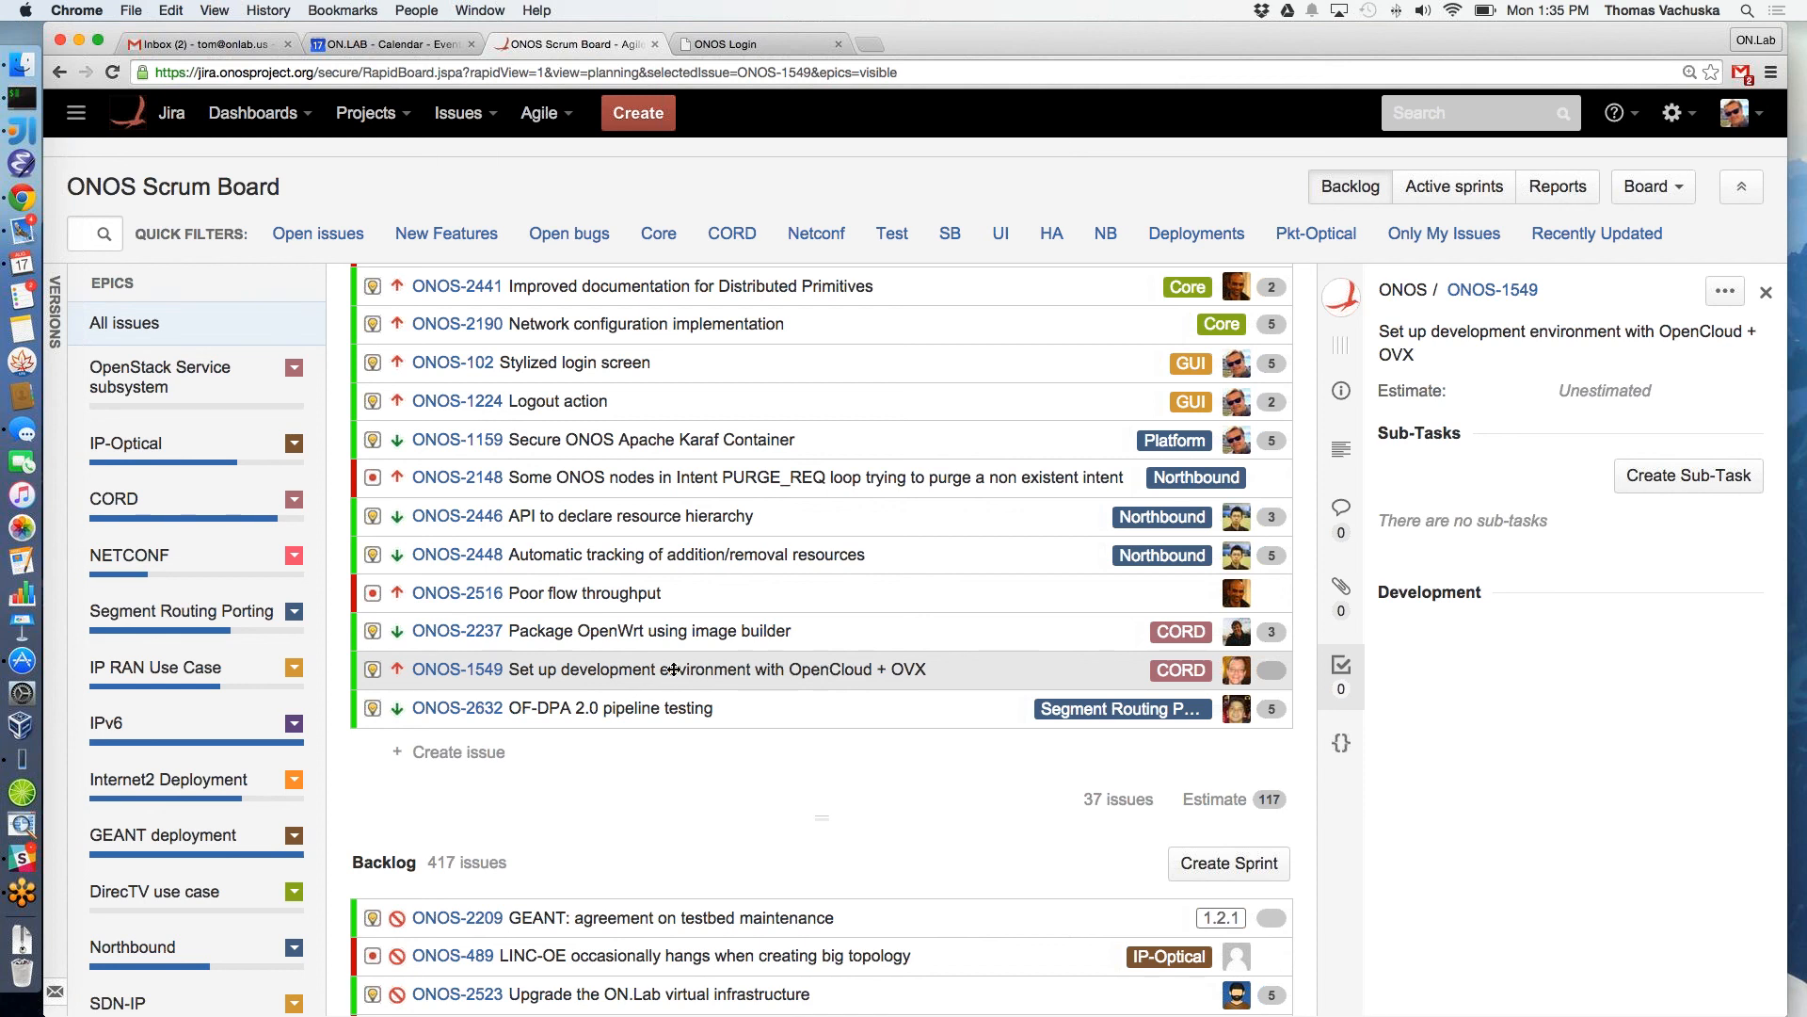
mouse_move(480, 679)
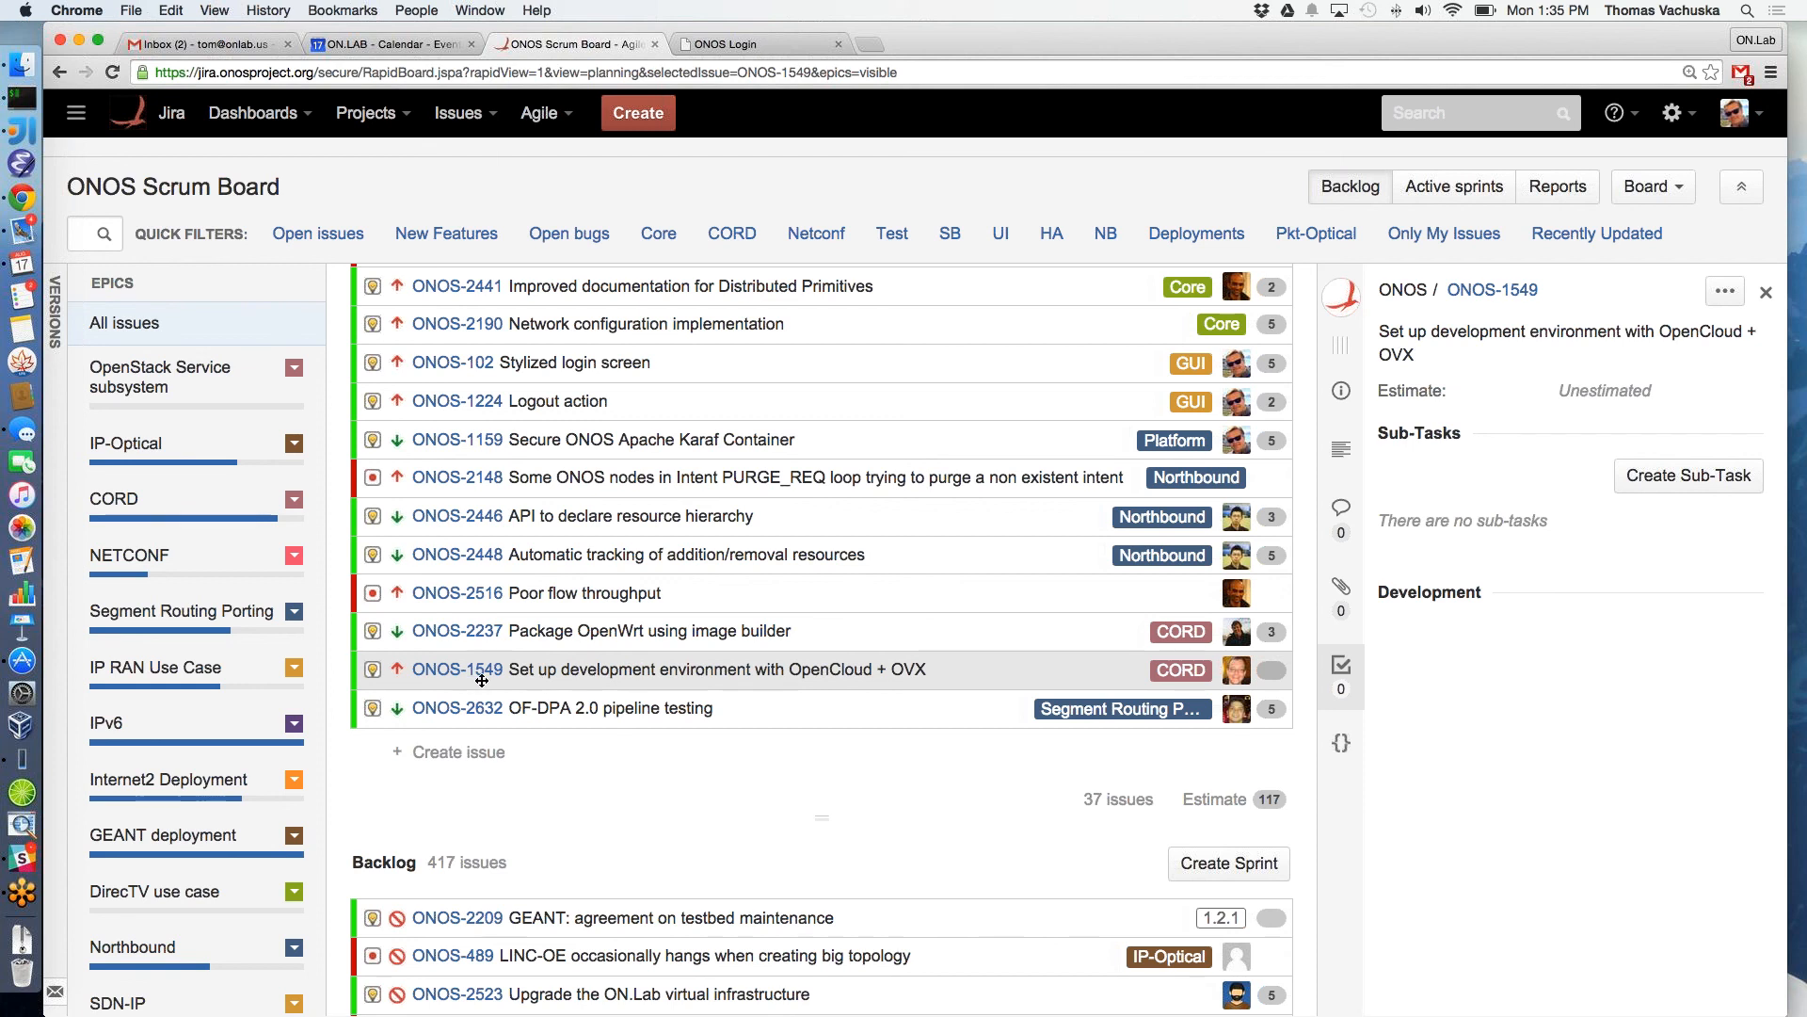
mouse_move(455, 666)
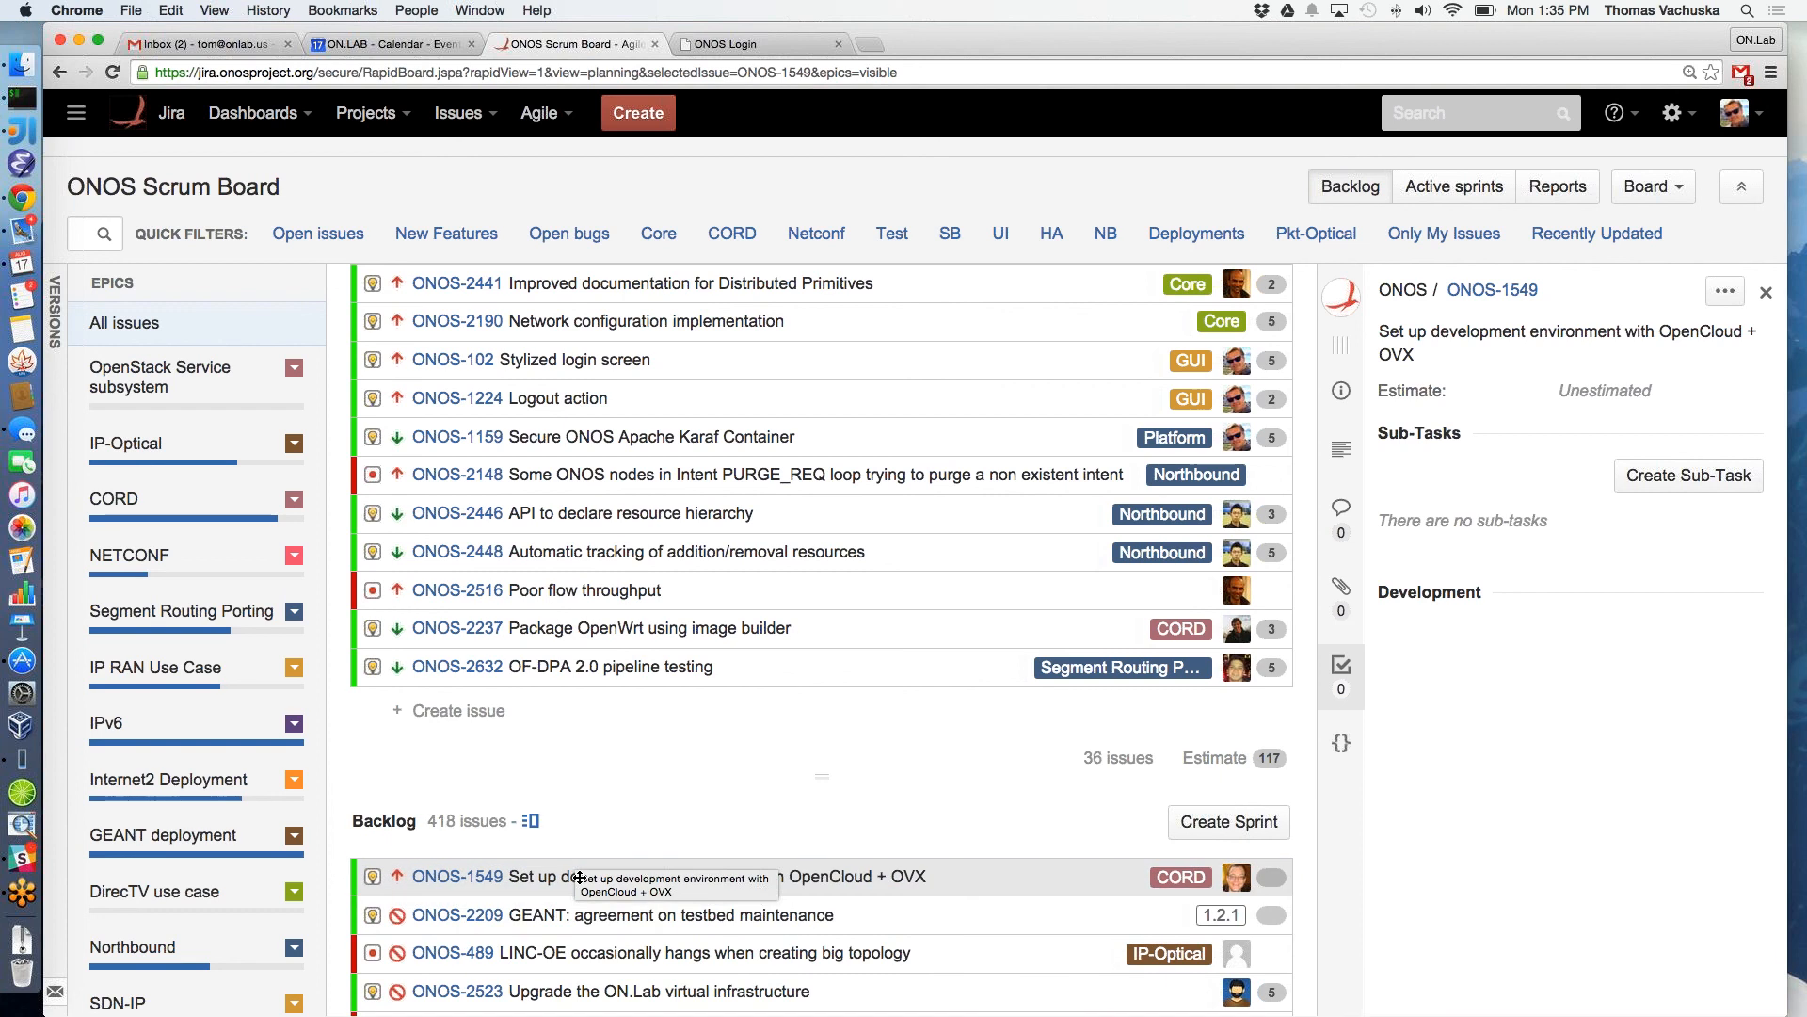
mouse_move(614, 793)
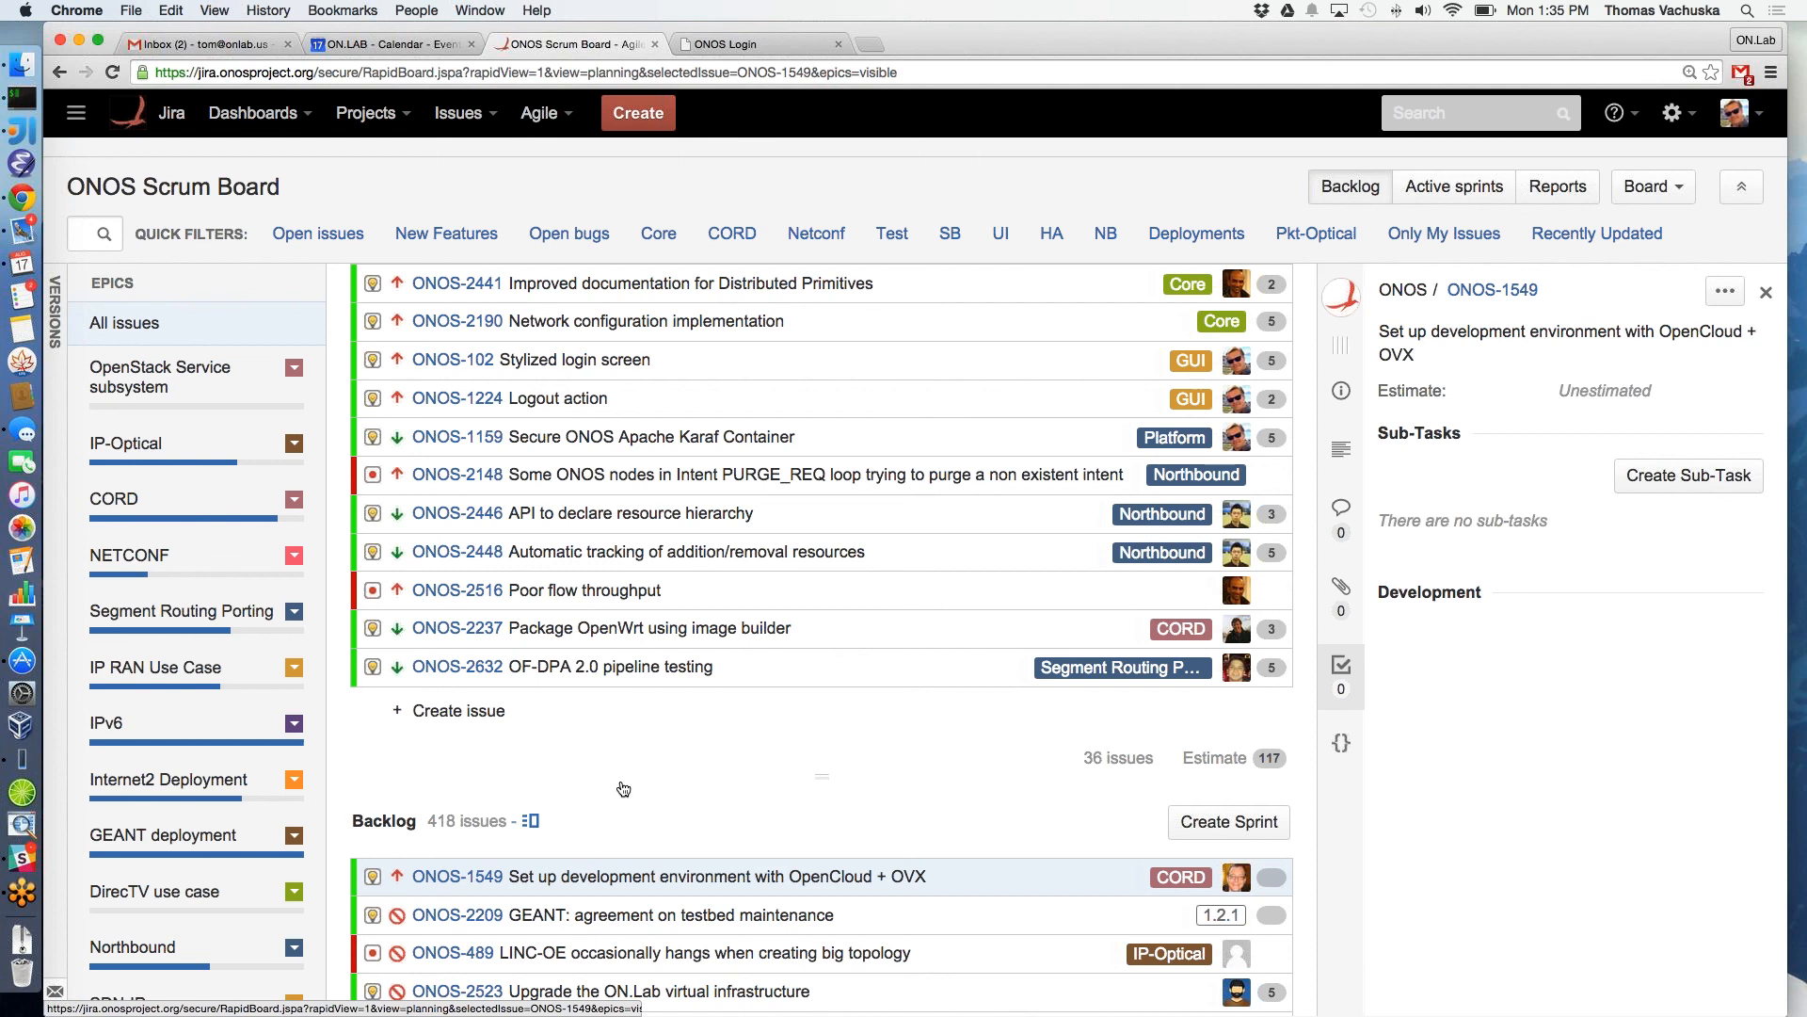
mouse_move(614, 723)
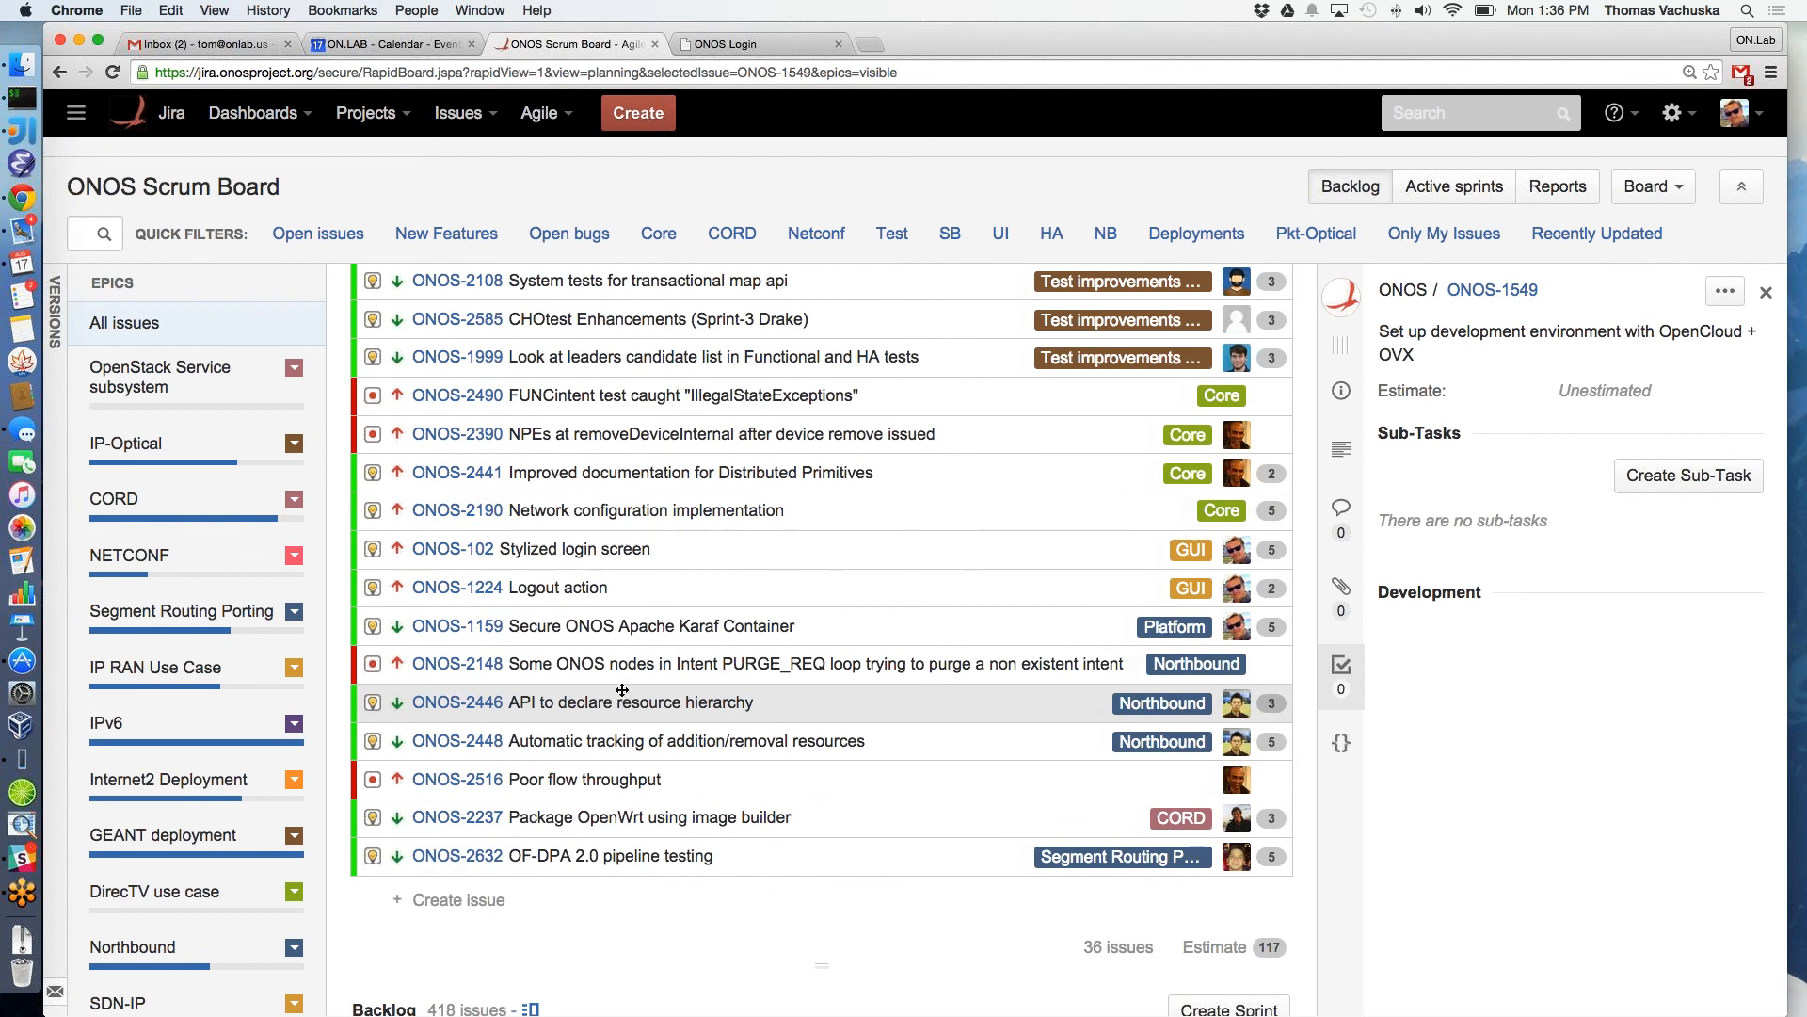
mouse_move(614, 548)
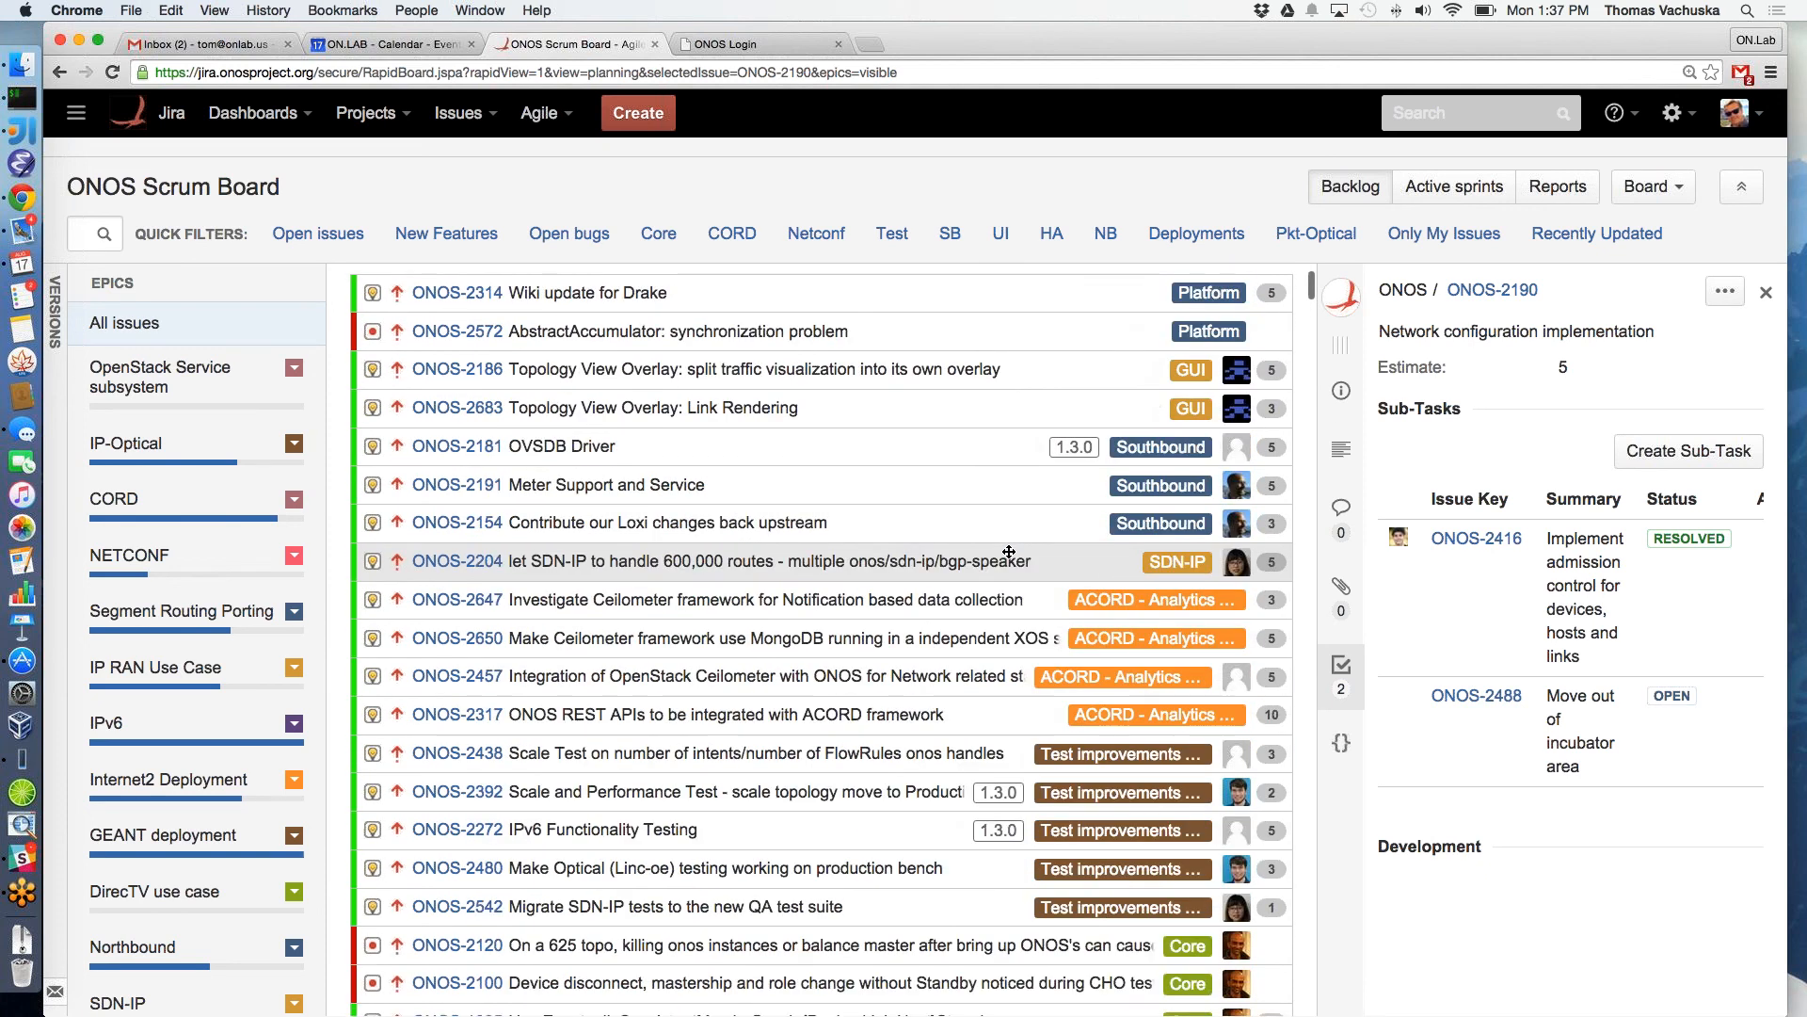
scroll("down", 3)
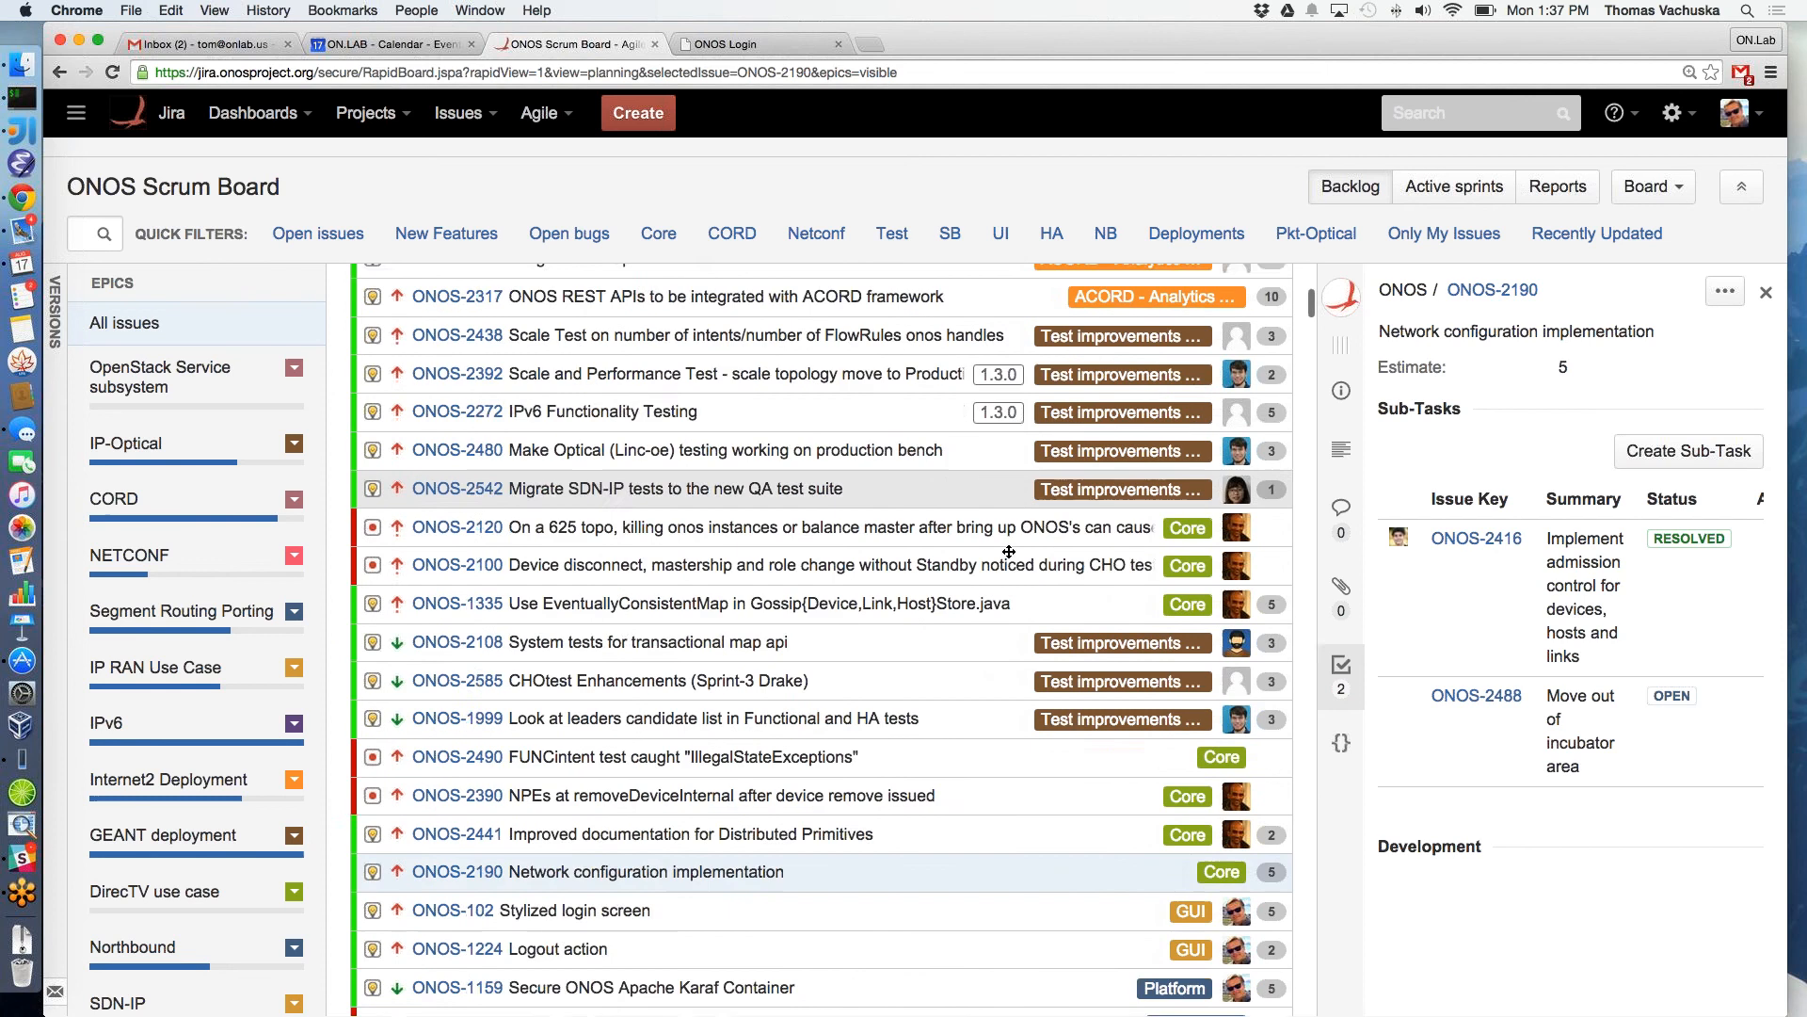
scroll("down", 3)
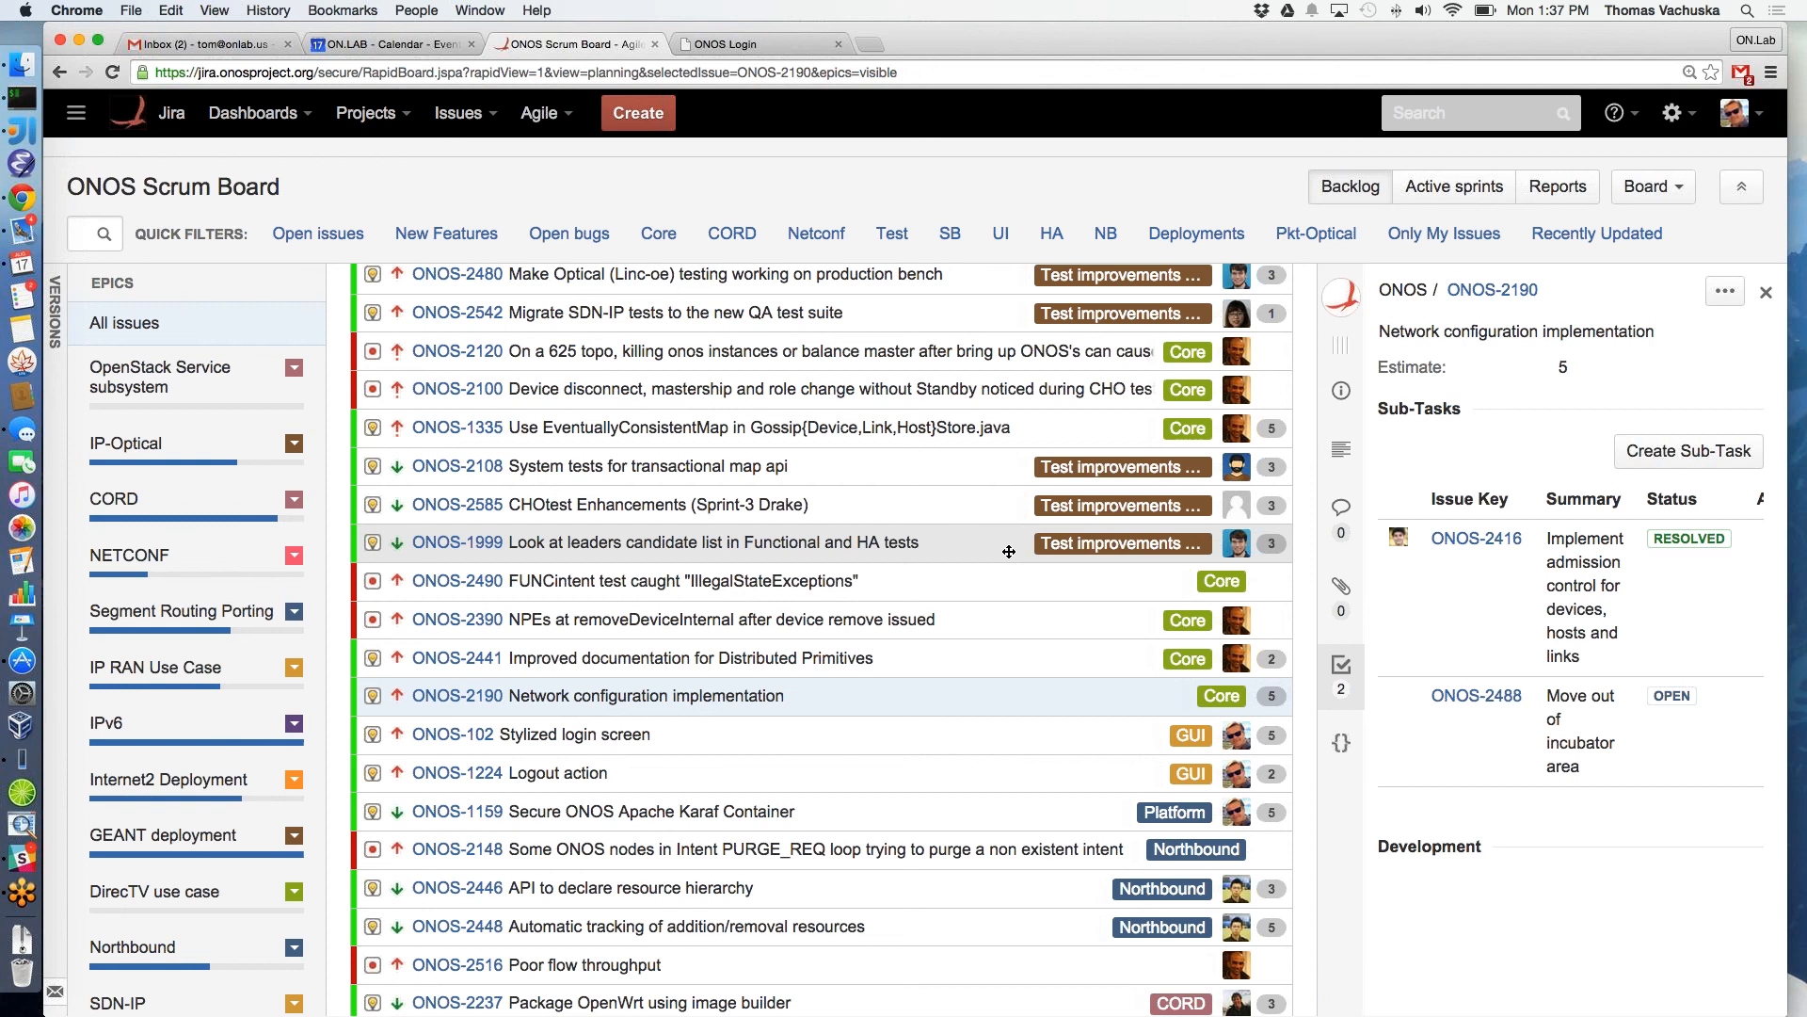
scroll("up", 3)
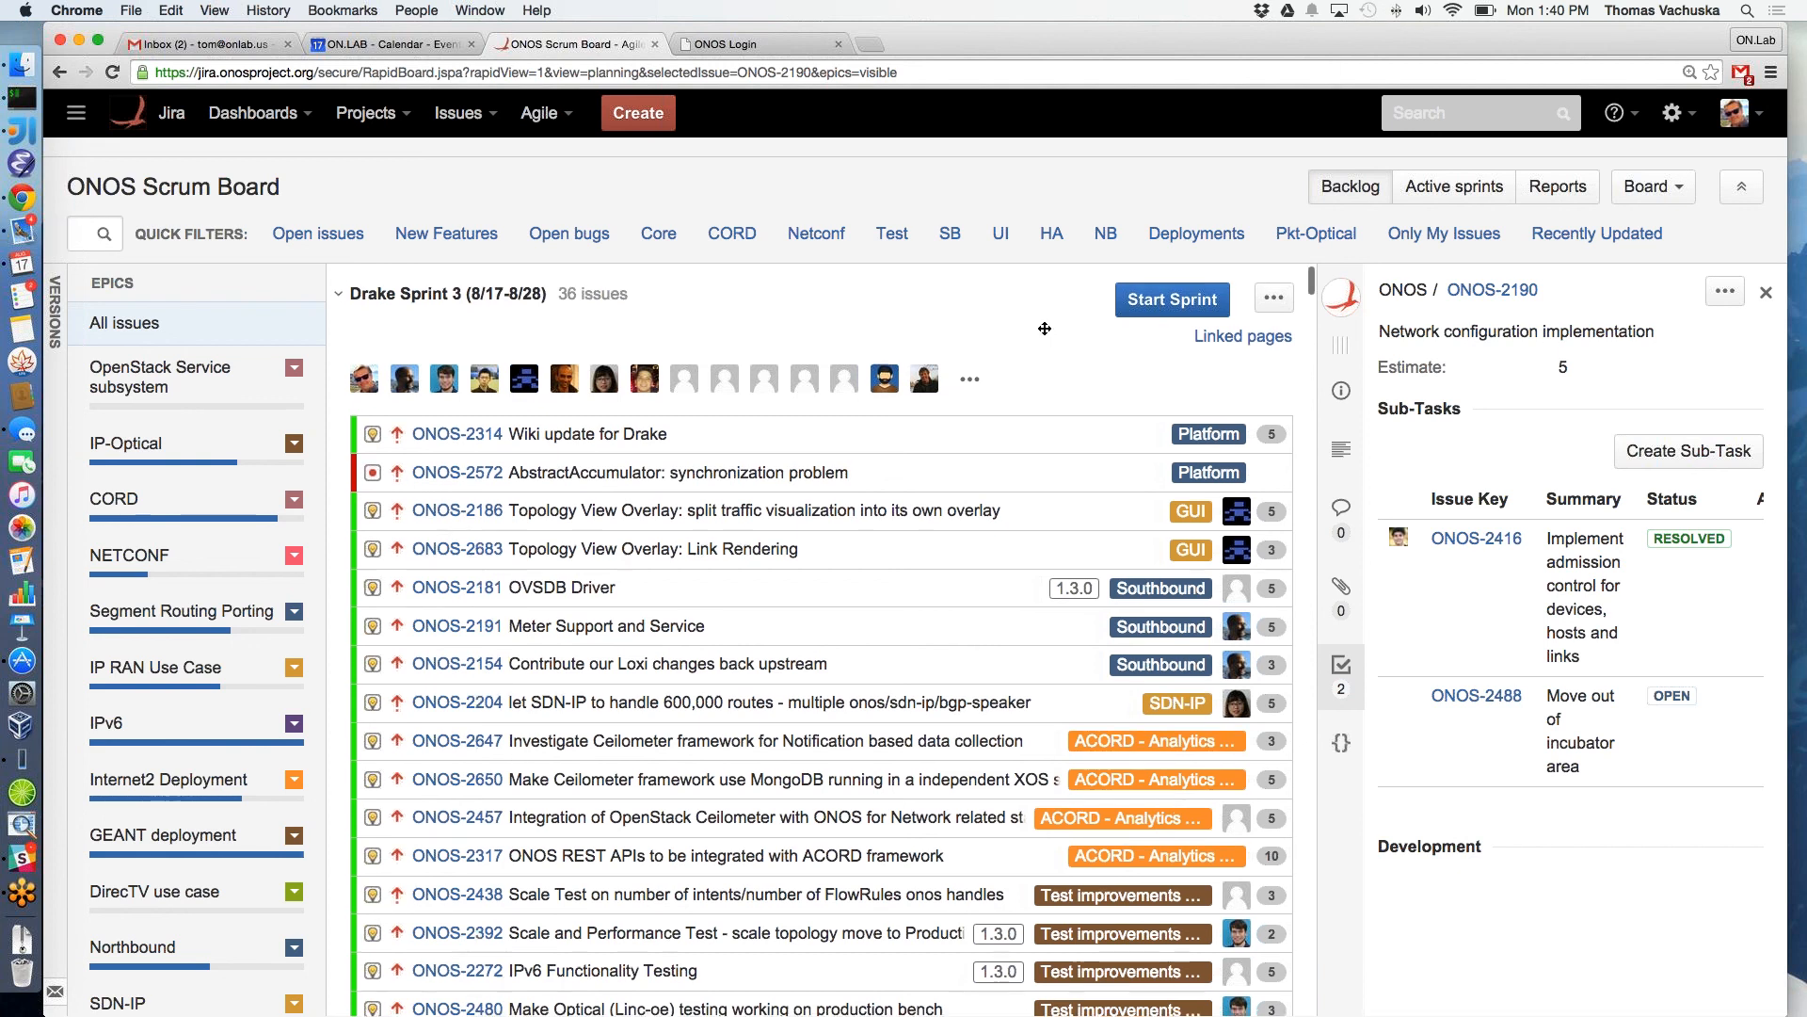
Scroll down through Drake Sprint 3 toward the Backlog while ONOS-2457 and ONOS-2317 are dropped, leaving 34 issues at 102
scroll("down", 3)
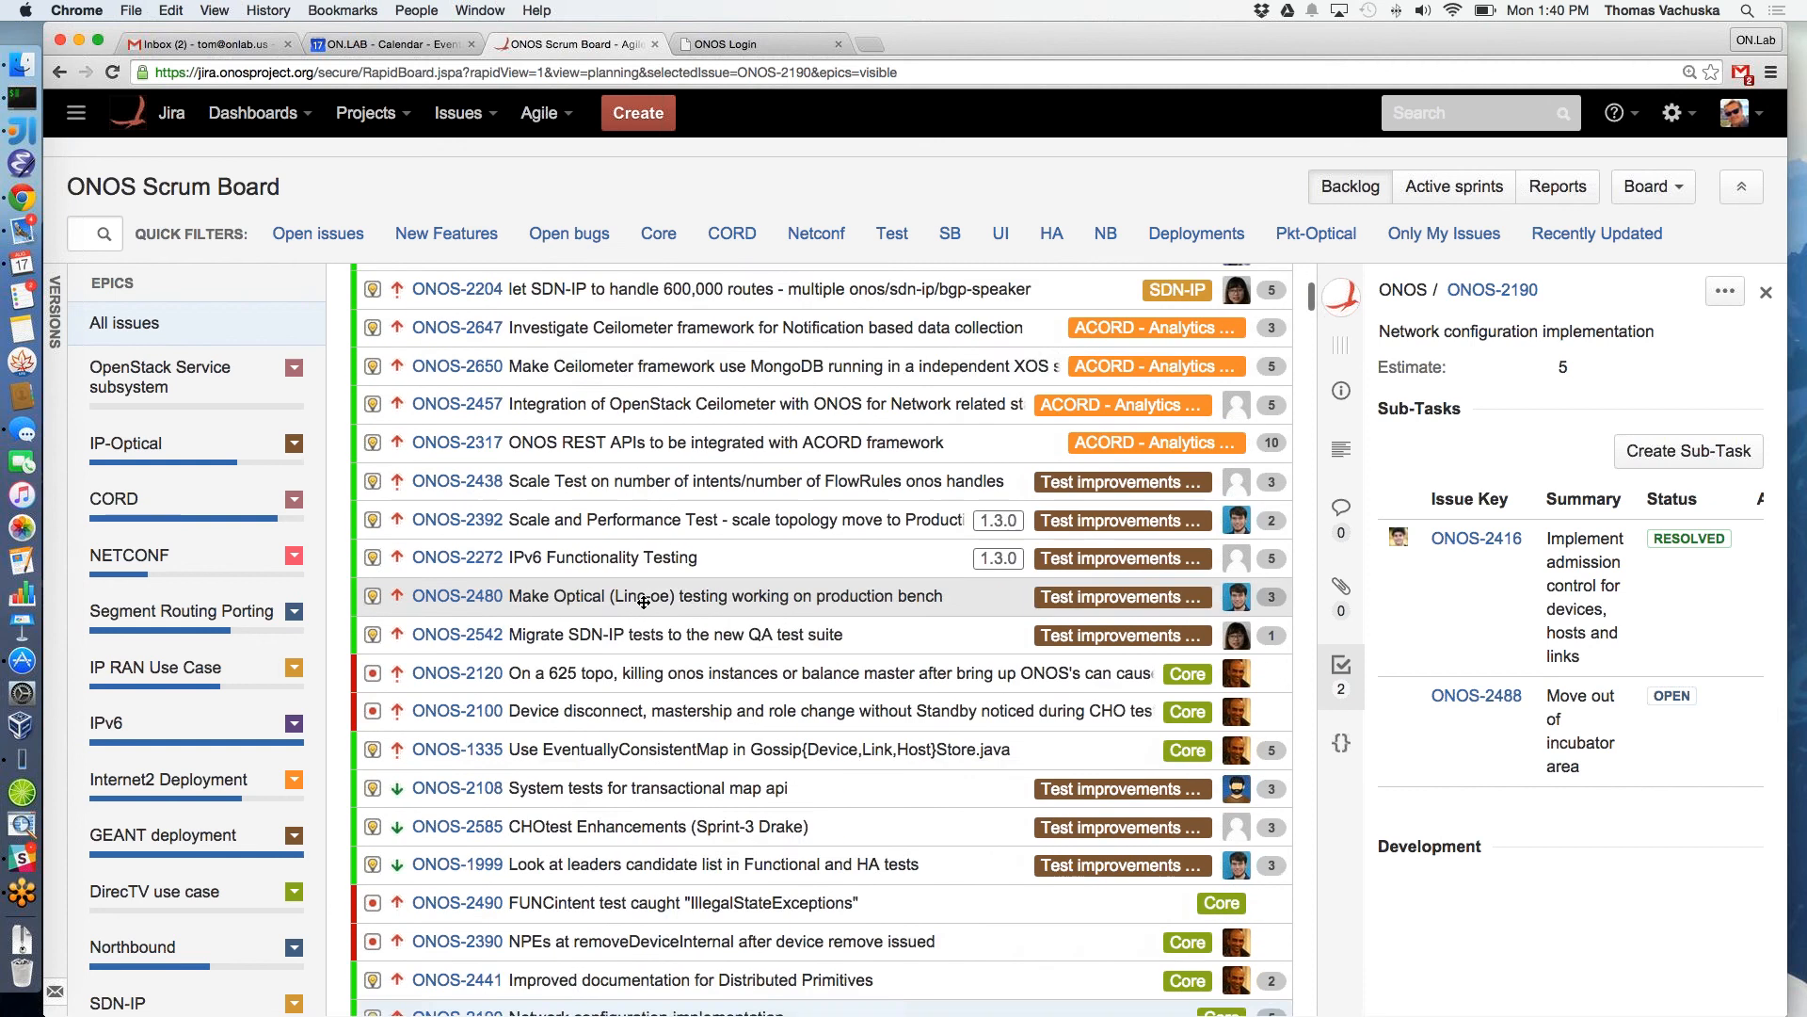
scroll("down", 3)
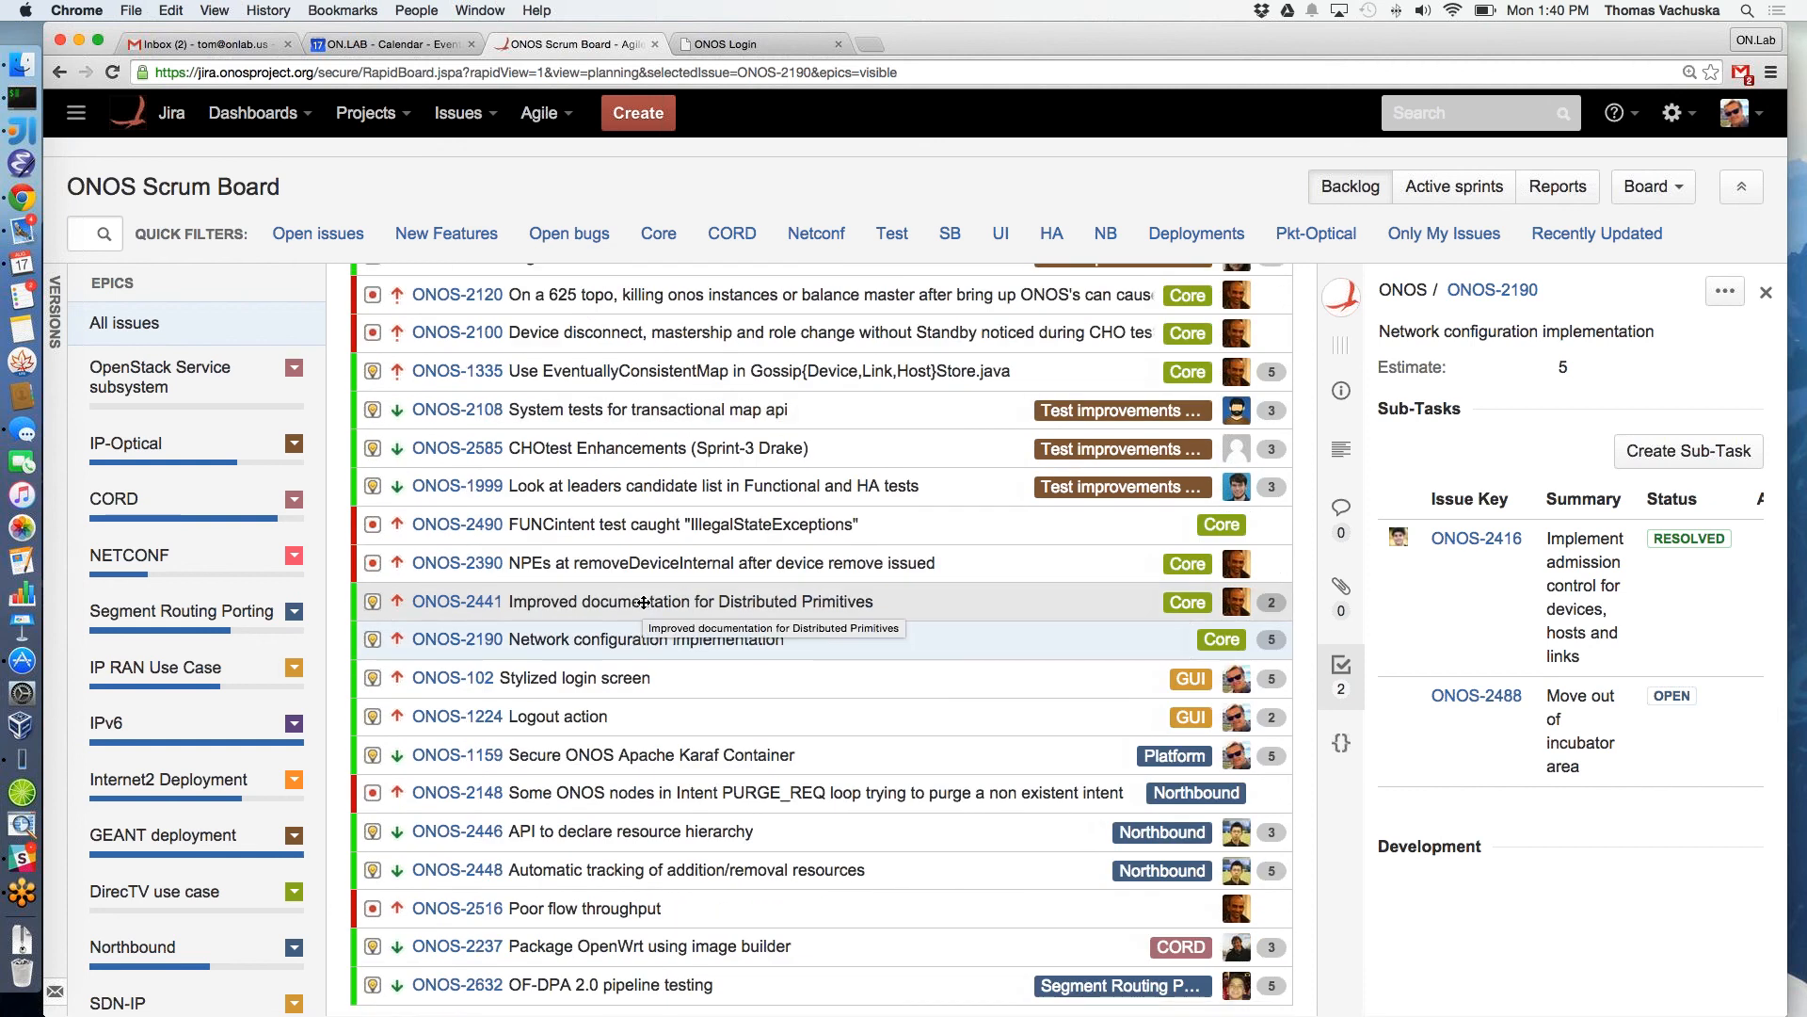
scroll("down", 3)
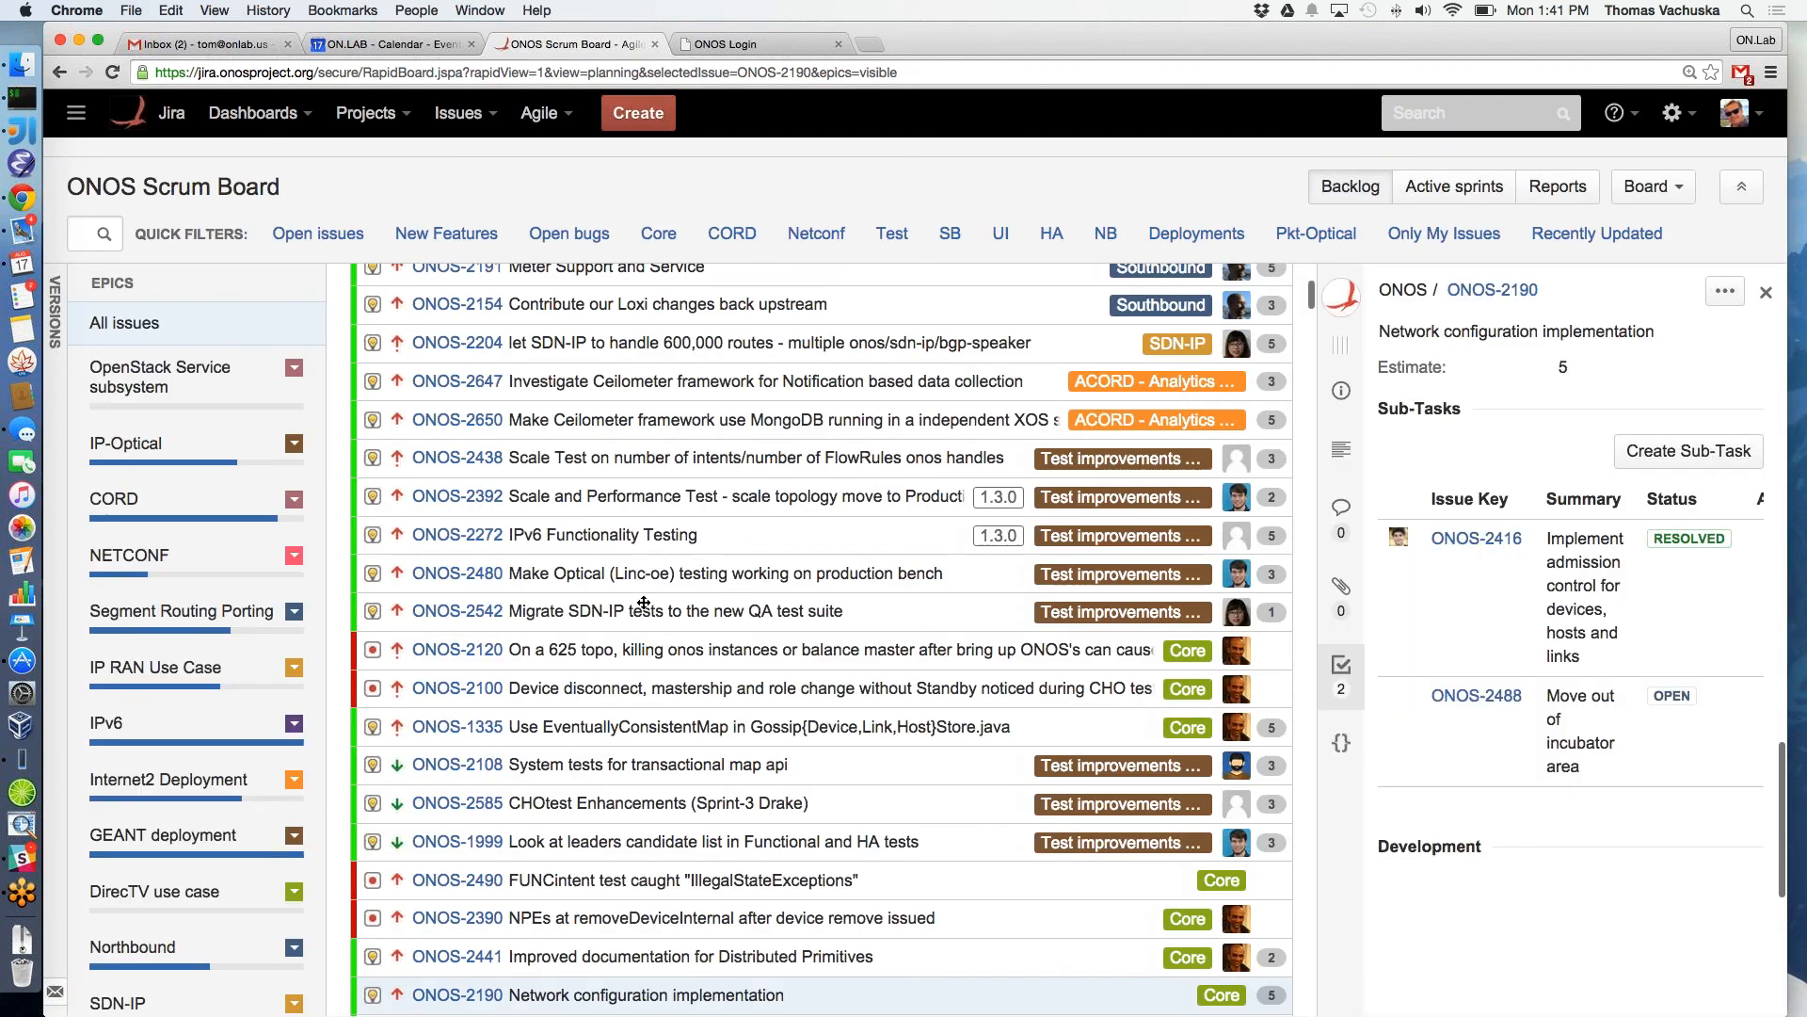
scroll("down", 3)
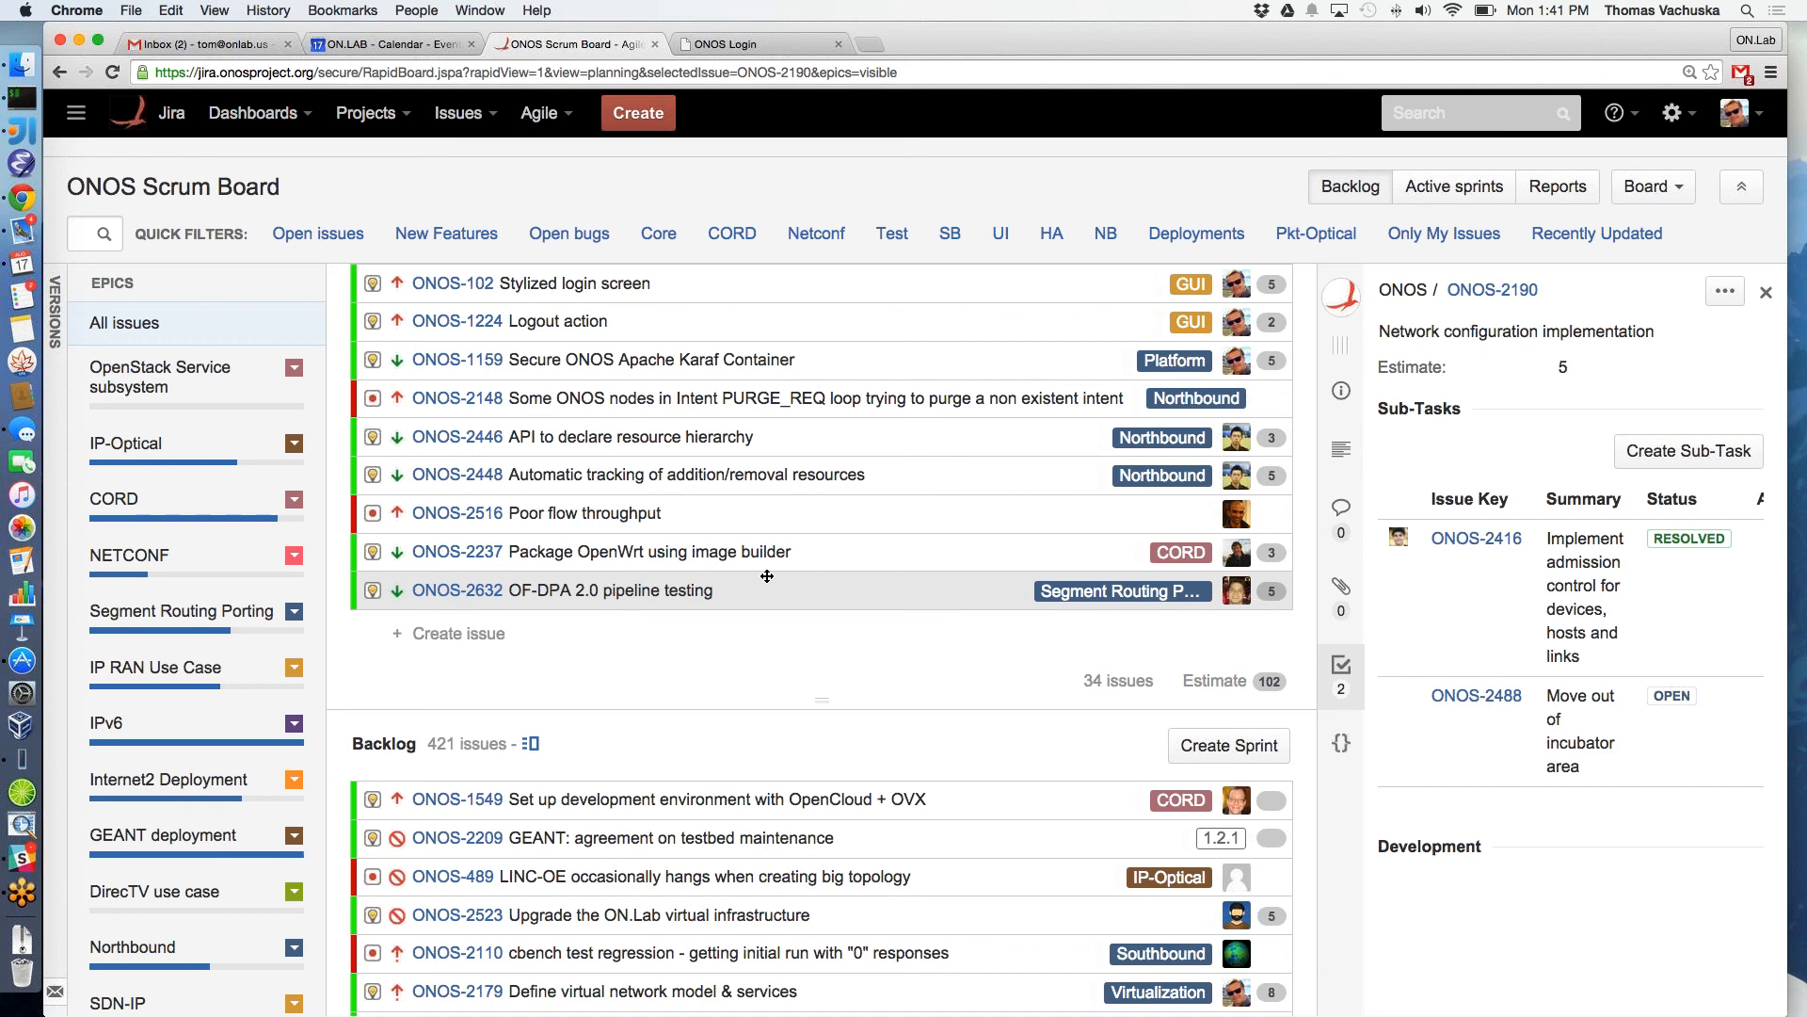
mouse_move(937, 480)
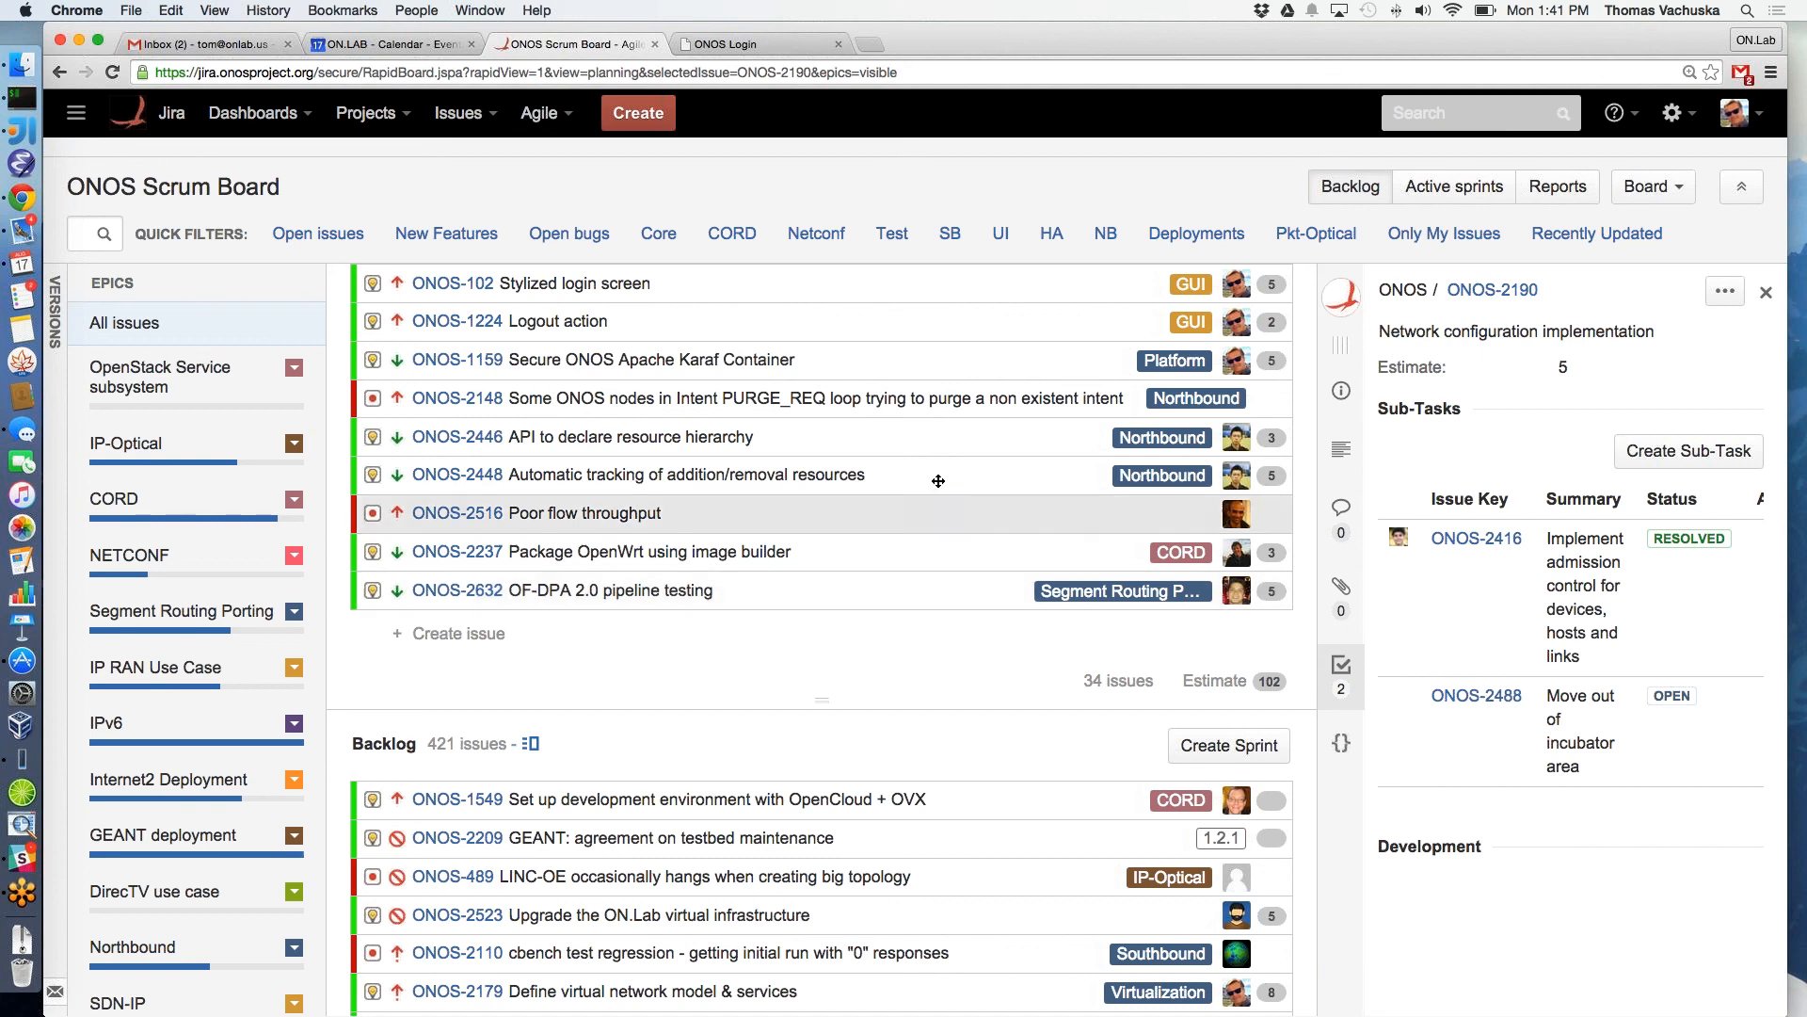
scroll("up", 3)
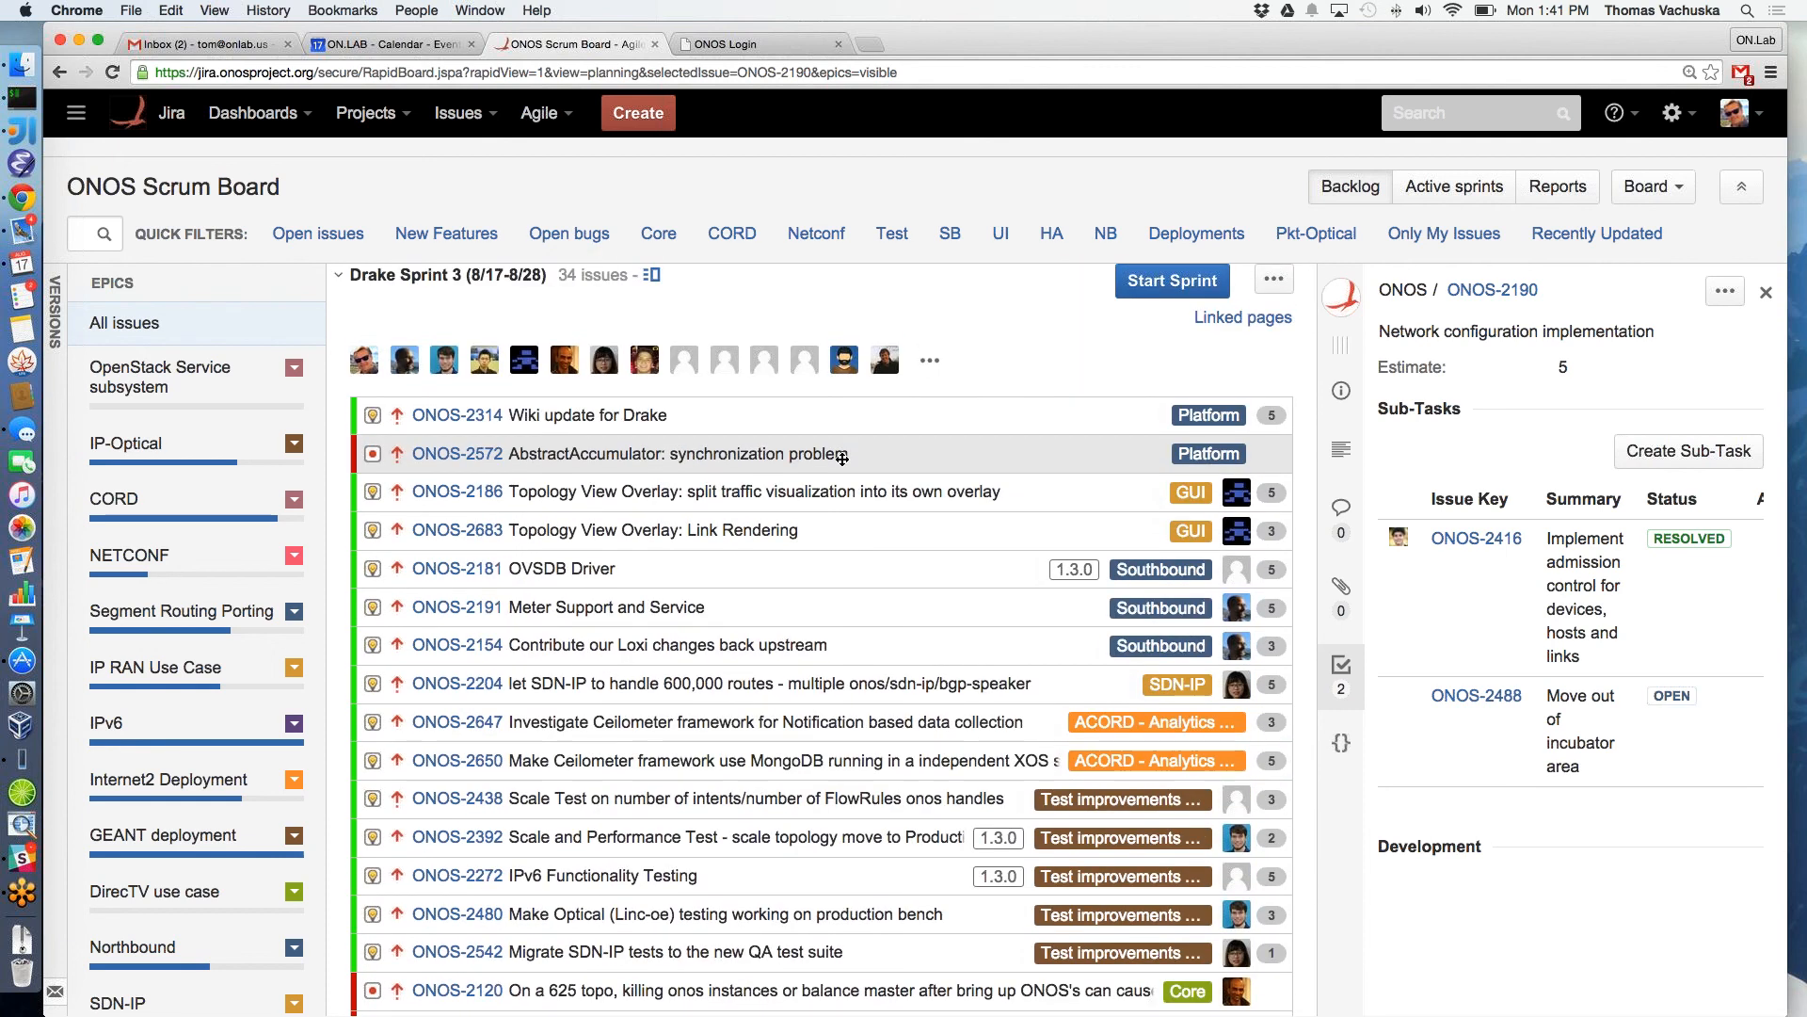
scroll("down", 3)
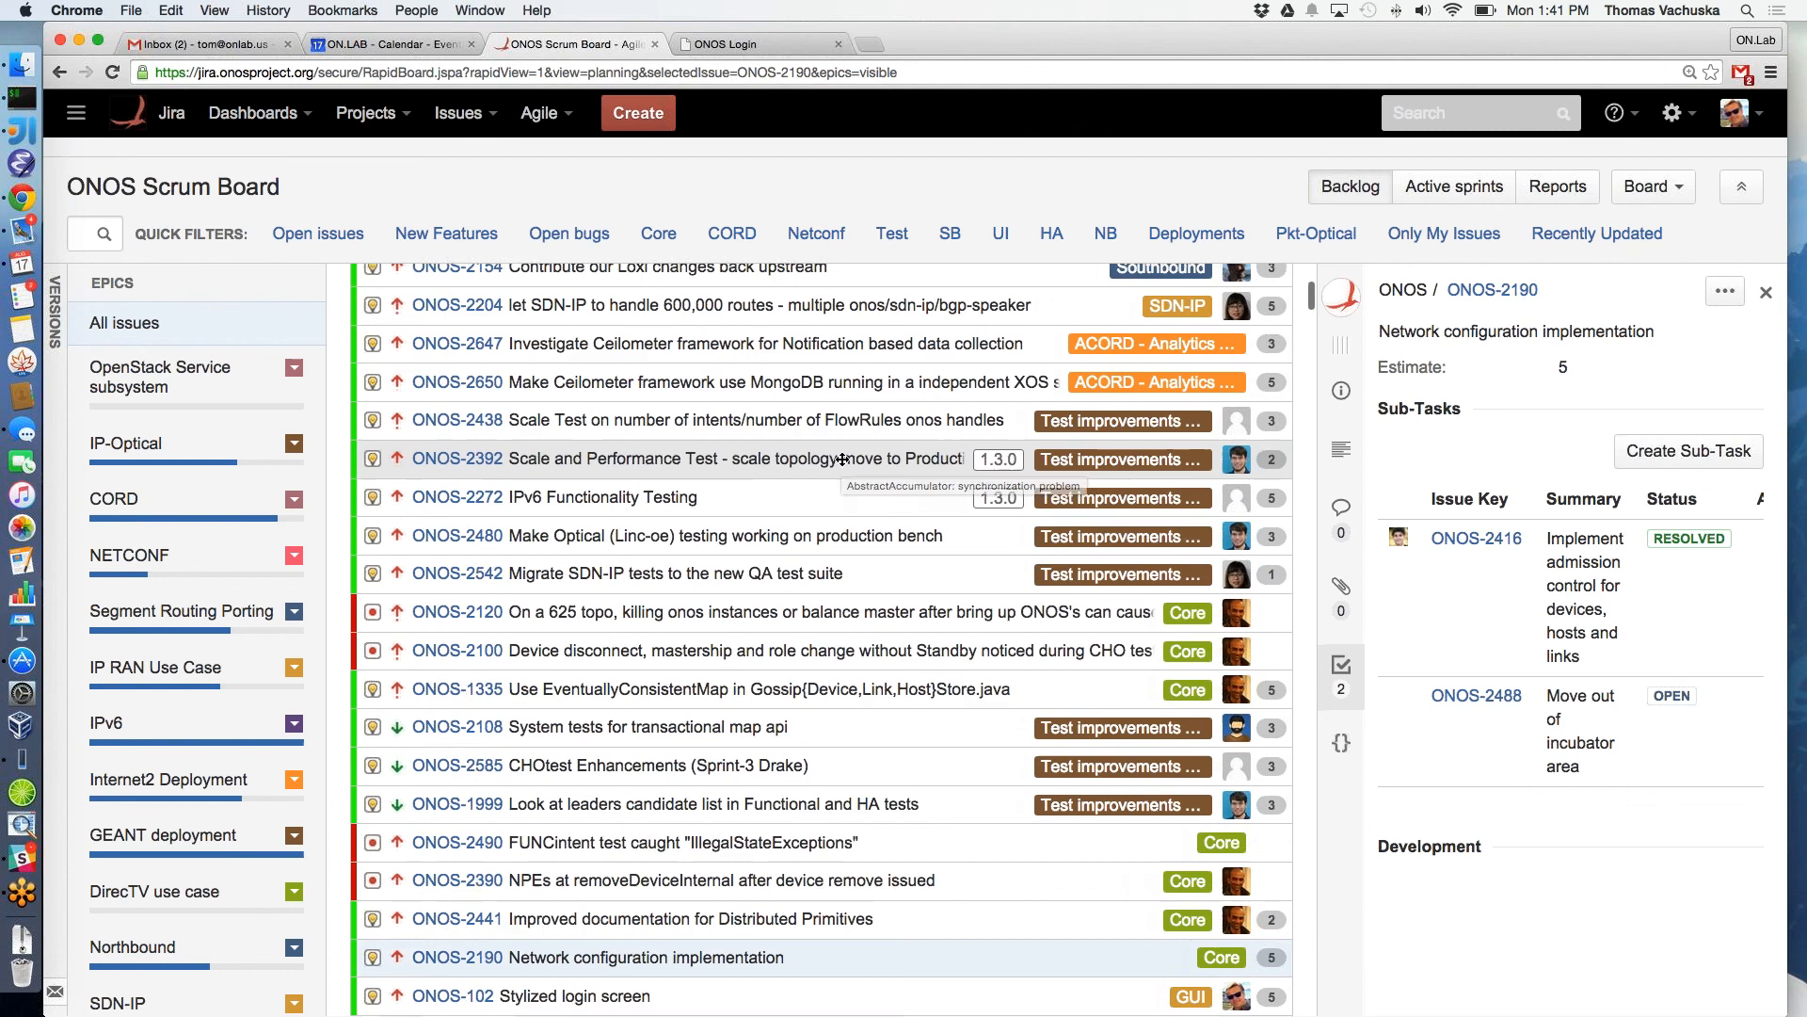
scroll("down", 3)
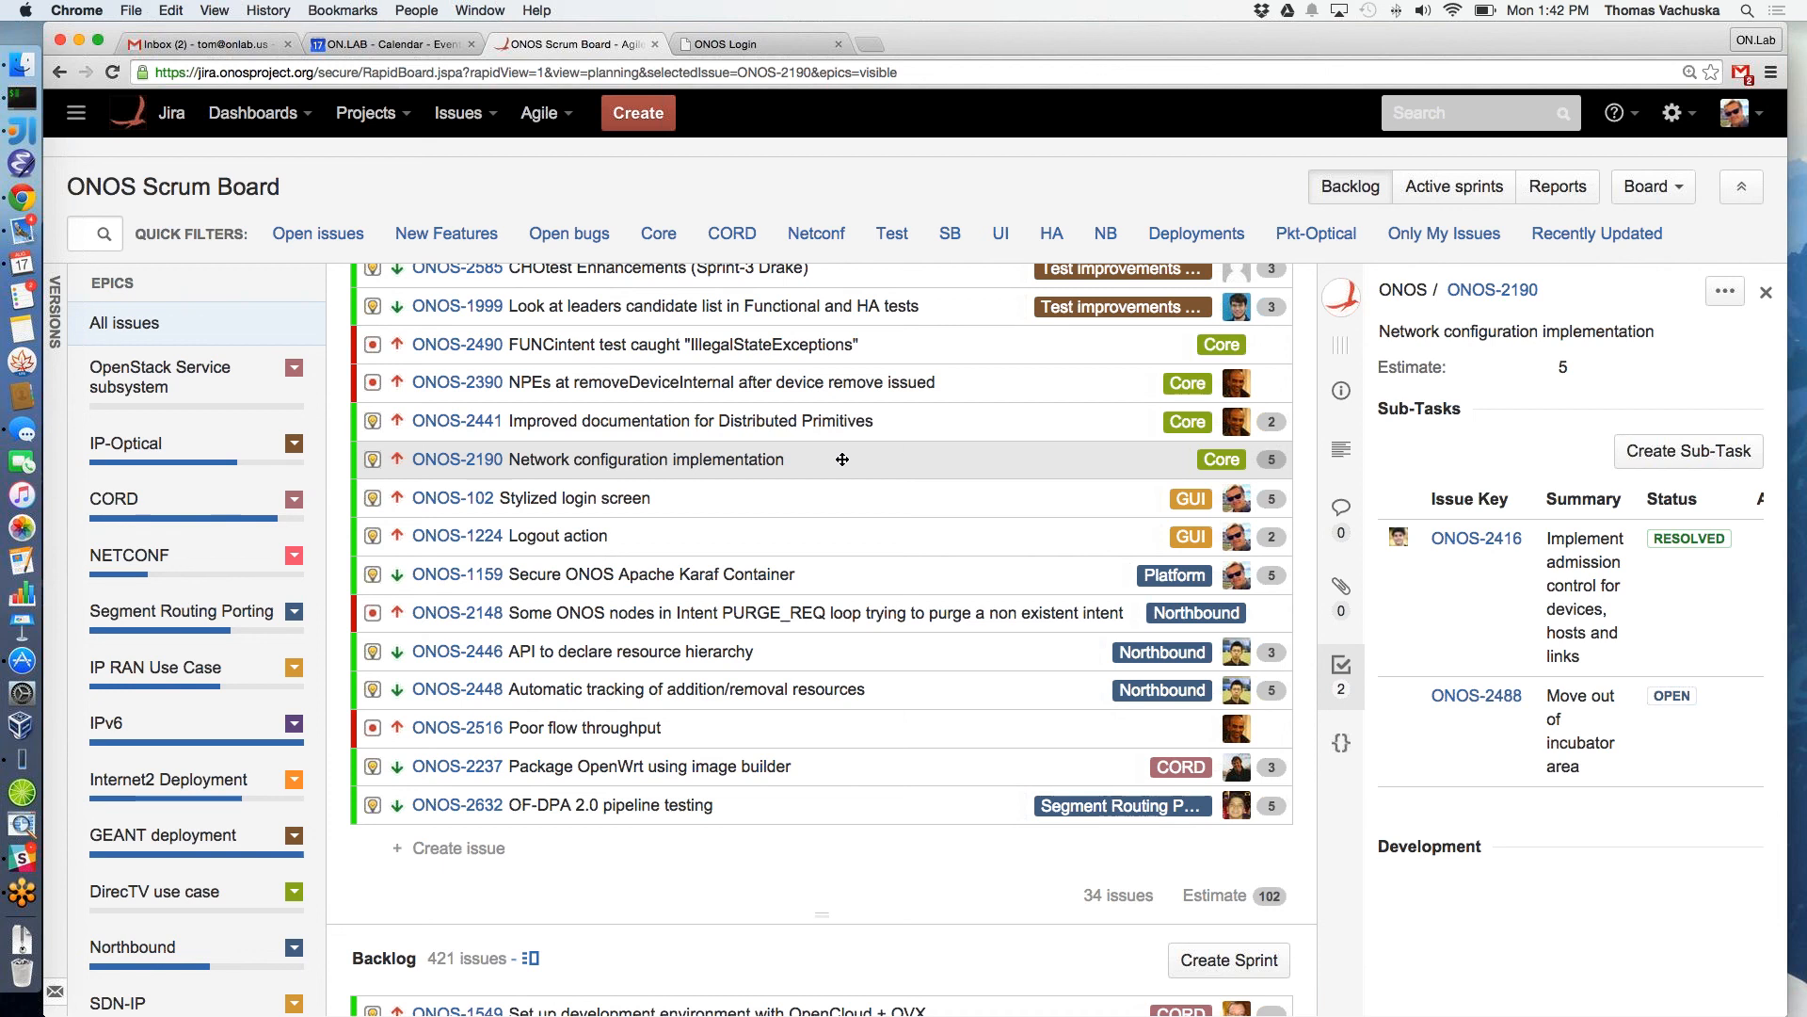
scroll("up", 3)
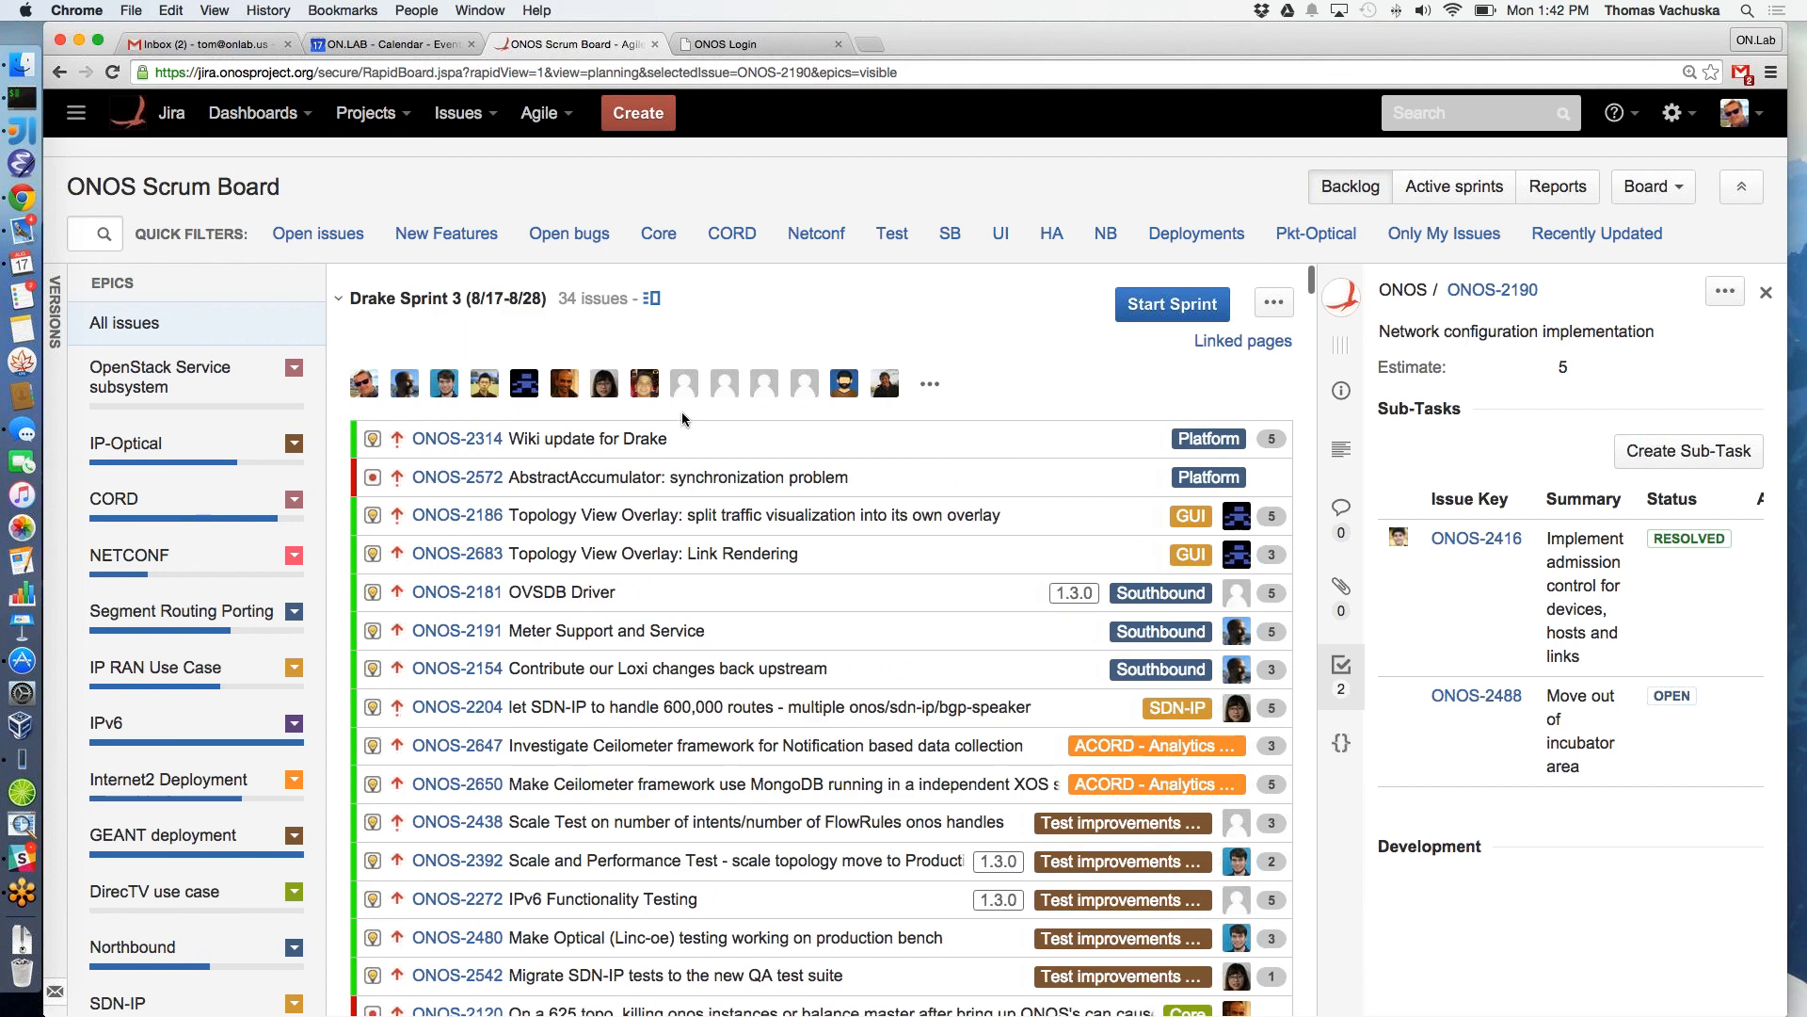
Show the details of ONOS-2314 Wiki update for Drake, estimated at 5 with no sub-tasks
left_click(537, 438)
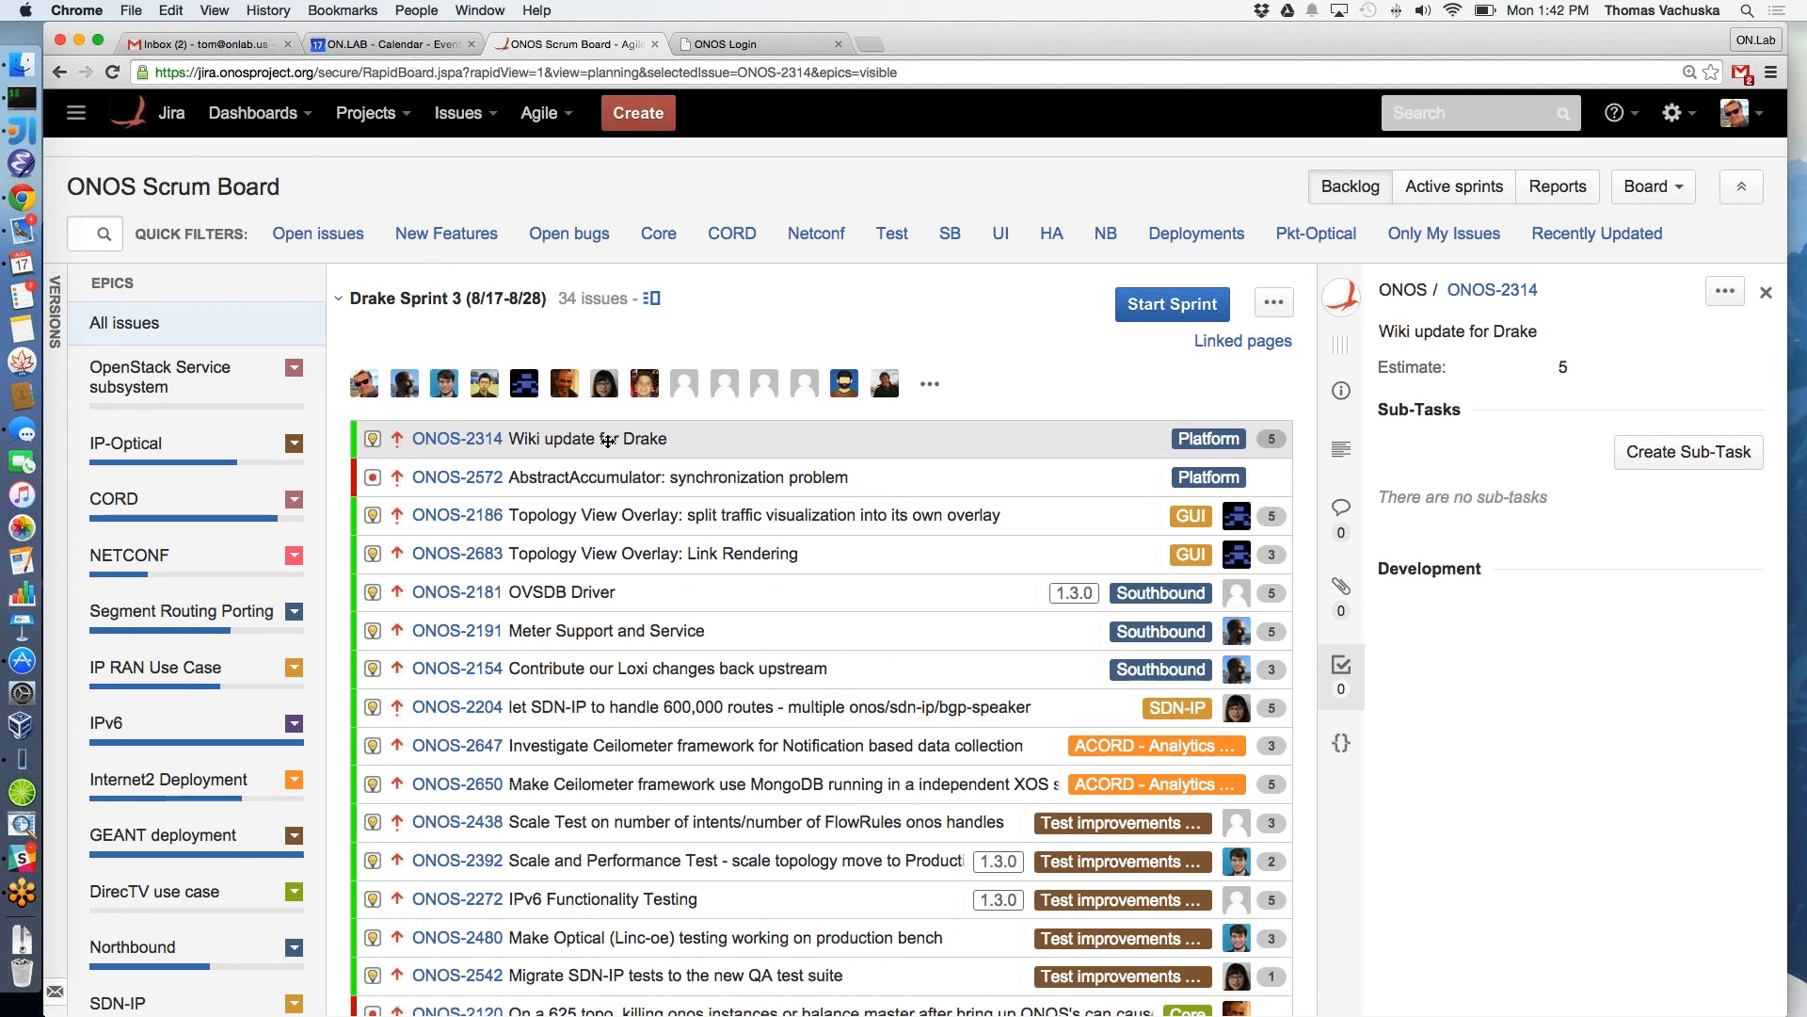
mouse_move(1593, 347)
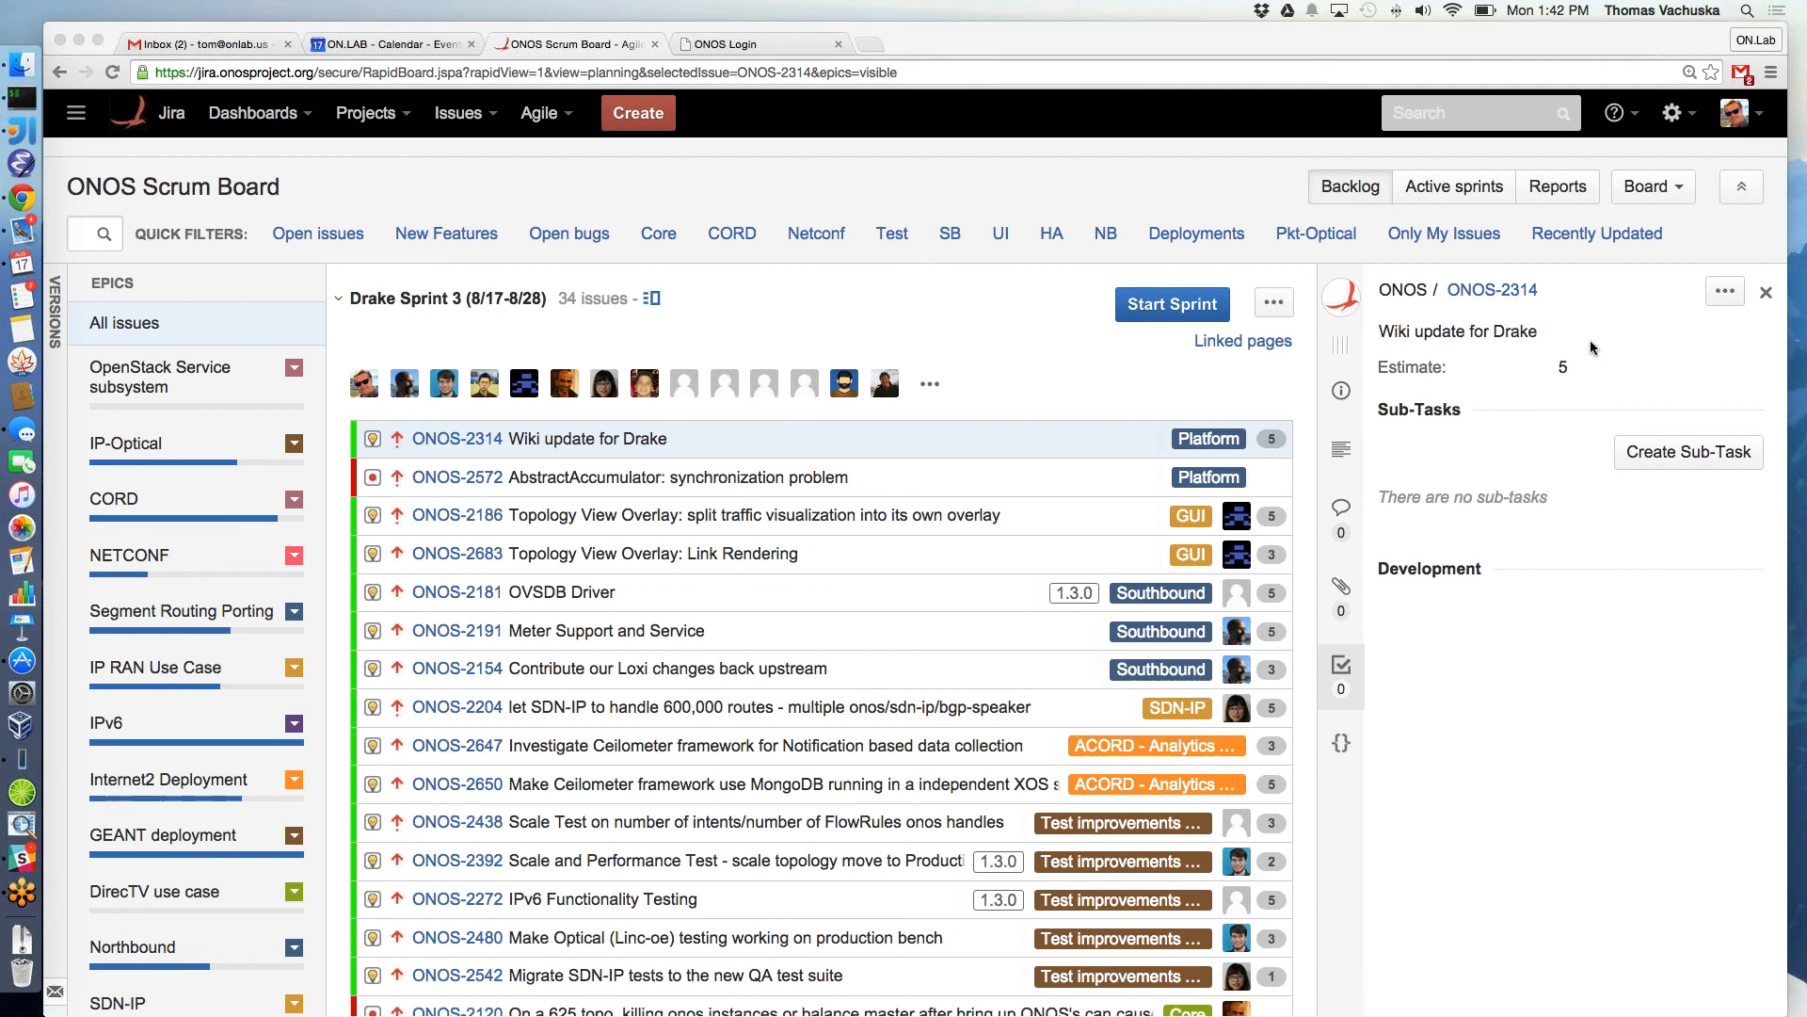
mouse_move(1642, 120)
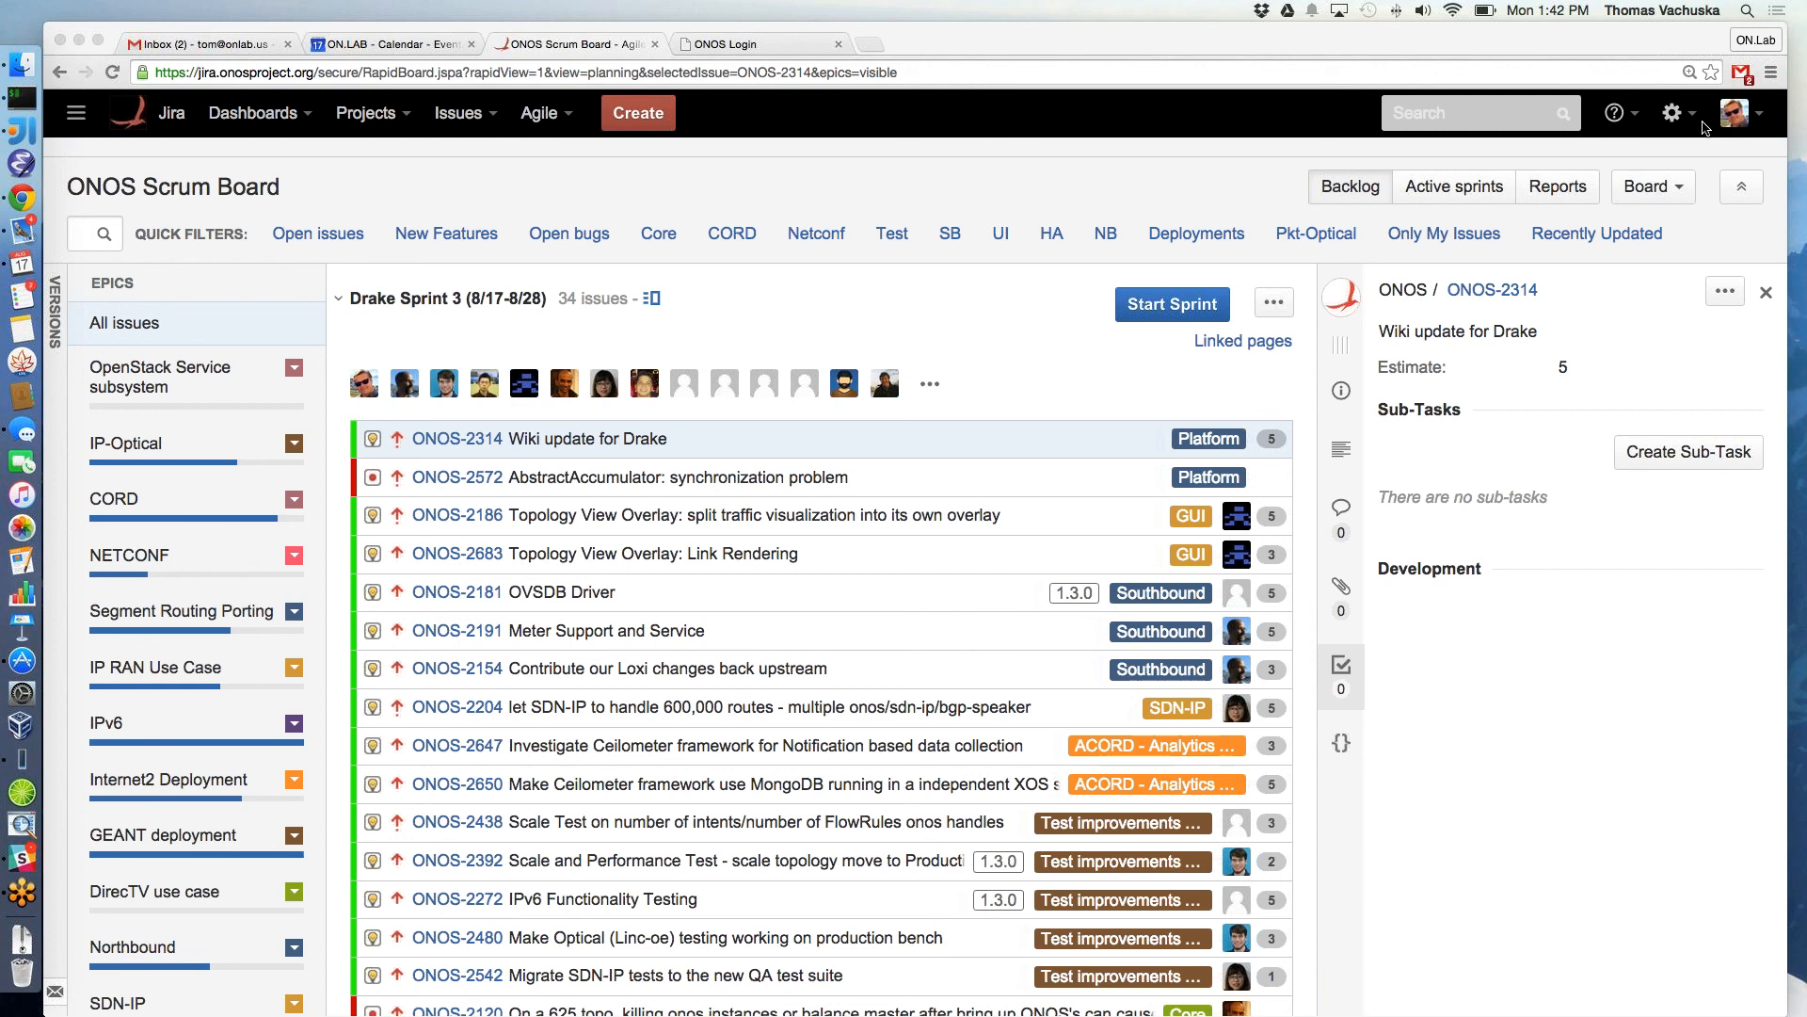
mouse_move(1790, 125)
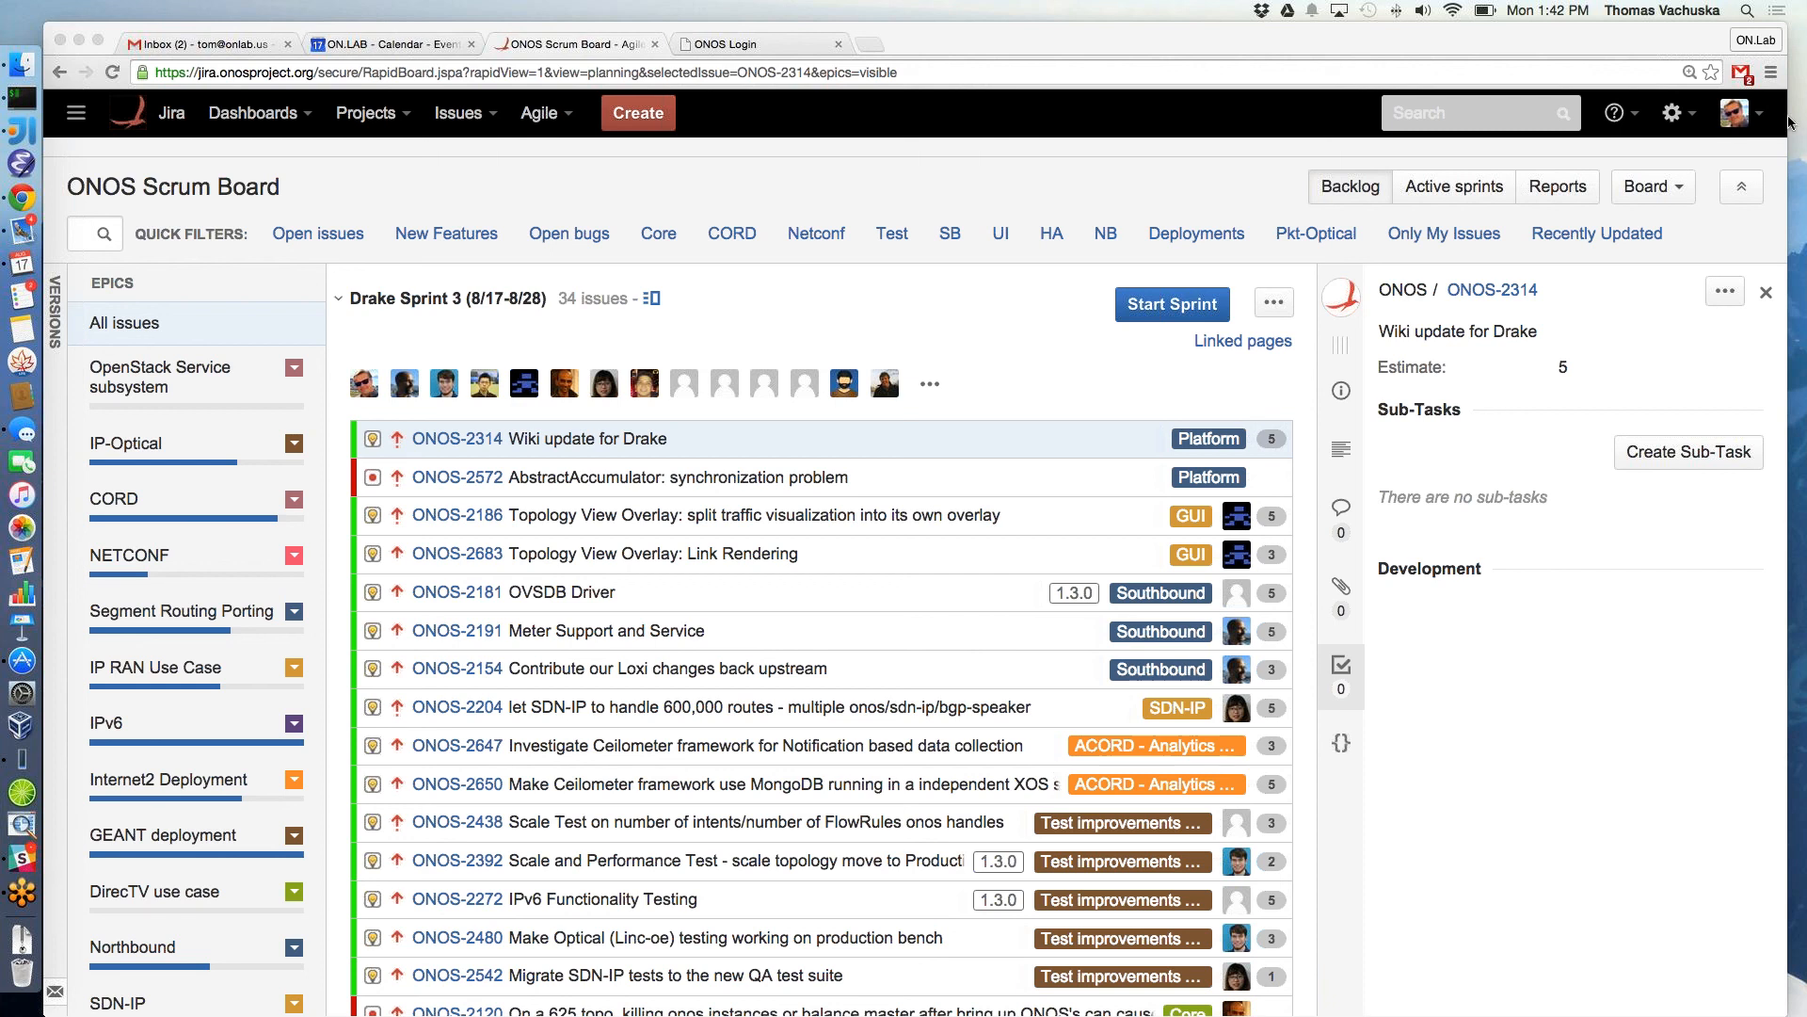